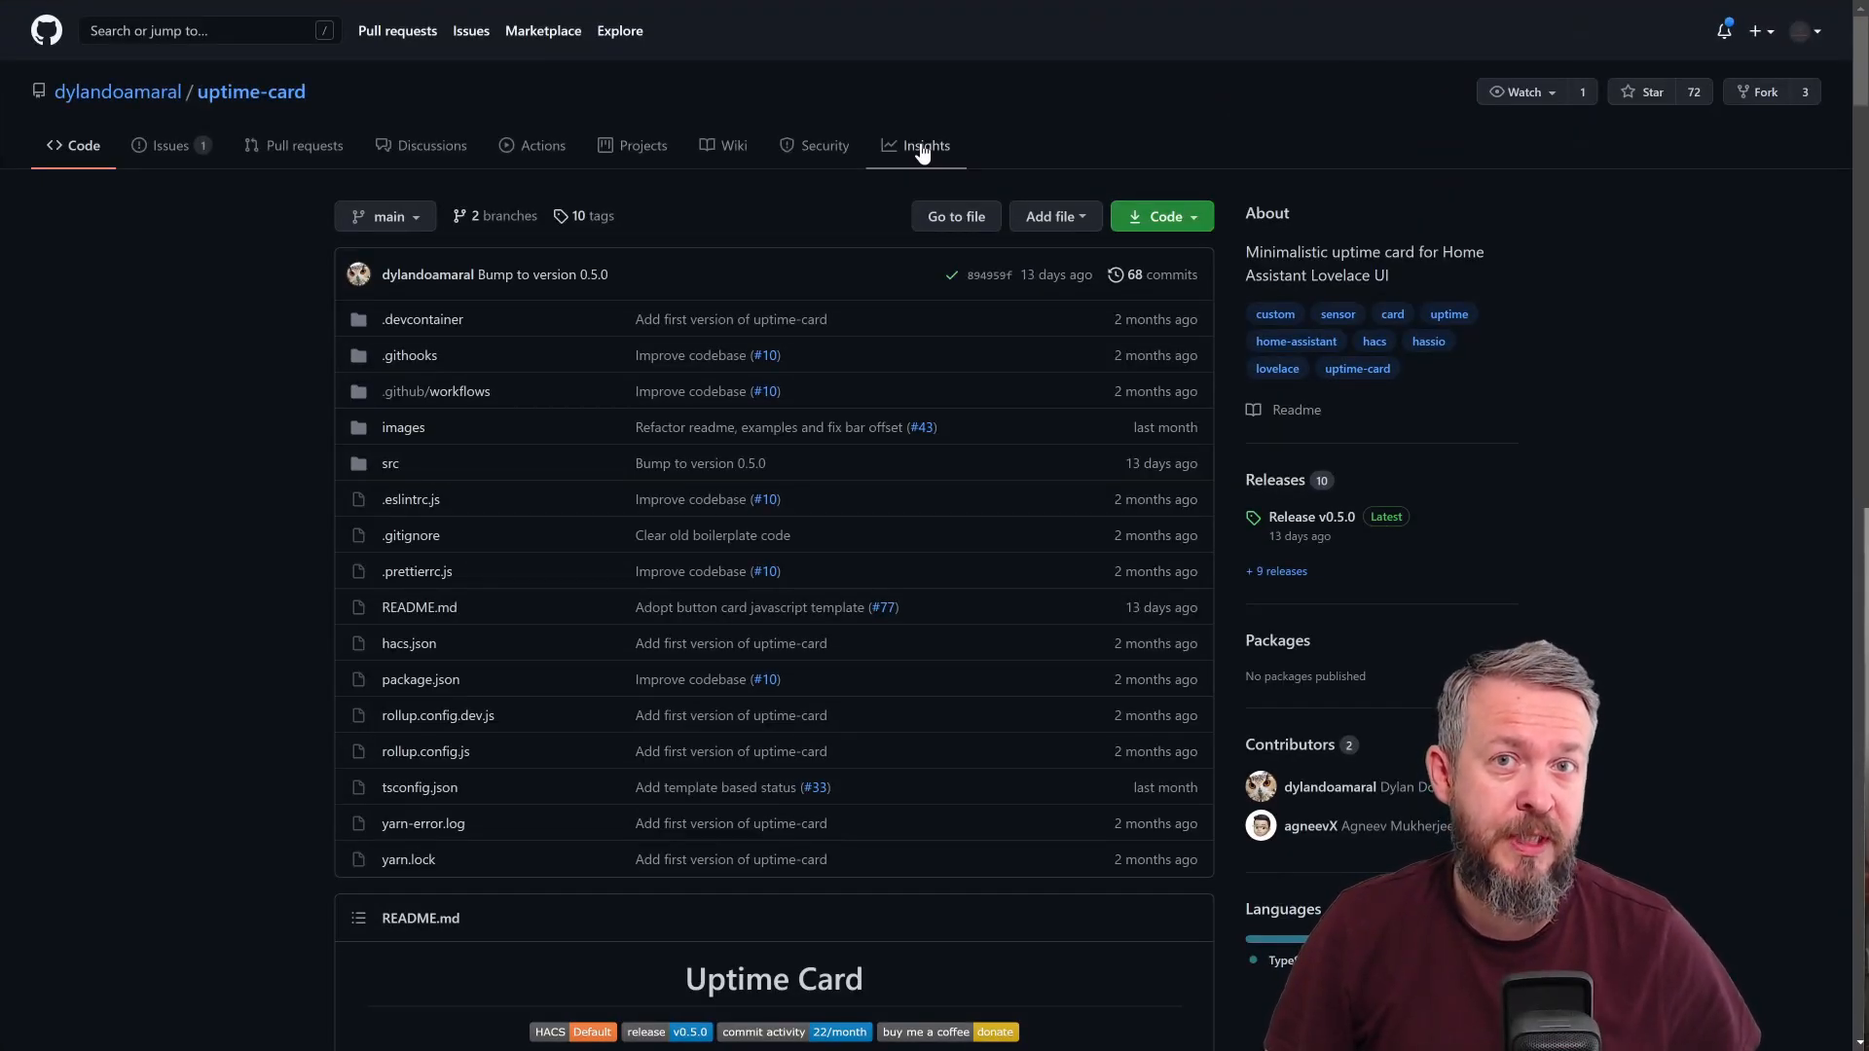
mouse_move(6, 348)
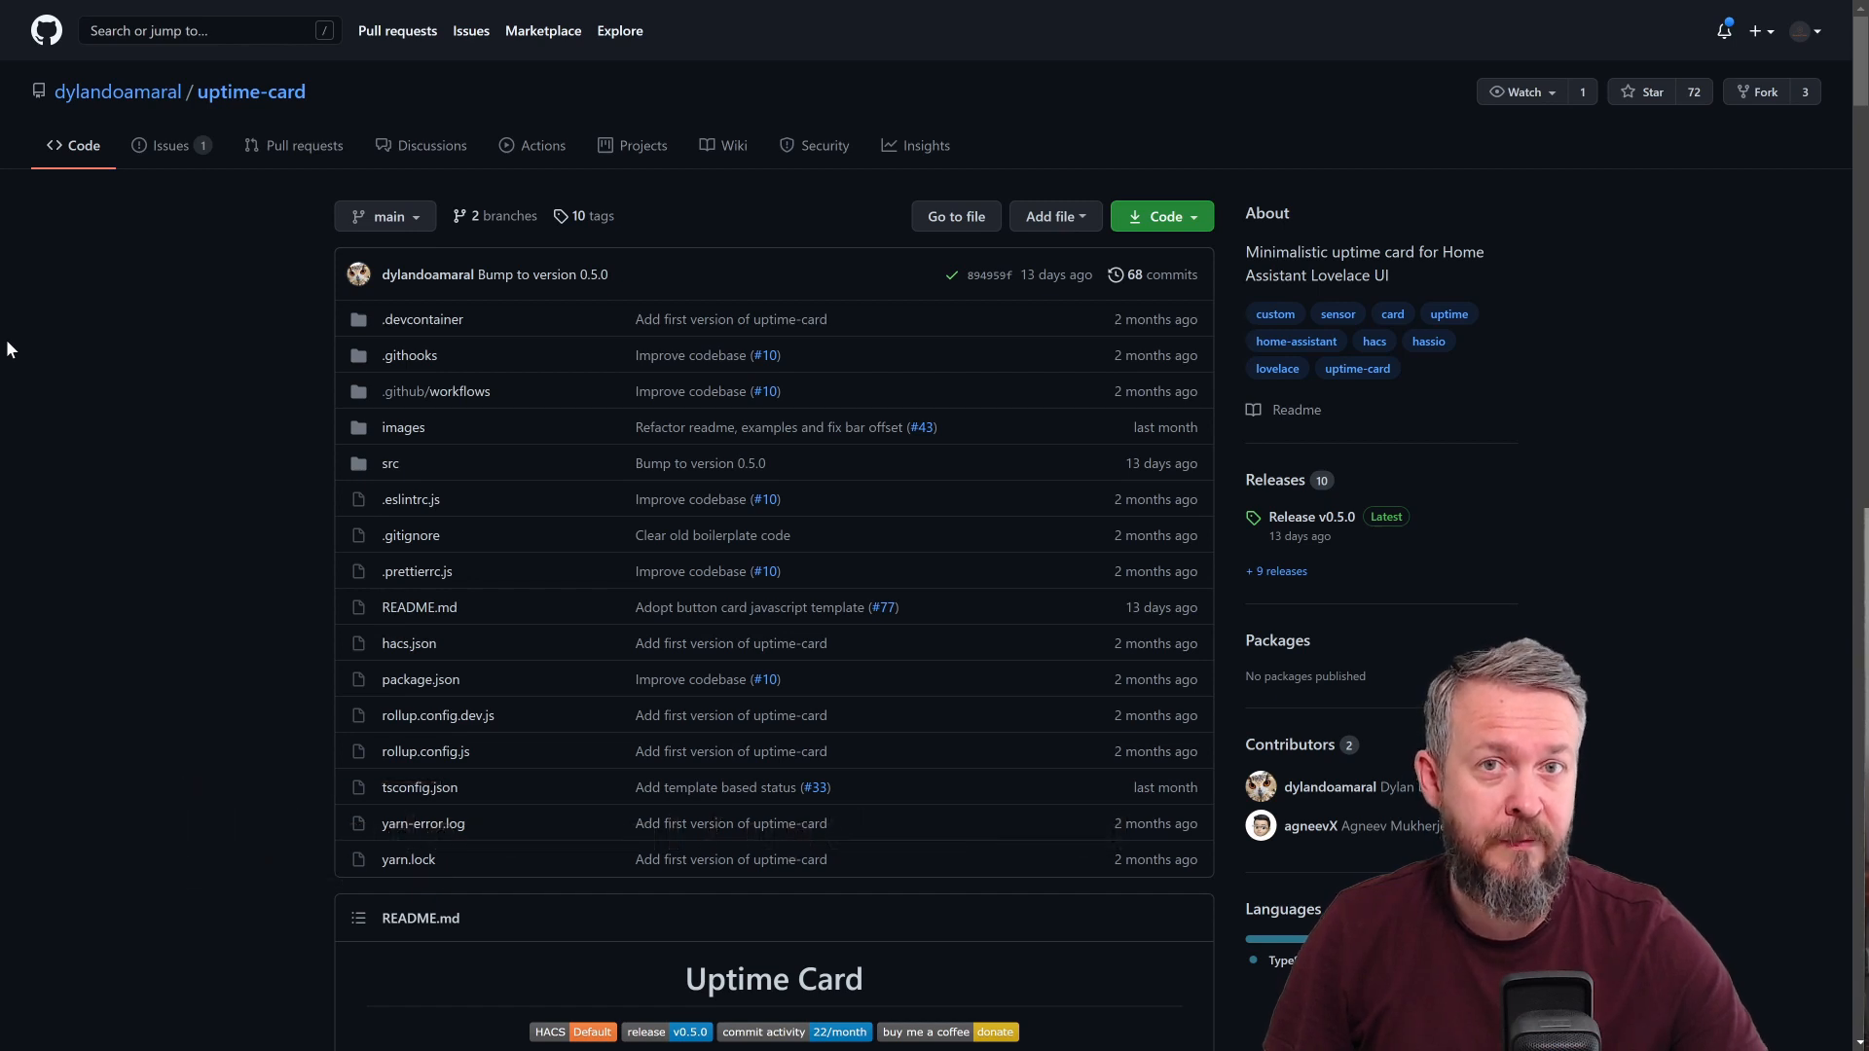
mouse_move(806, 214)
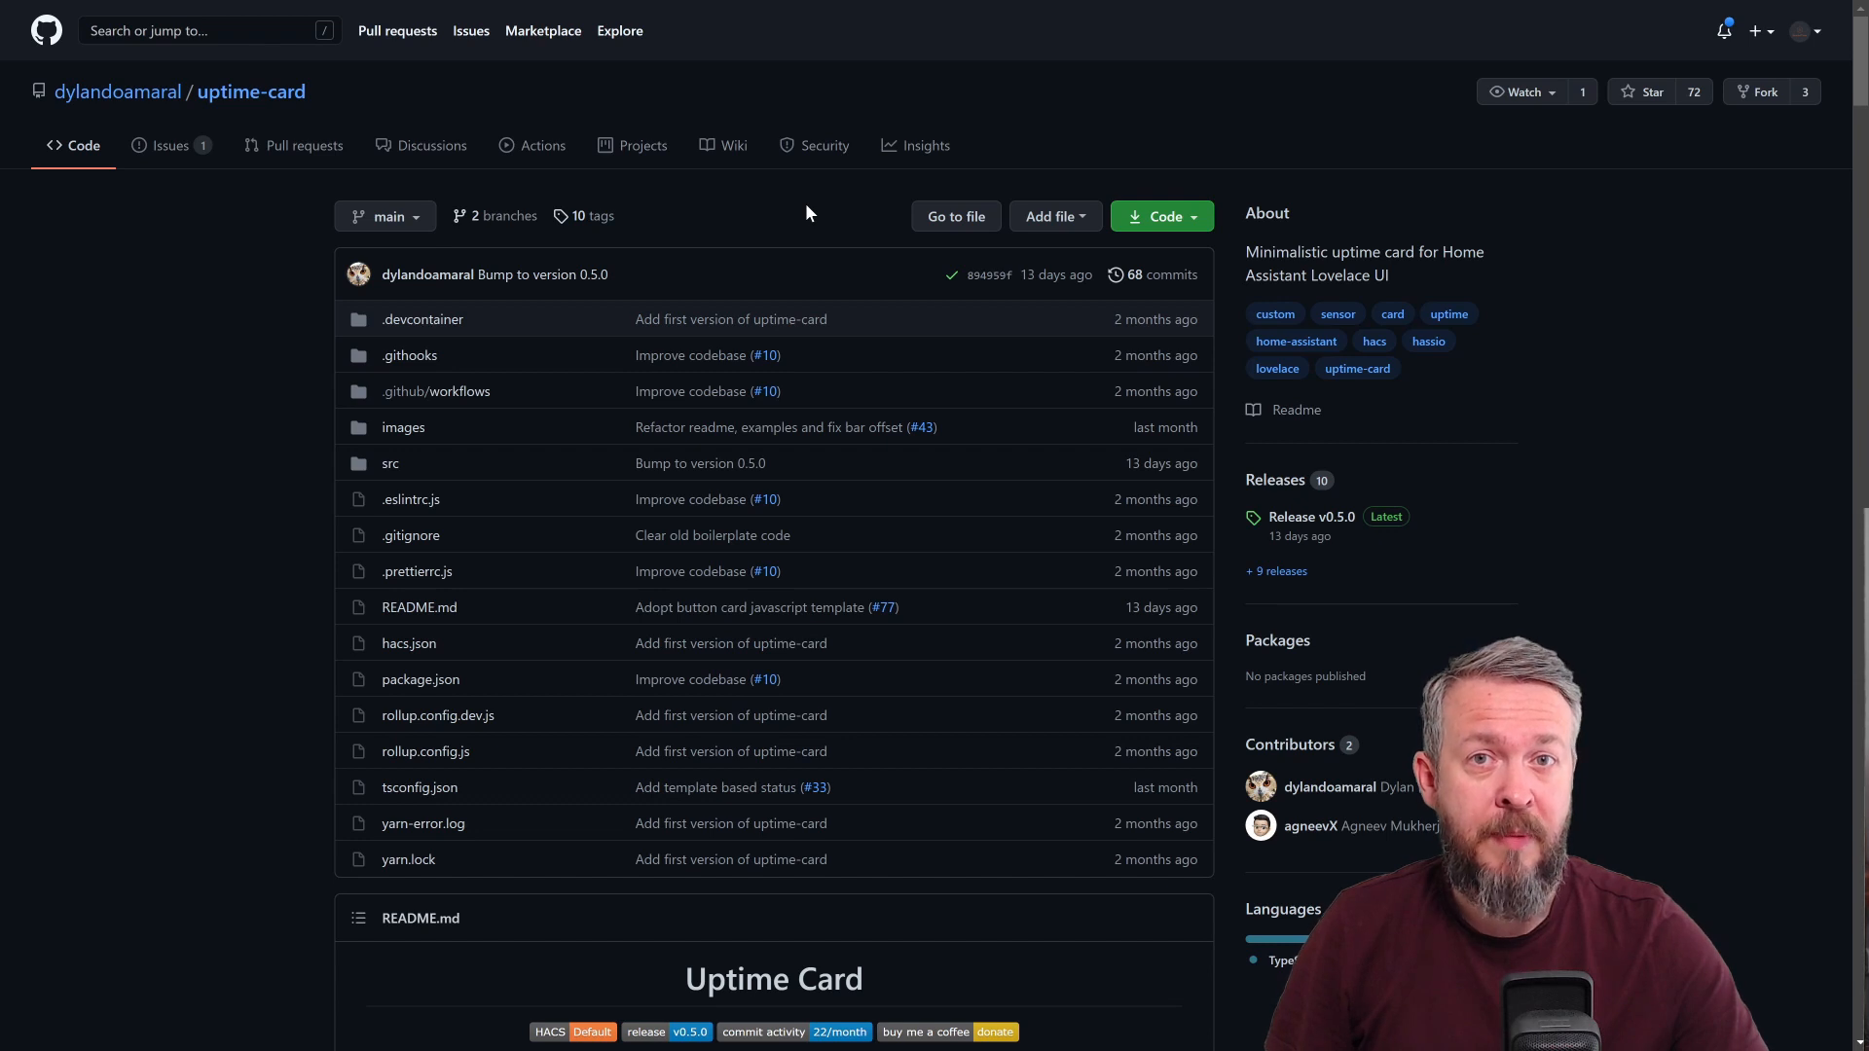
Switch from the dashboard to the Visual Studio Code editor add-on with binary_sensor.yaml open
scroll(down, 3)
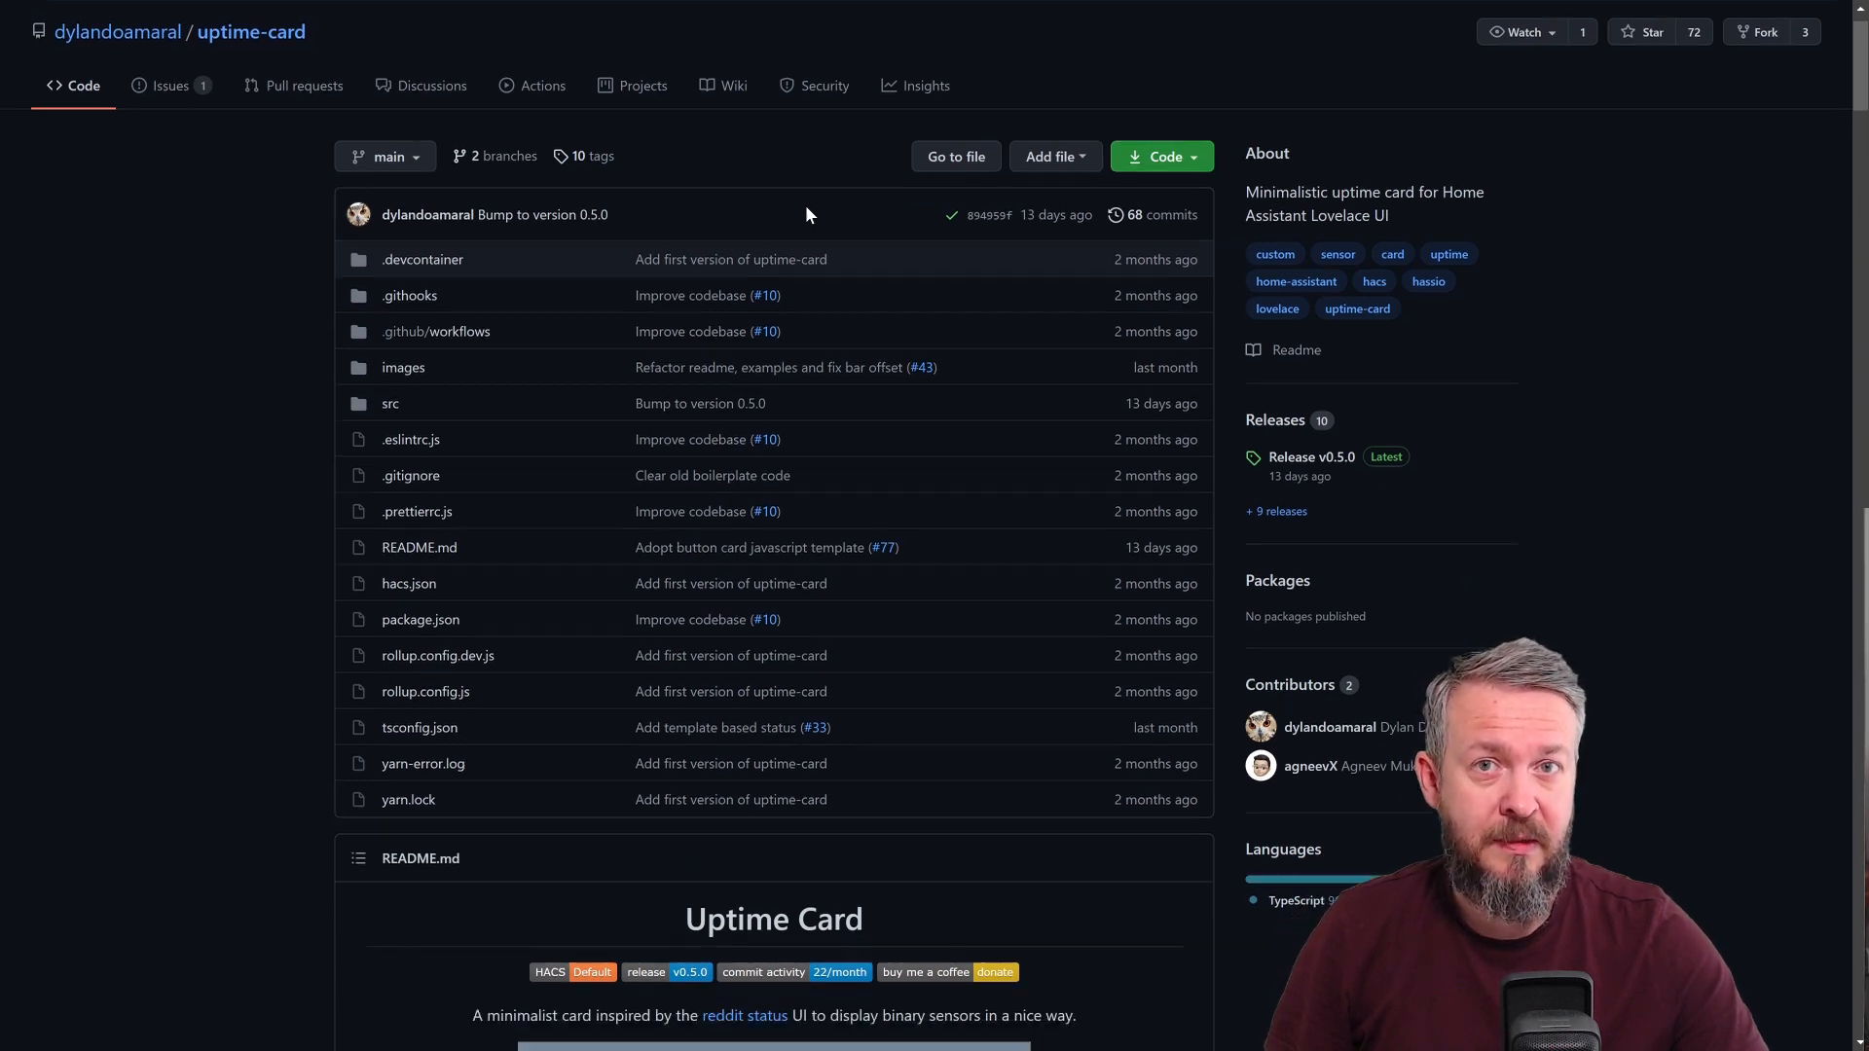
scroll(down, 3)
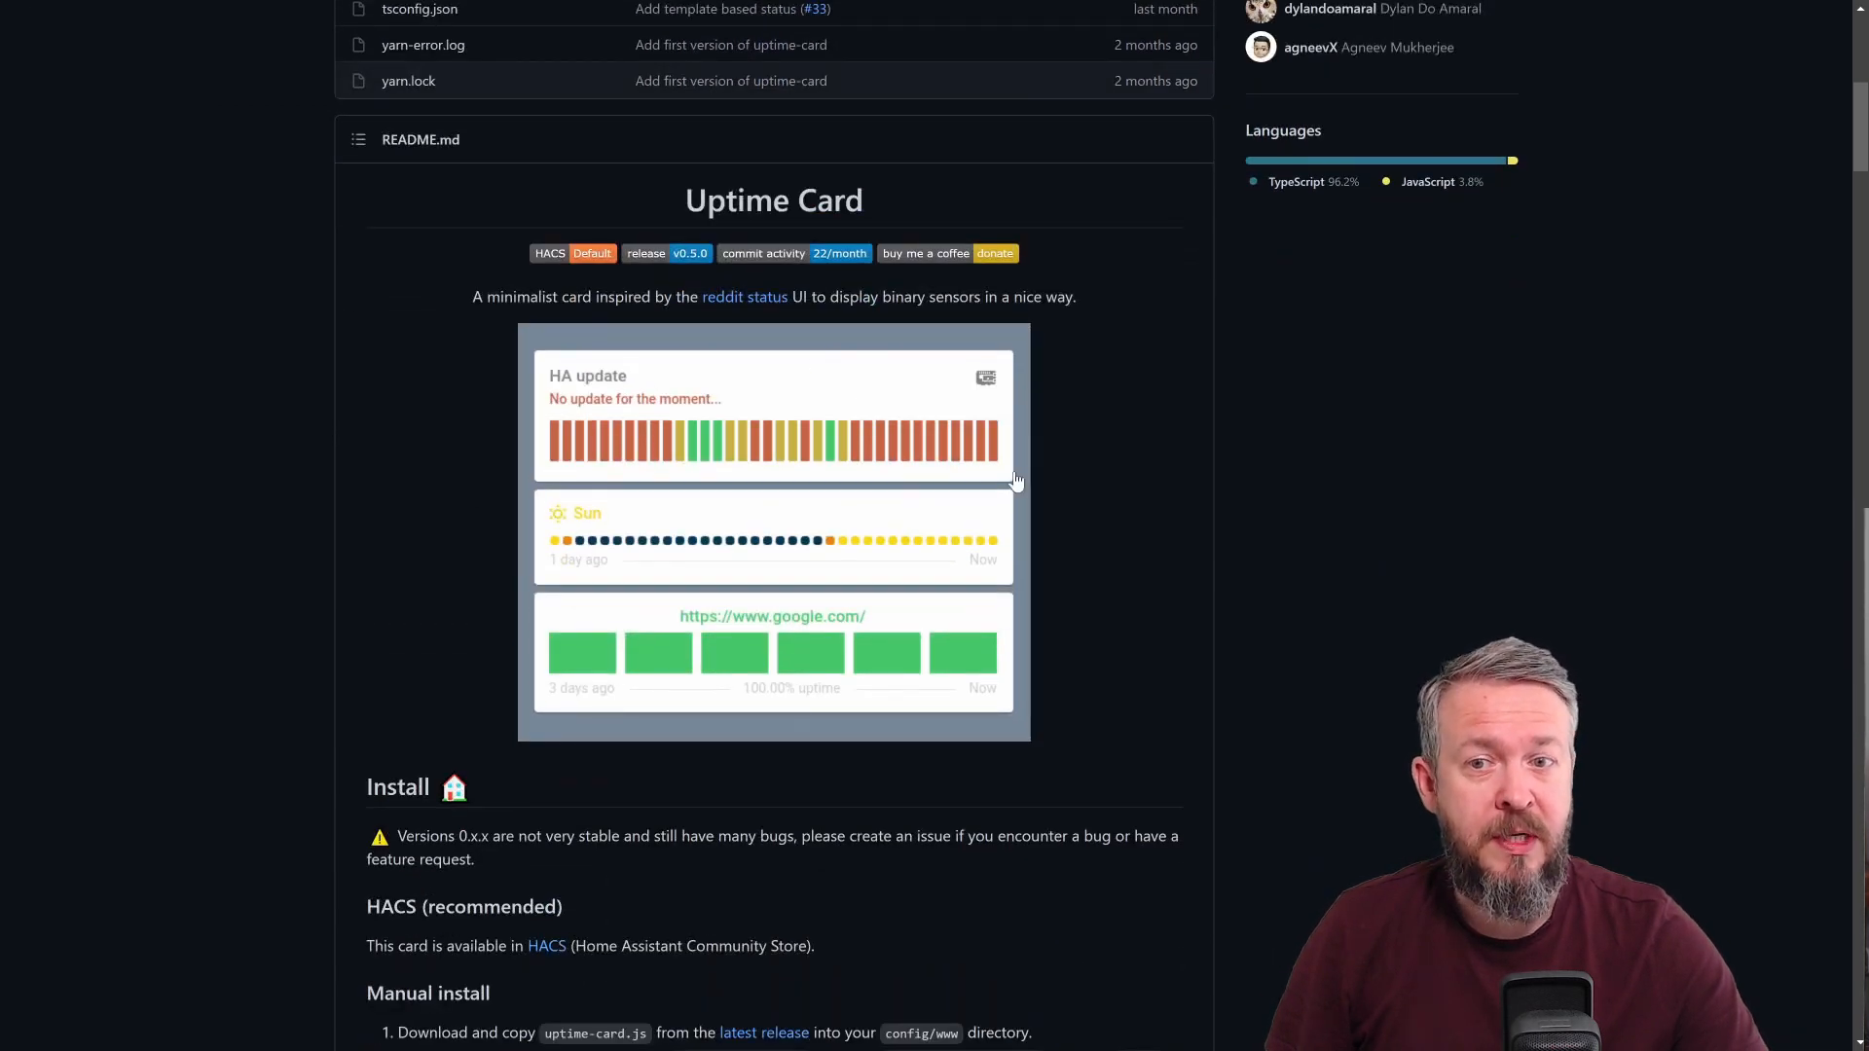
mouse_move(921, 520)
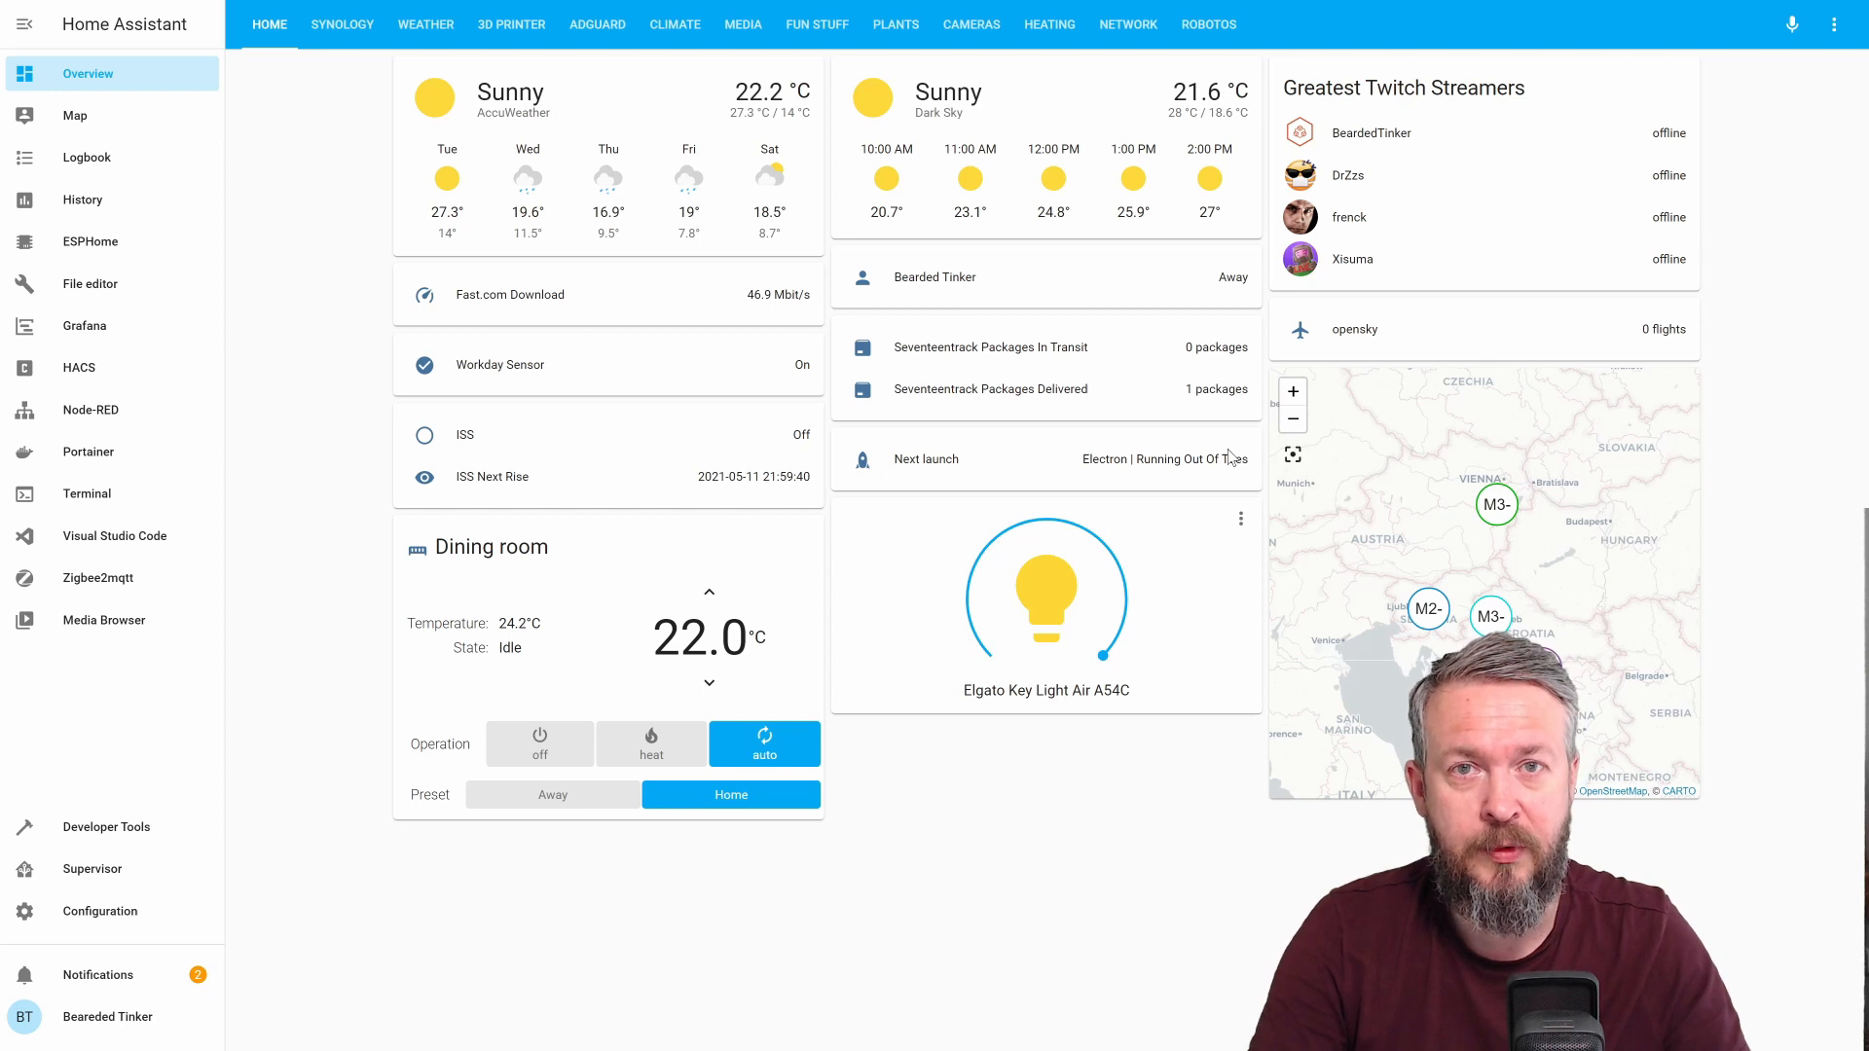
mouse_move(584, 606)
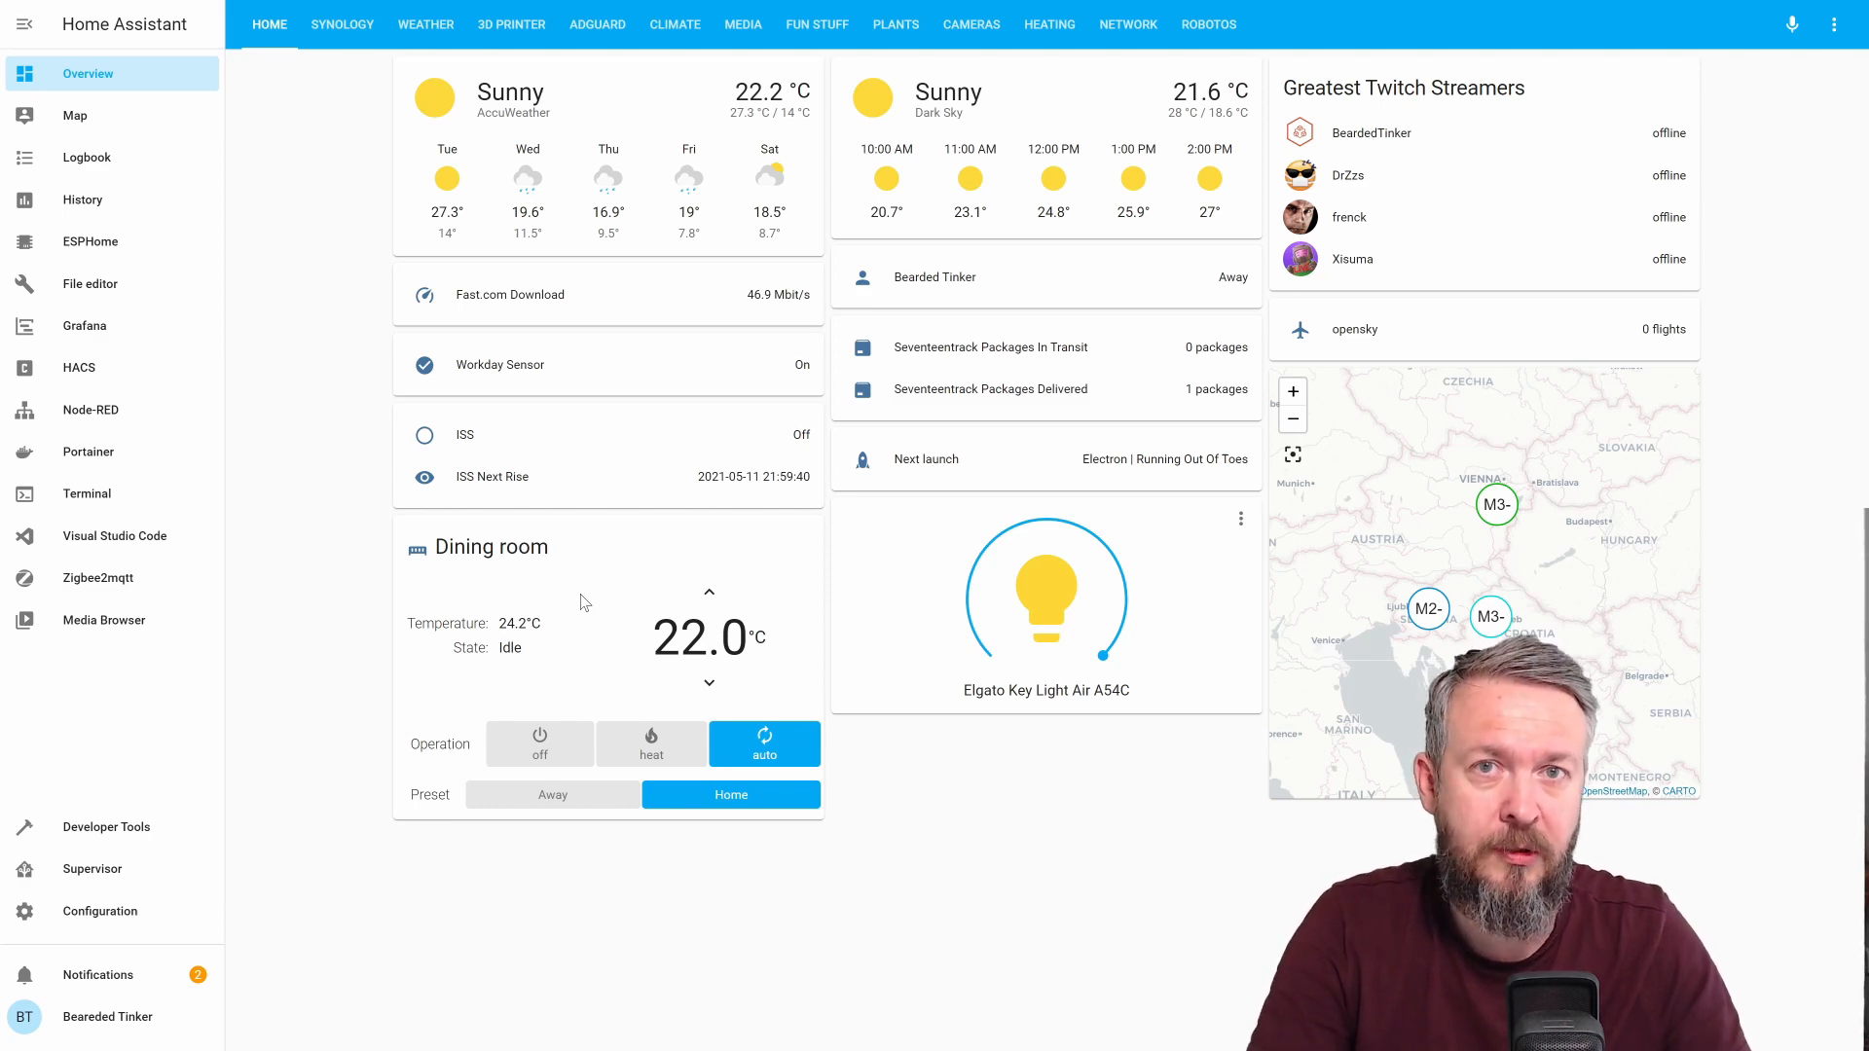
click(115, 536)
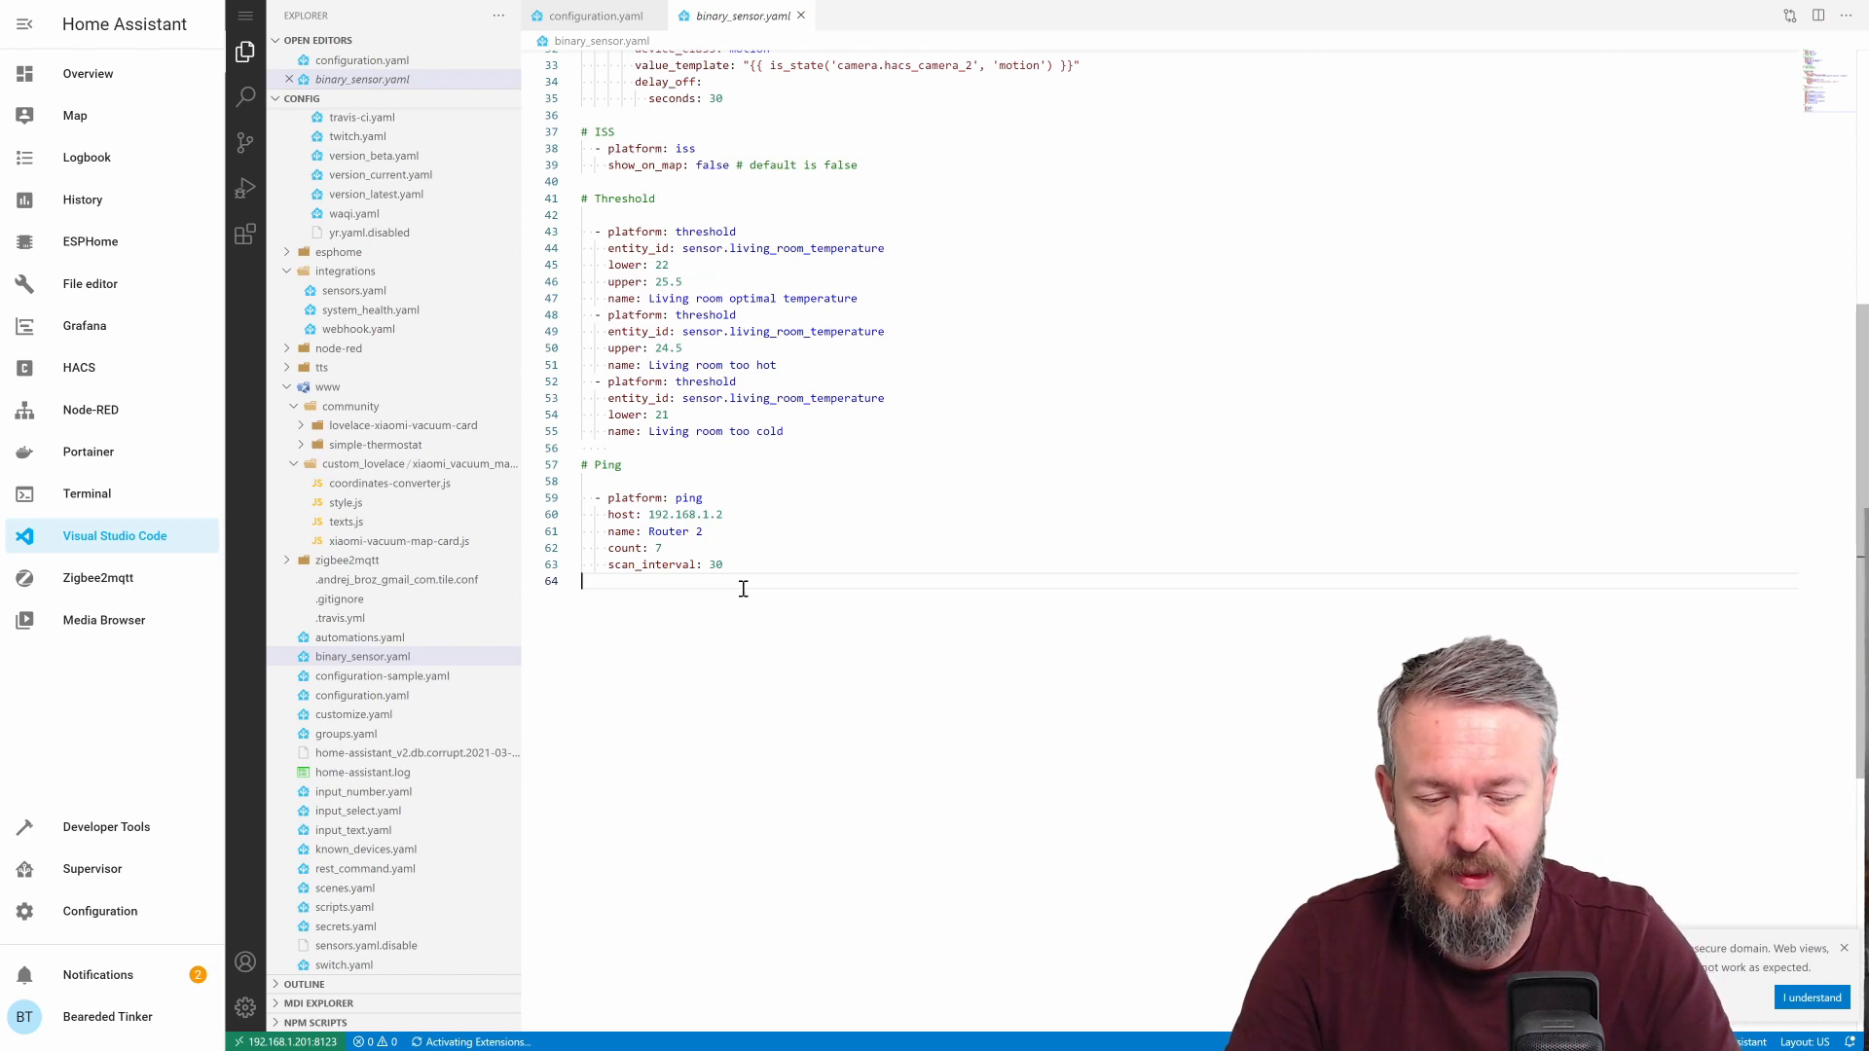
Add a '# MQTT' section with '- platform: command_line' and begin its 'command' key
key(enter)
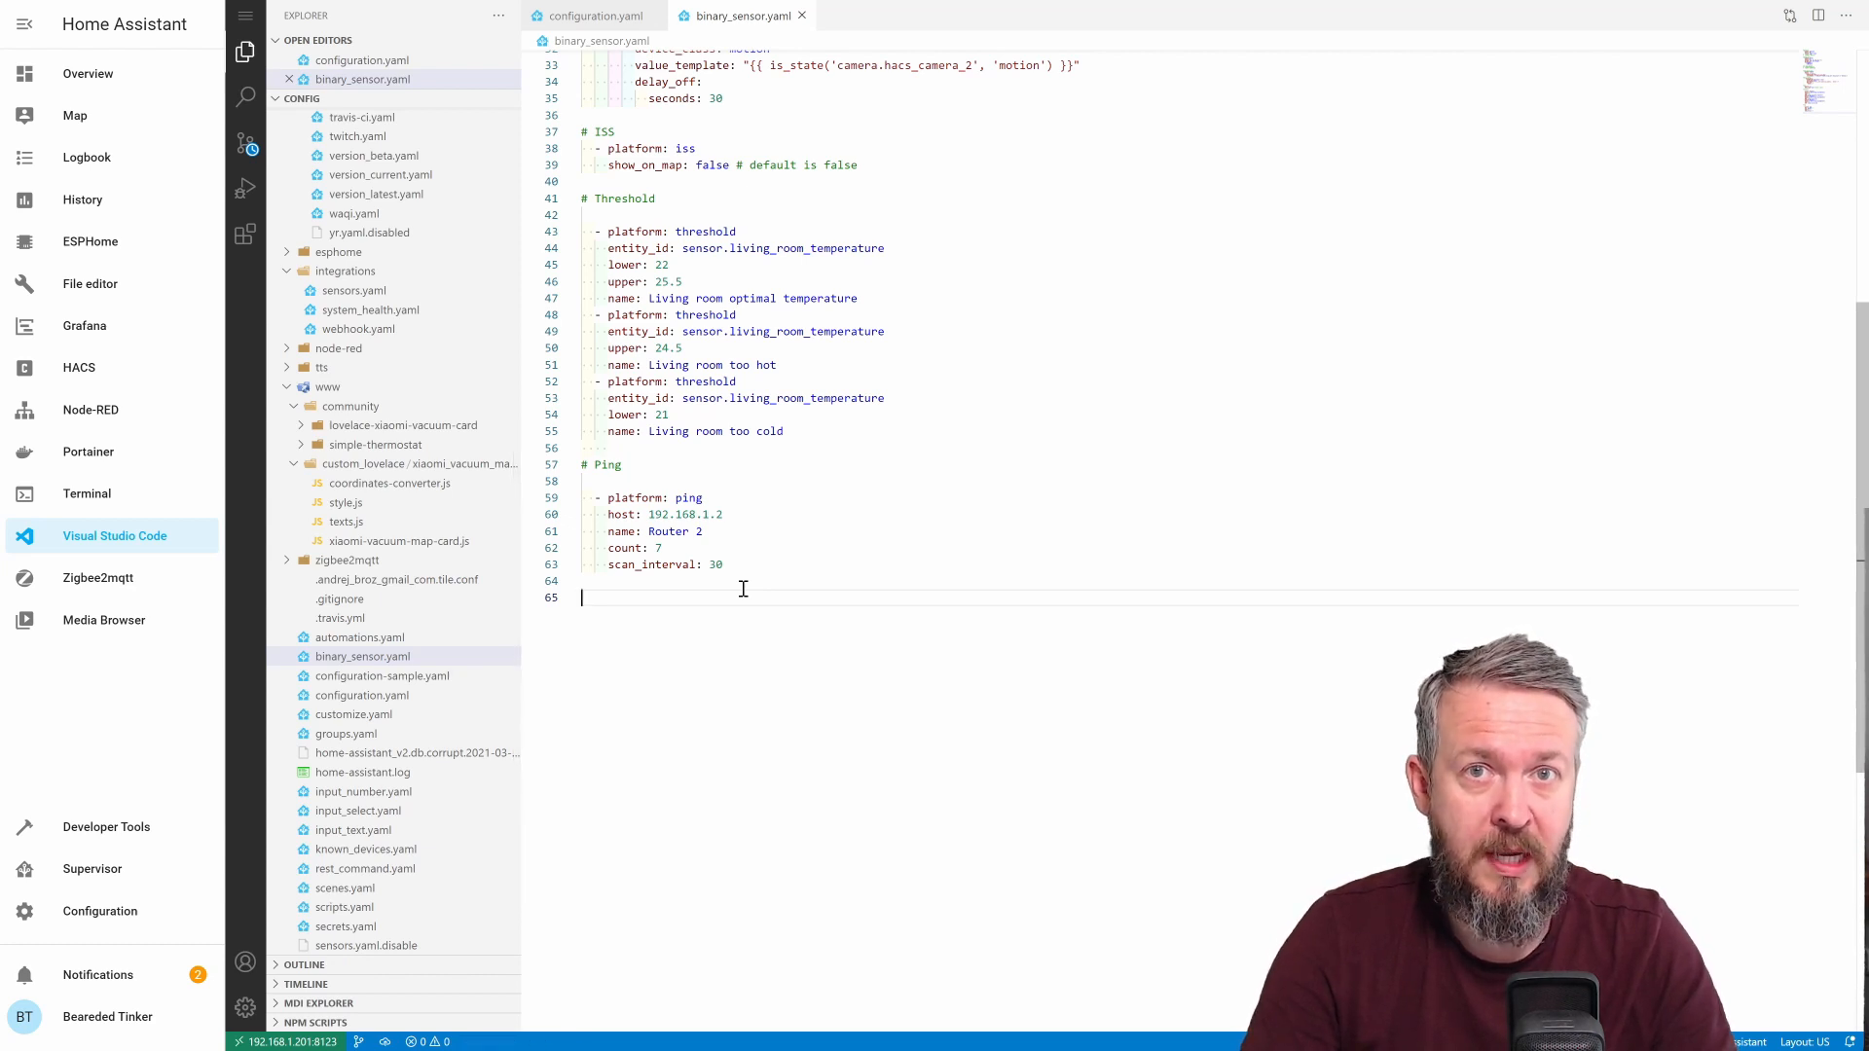
text(# MQTT)
text(-)
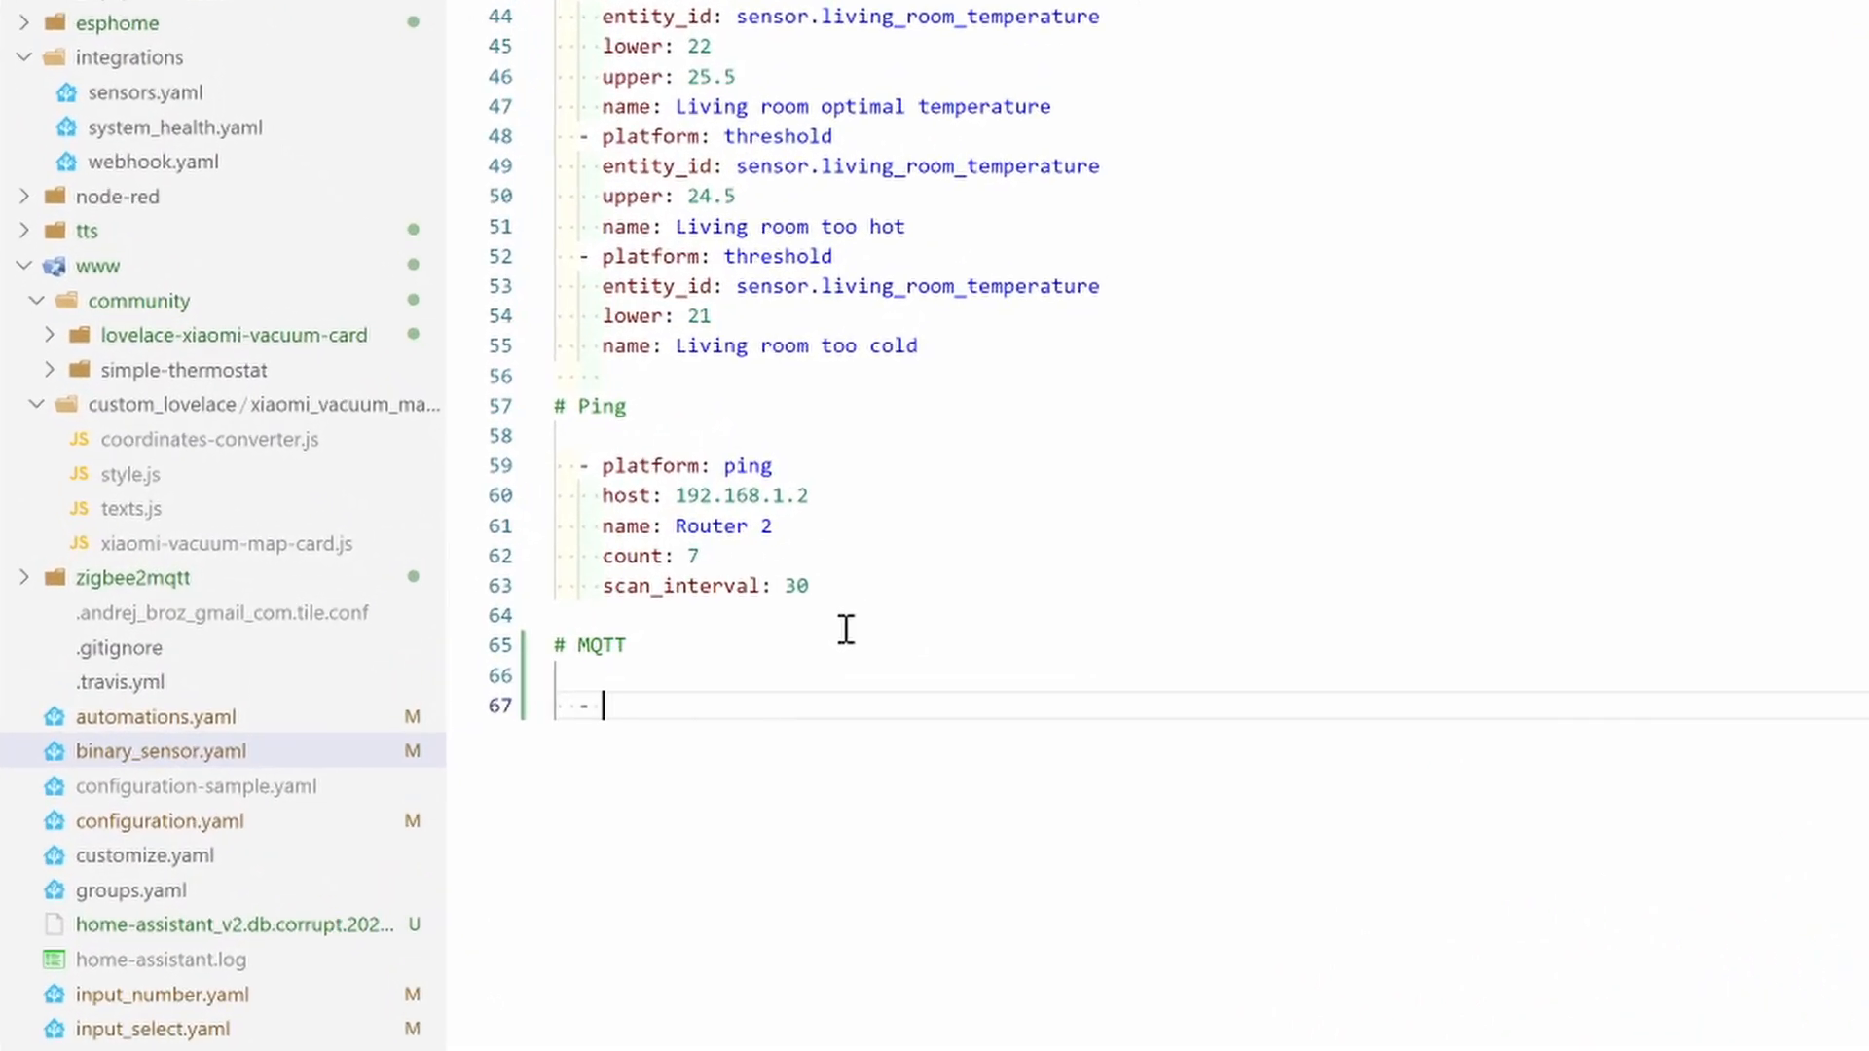
text(platform)
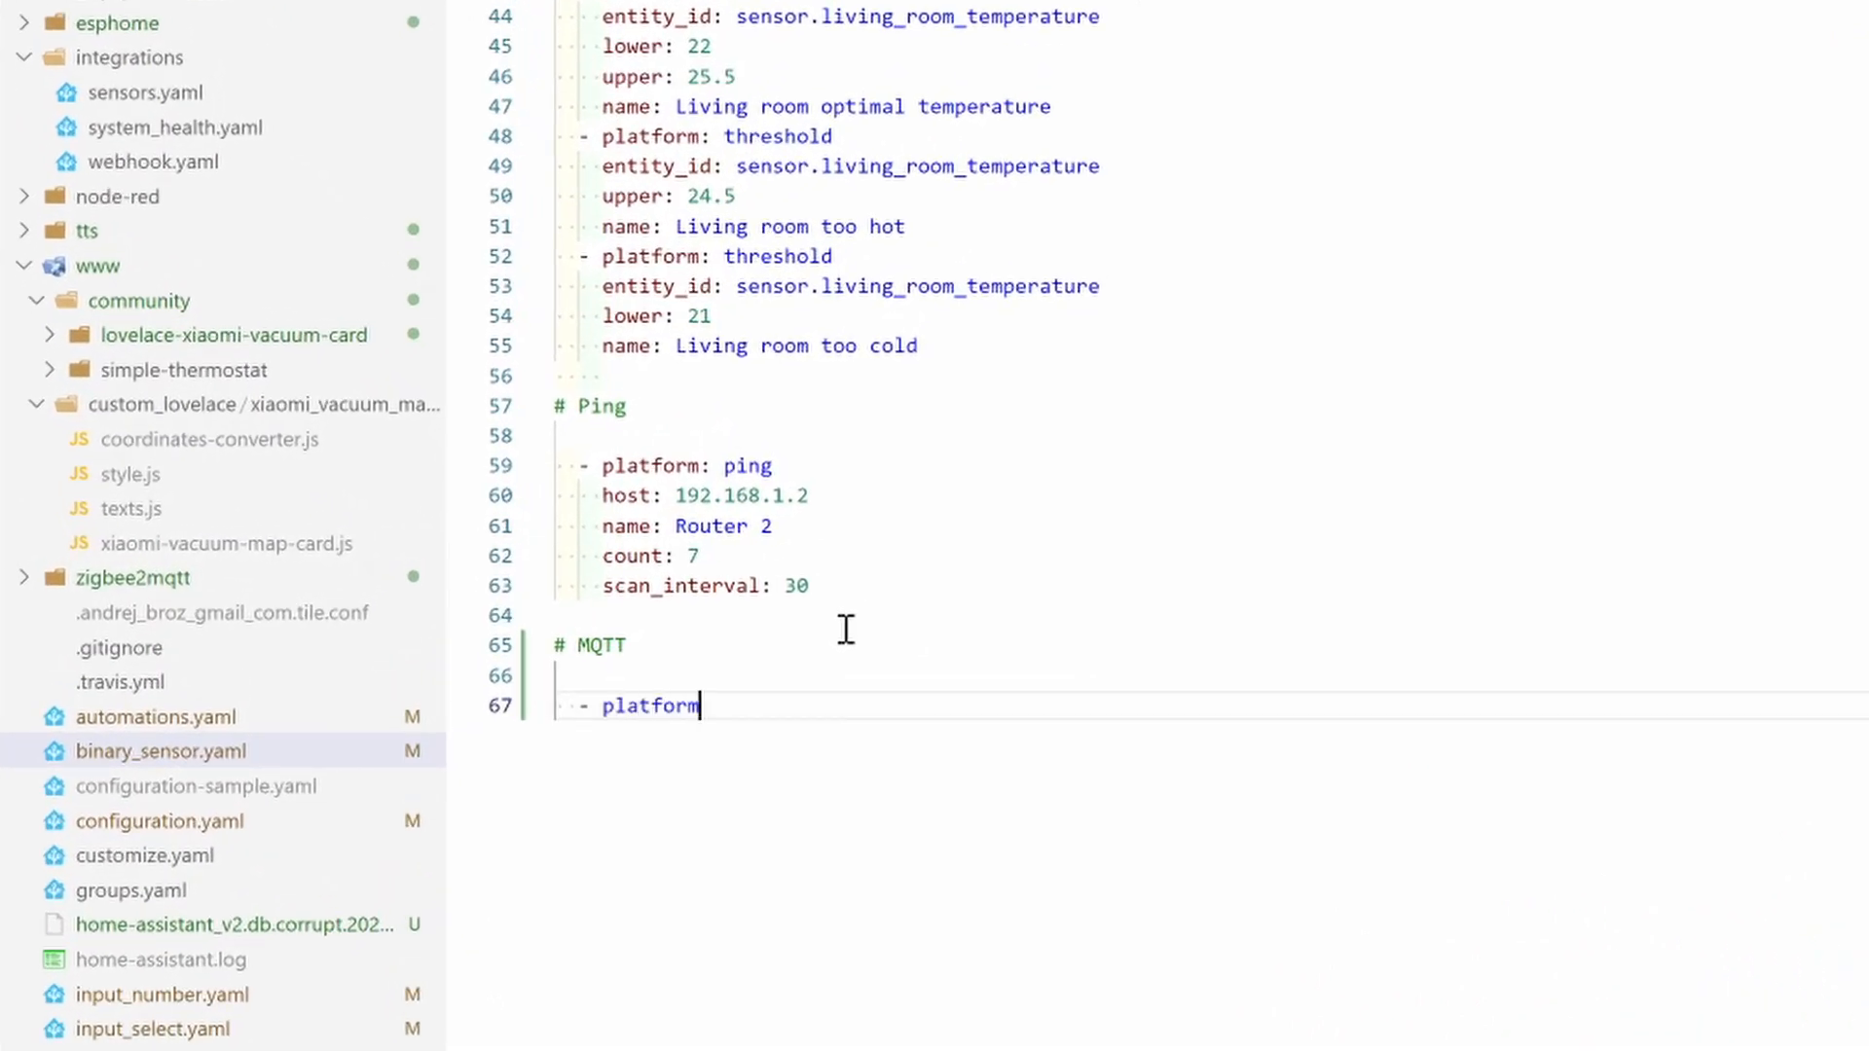
text(: comman)
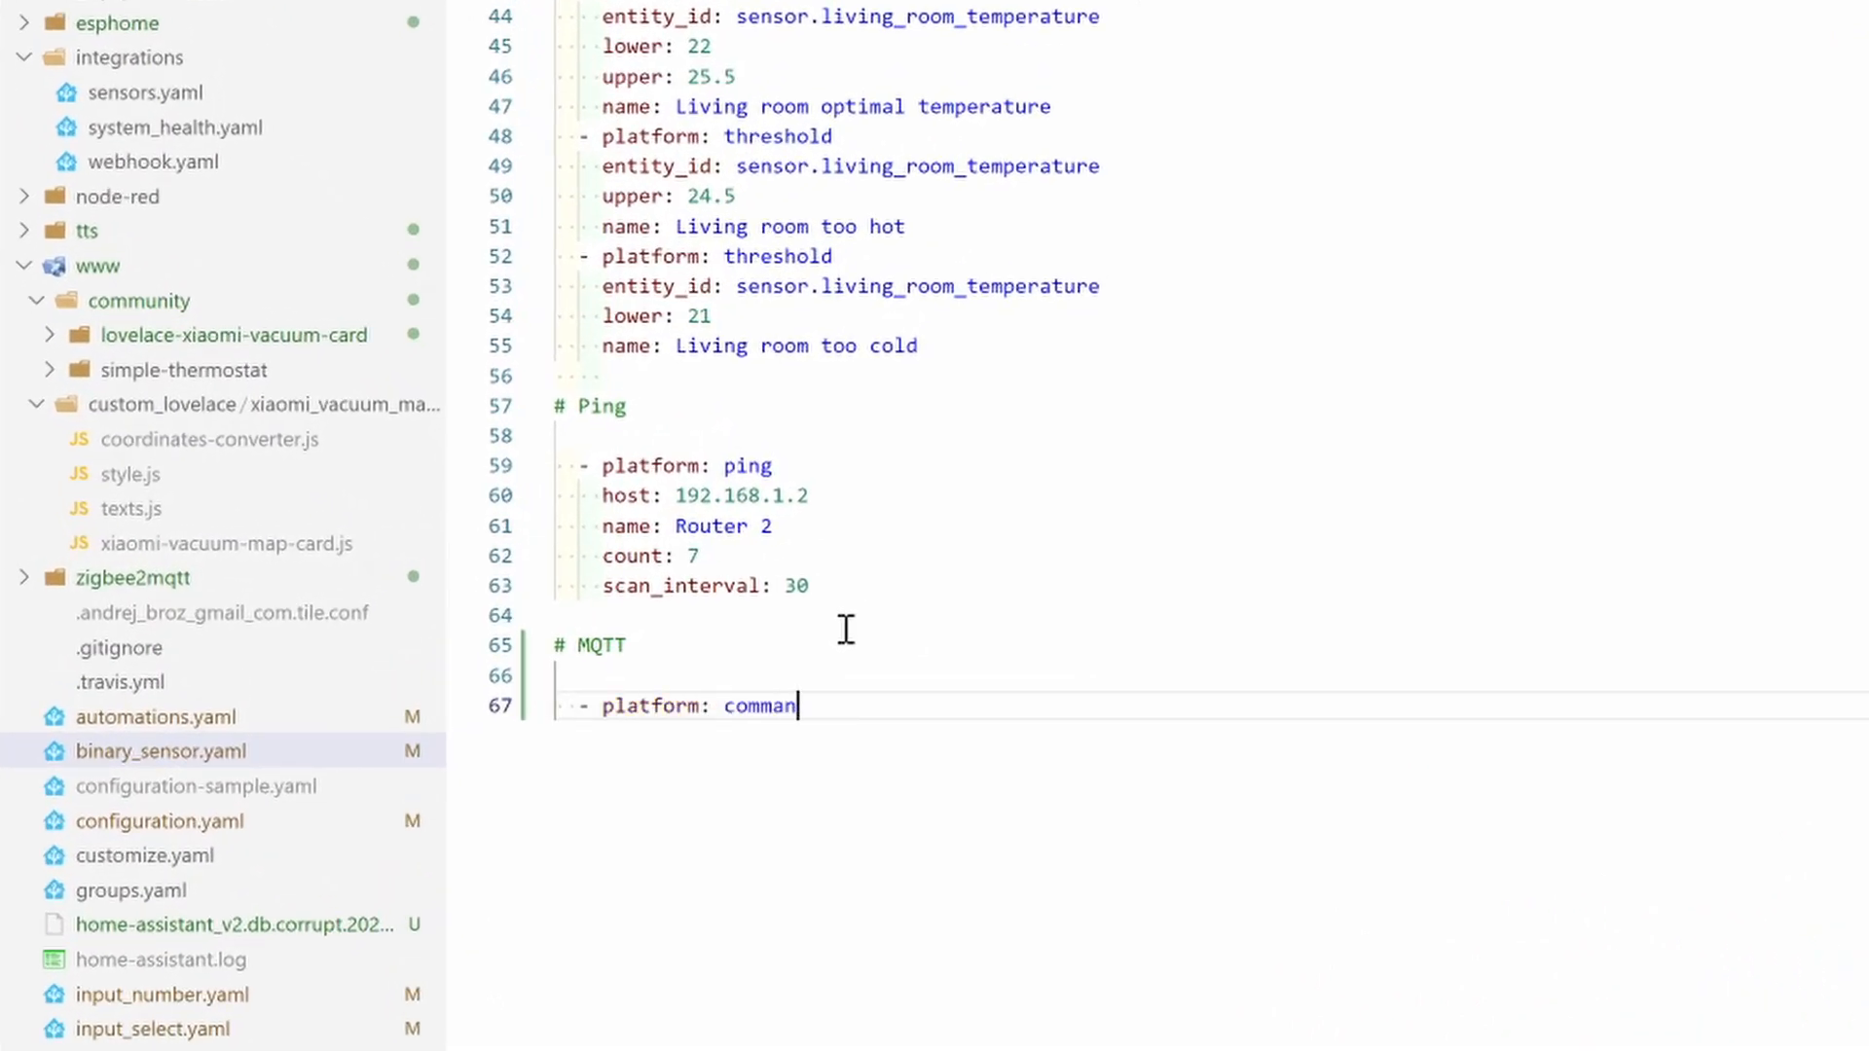
text(d_line)
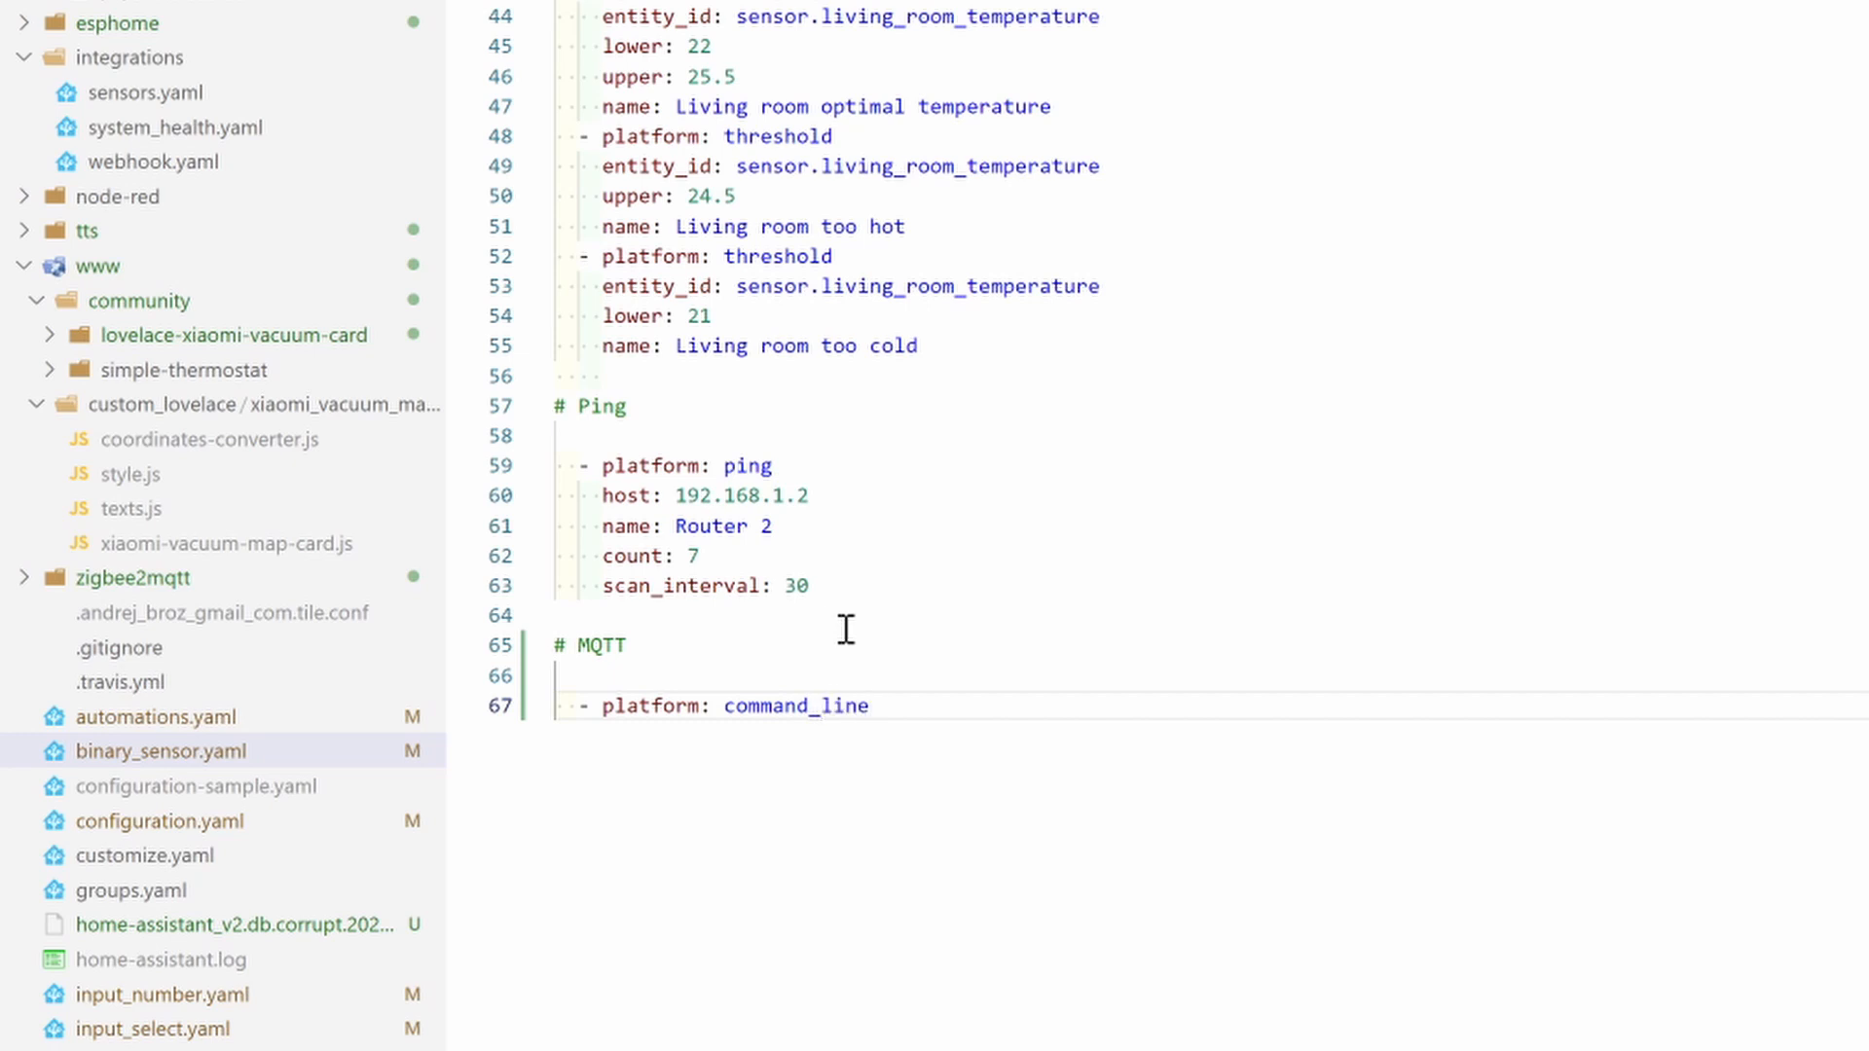
key(enter)
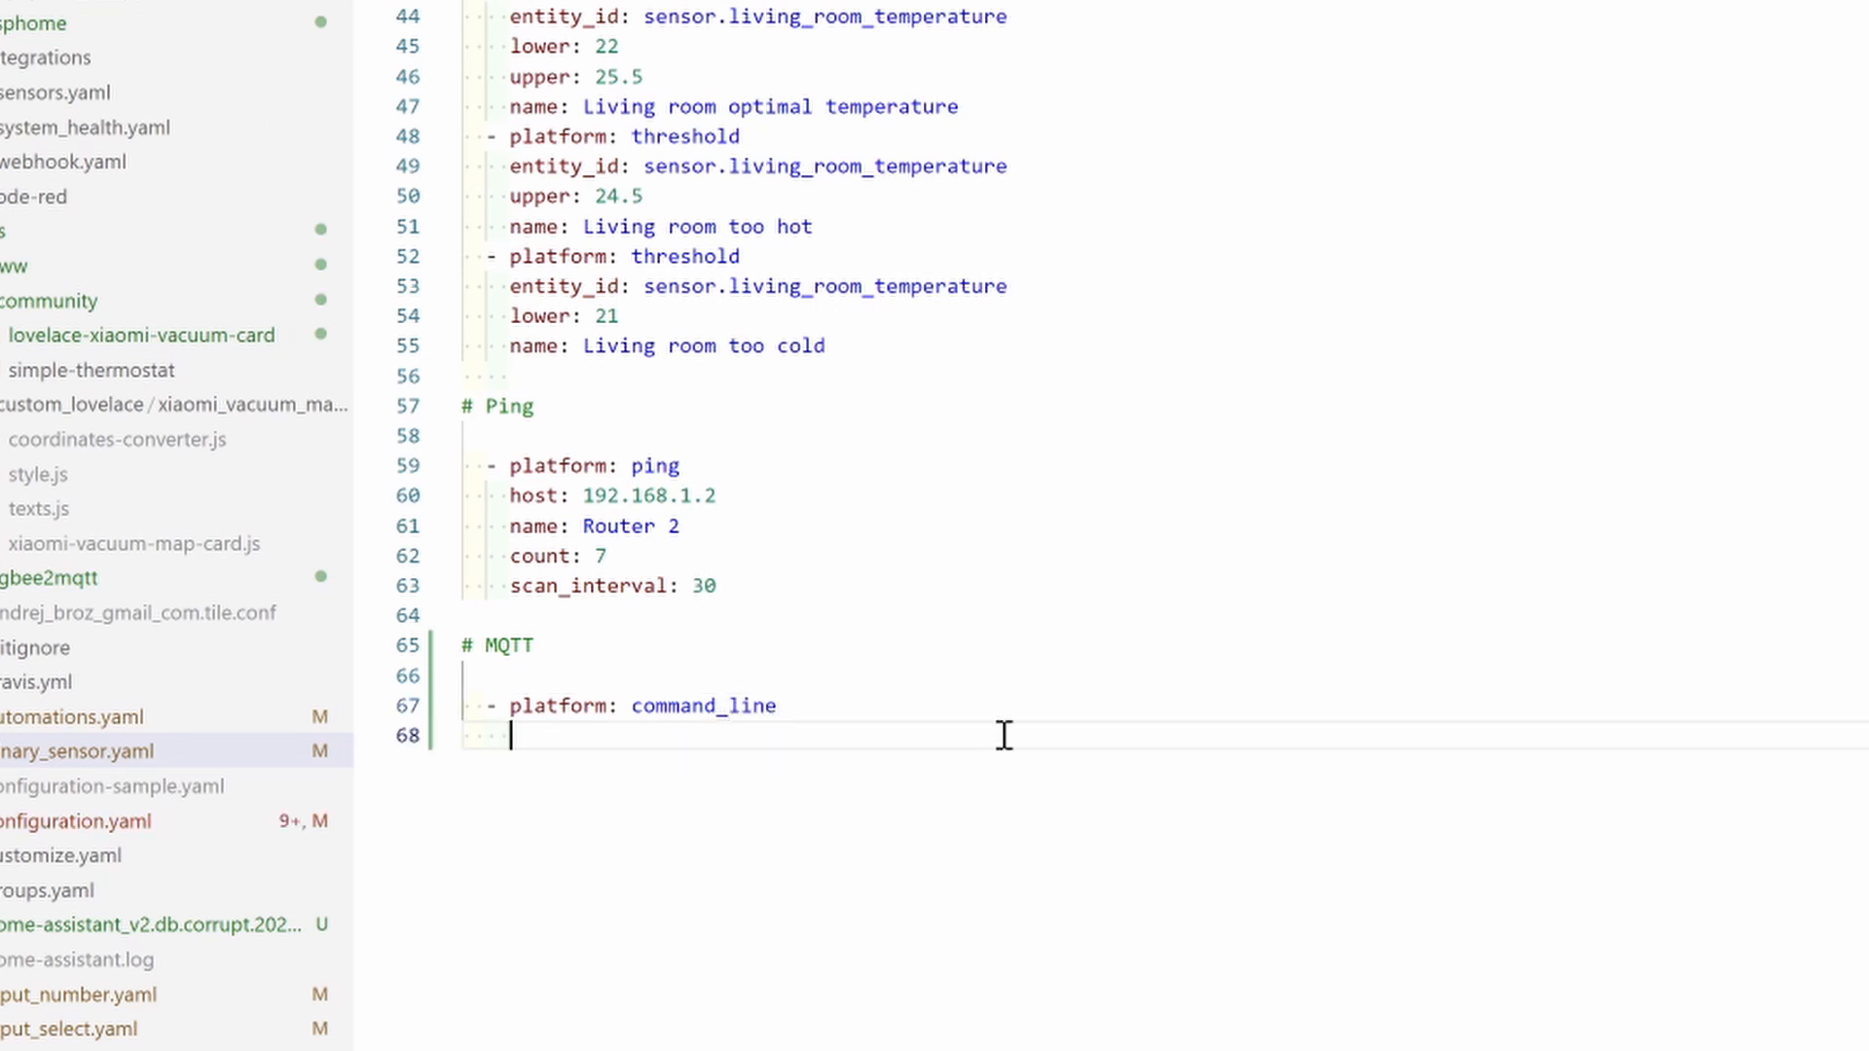
text(c)
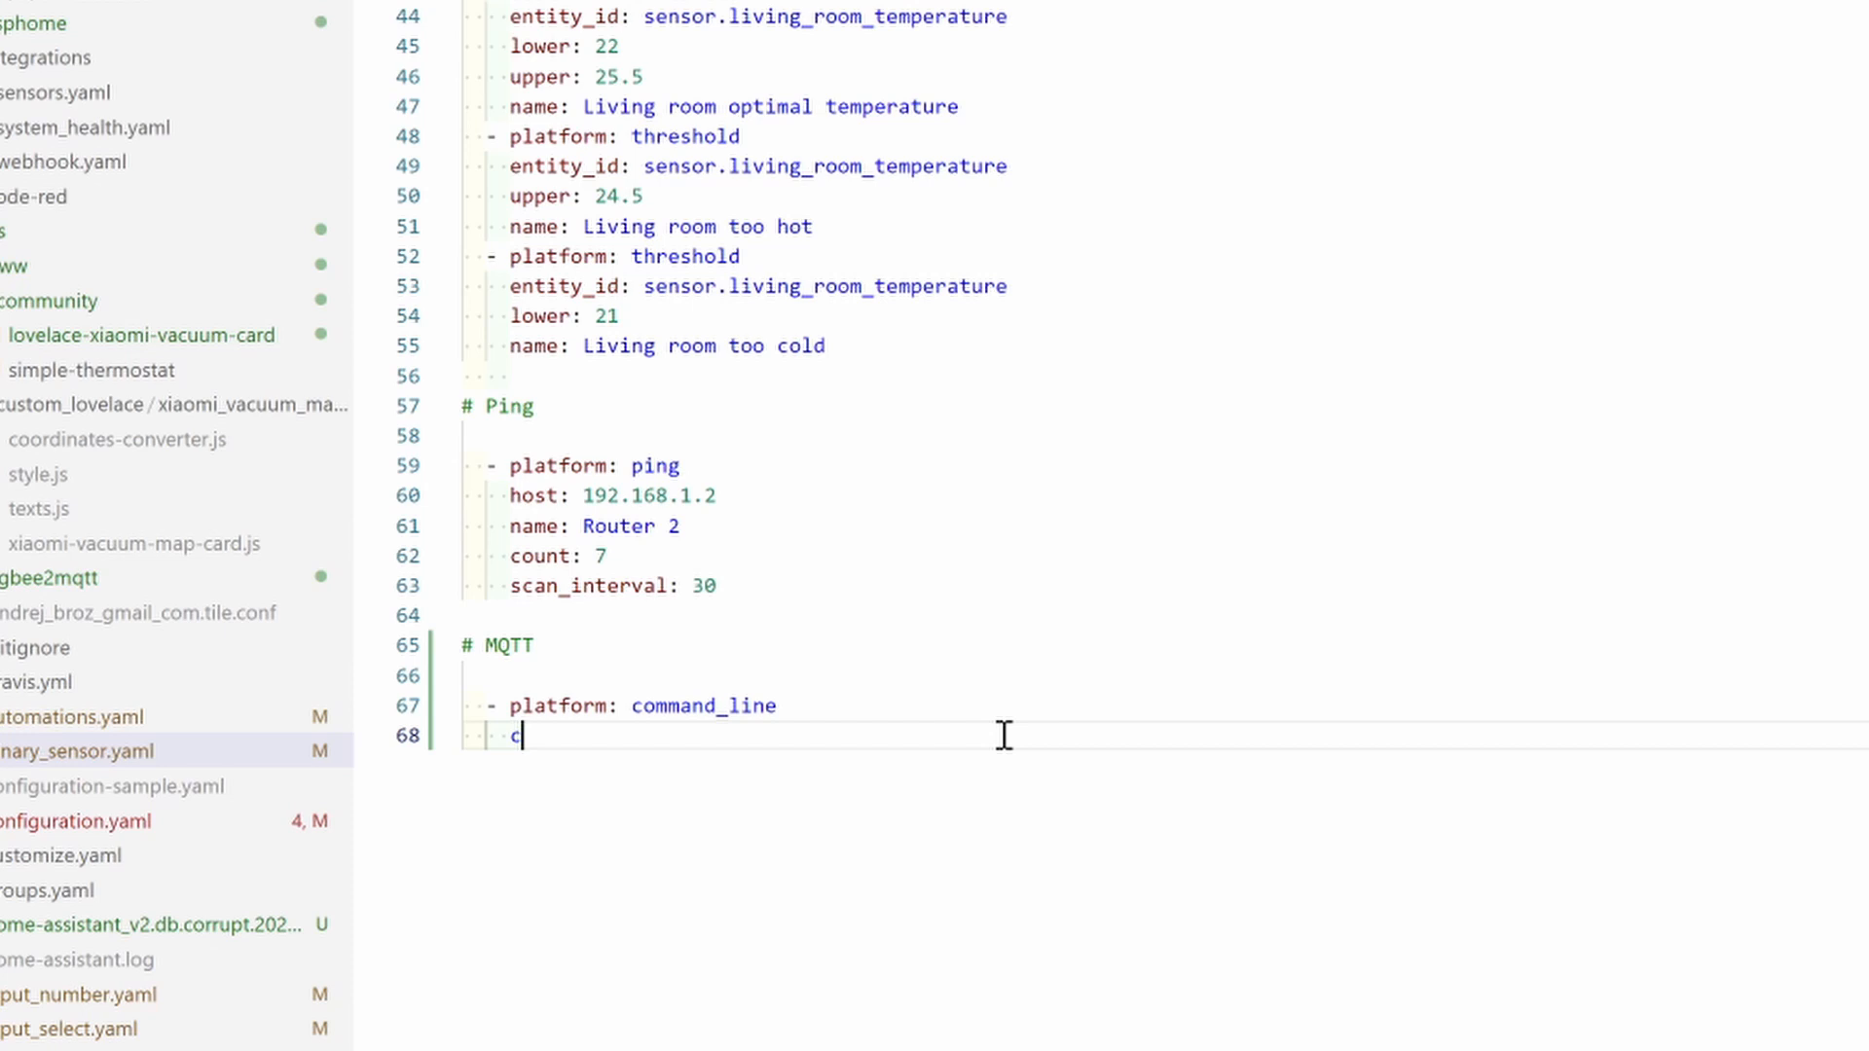
text(ommand:)
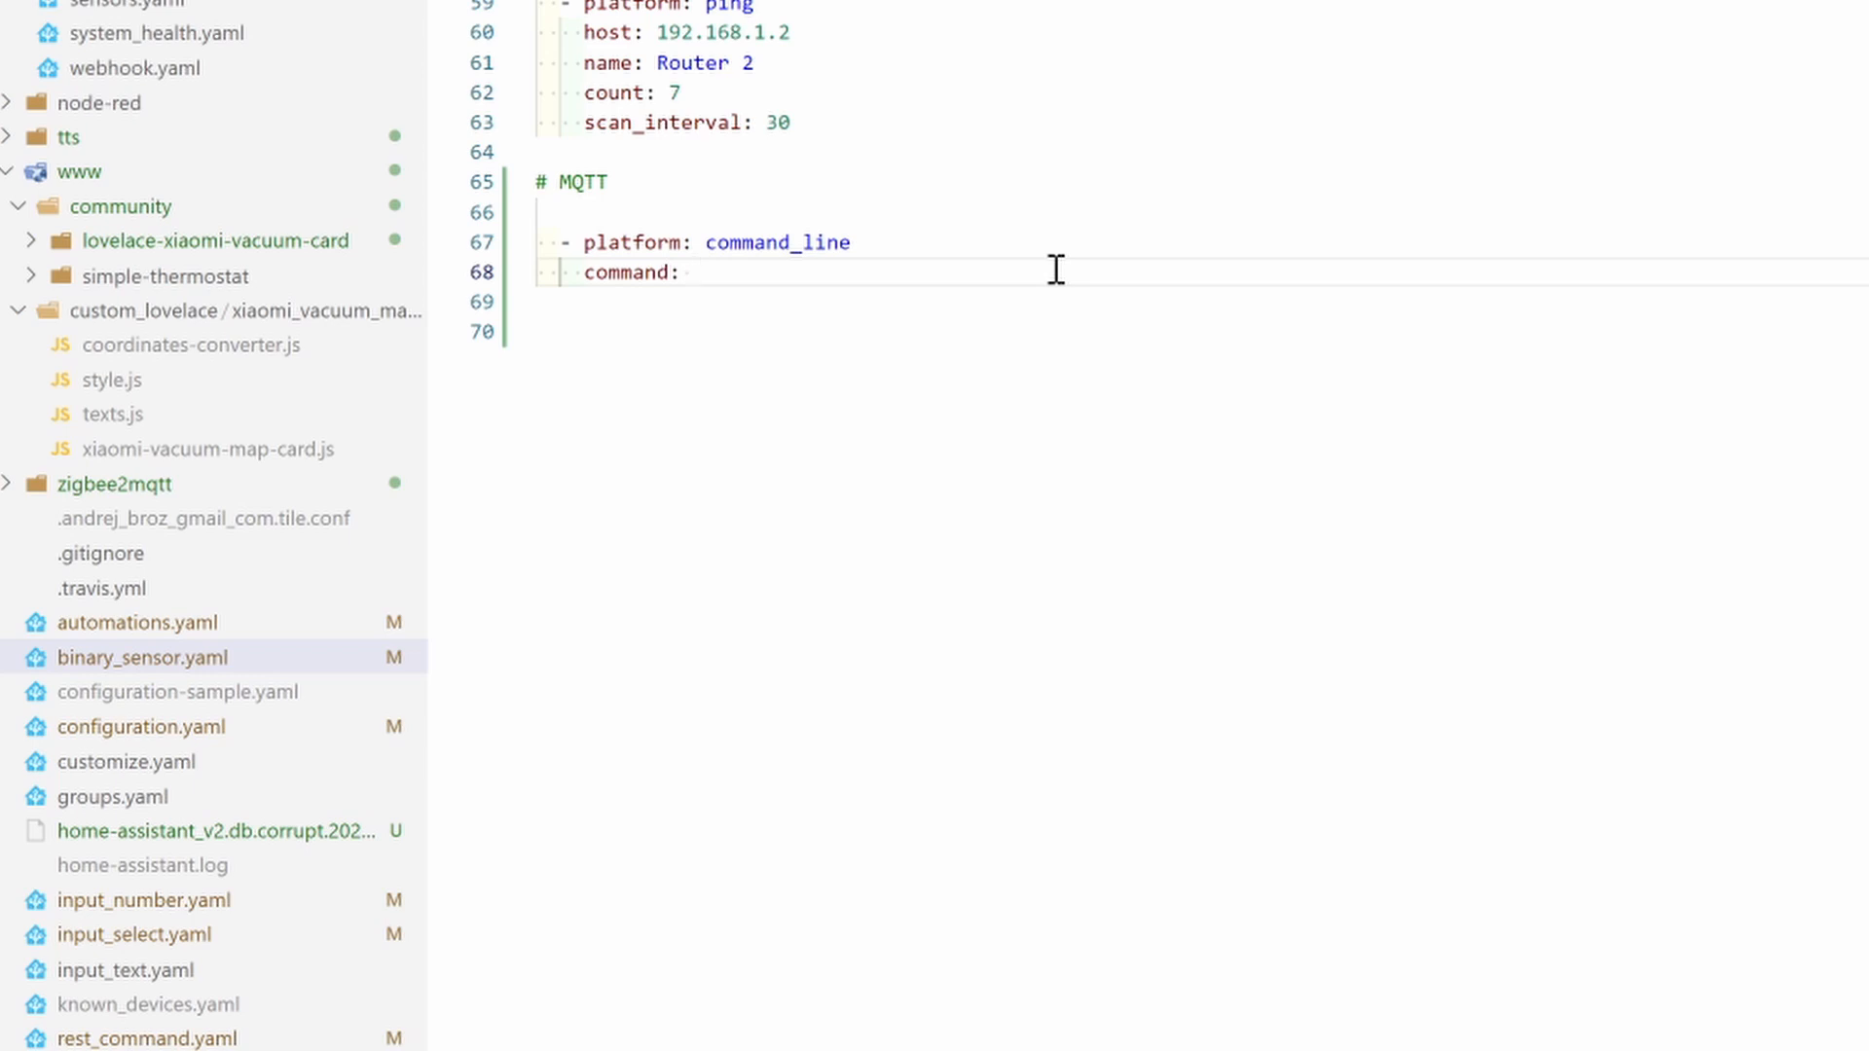
Set the command to a bash /dev/tcp check of 192.168.1.36:1883 echoing open or closed
text(/bin/bash -c "(echo > /dev/tcp/192.168.1.36/1883) > /dev/null 2>&1 && echo open || echo closed")
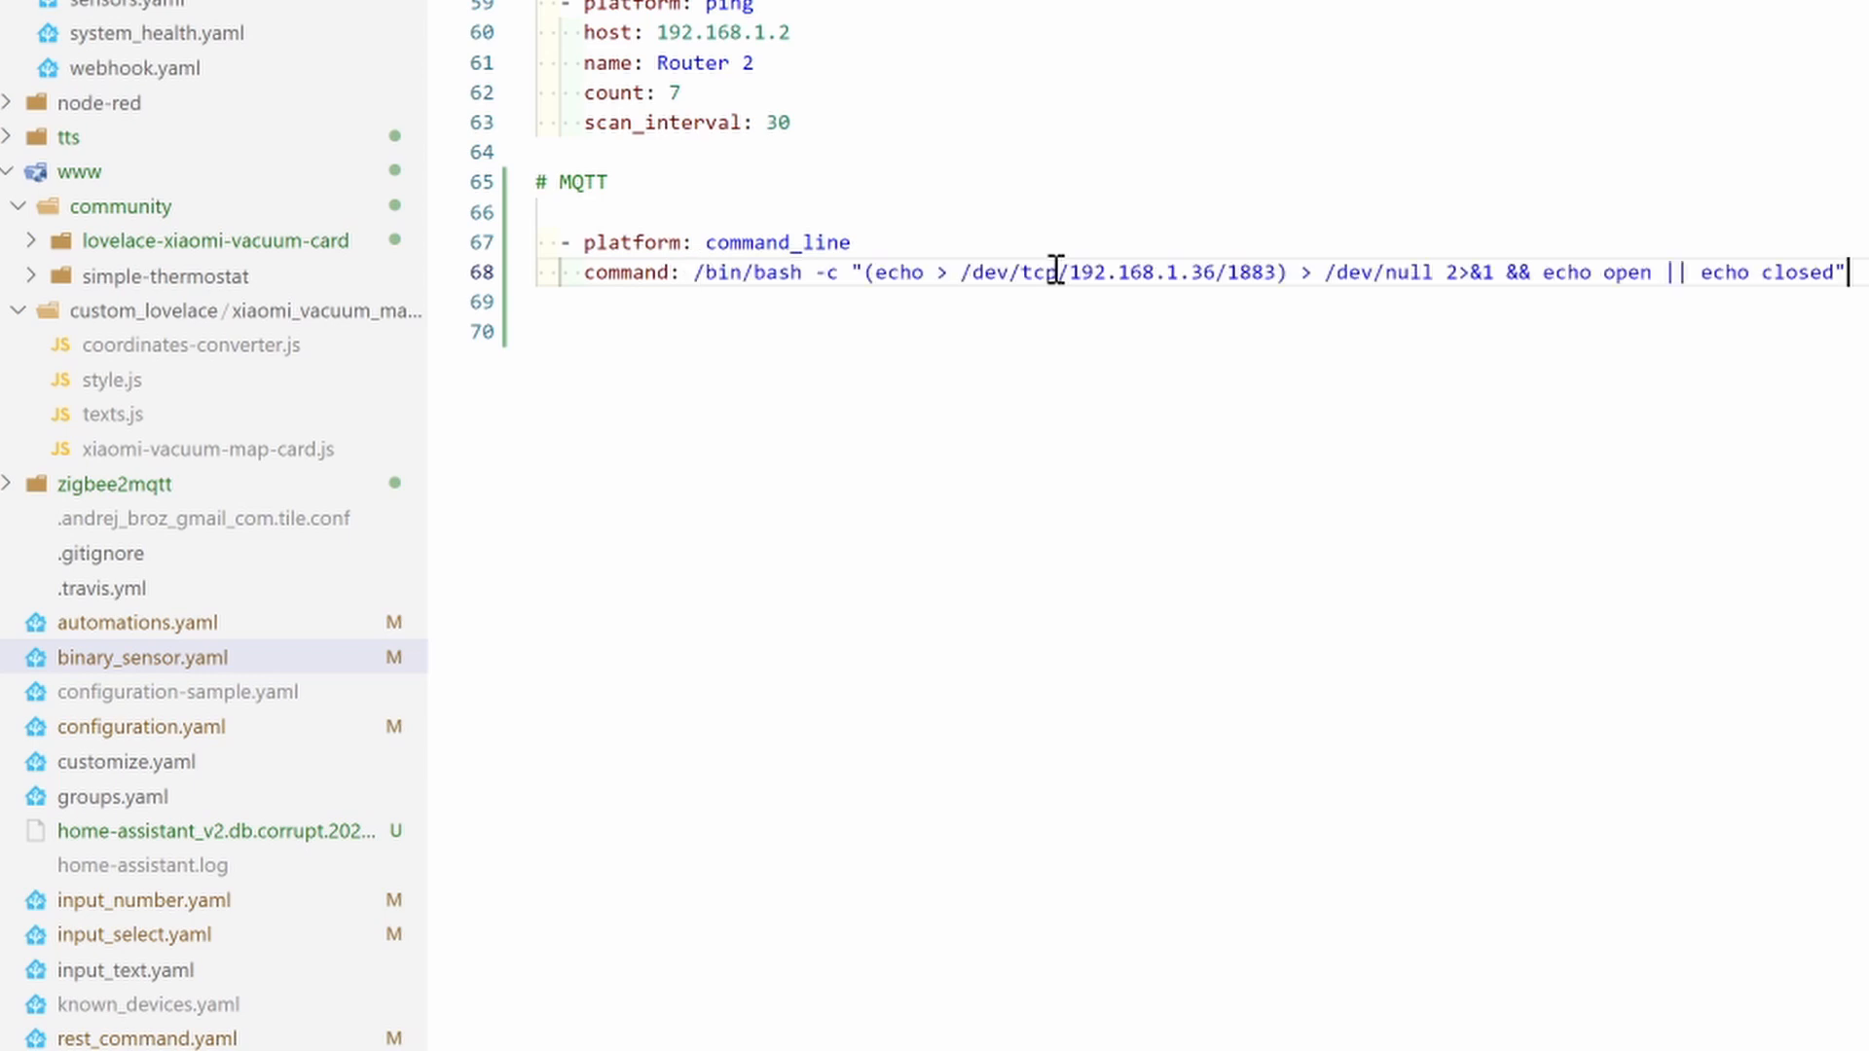
mouse_move(800, 220)
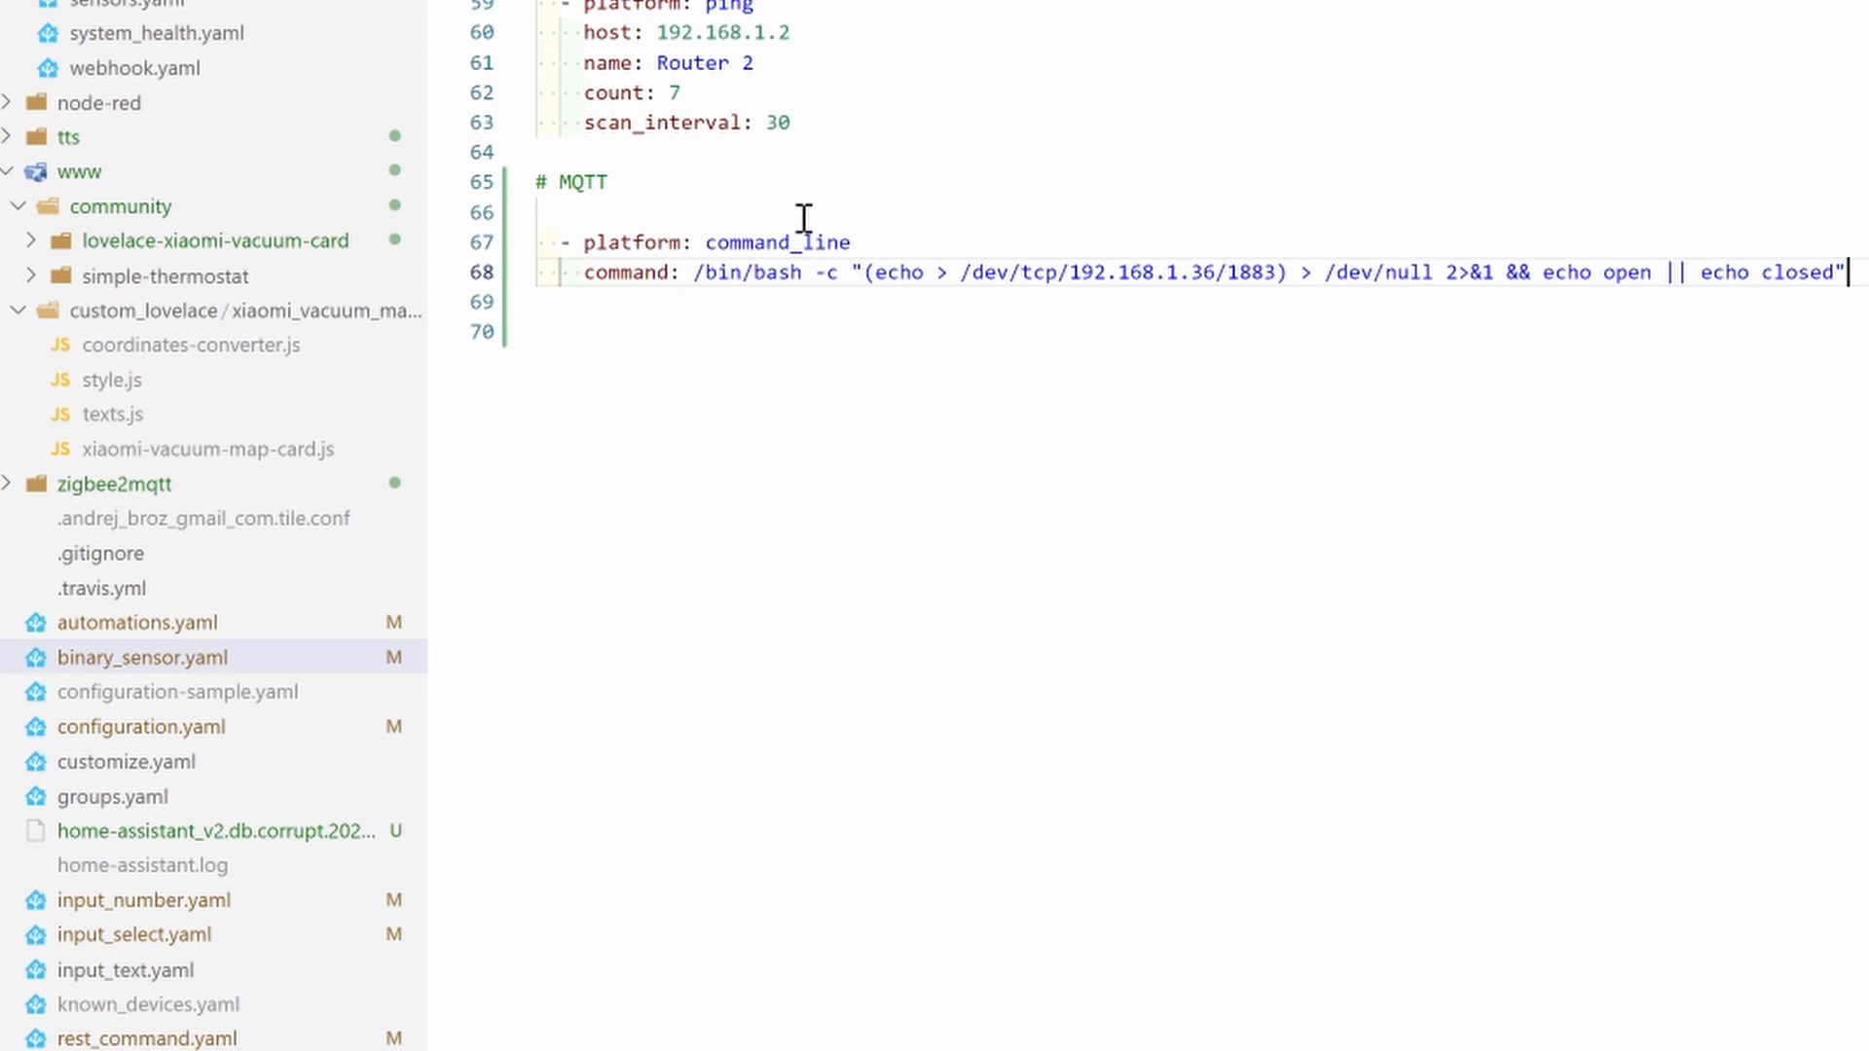
mouse_move(782, 272)
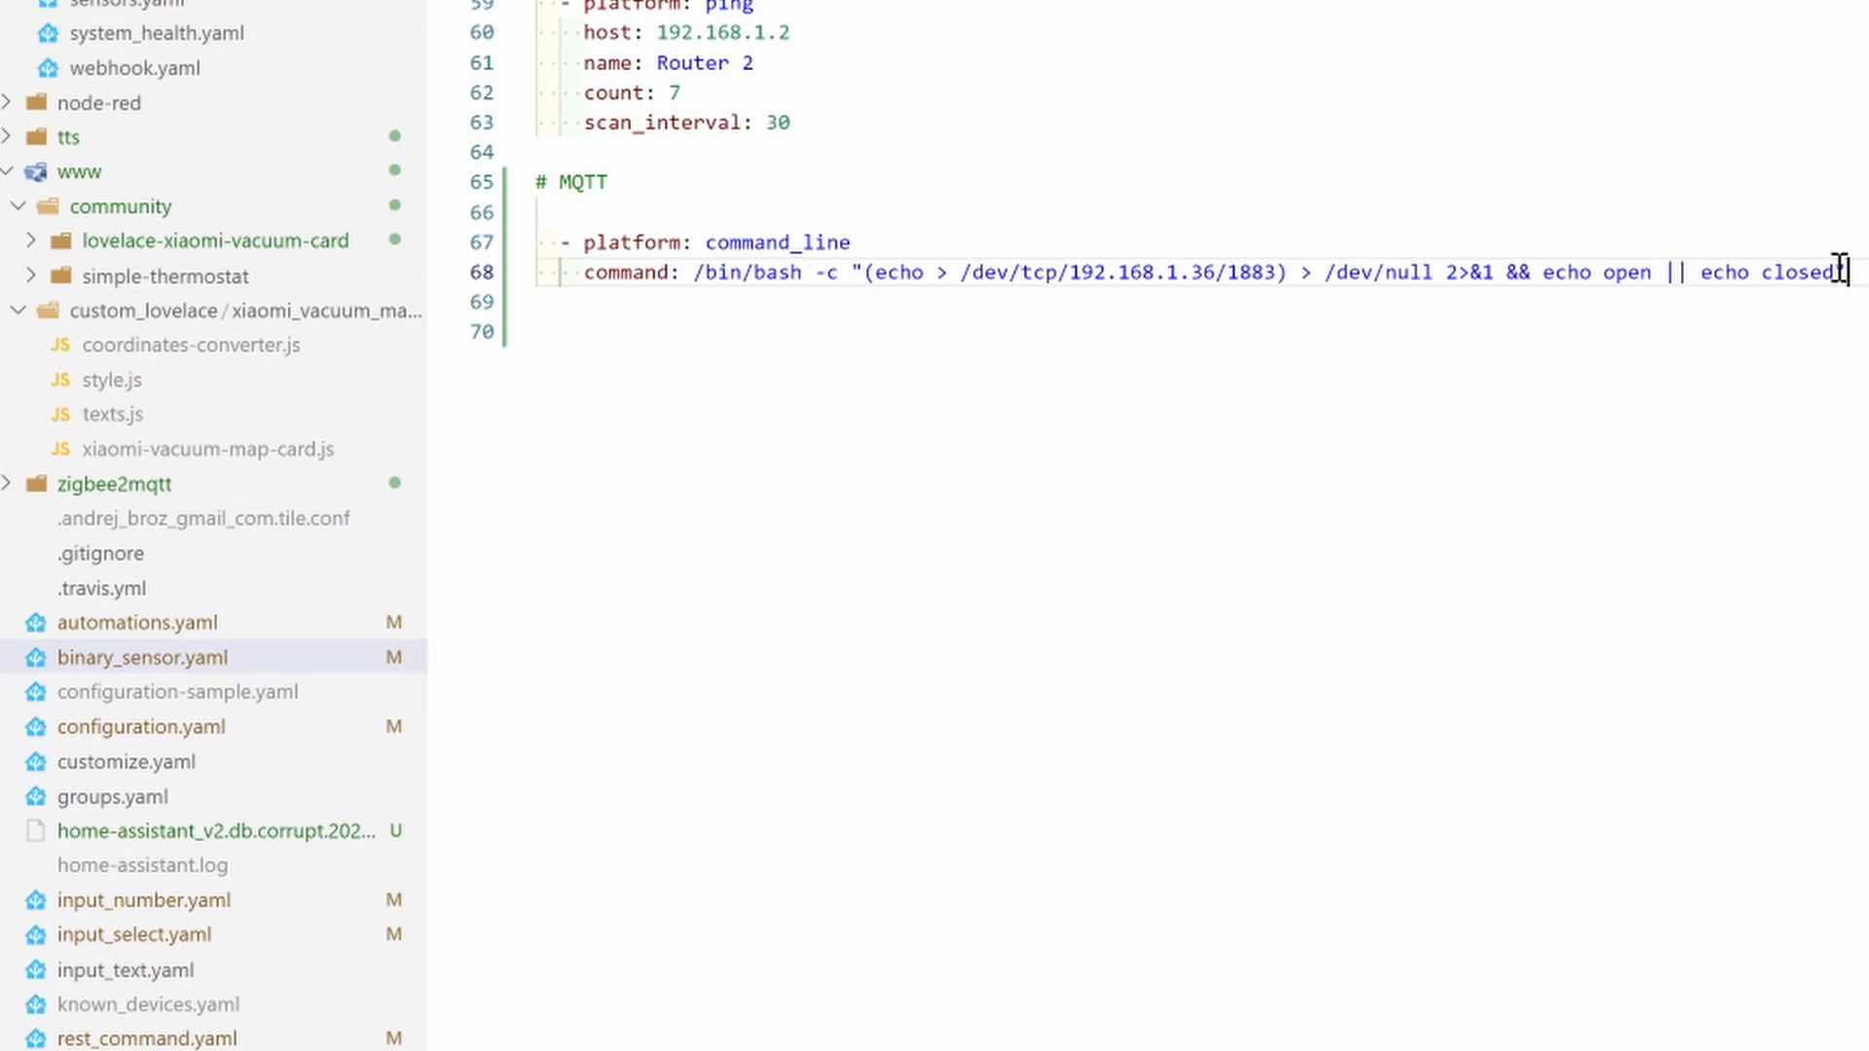
mouse_move(1114, 172)
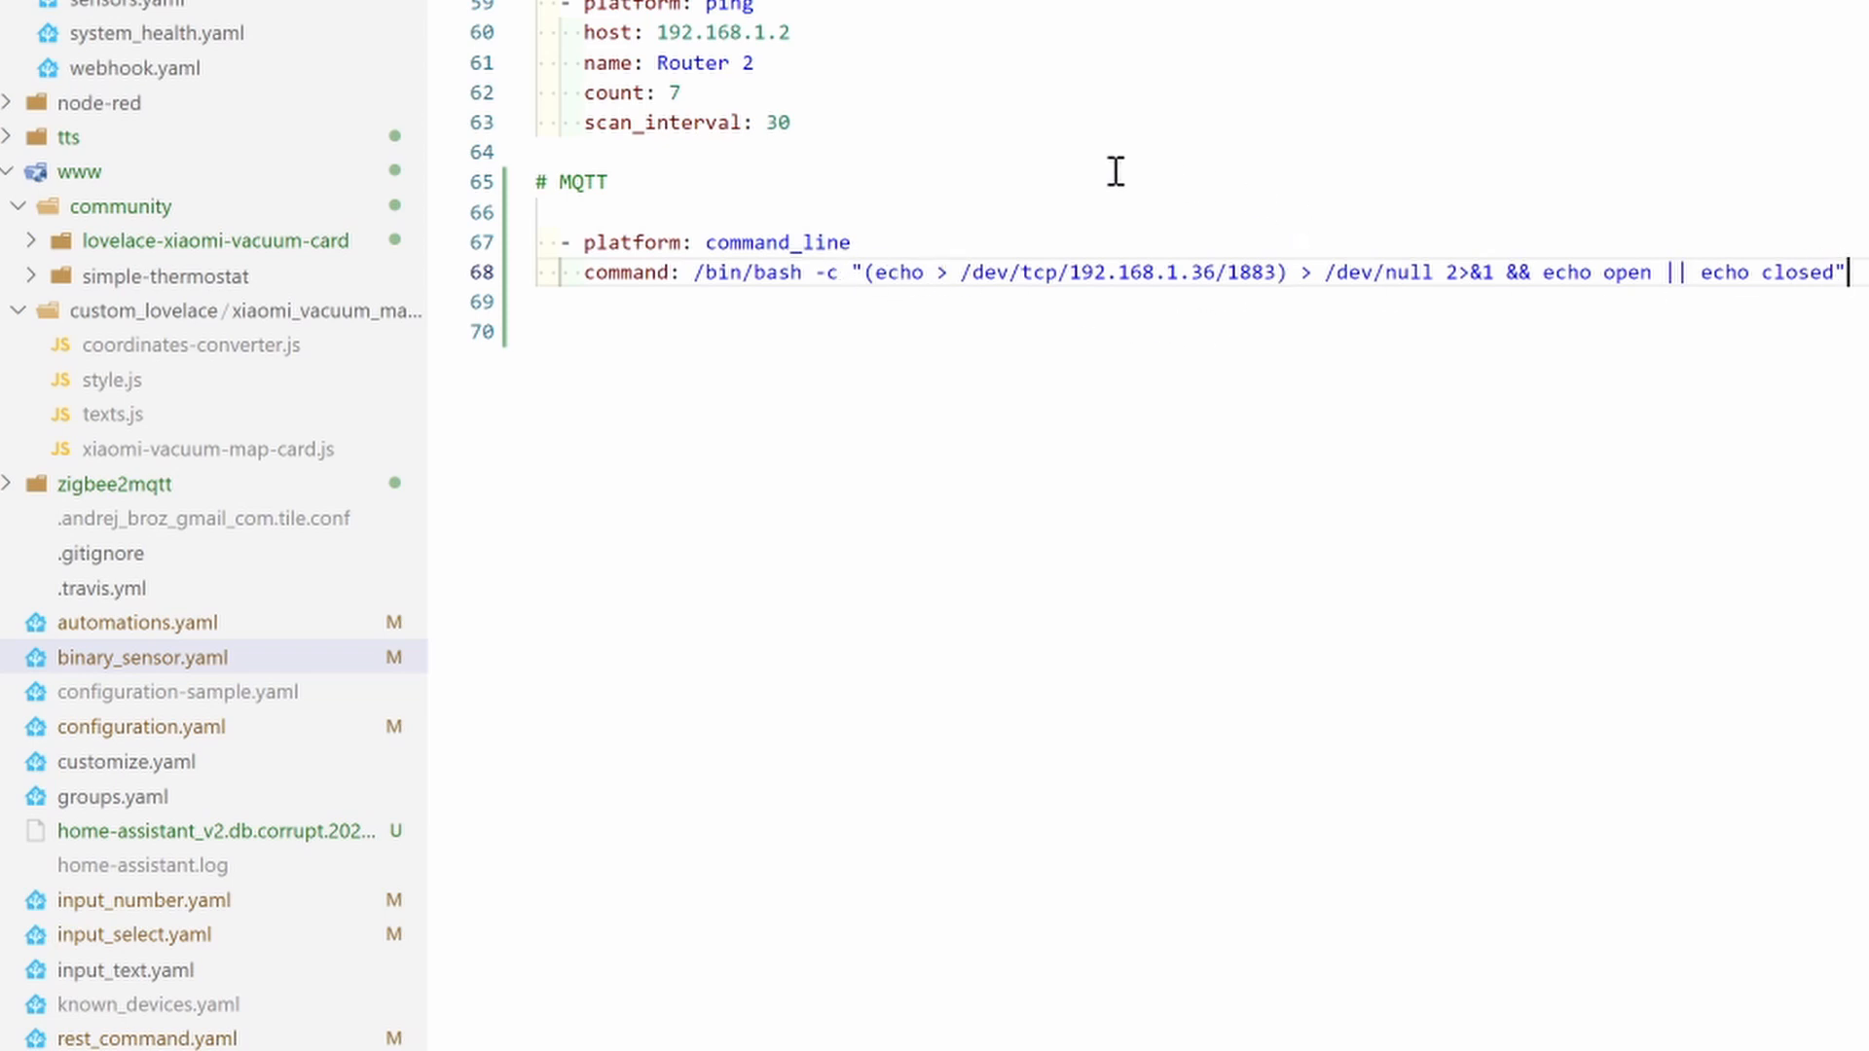
mouse_move(1061, 239)
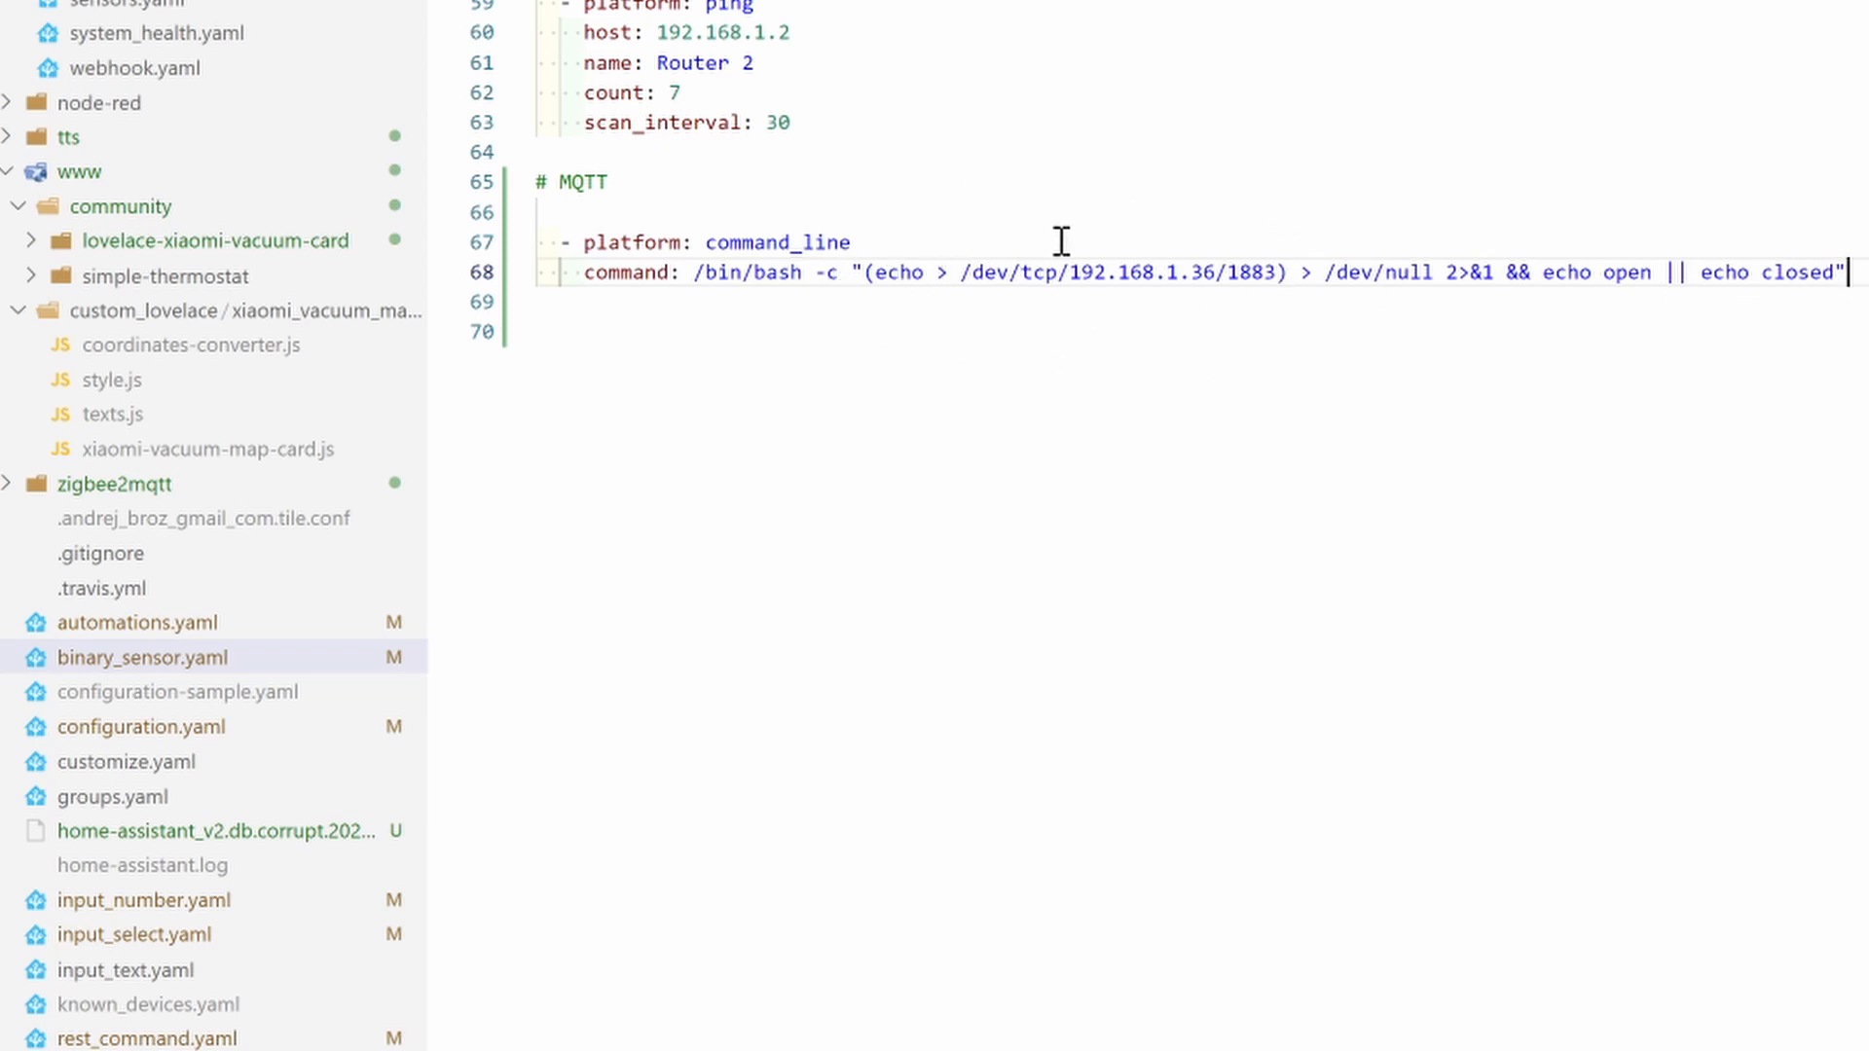
mouse_move(1252, 245)
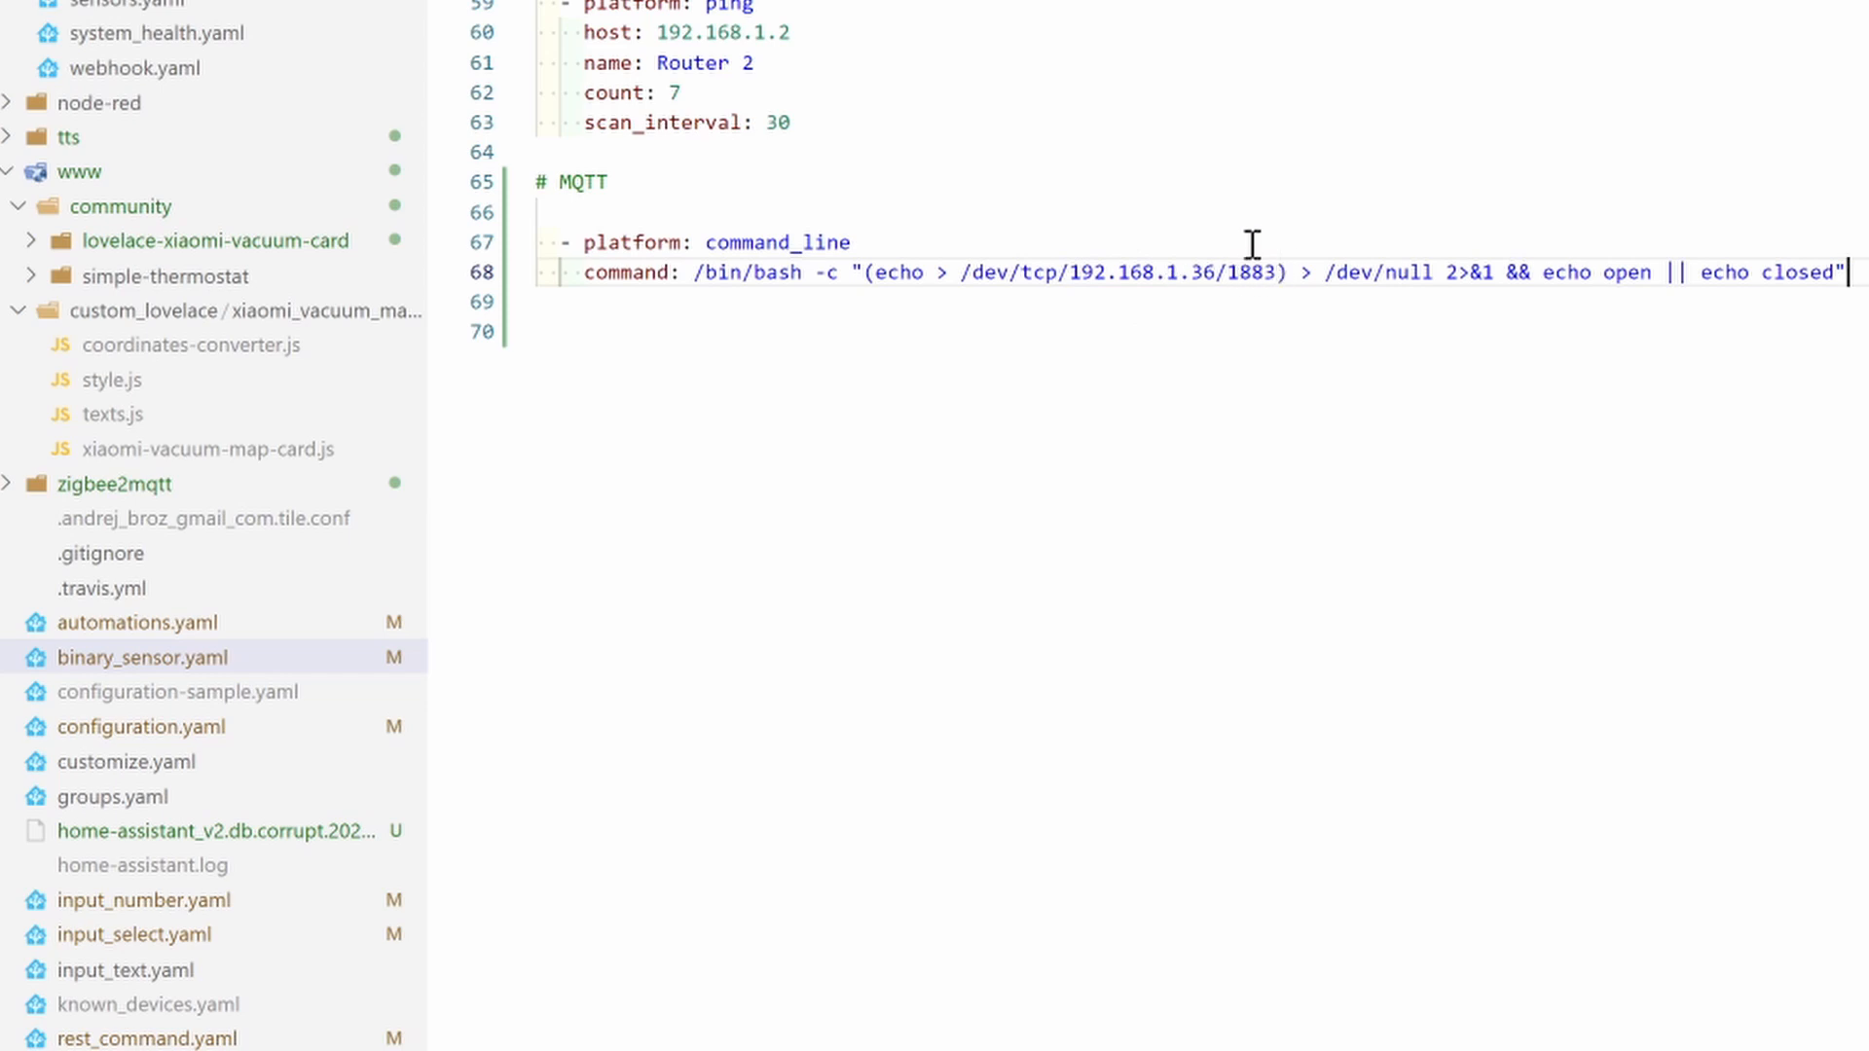
mouse_move(1059, 279)
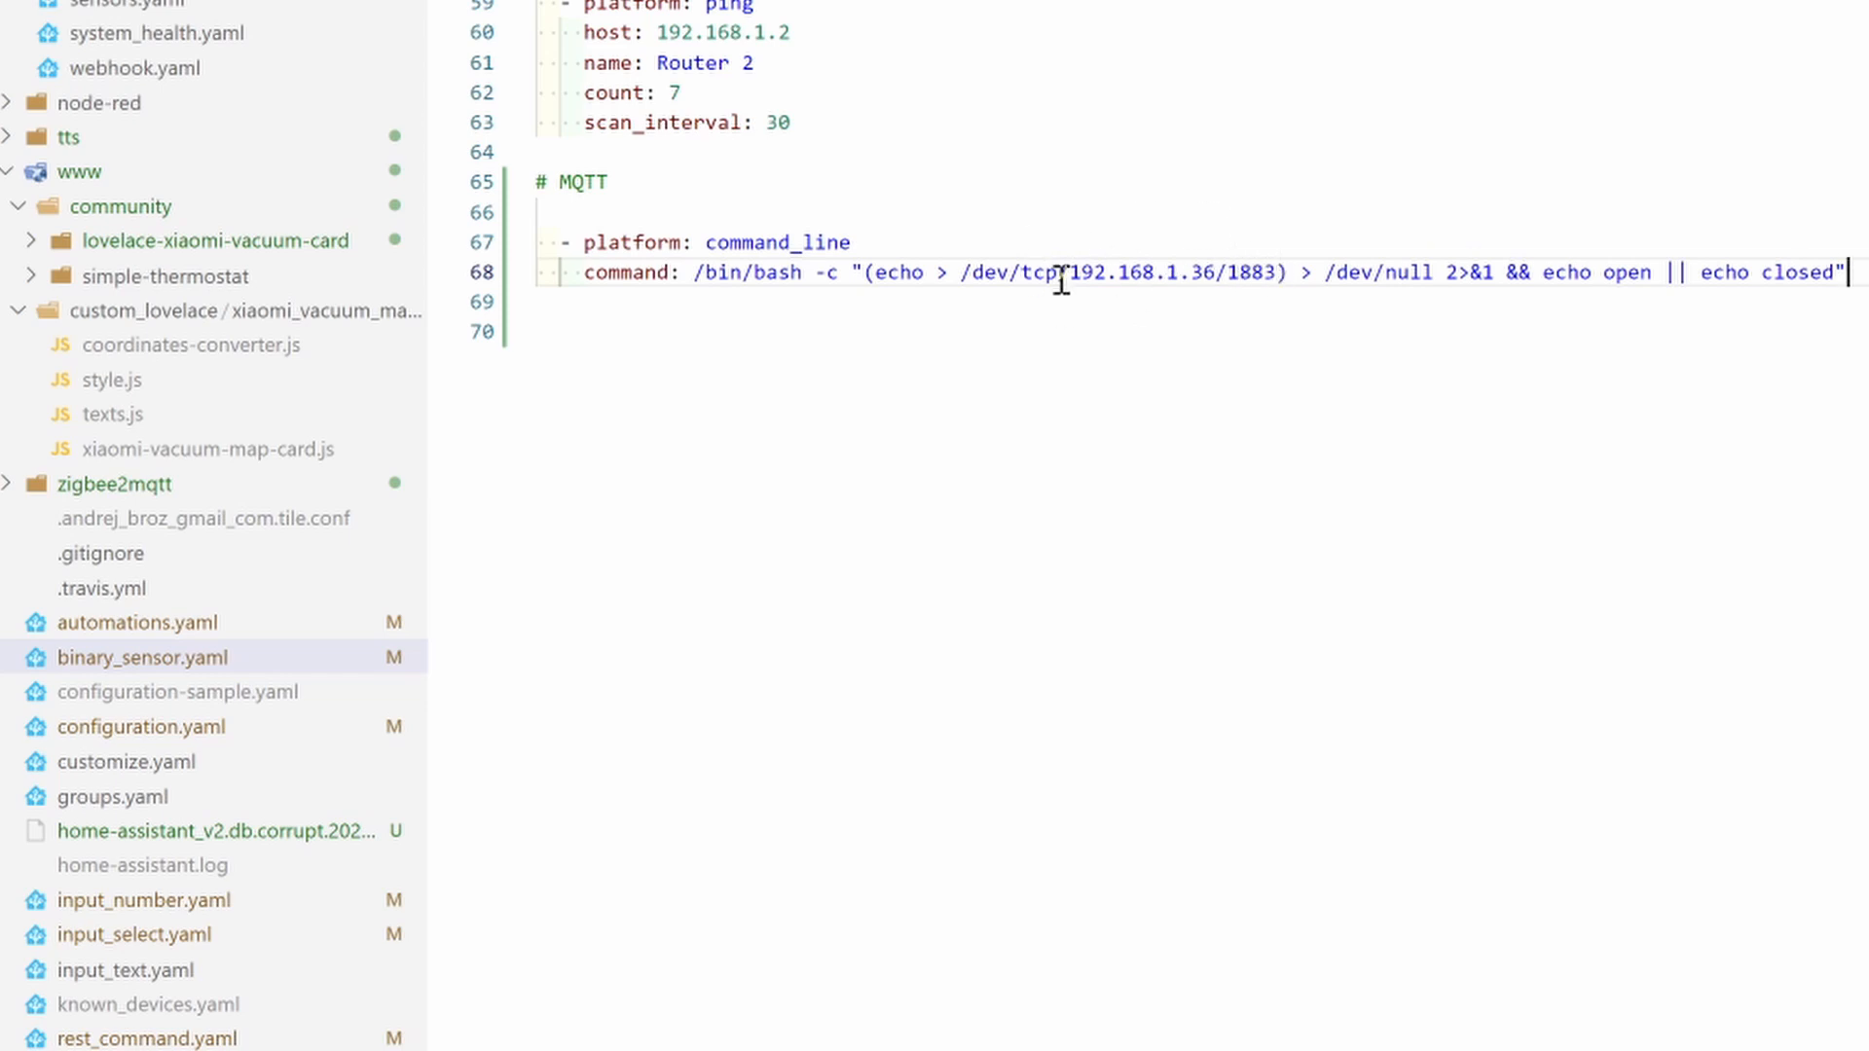
mouse_move(1269, 251)
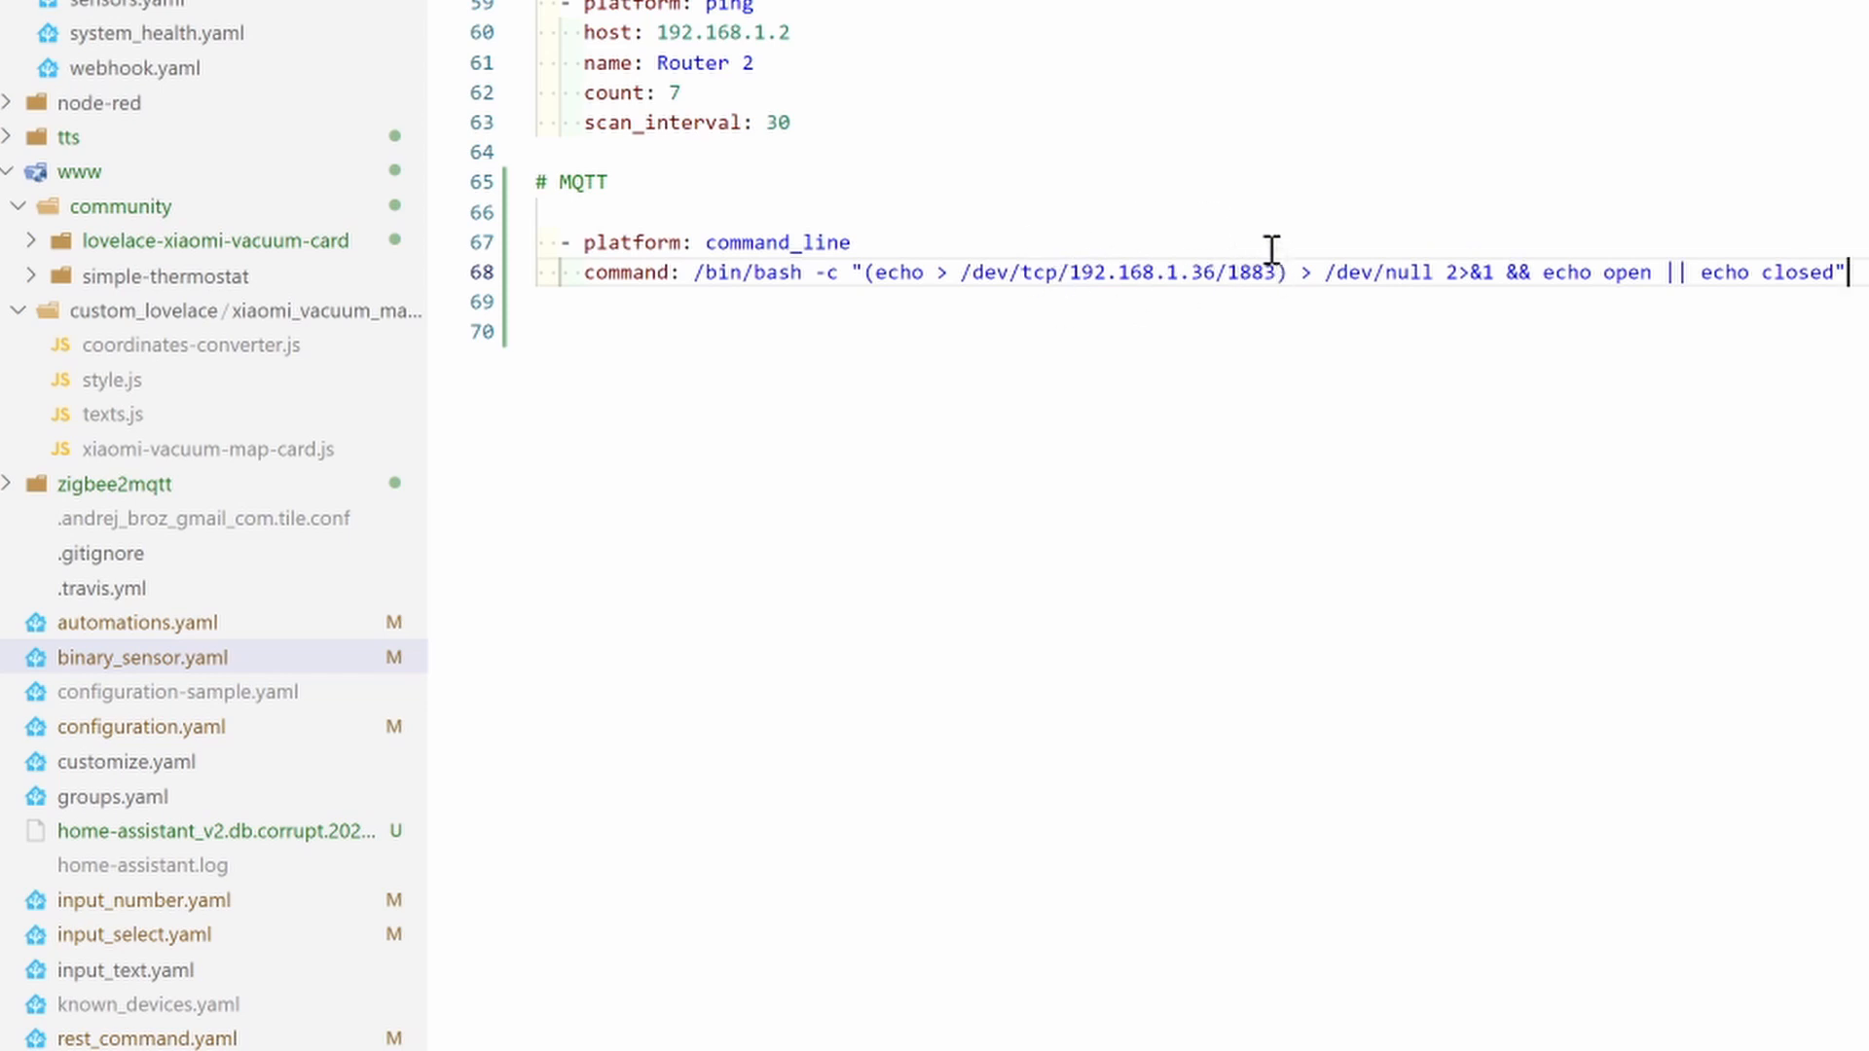
mouse_move(1287, 243)
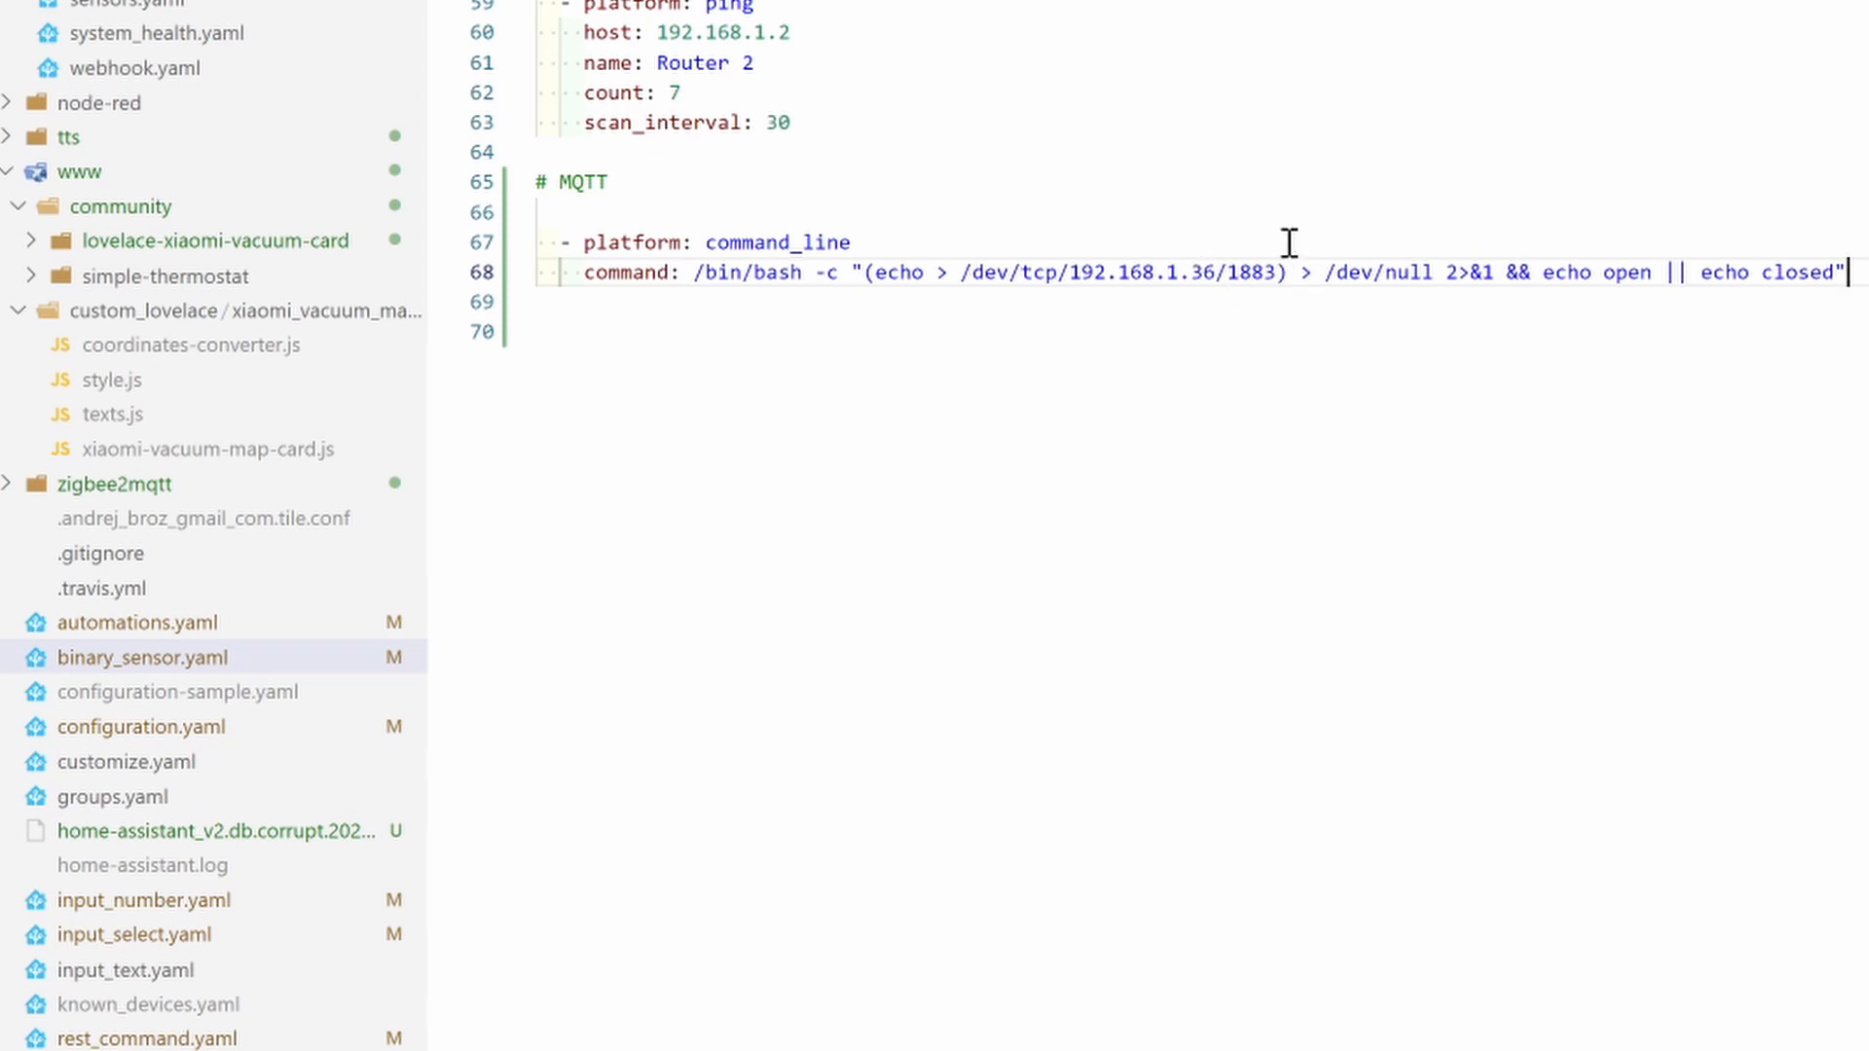
mouse_move(1234, 222)
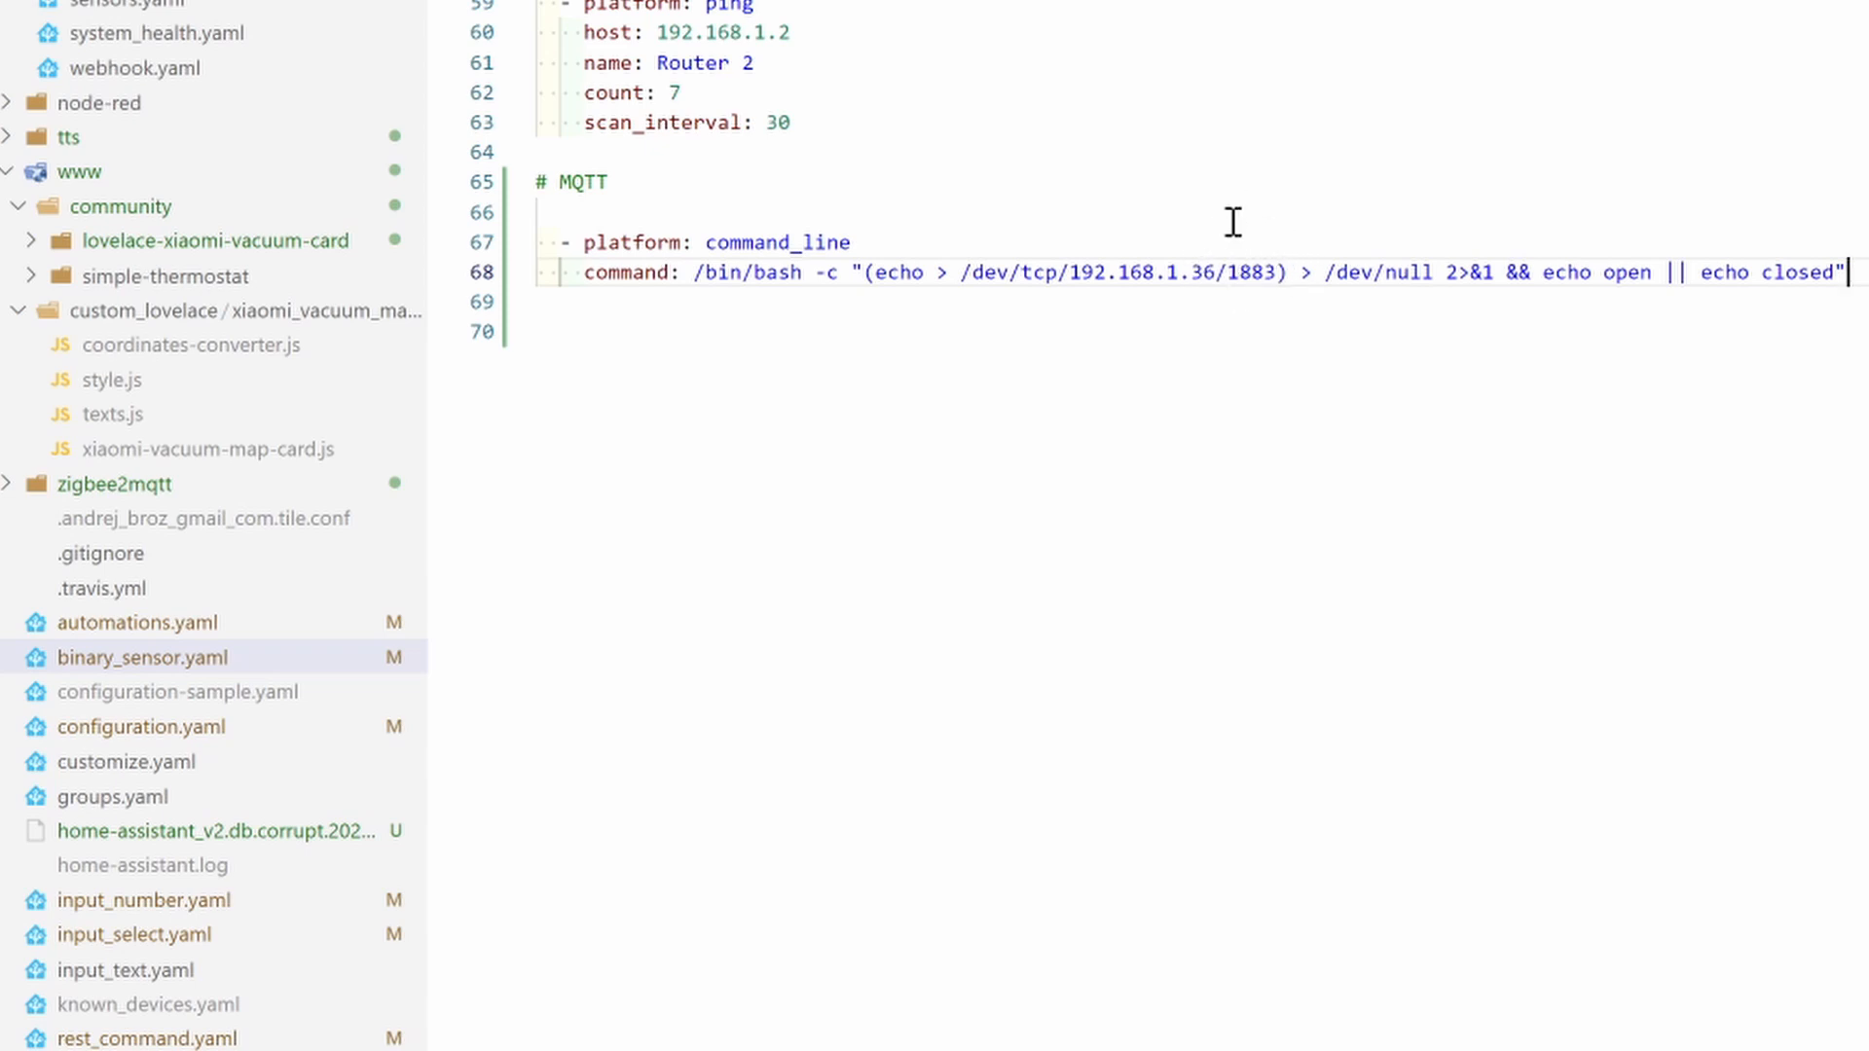
mouse_move(1456, 272)
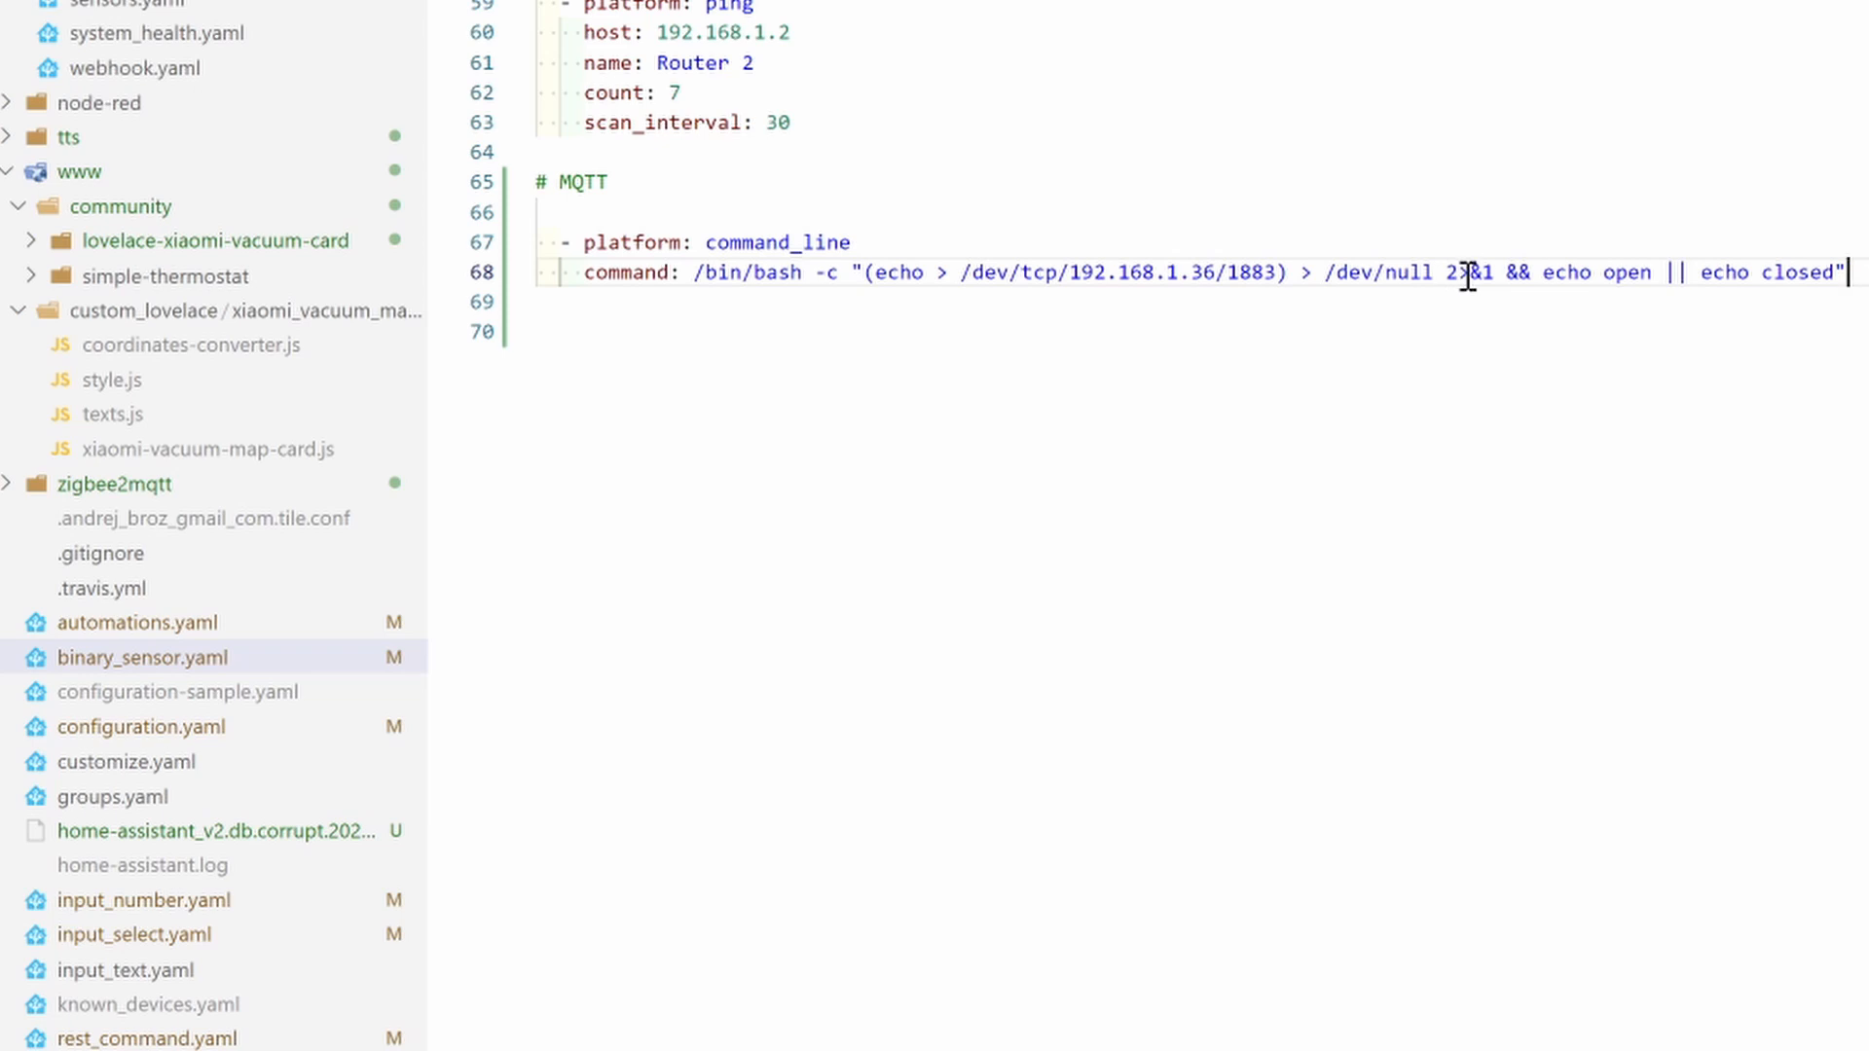
mouse_move(1562, 272)
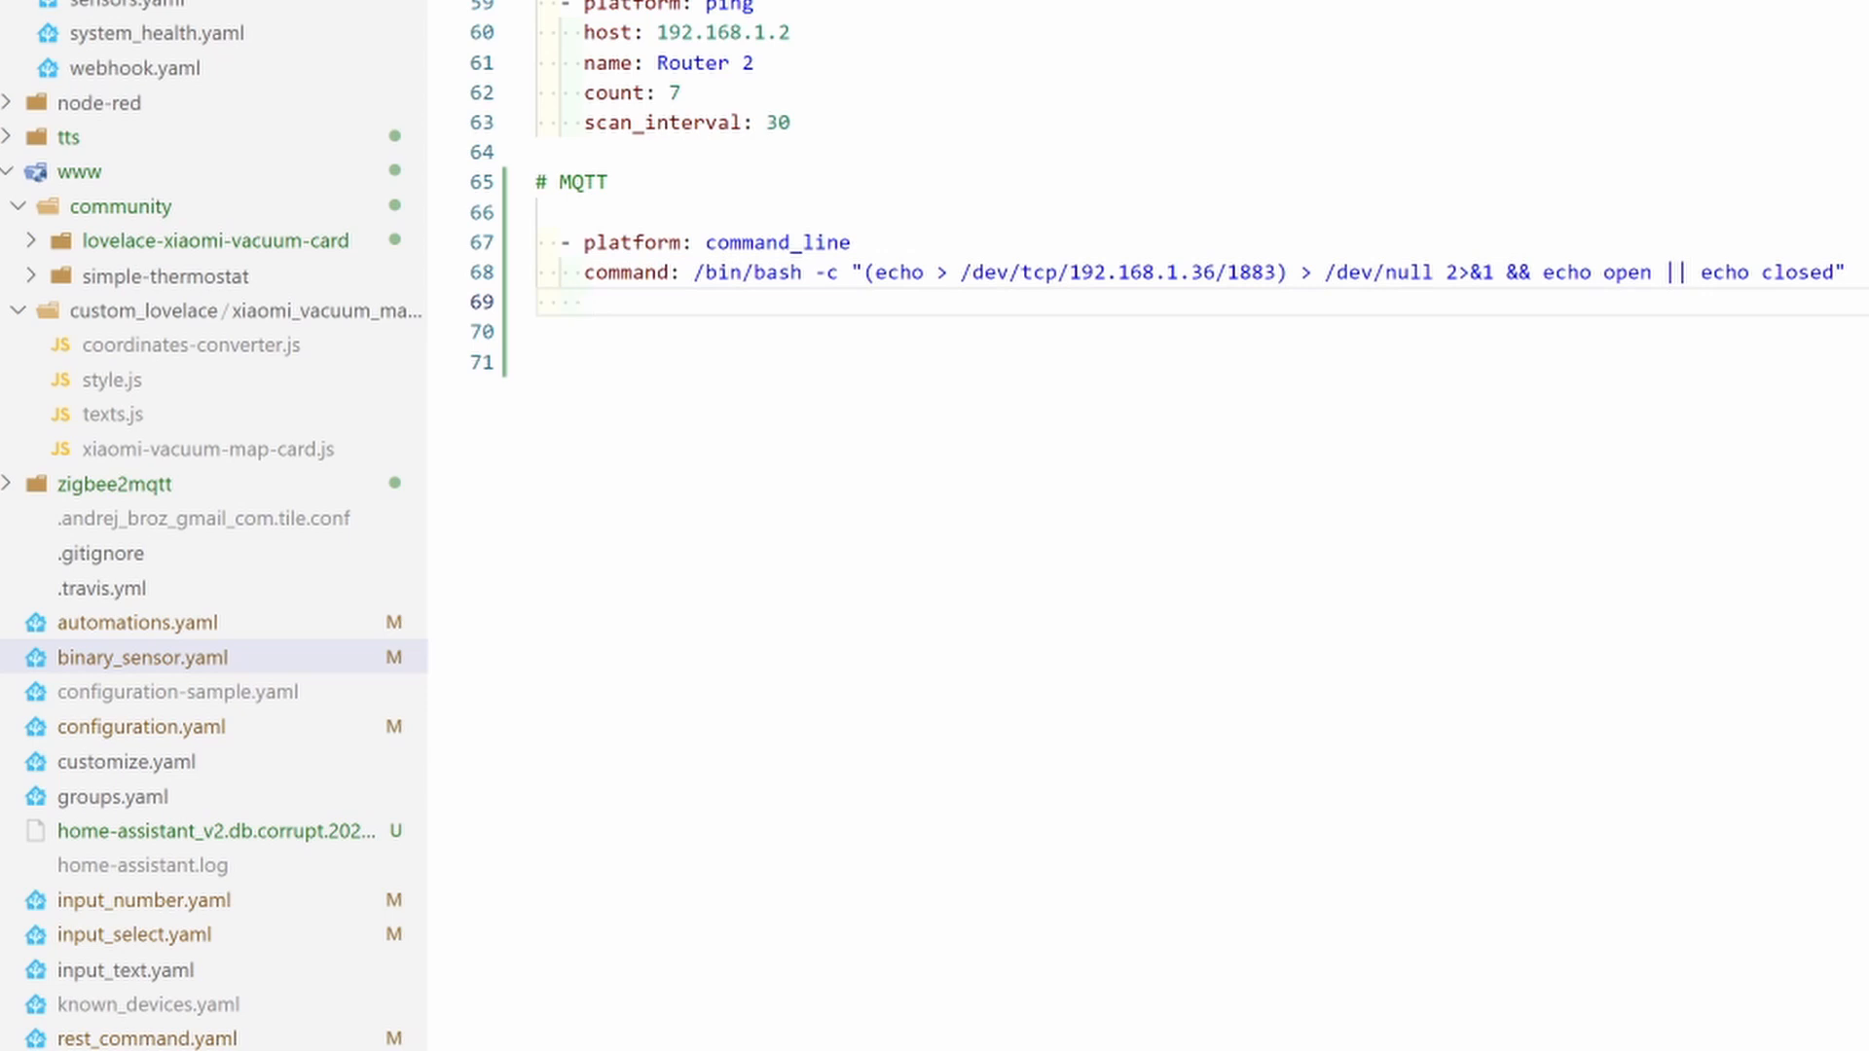
Name the command_line sensor 'MQTT port status' and start the next option line
text(n)
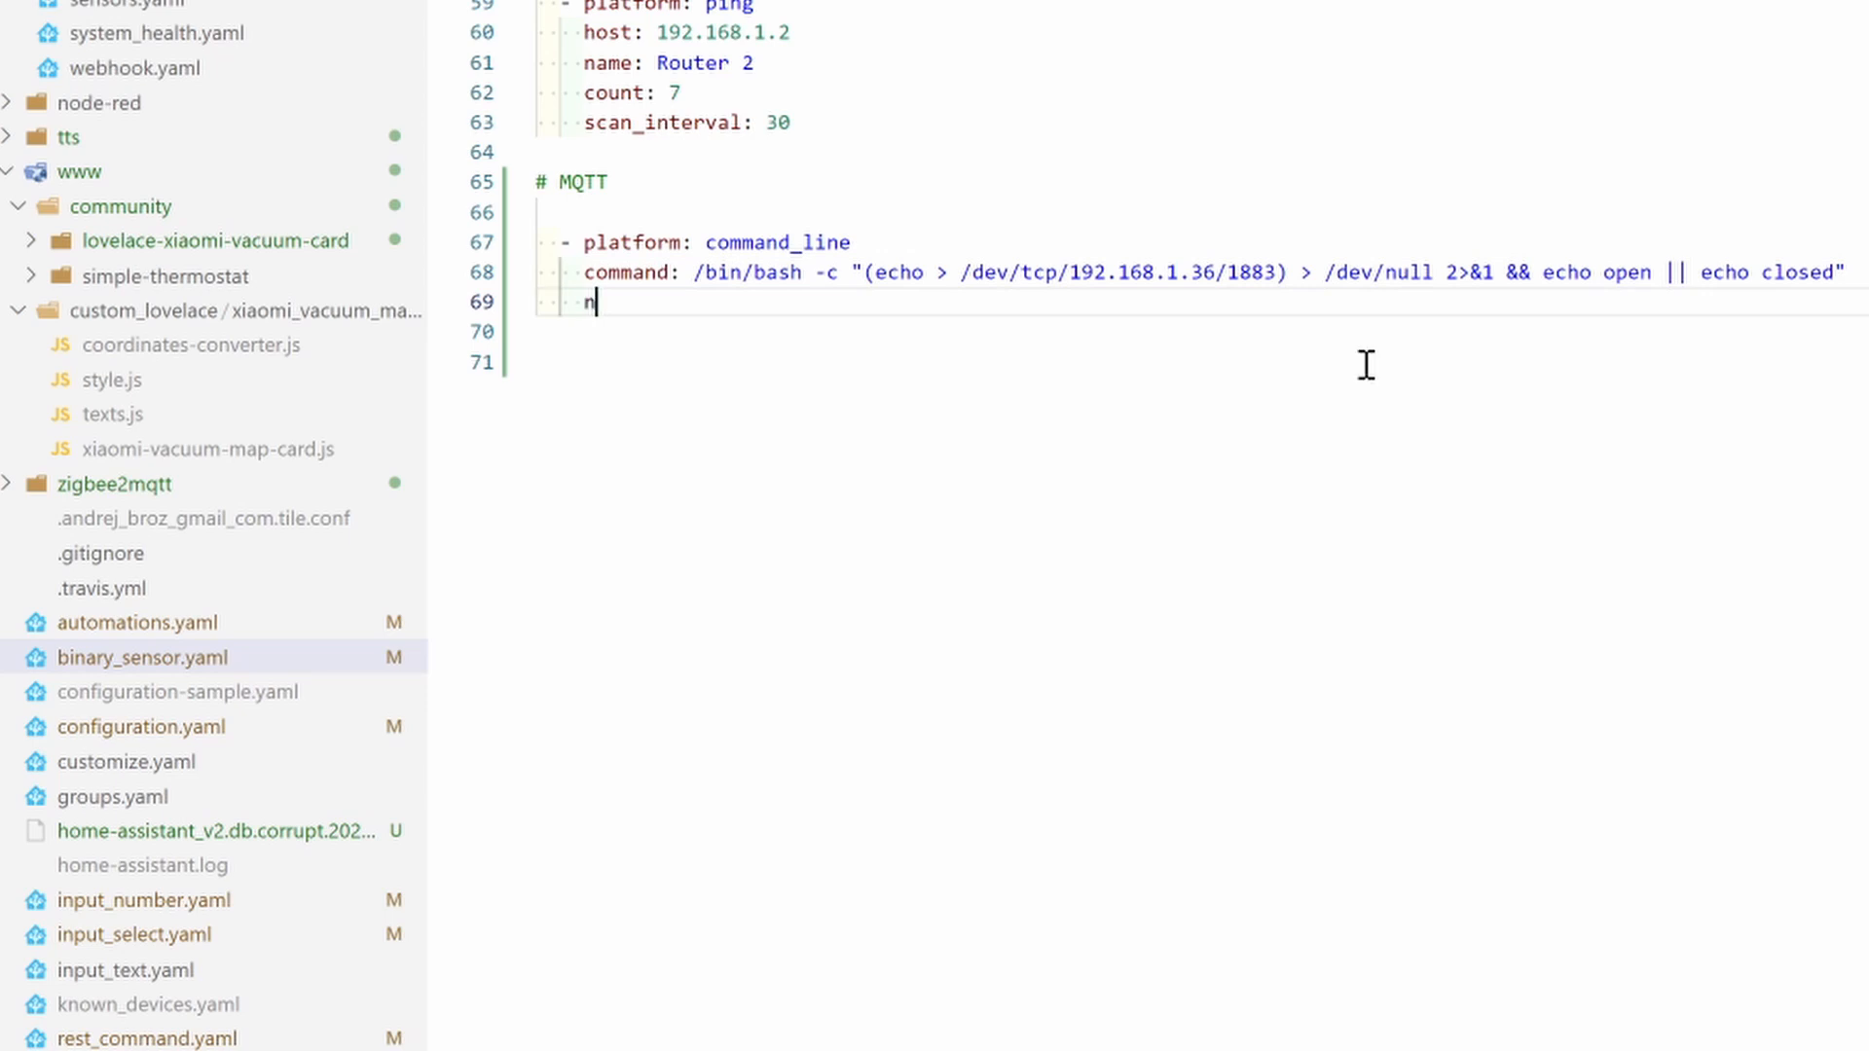
text(ame: MQ)
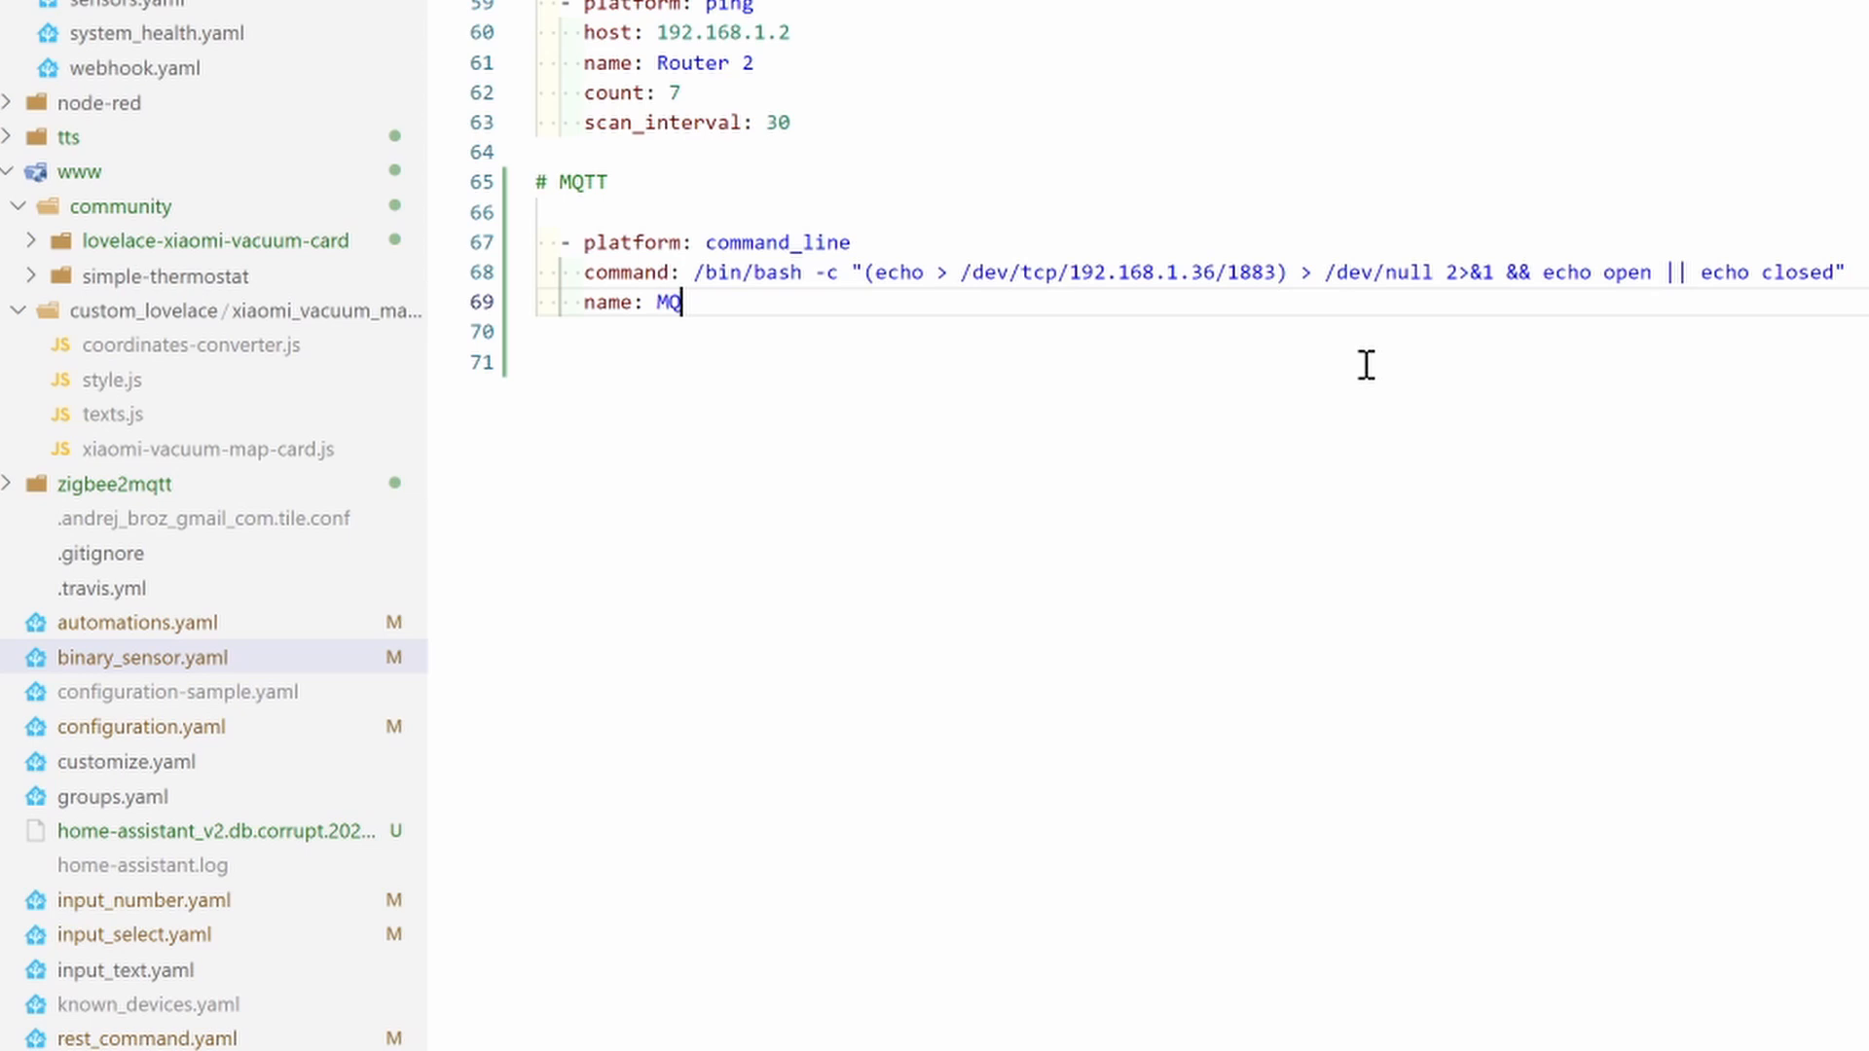
text(TT po)
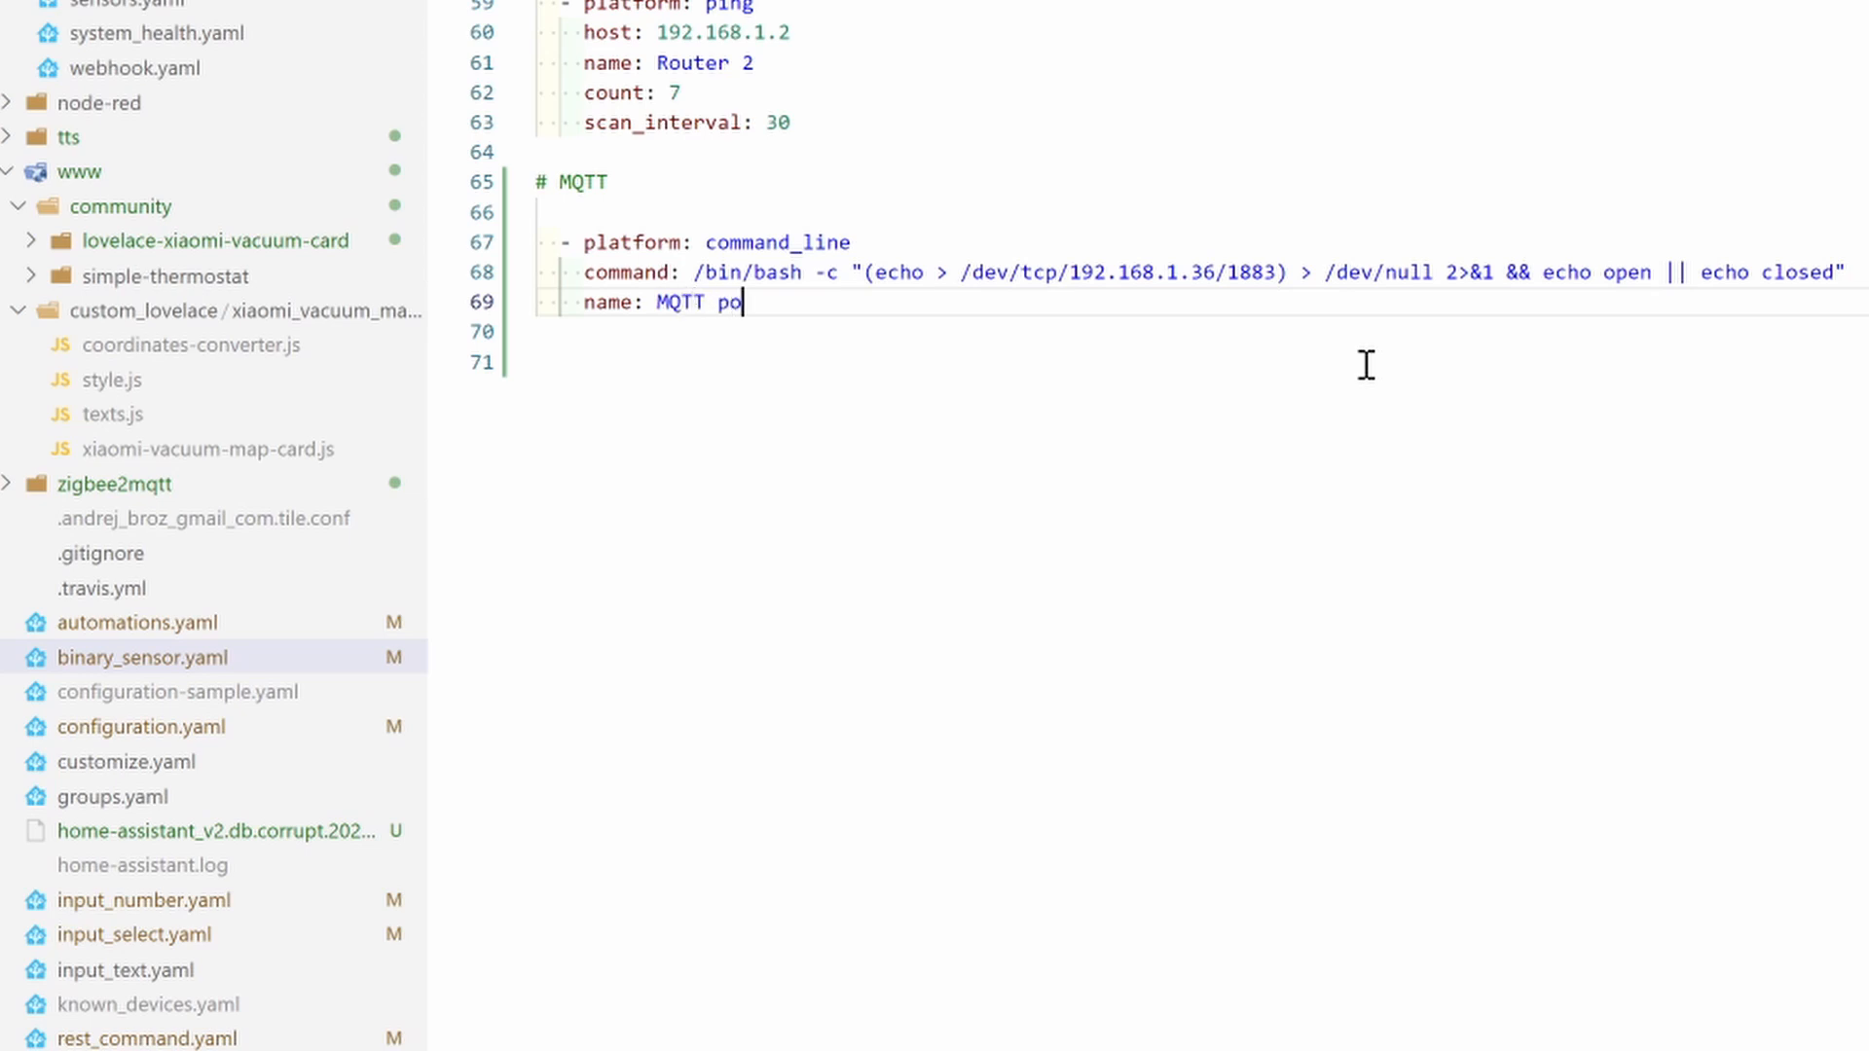
text(rt status)
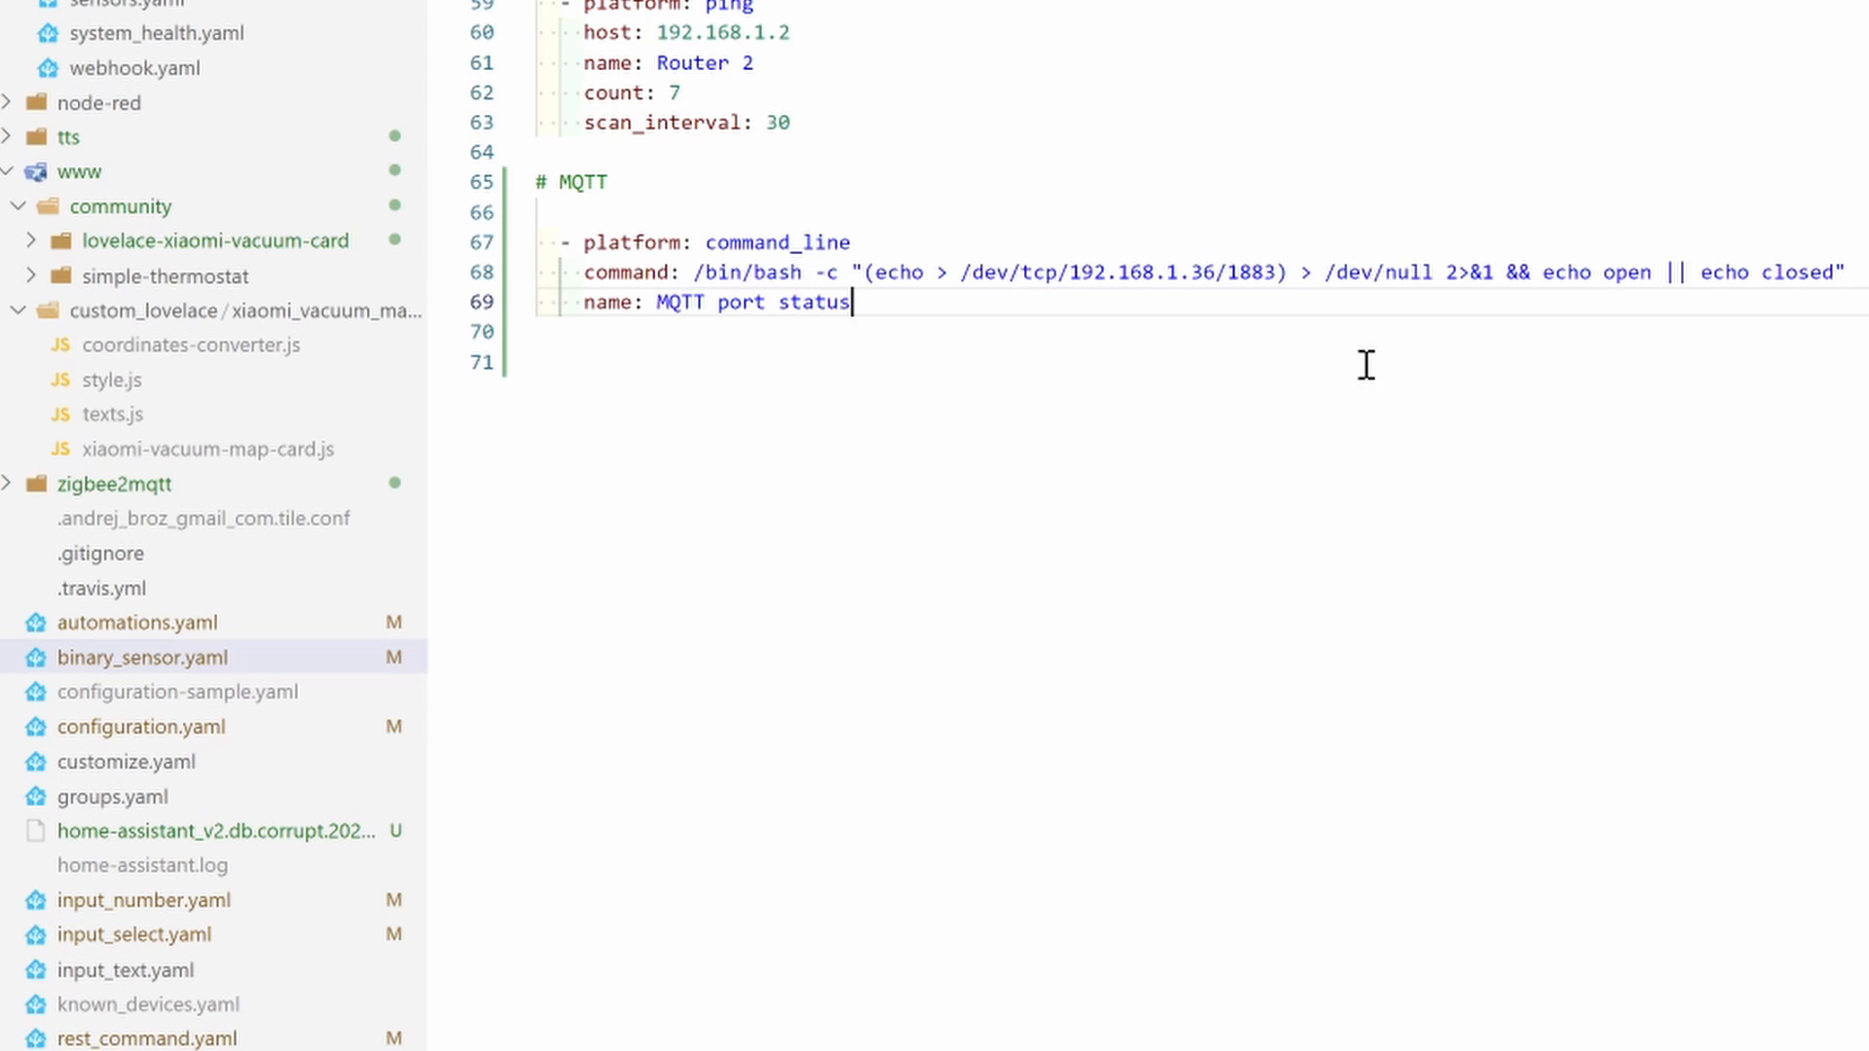
mouse_move(1320, 379)
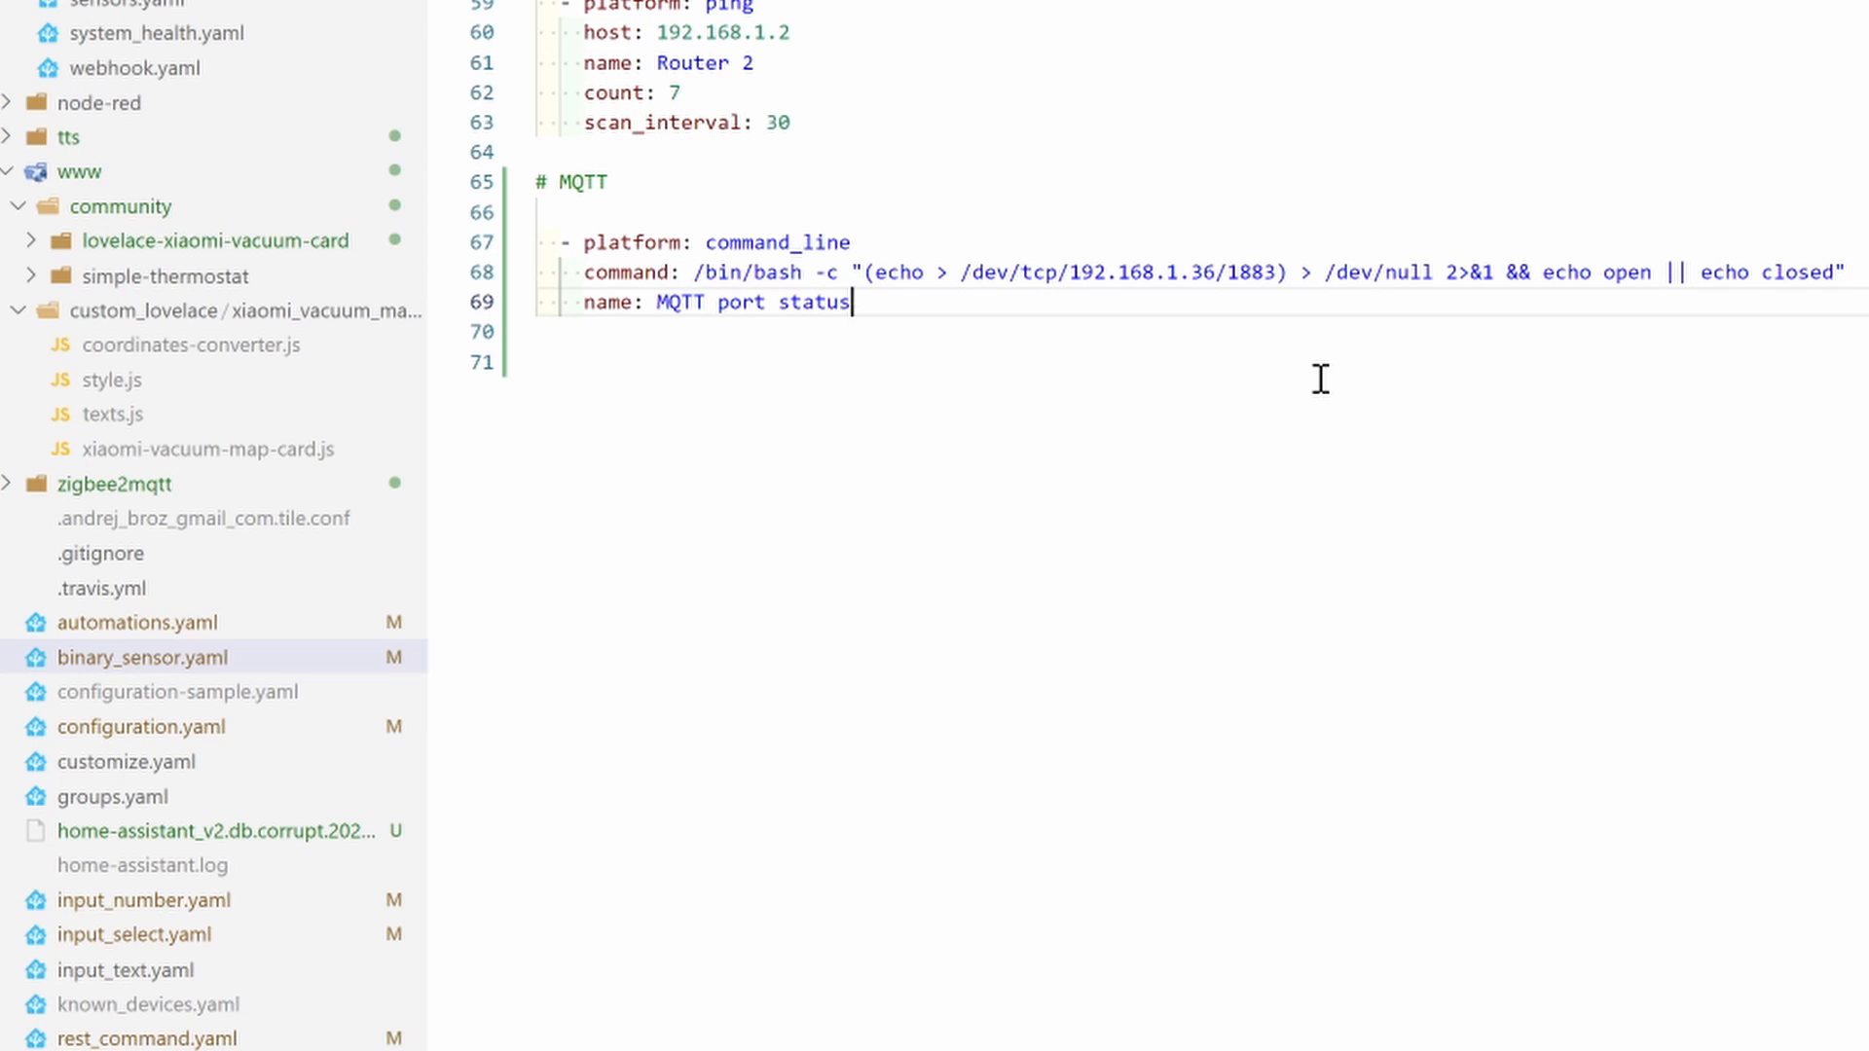
mouse_move(1302, 384)
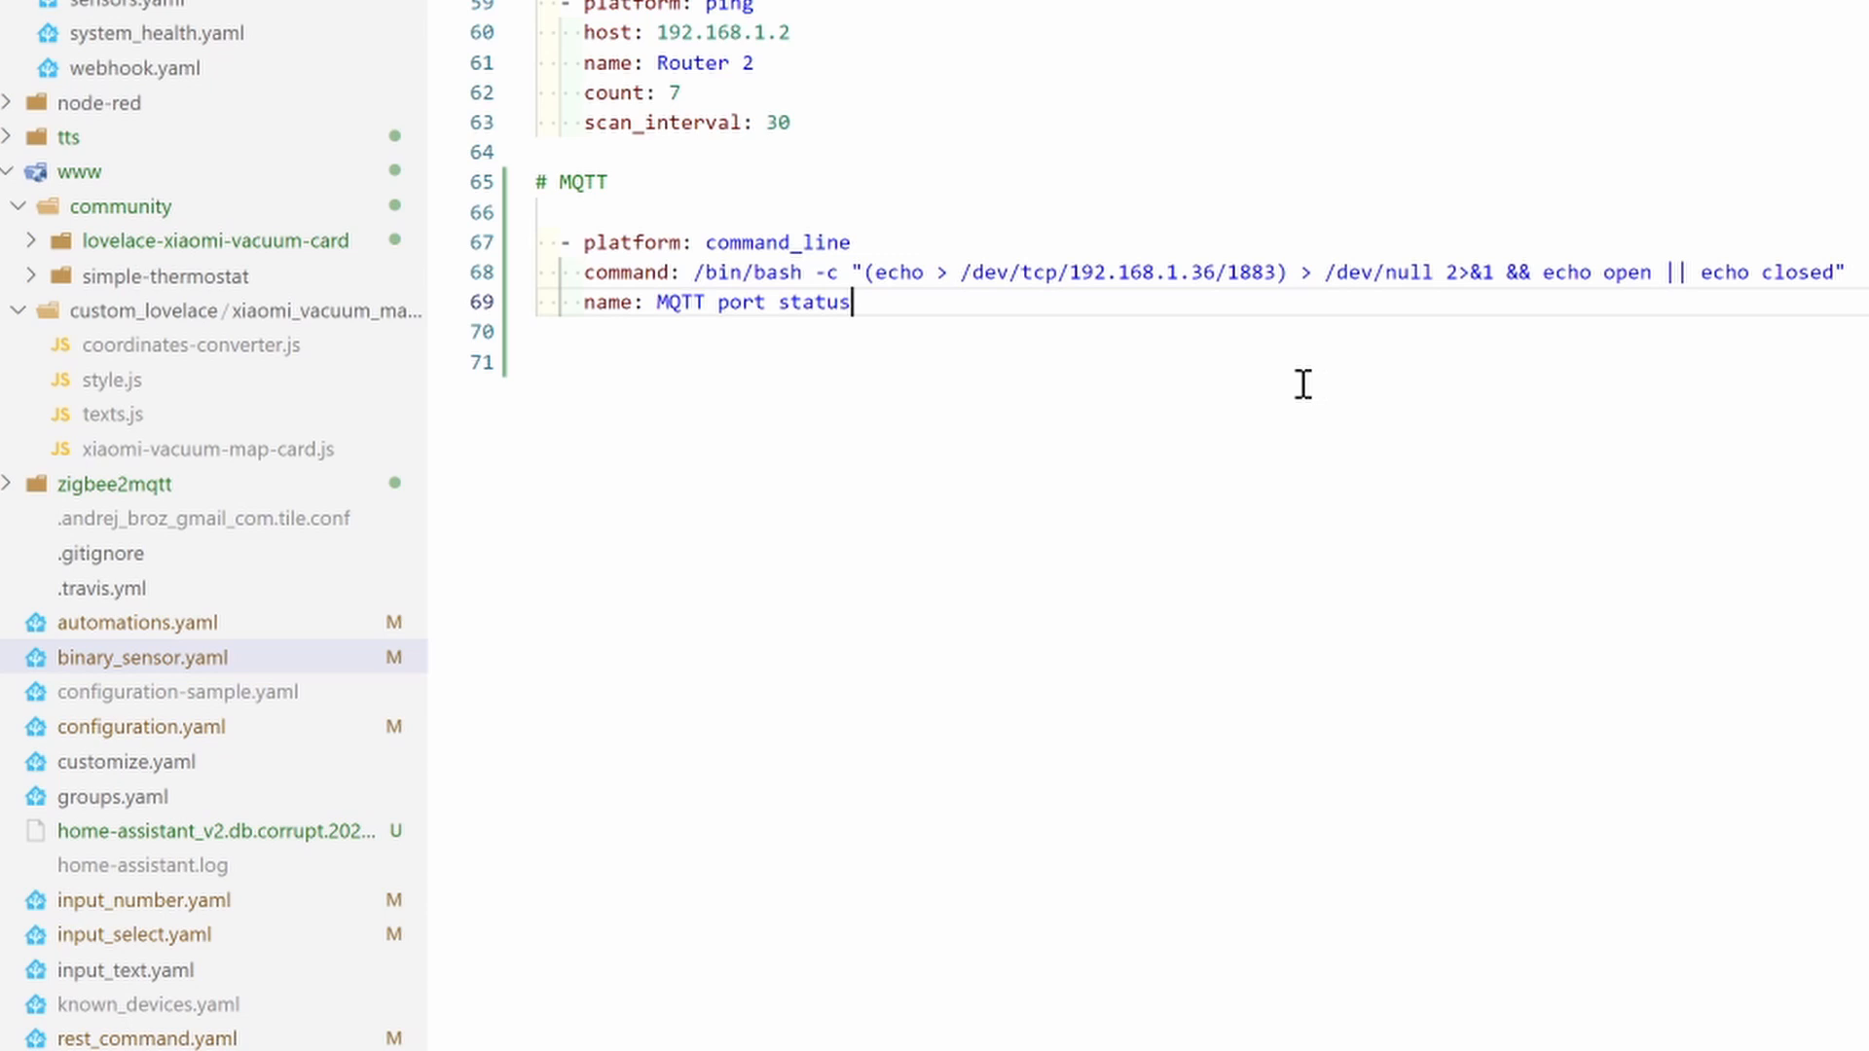
key(enter)
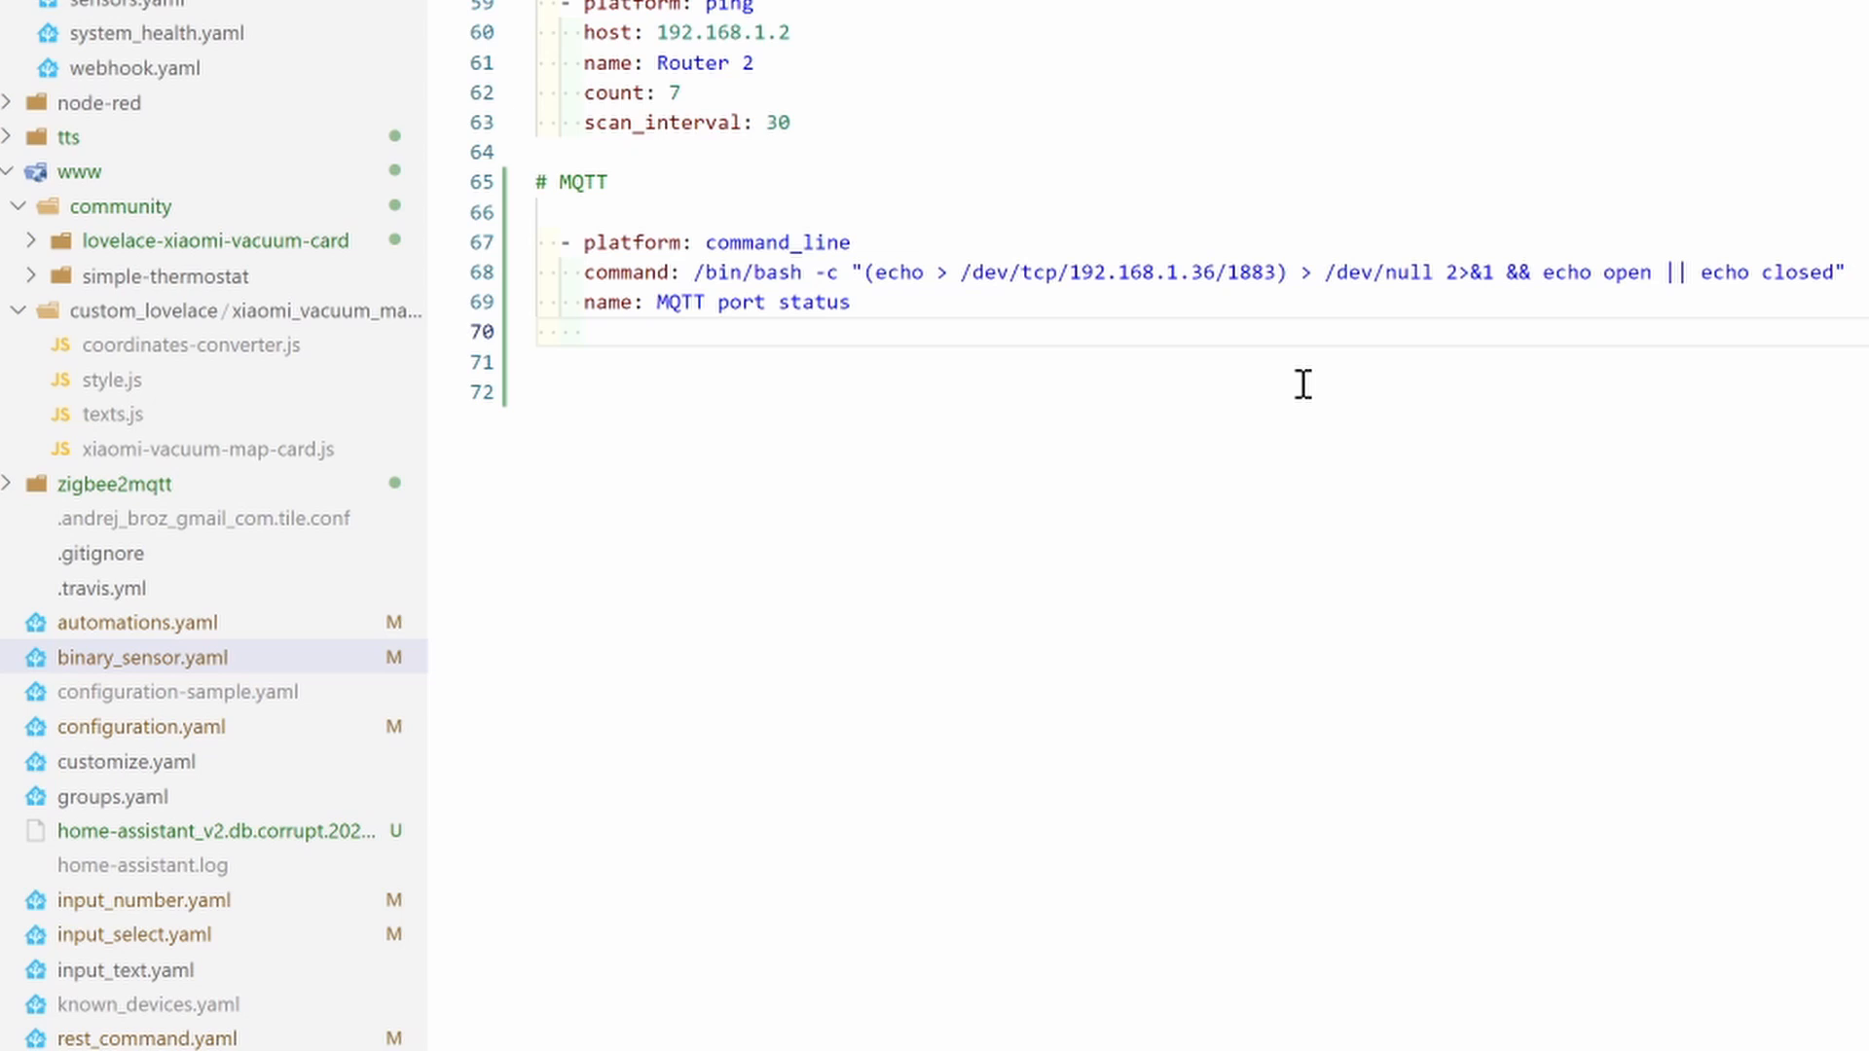
Add payload_off: "closed" and payload_on: "open" to the MQTT port status sensor
text(pay)
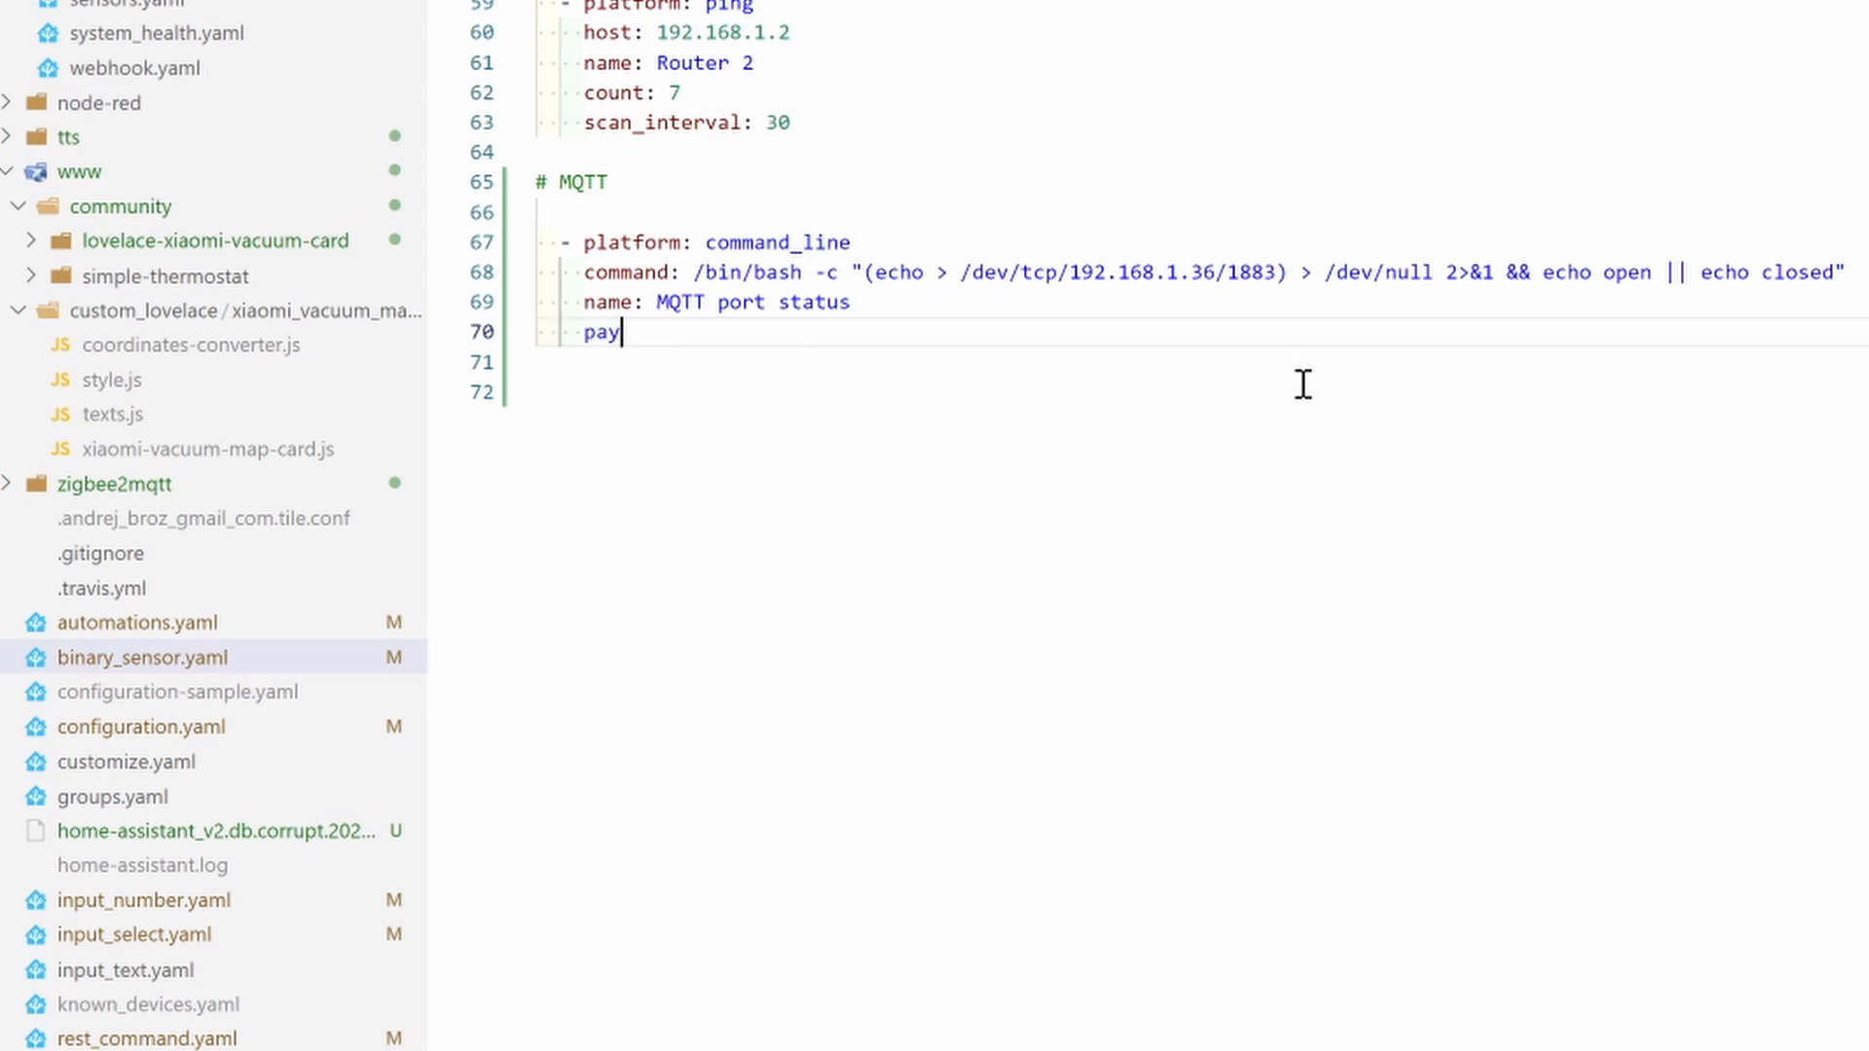
text(load_off)
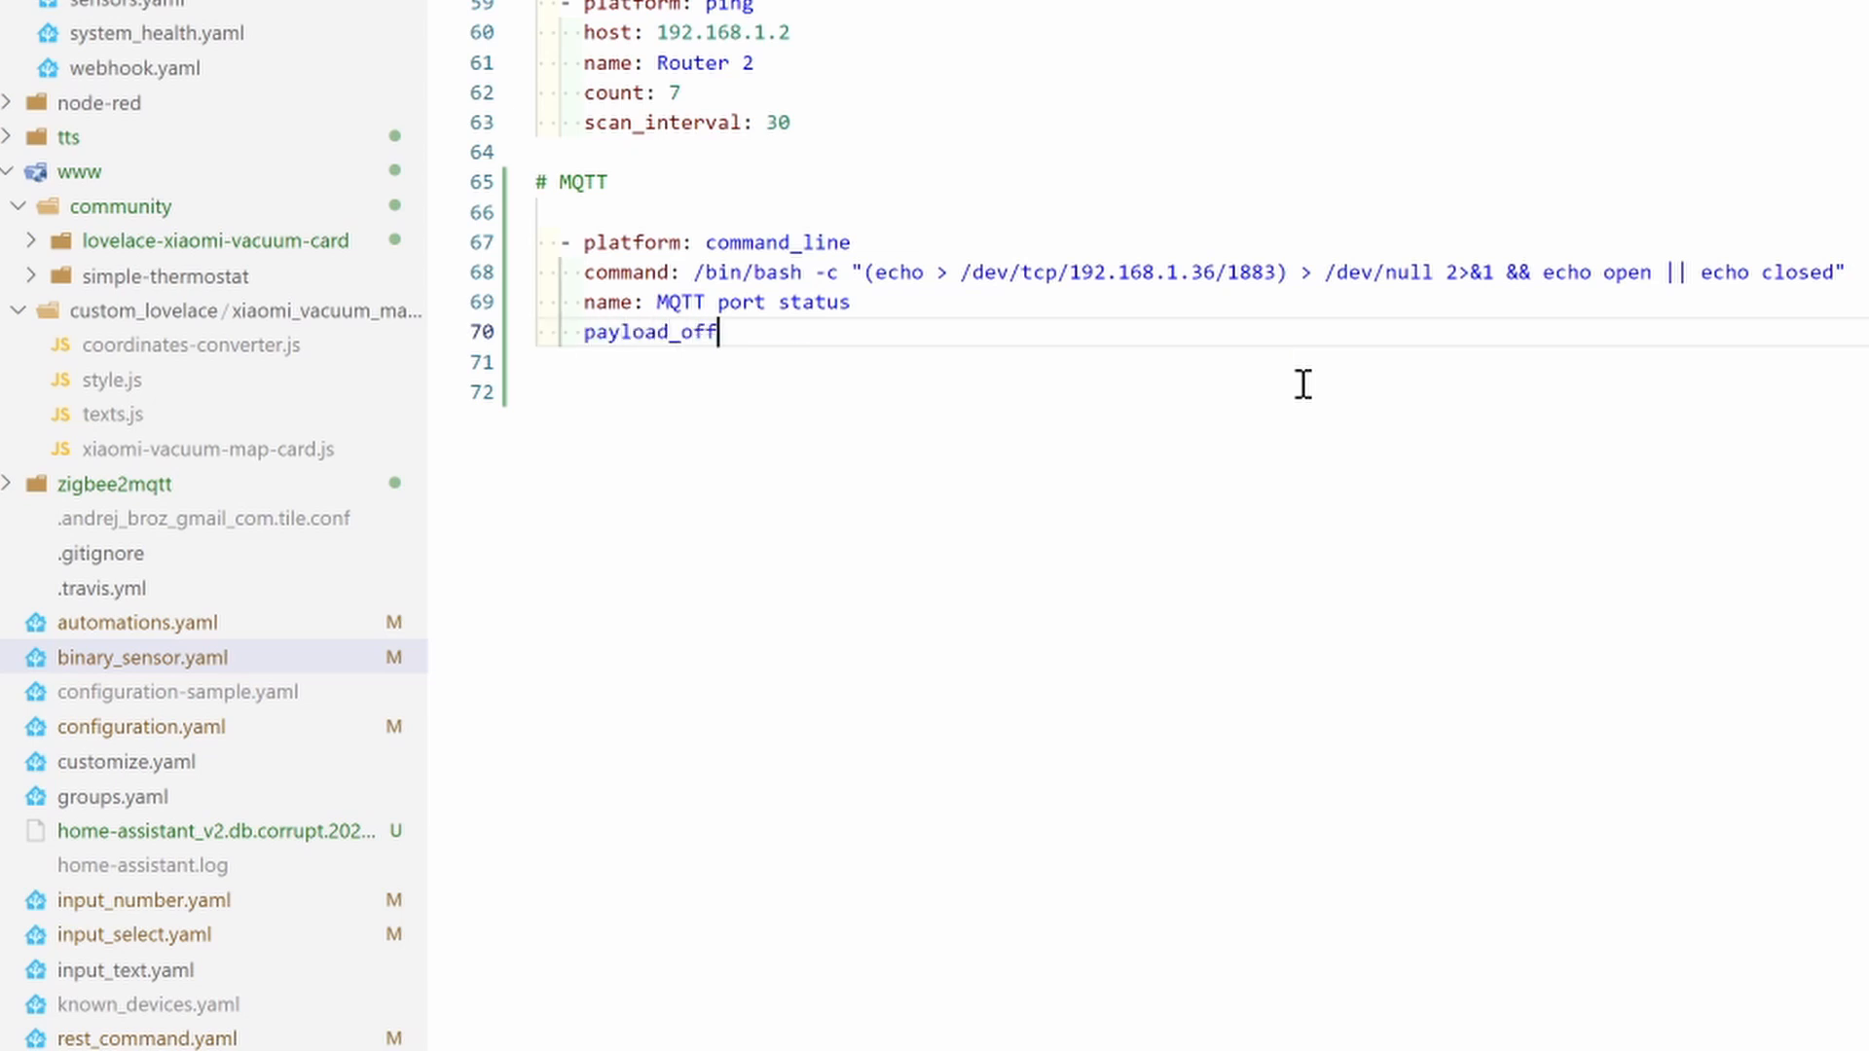
text(: "")
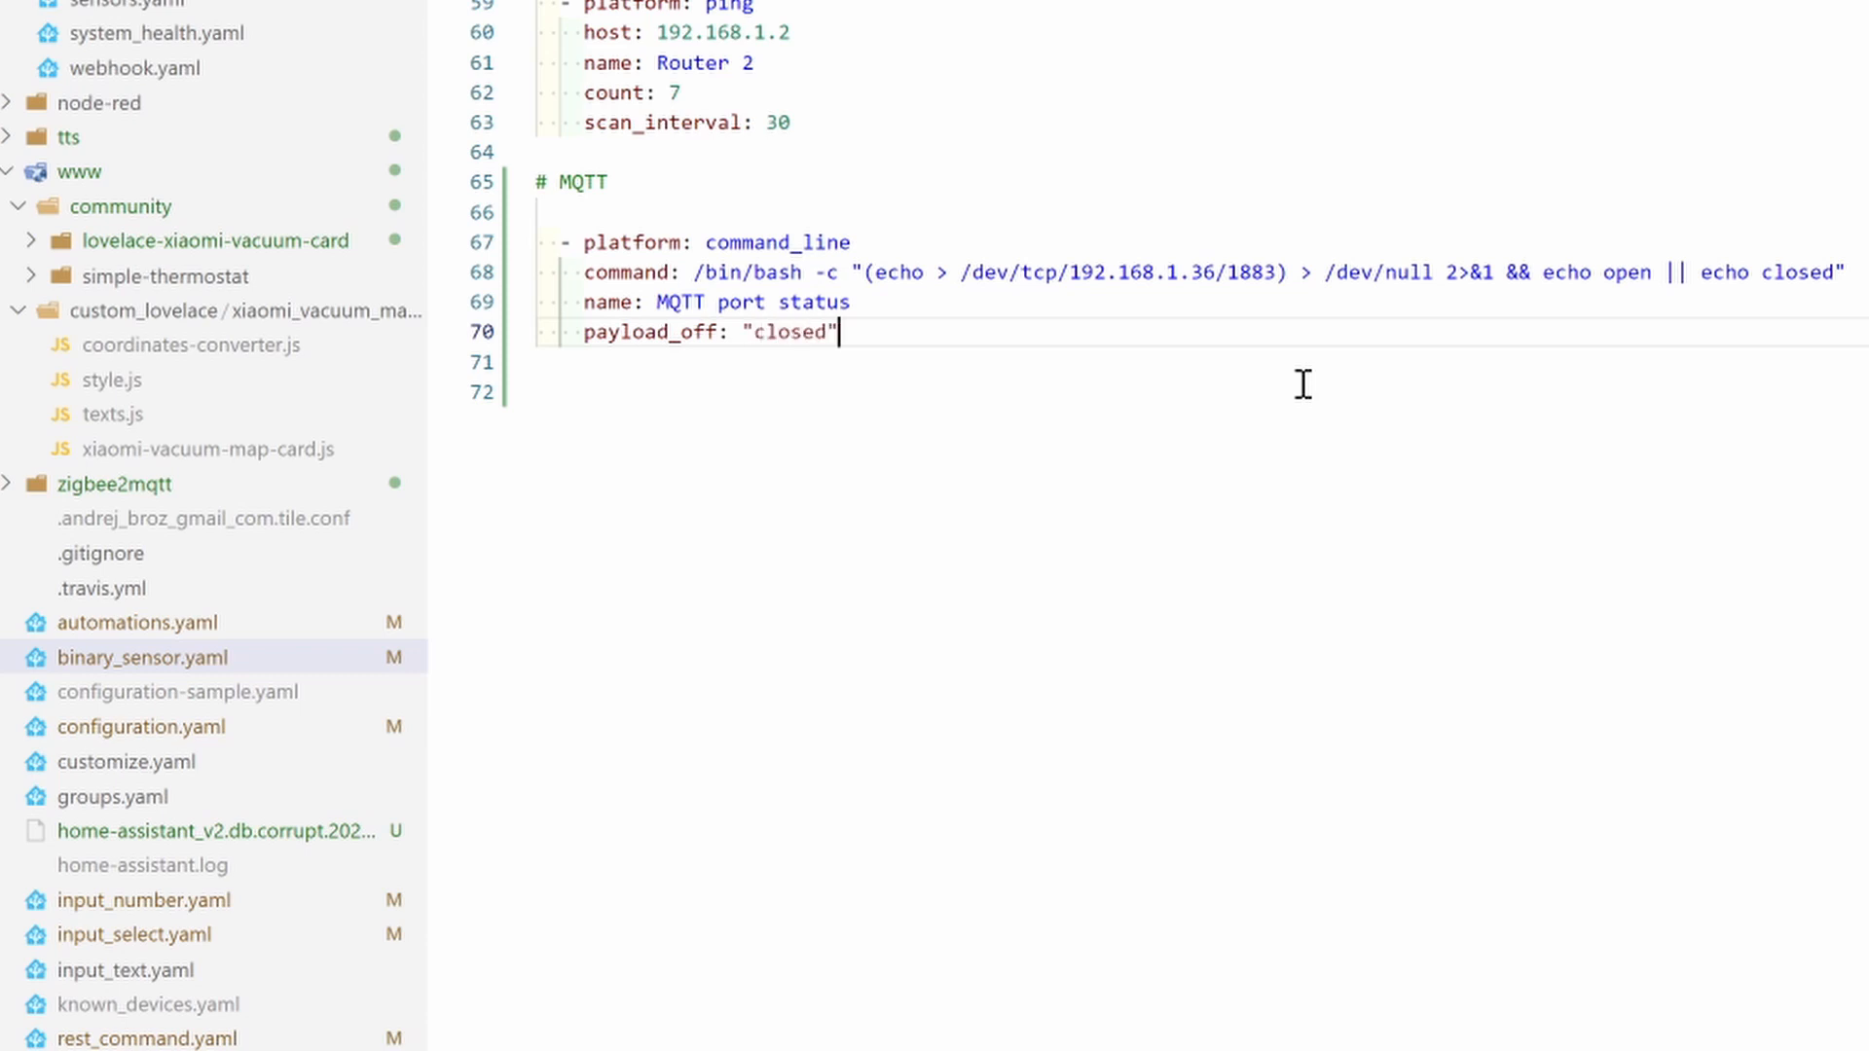
key(enter)
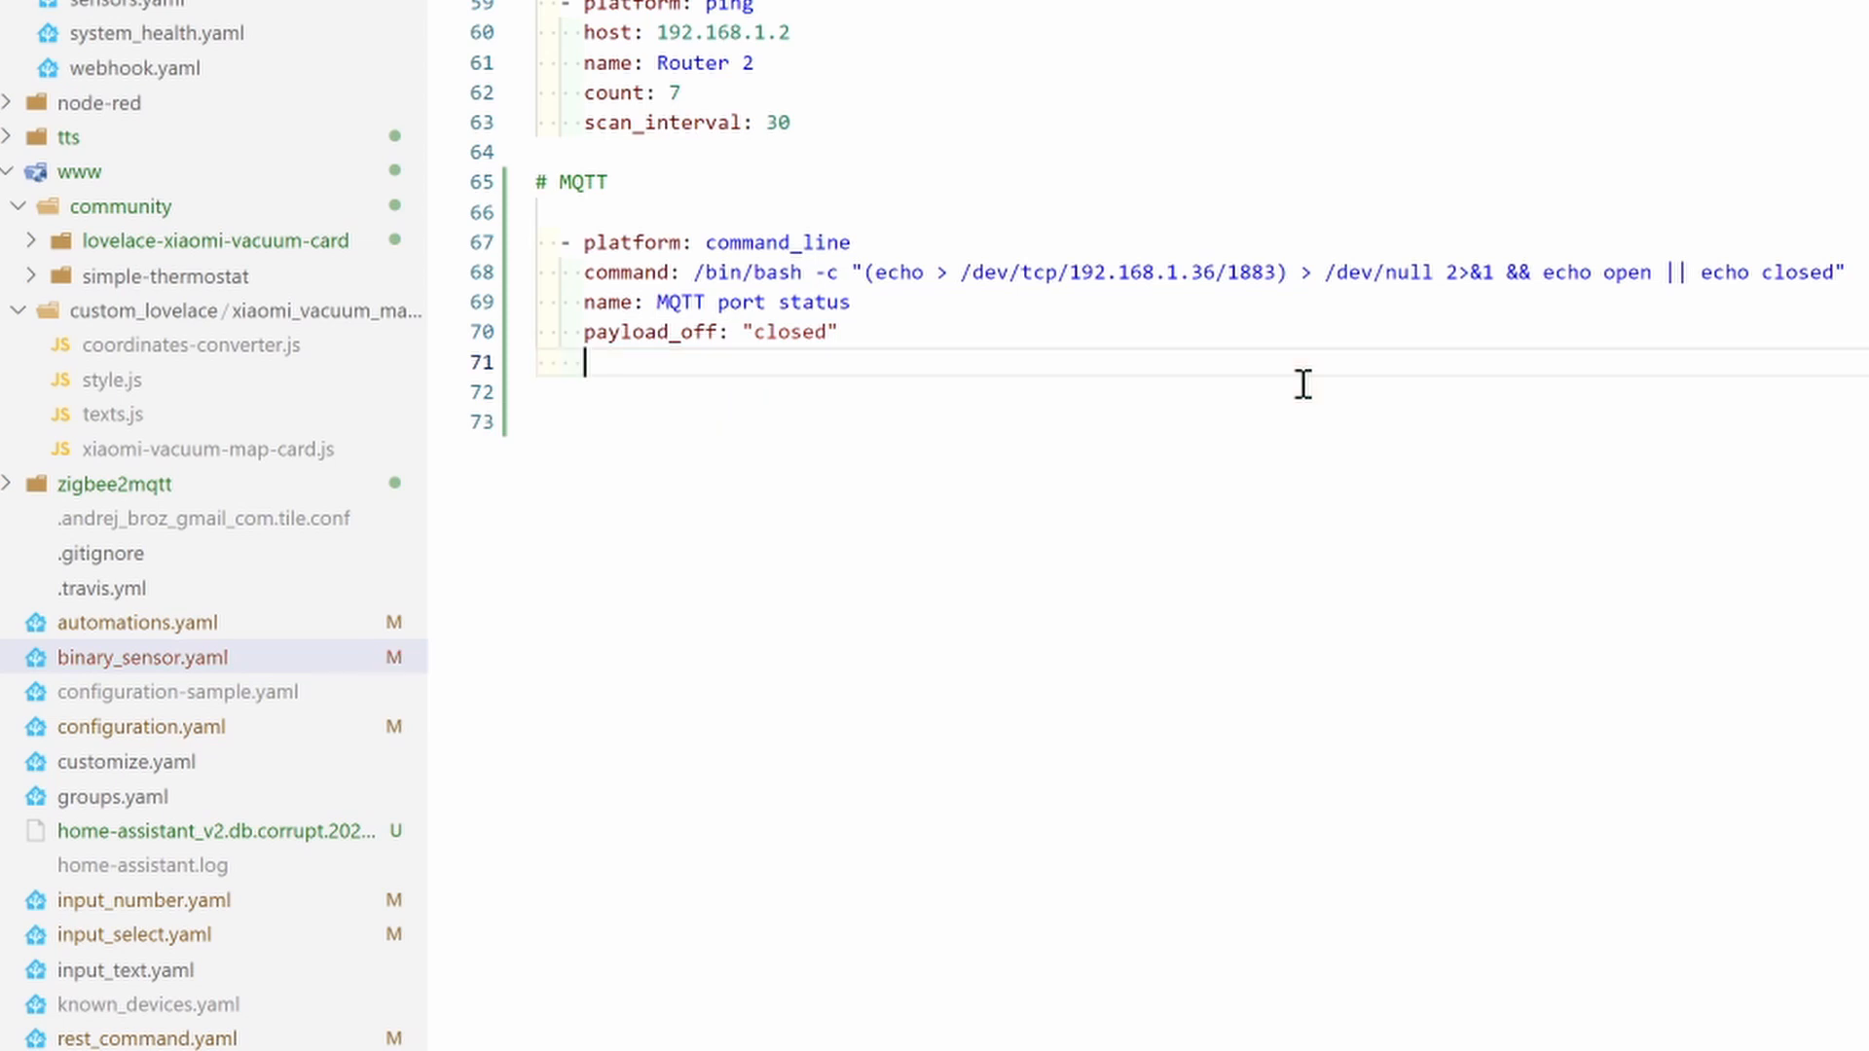
text(payload_o)
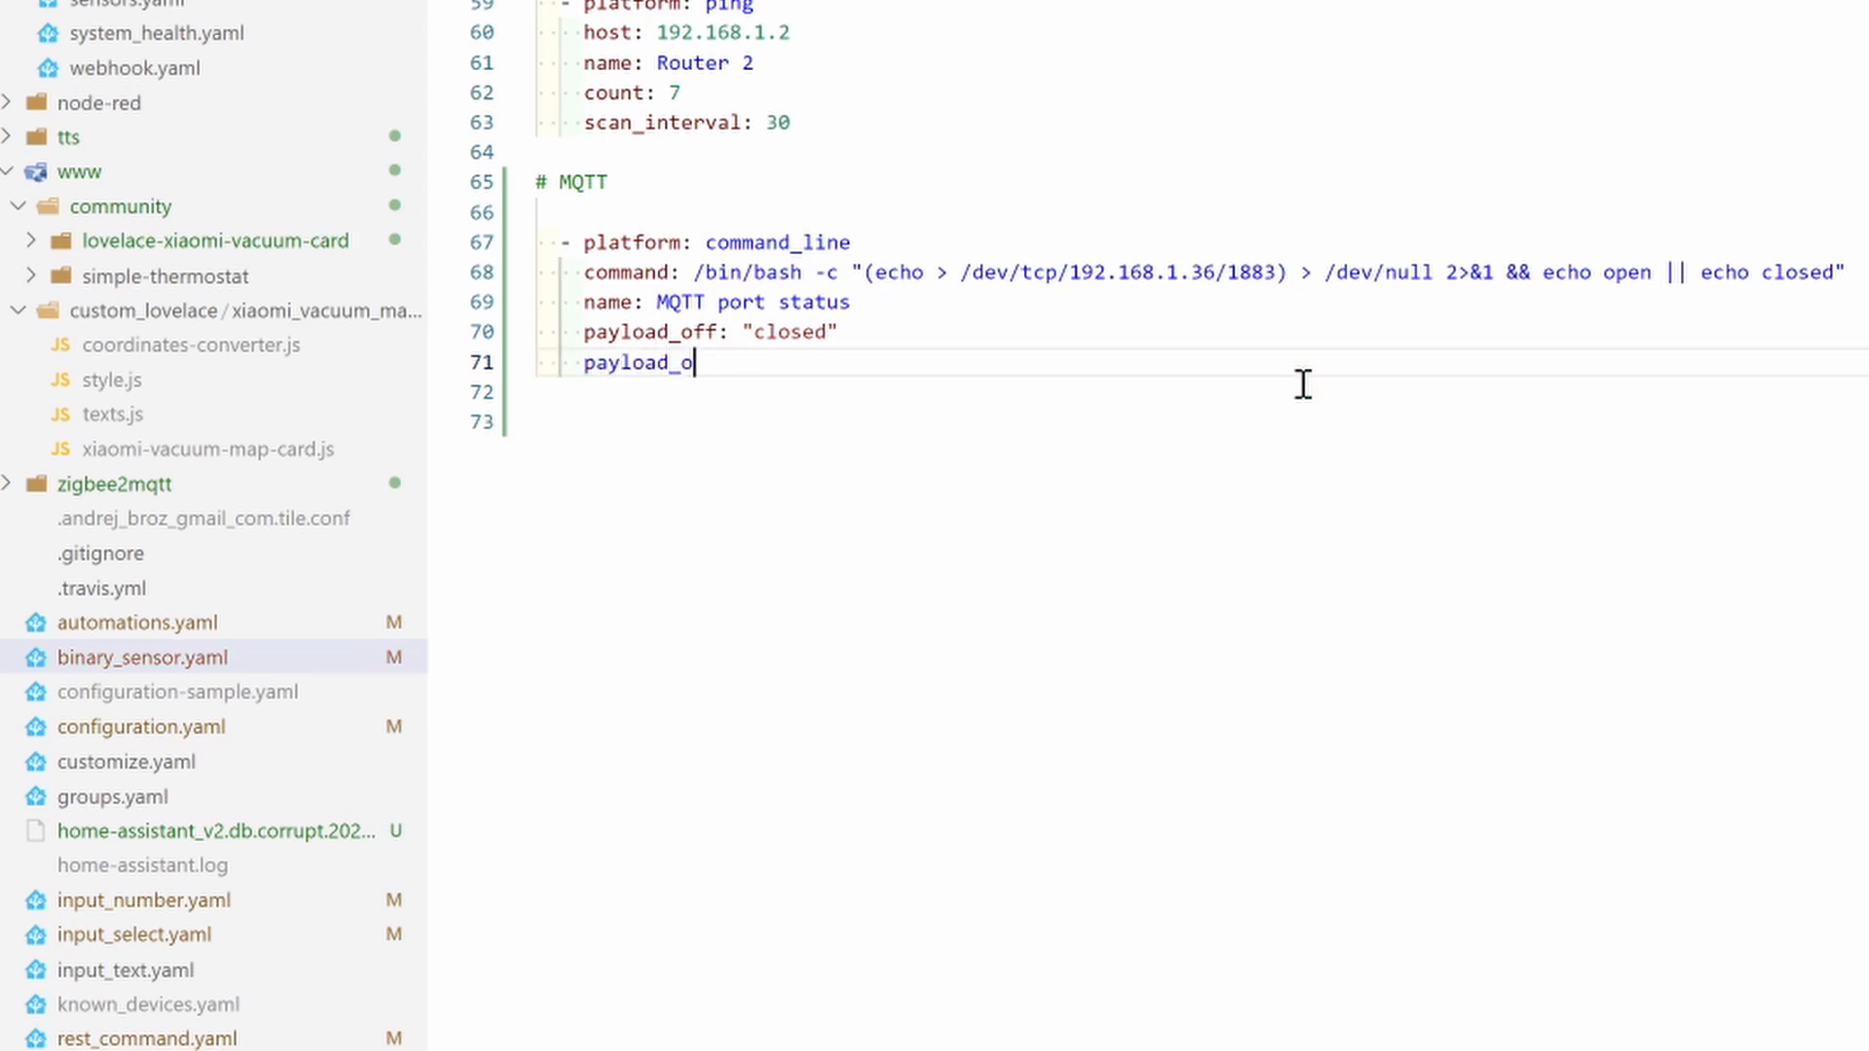
text(n: ")
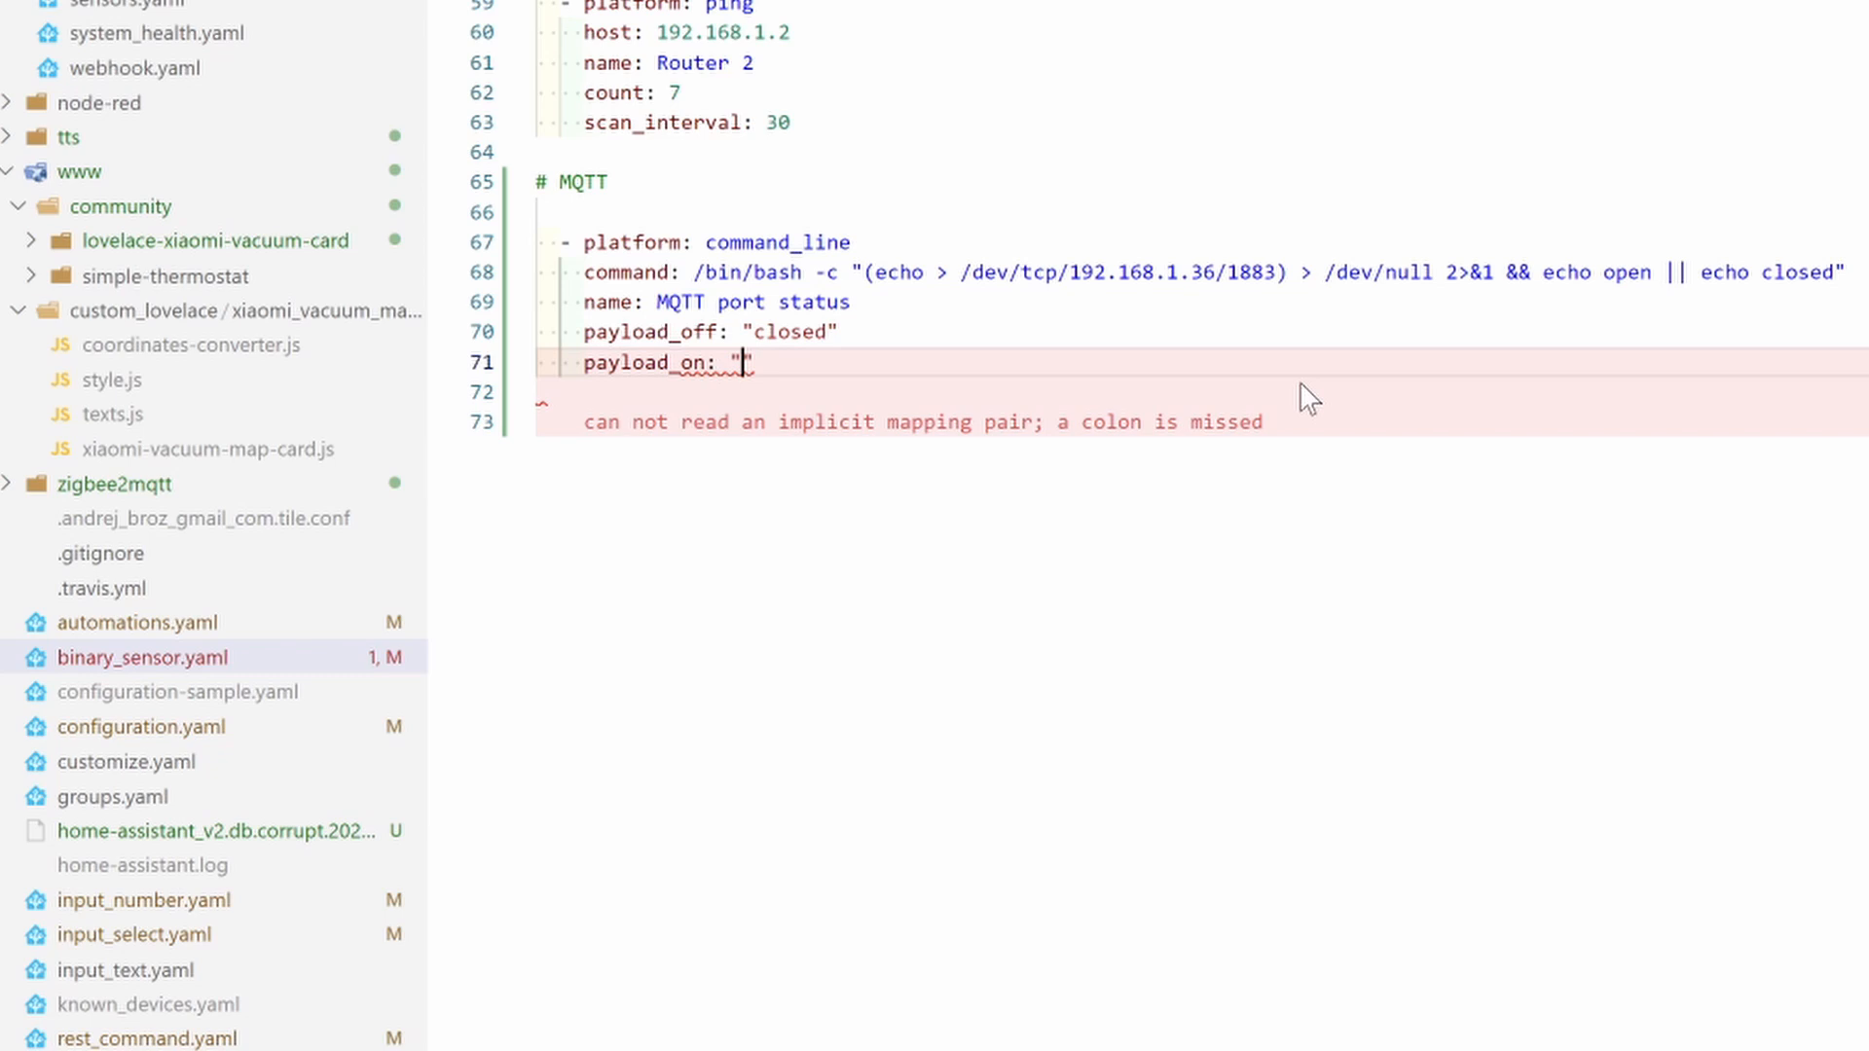
text(open)
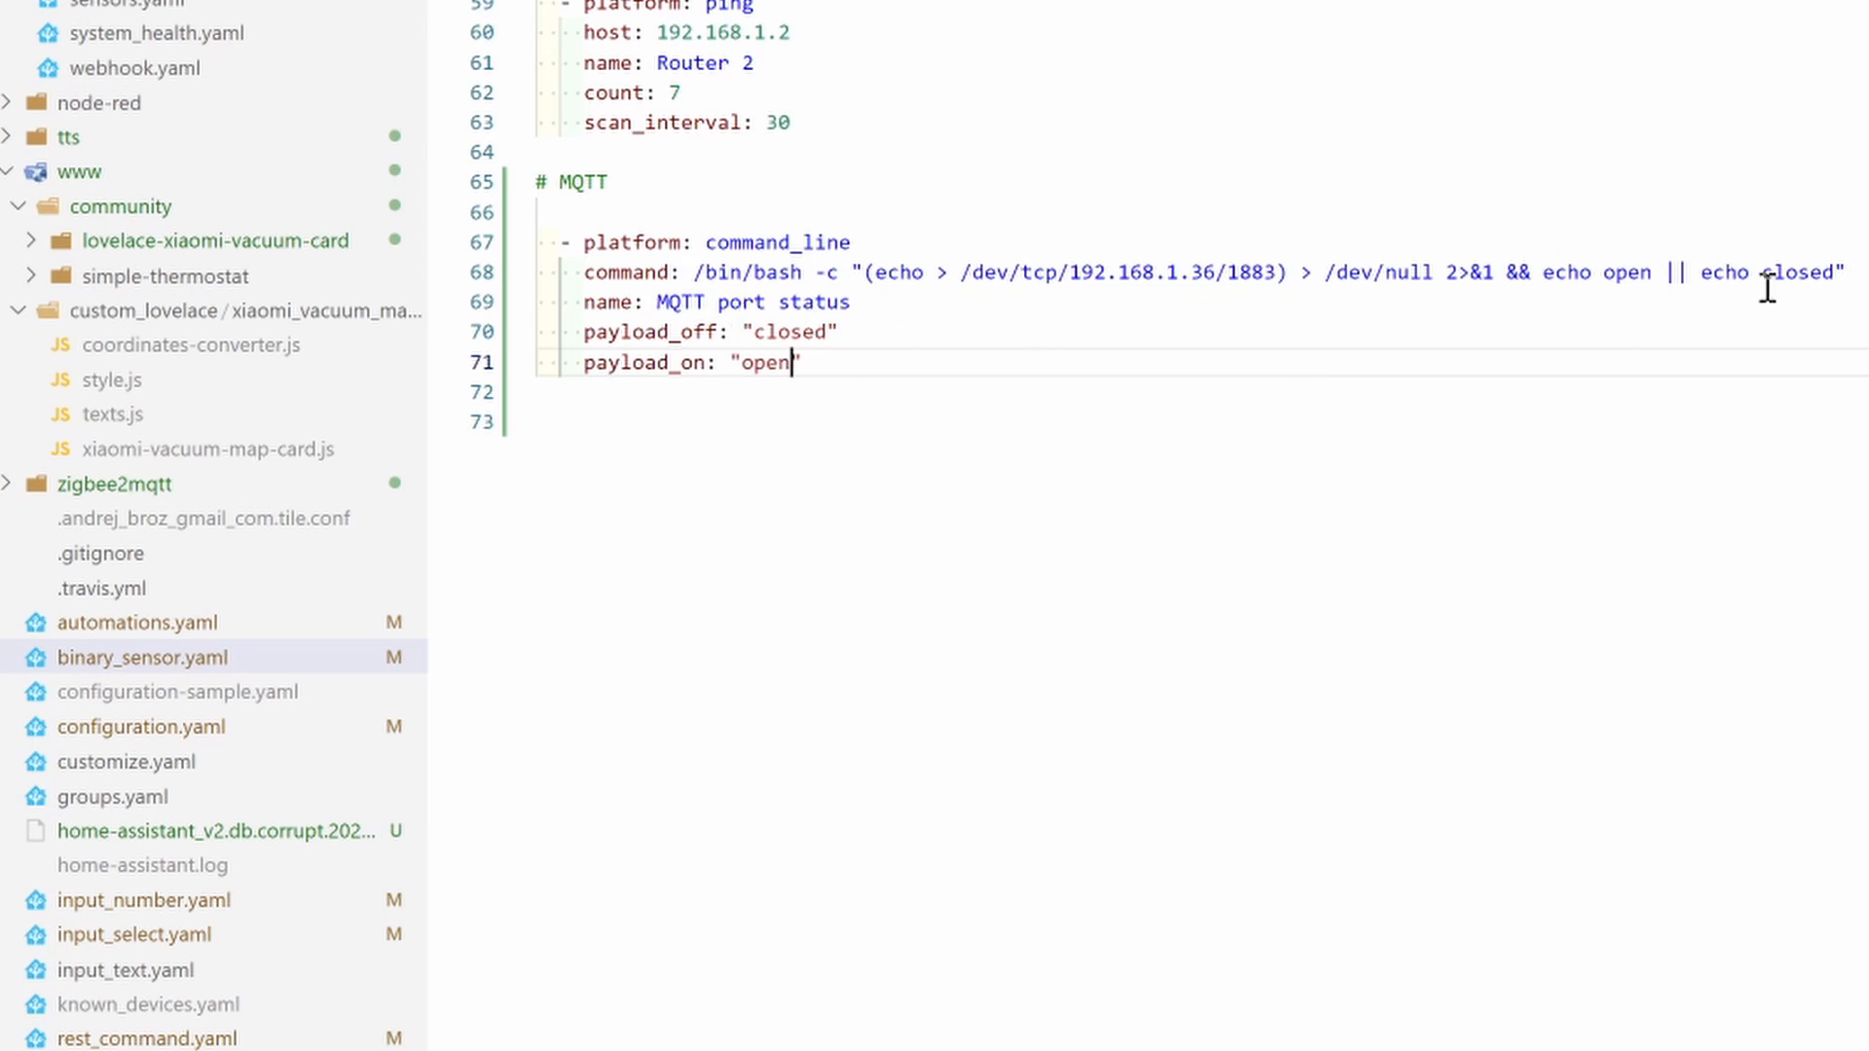
mouse_move(1606, 286)
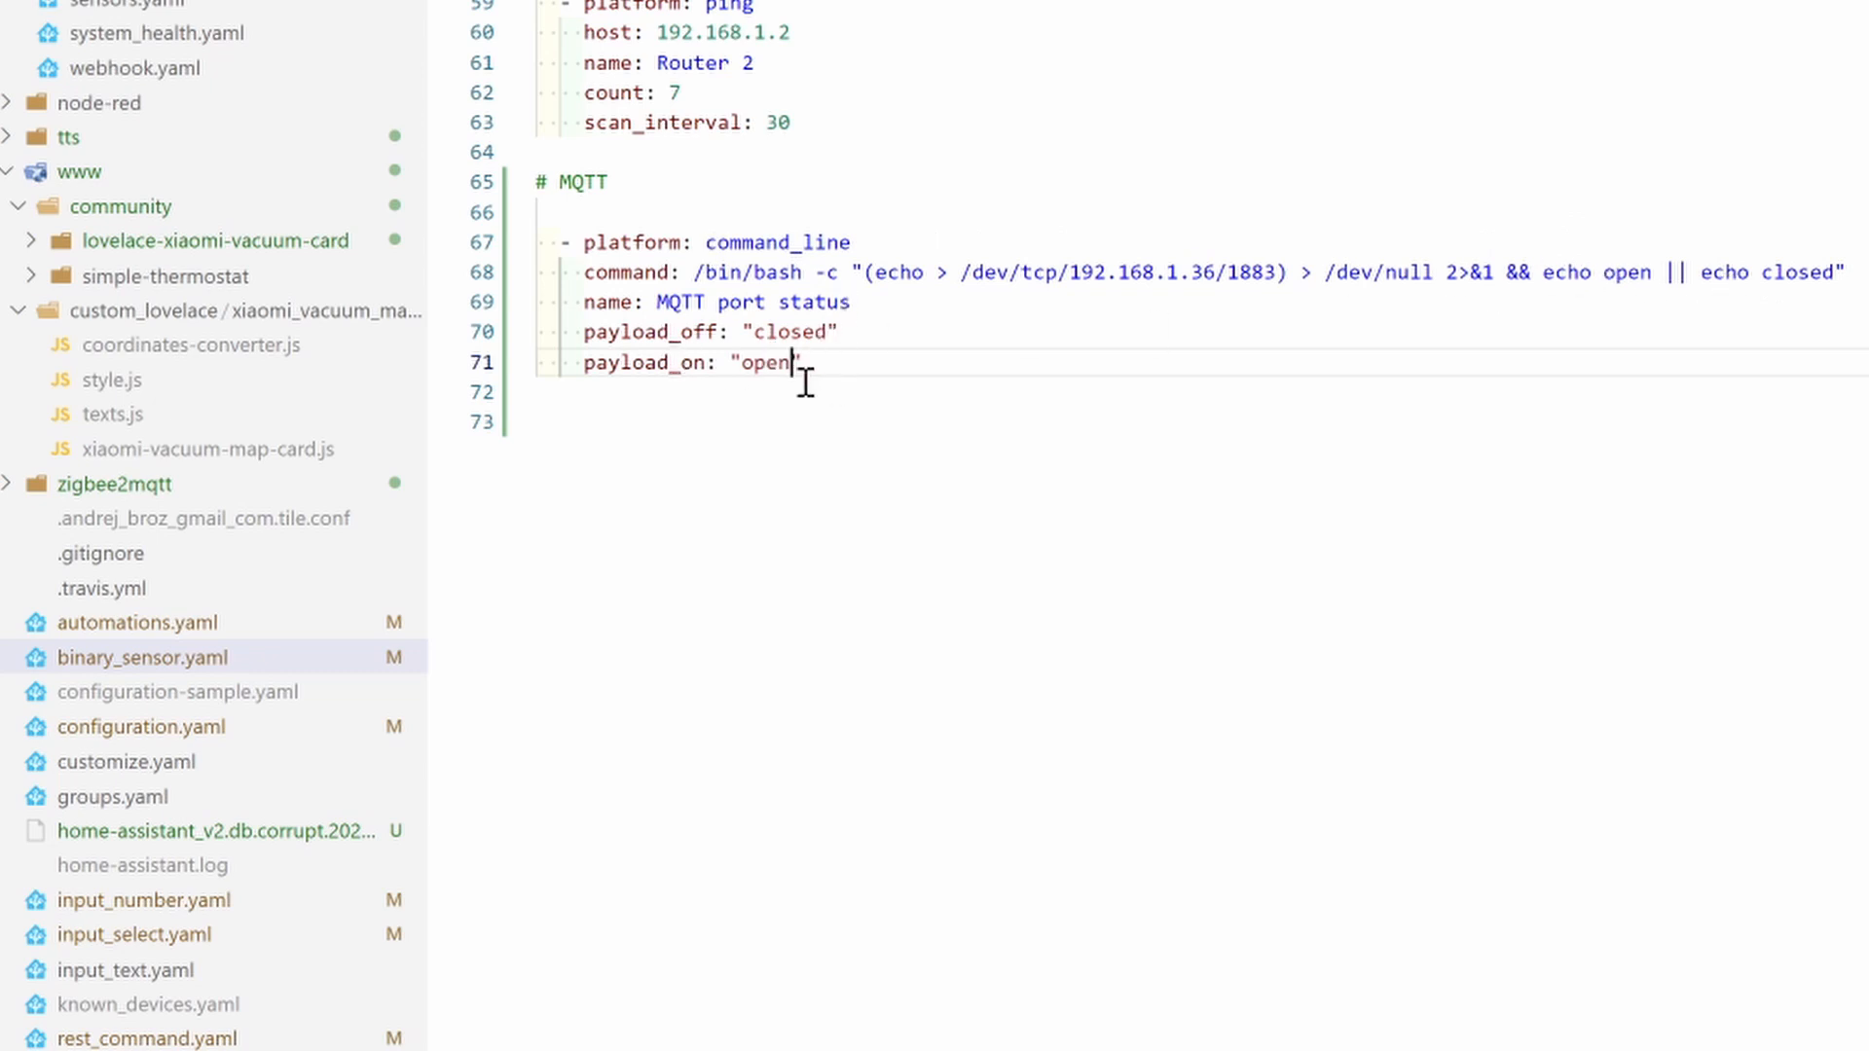
mouse_move(1215, 374)
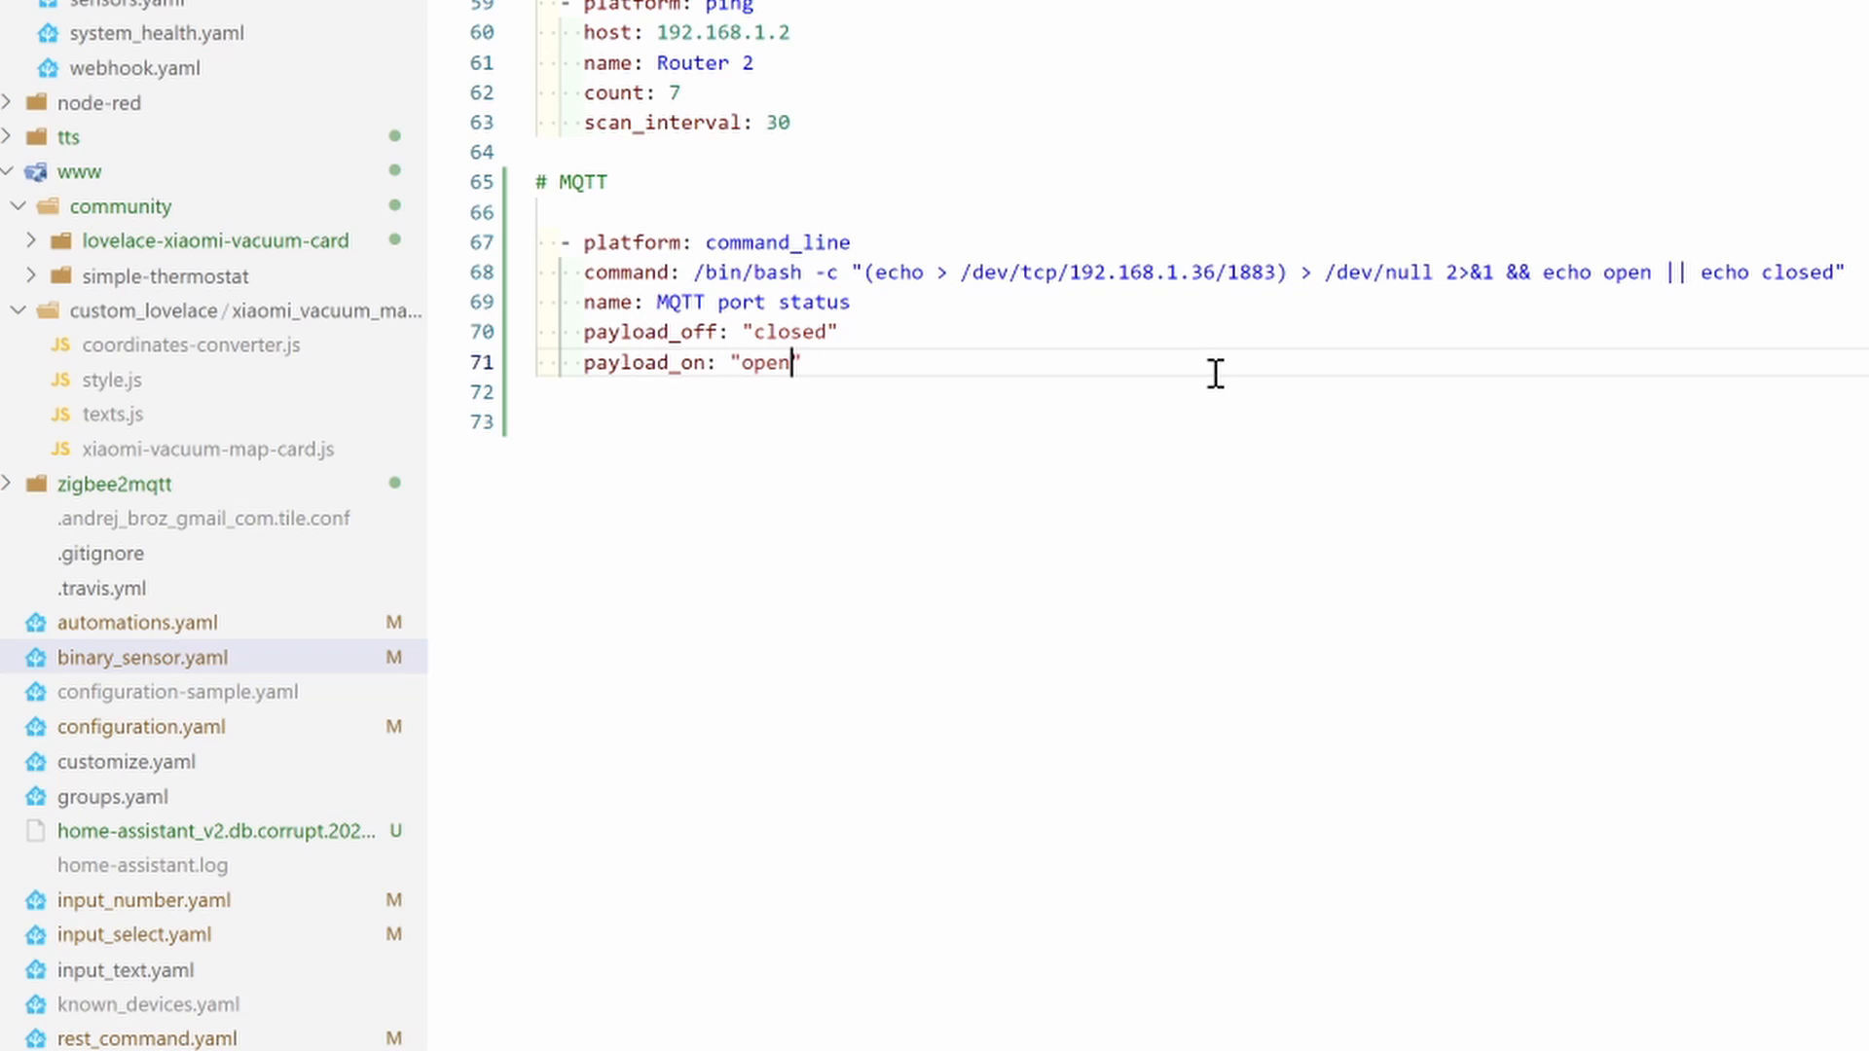
mouse_move(1565, 288)
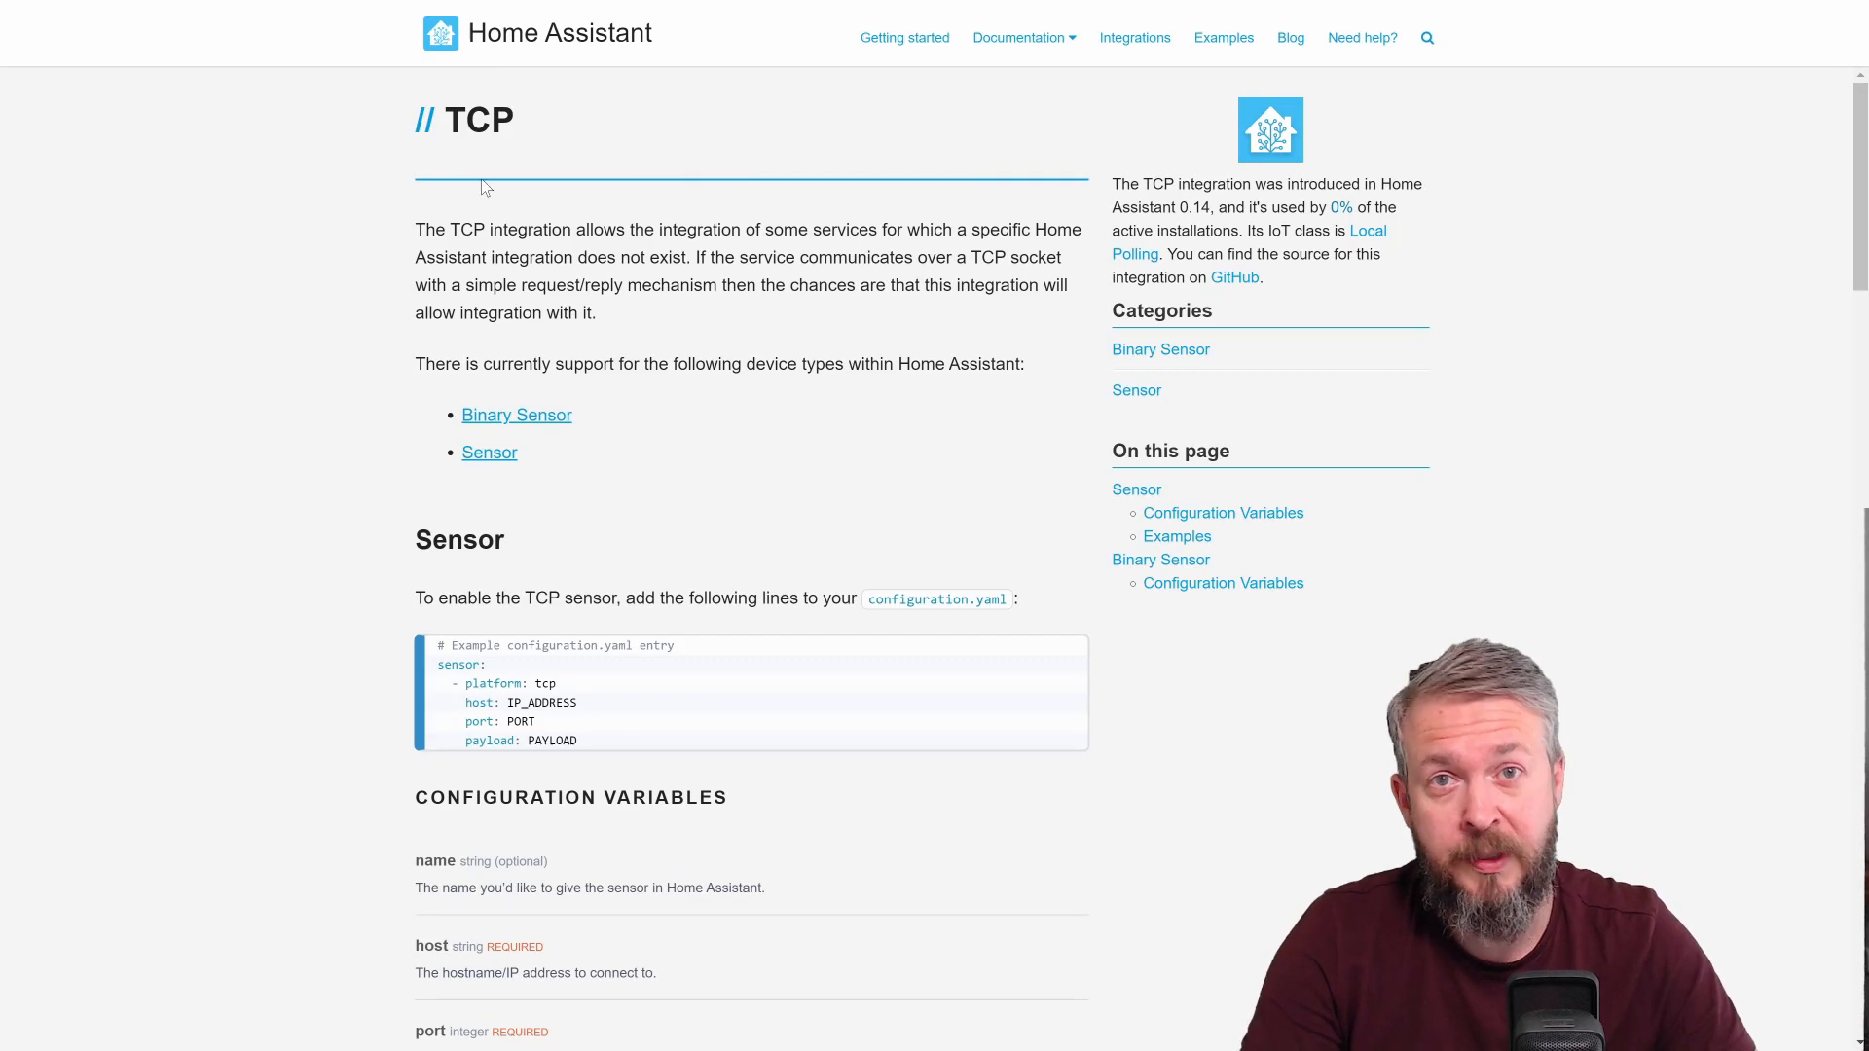
Scroll the TCP integration docs through the sensor examples and select the example output value
scroll(down, 3)
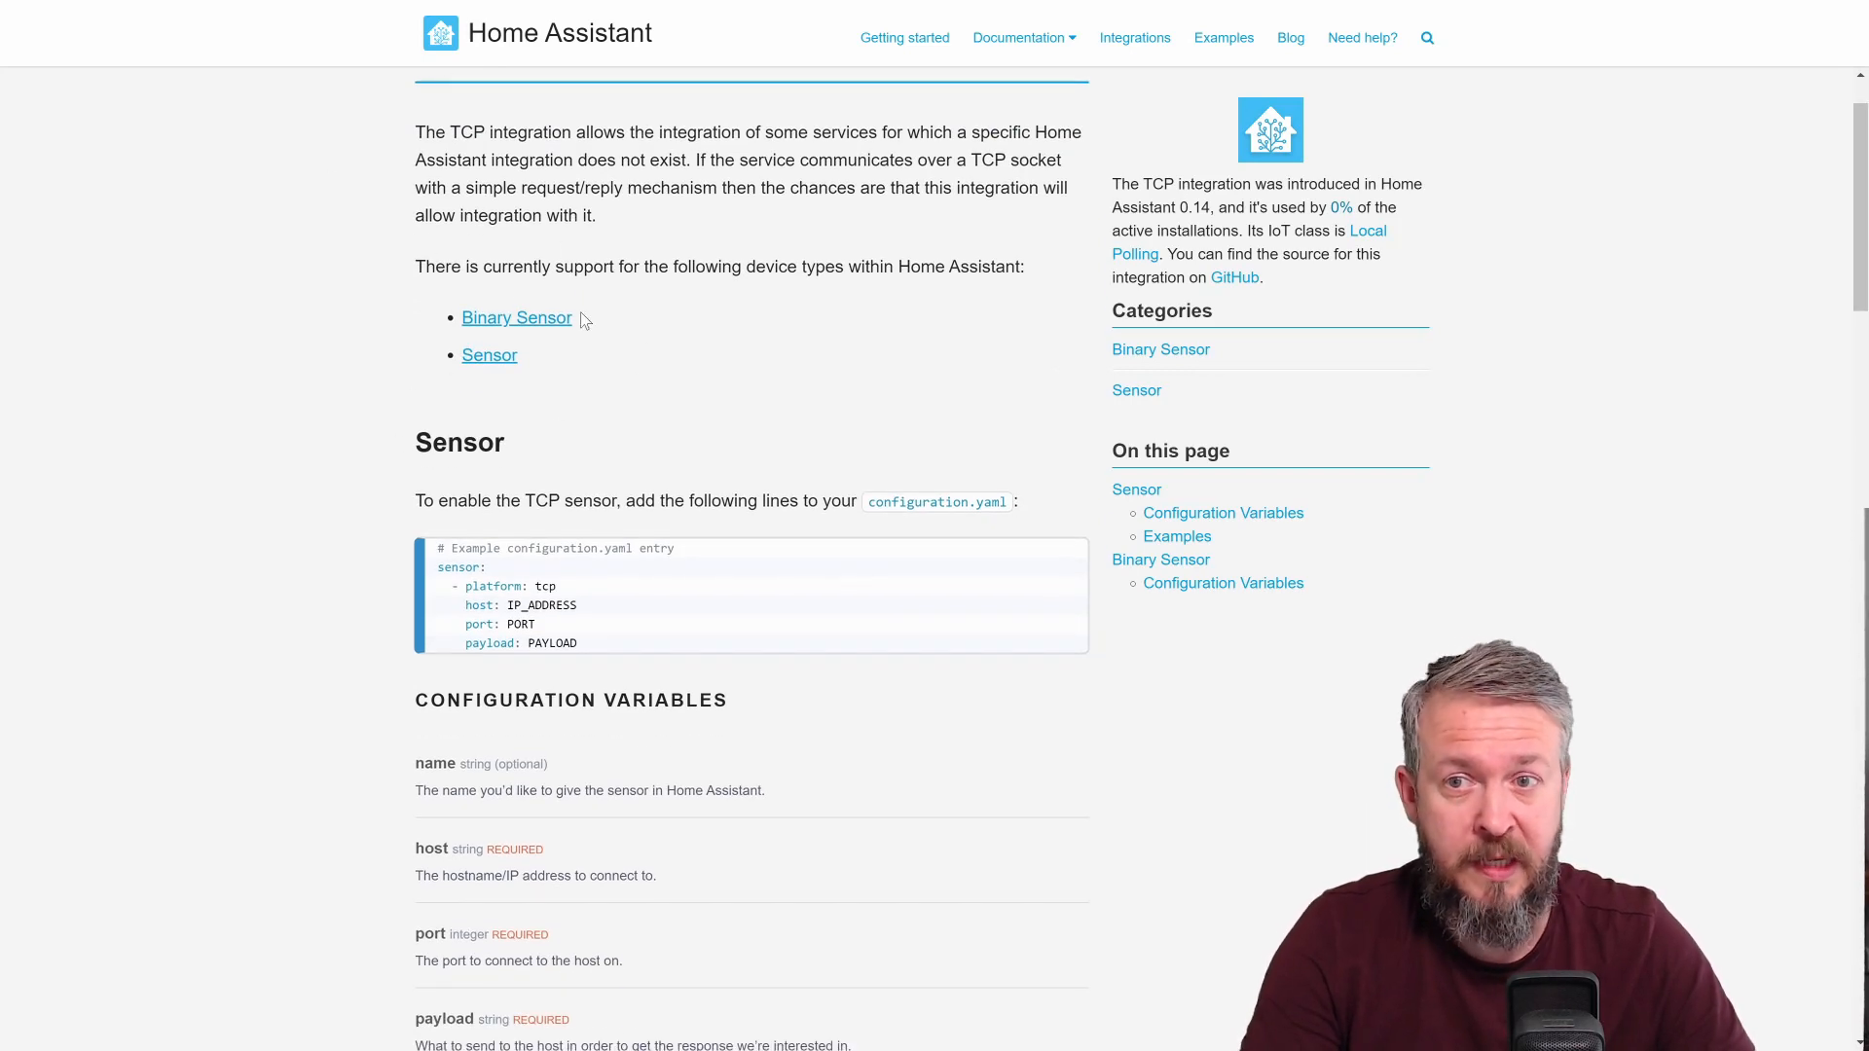
mouse_move(486, 383)
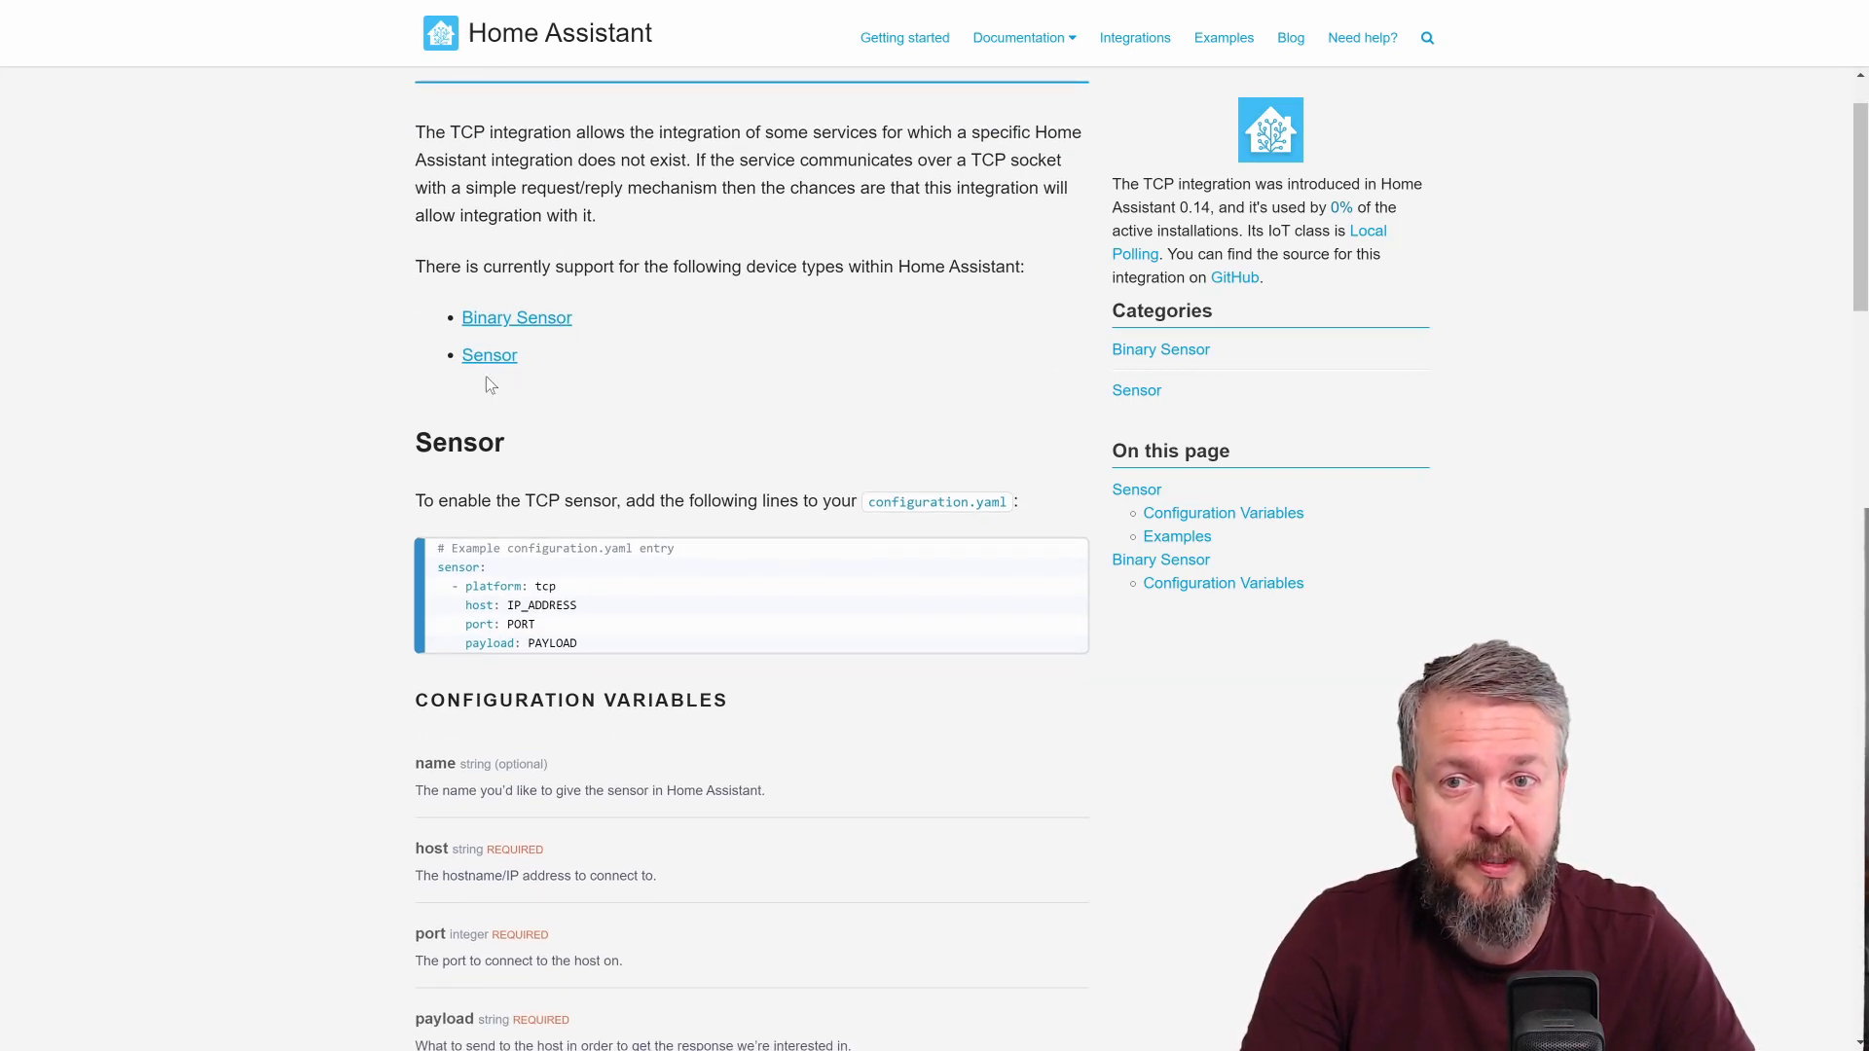
scroll(down, 3)
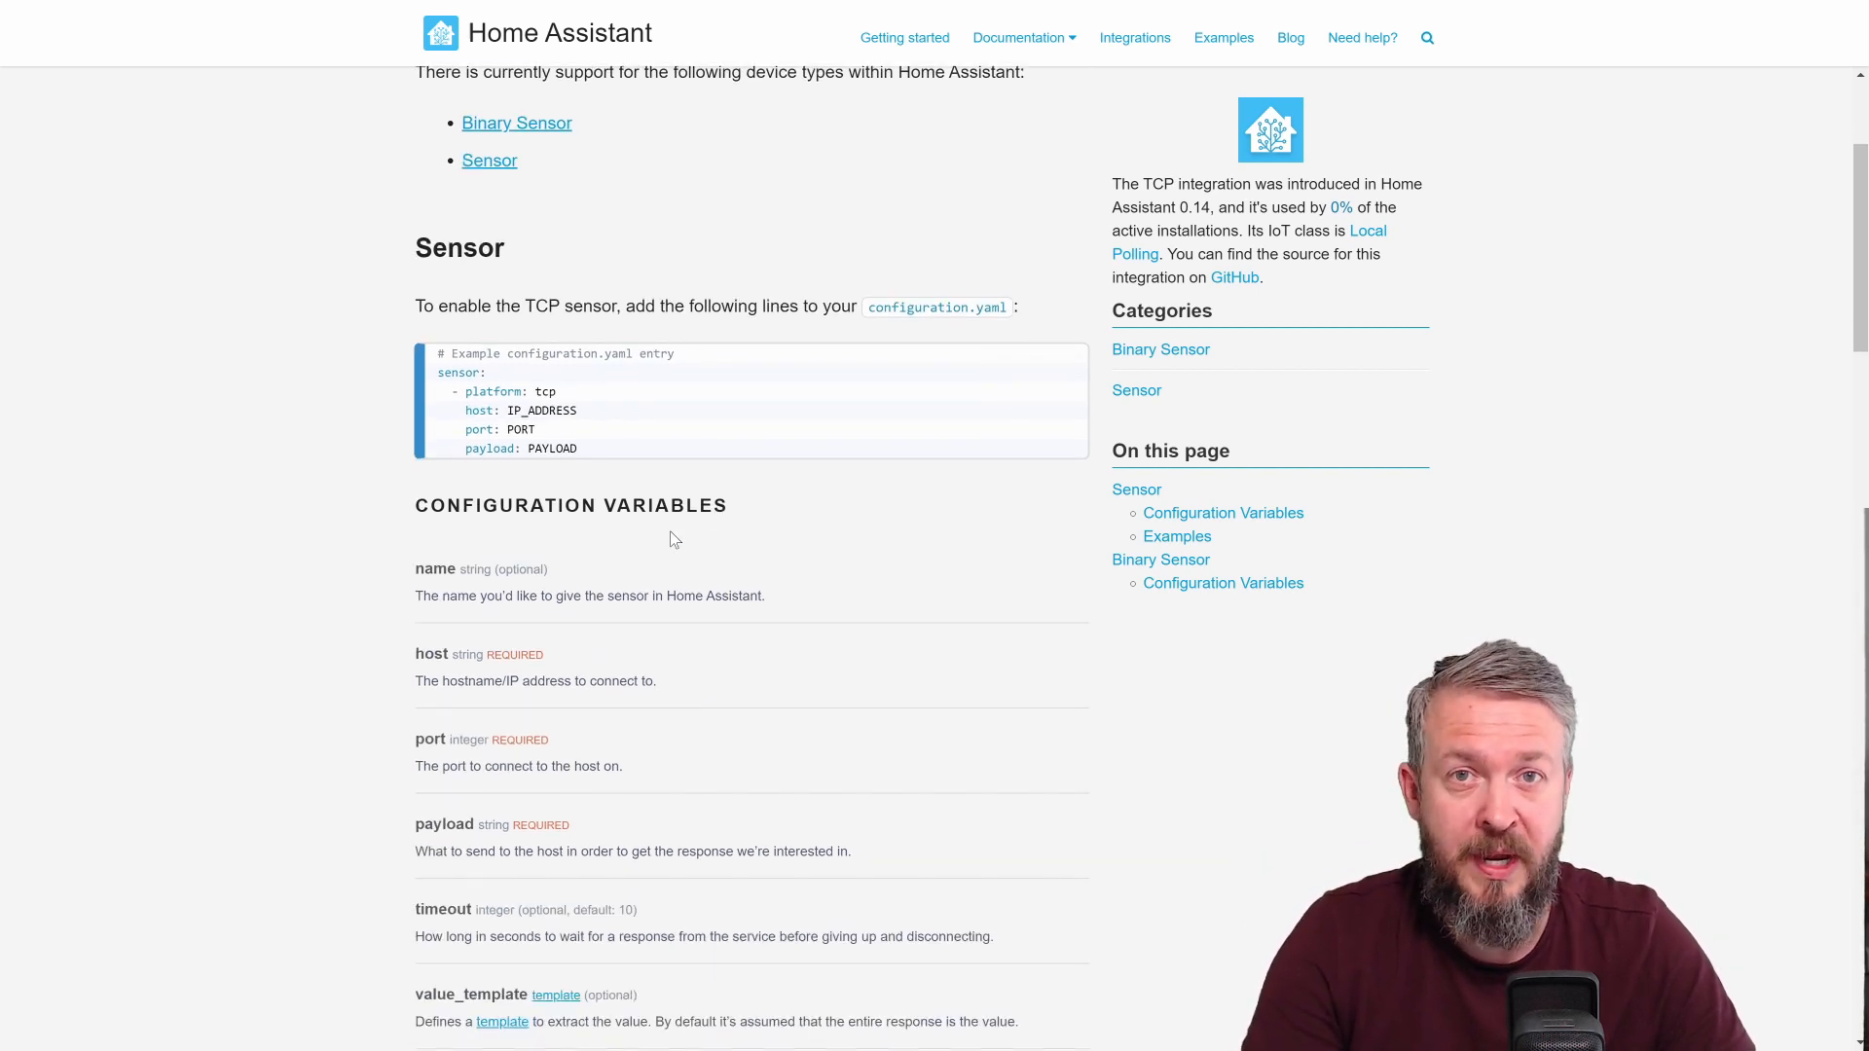
scroll(down, 3)
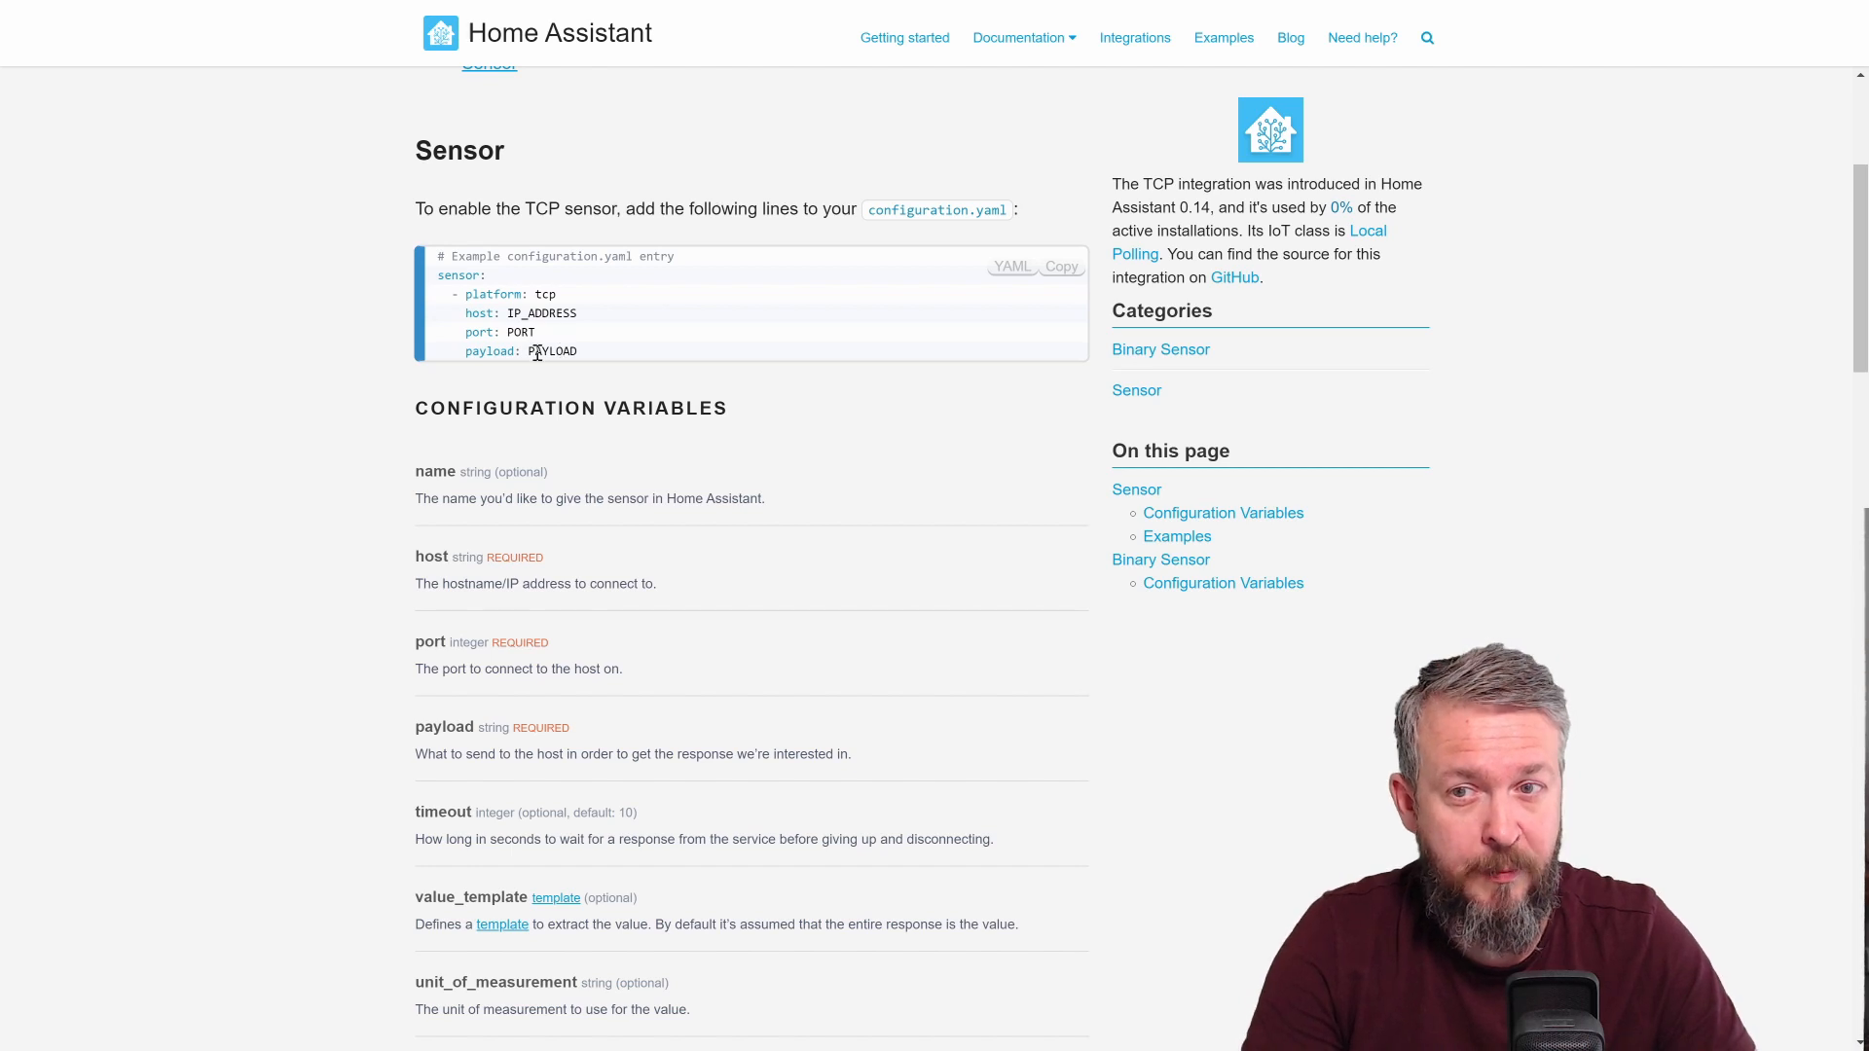
scroll(down, 3)
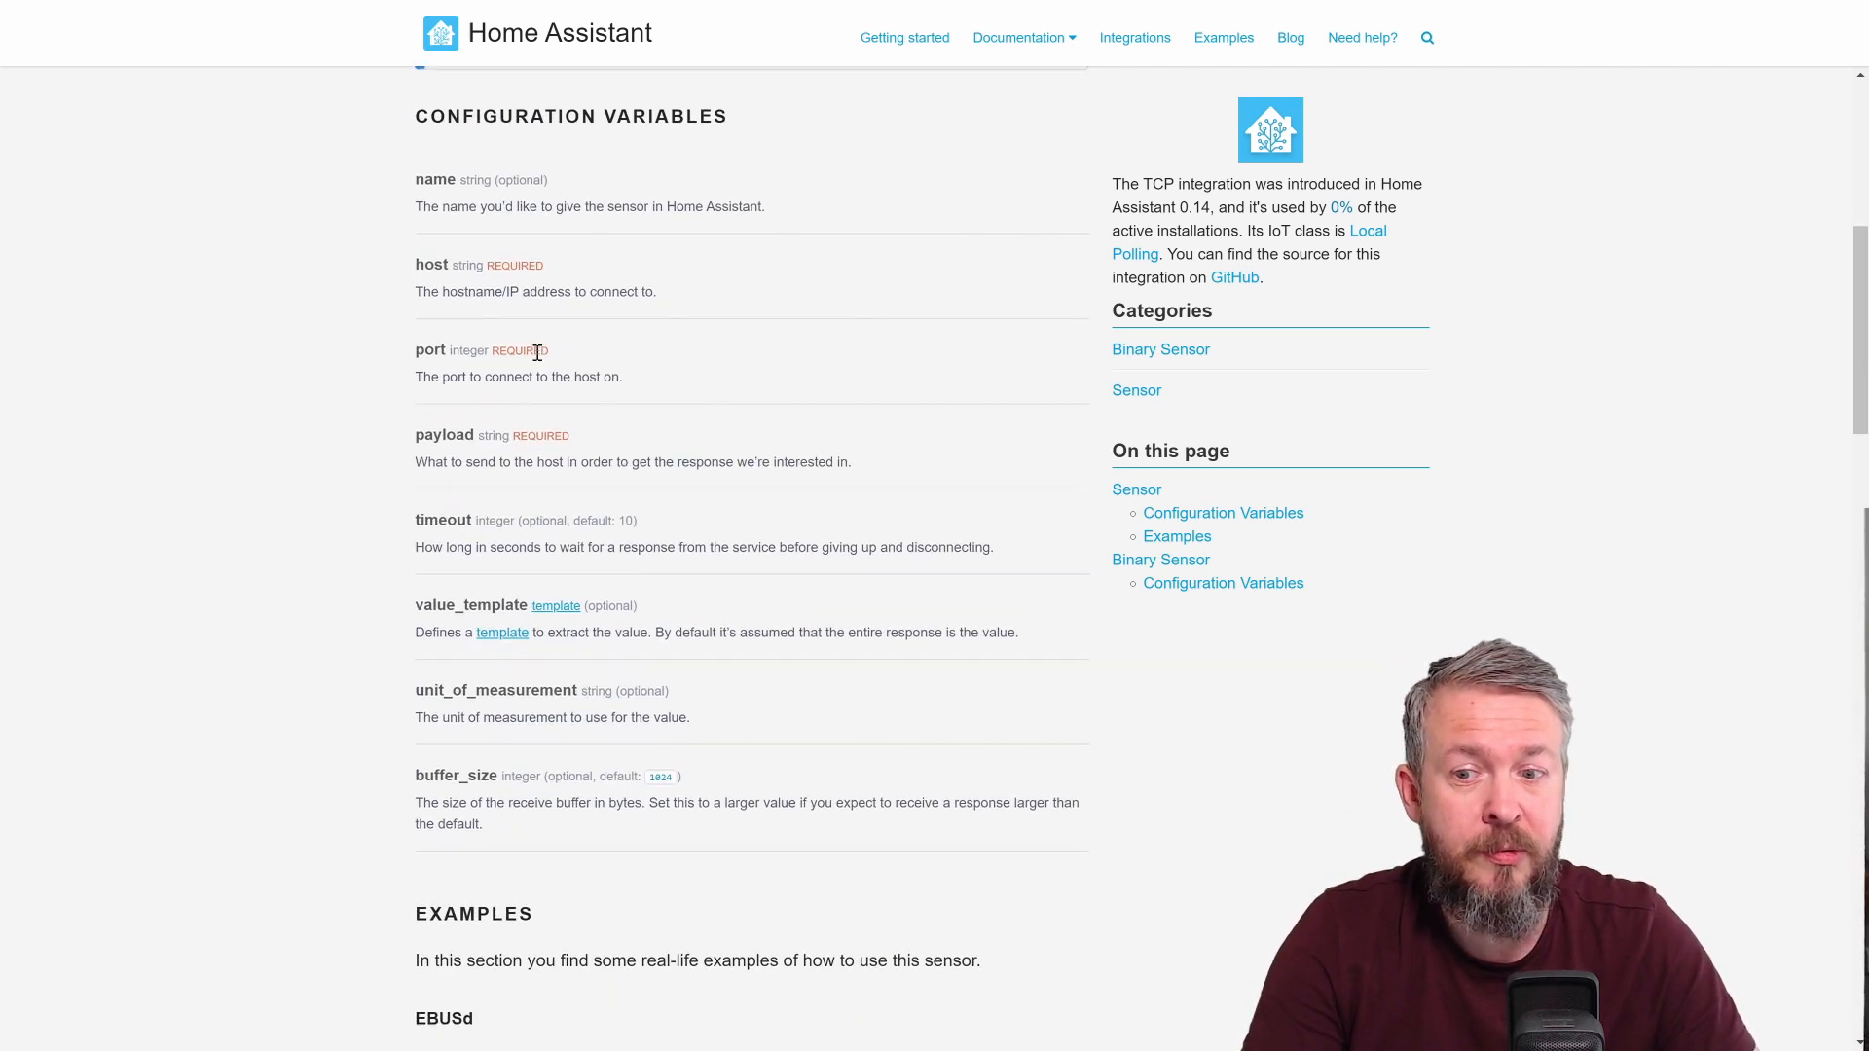
scroll(down, 3)
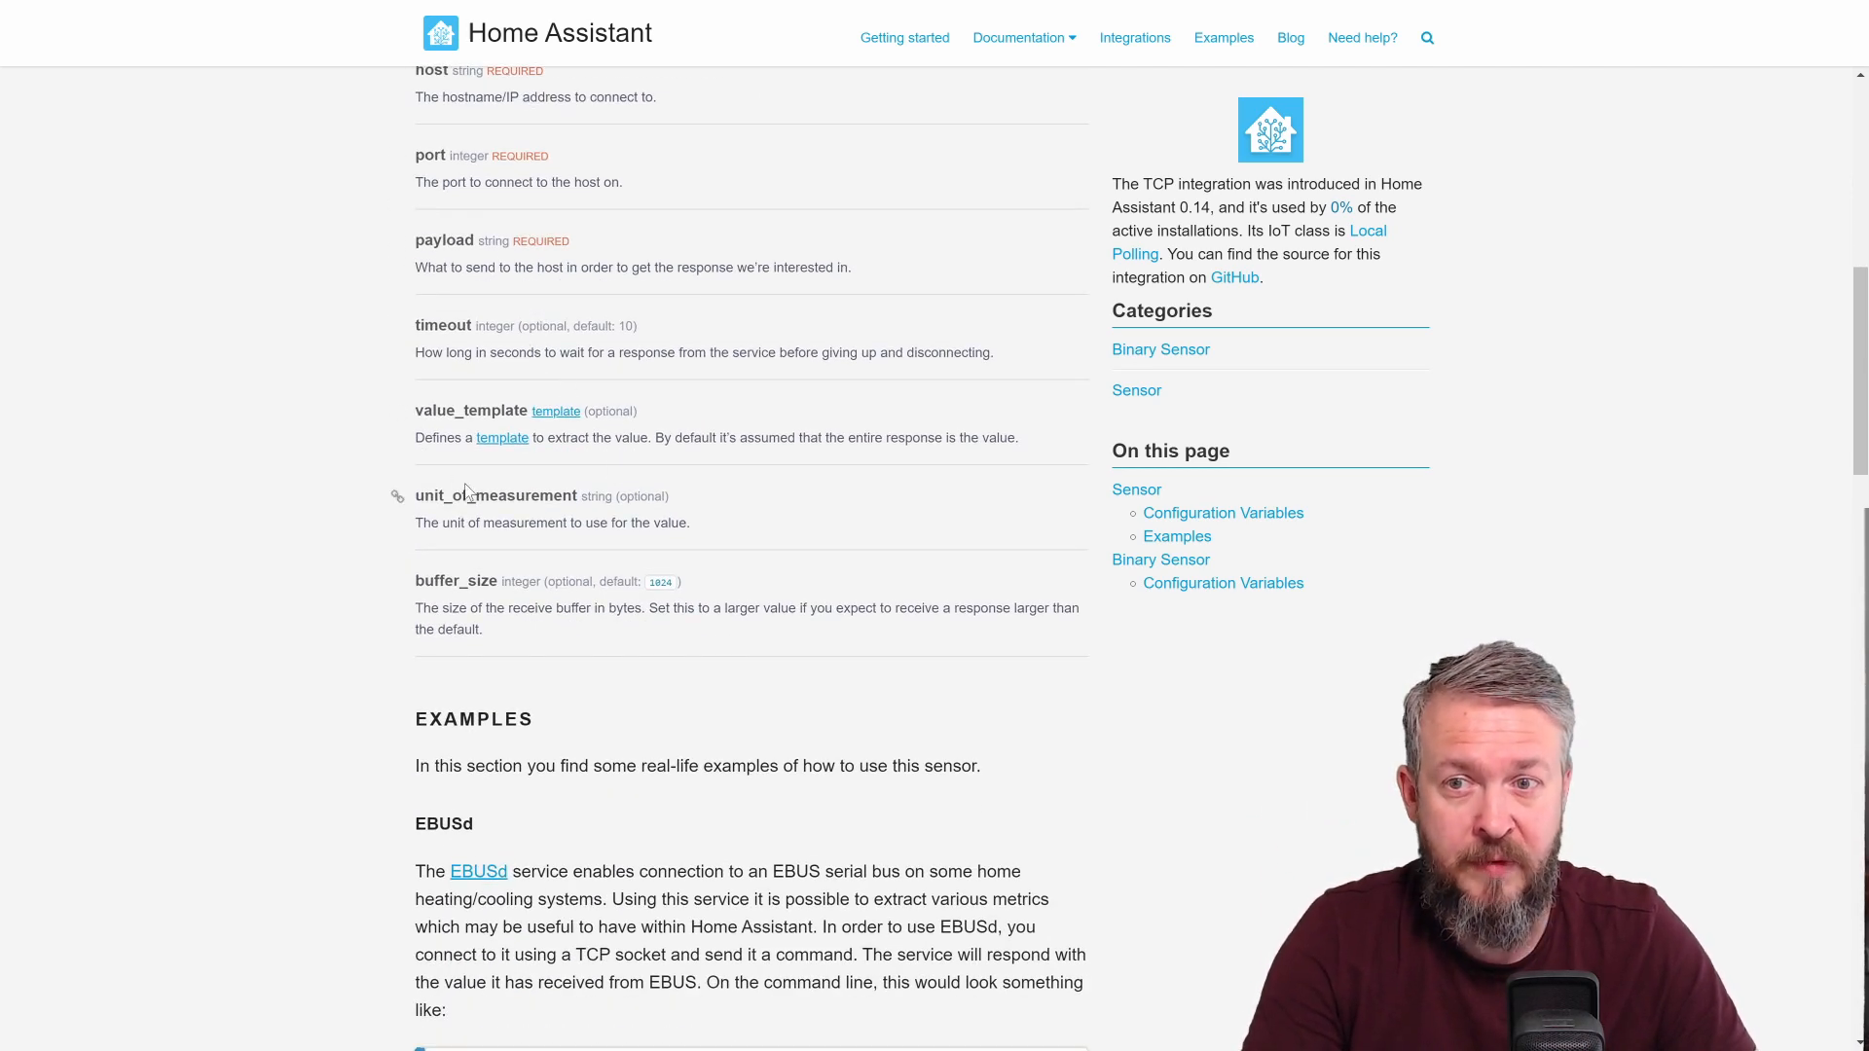
scroll(down, 3)
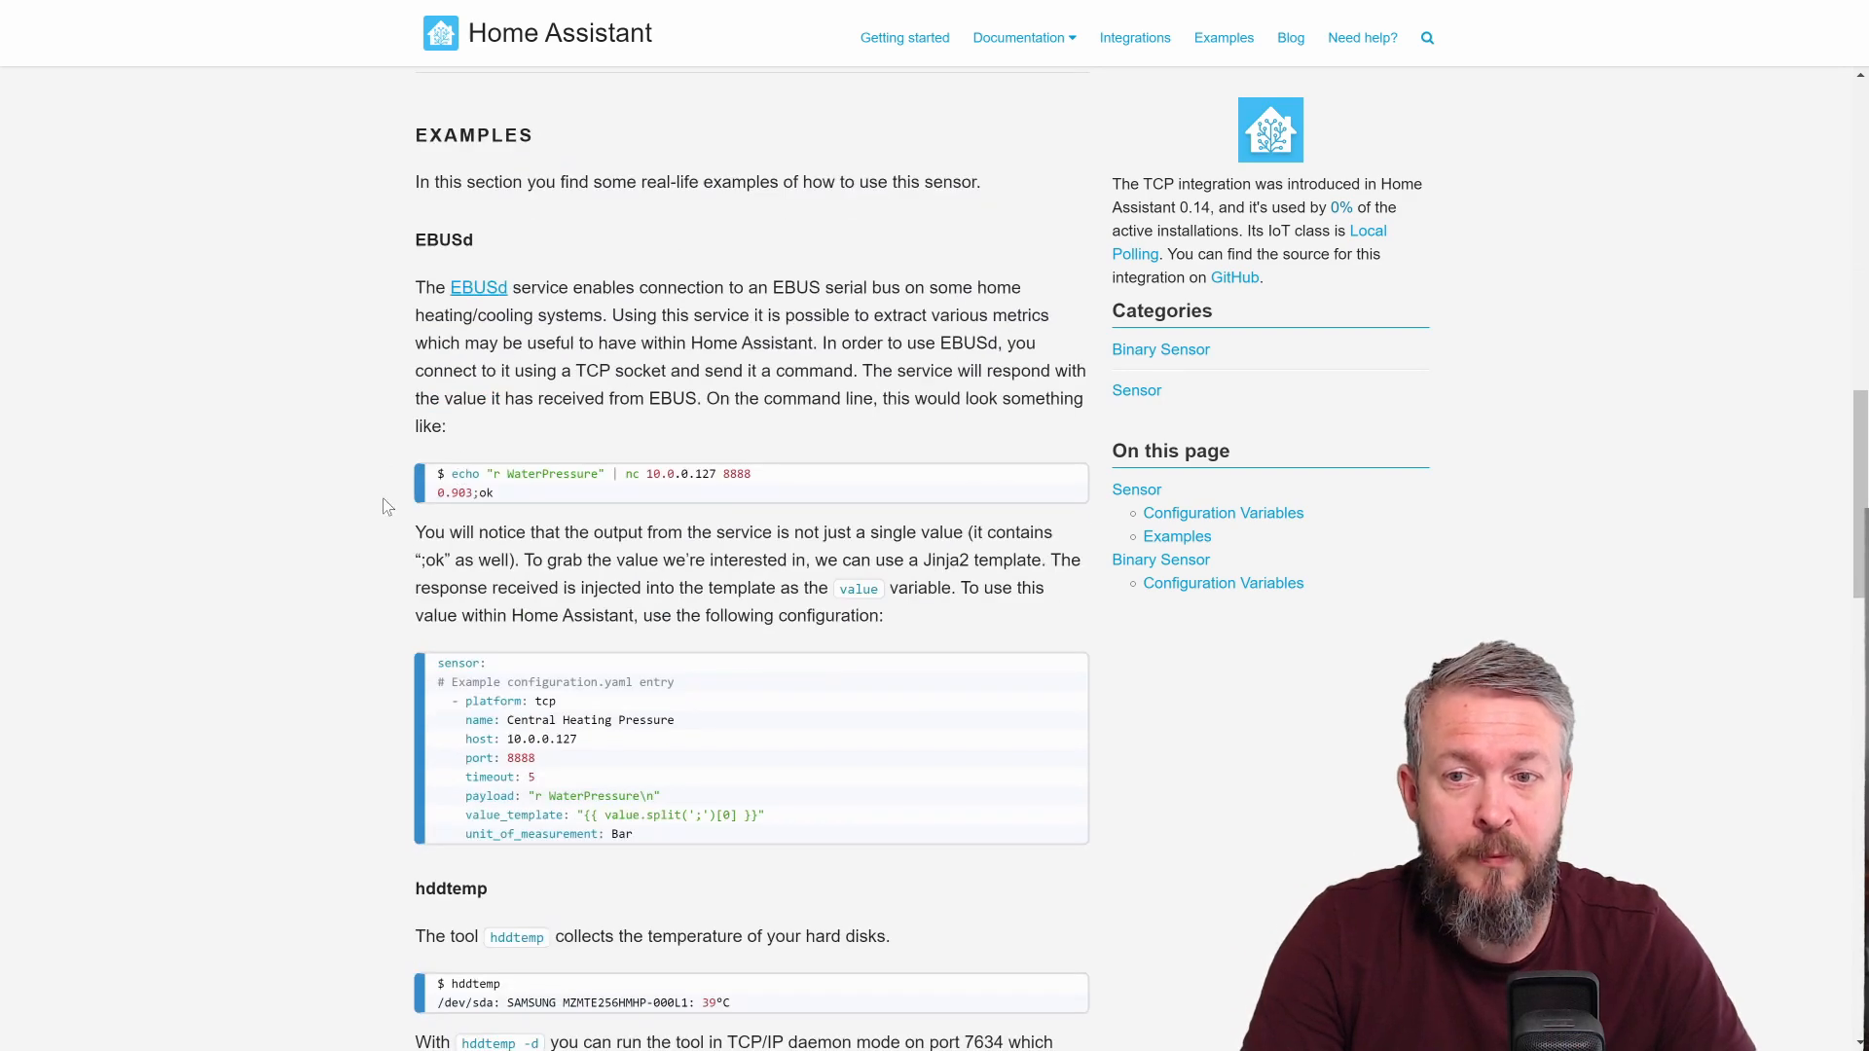
mouse_move(714, 477)
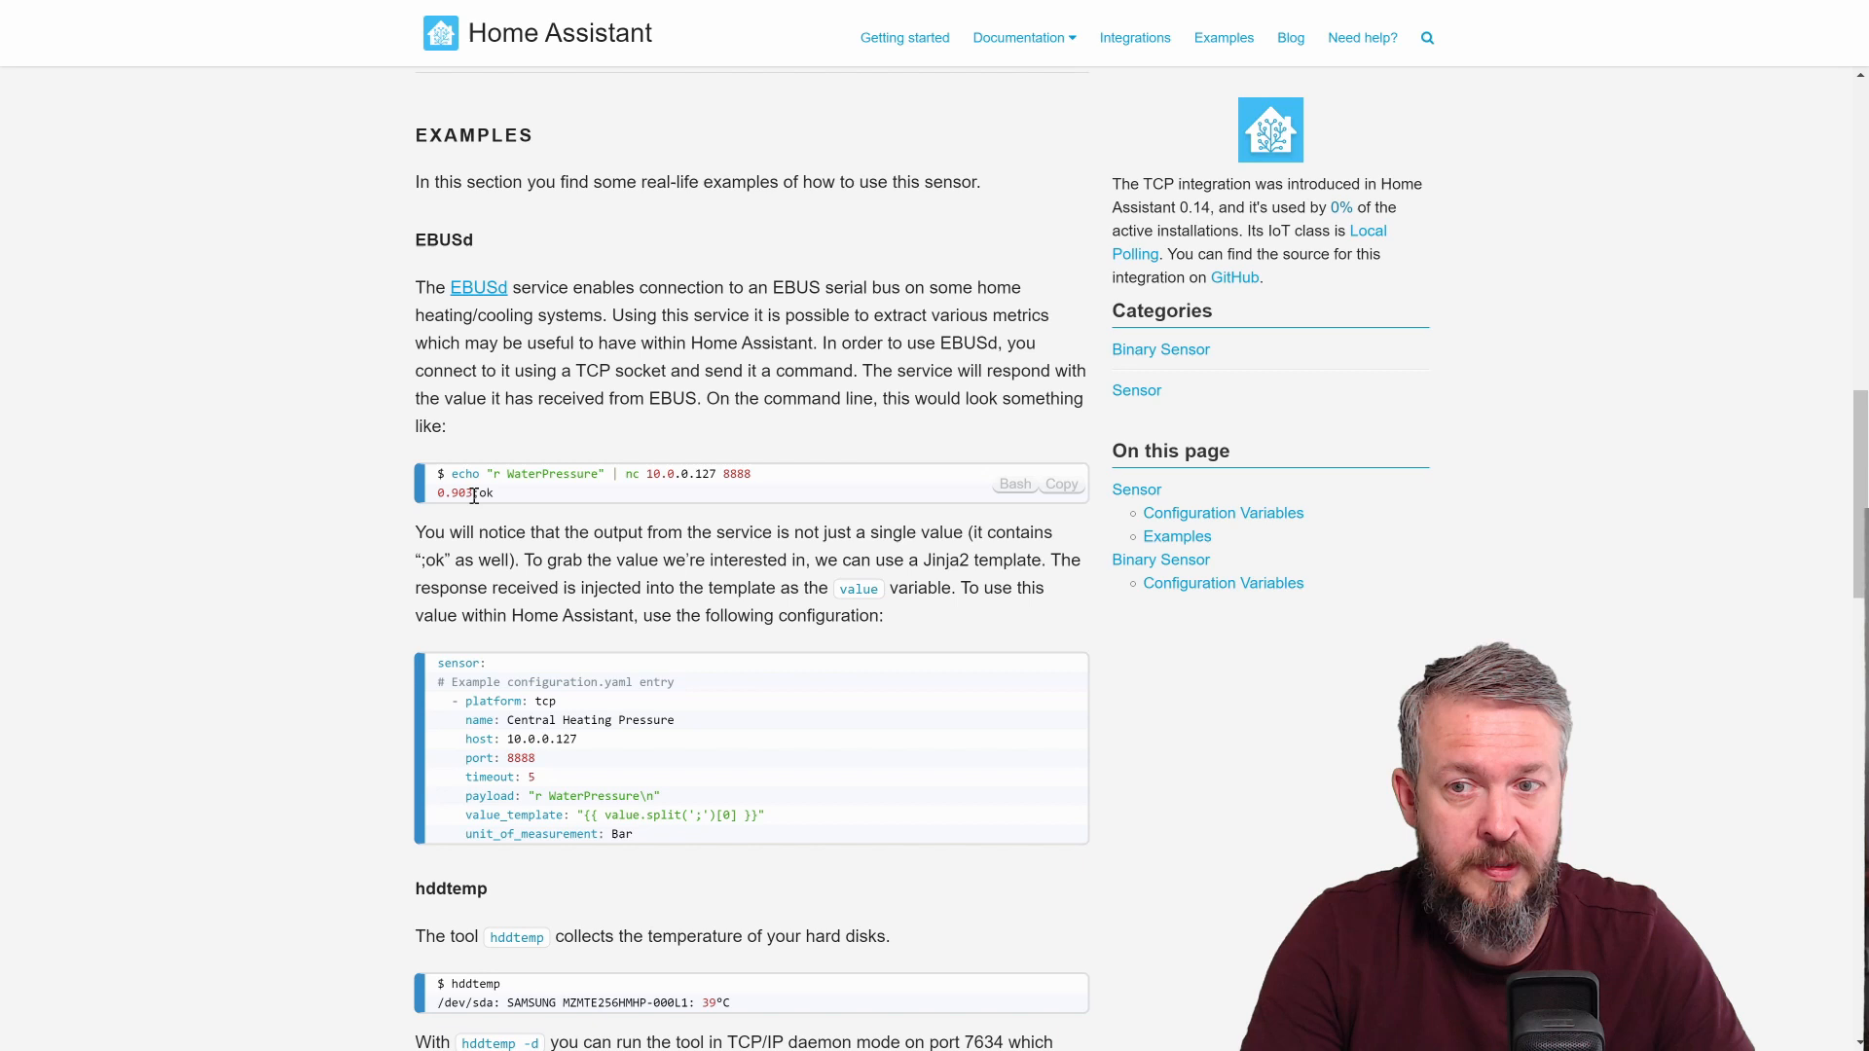
double_click(485, 492)
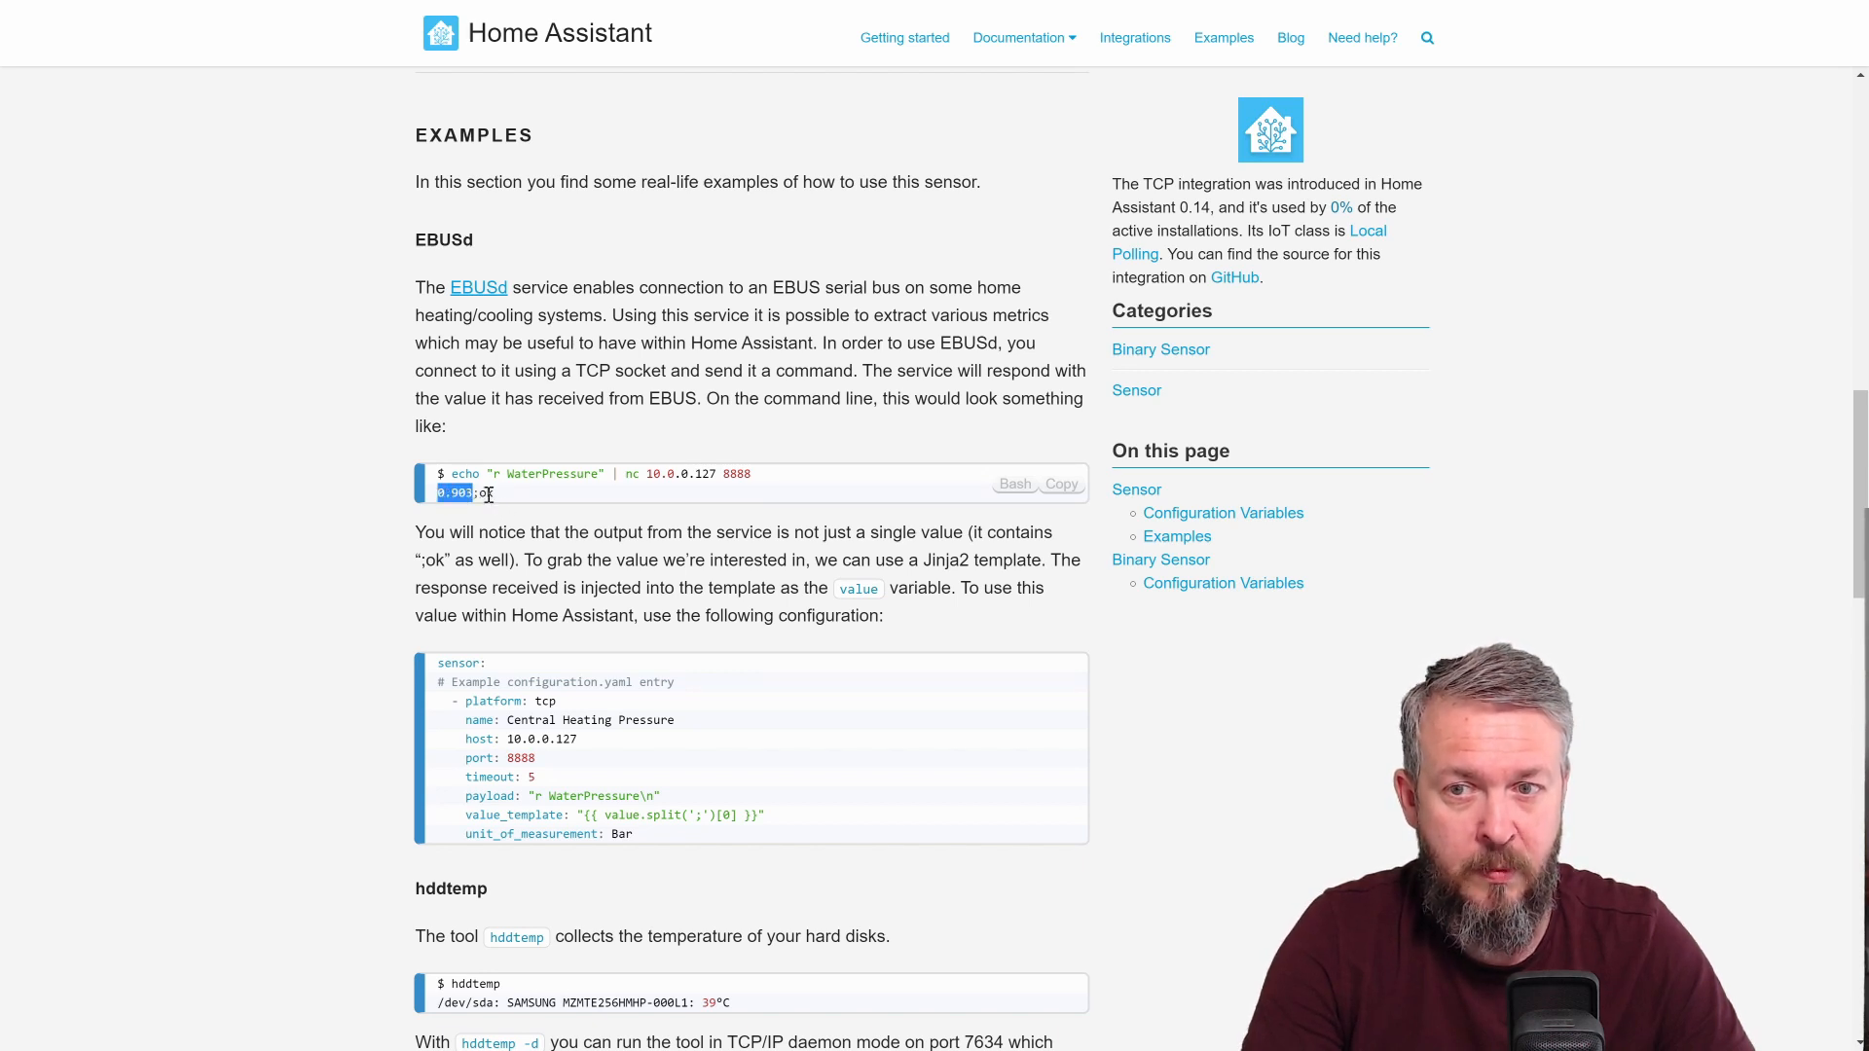
Scroll further down to the TCP Binary Sensor configuration example
scroll(down, 3)
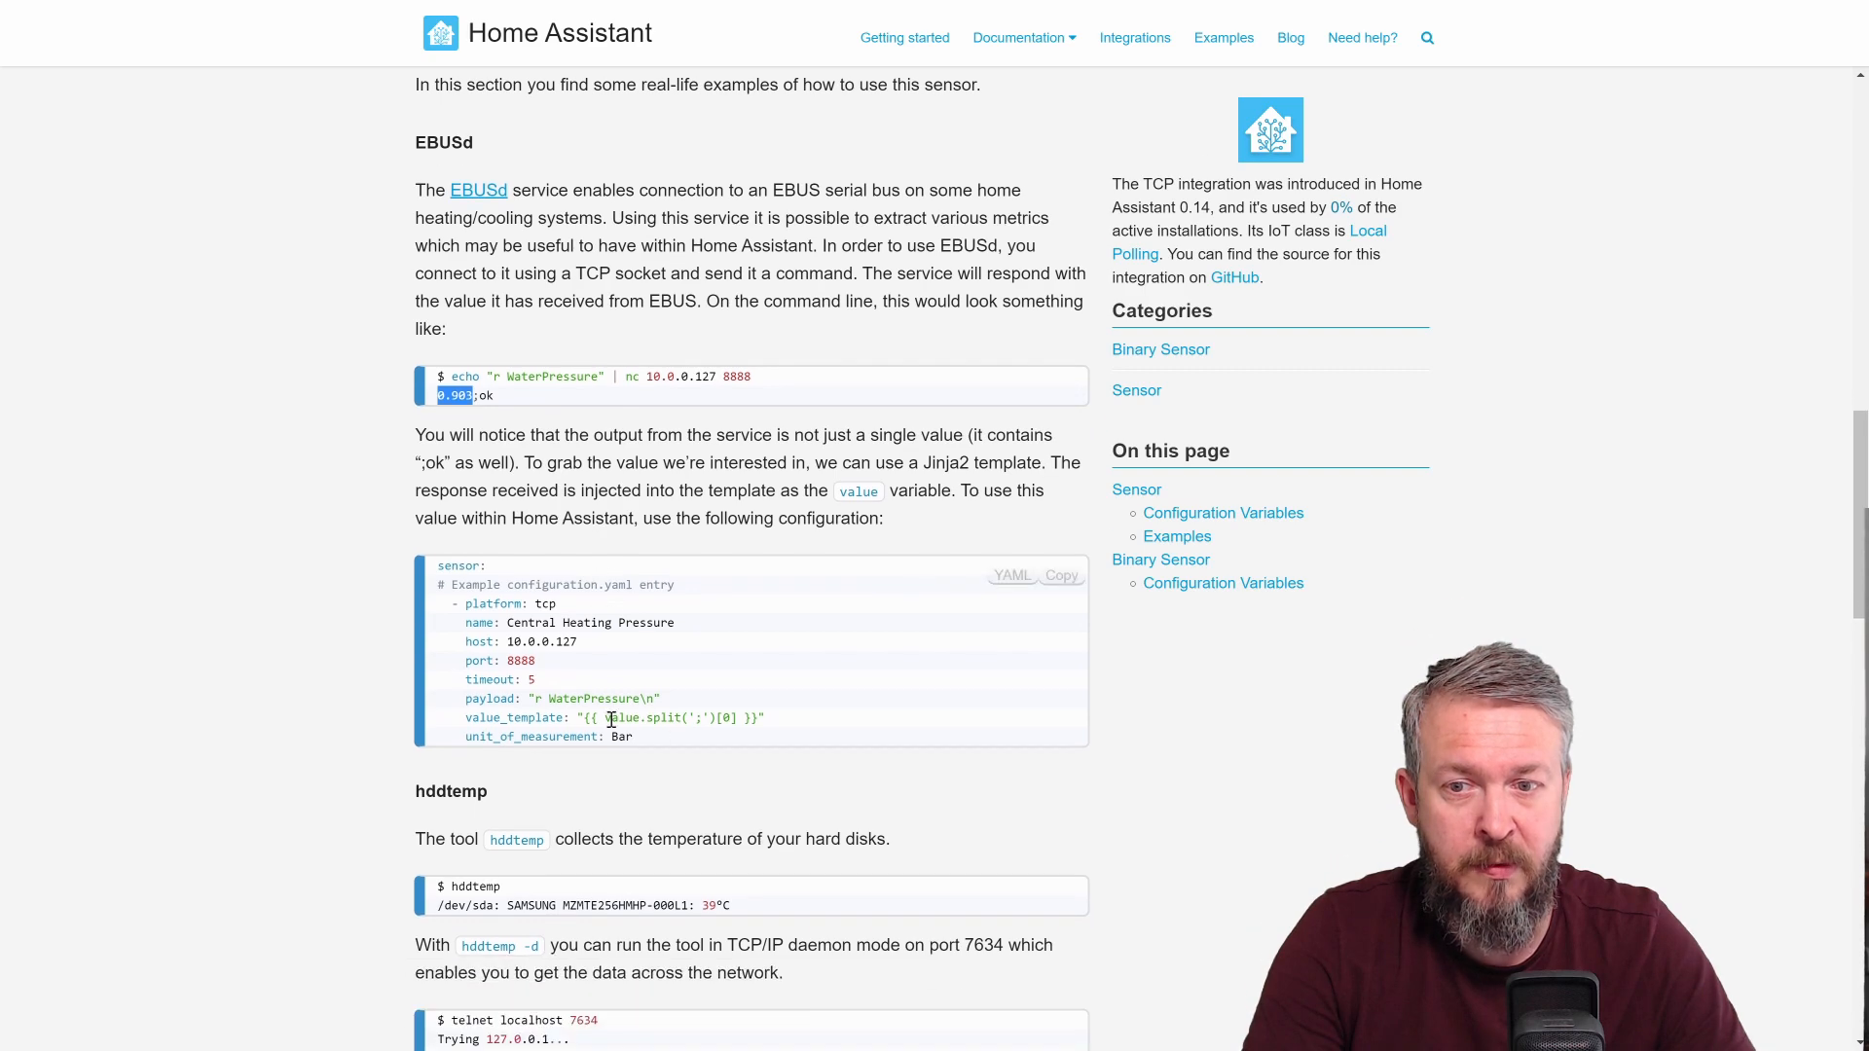
mouse_move(595, 757)
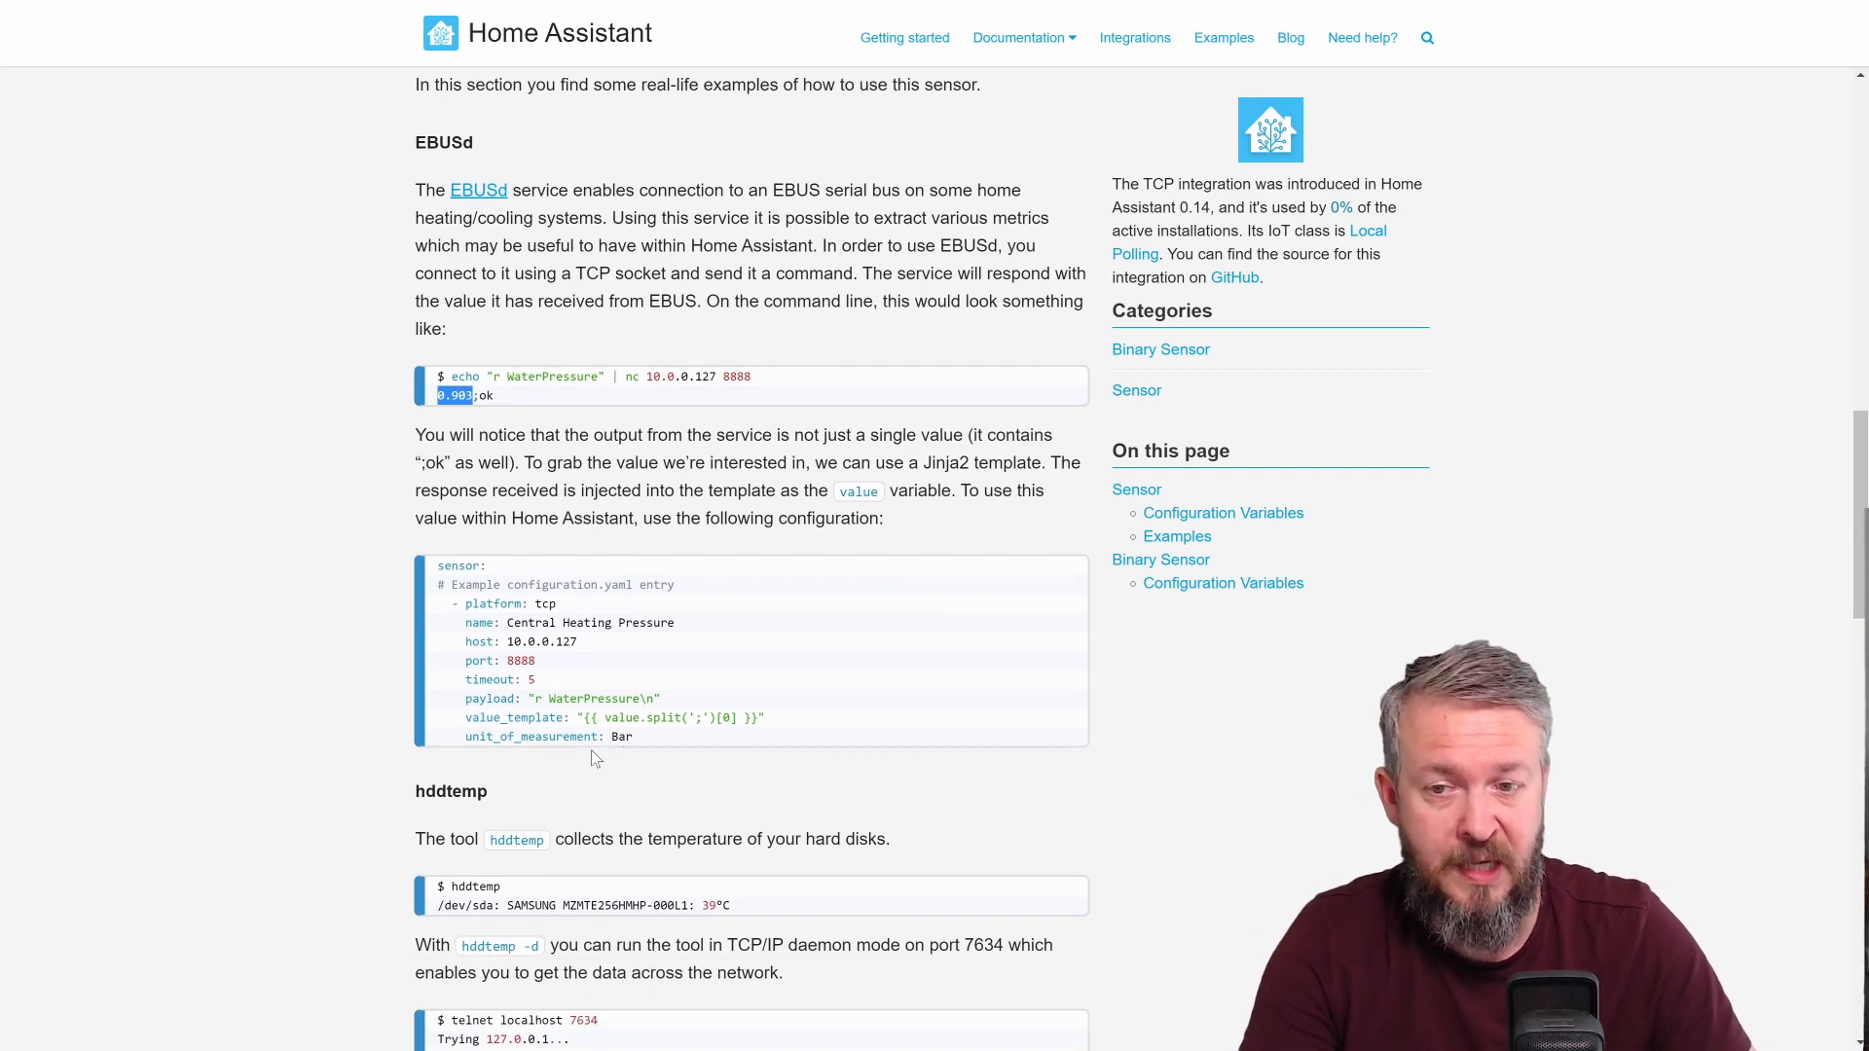
scroll(down, 3)
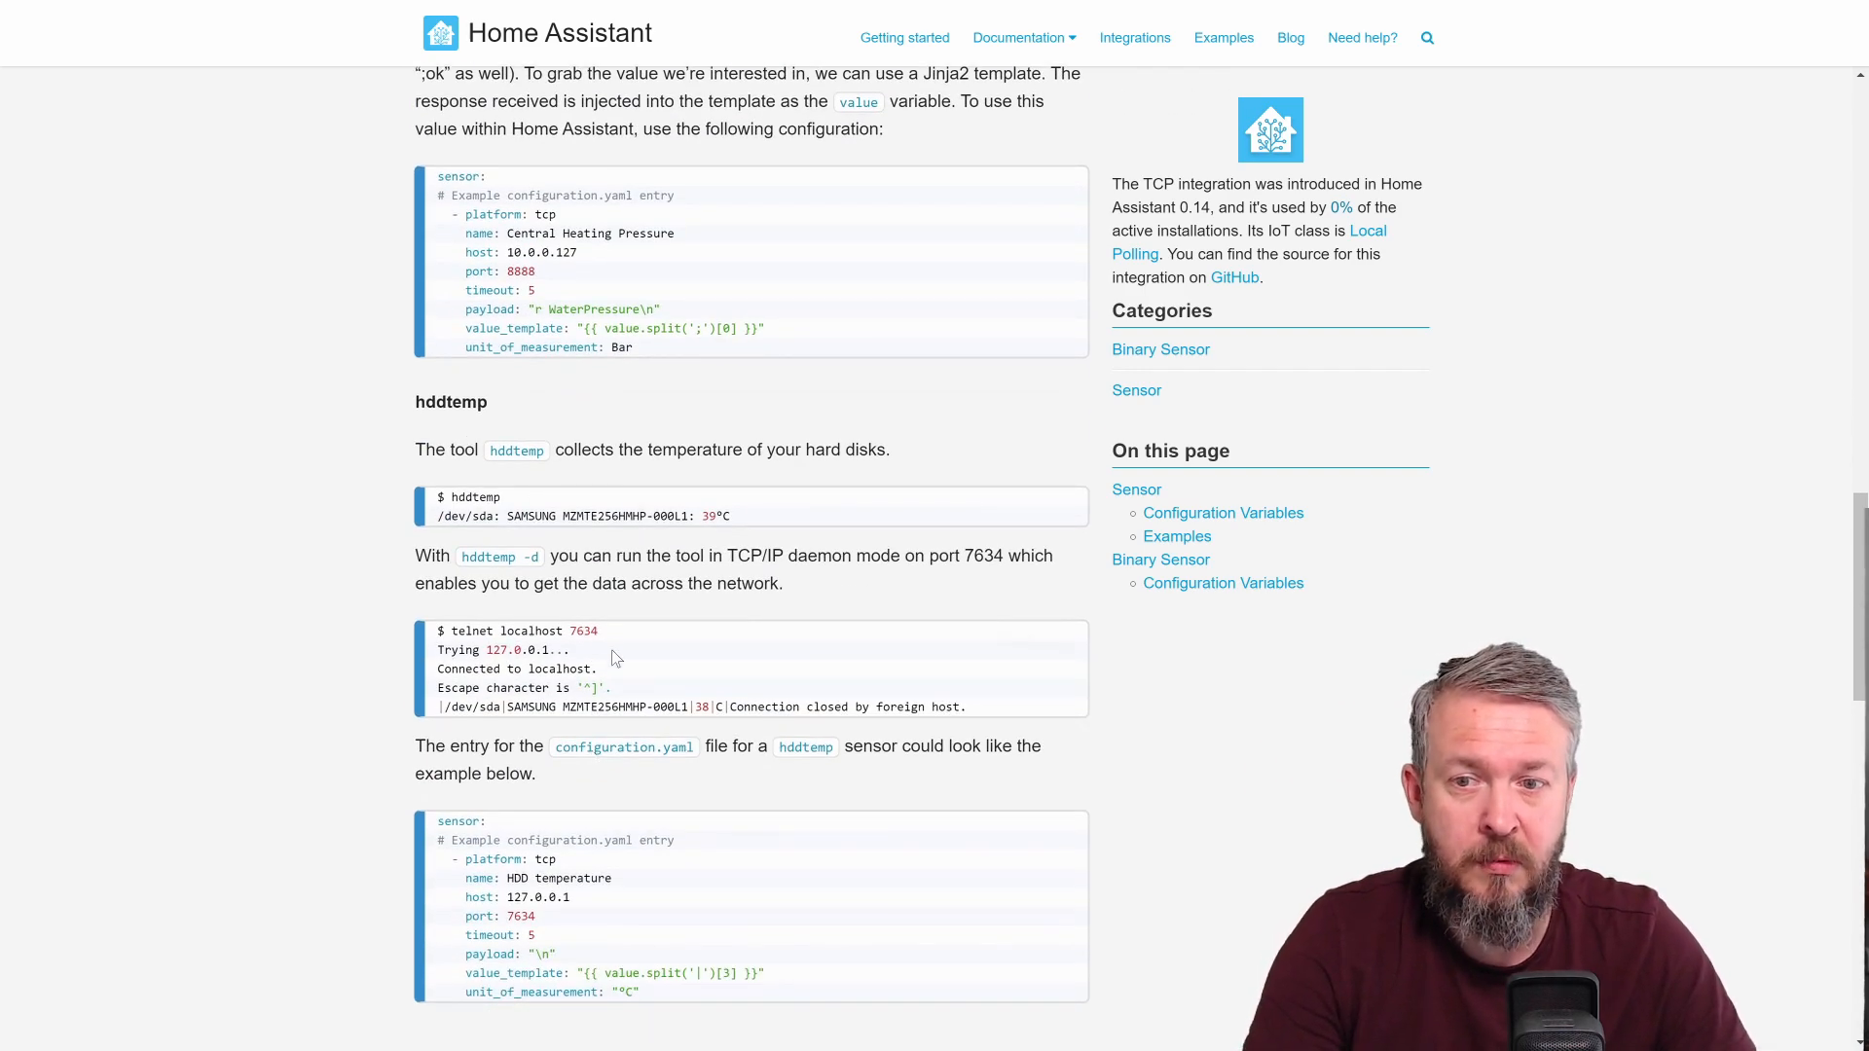
scroll(down, 3)
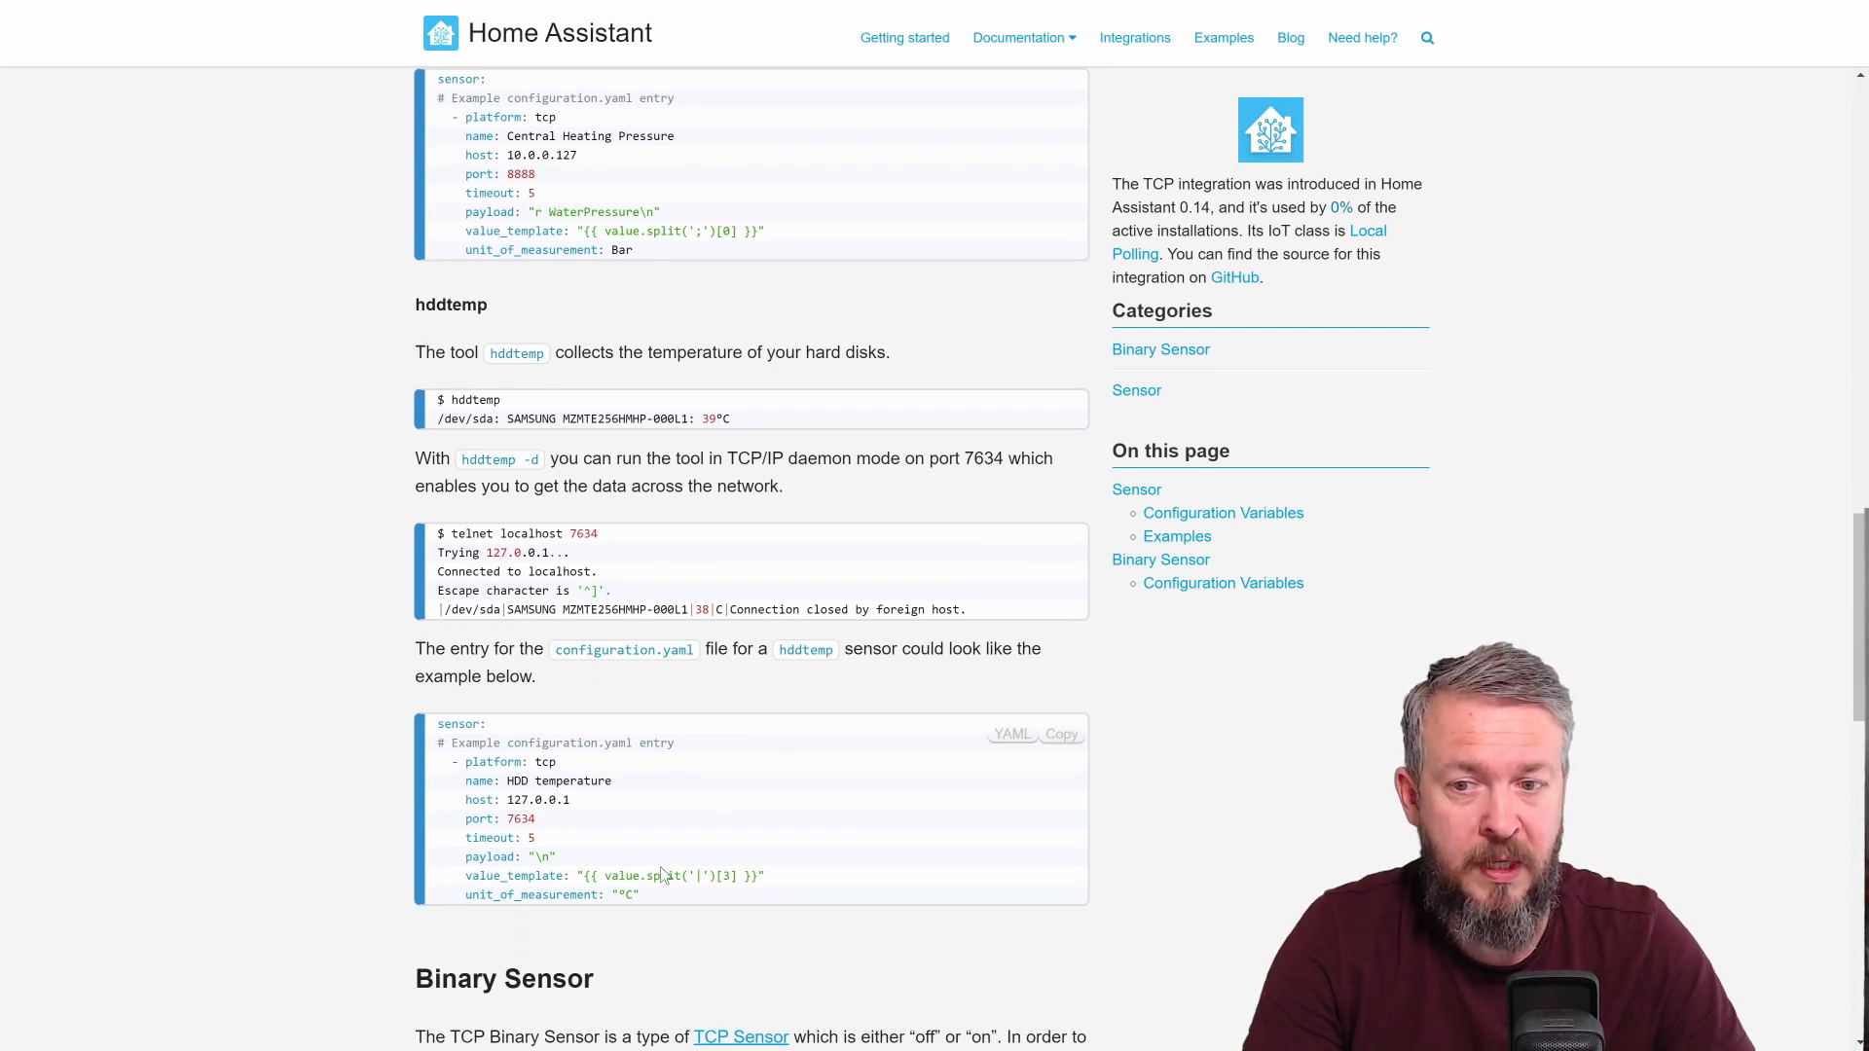
scroll(down, 3)
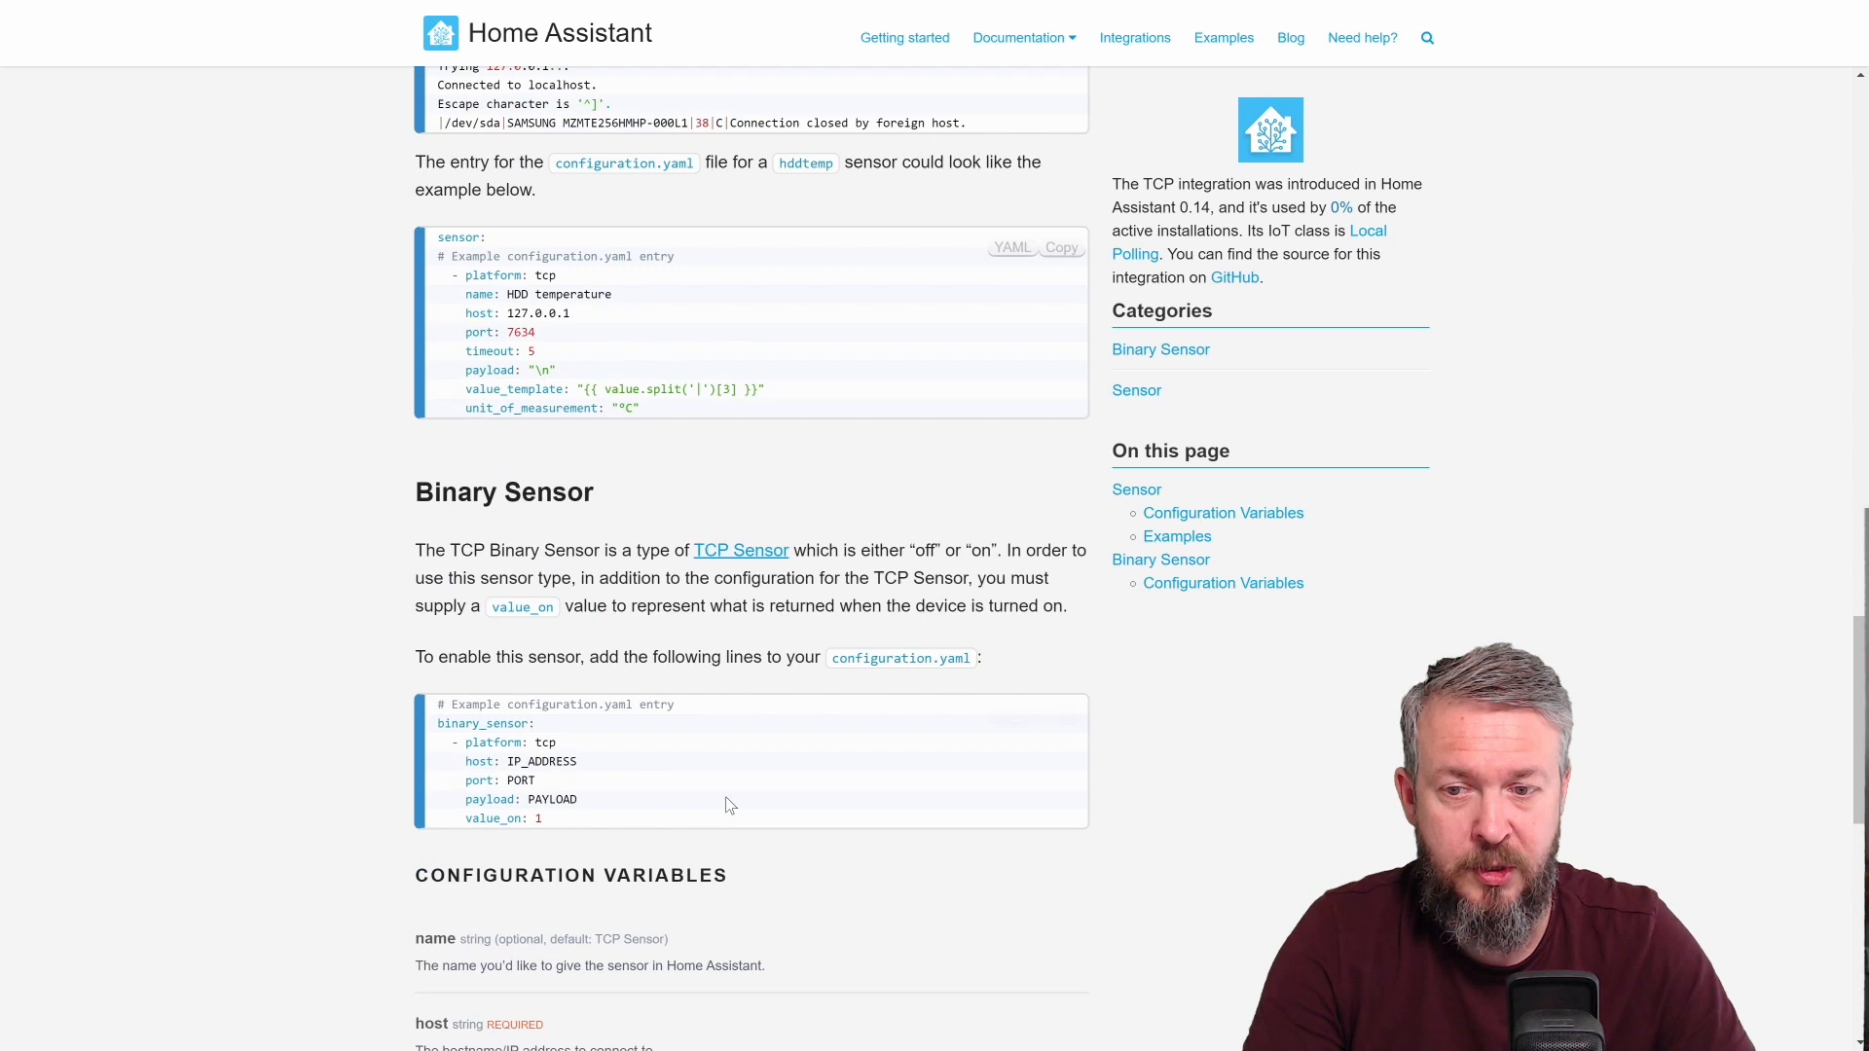
scroll(down, 3)
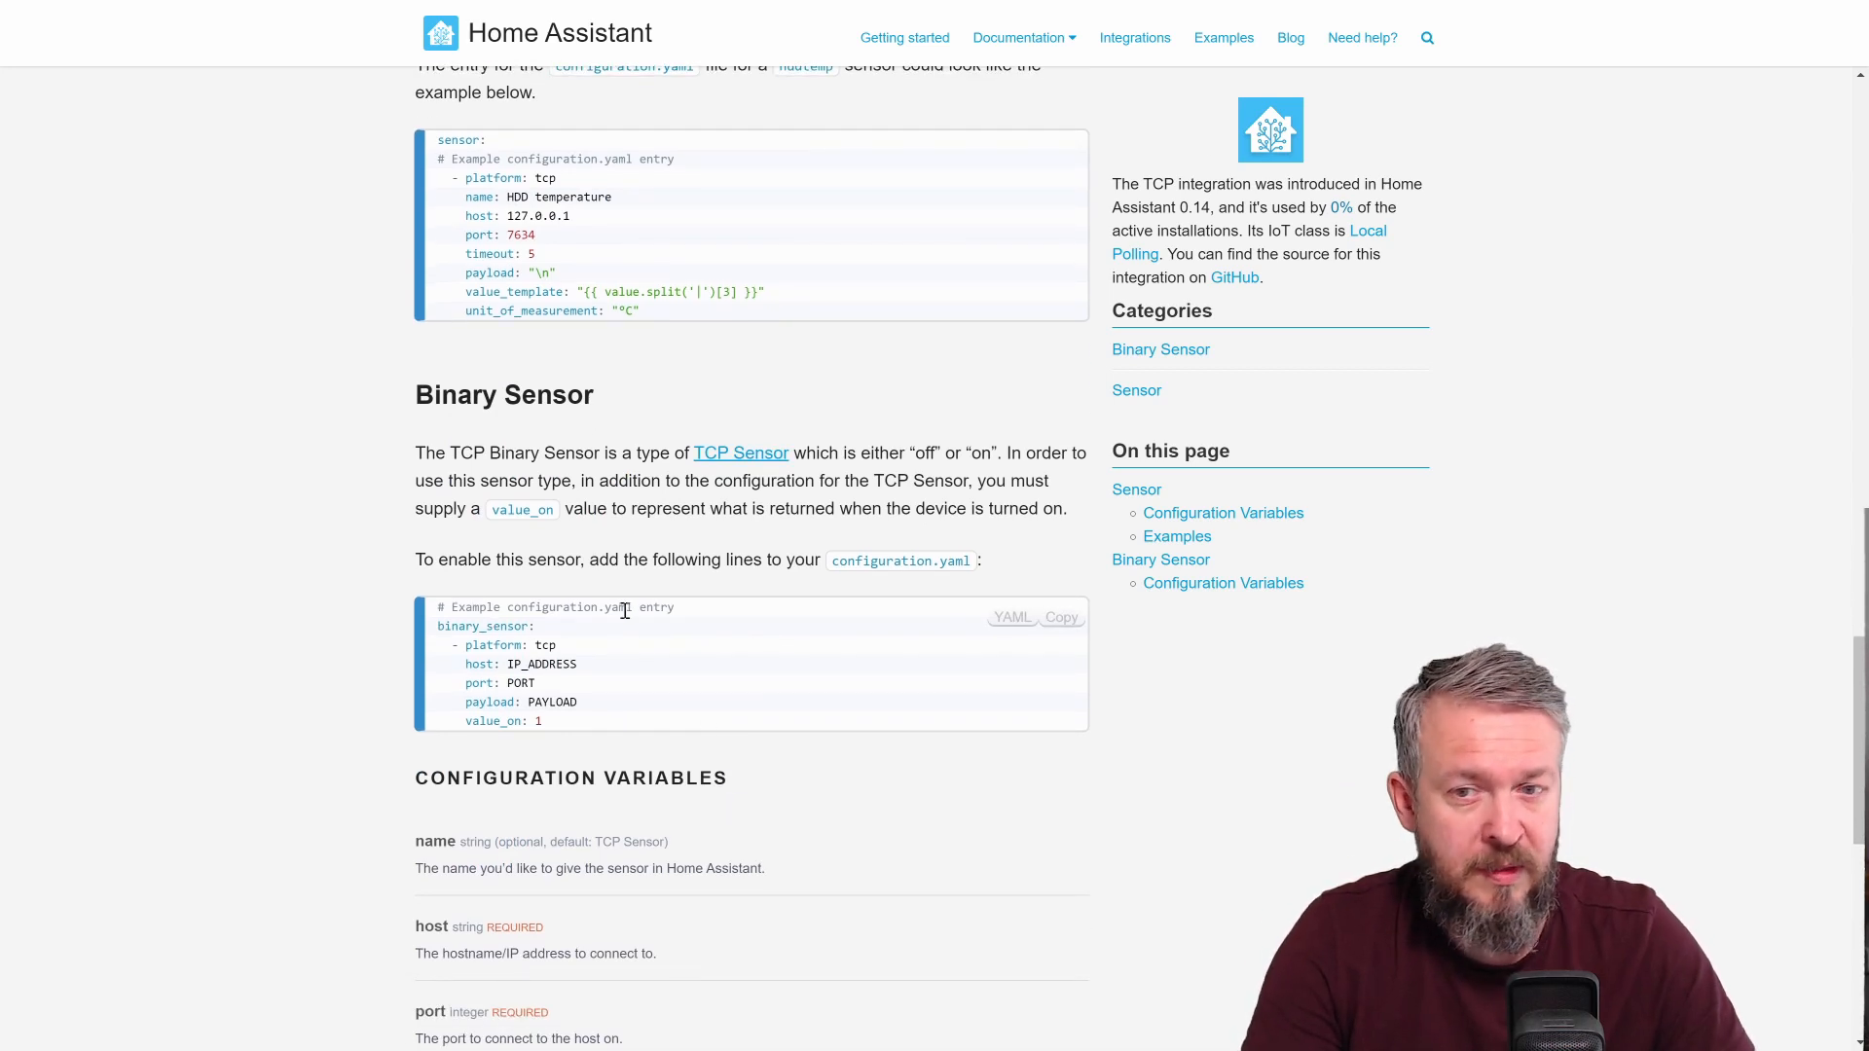
scroll(down, 3)
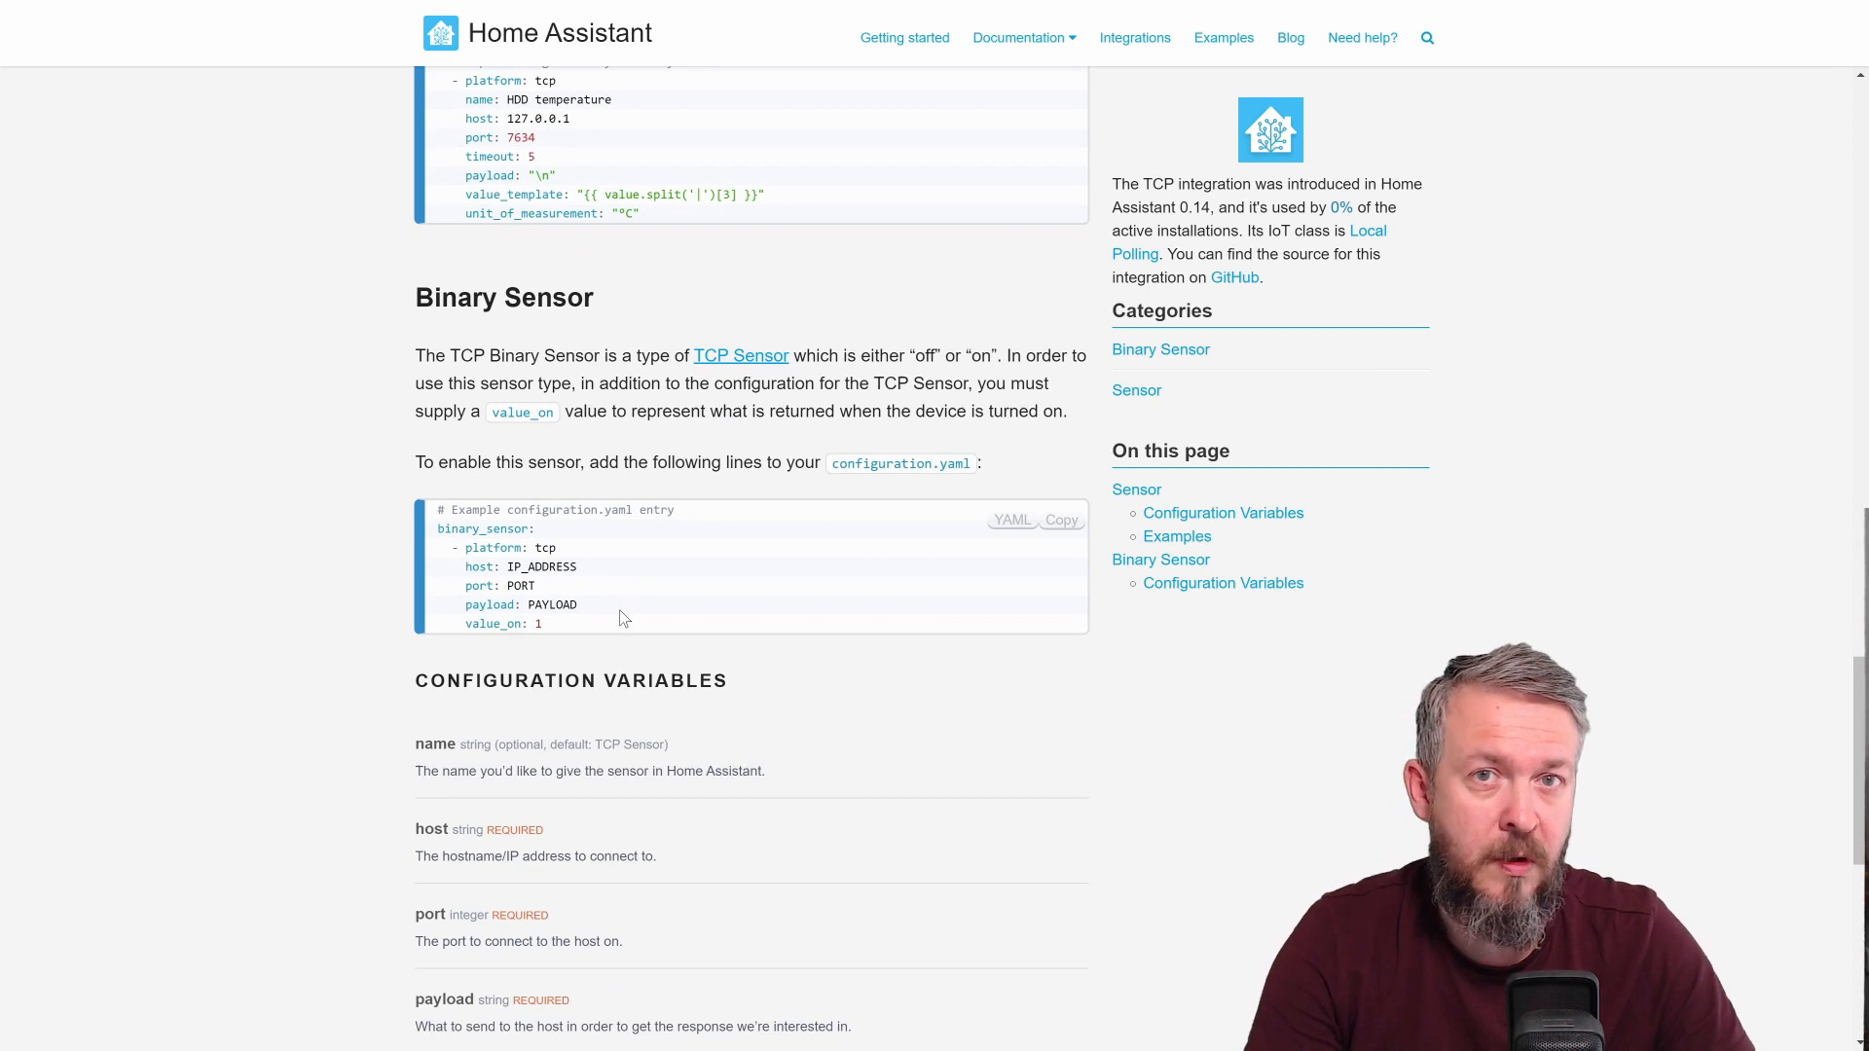
mouse_move(613, 621)
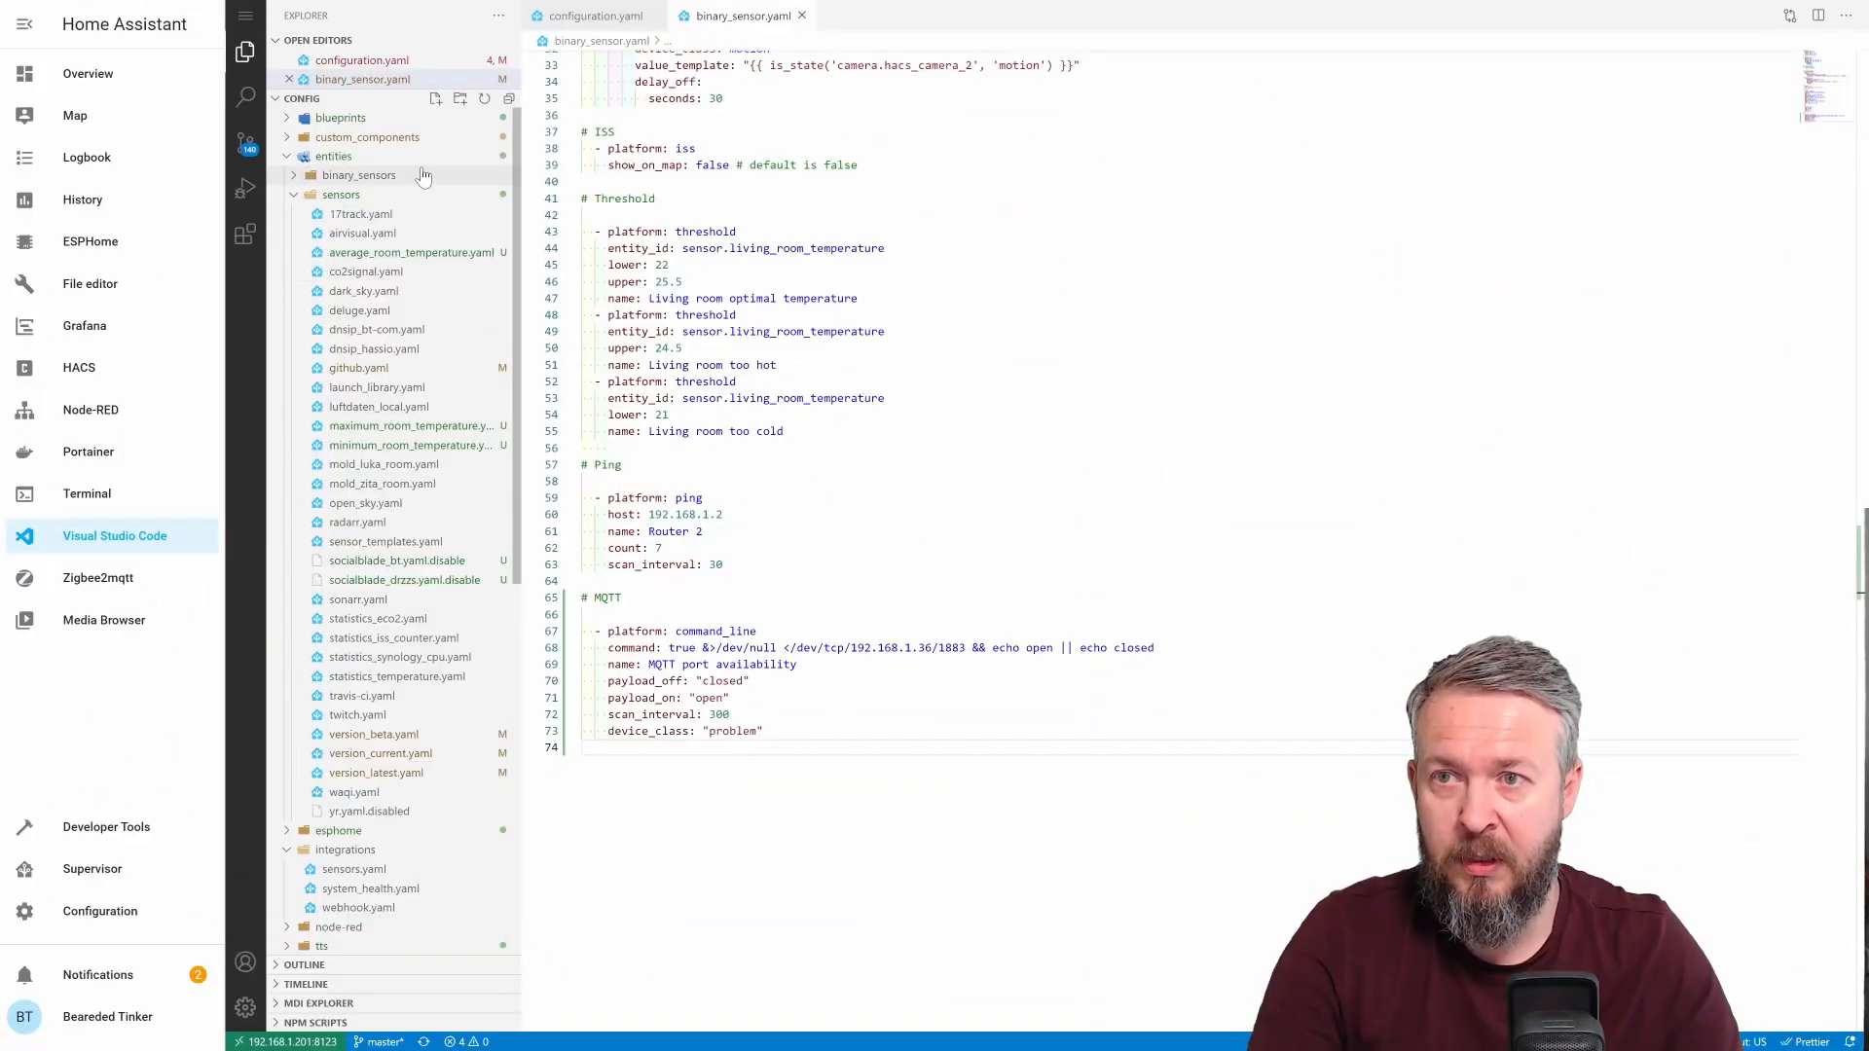
Create a new file storagenode_status.yaml in the sensors folder
click(340, 194)
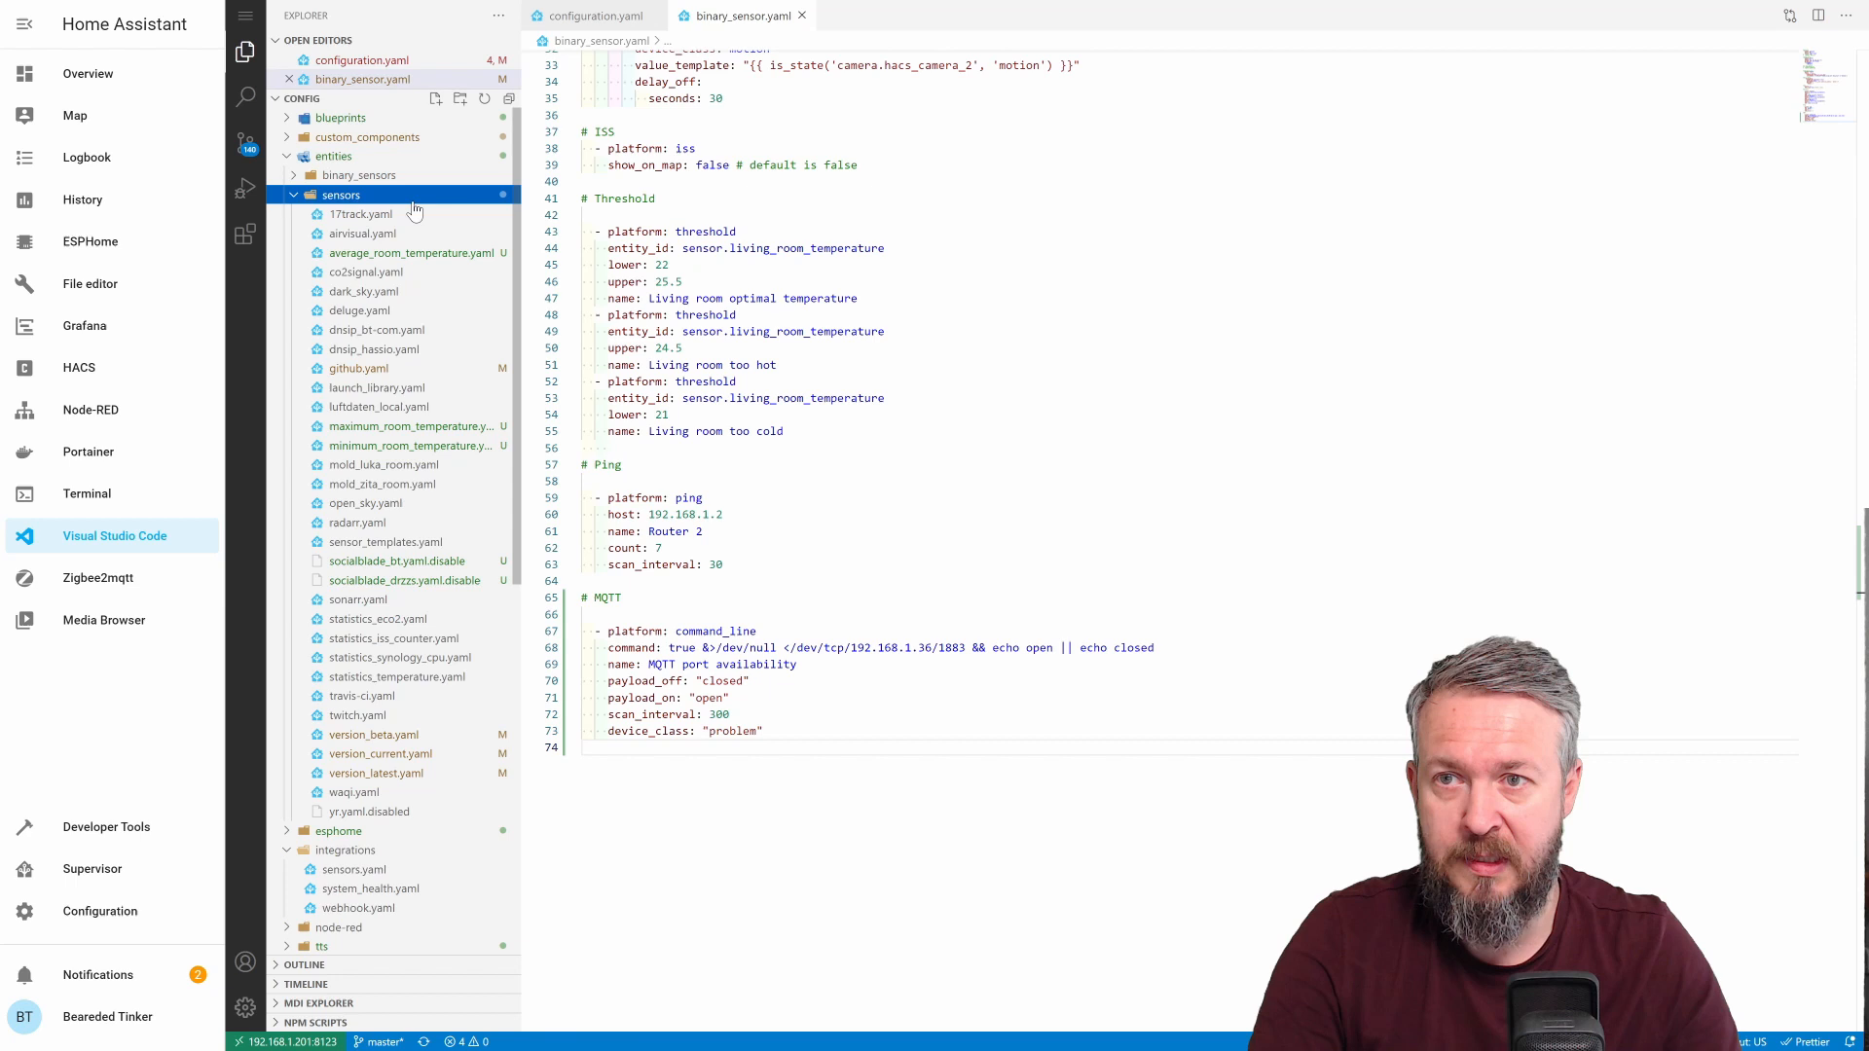
right_click(340, 195)
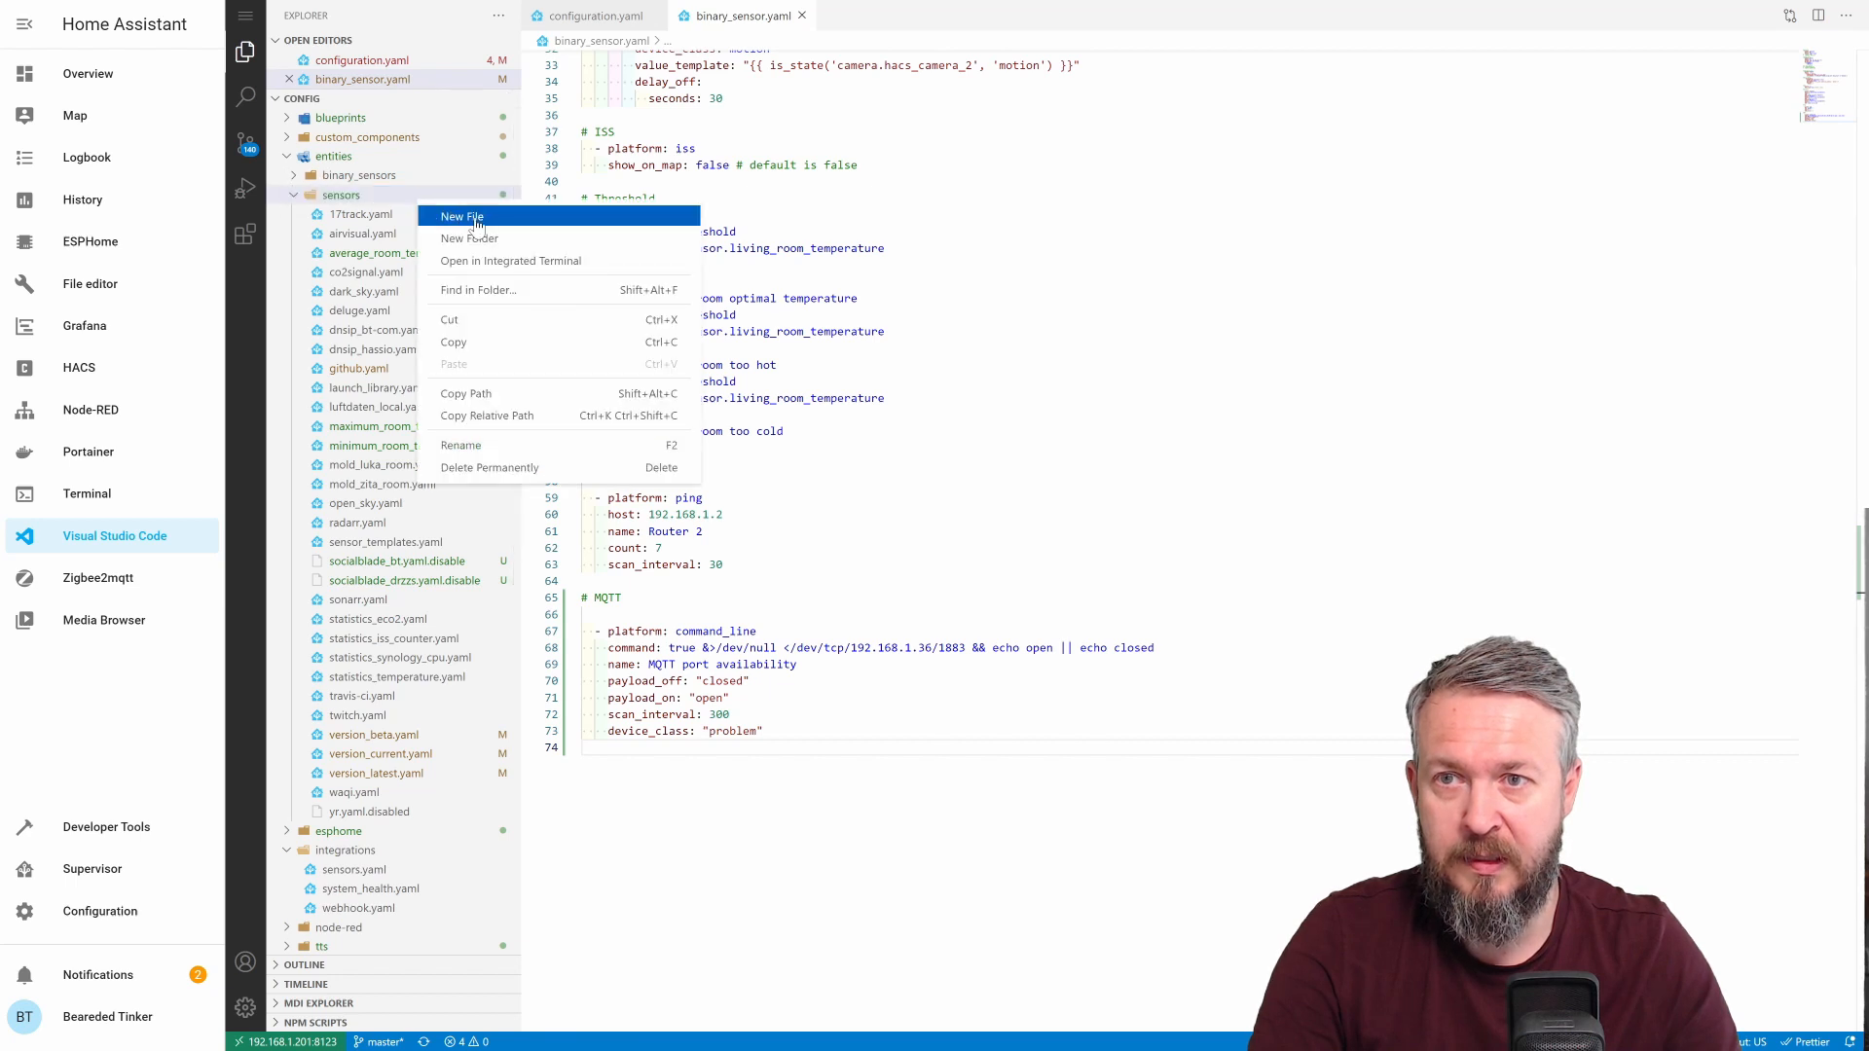
click(459, 217)
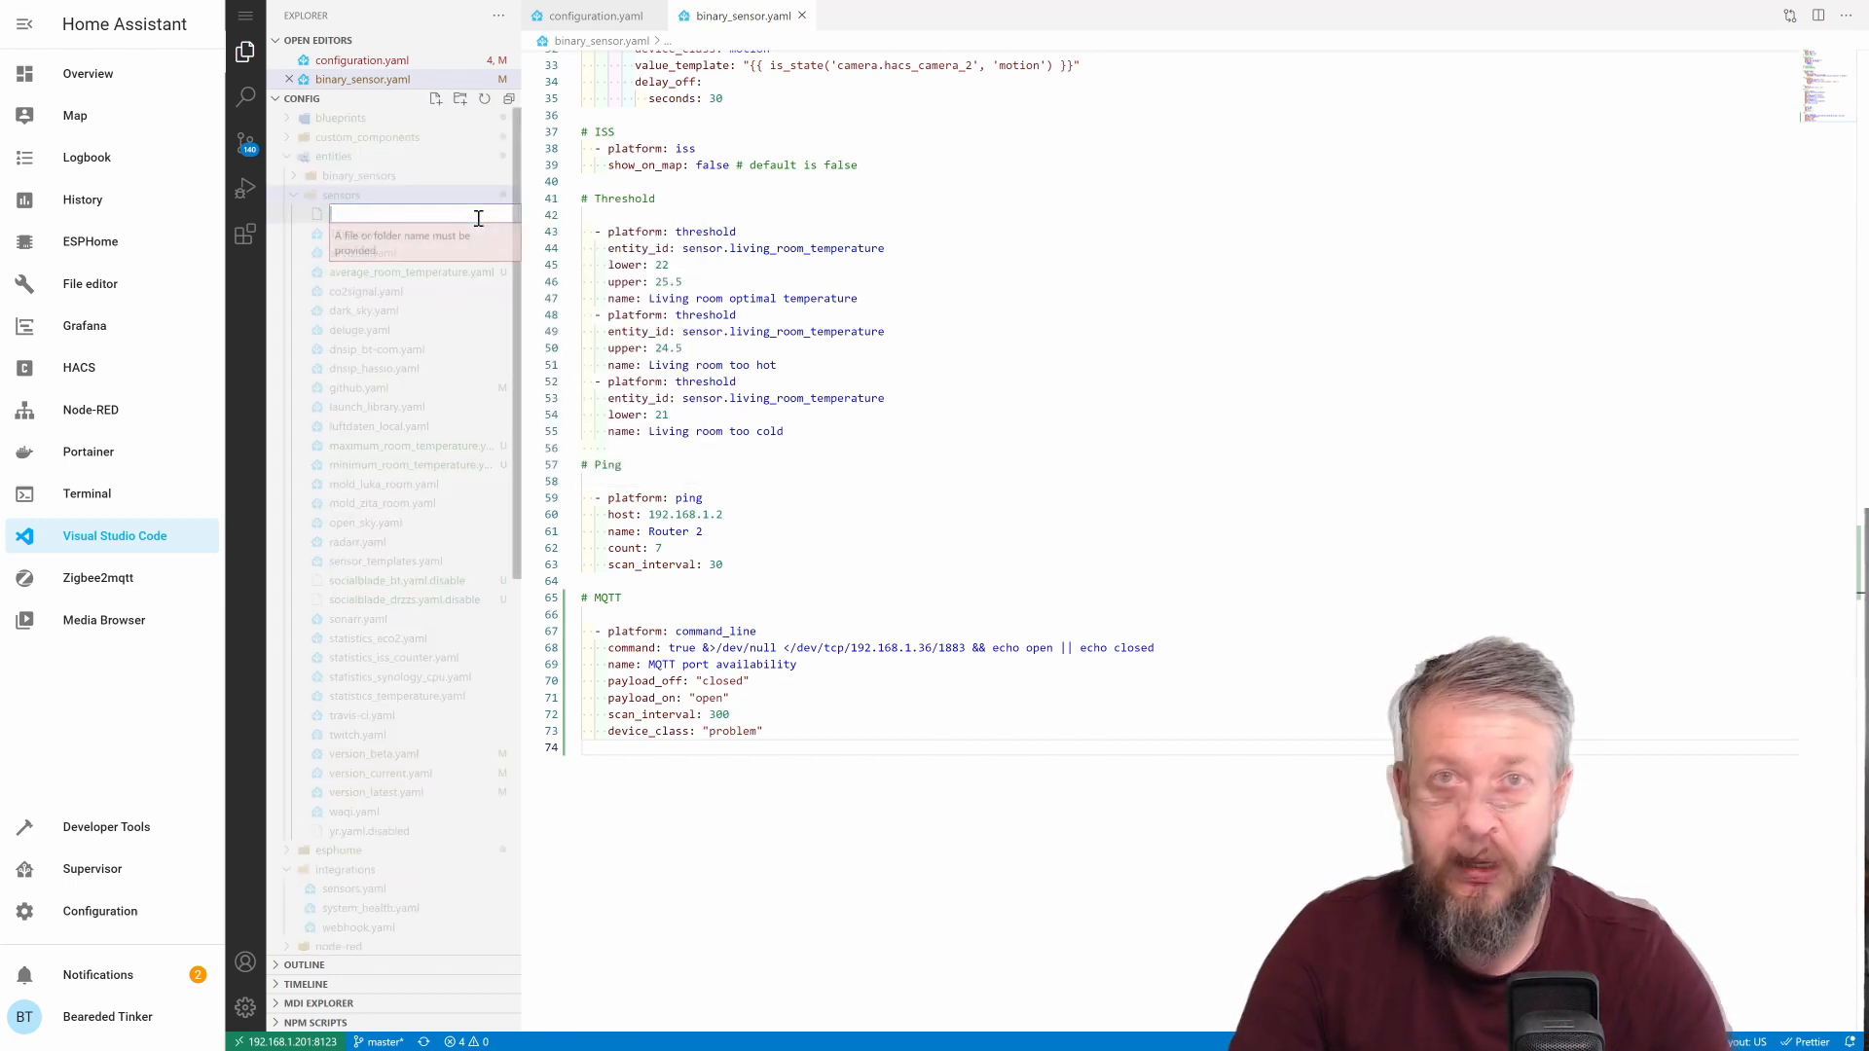
text(storagenode)
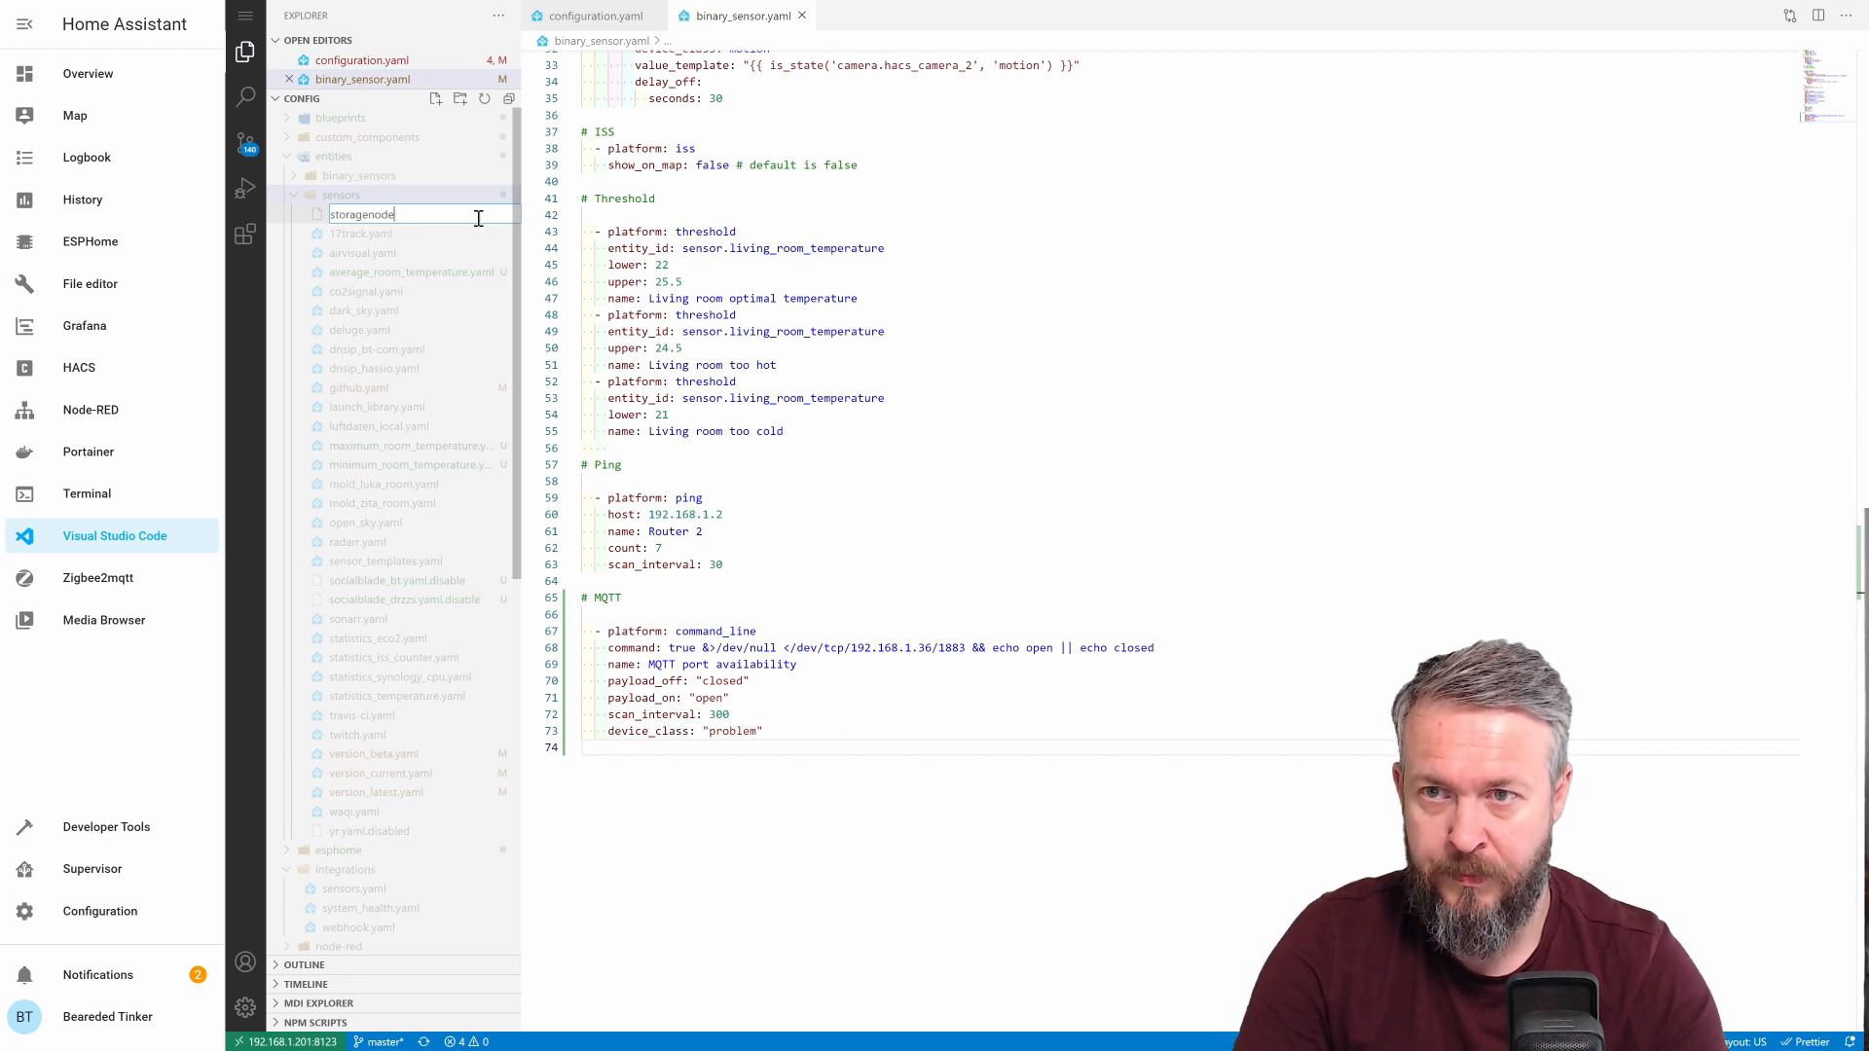
text(_status.)
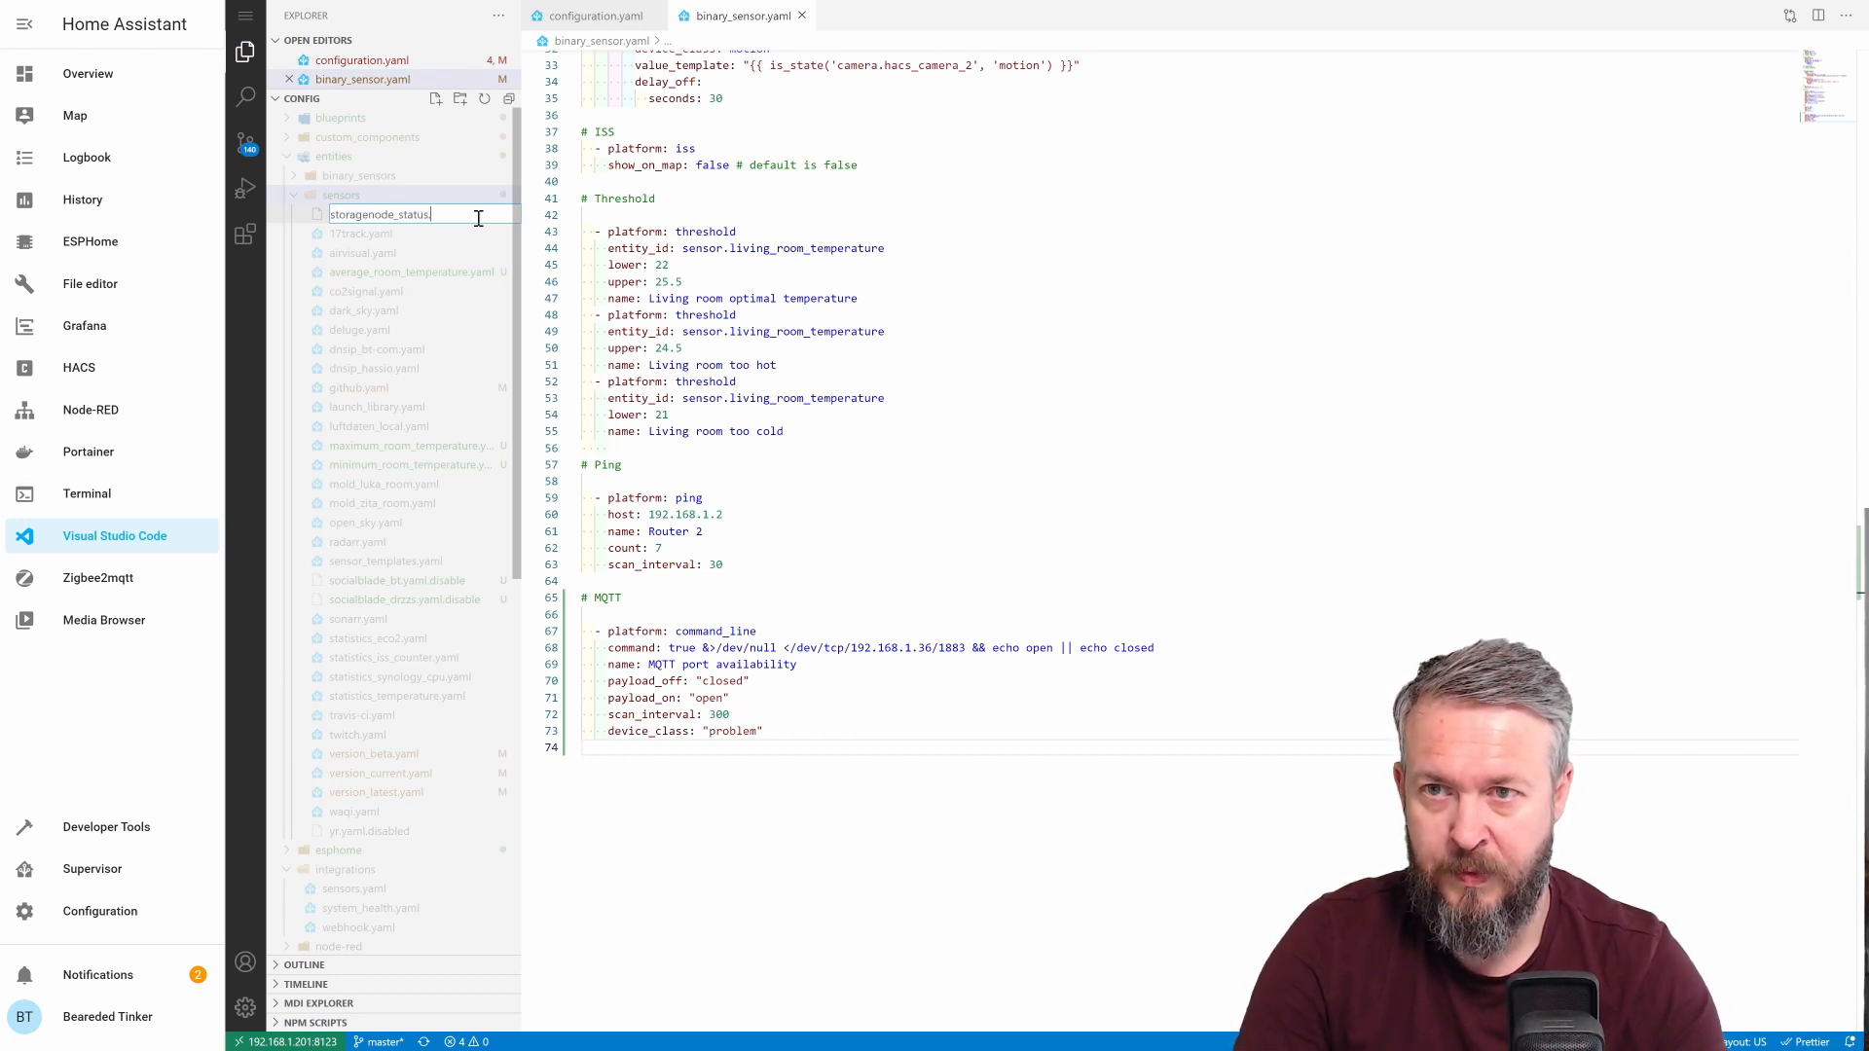
key(Enter)
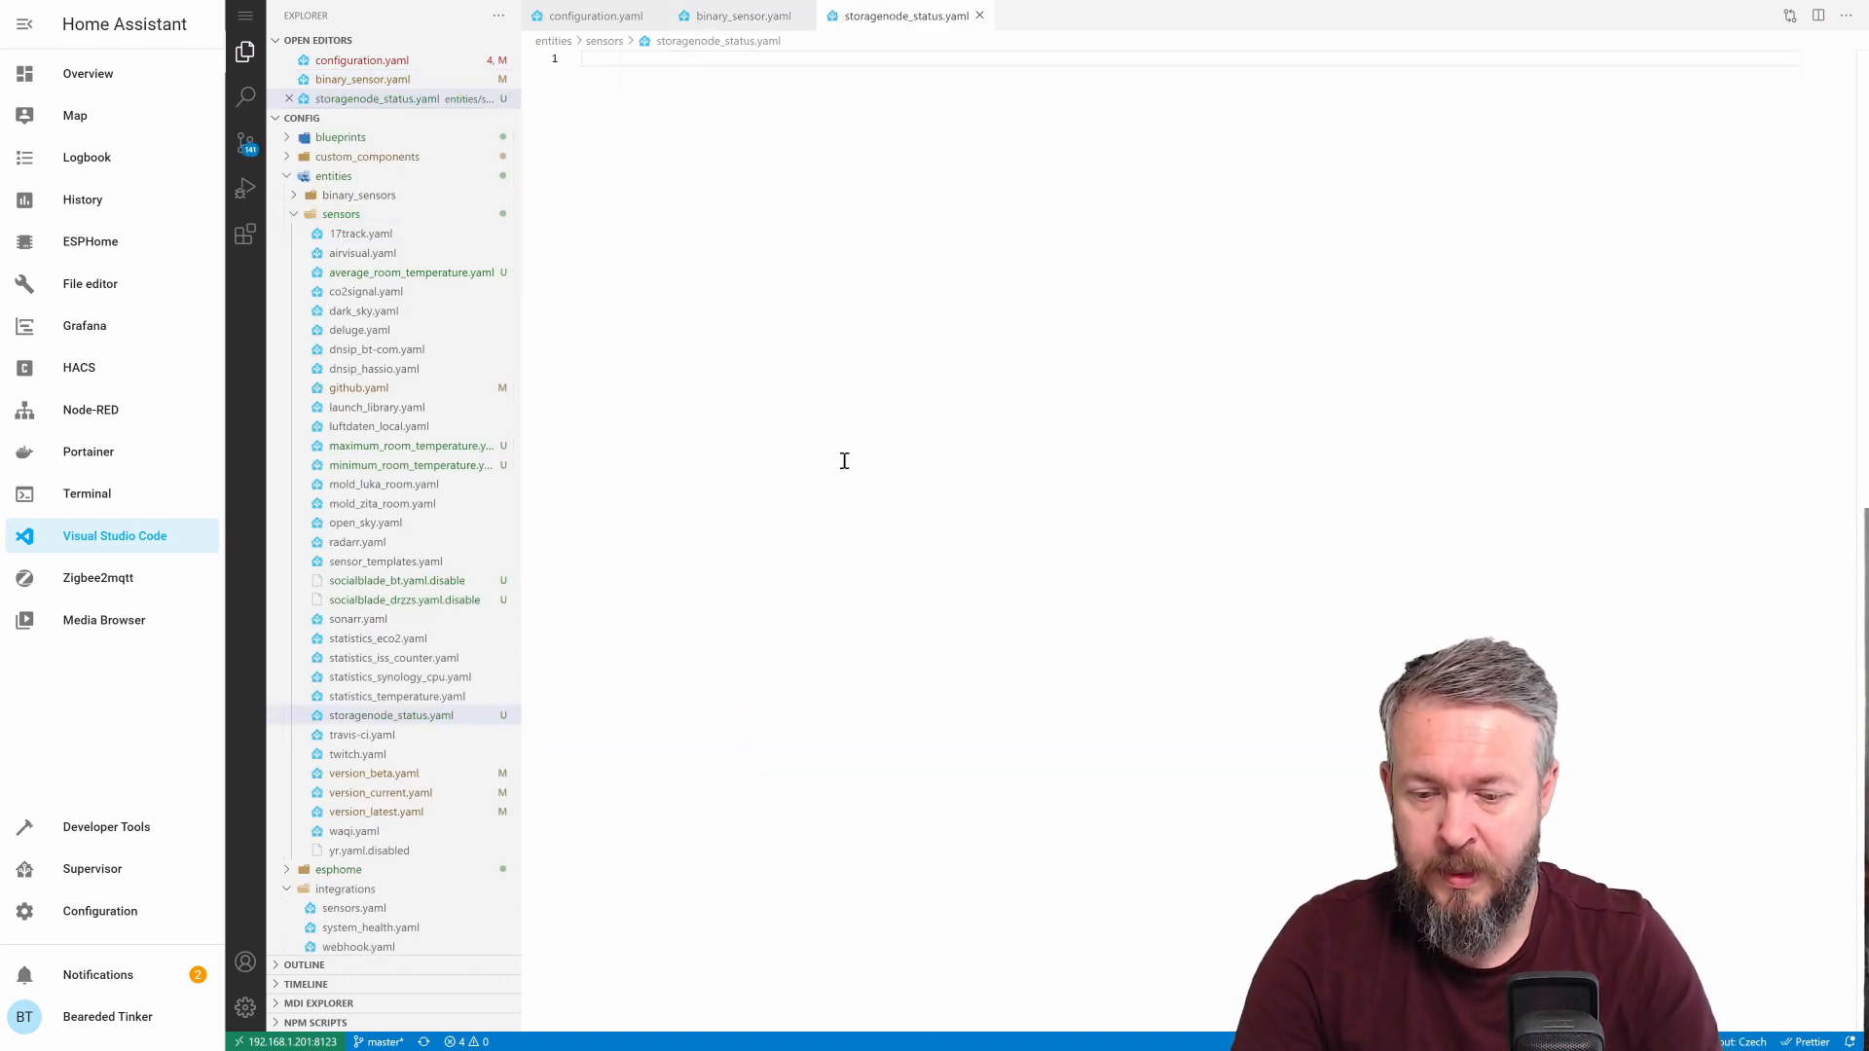
Write a '# Storagenode' command_line sensor whose command is the curl HTTP status check
text(# Status of St)
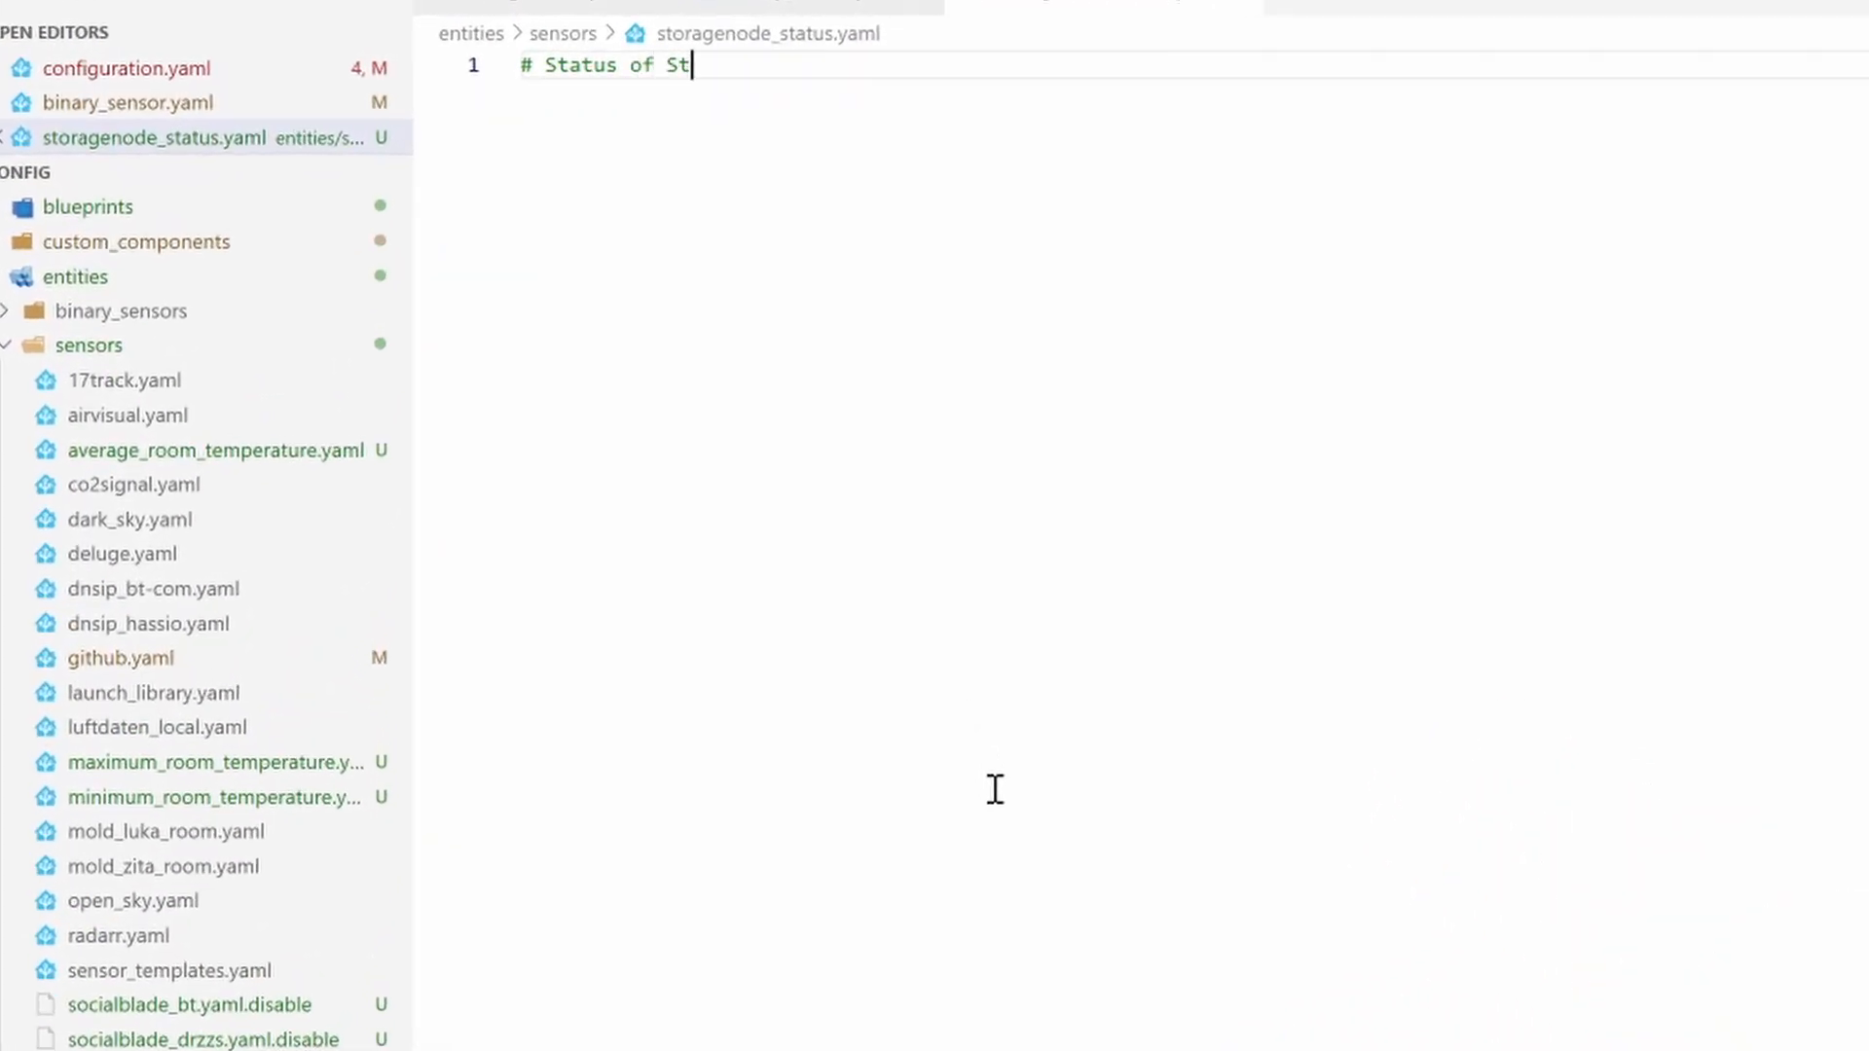
text(oragenode)
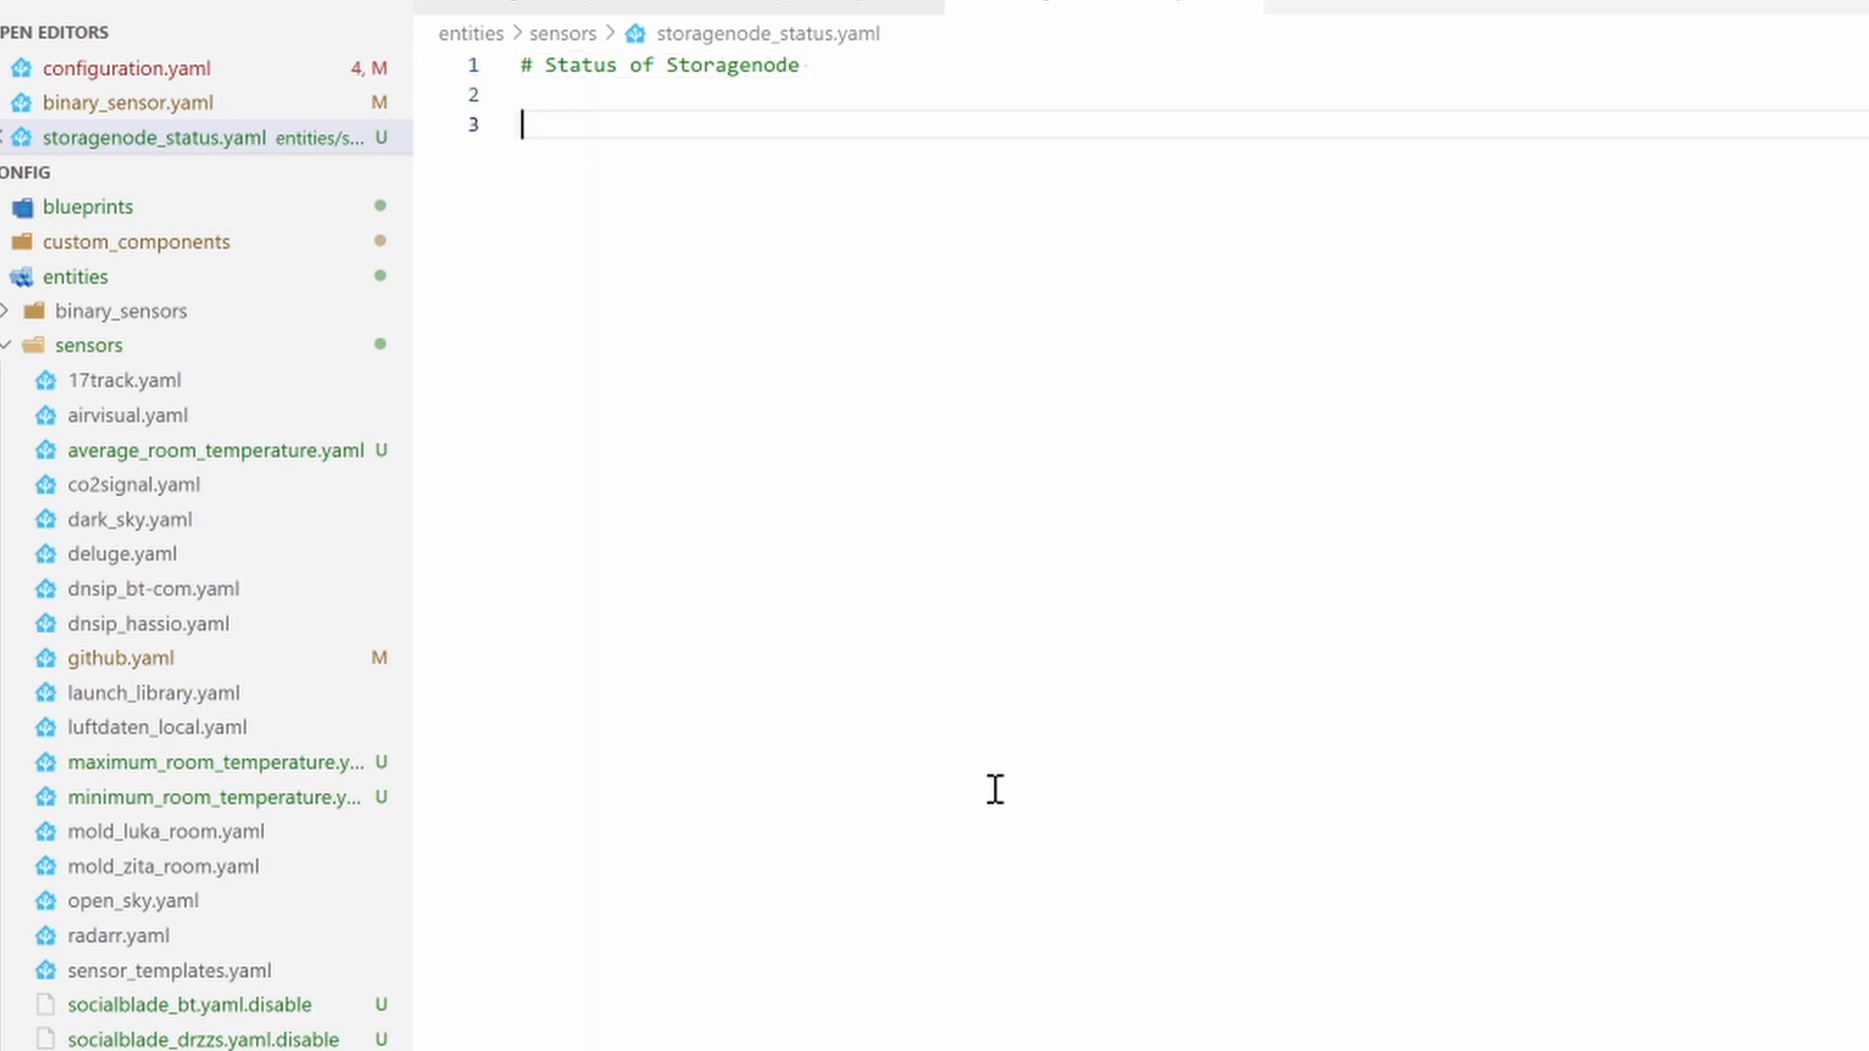
text(platform:)
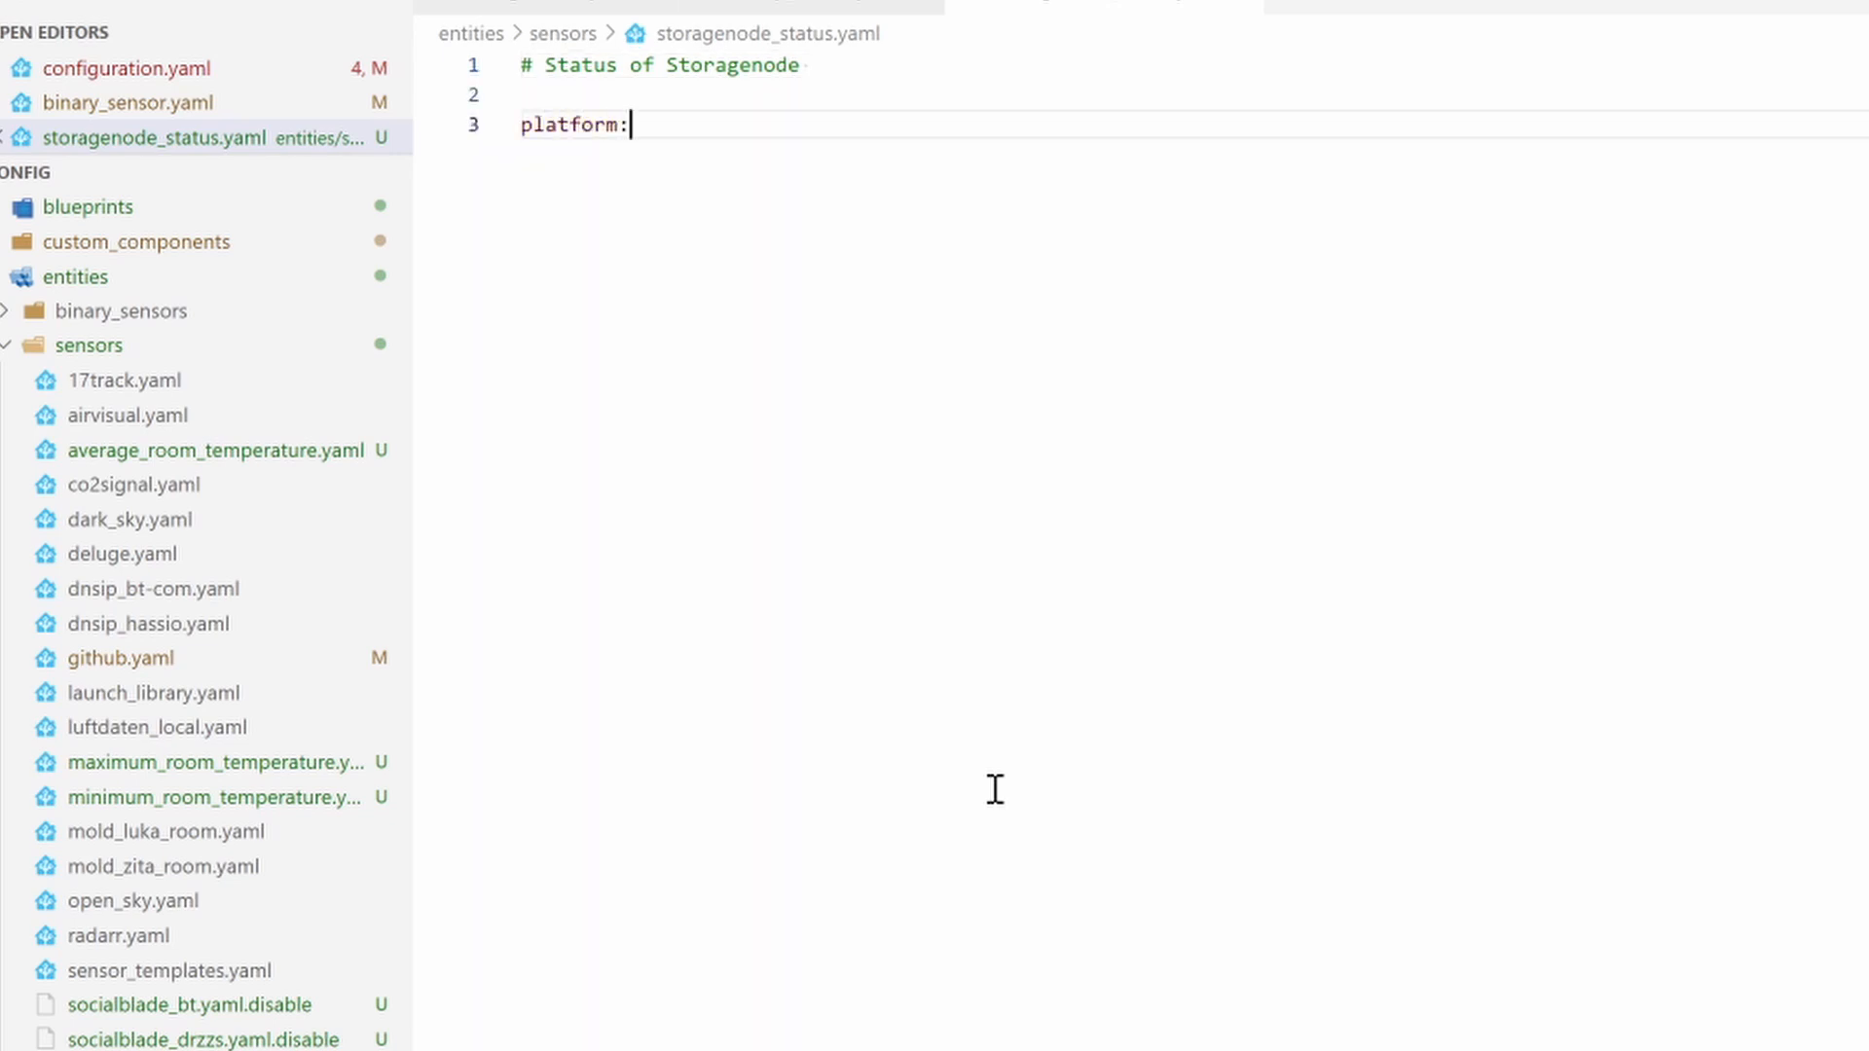
text(comma)
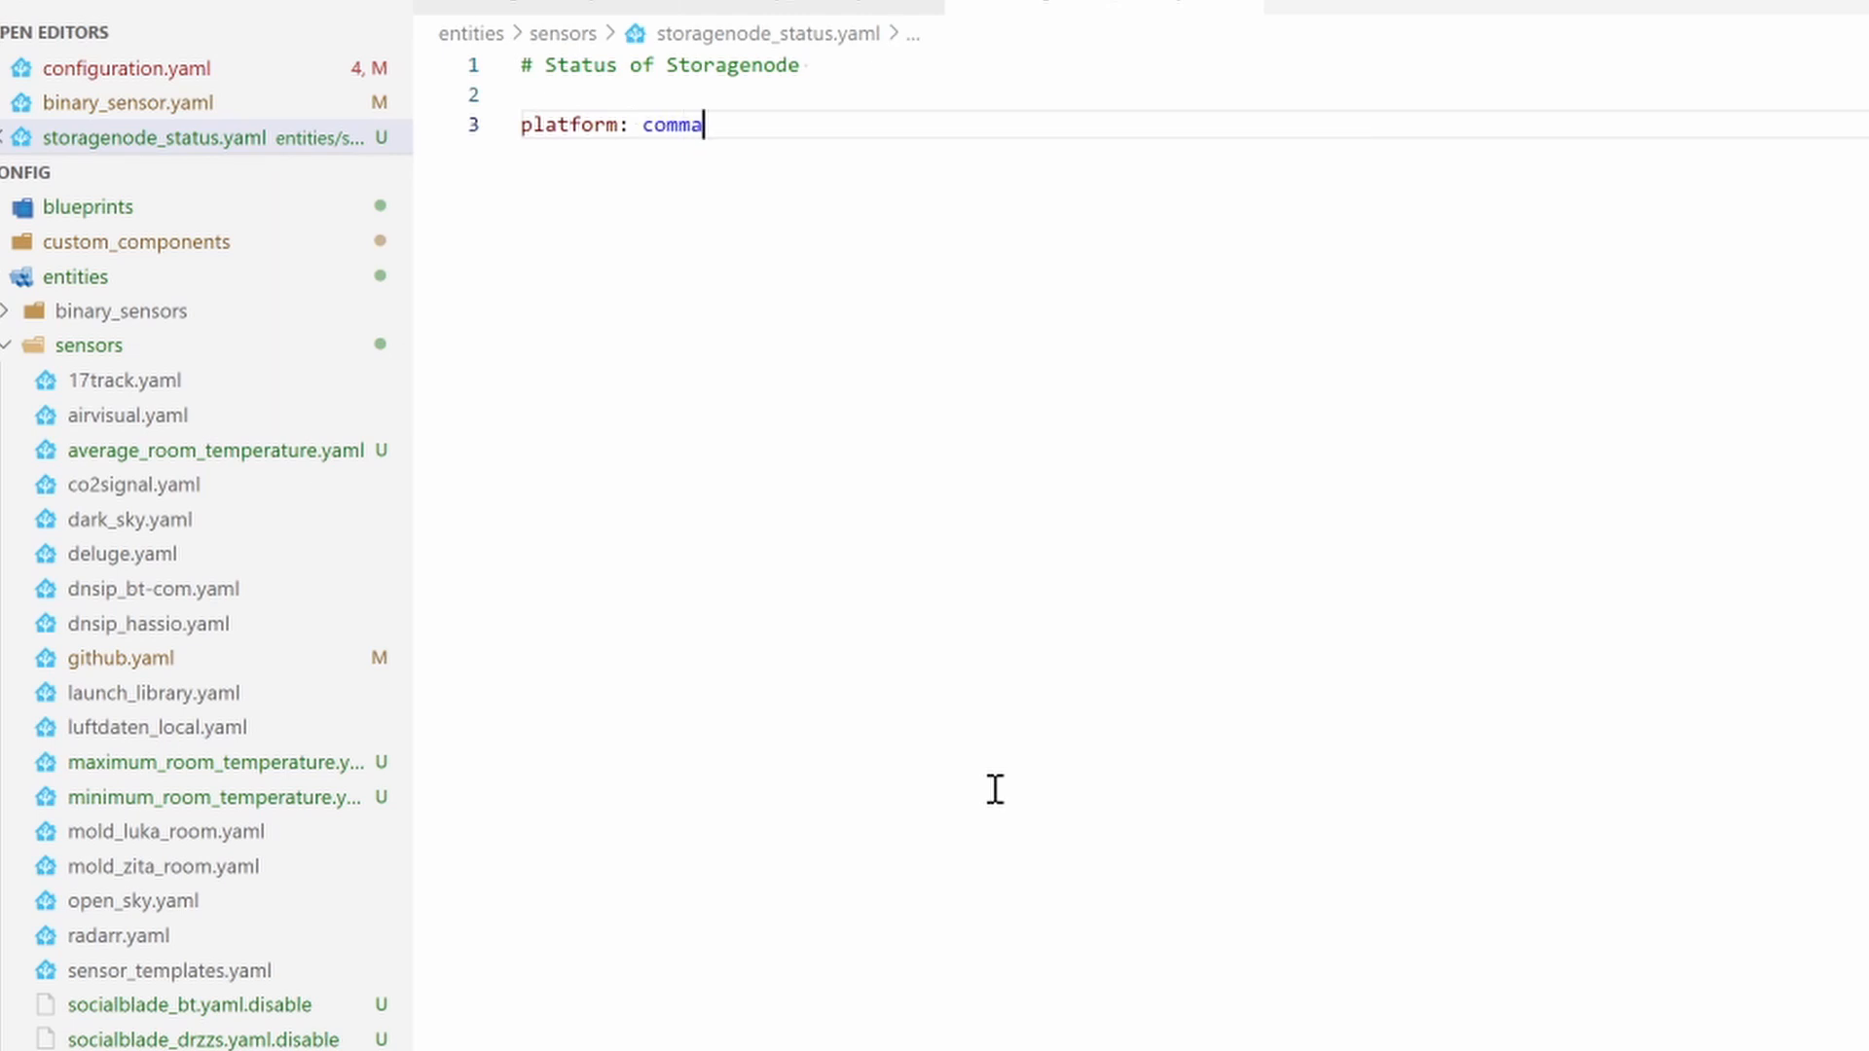
text(nd)
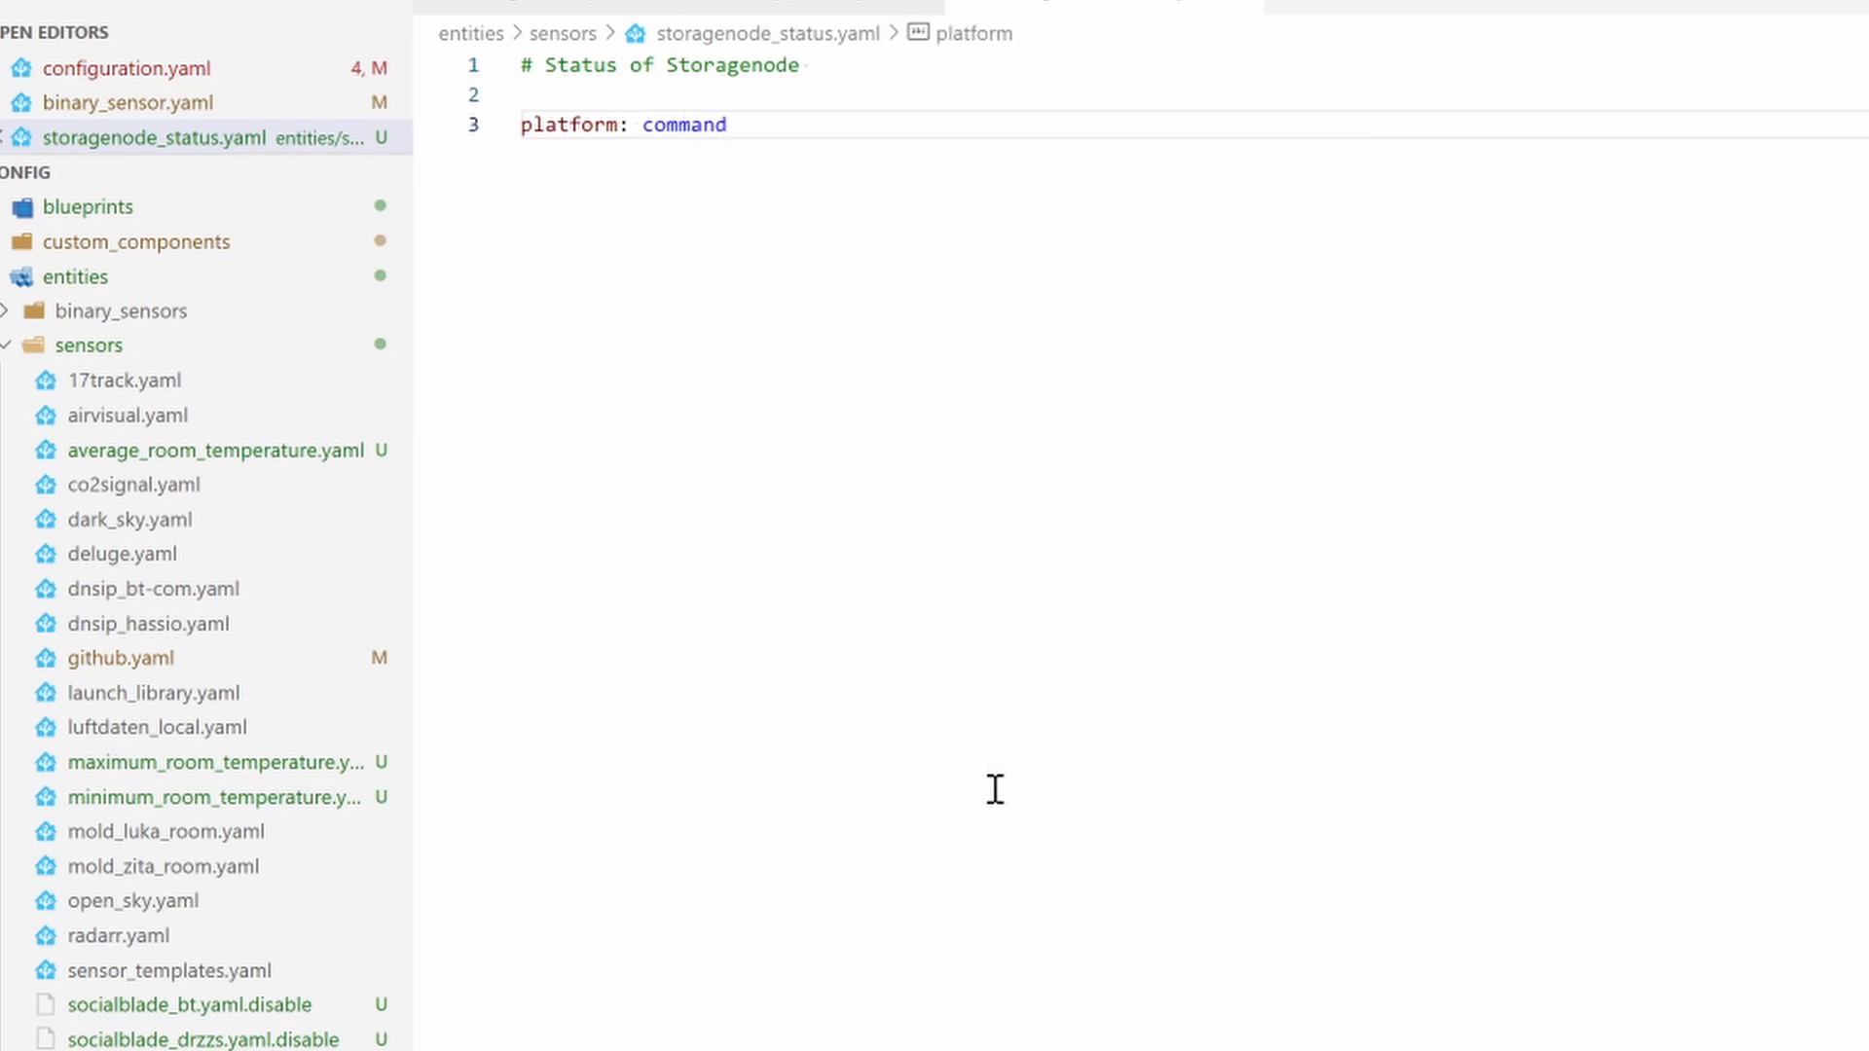
text(_line)
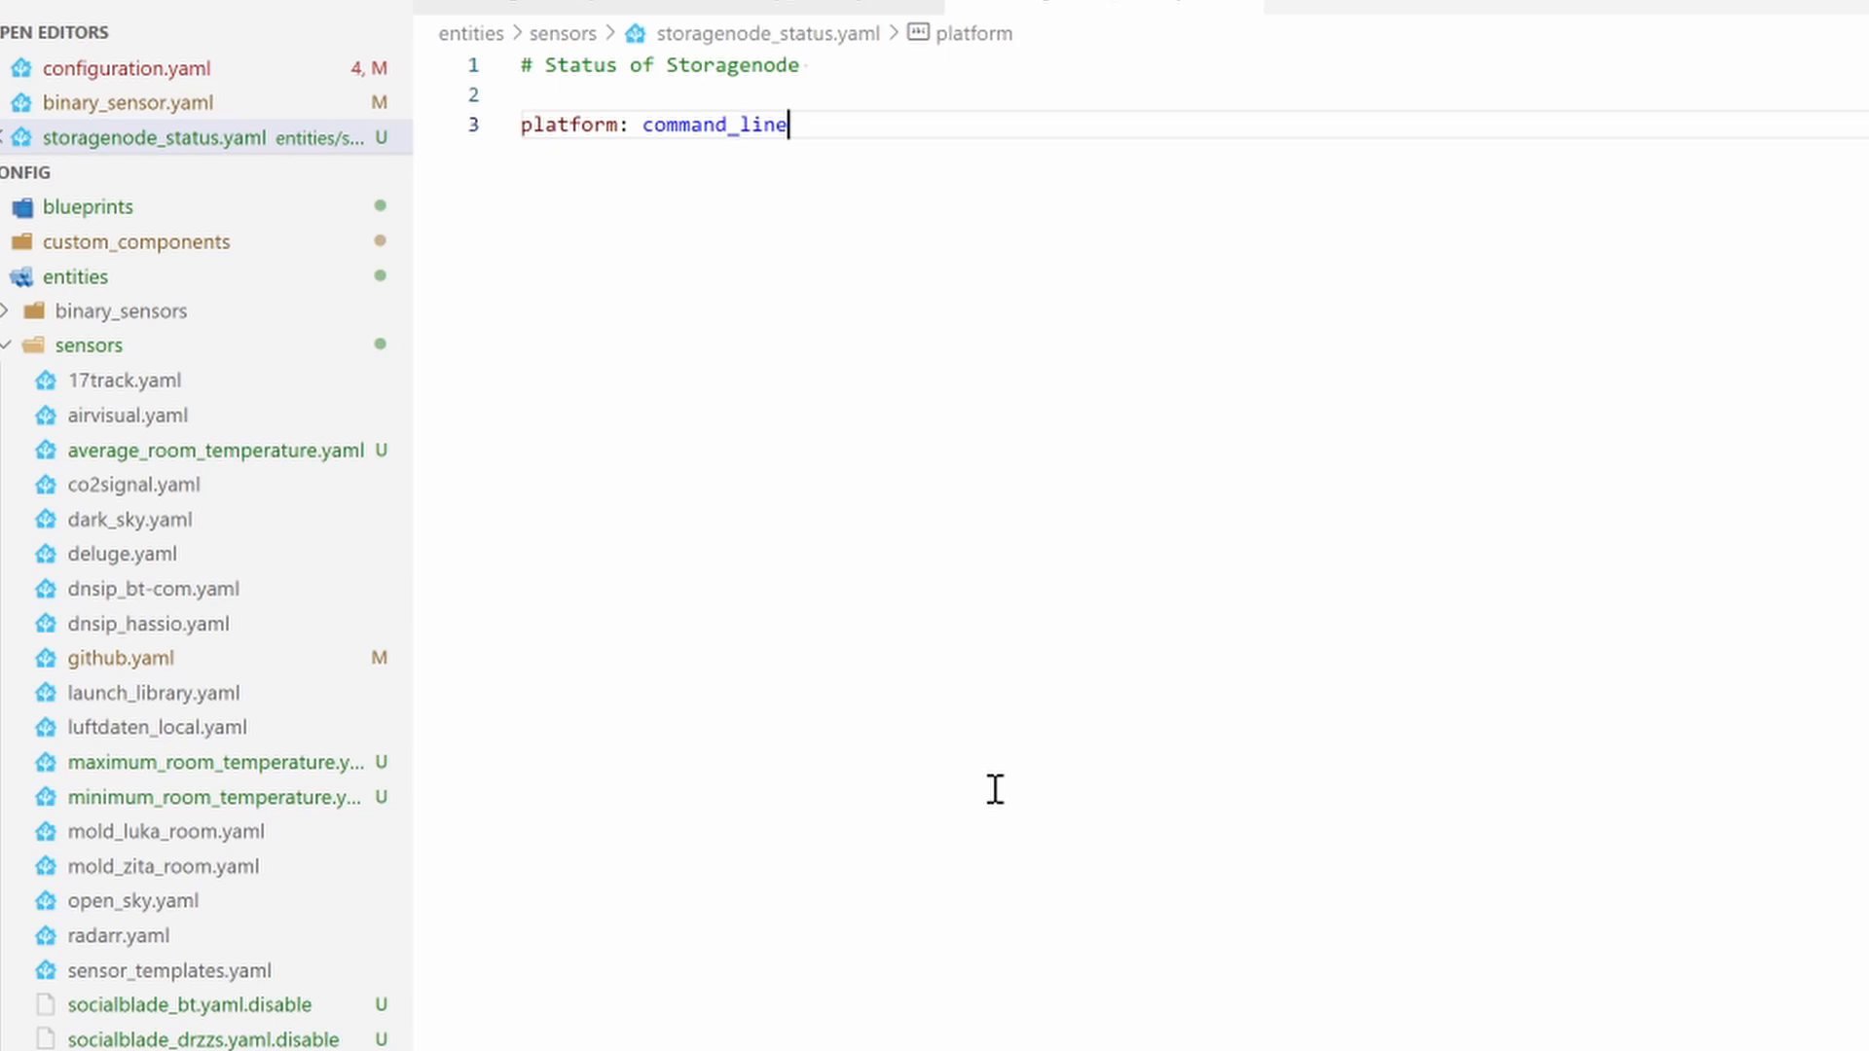
text(c)
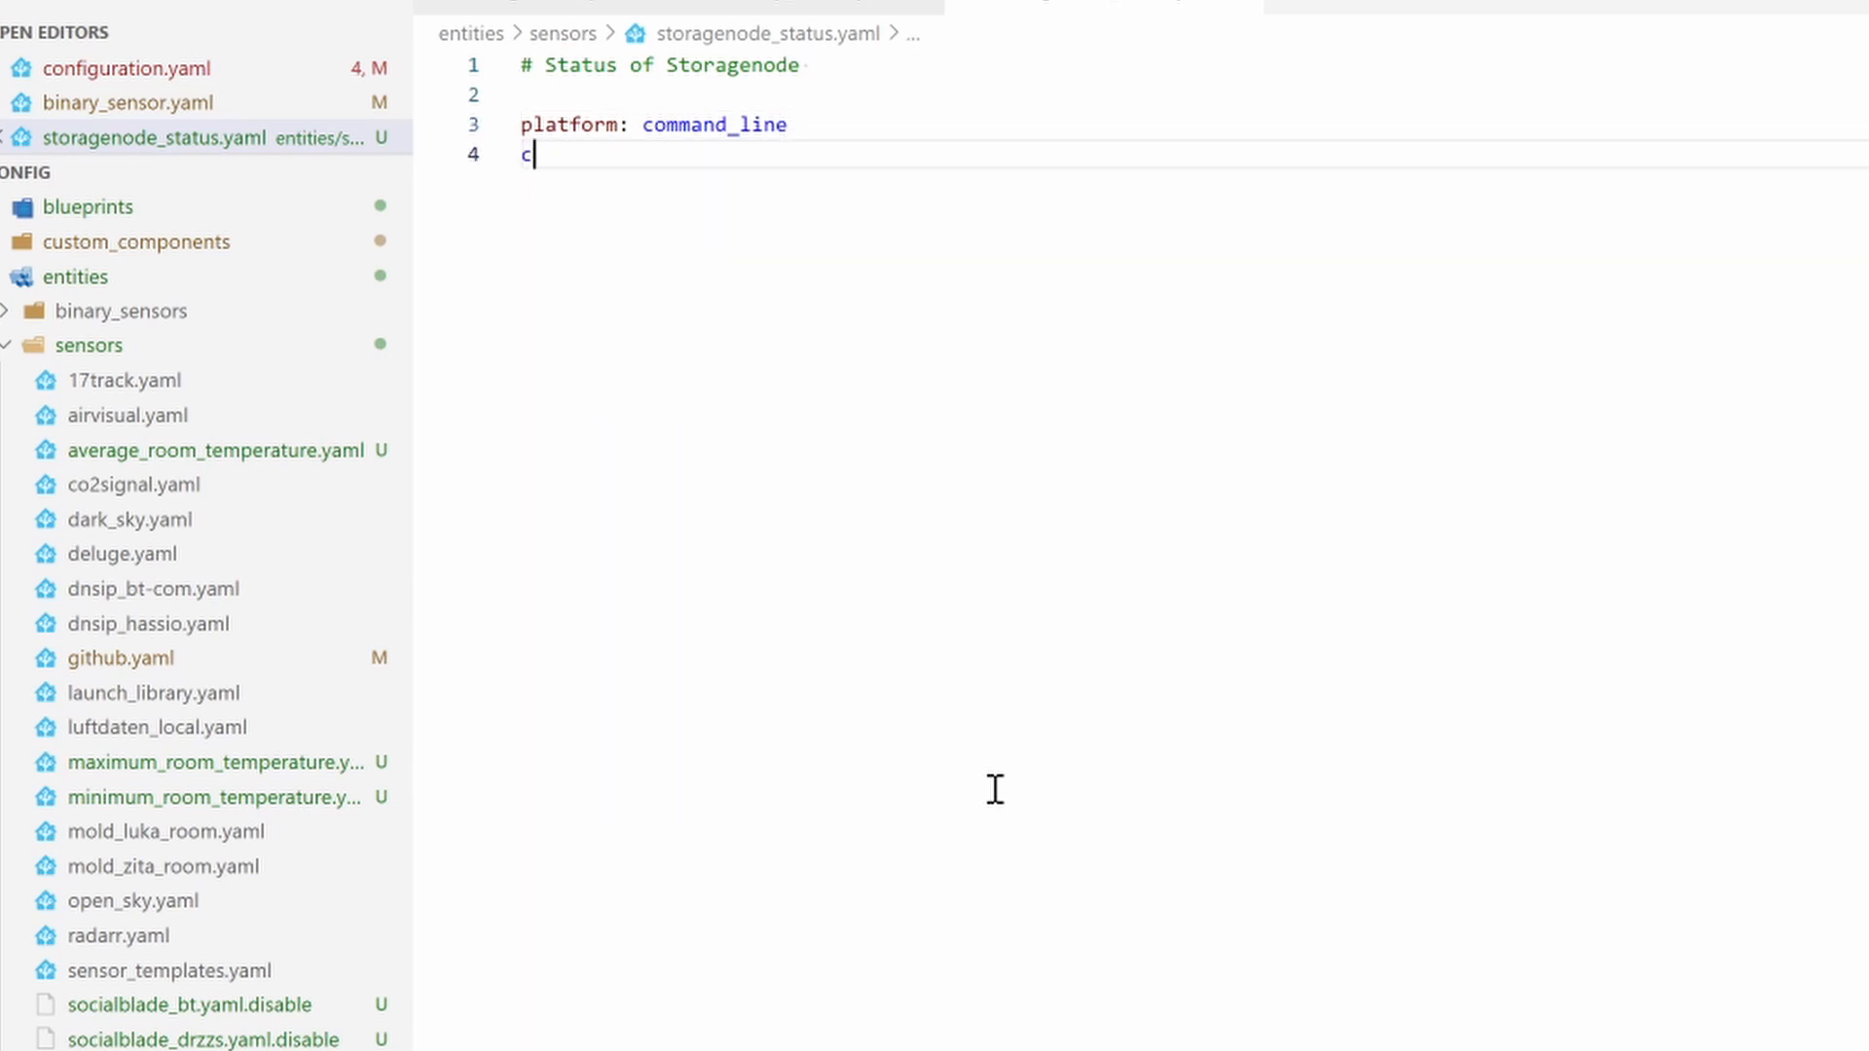
text(ommand:)
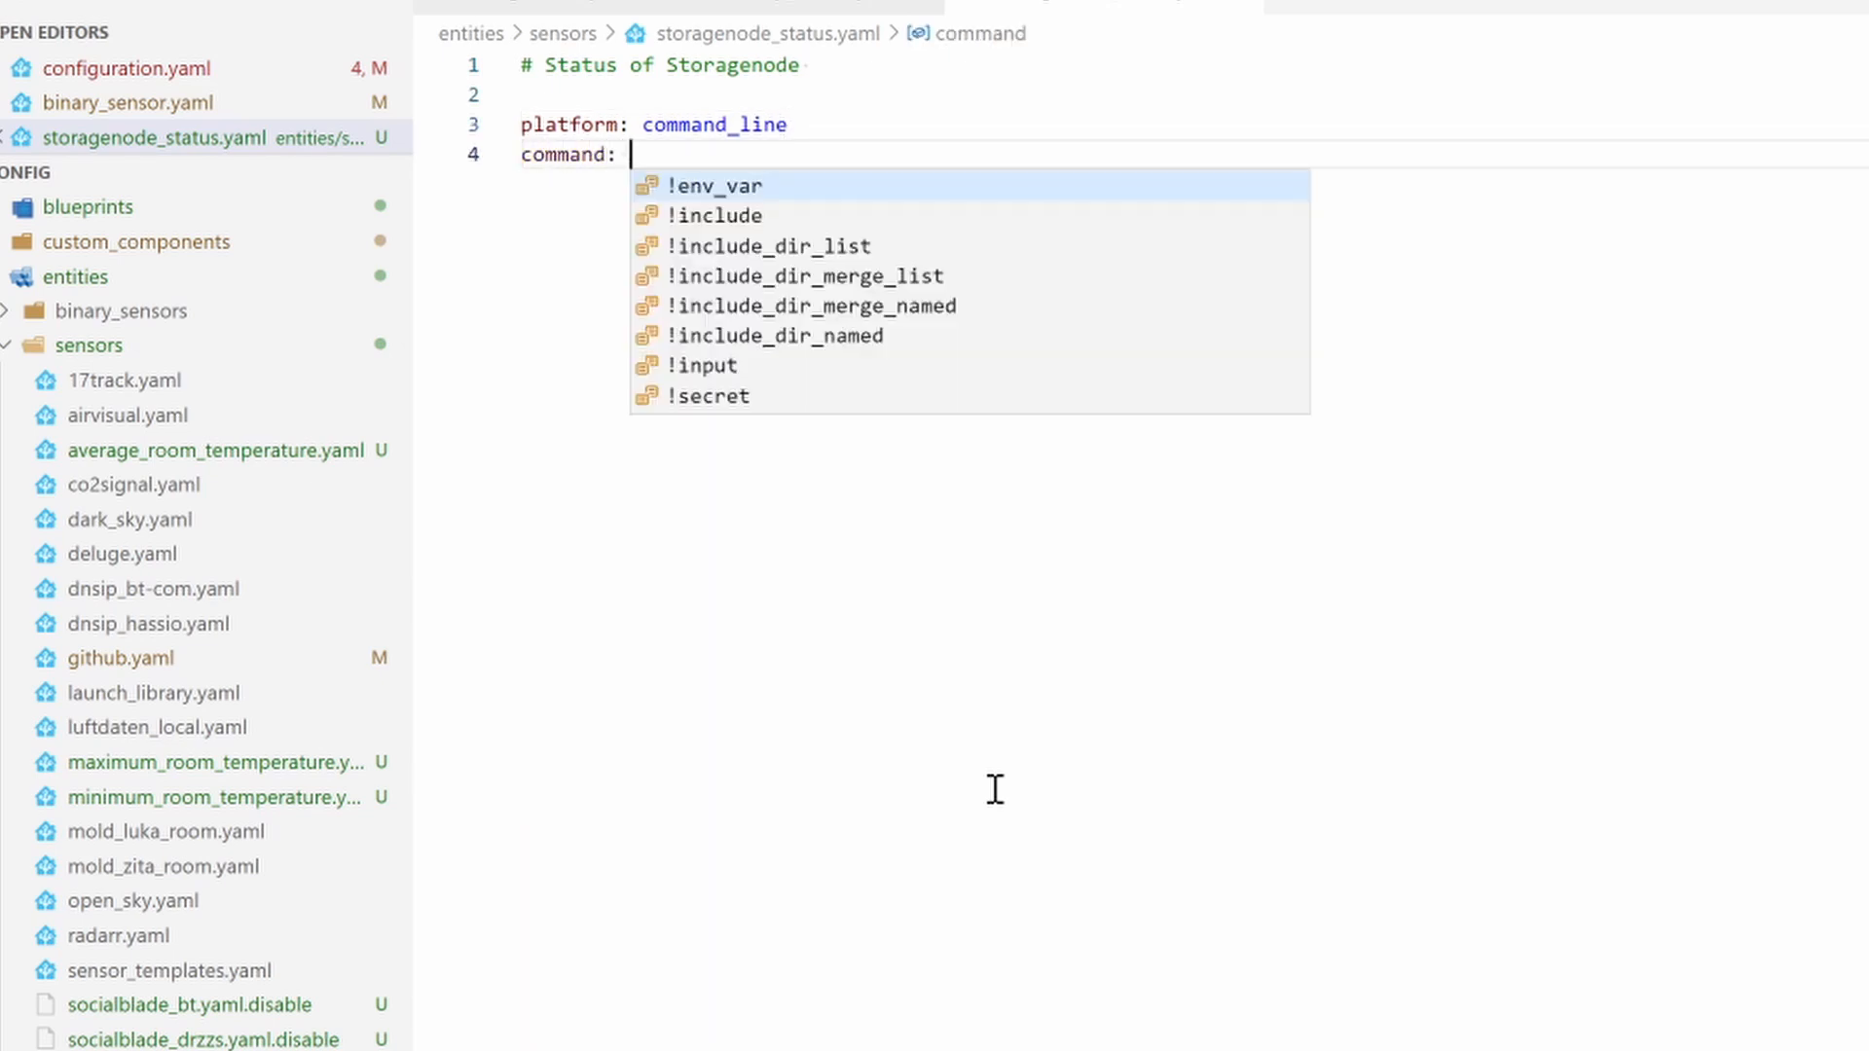
key(Escape)
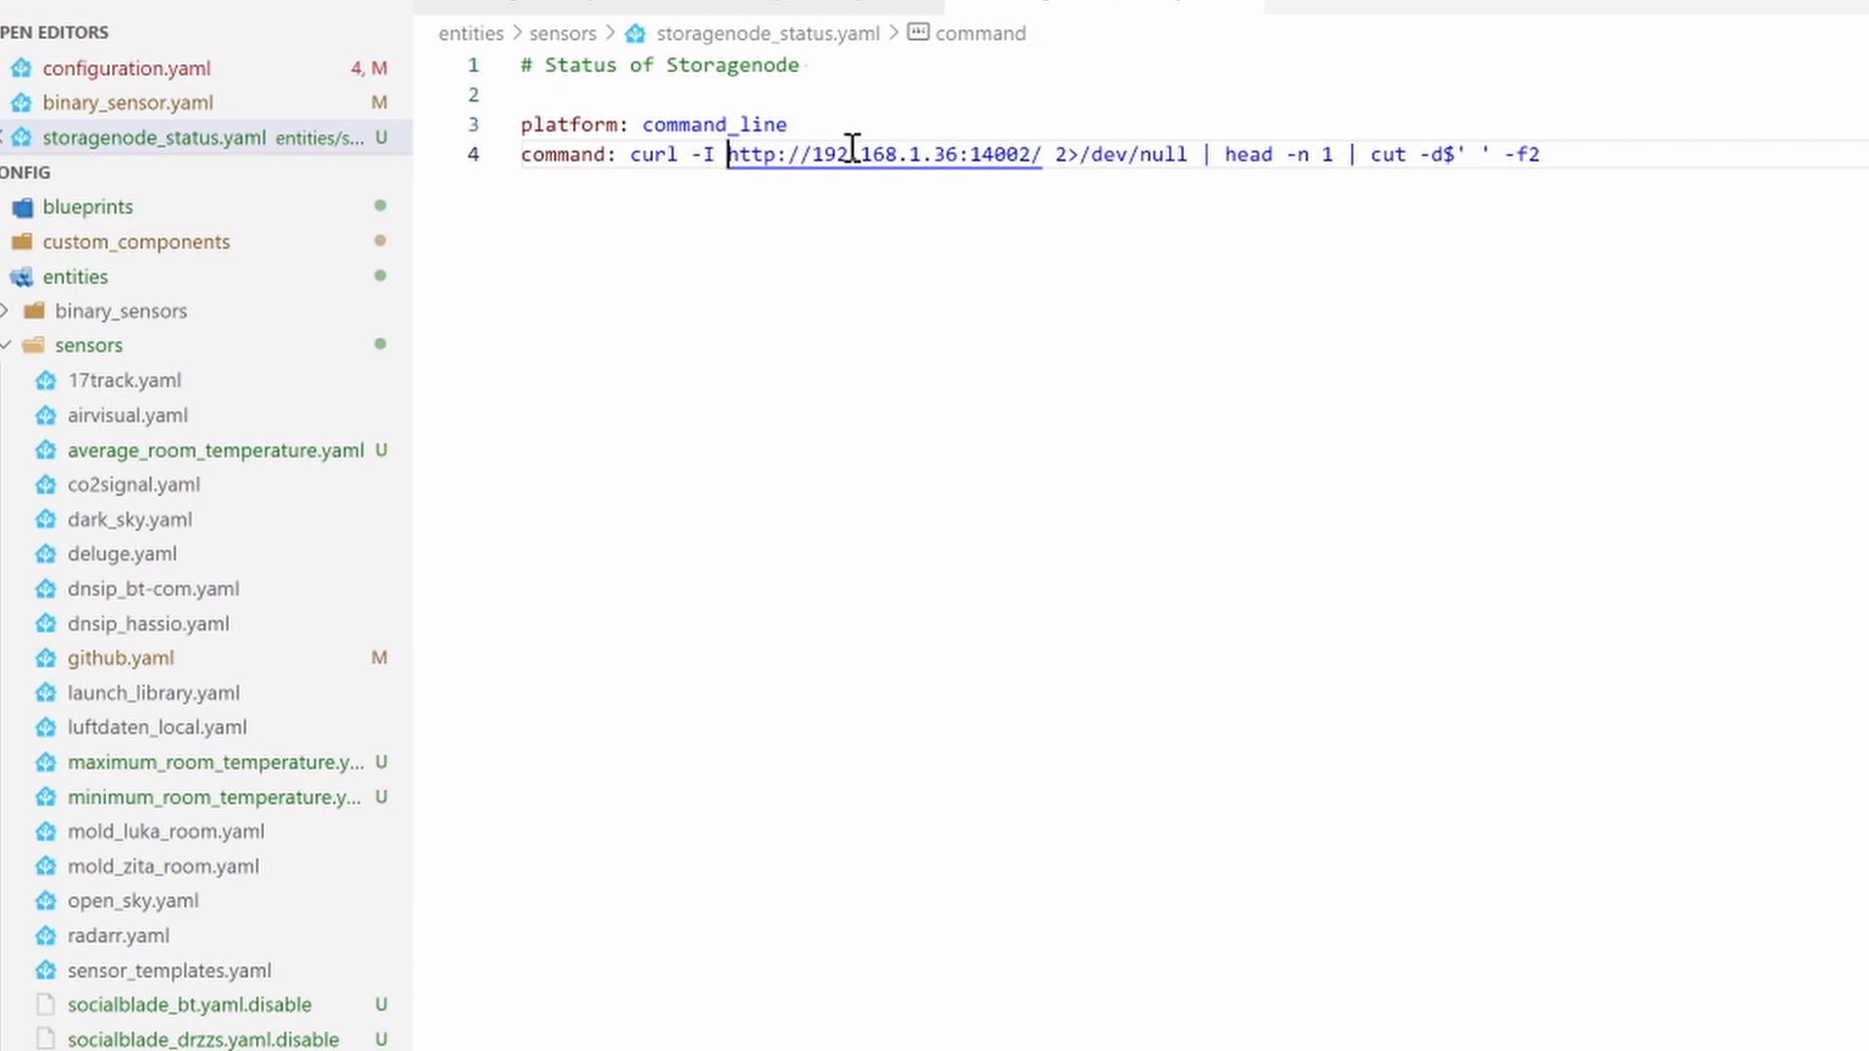
mouse_move(1065, 156)
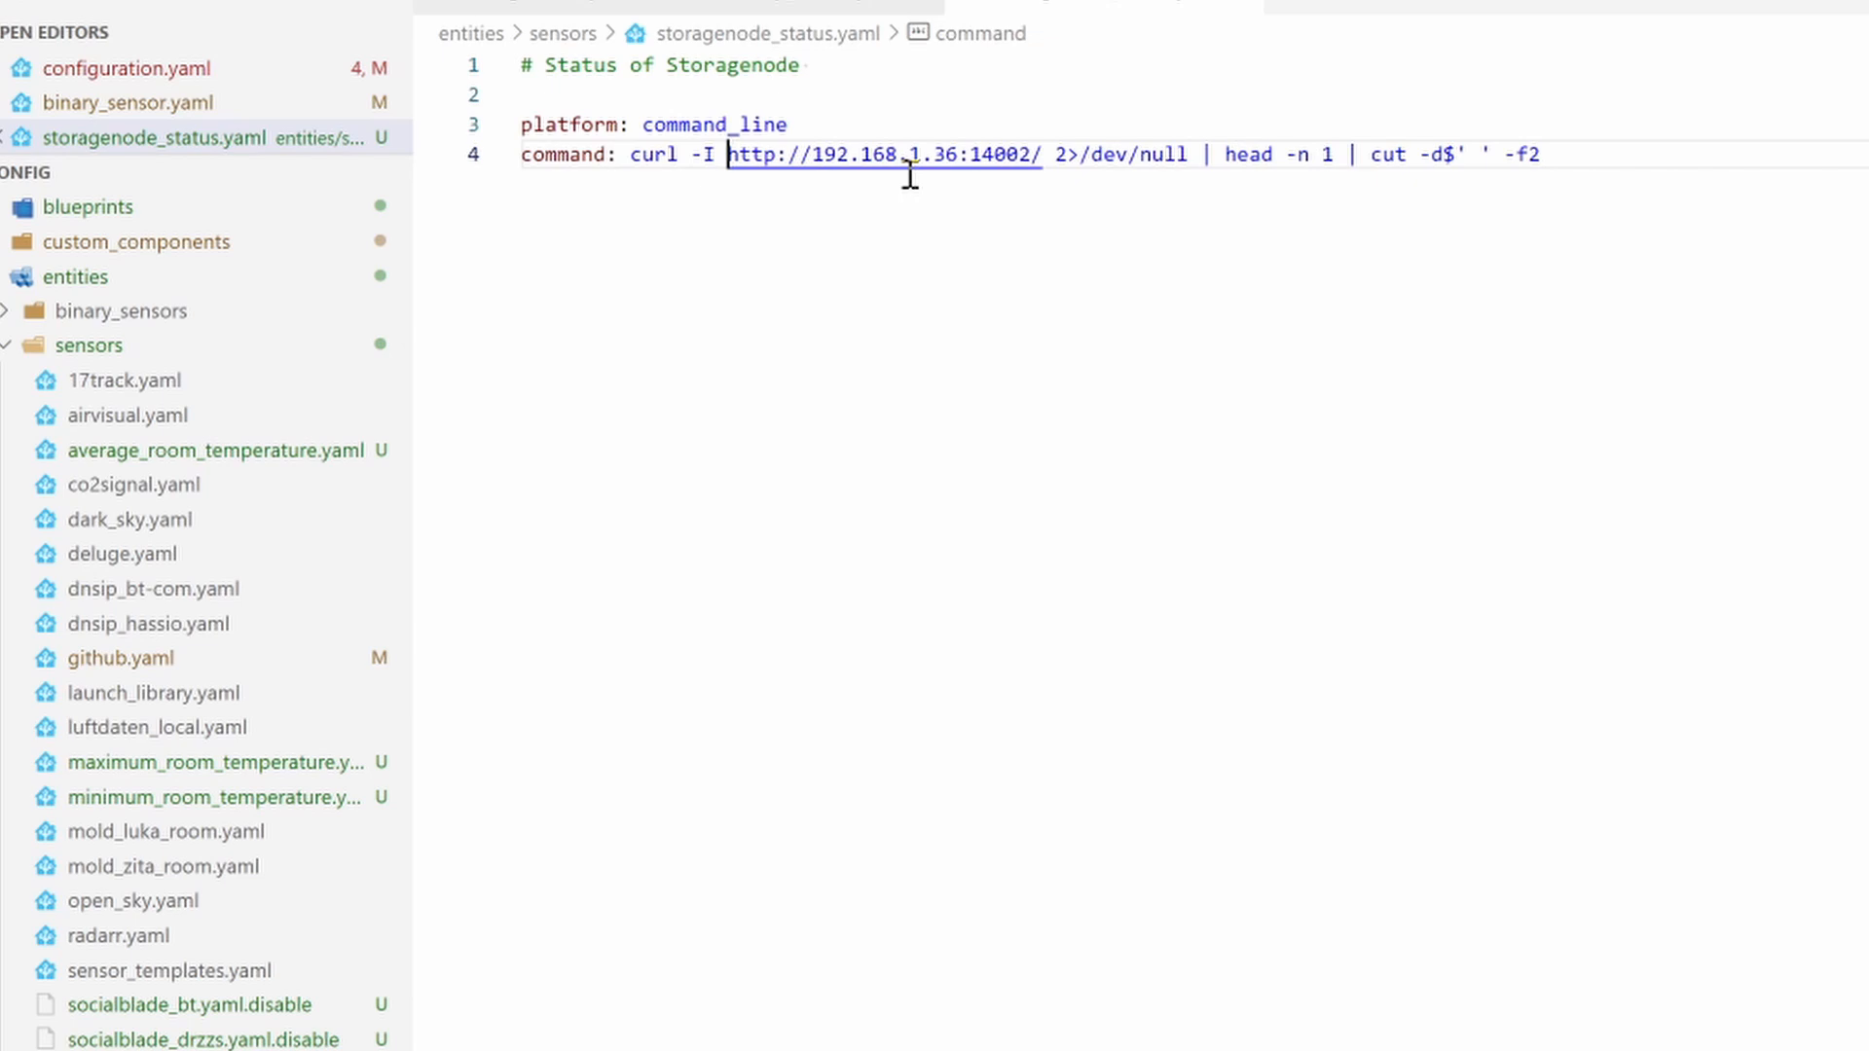
mouse_move(994, 148)
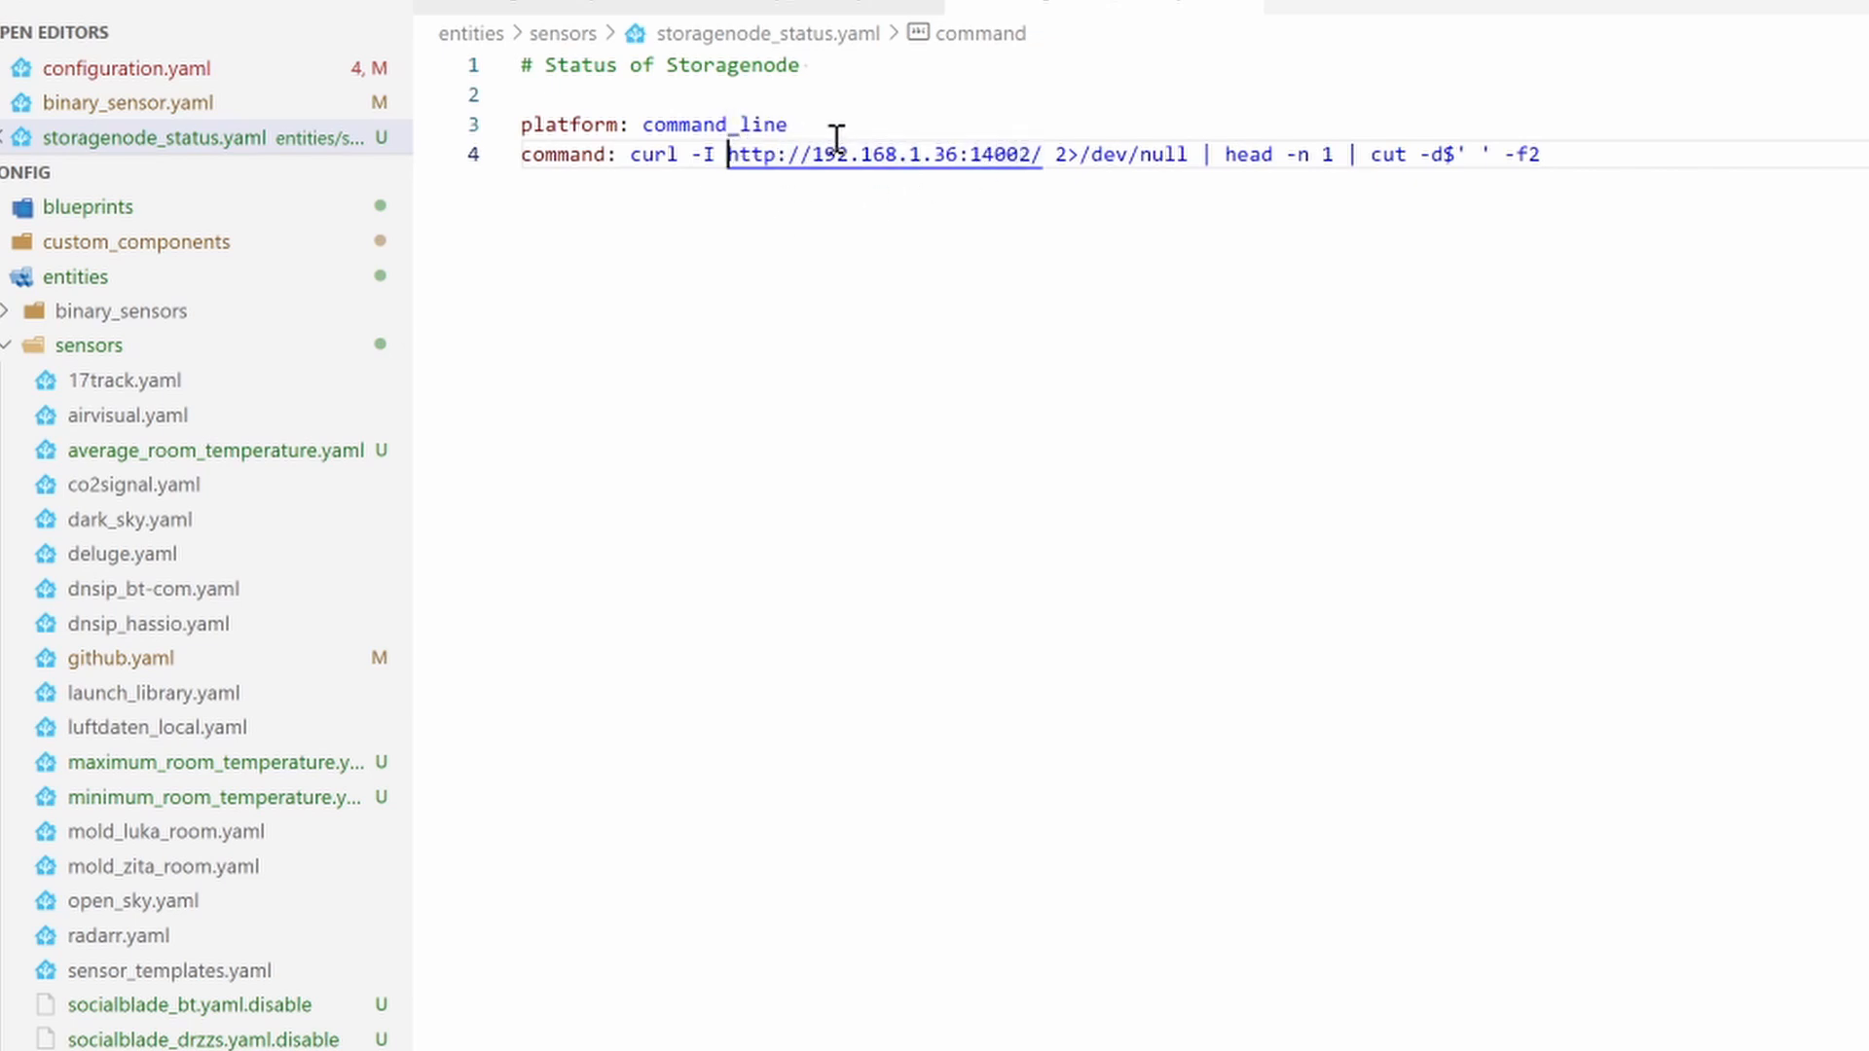
mouse_move(954, 154)
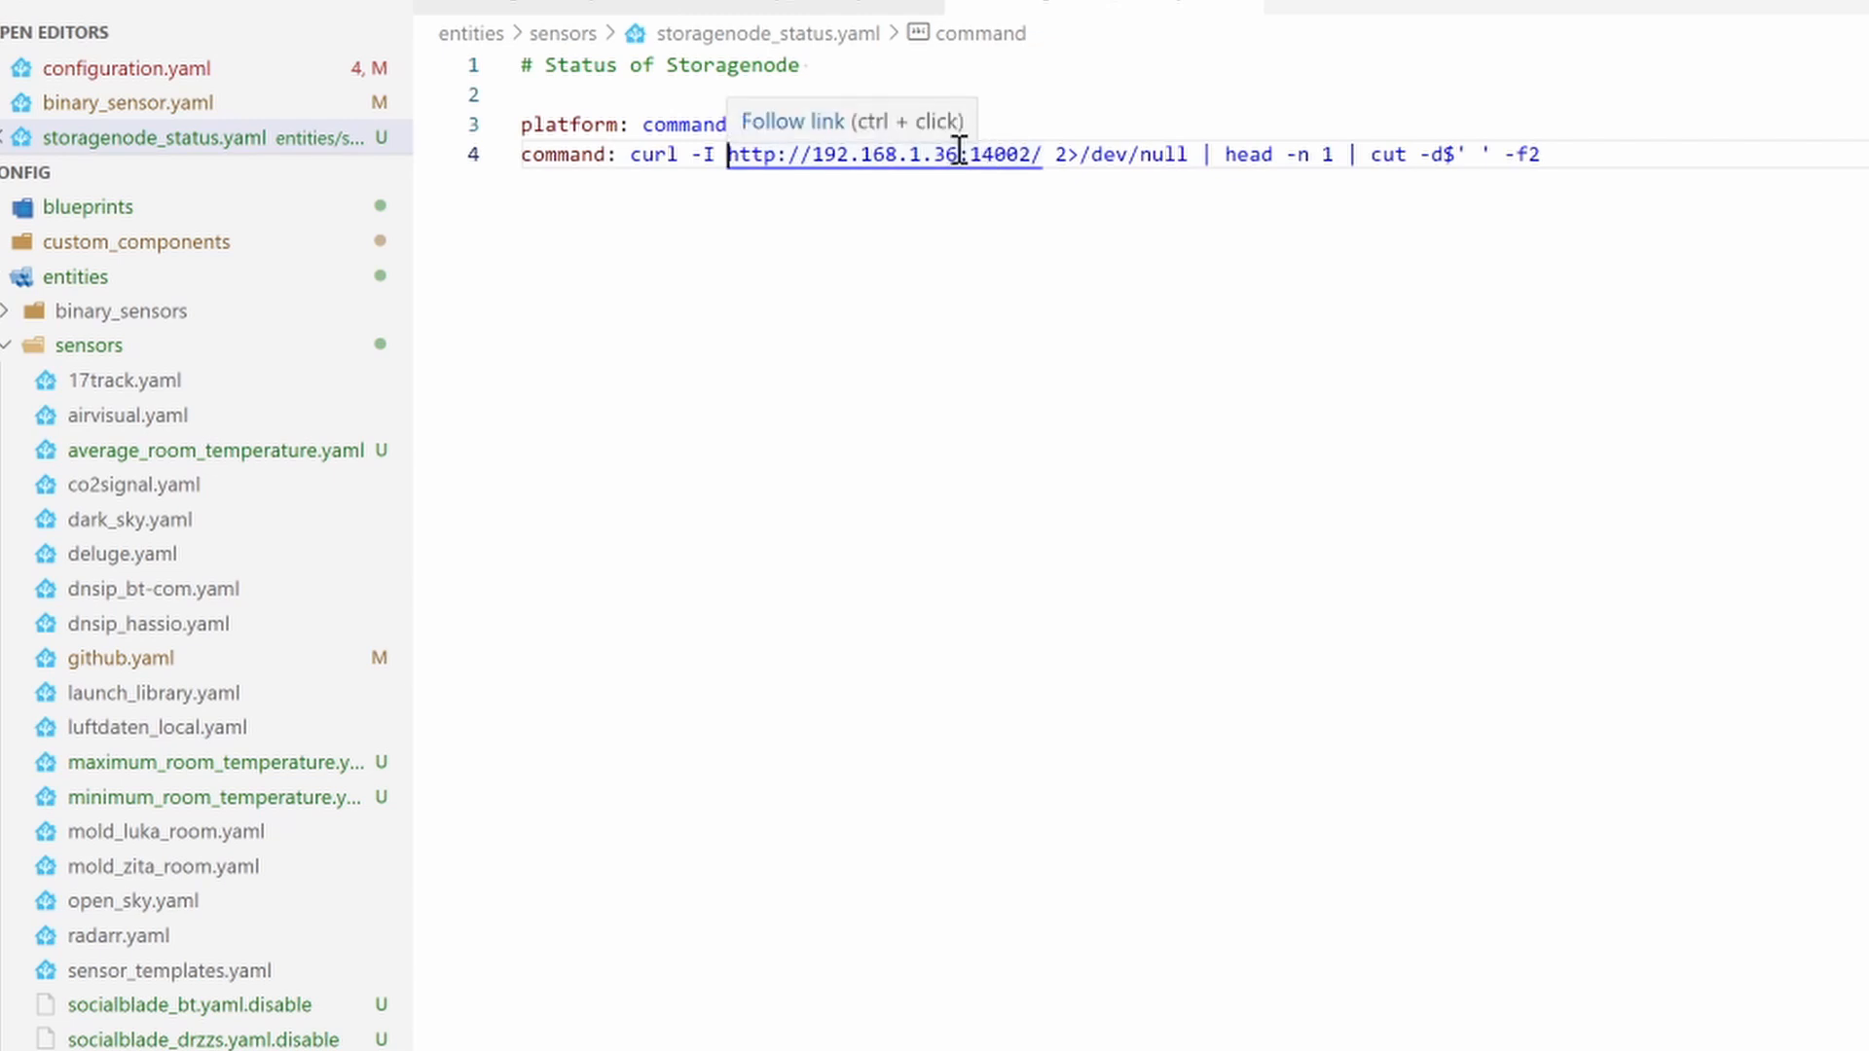
mouse_move(1139, 152)
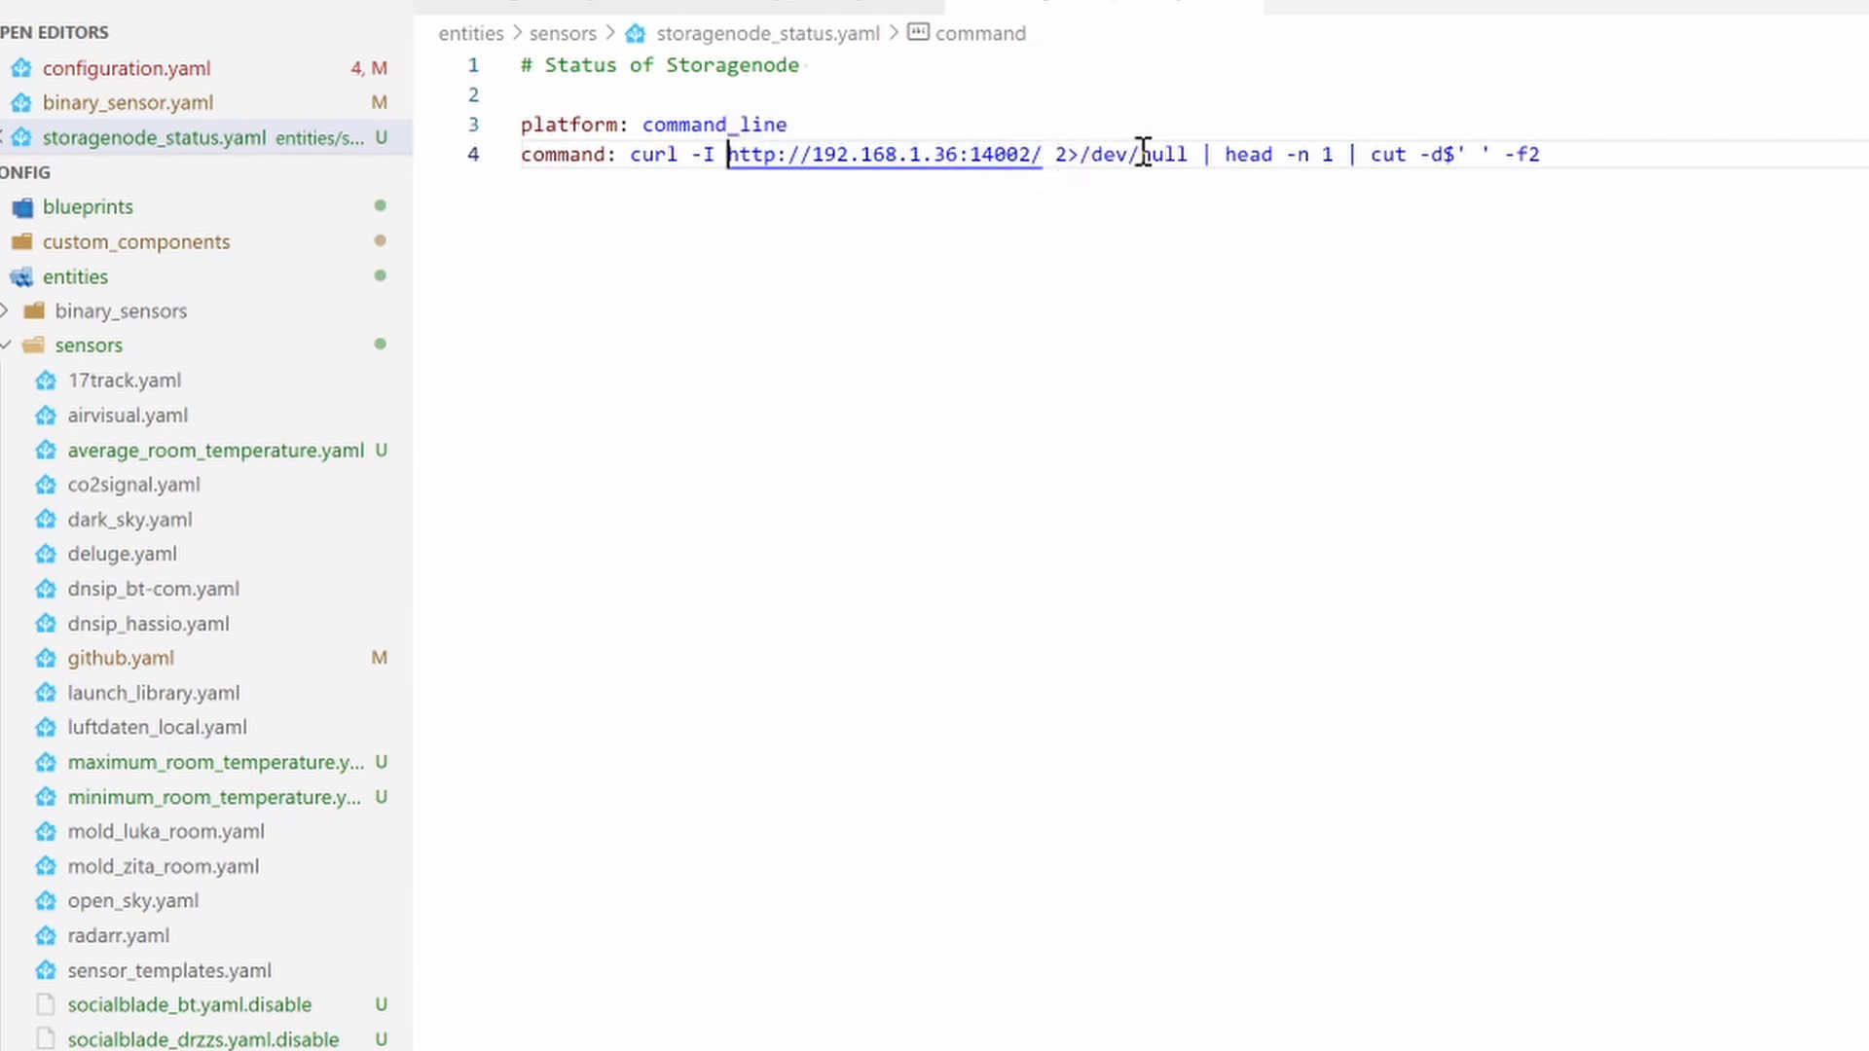
mouse_move(1287, 134)
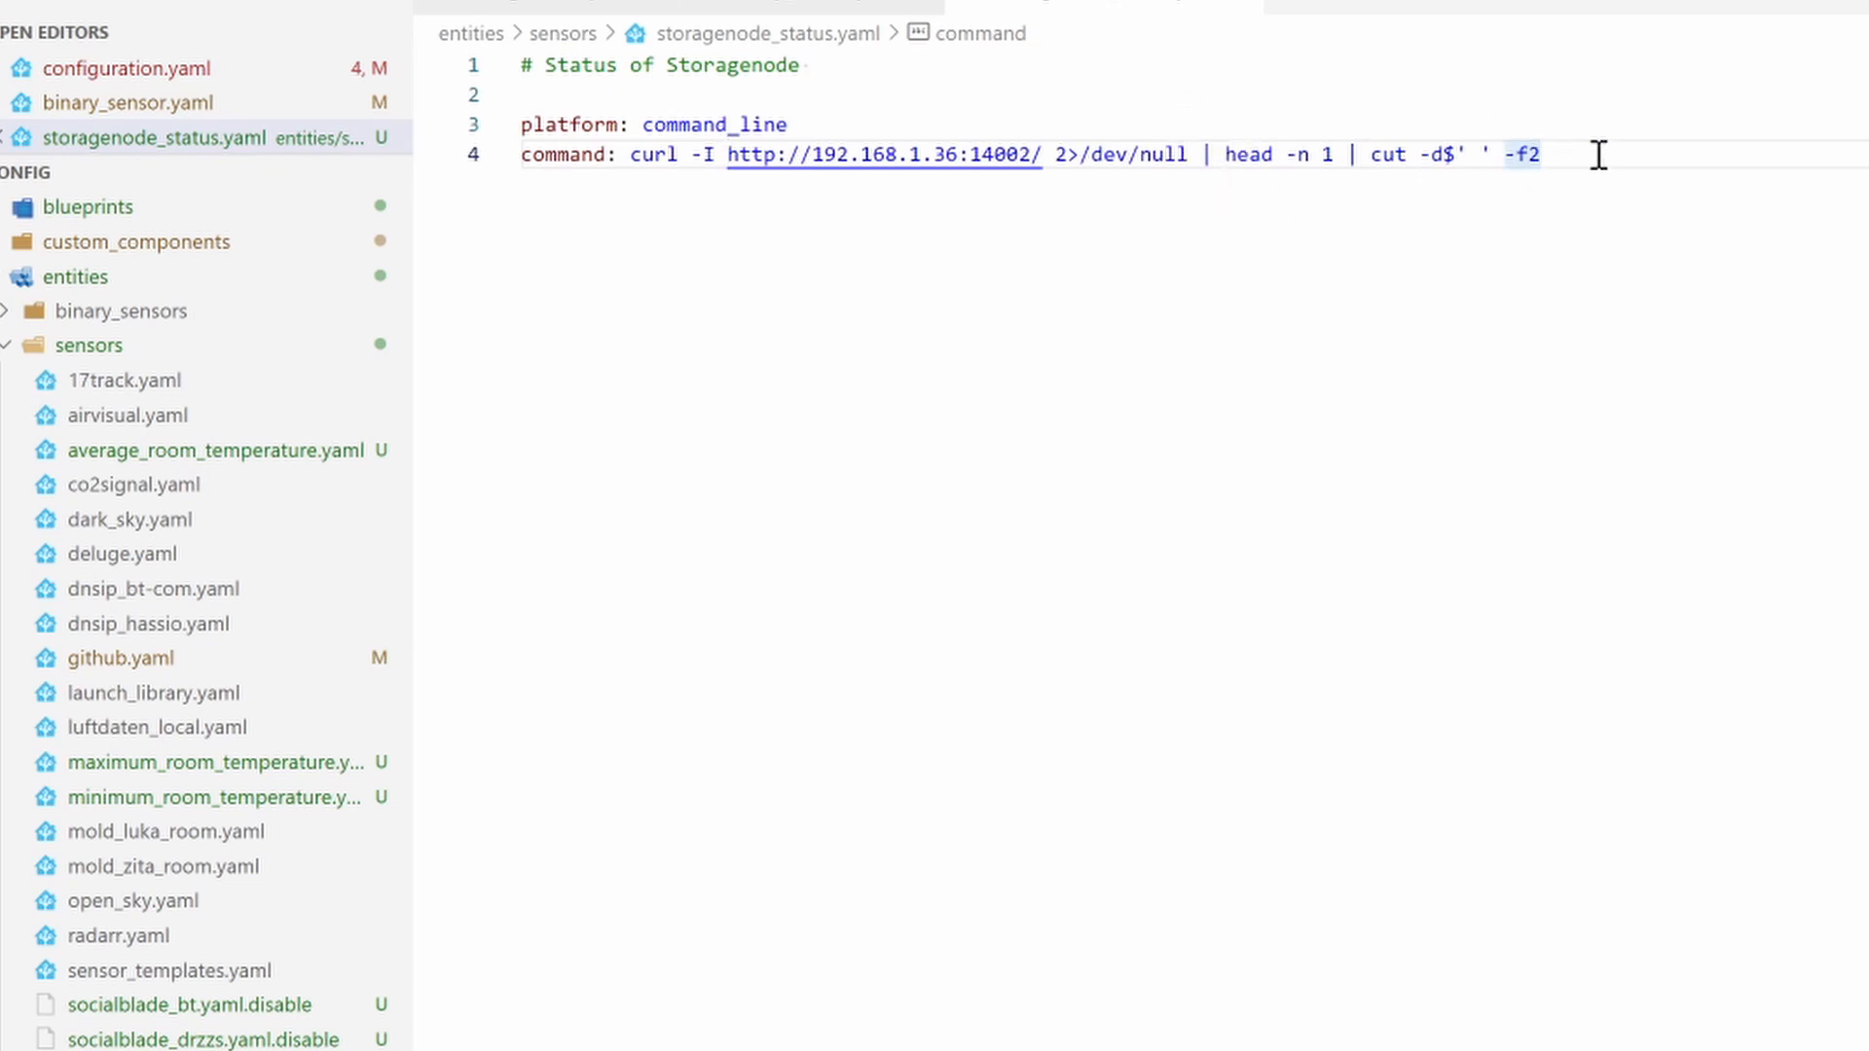
Name it 'Storj Node HTTP status' with scan_interval 600 and save the file
text(name)
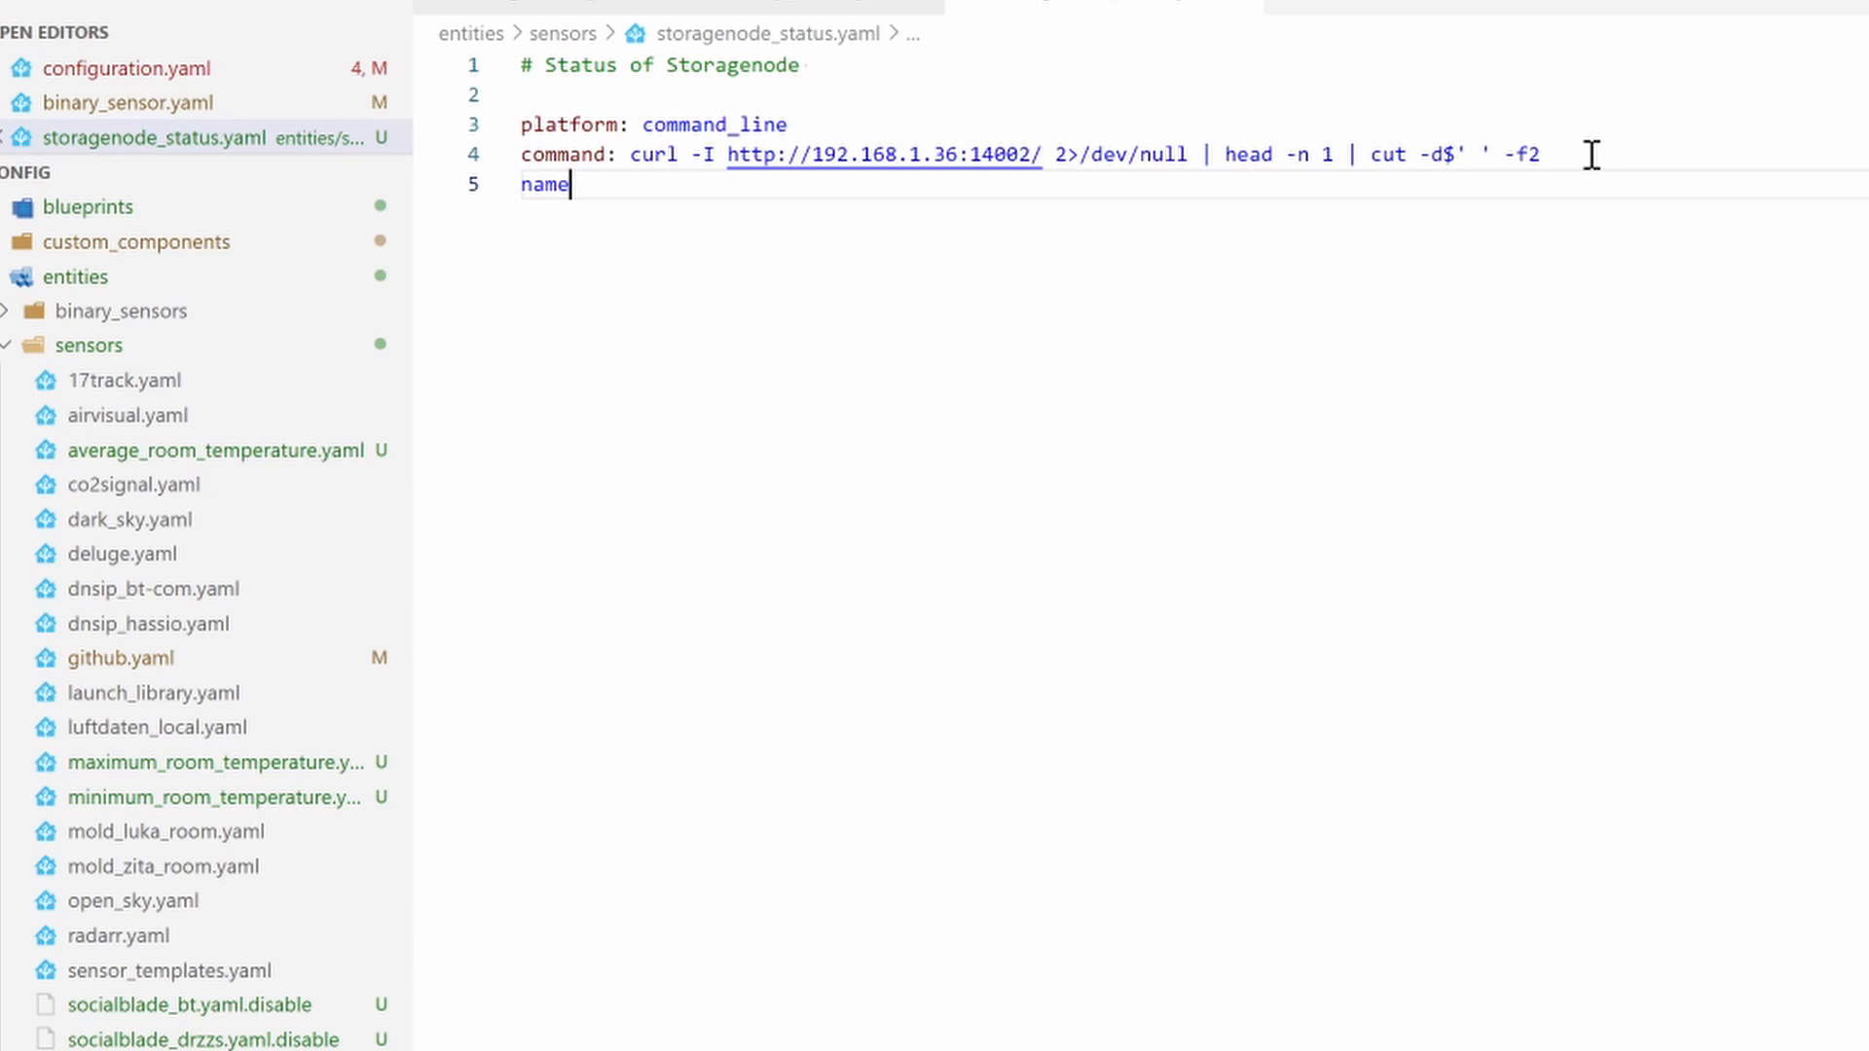
text(: Stor)
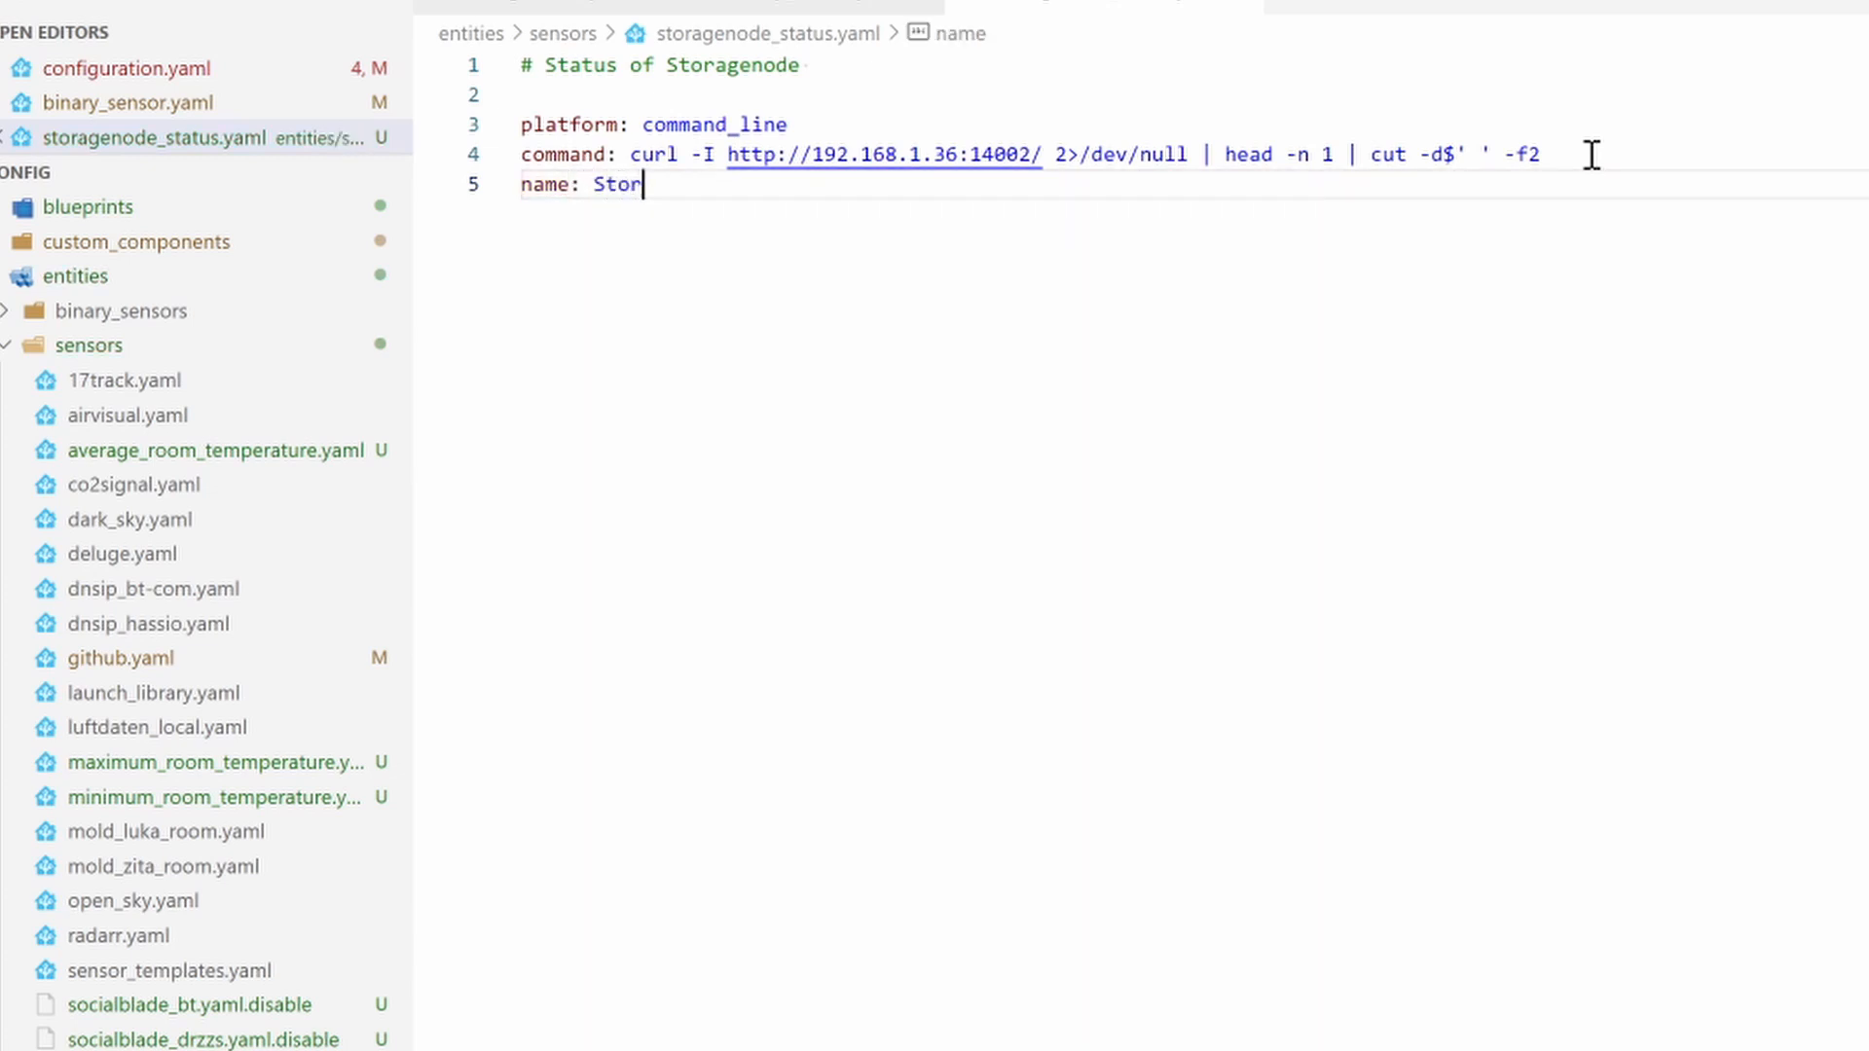
text(j Node)
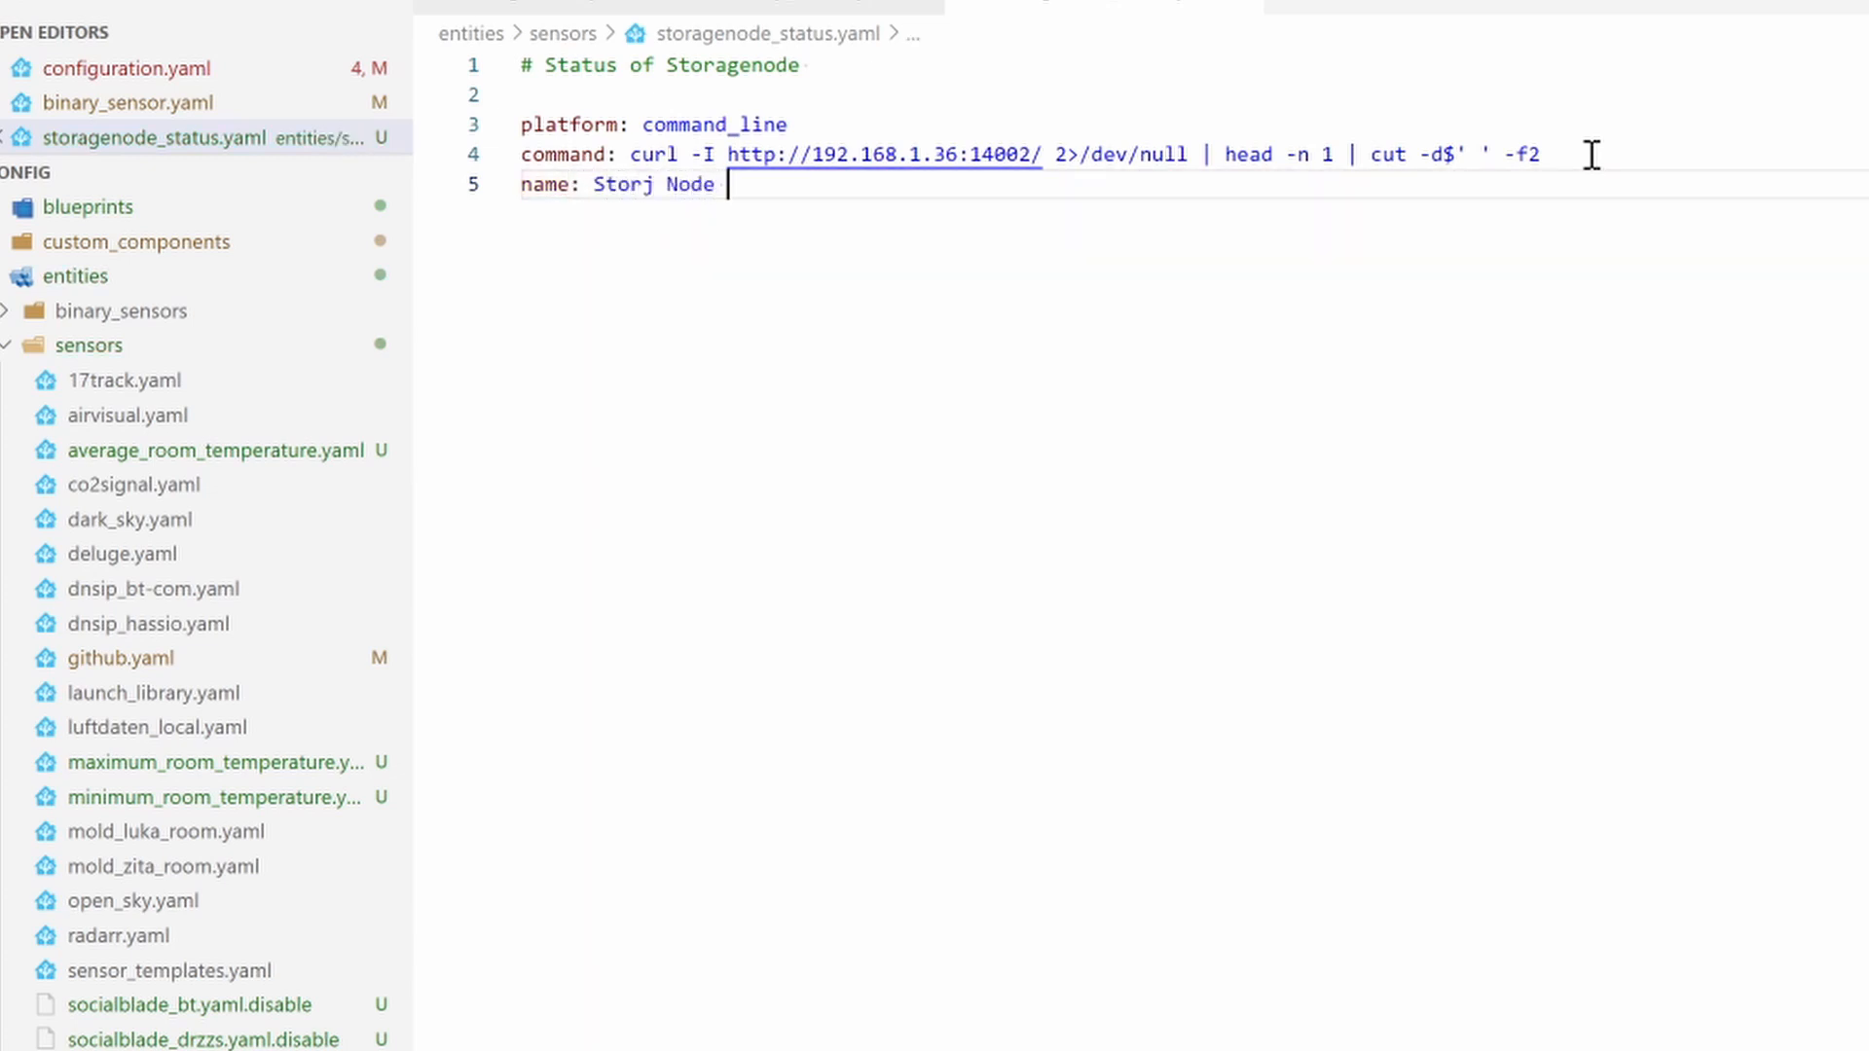
text(HTTP statu)
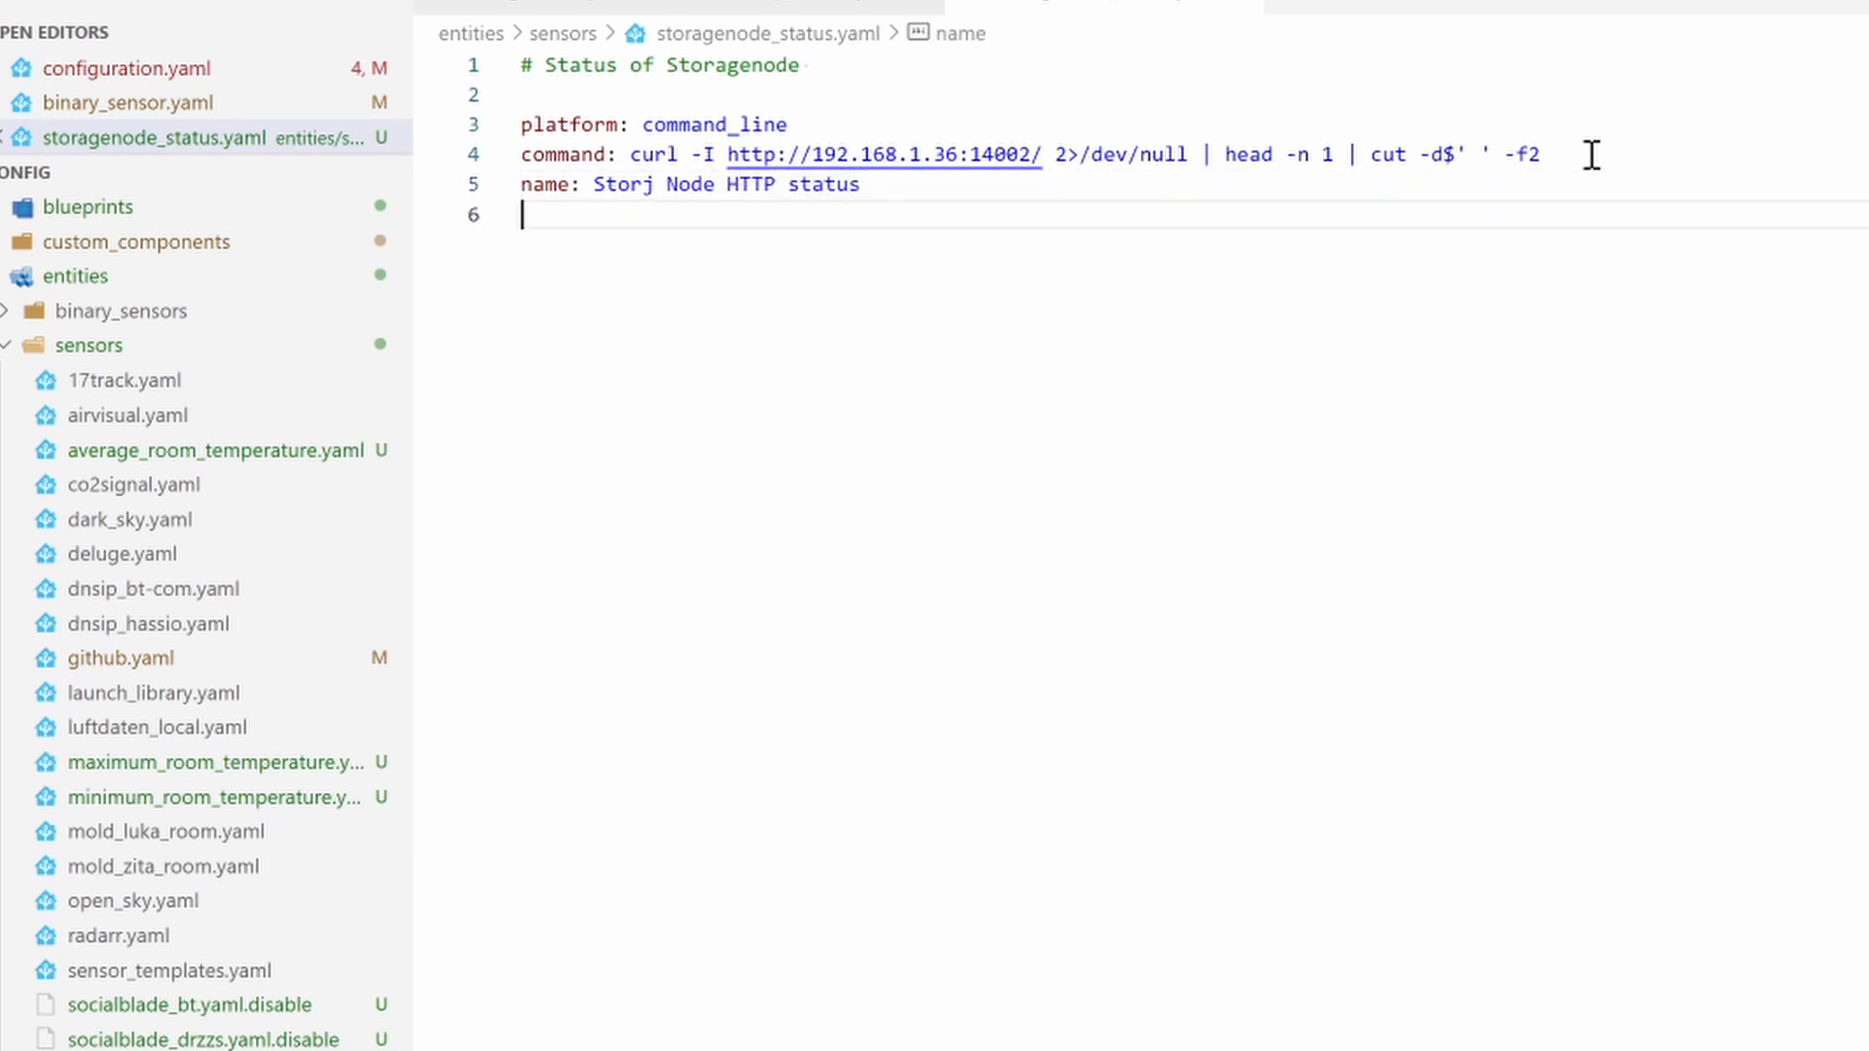
text(scan)
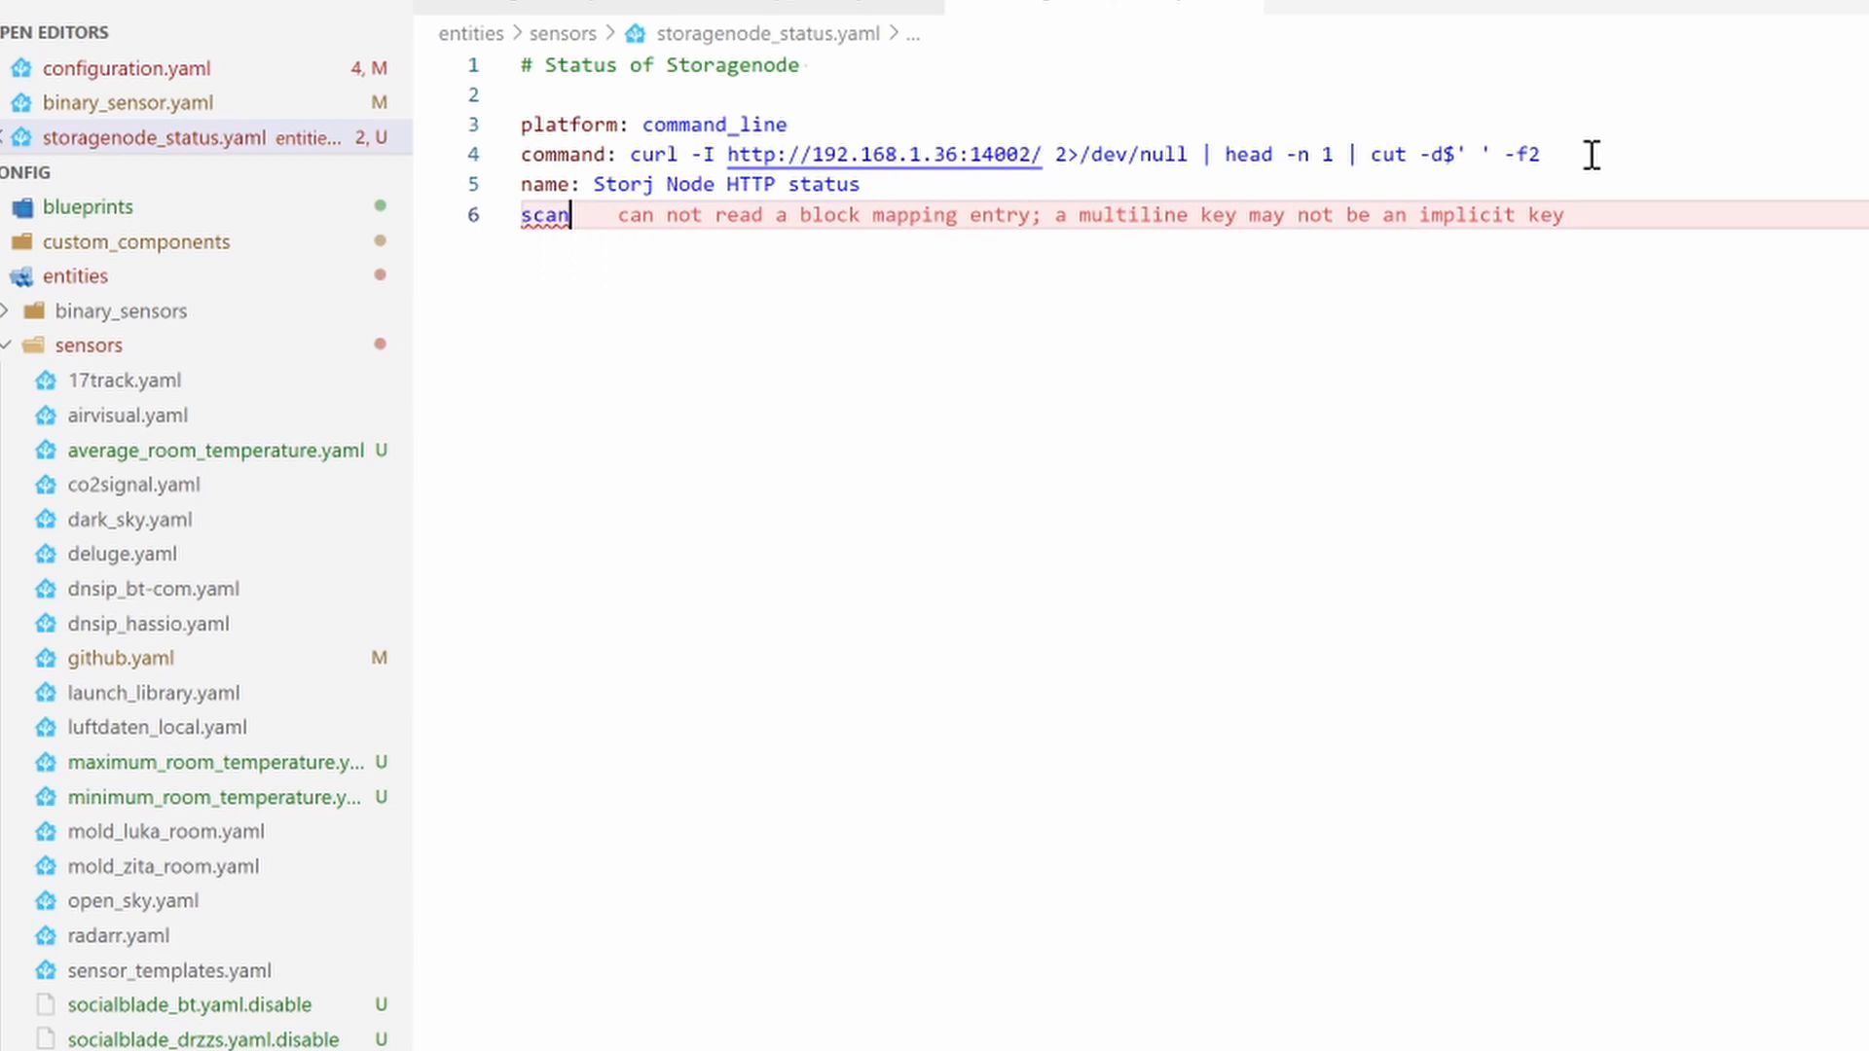
text(_intervca)
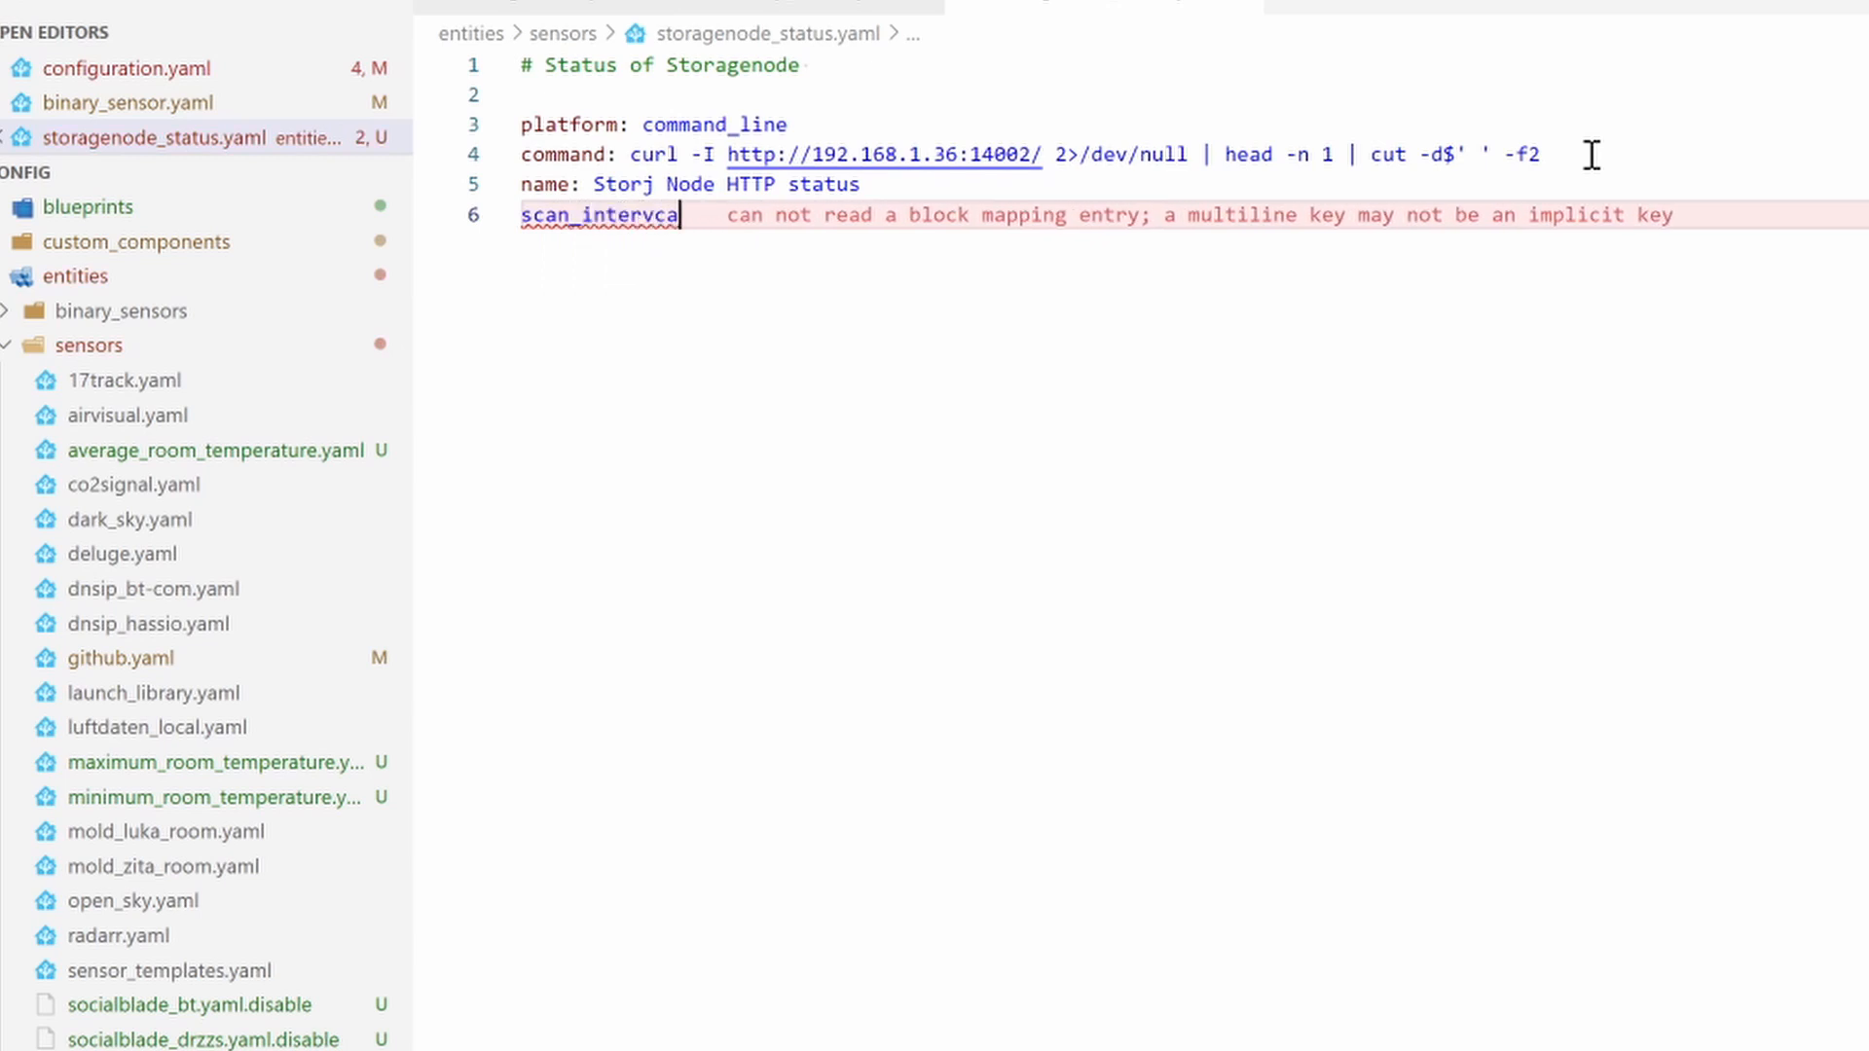
text(l:)
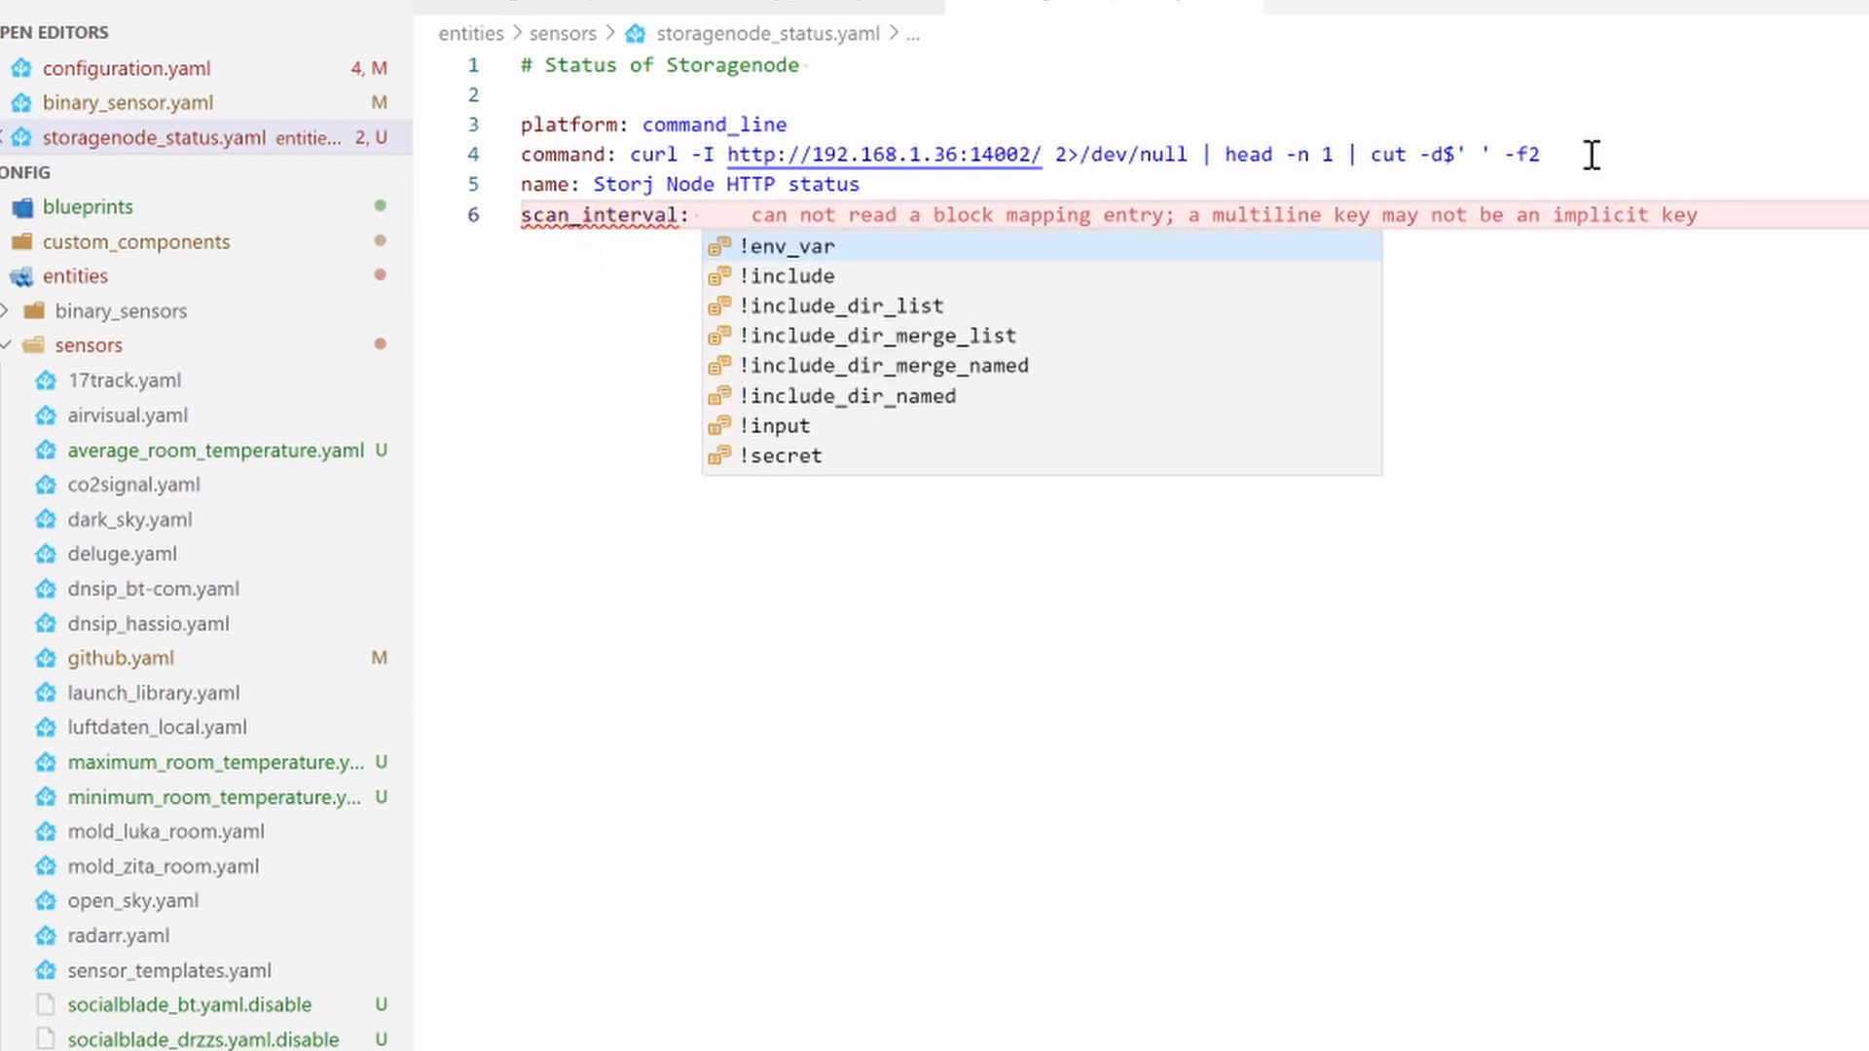
text(60)
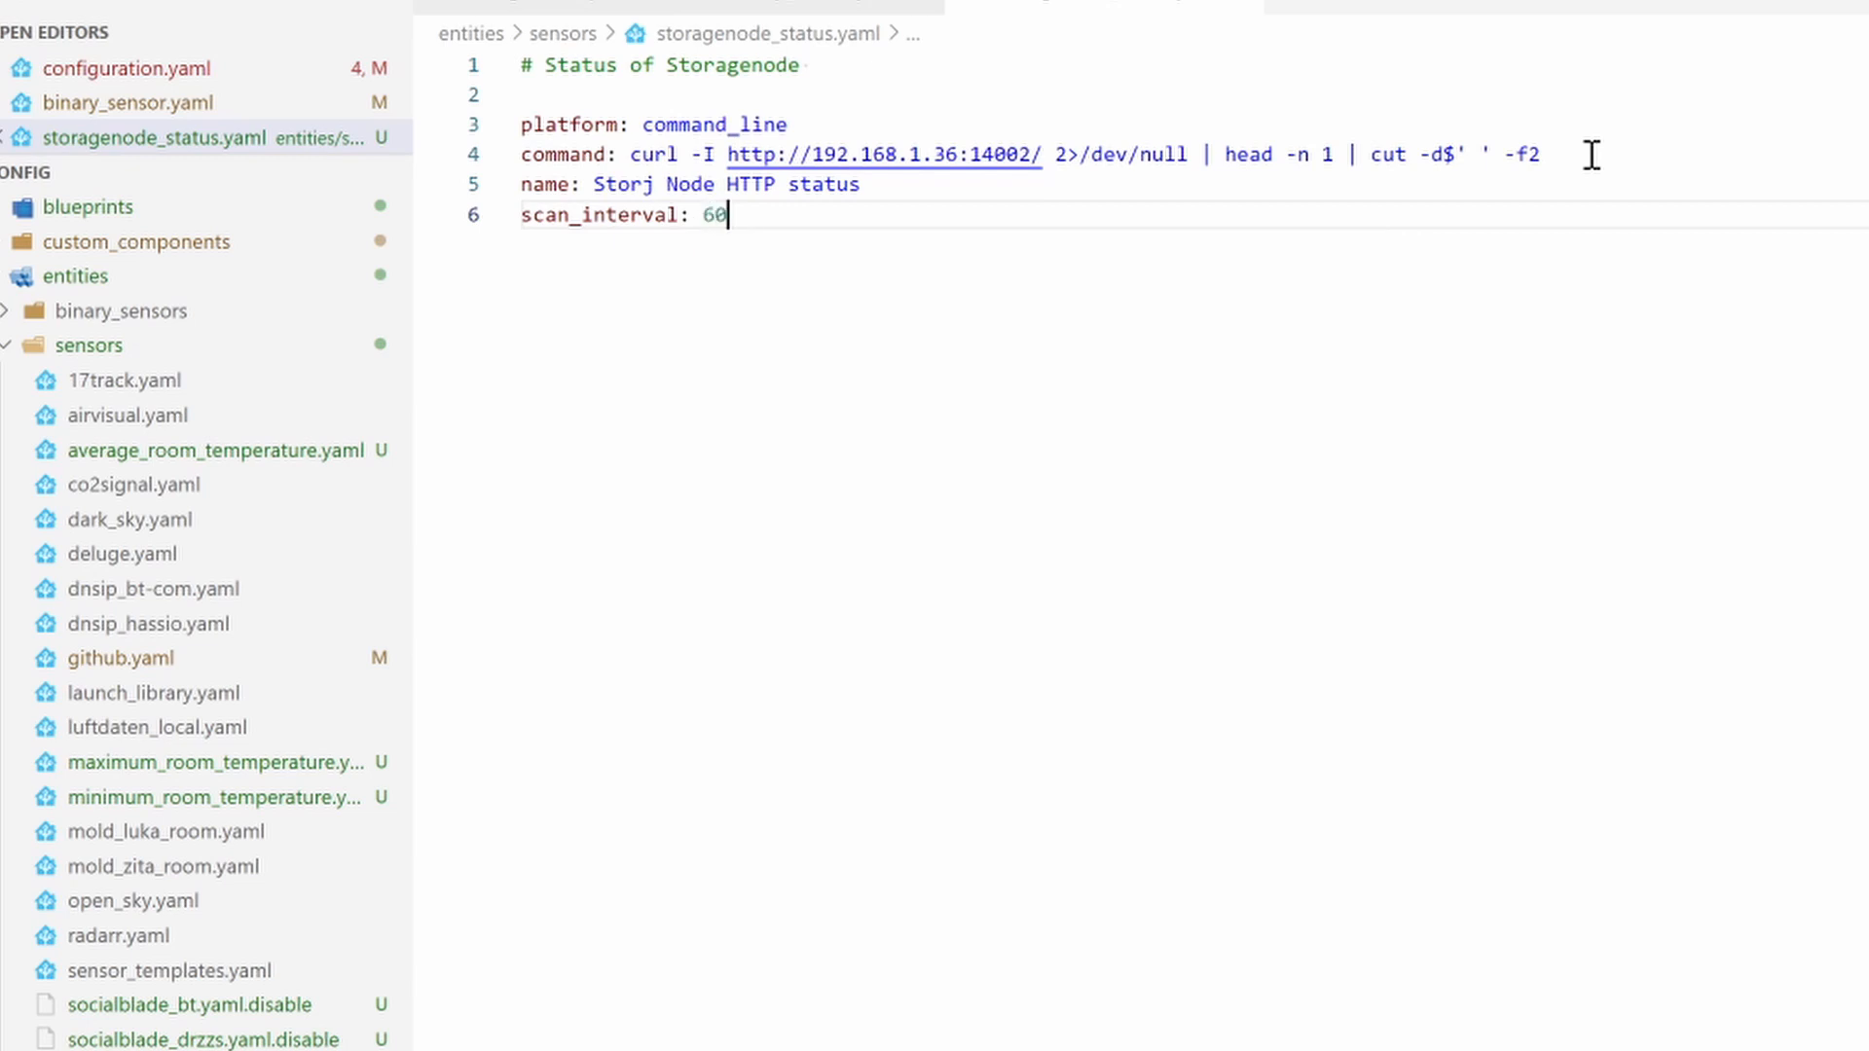
text(0)
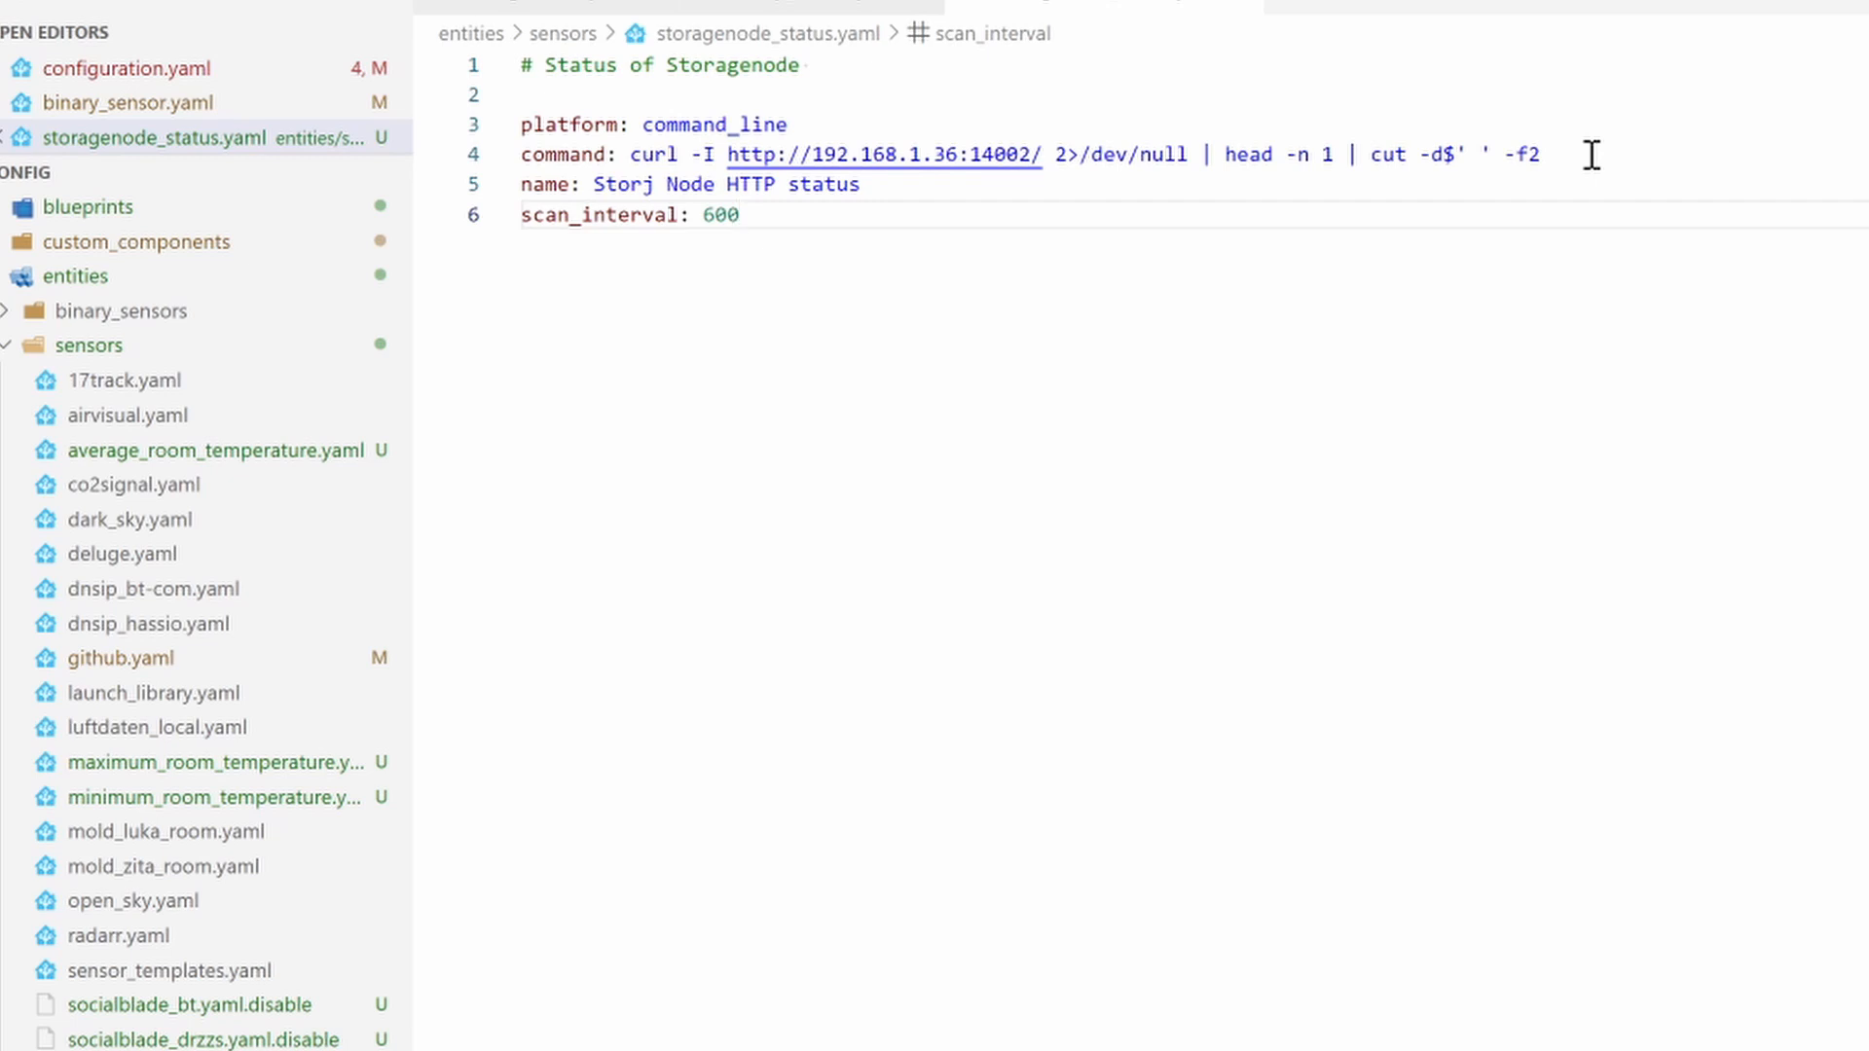
key(Enter)
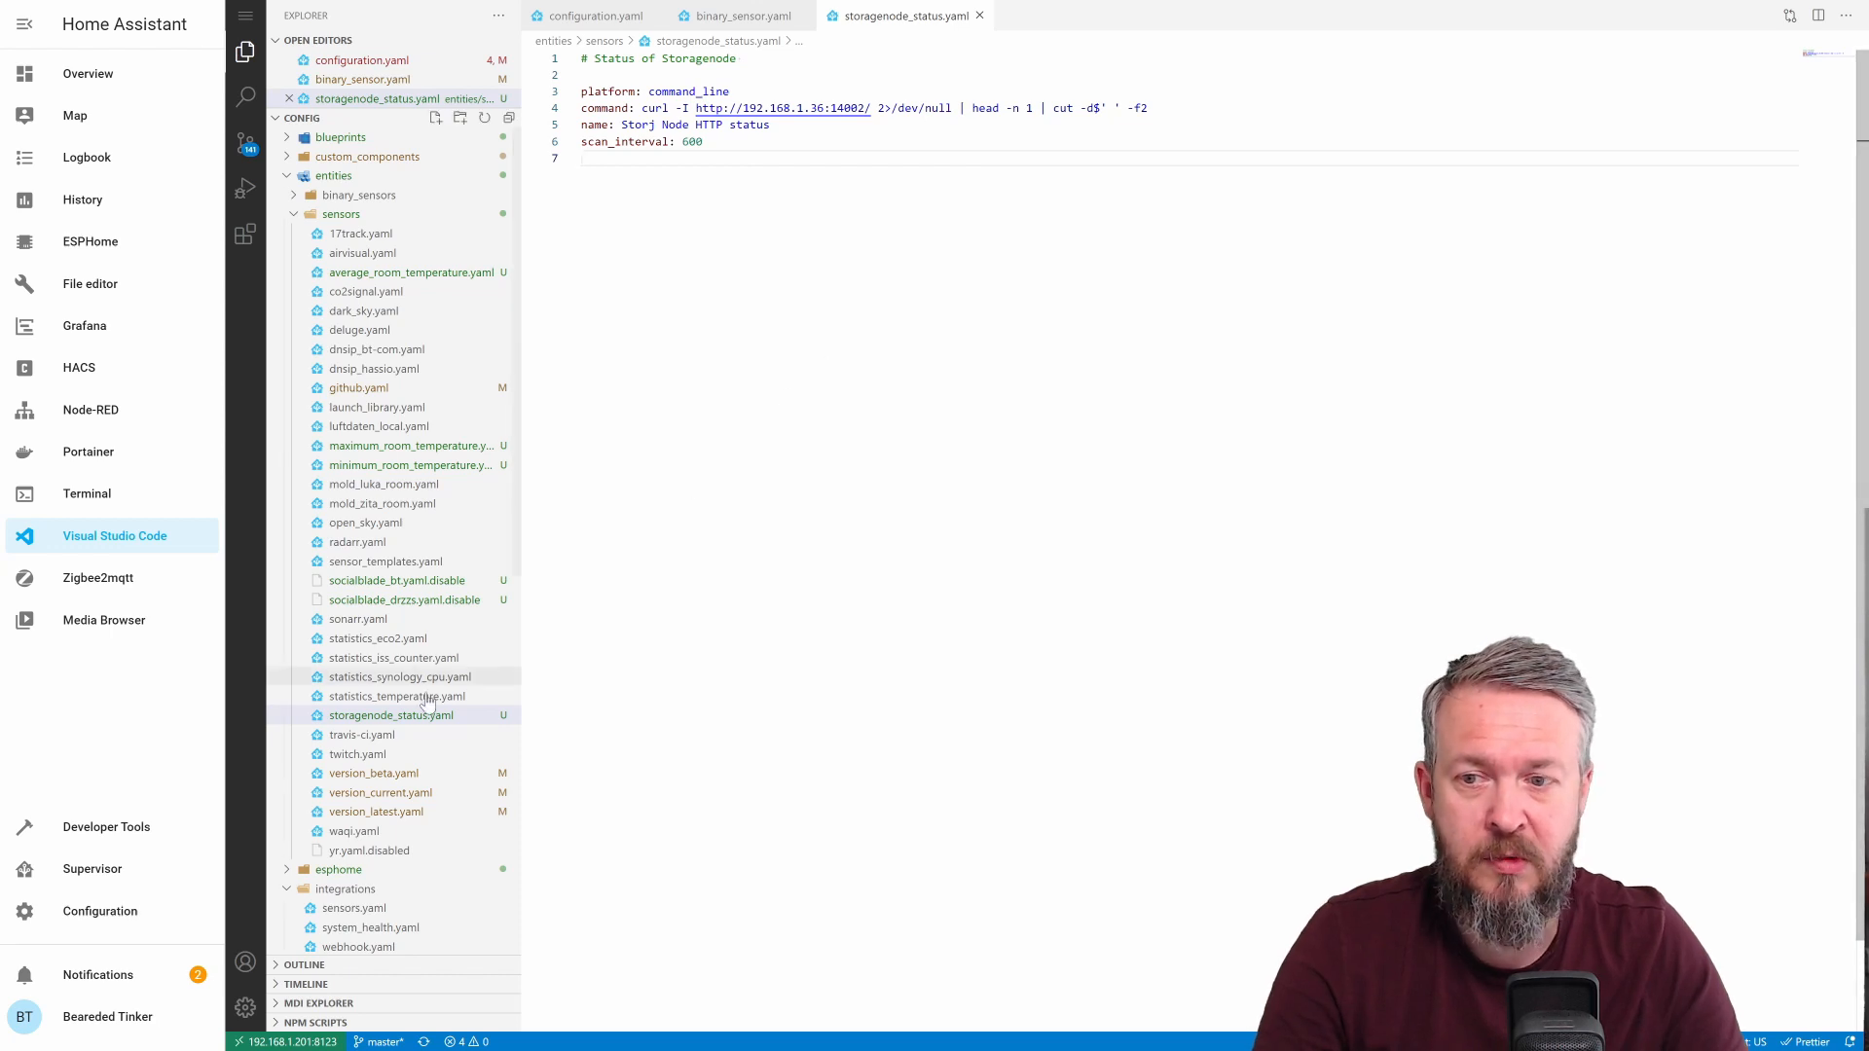
click(739, 16)
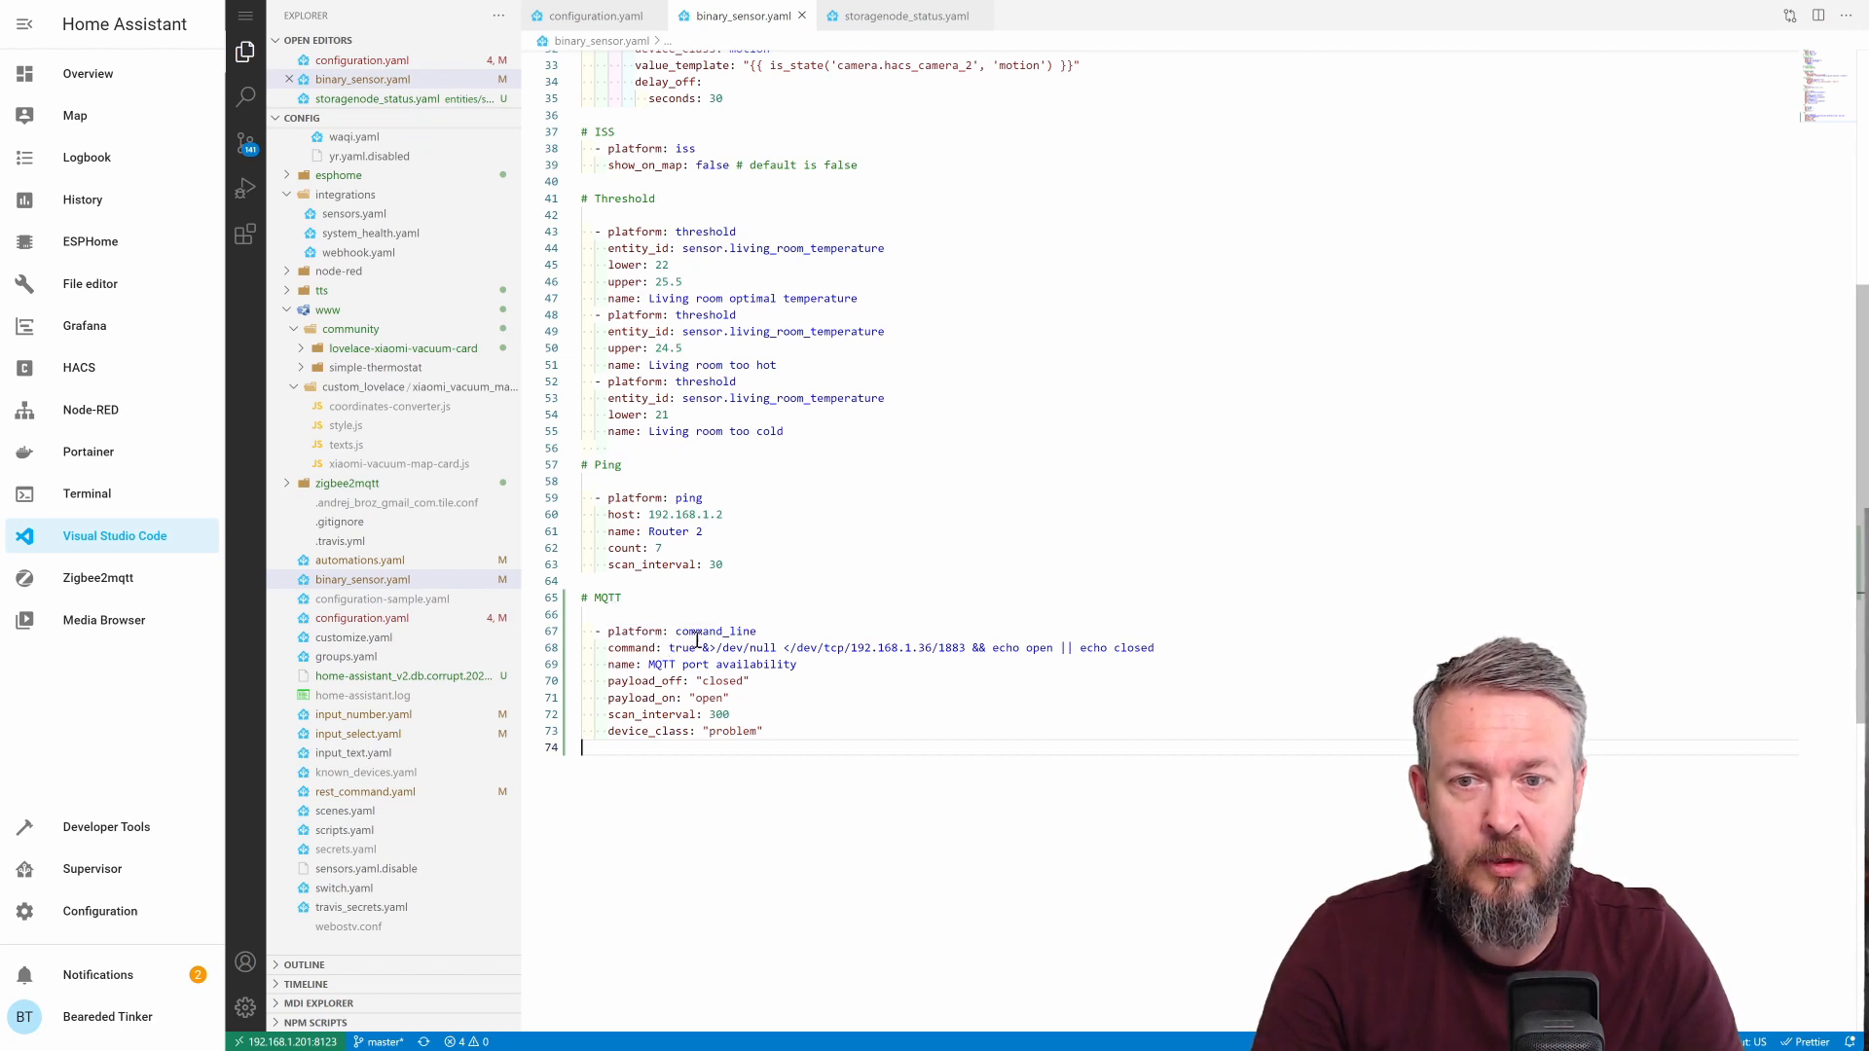
mouse_move(917, 645)
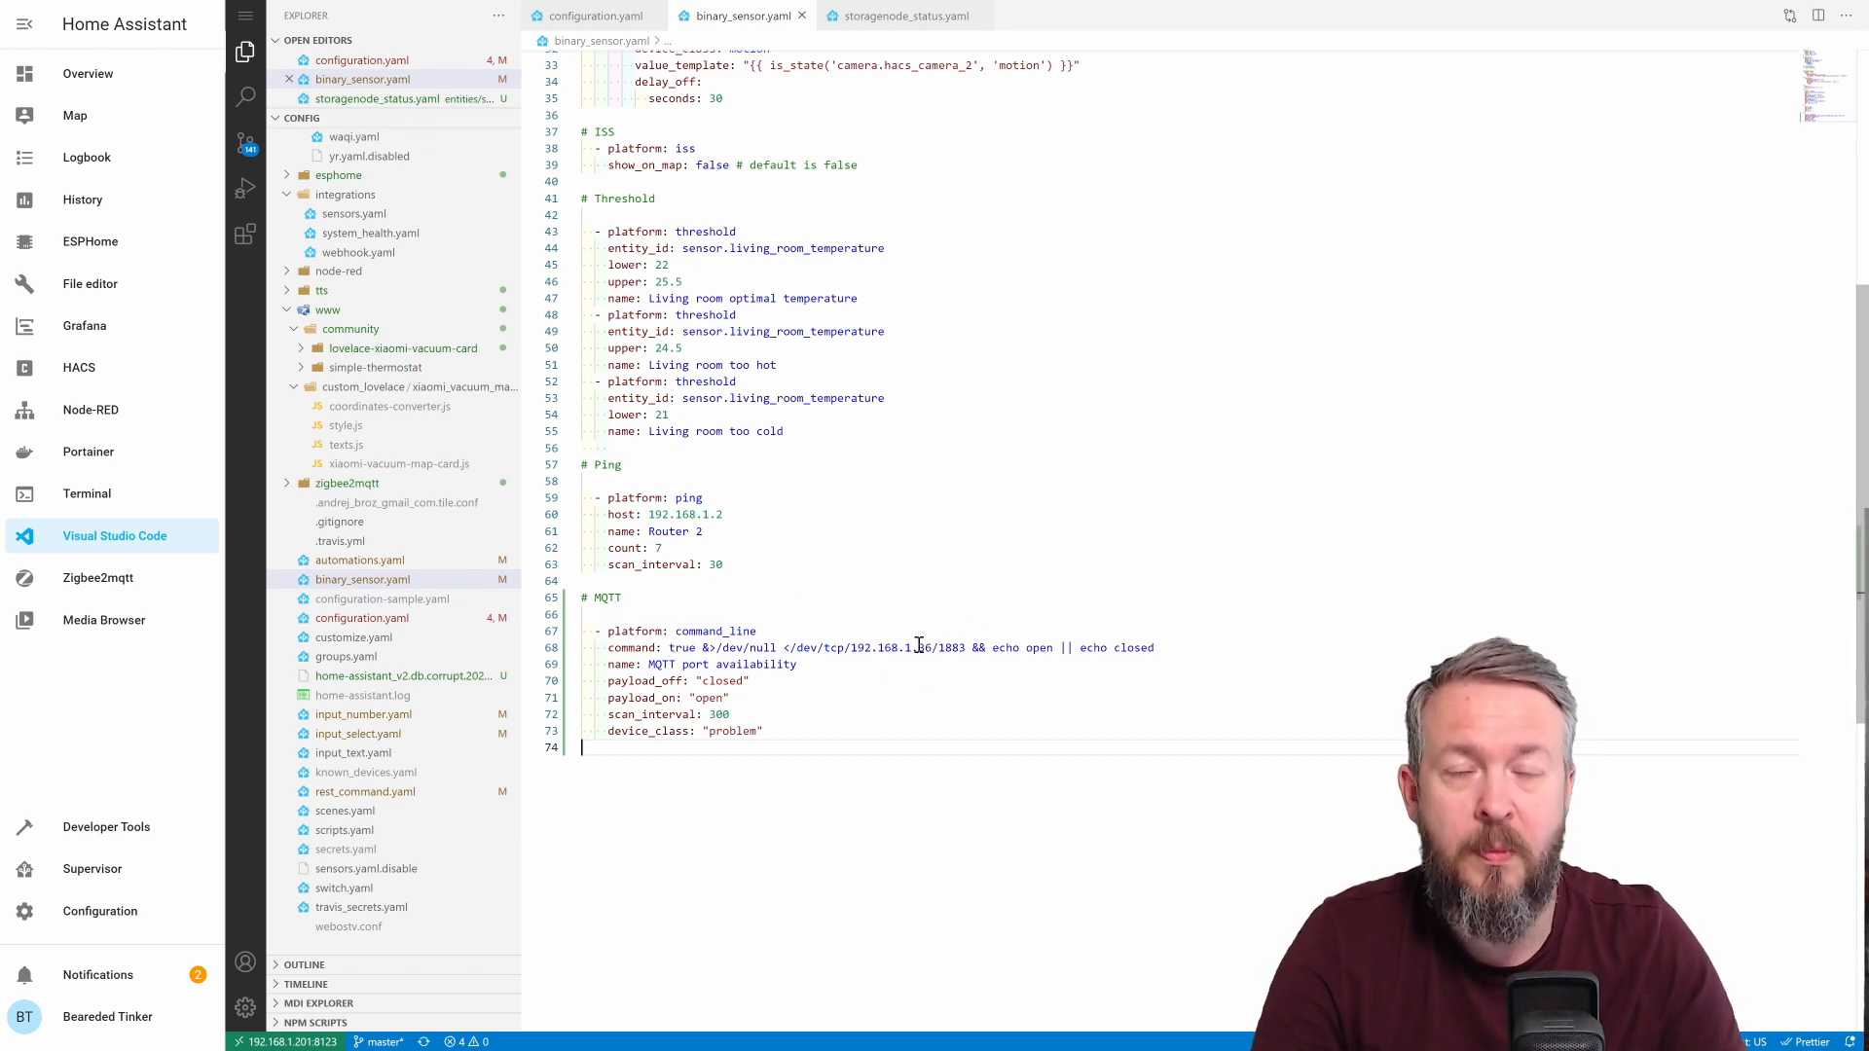
click(900, 16)
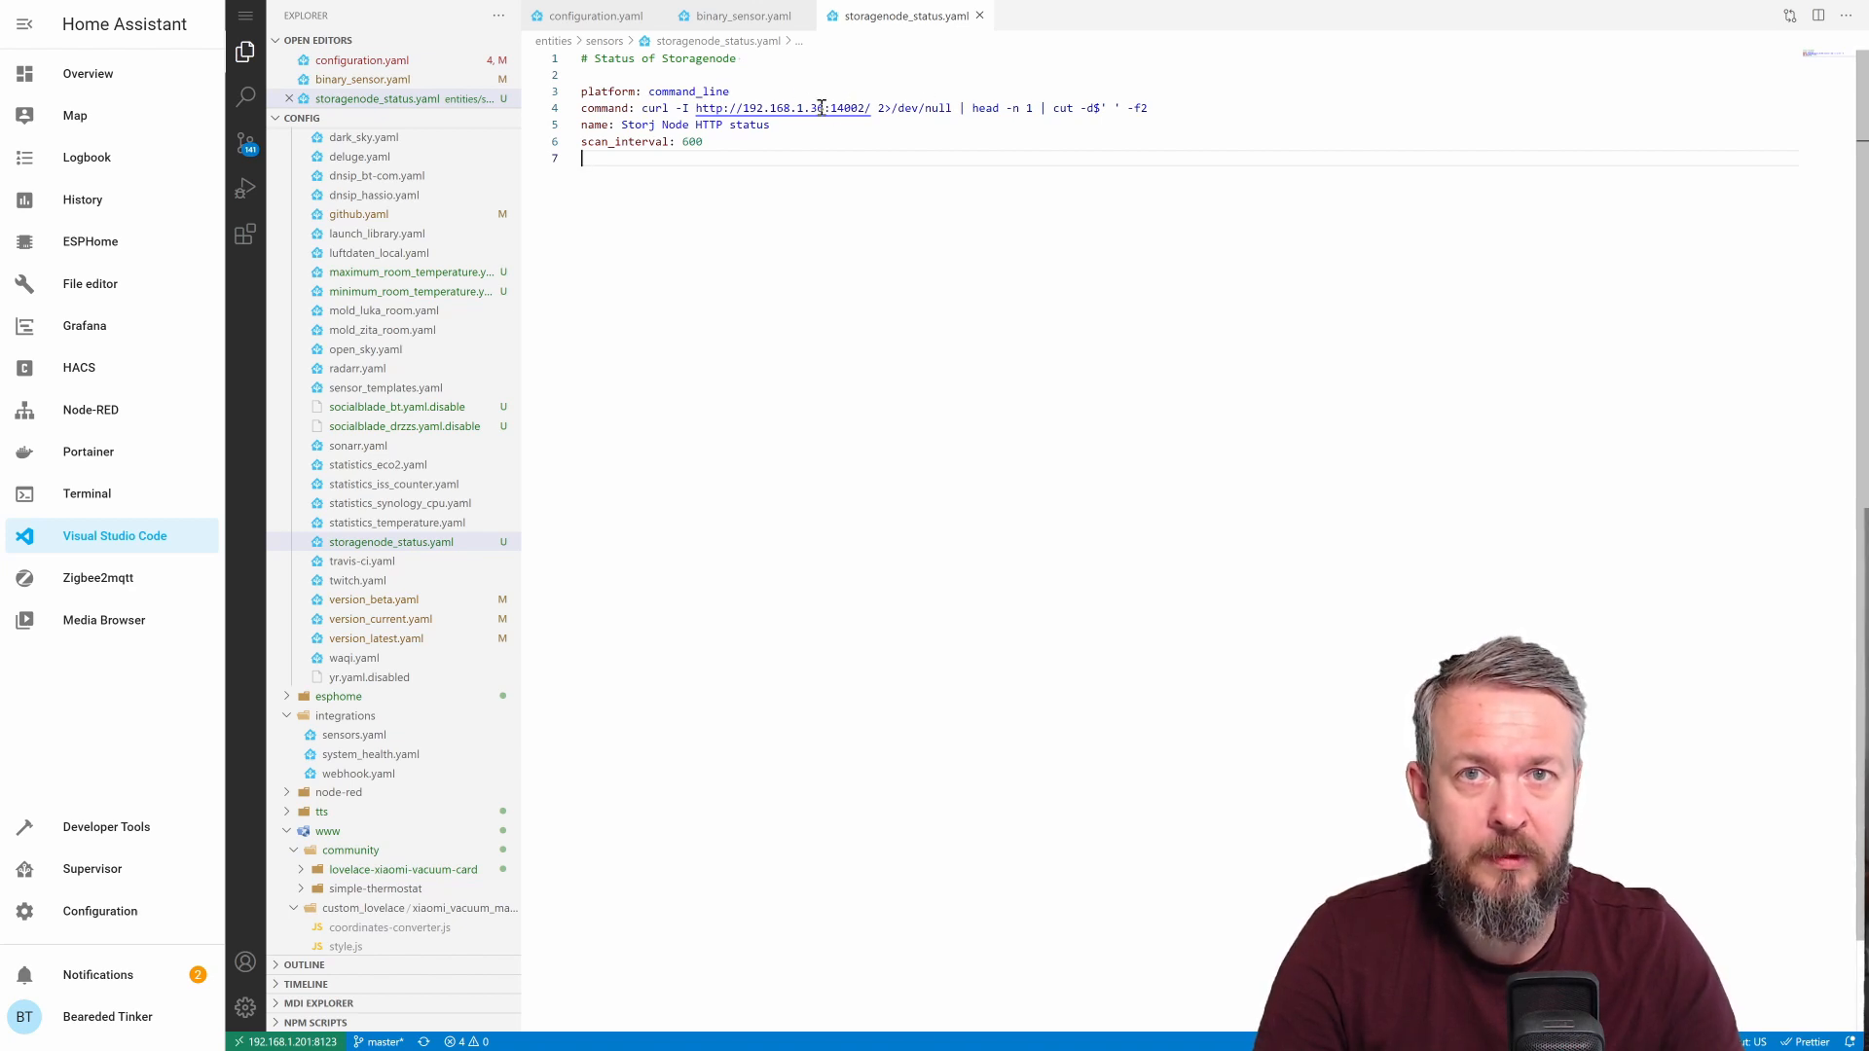
mouse_move(781, 107)
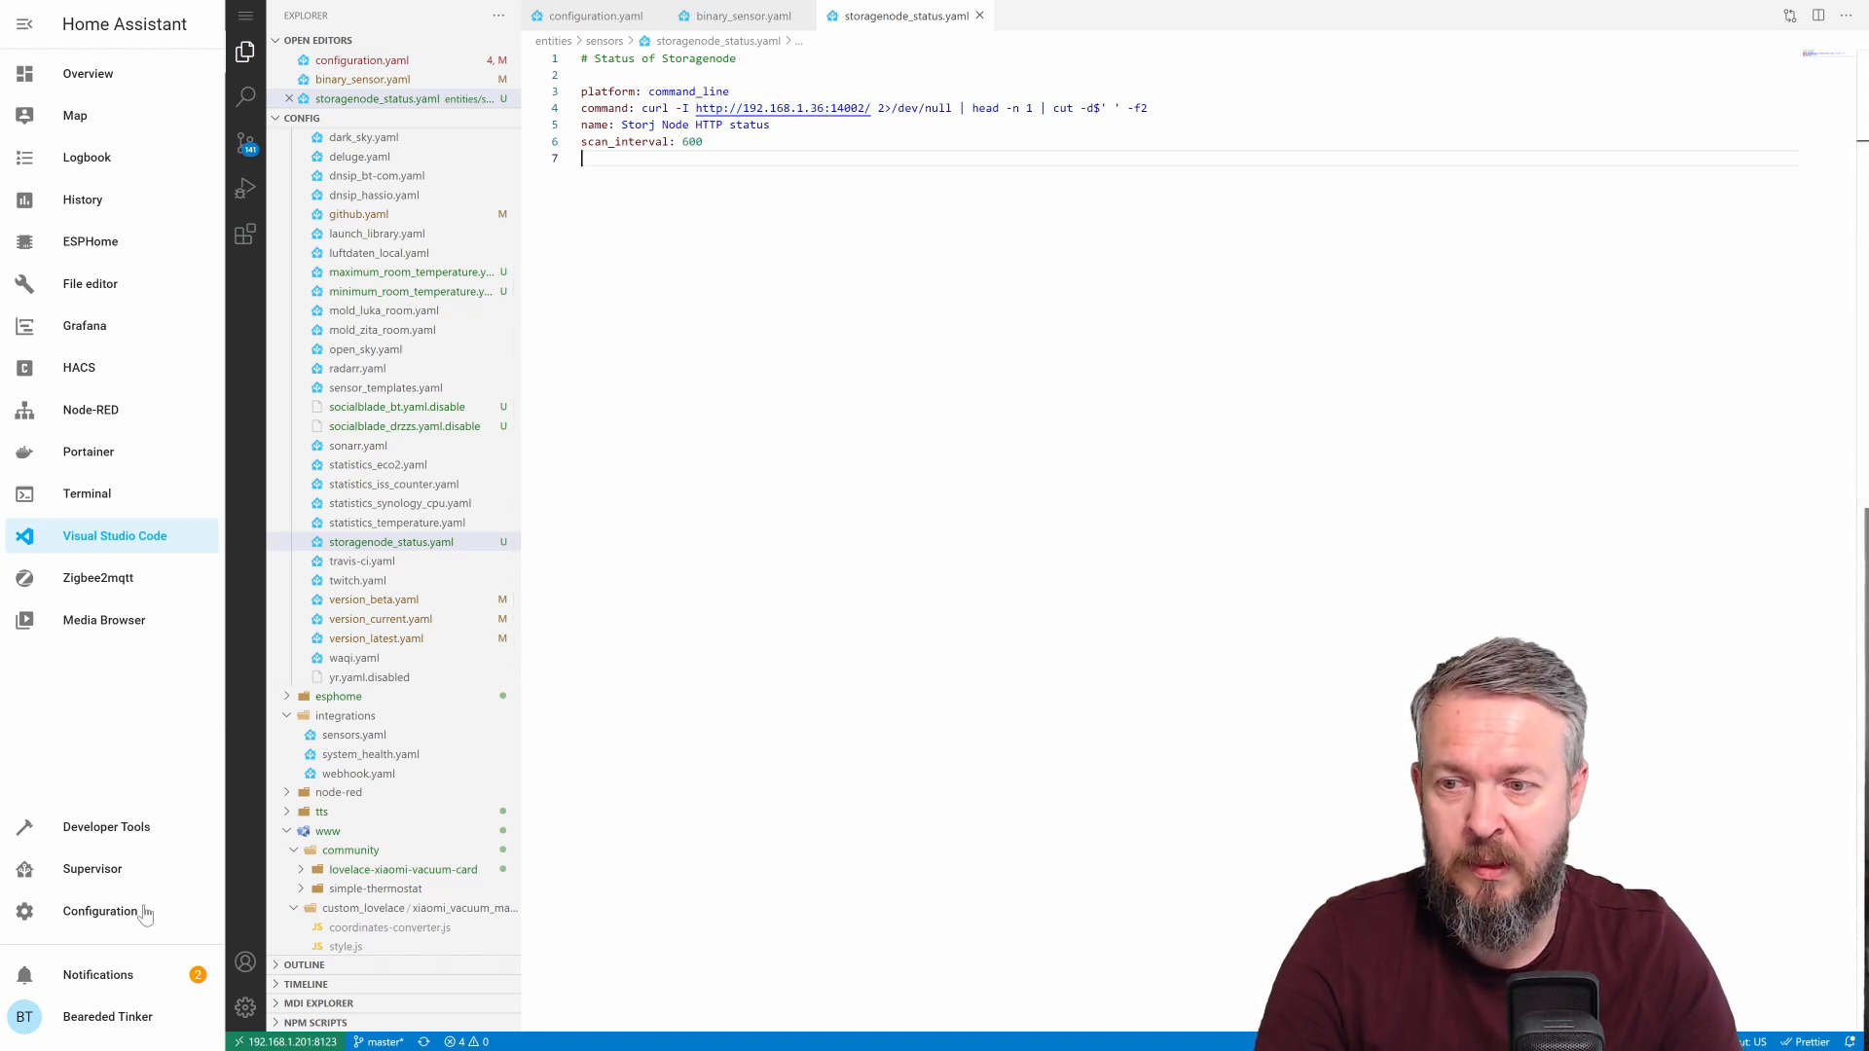
Check the configuration in Server Controls, restart Home Assistant, then go to Developer Tools
click(99, 911)
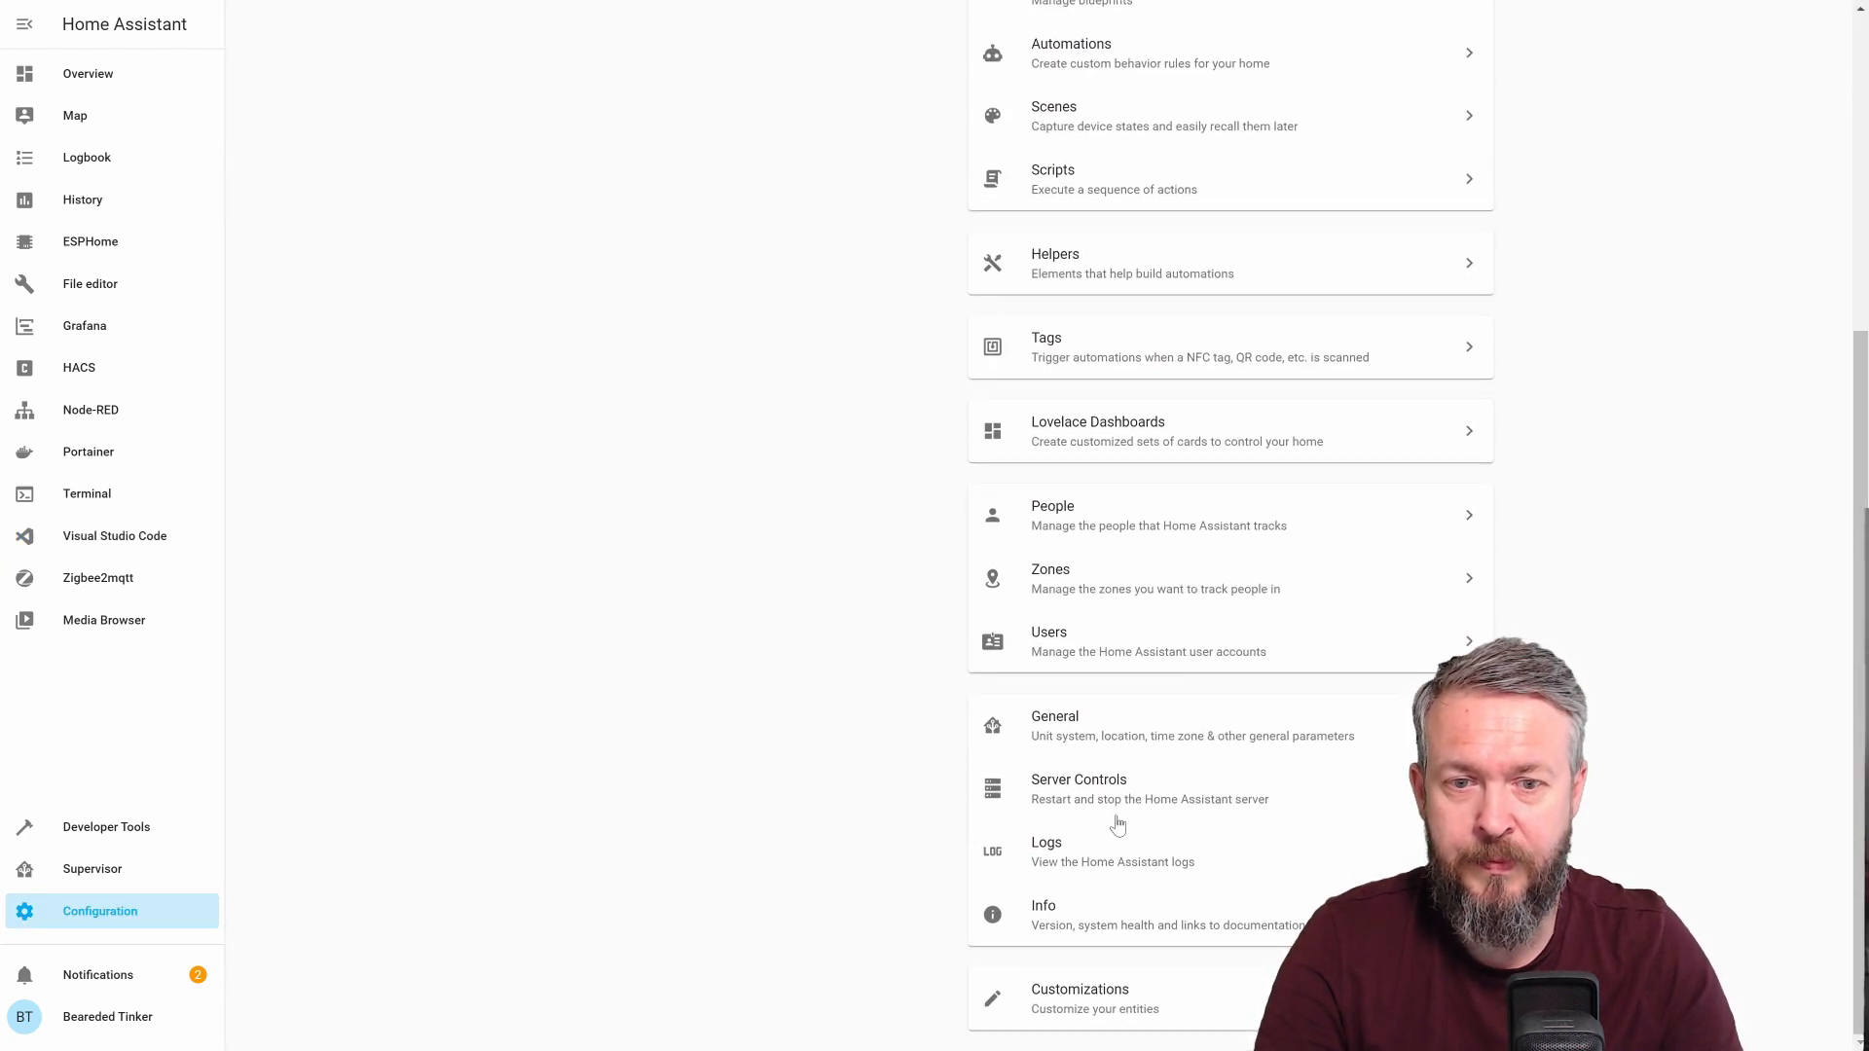
click(1079, 786)
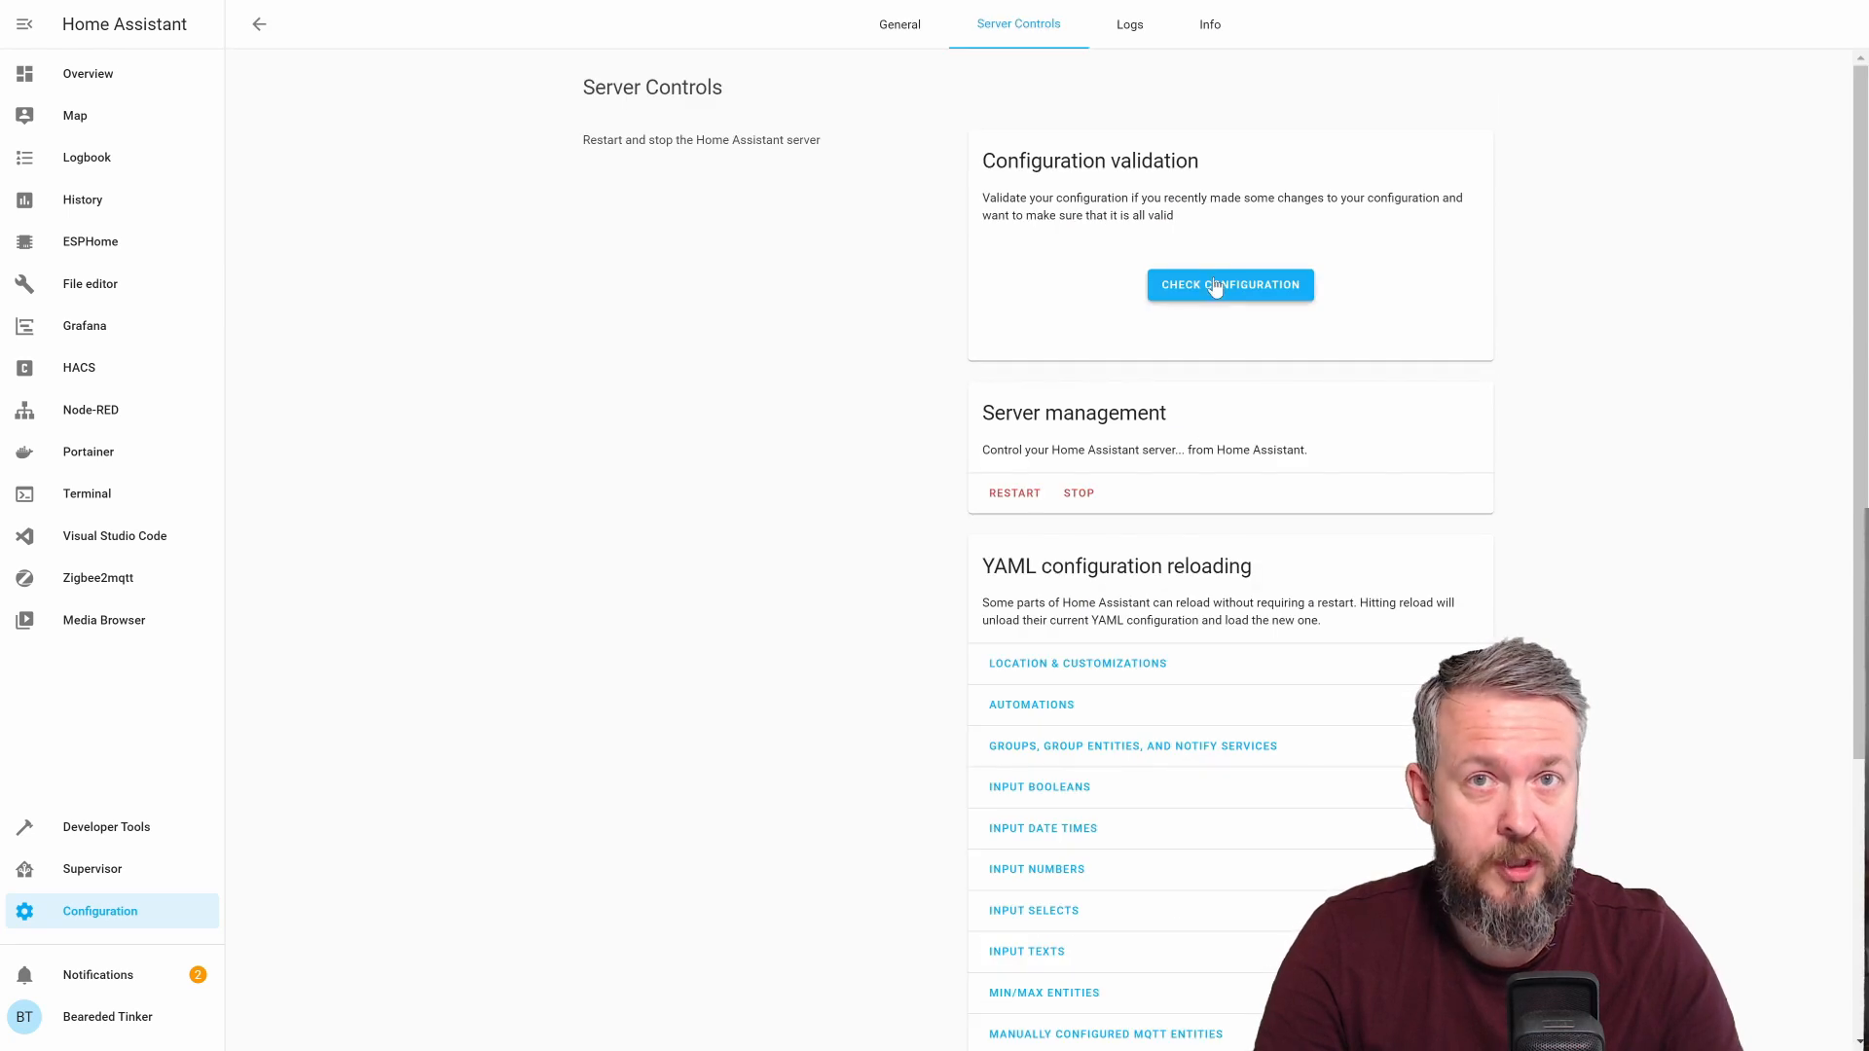
click(1228, 284)
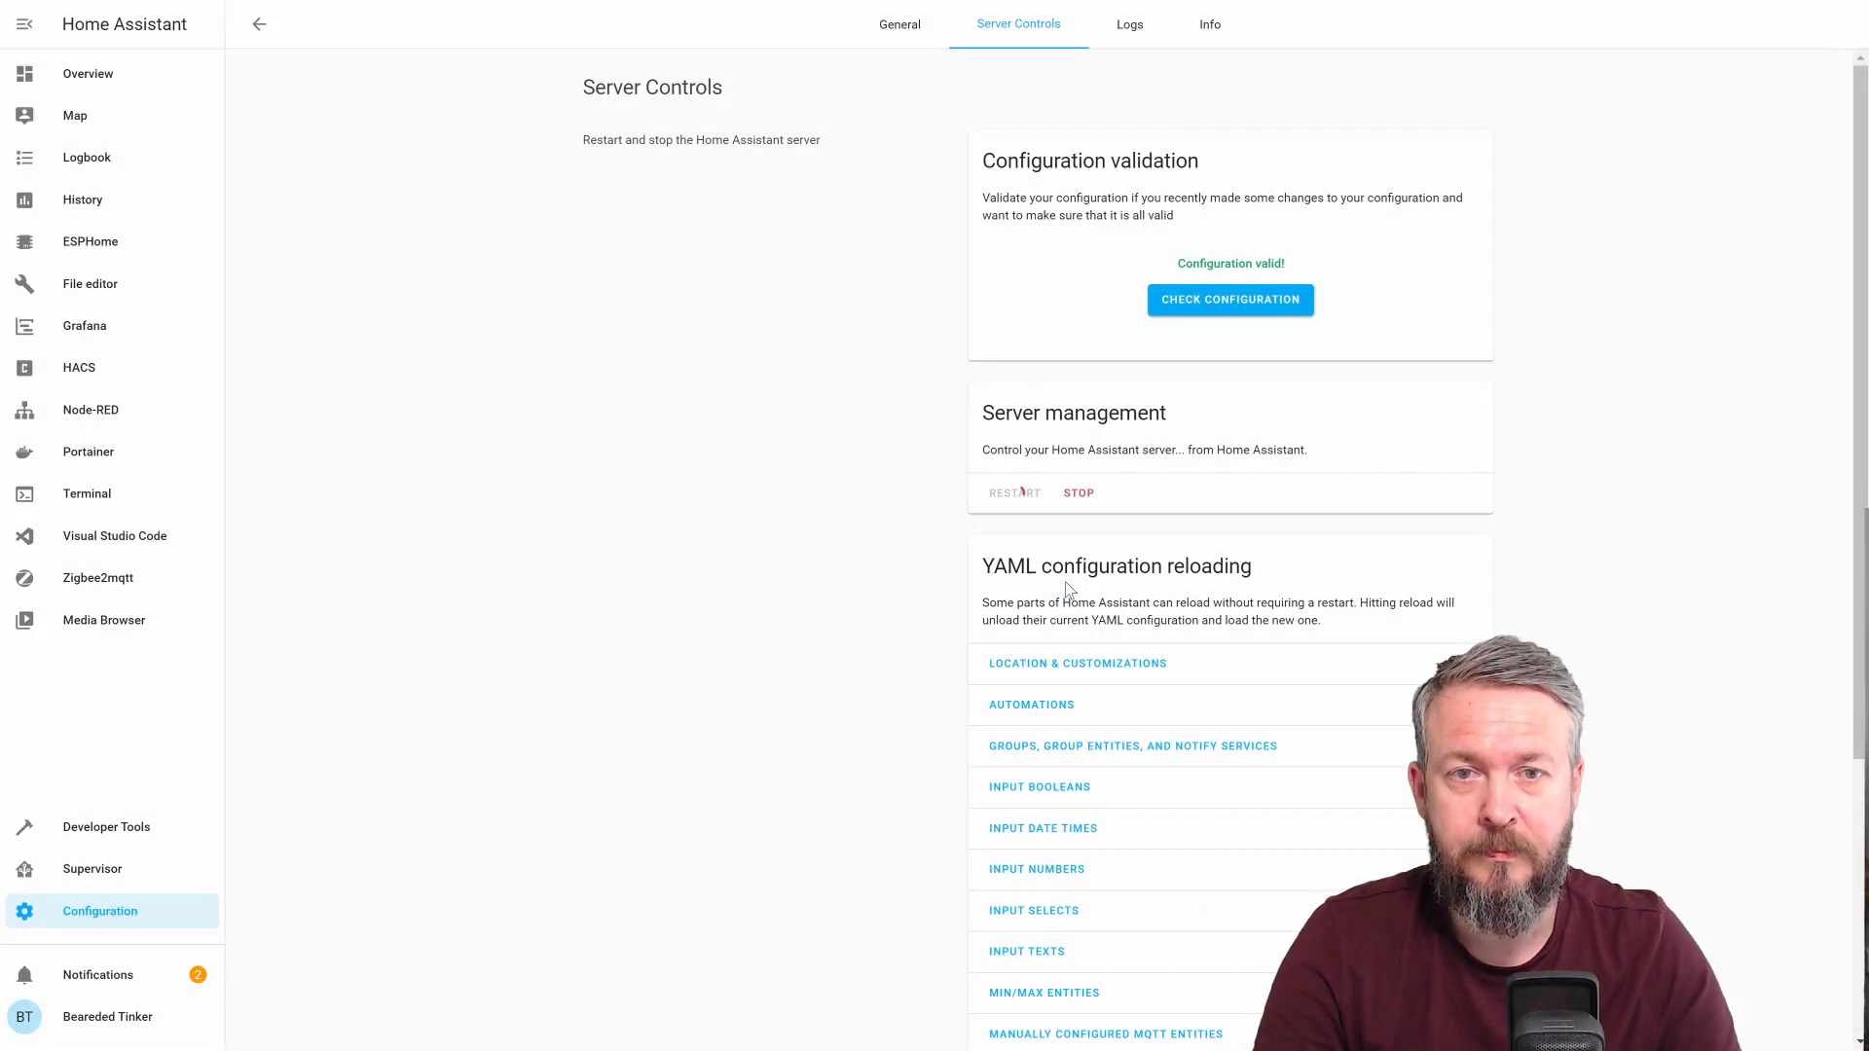
click(1012, 492)
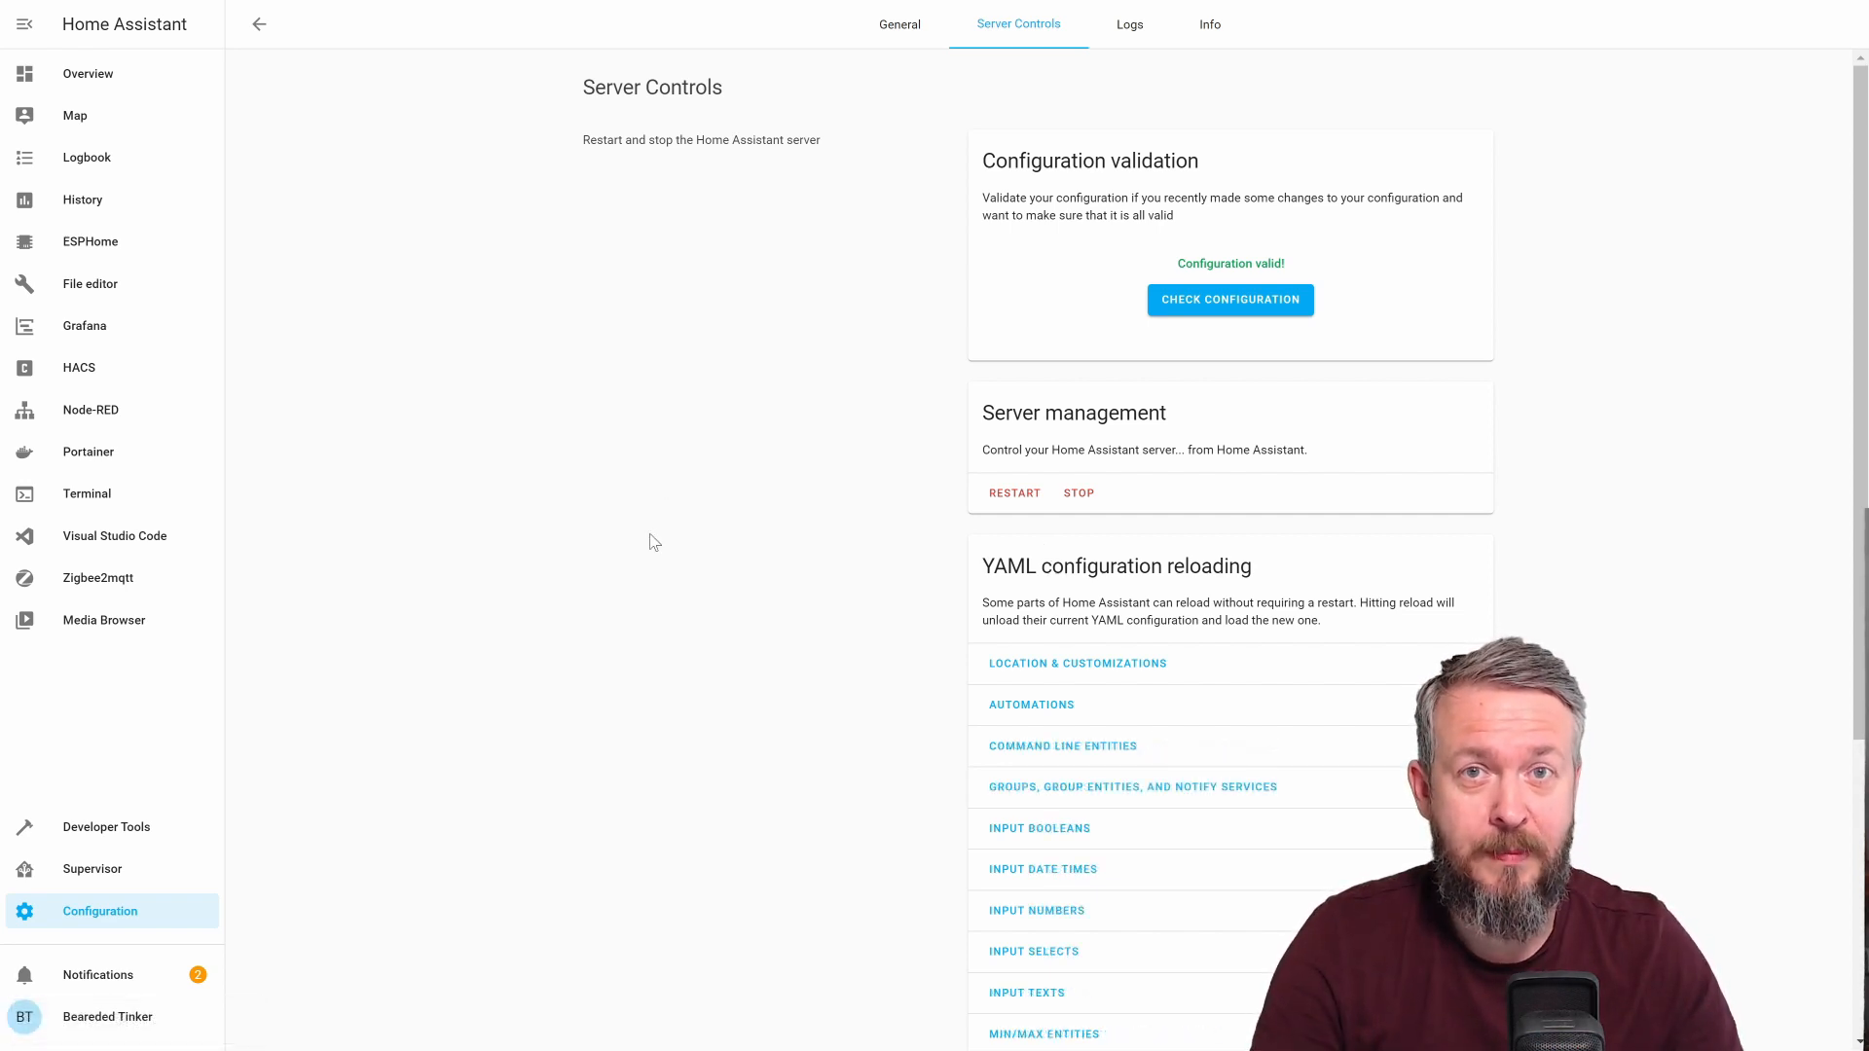
click(105, 826)
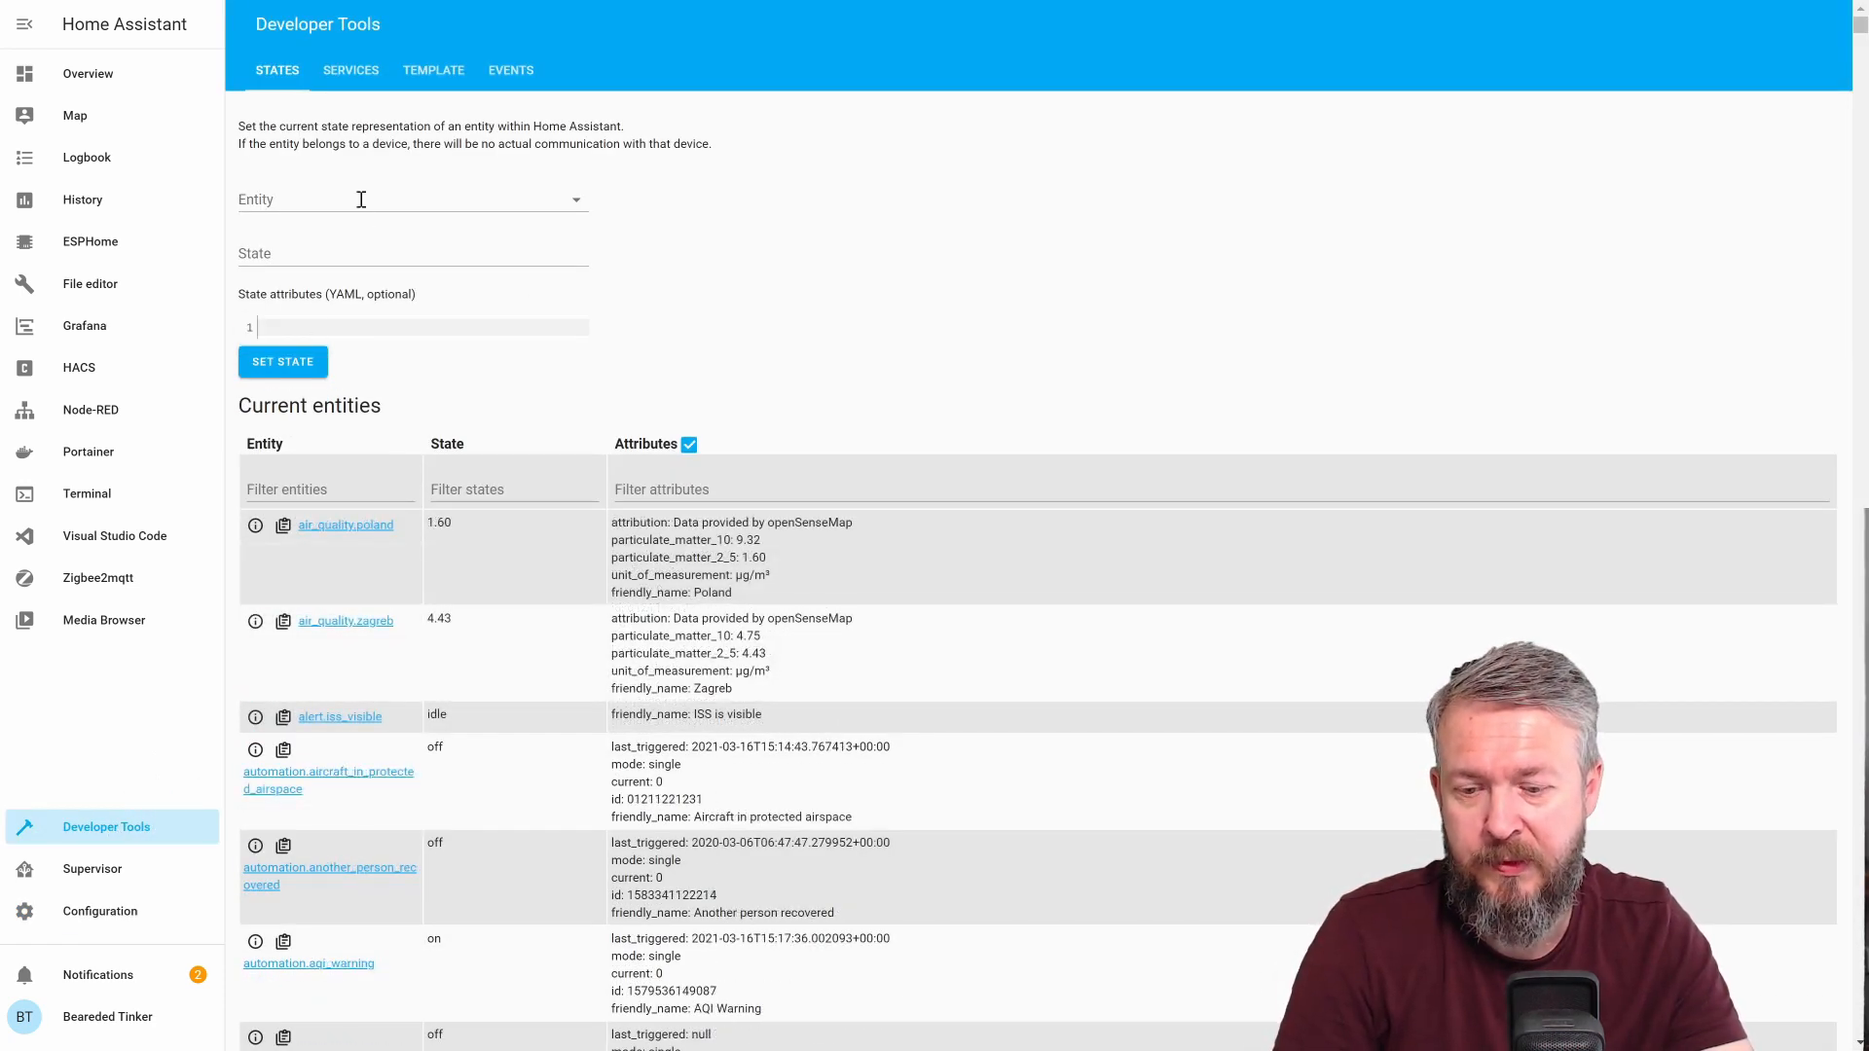
Inspect states of mqtt_port_status (on), storj_node_http_status (200) and binary_sensor.router_2 (on)
text(mqtt)
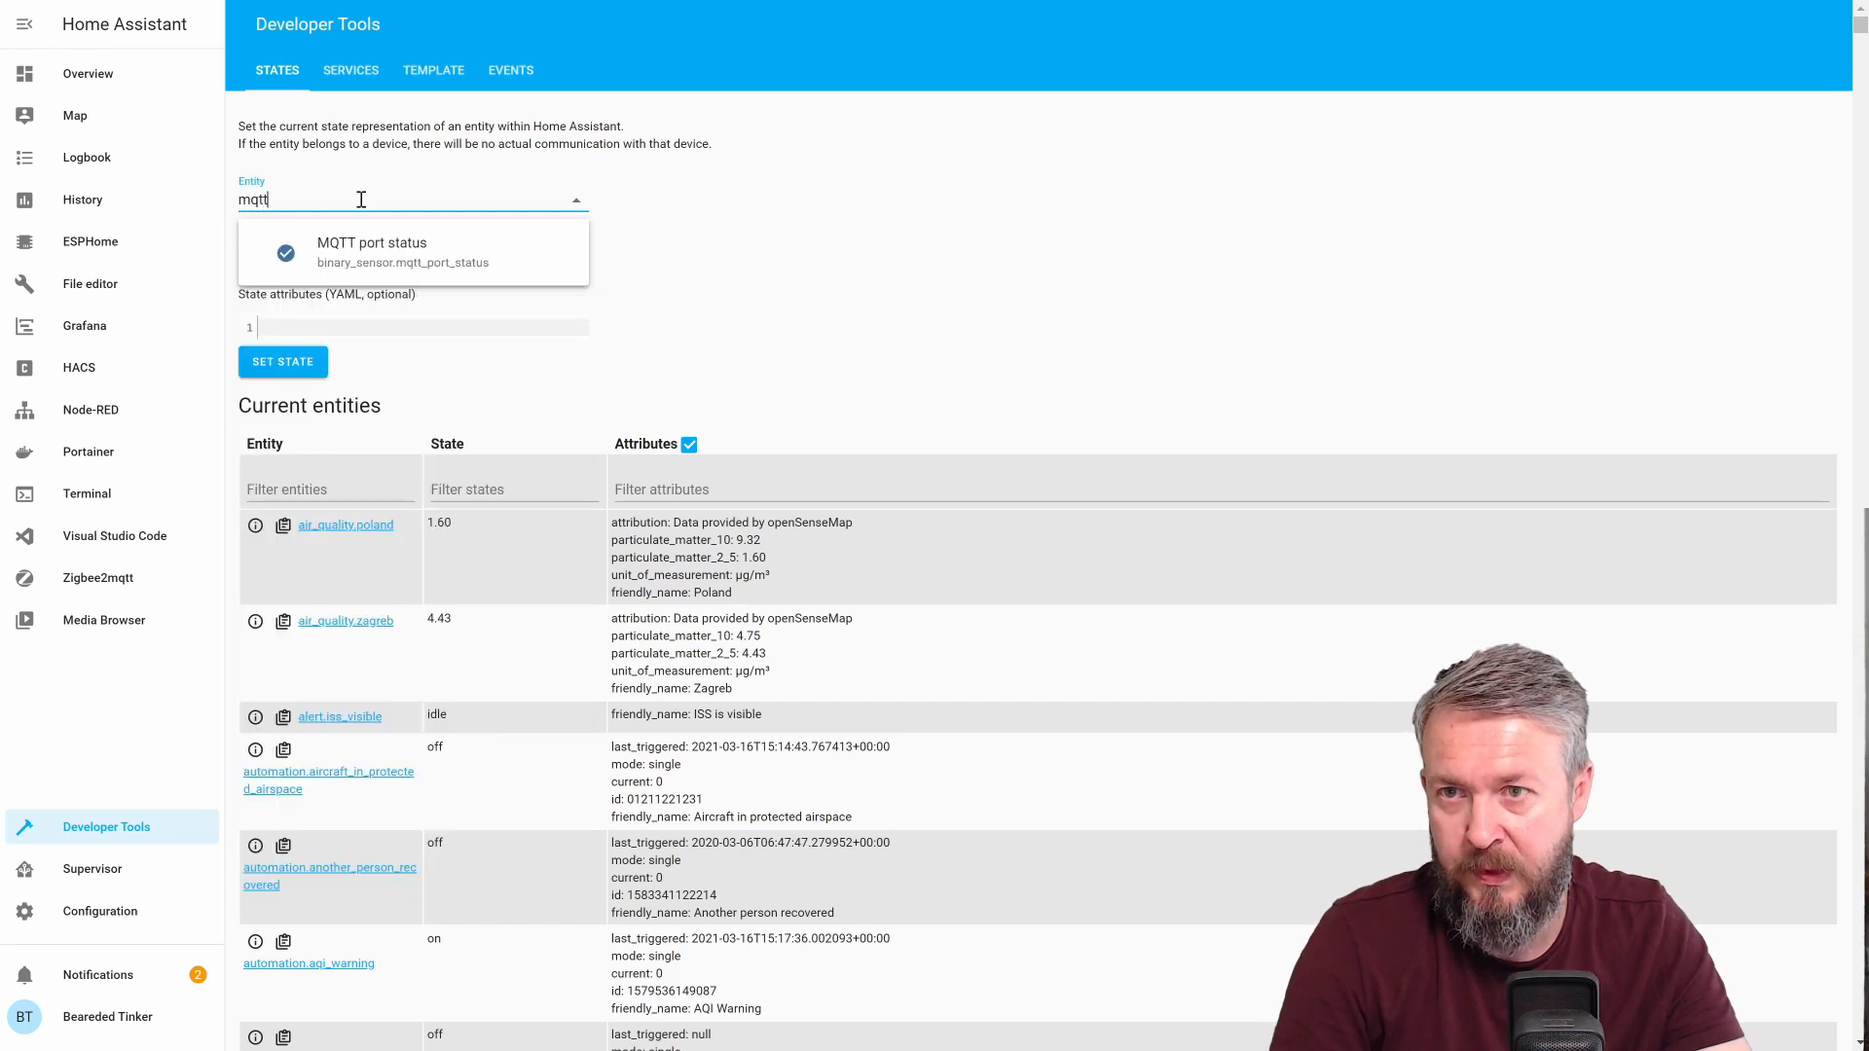
click(372, 251)
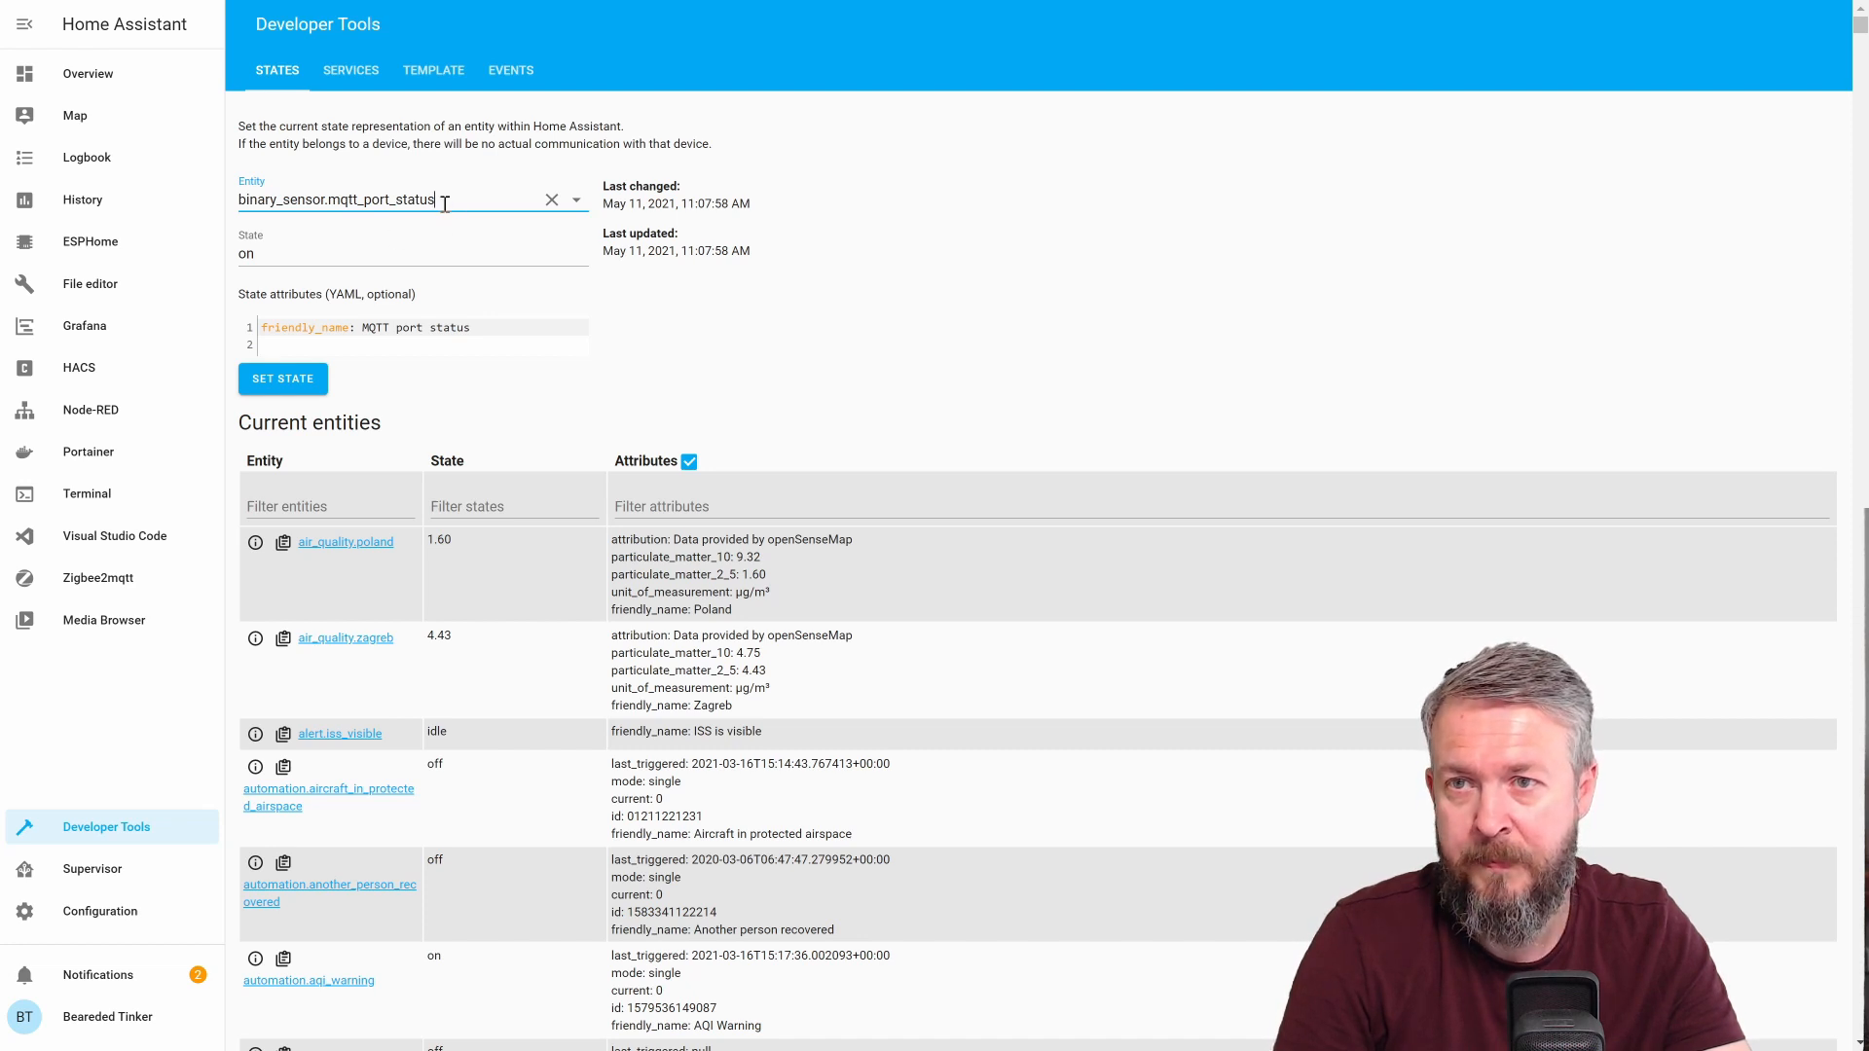
text(sto)
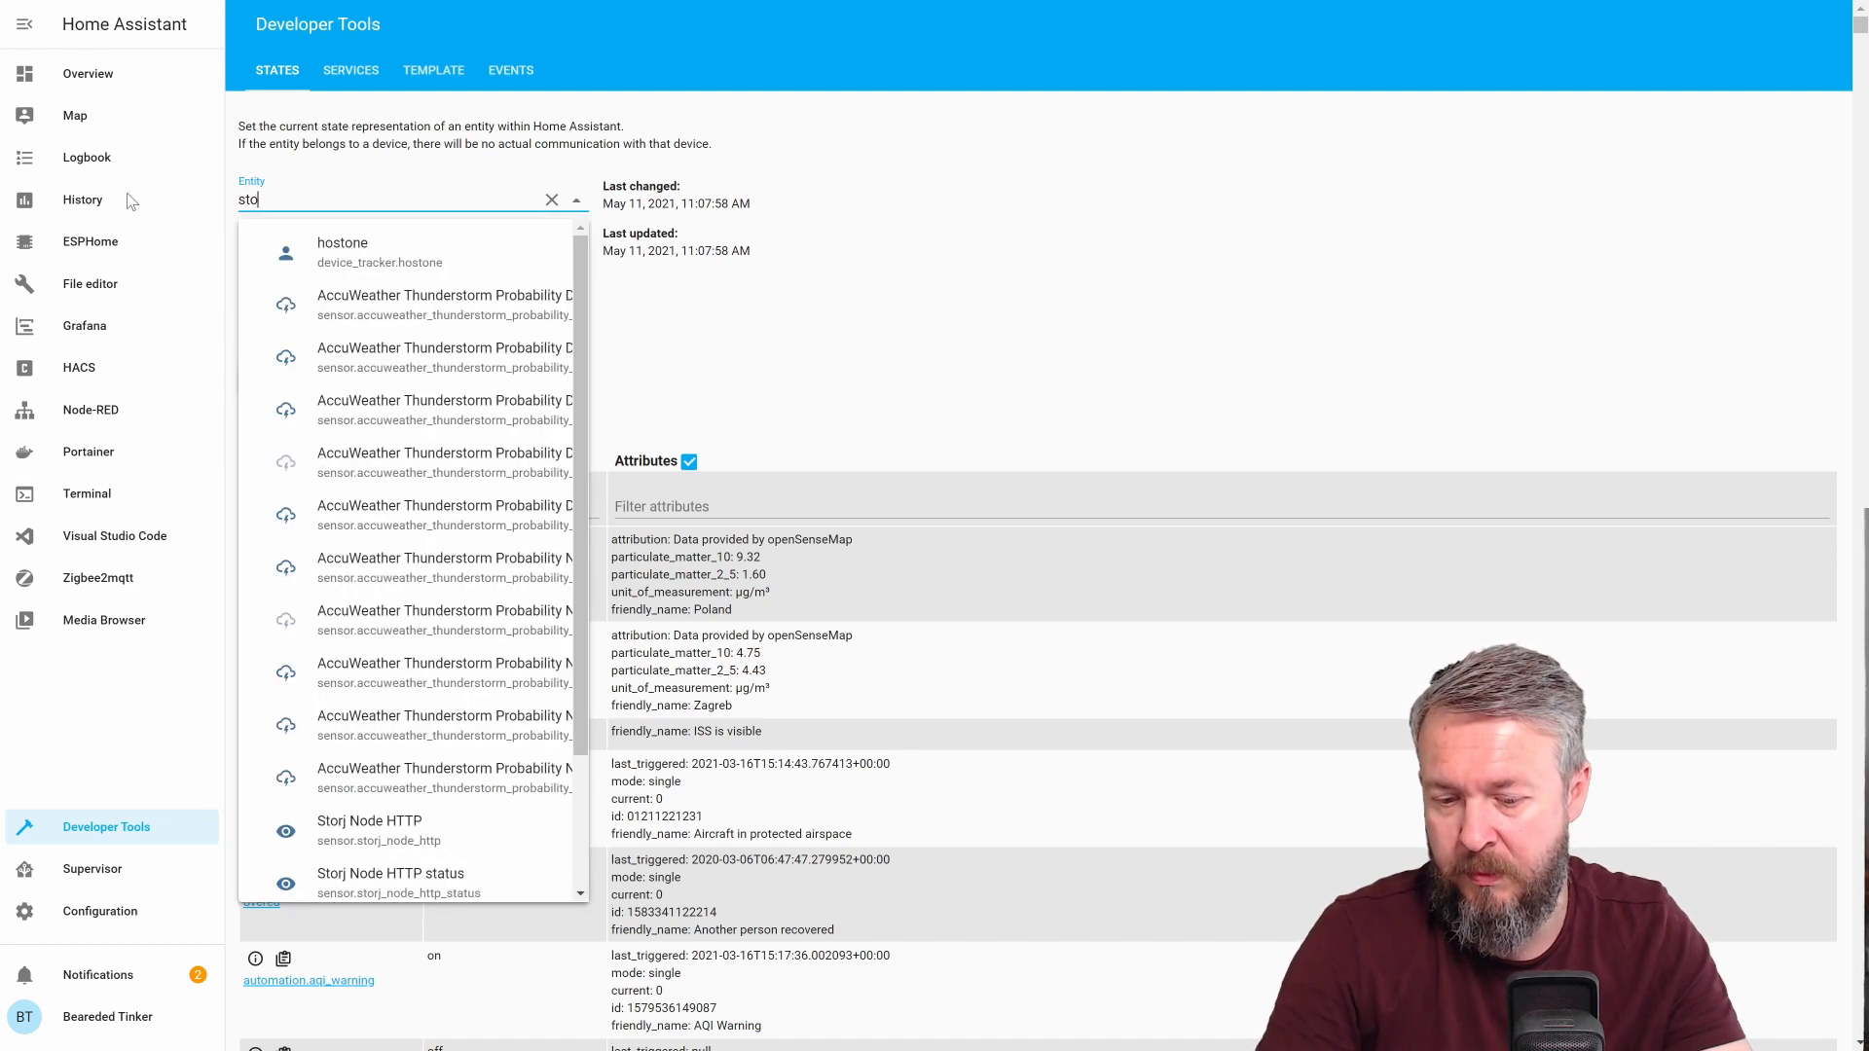
text(rj)
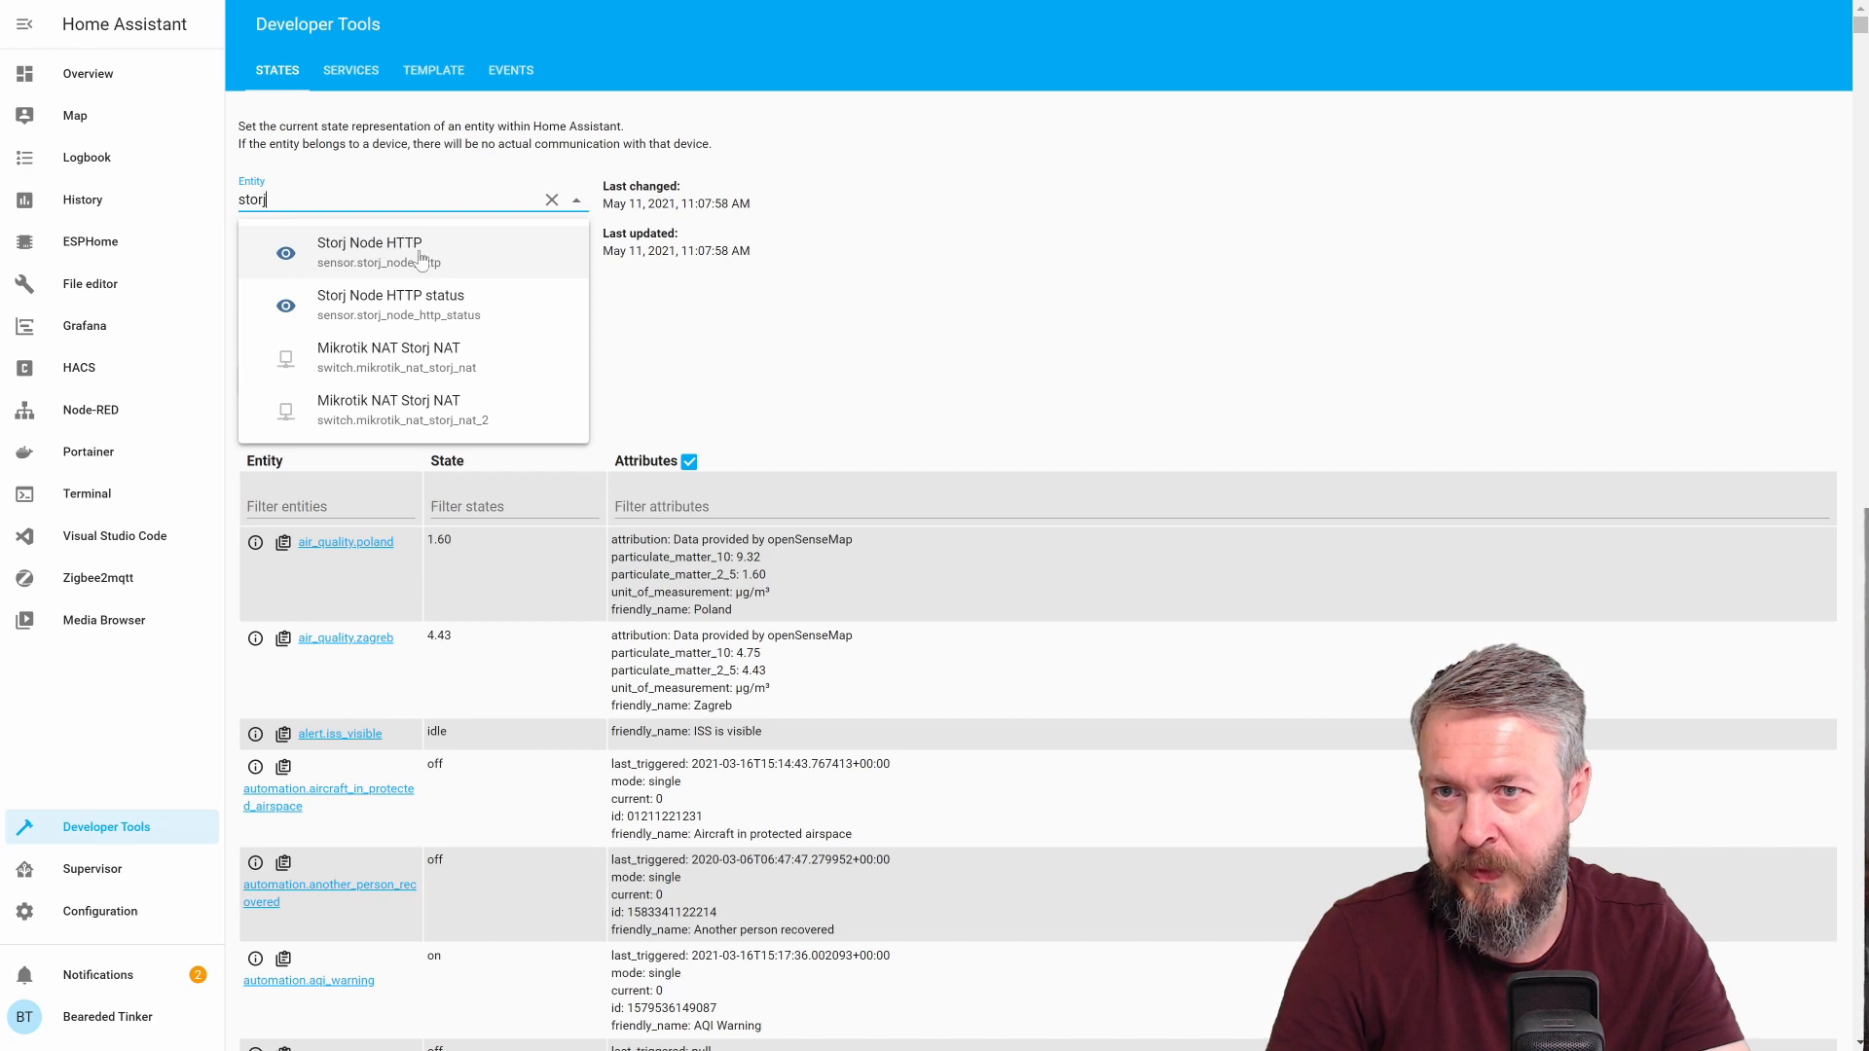
click(391, 304)
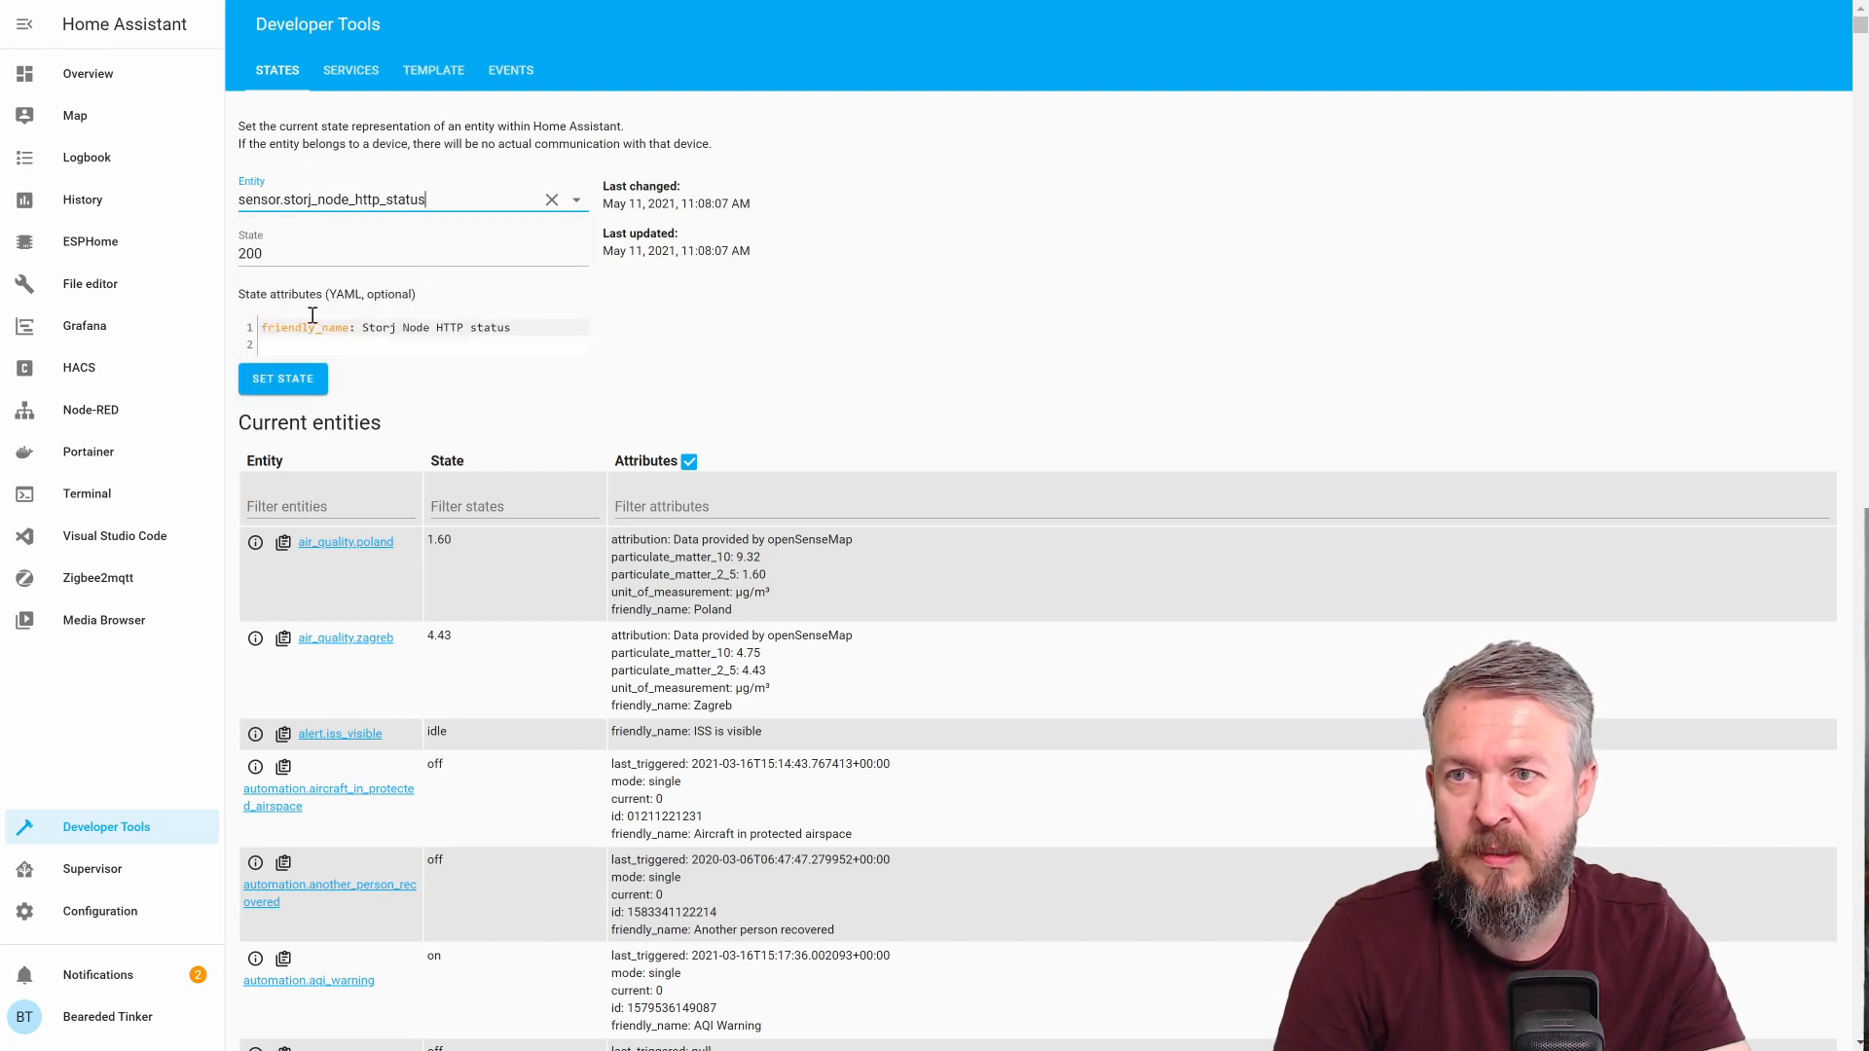
mouse_move(387, 245)
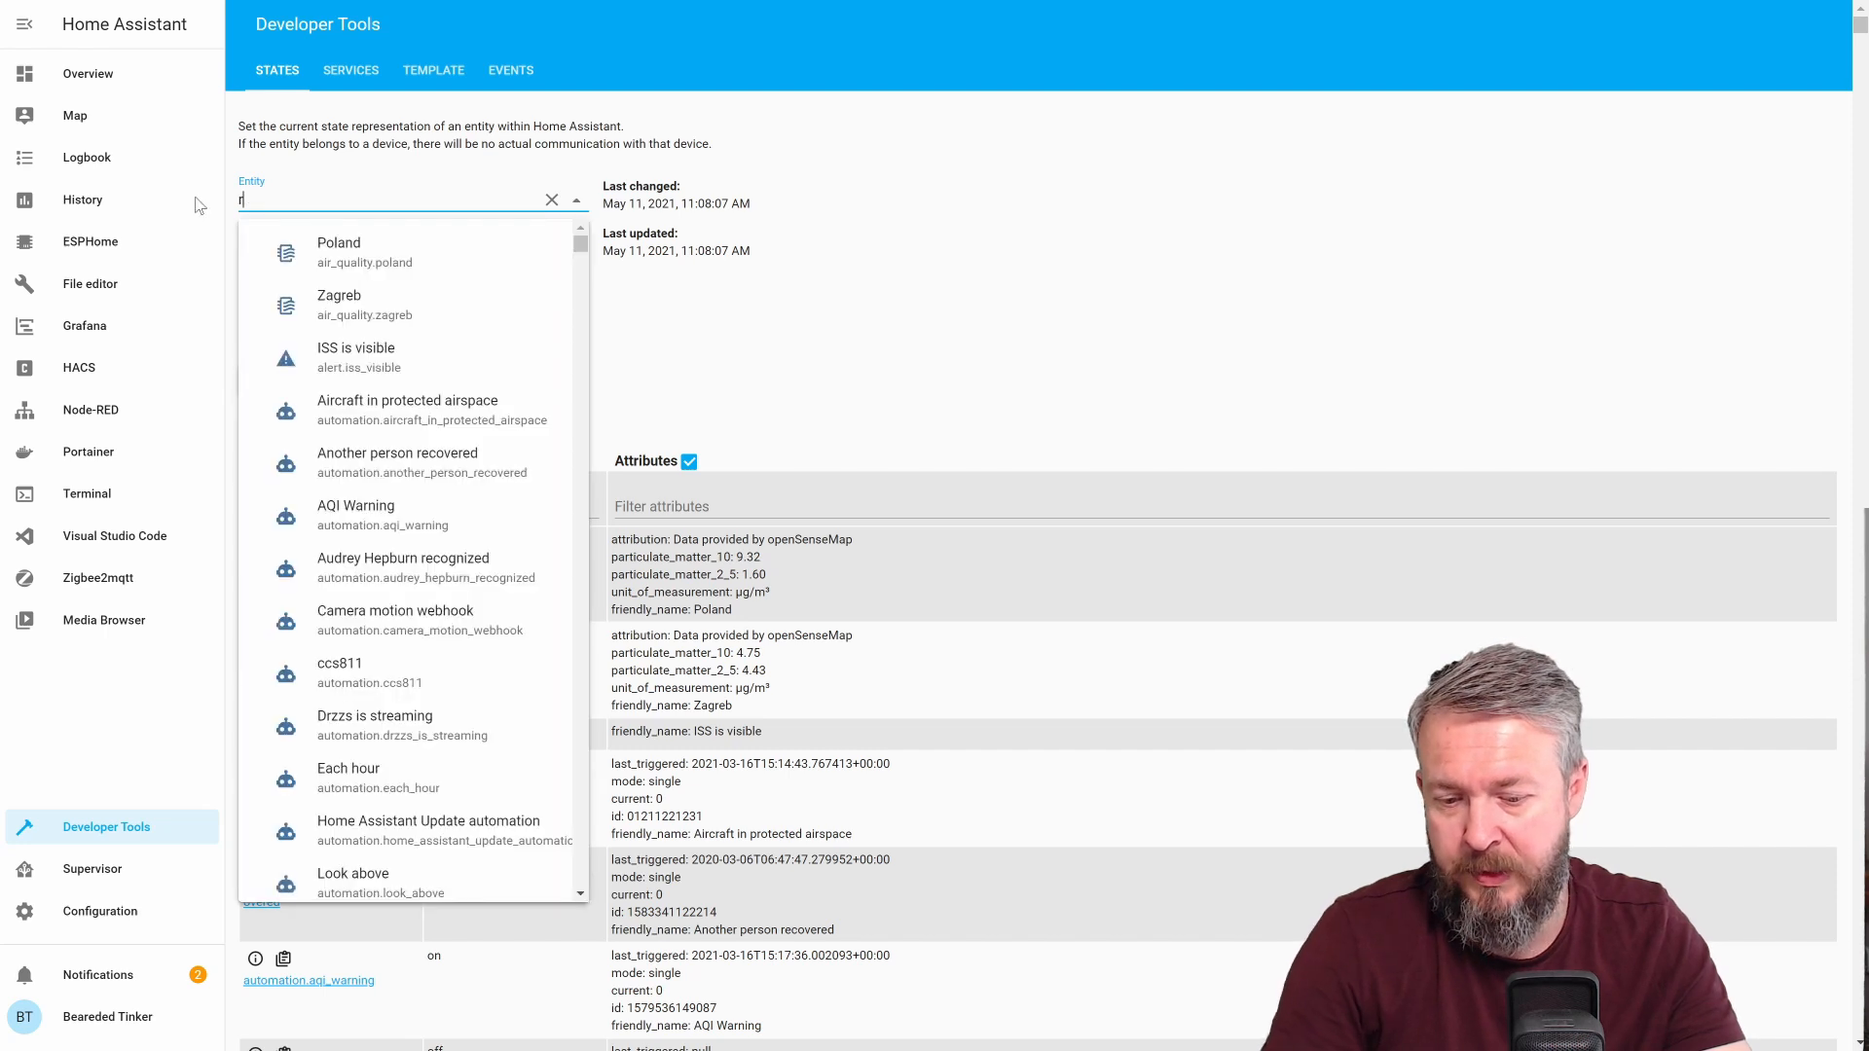
text(binary_sensor.router_2)
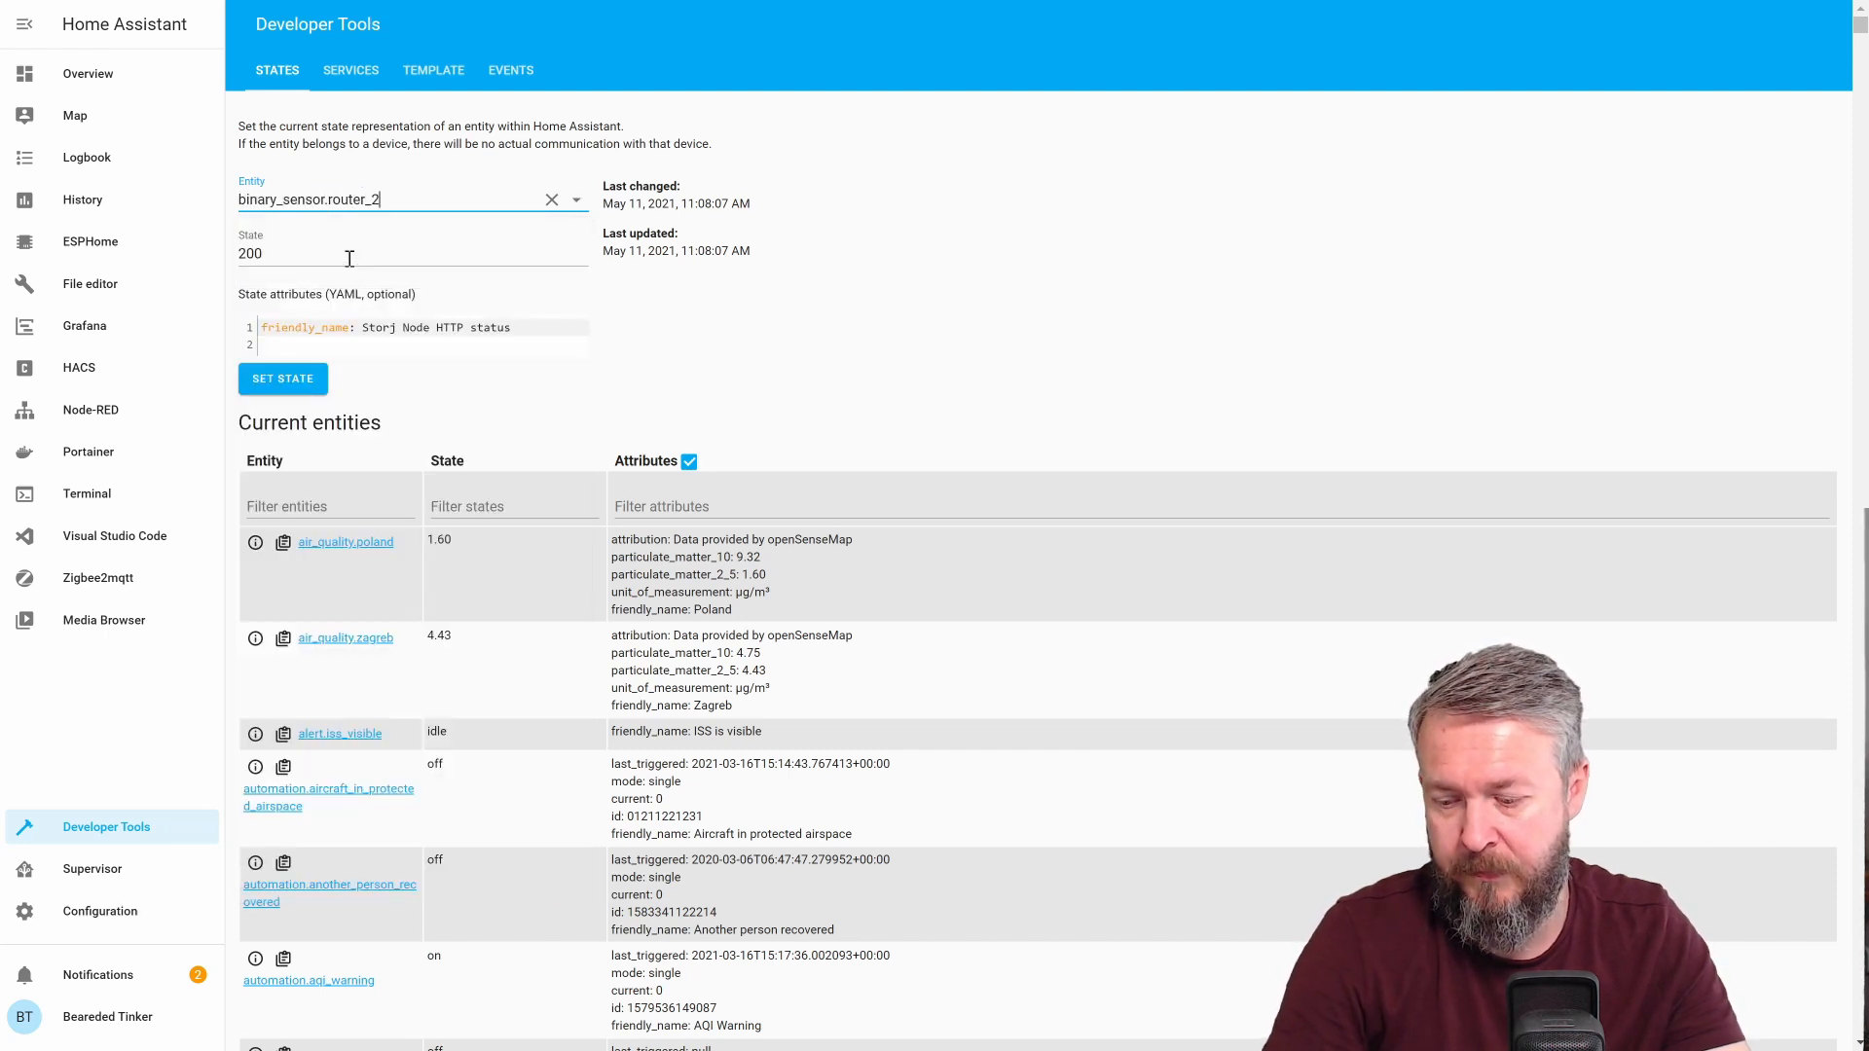
click(282, 377)
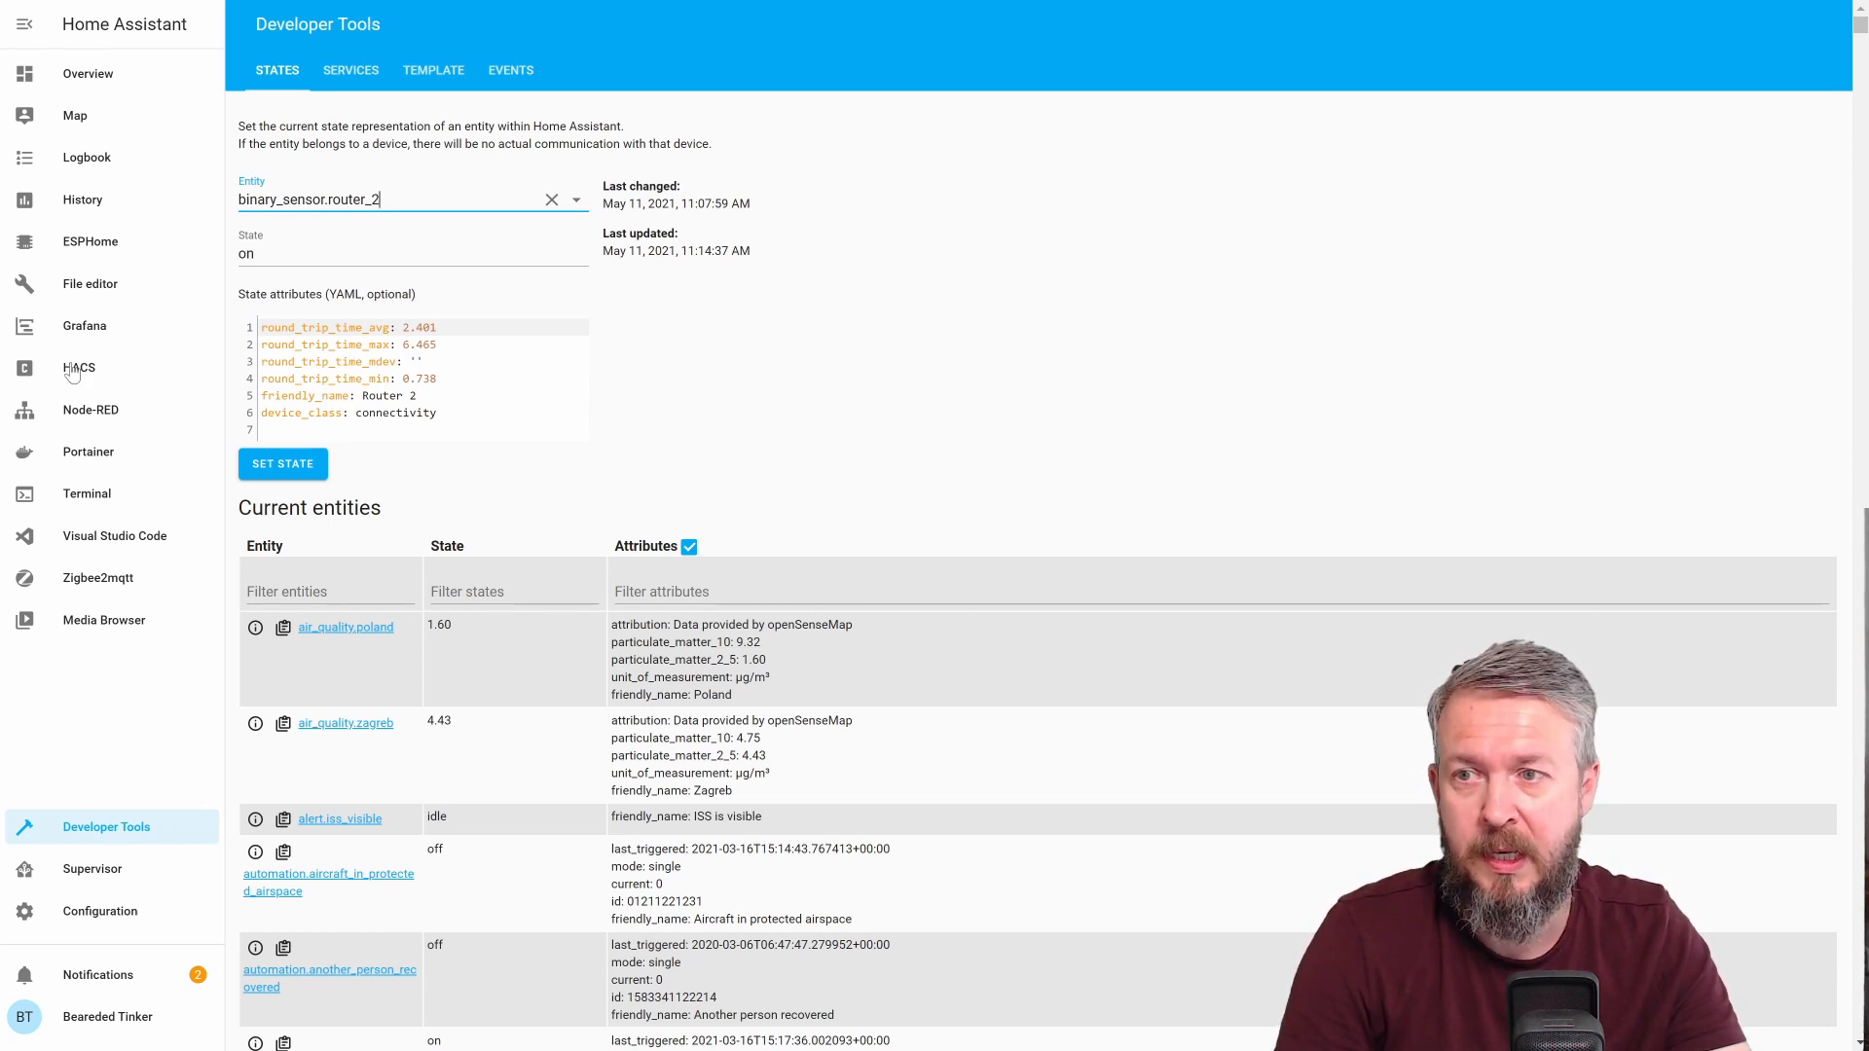
Go to the HACS Frontend repositories and find the Uptime Card
click(78, 368)
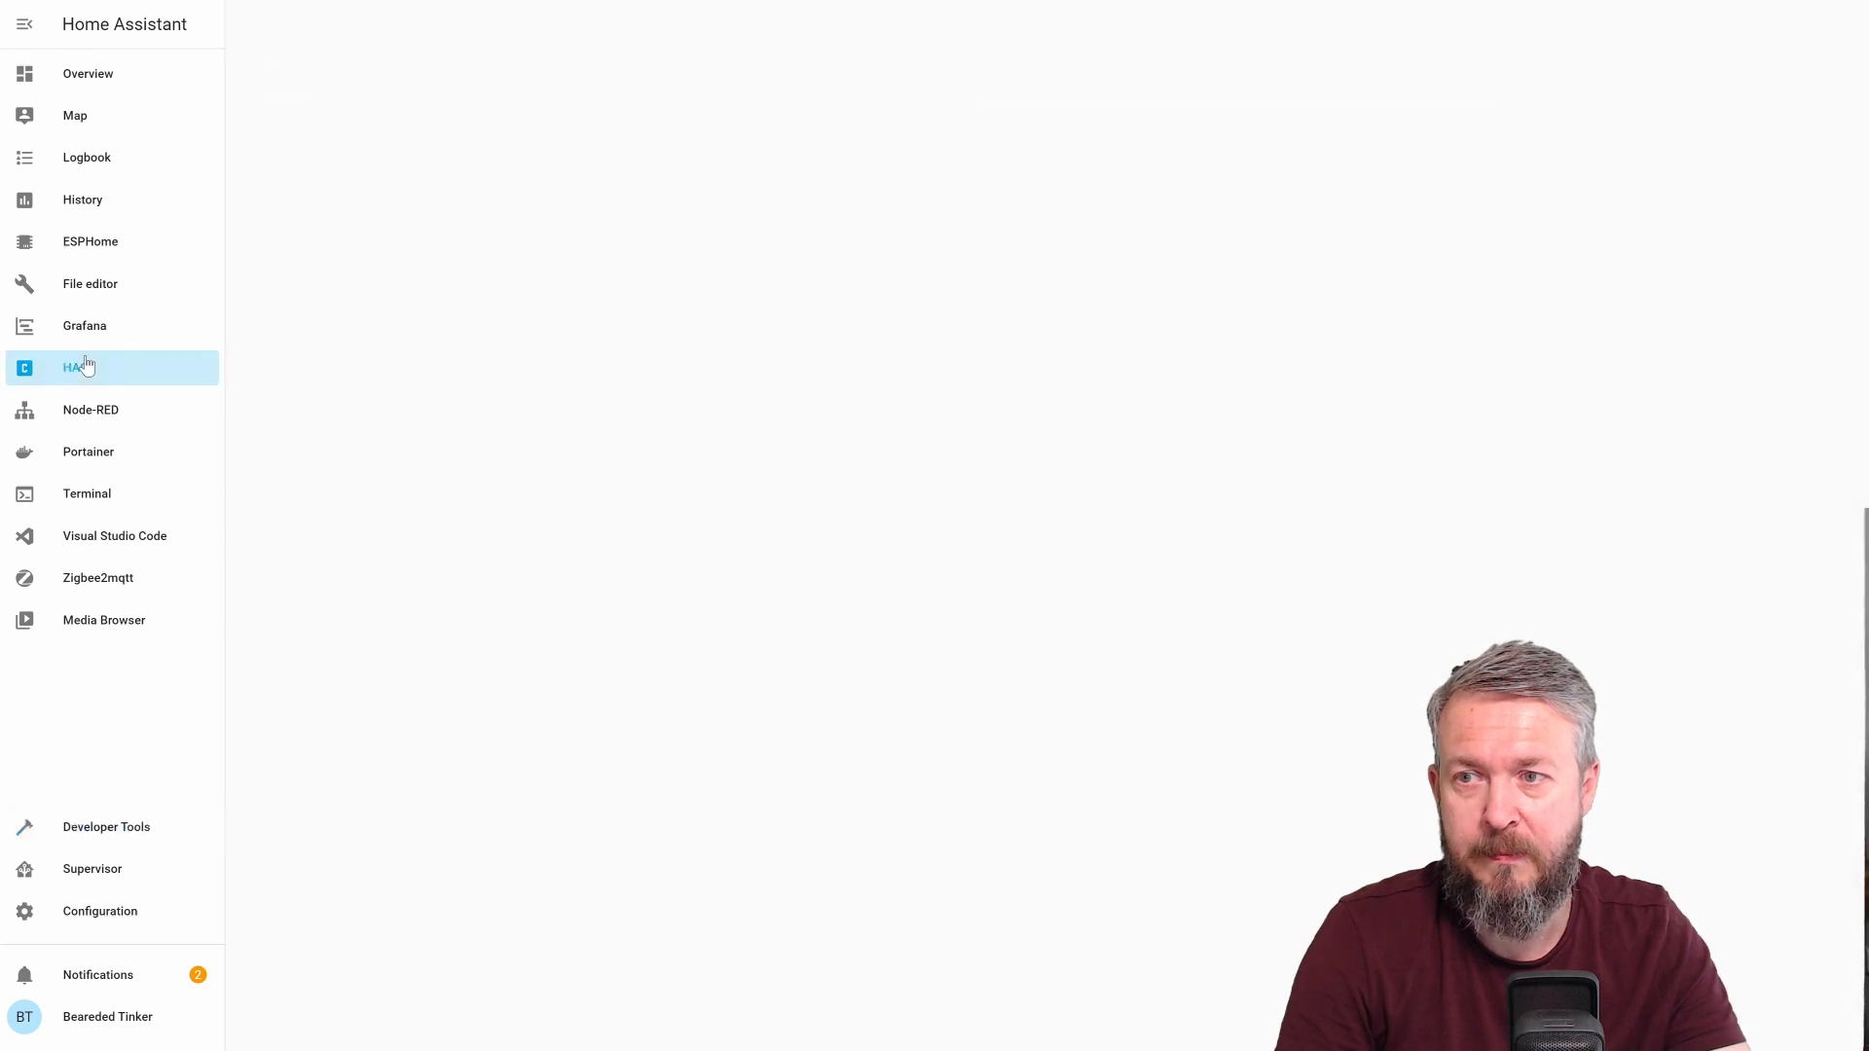
click(78, 368)
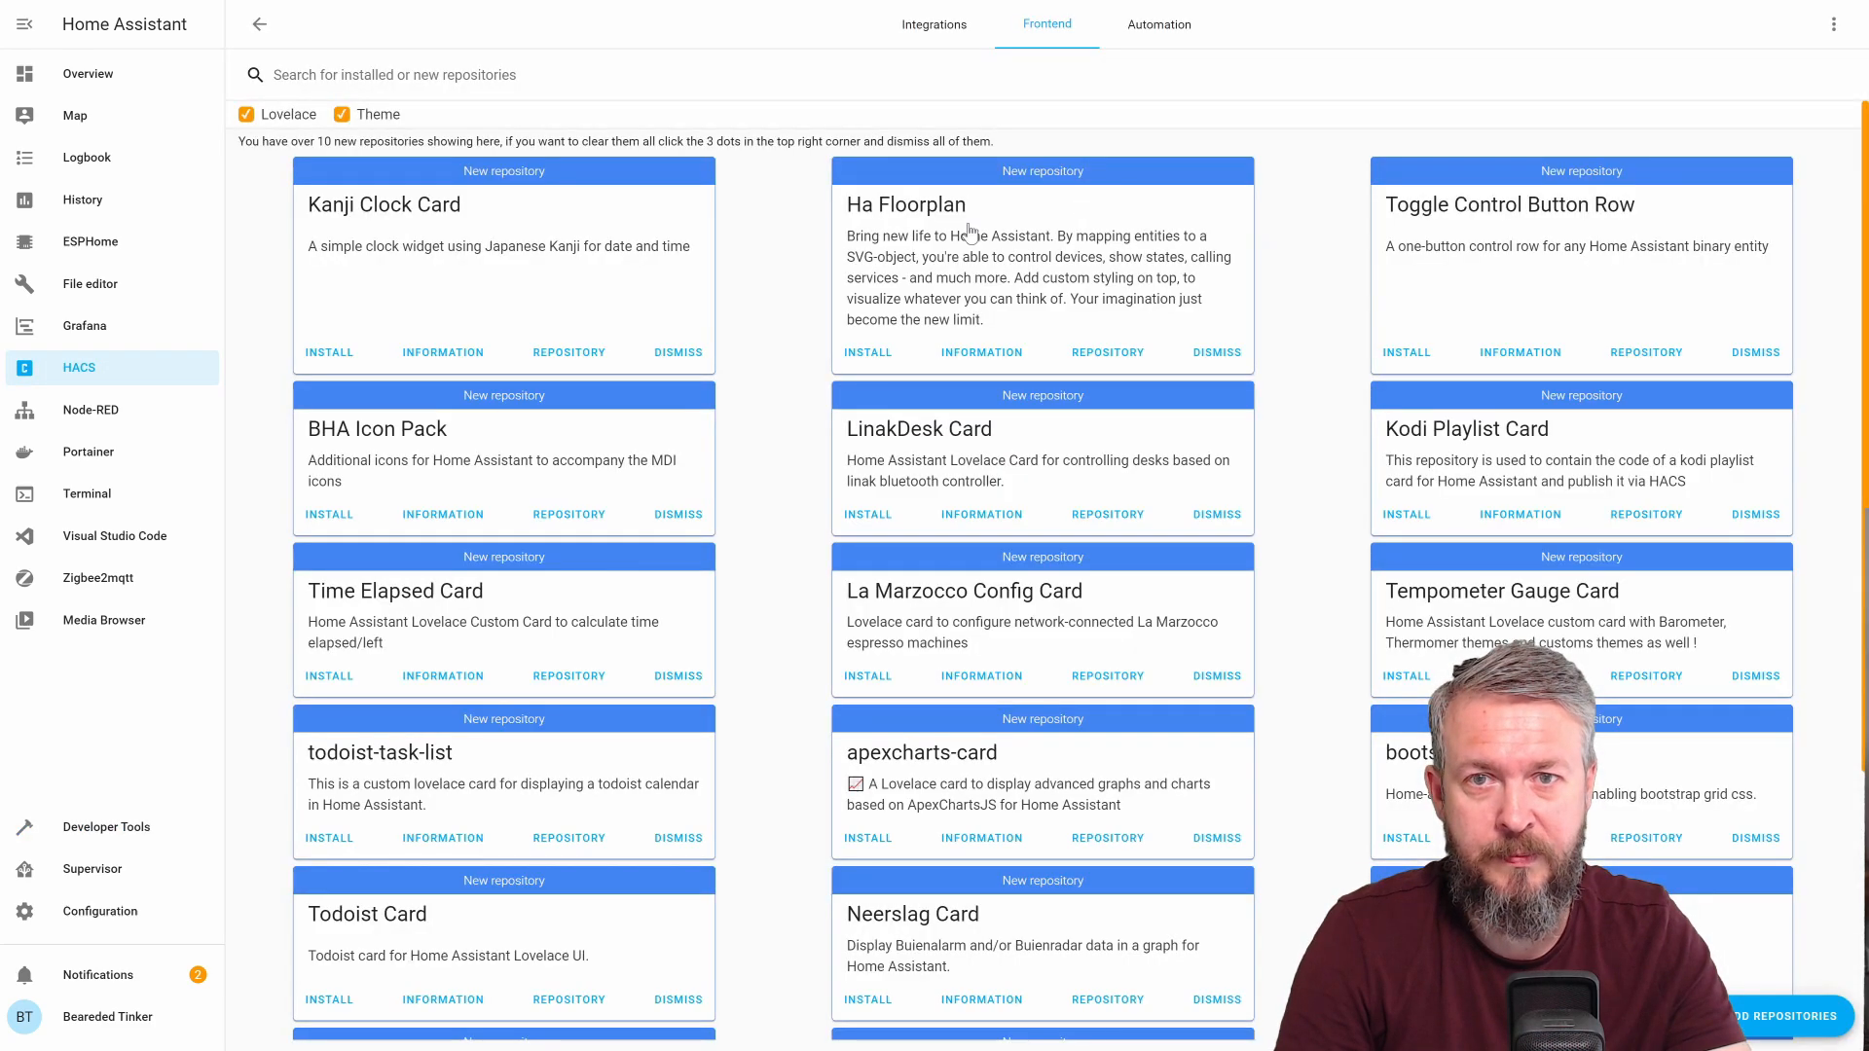
scroll(down, 3)
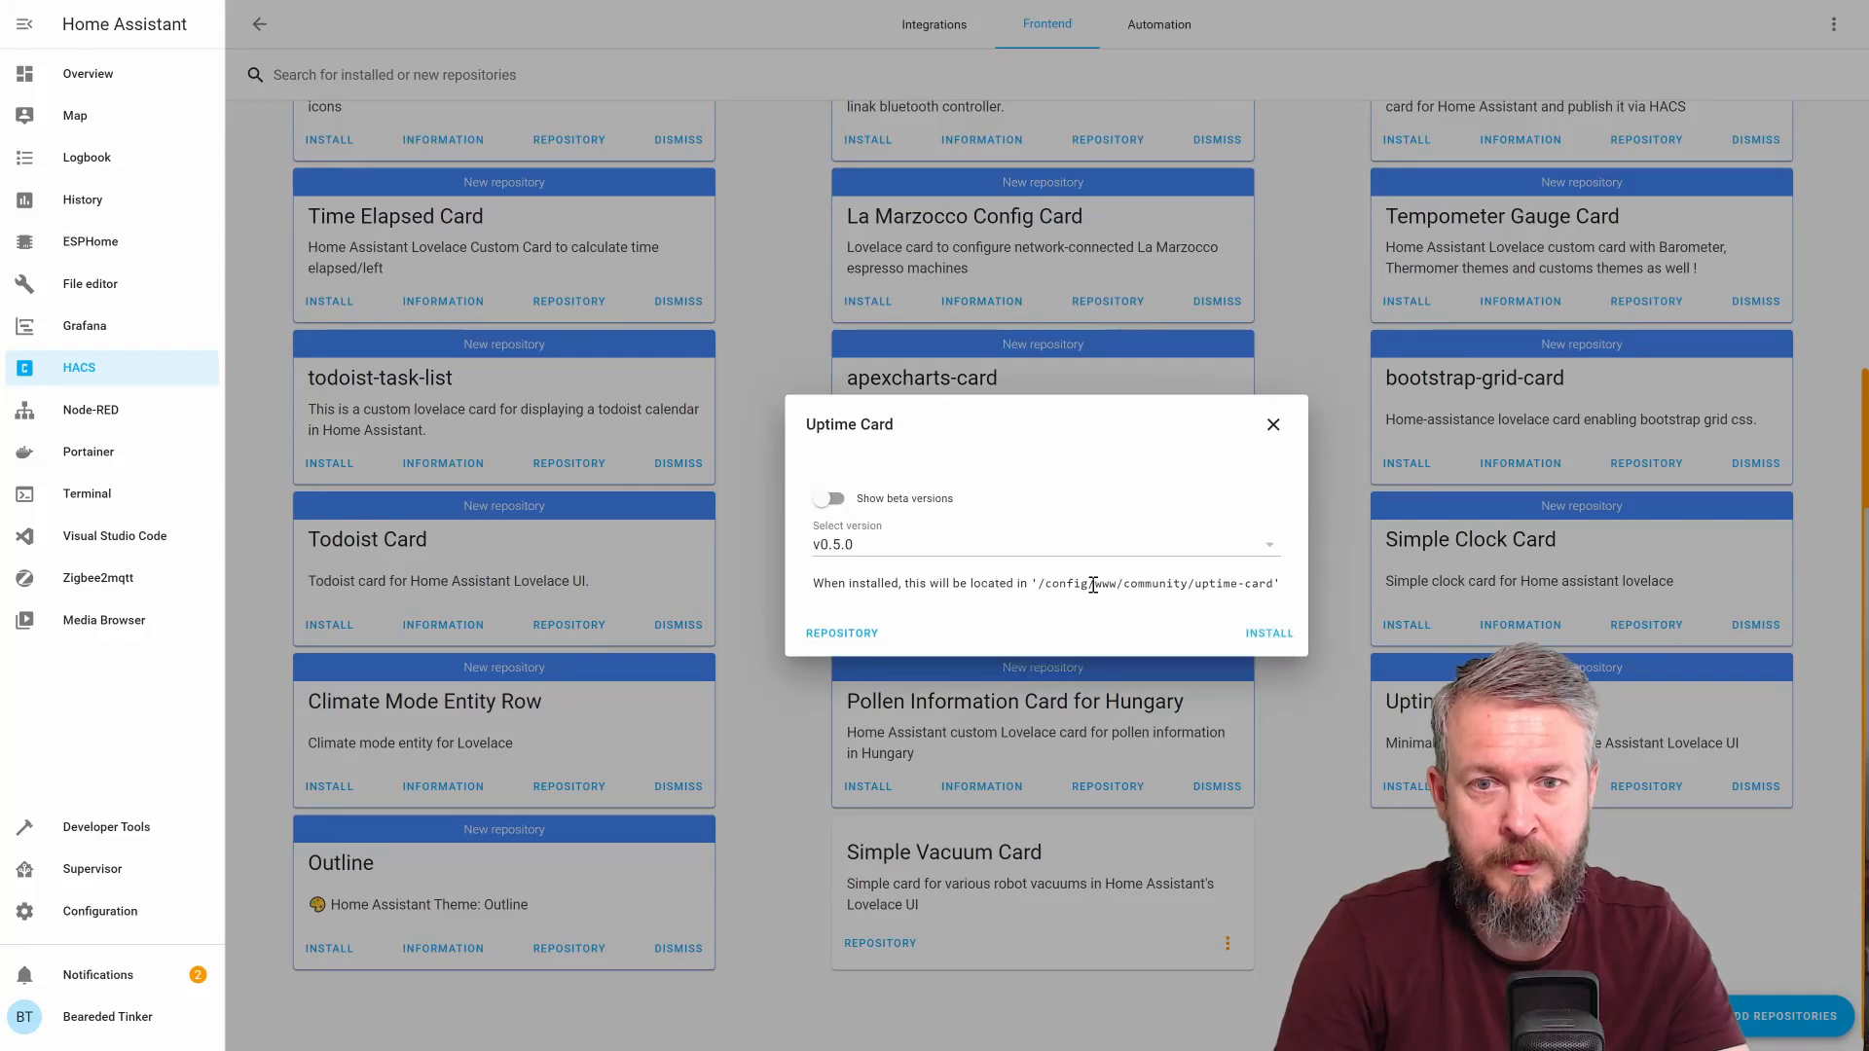
Install Uptime Card v0.5.0 and reload the browser to load it
click(1267, 633)
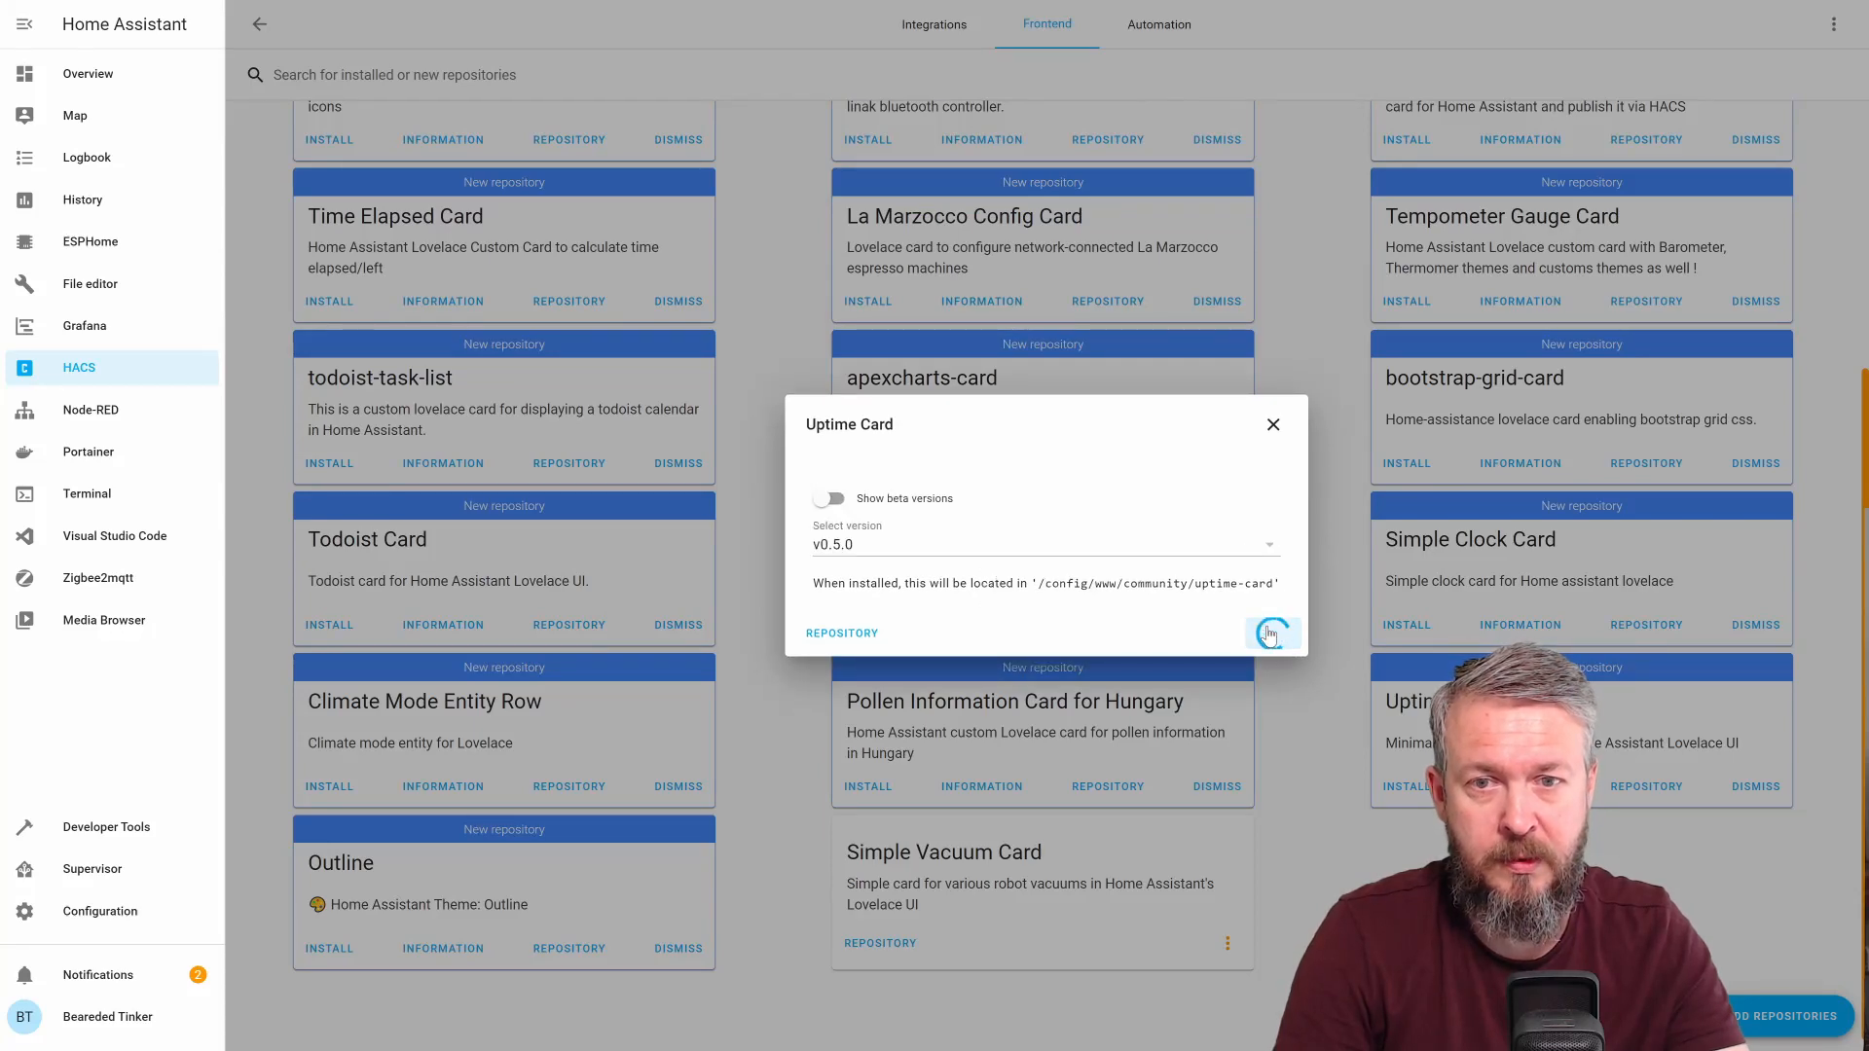
click(1269, 632)
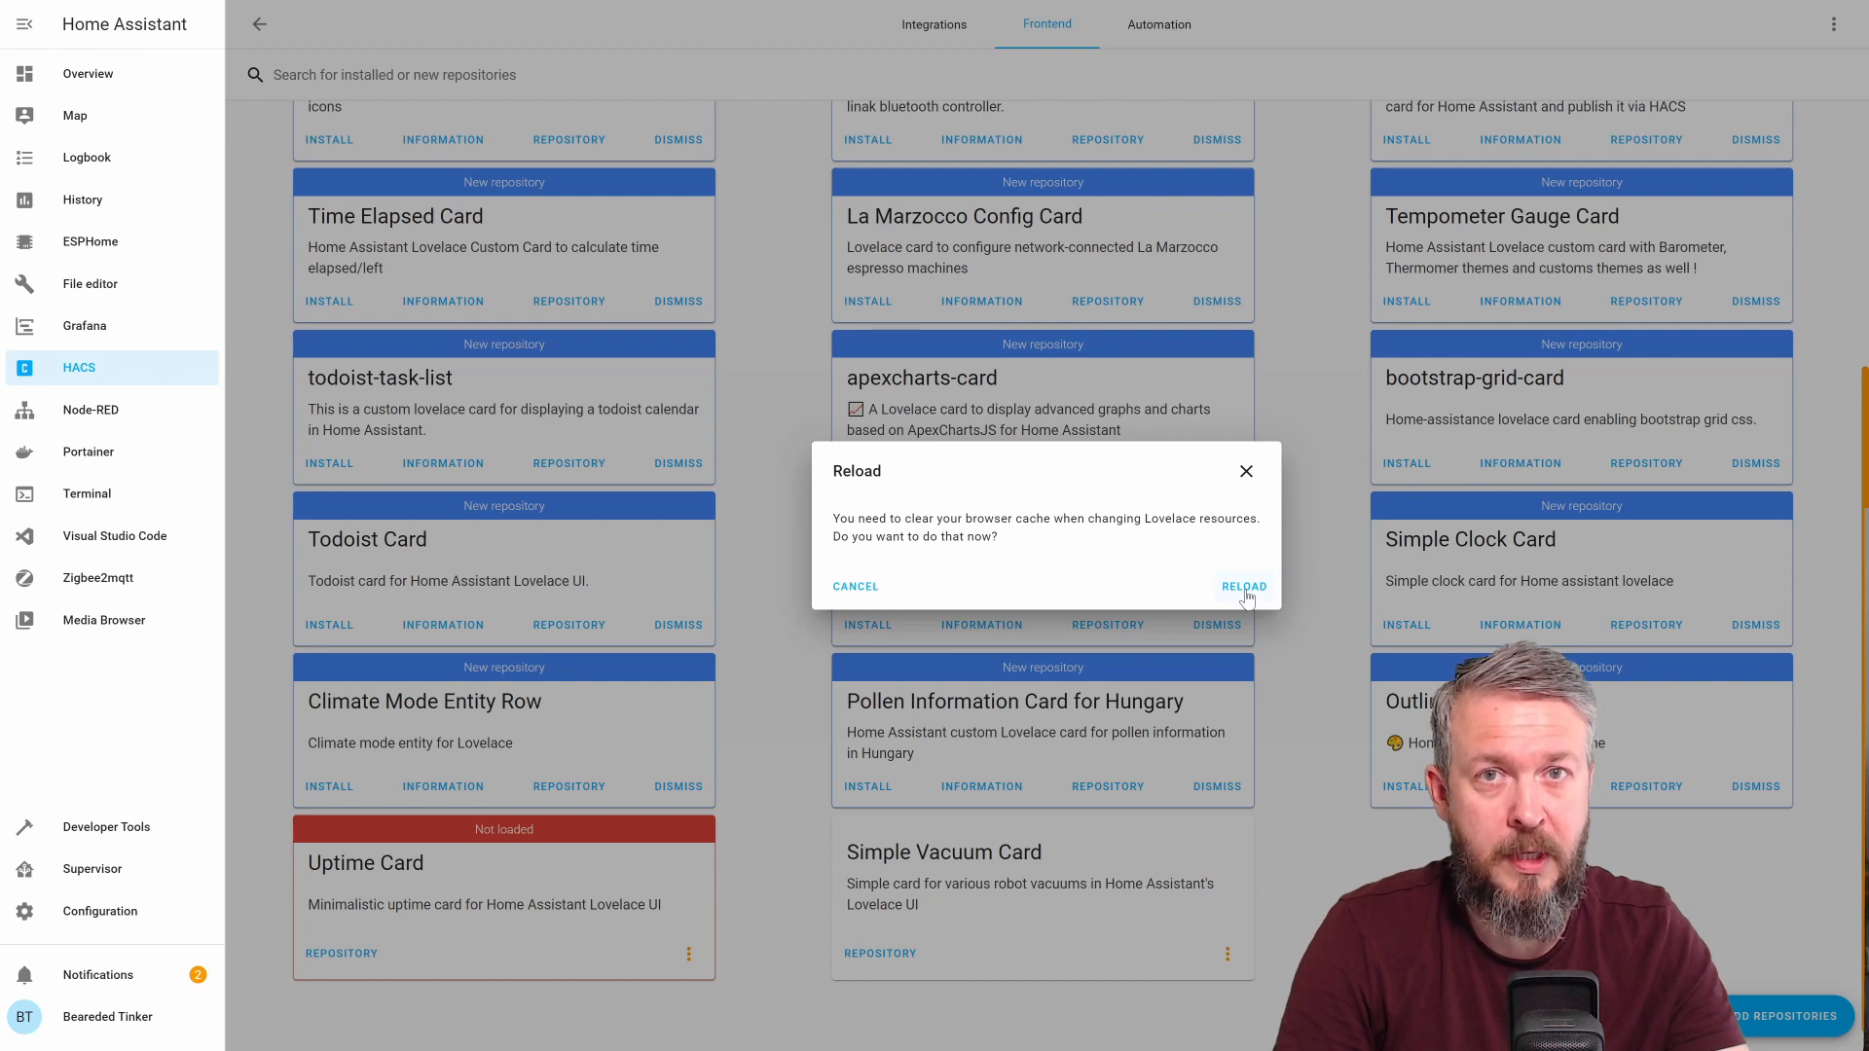
click(1242, 586)
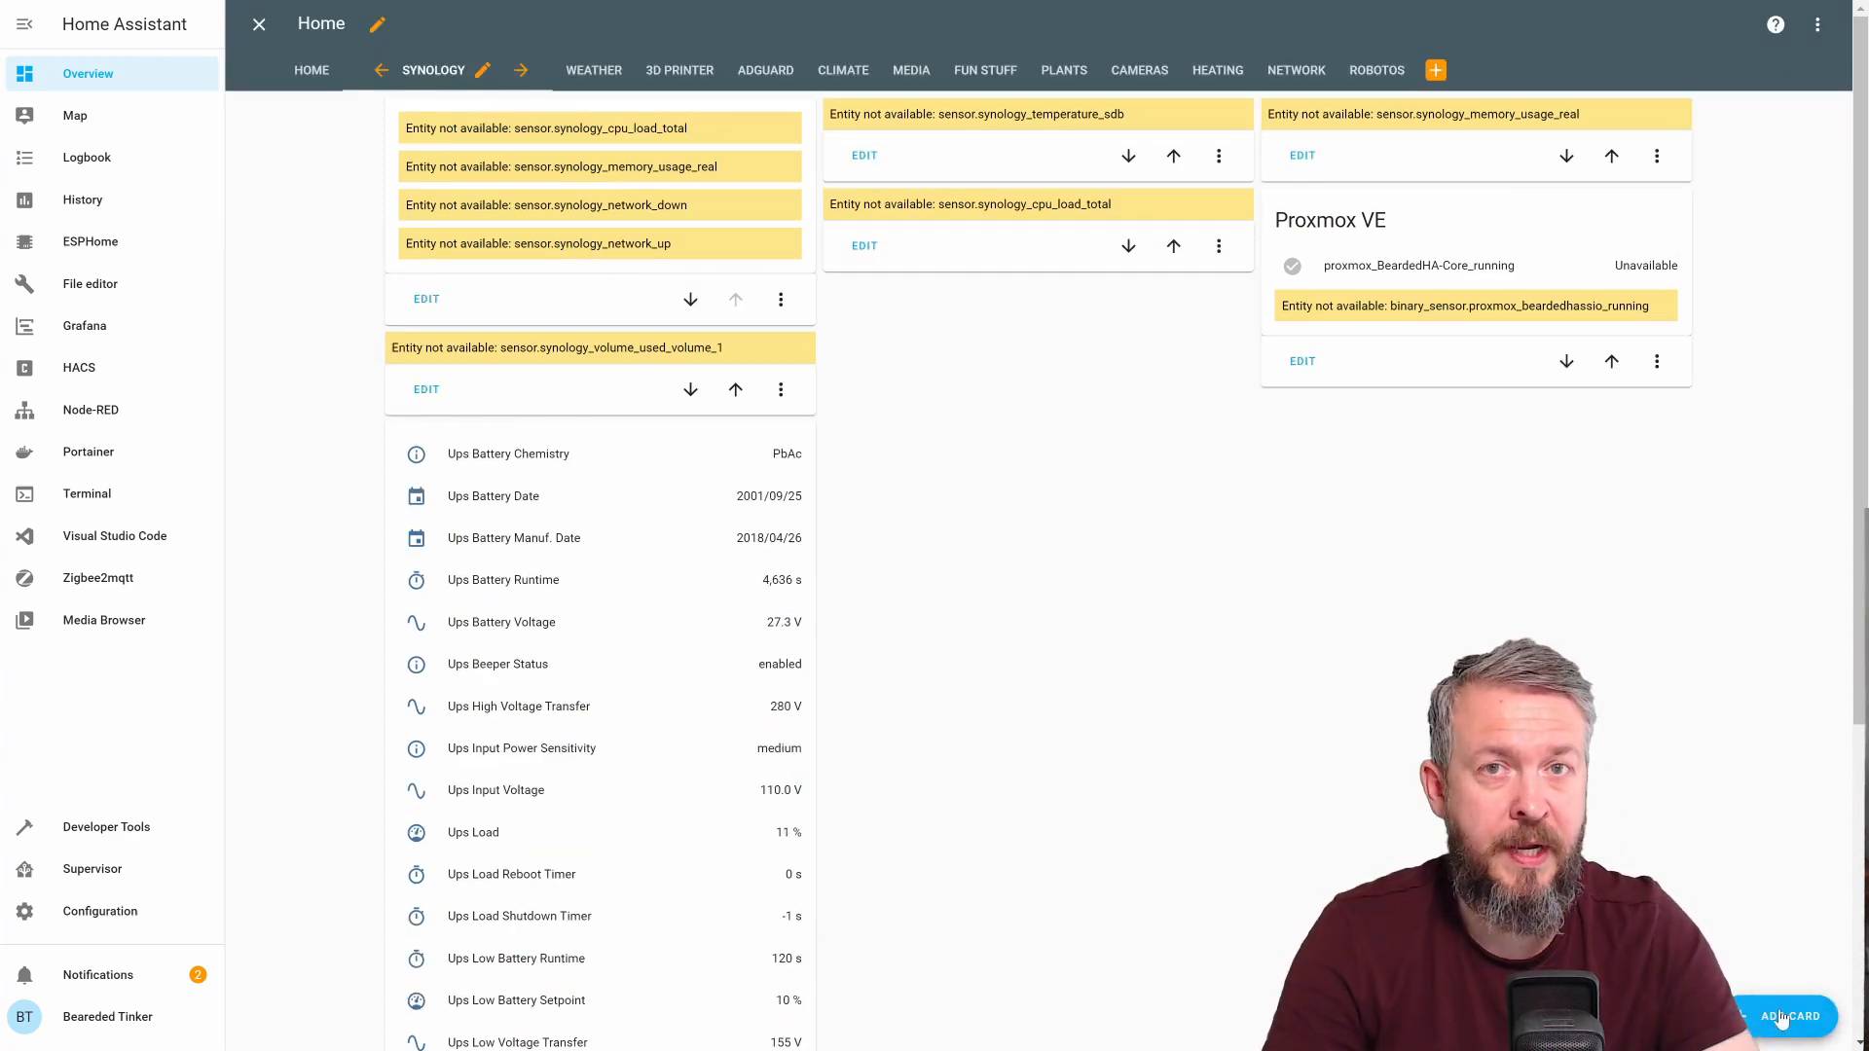
Add a new uptime card tracking the MQTT port status sensor, named MQTT Status
click(1785, 1017)
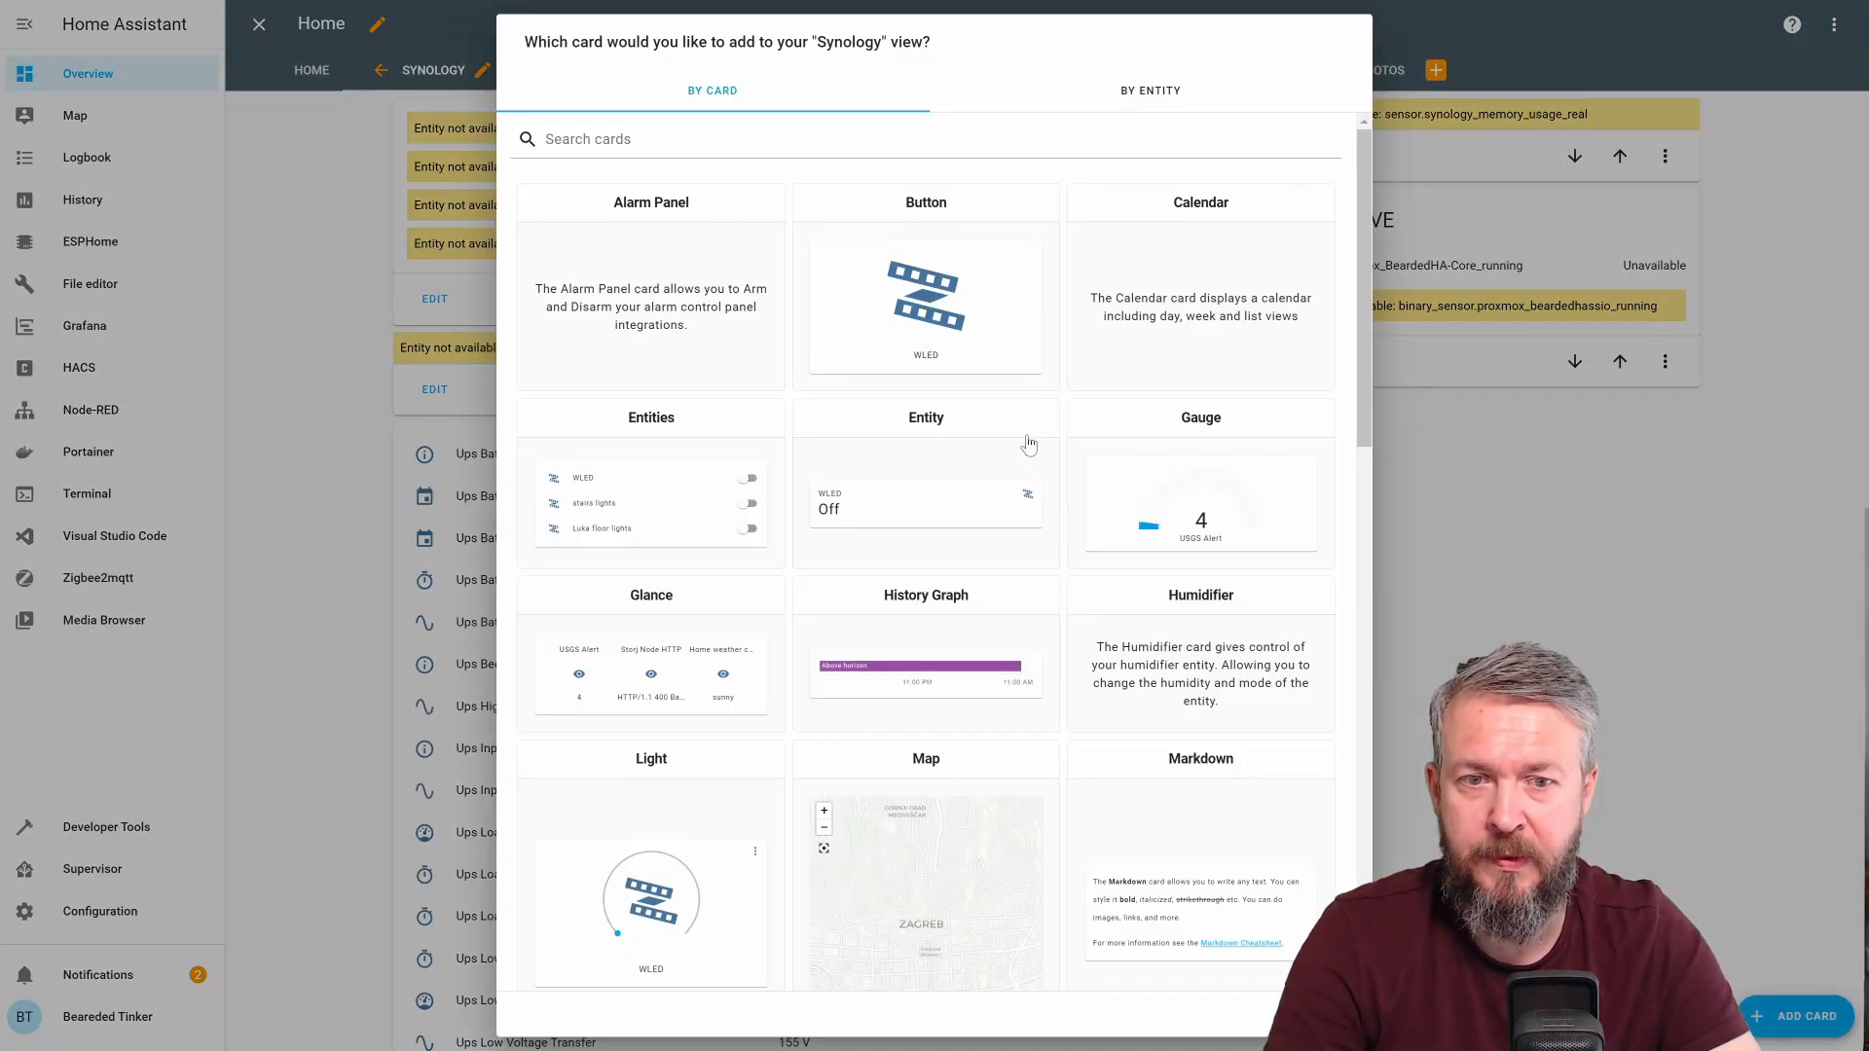
scroll(down, 3)
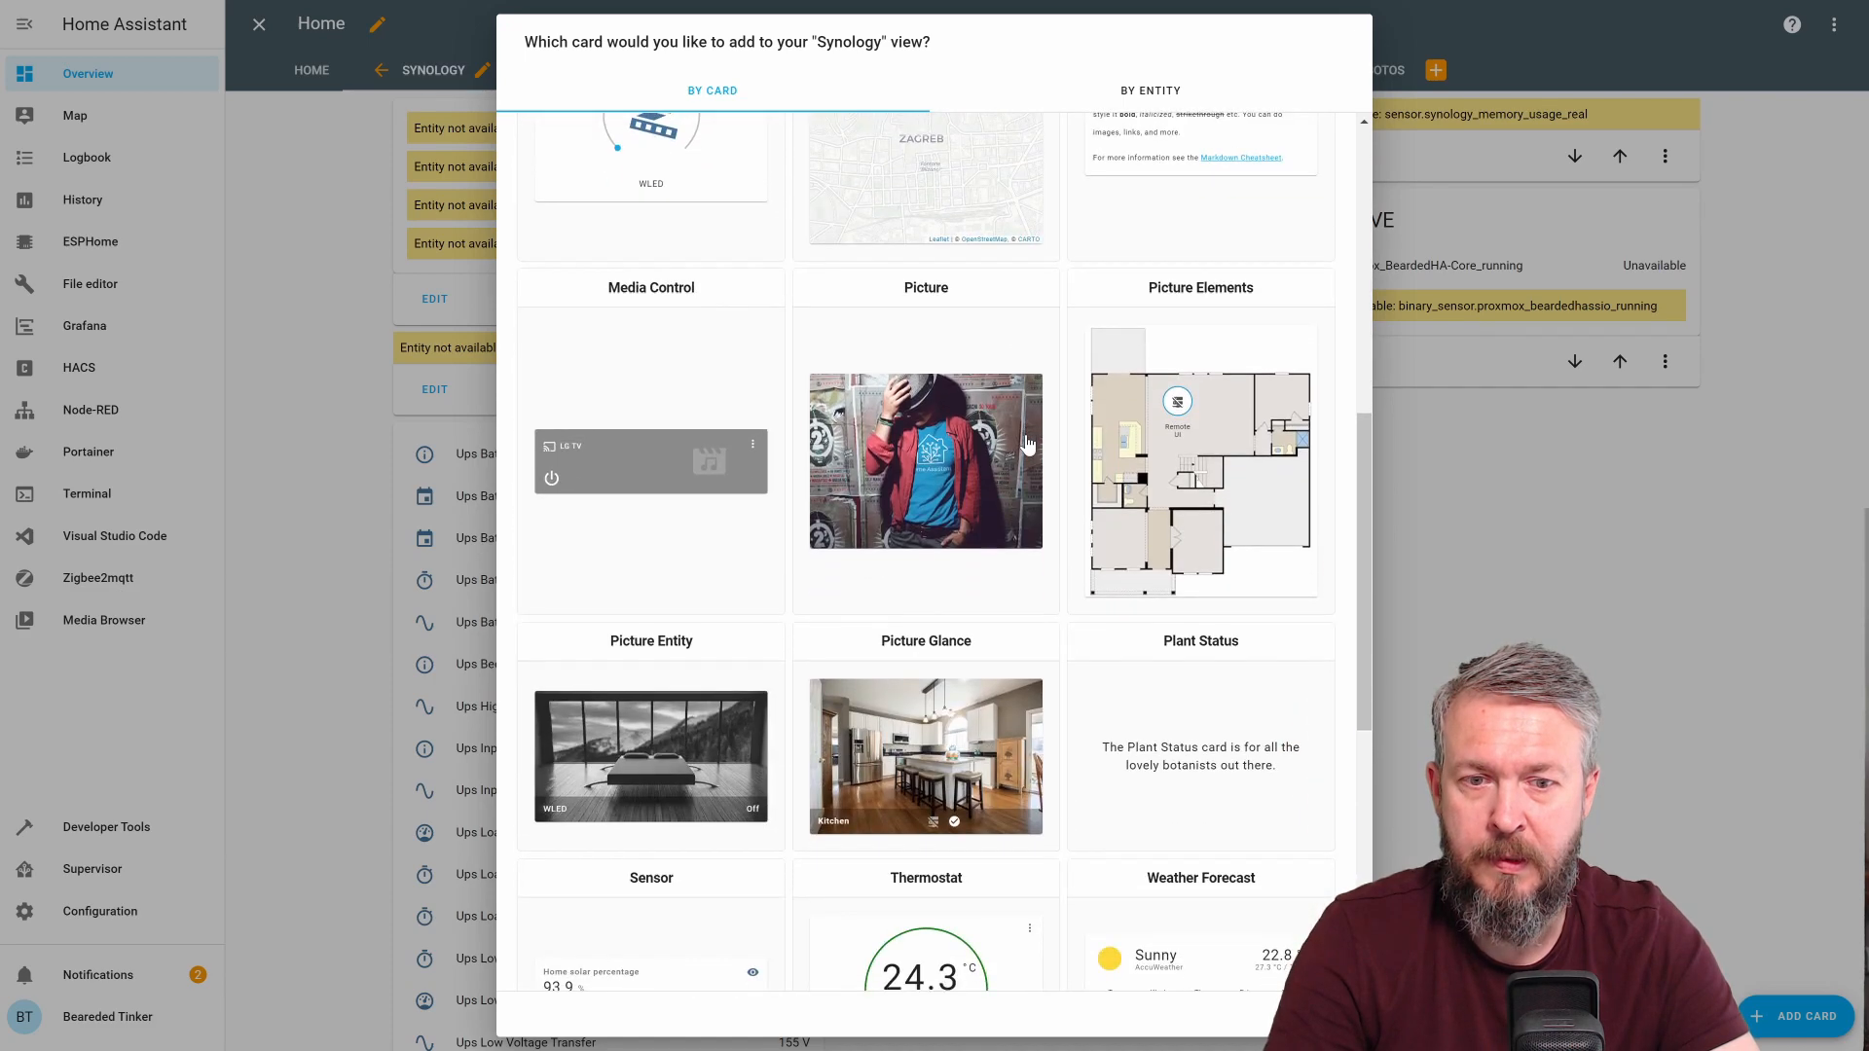
scroll(down, 3)
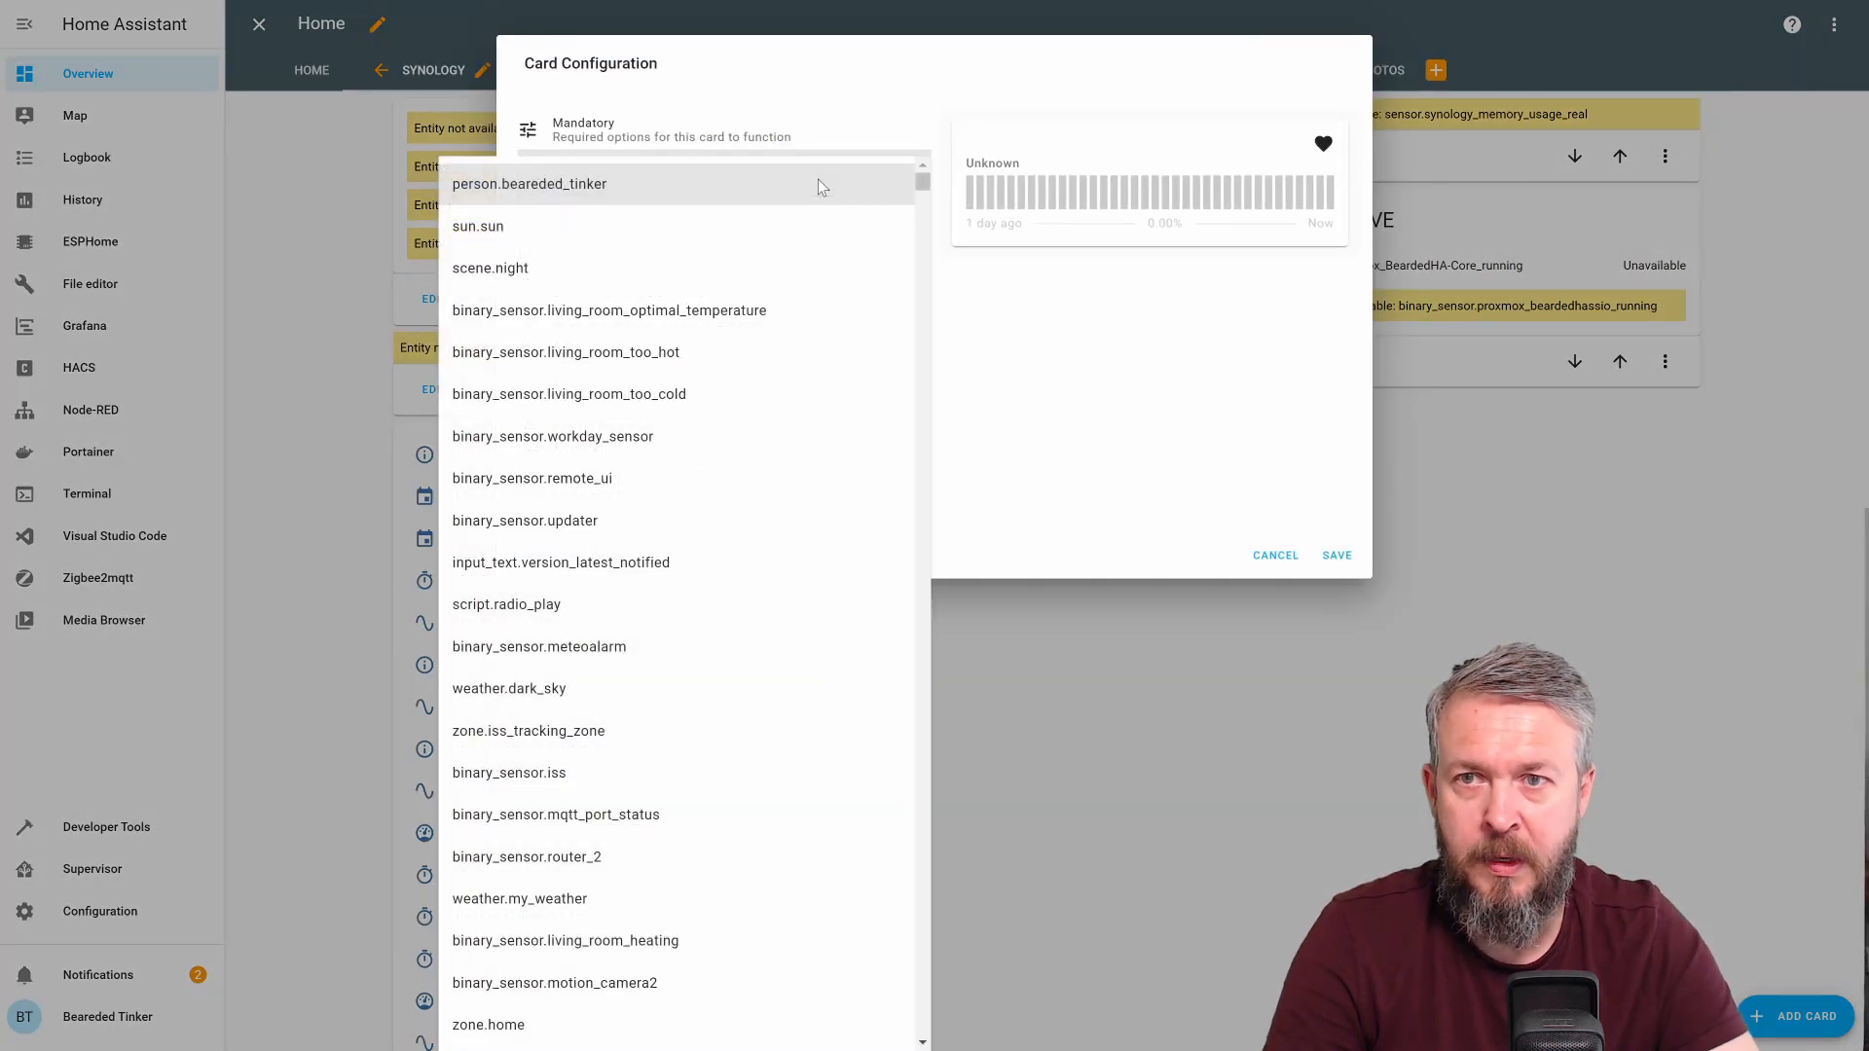
mouse_move(898, 229)
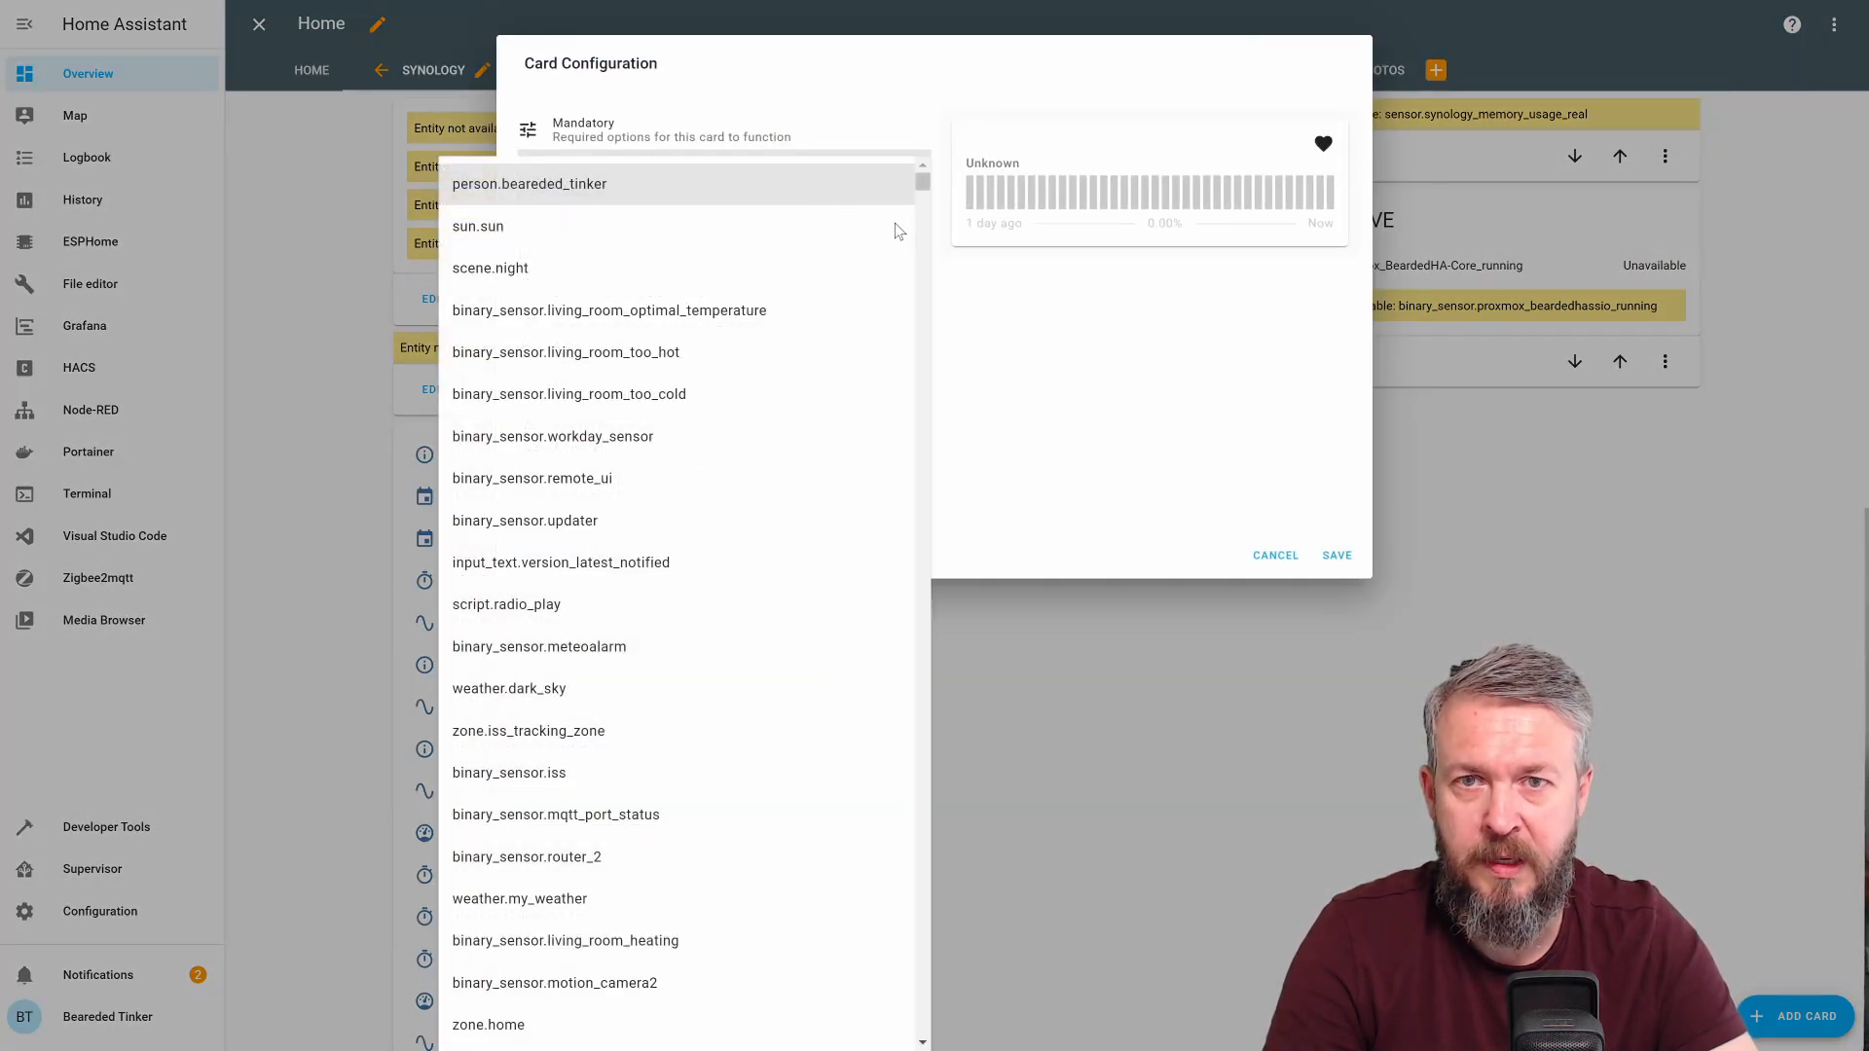
click(555, 814)
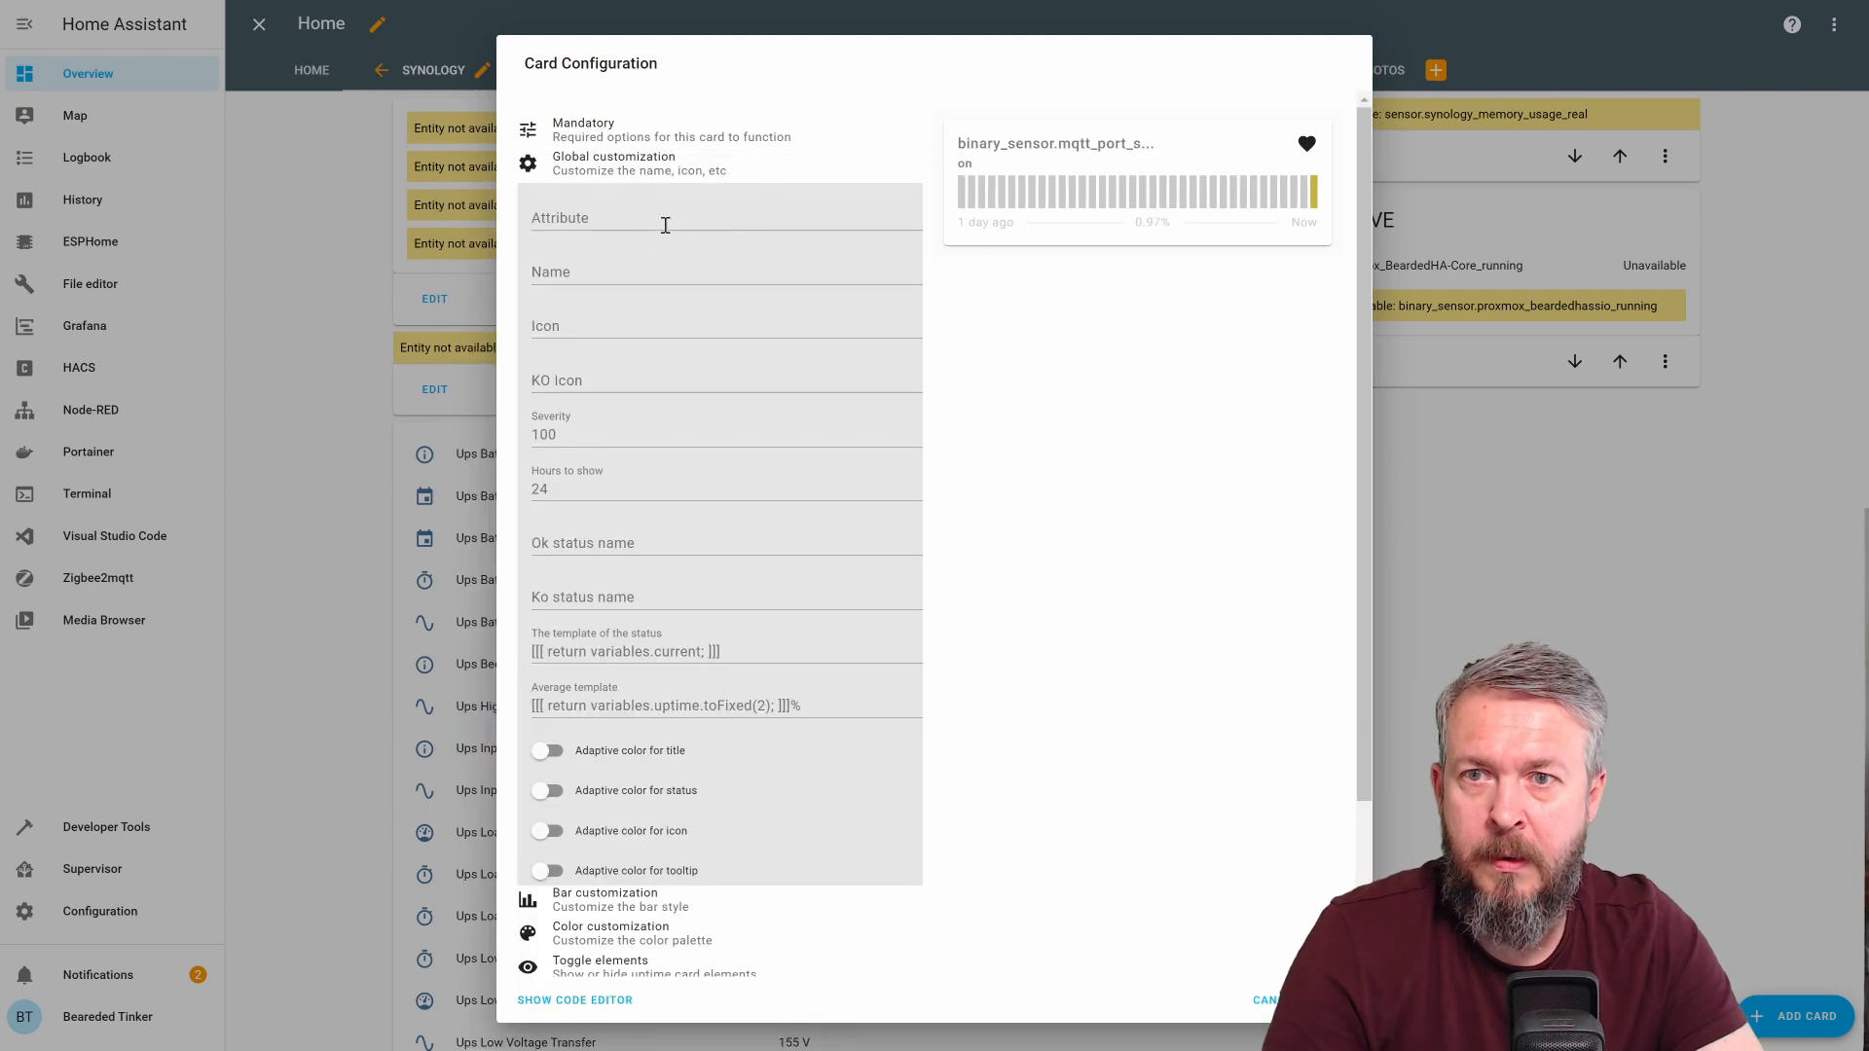
text(MQTT Status)
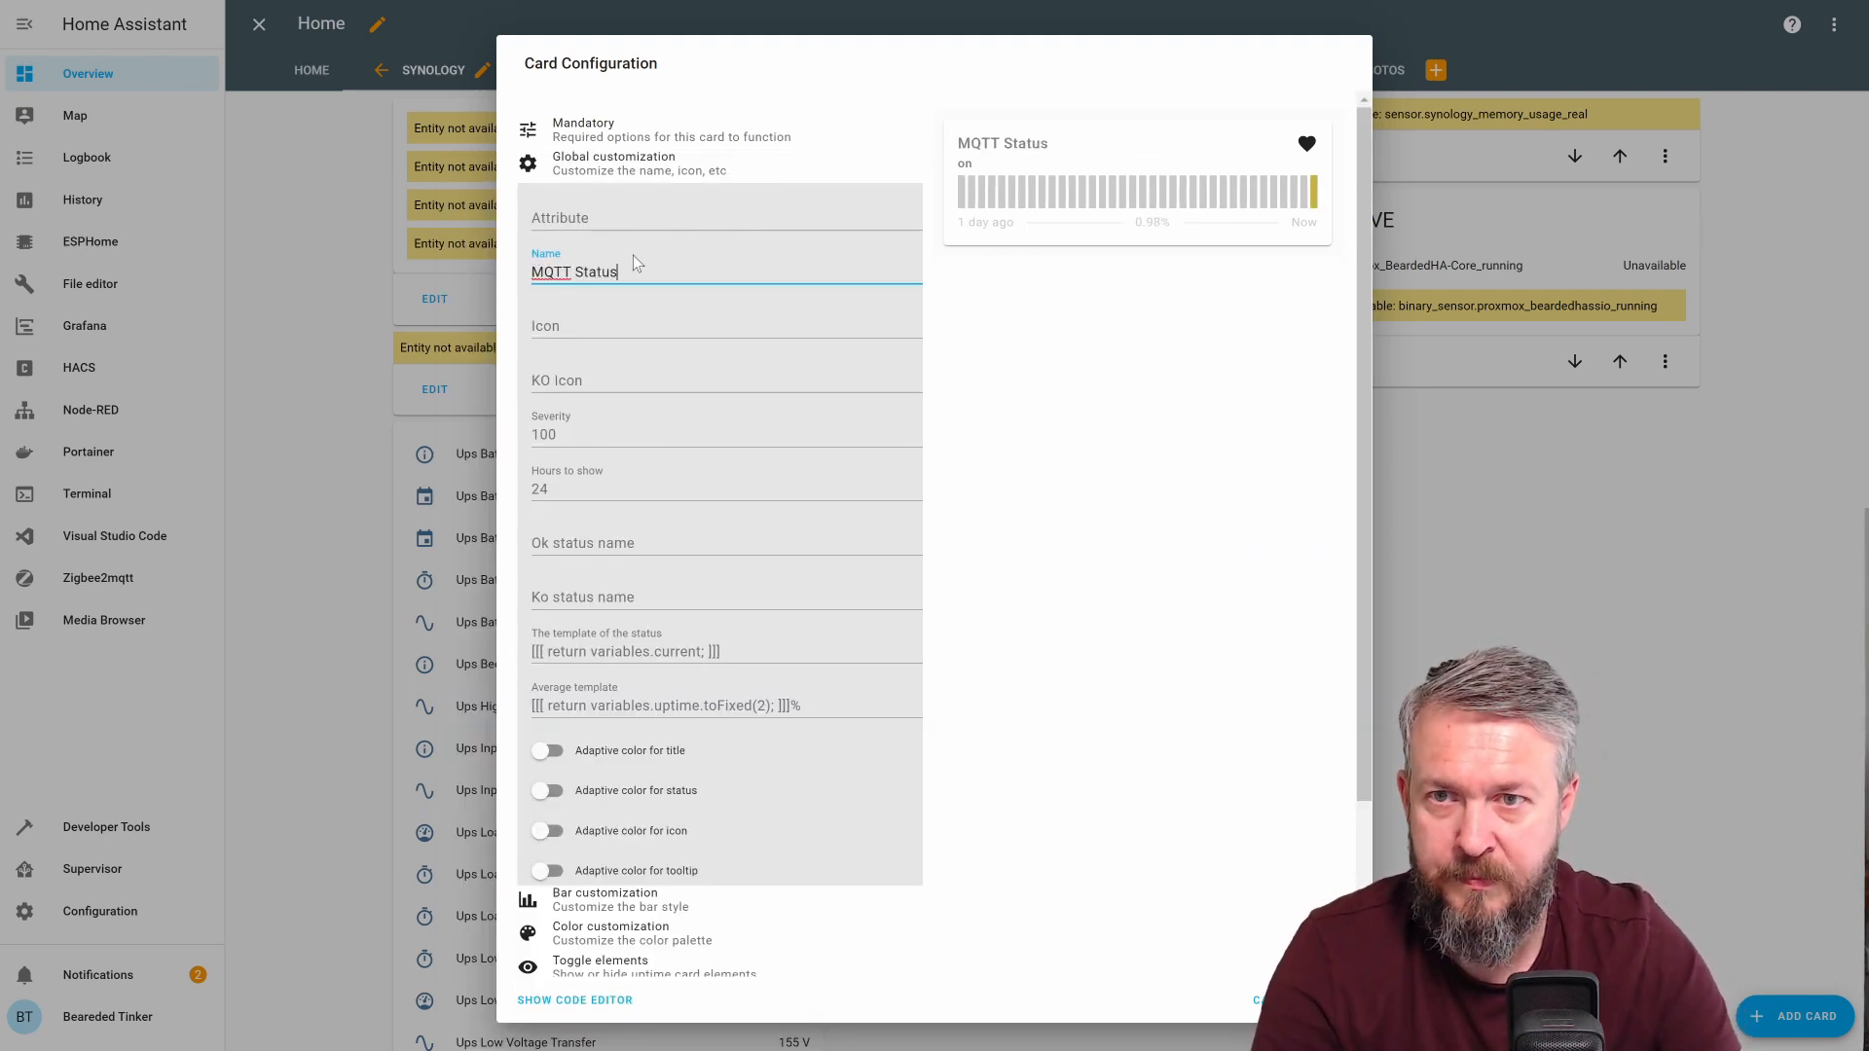
mouse_move(812, 506)
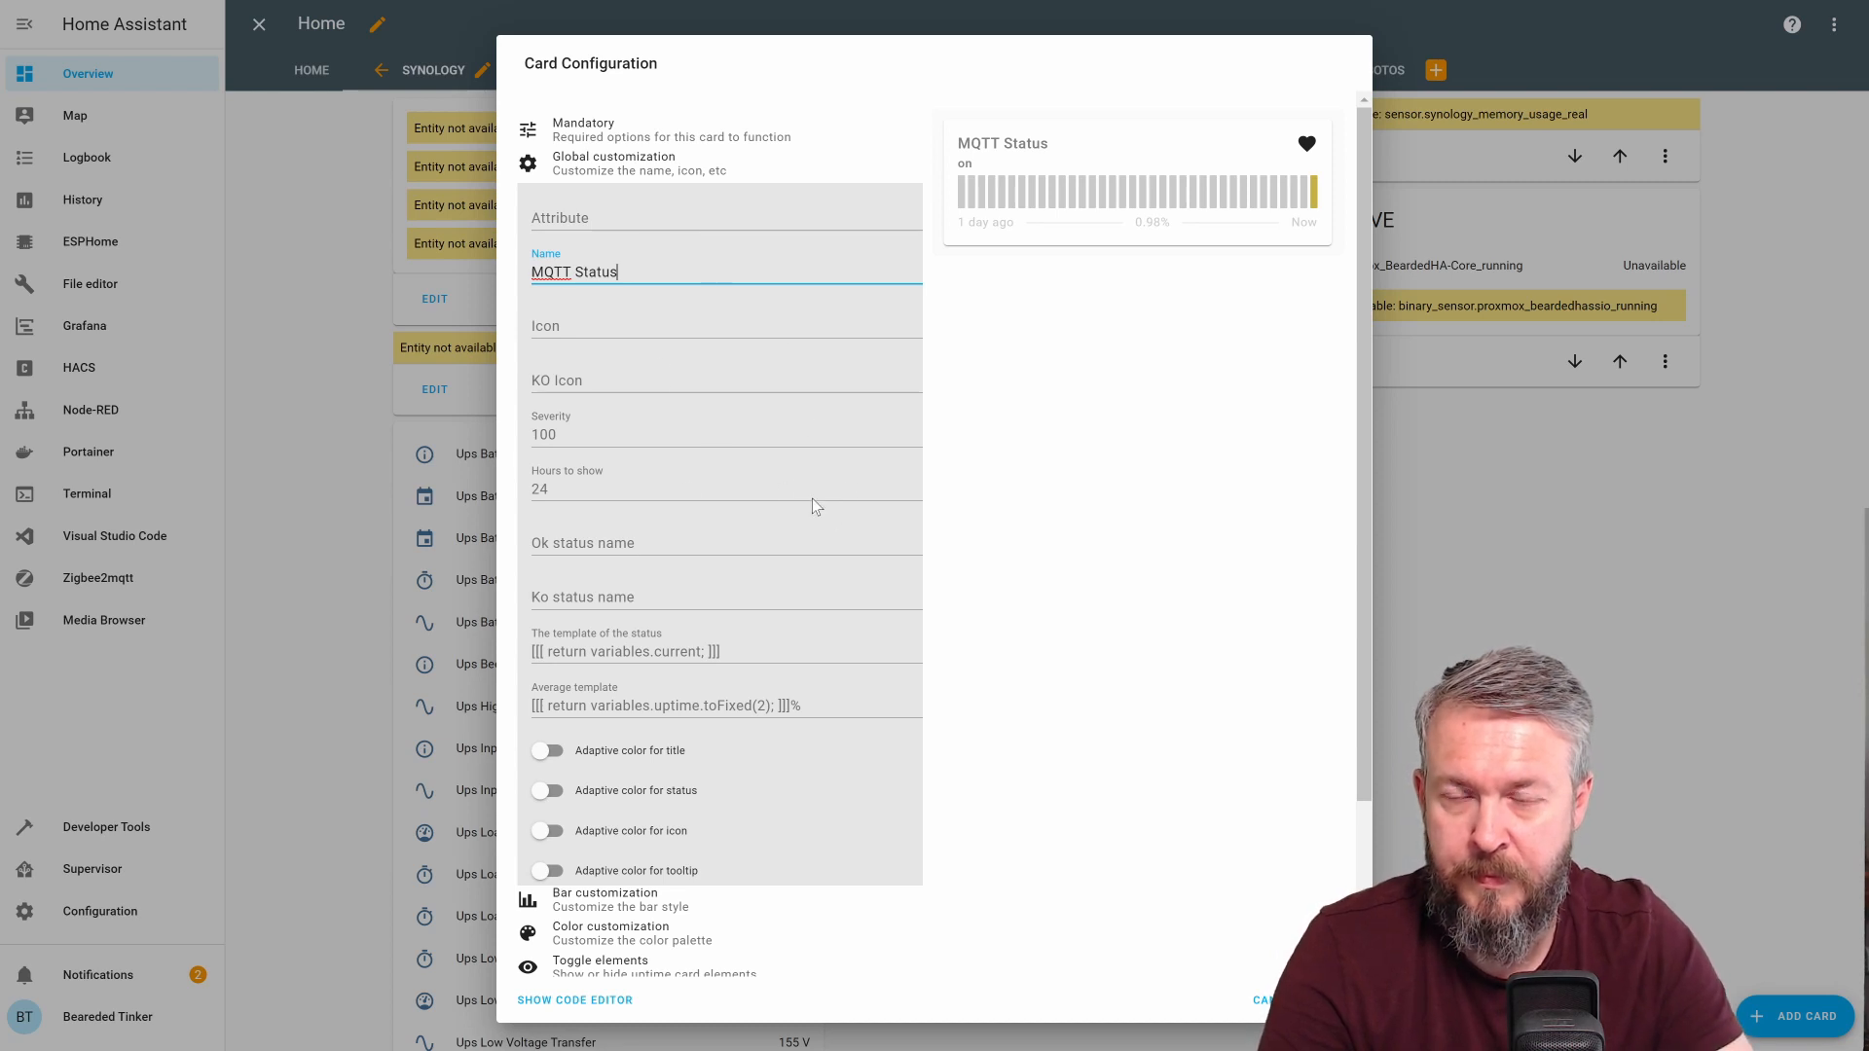
mouse_move(610, 516)
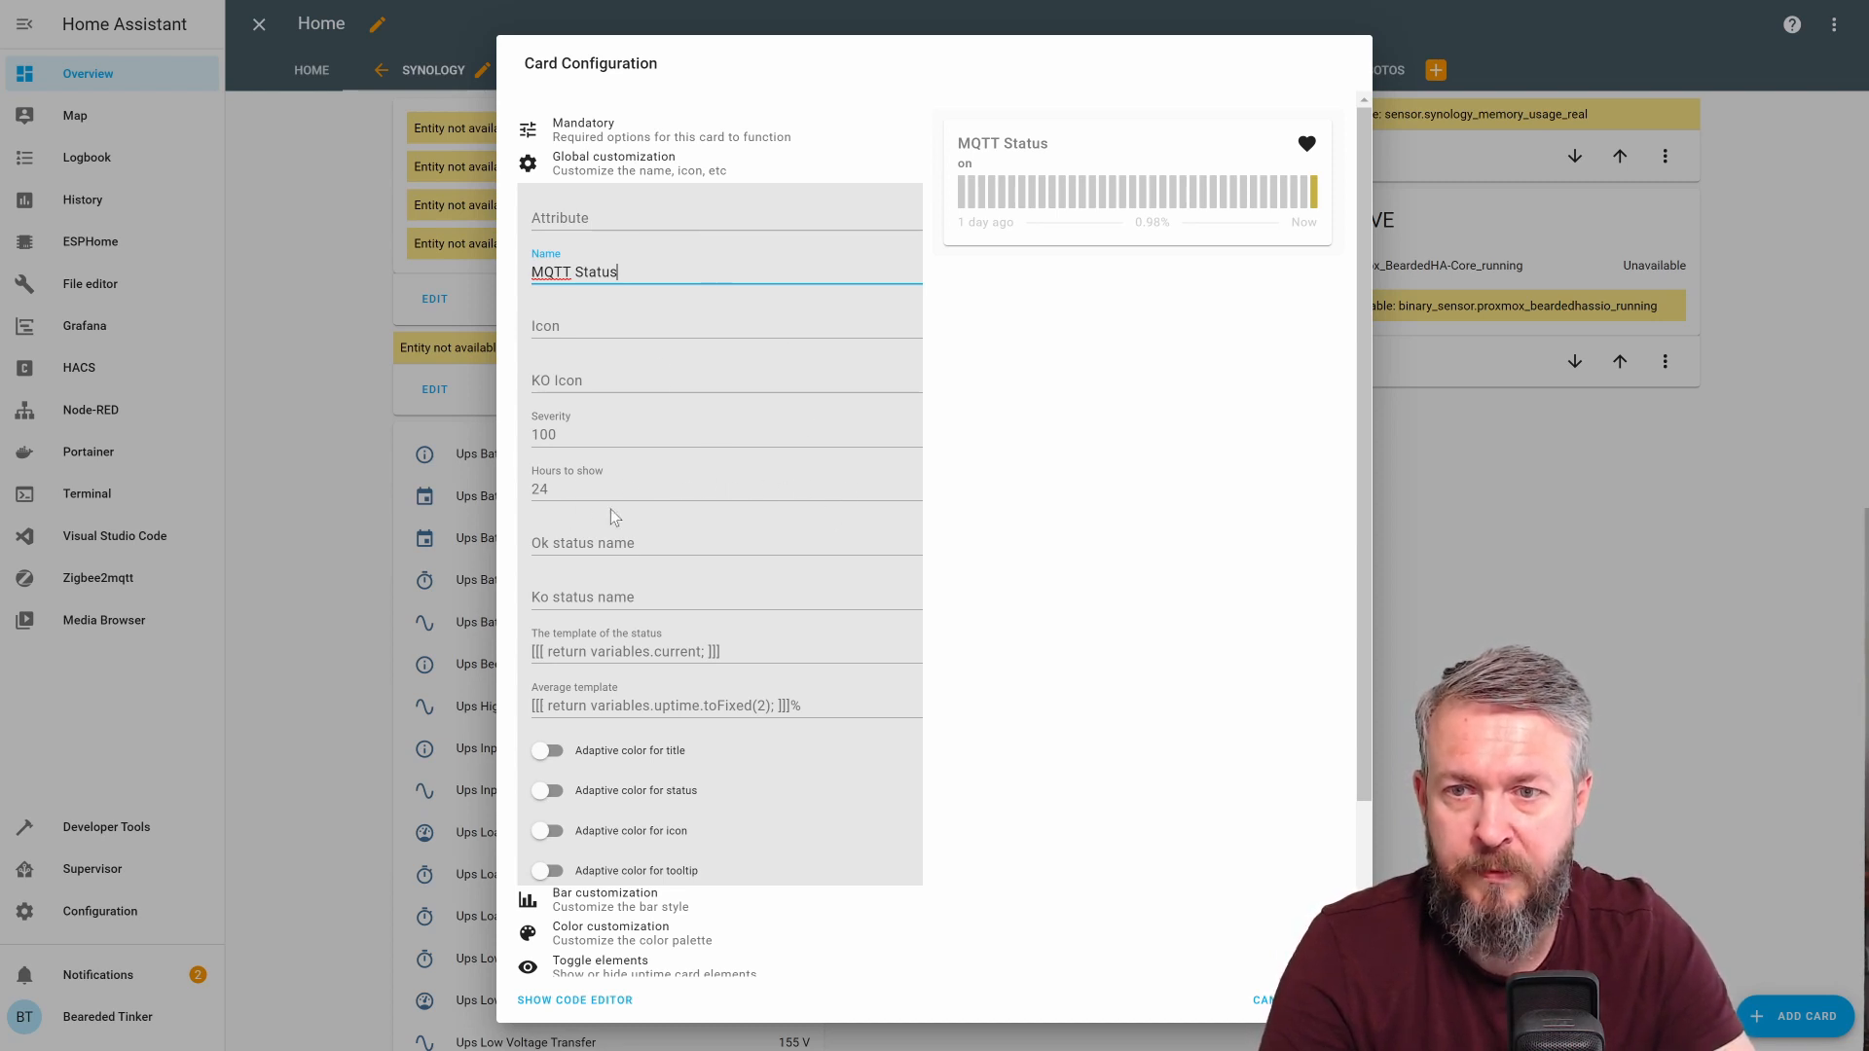
Label the OK status UP and the failure status DOWN
click(656, 549)
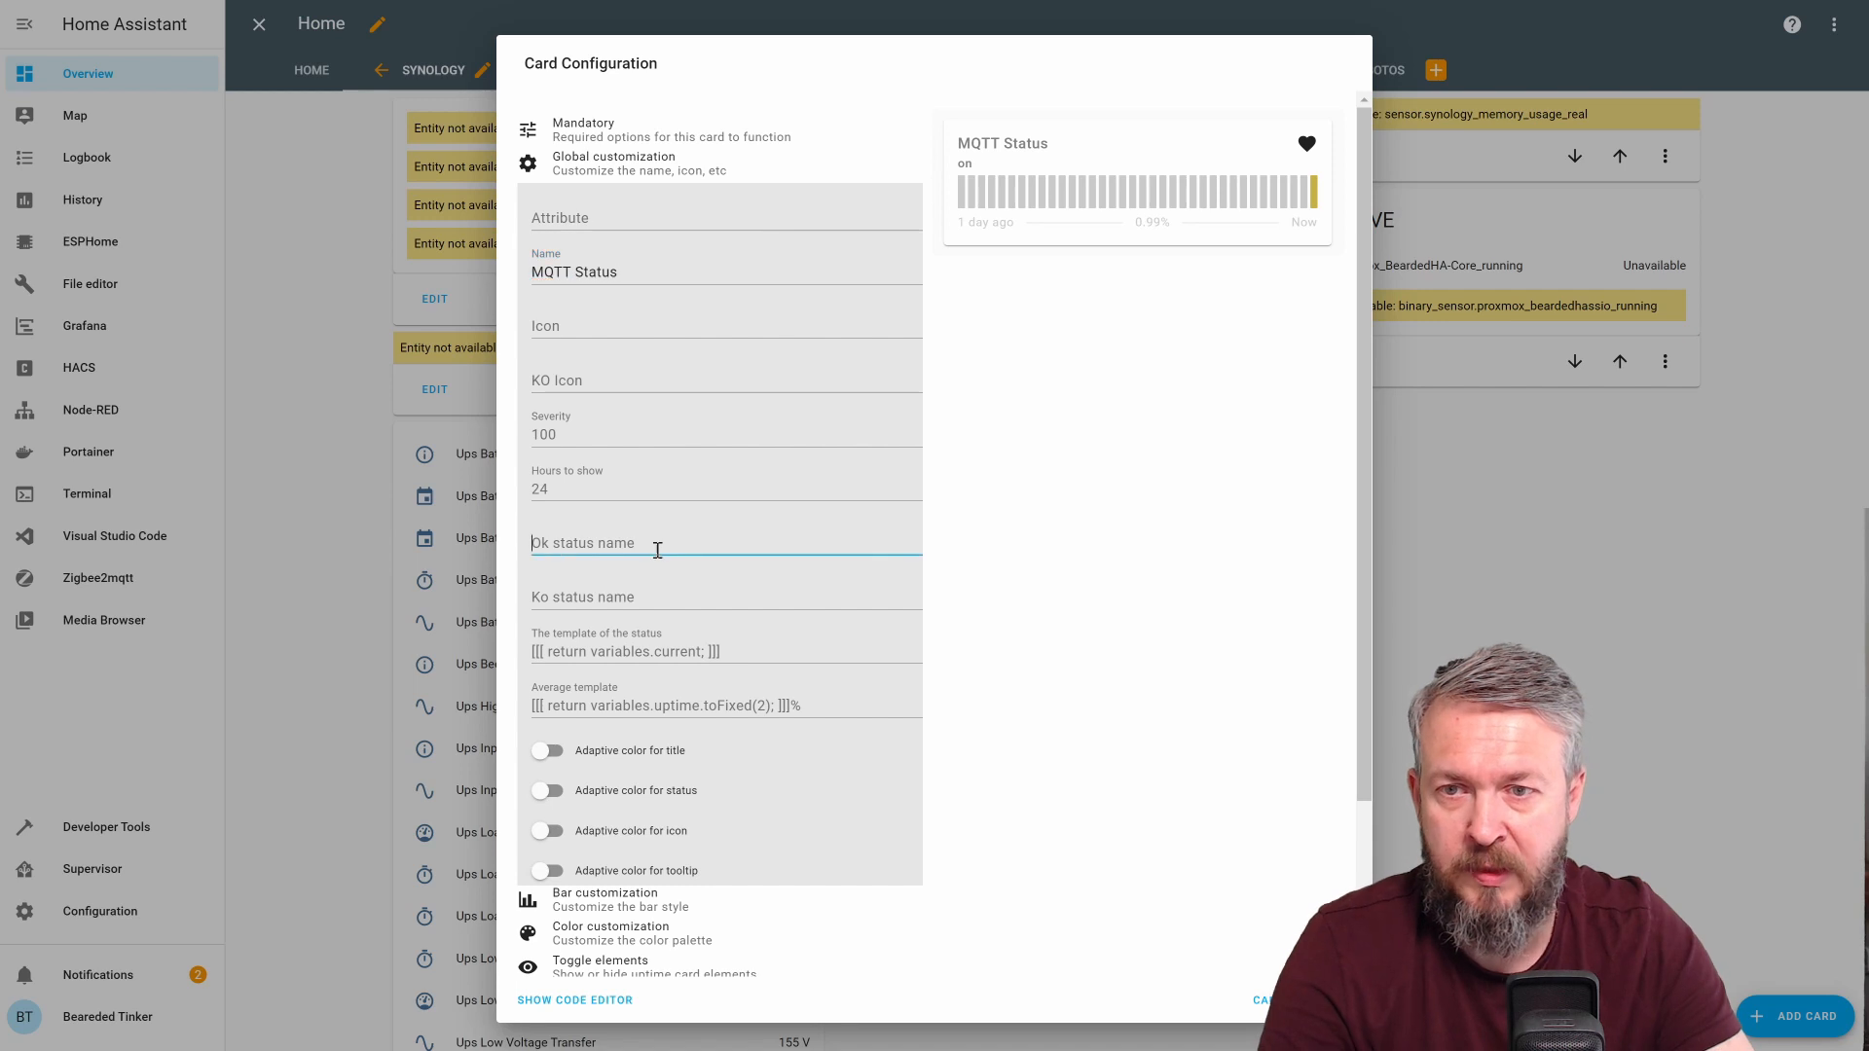
text(UP)
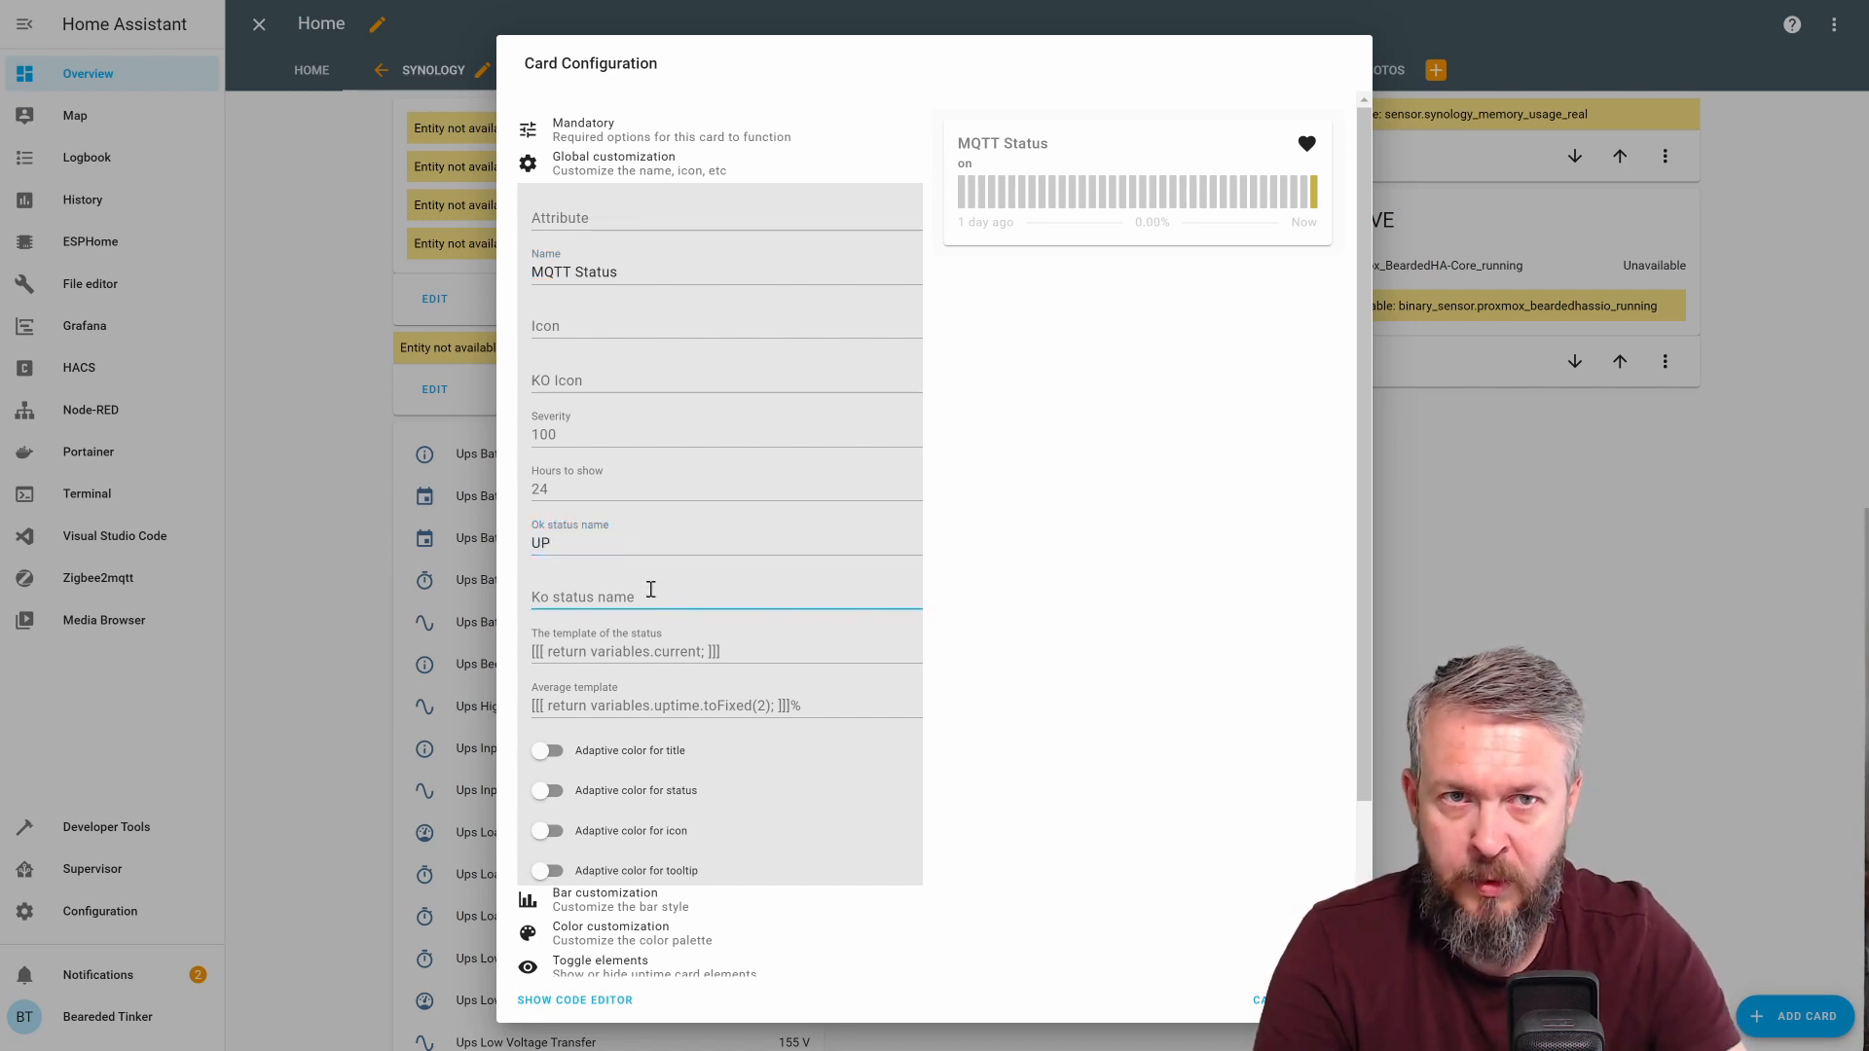
text(DOW)
text(12)
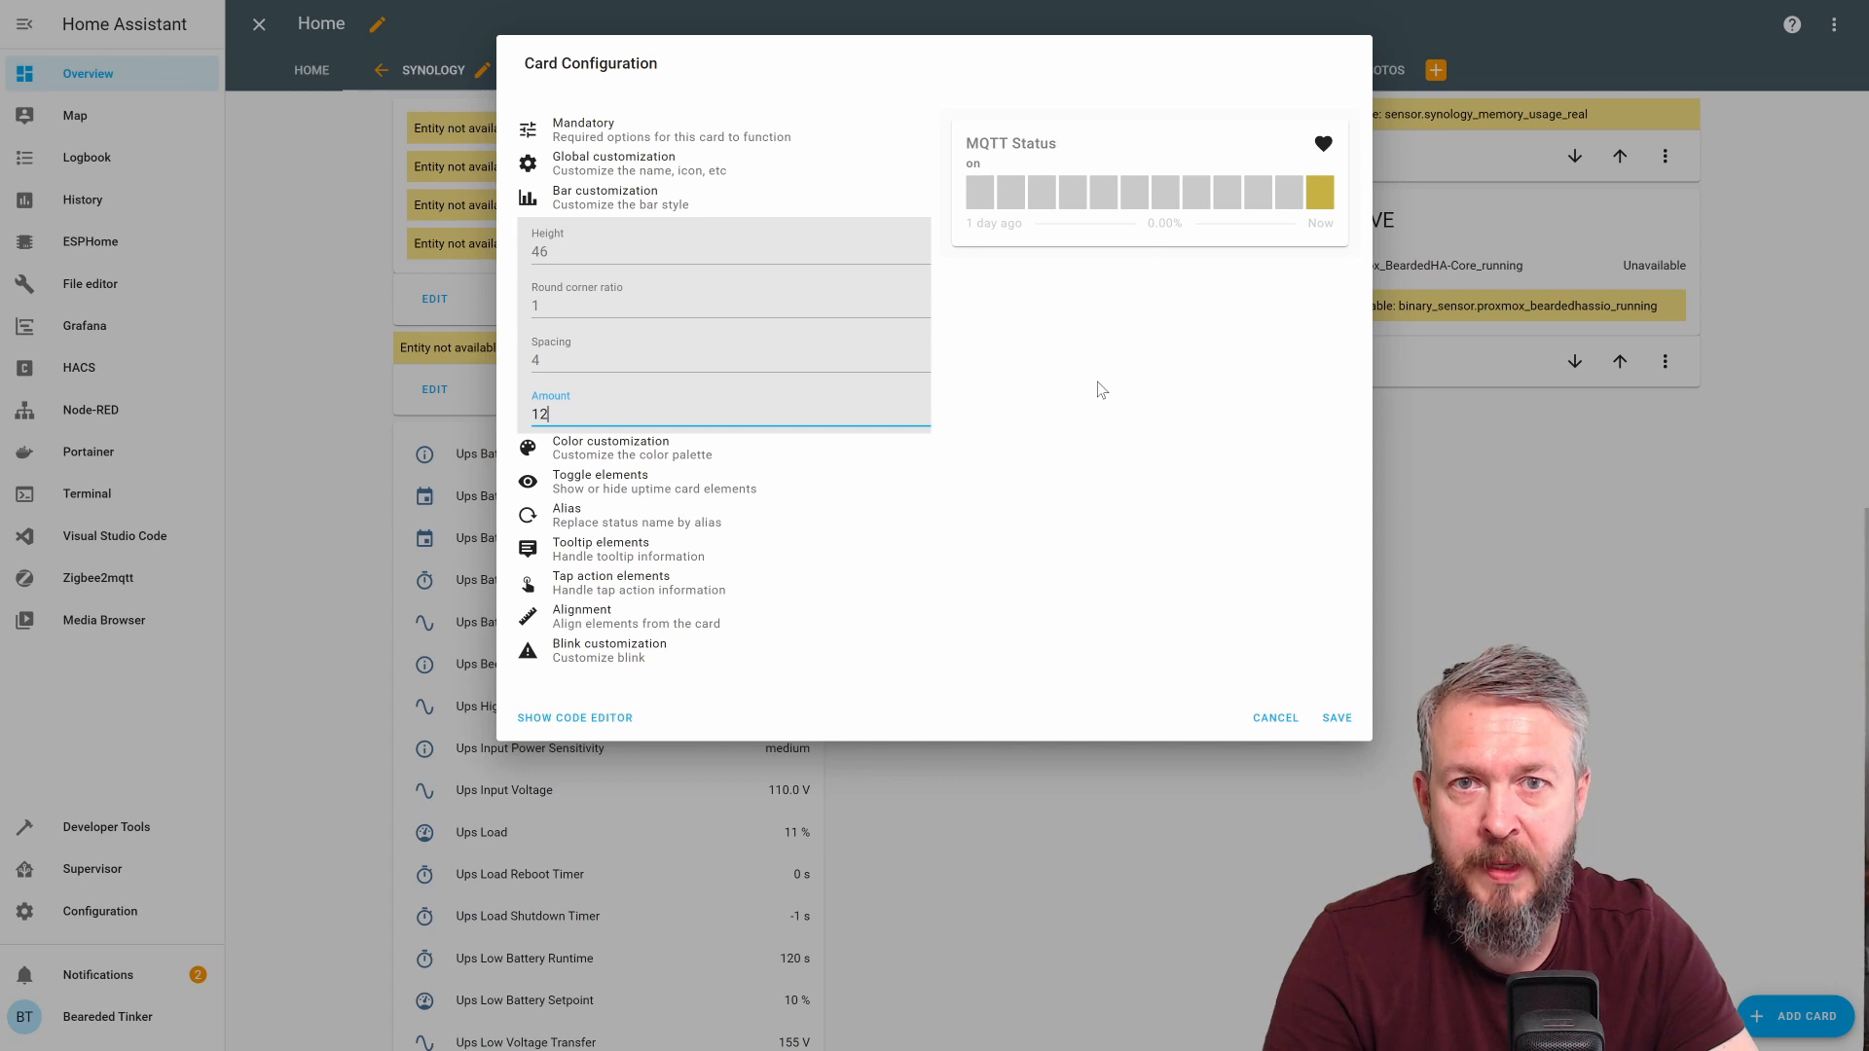
mouse_move(1069, 181)
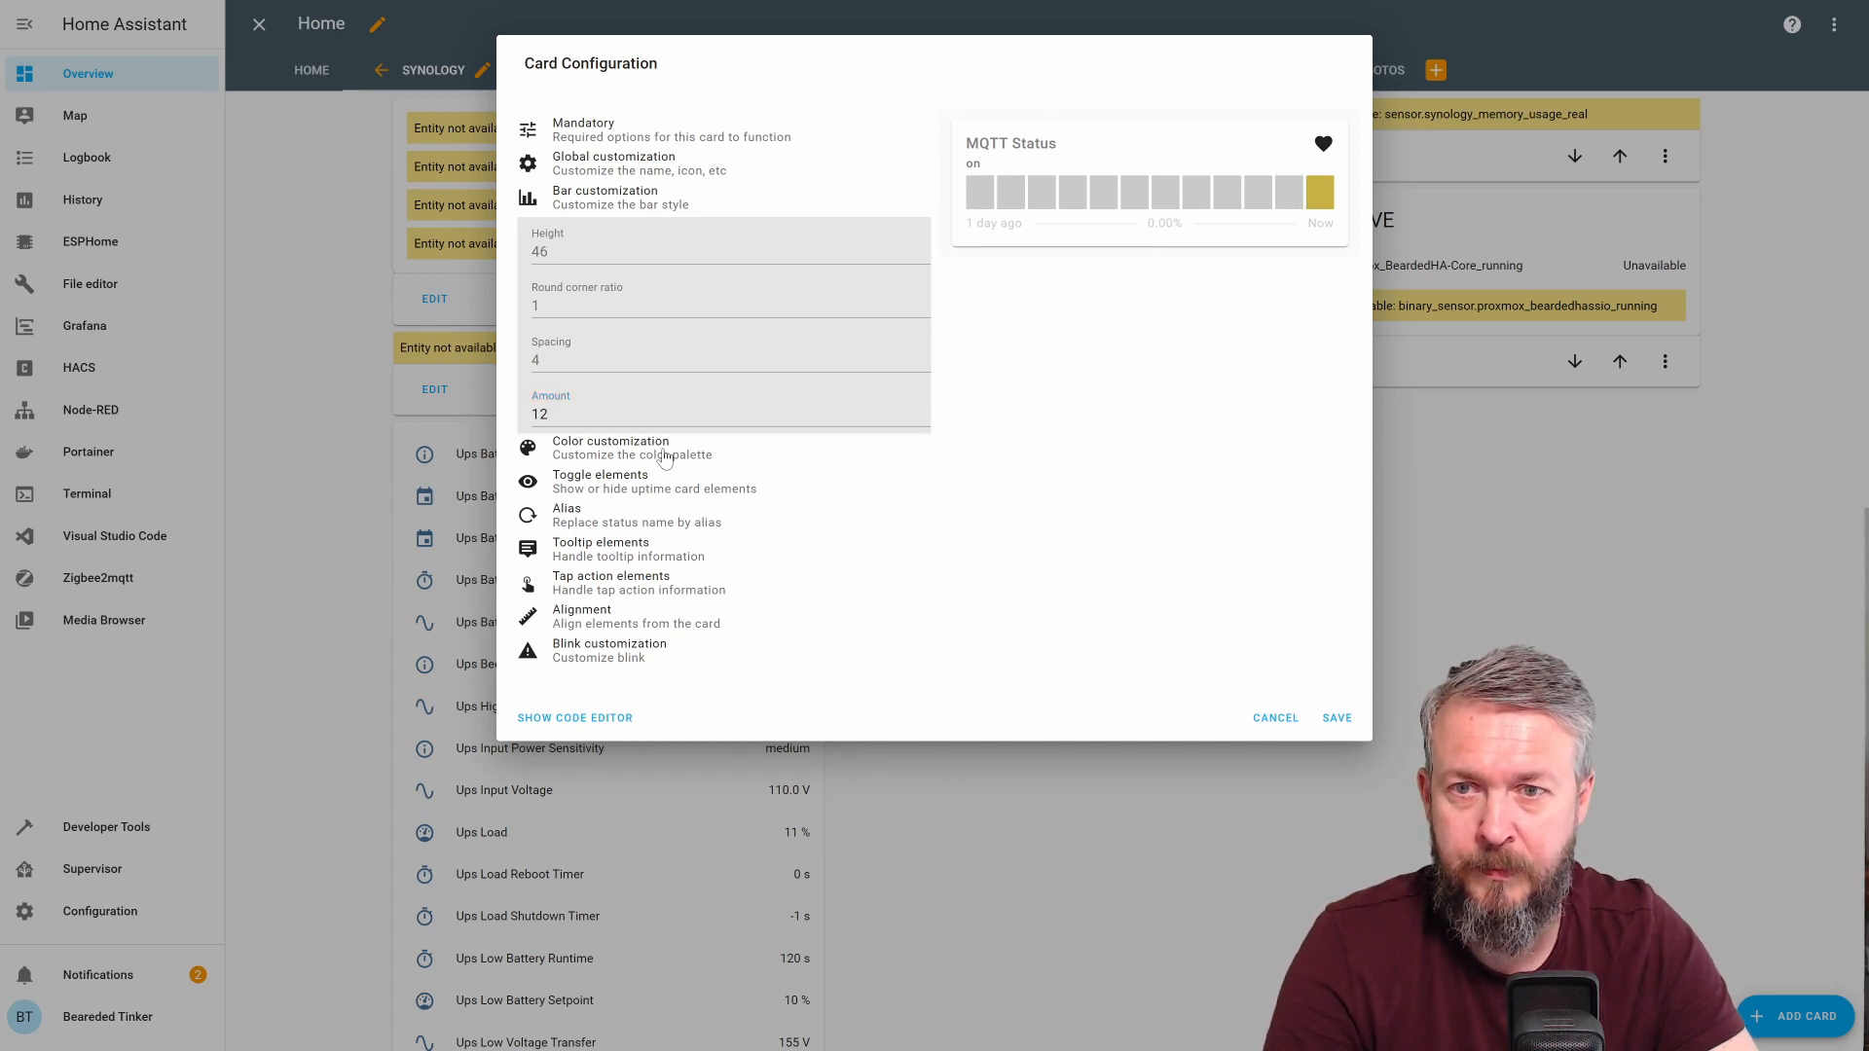
Try hiding and re-showing the icon in the toggle options, then save the card
click(610, 448)
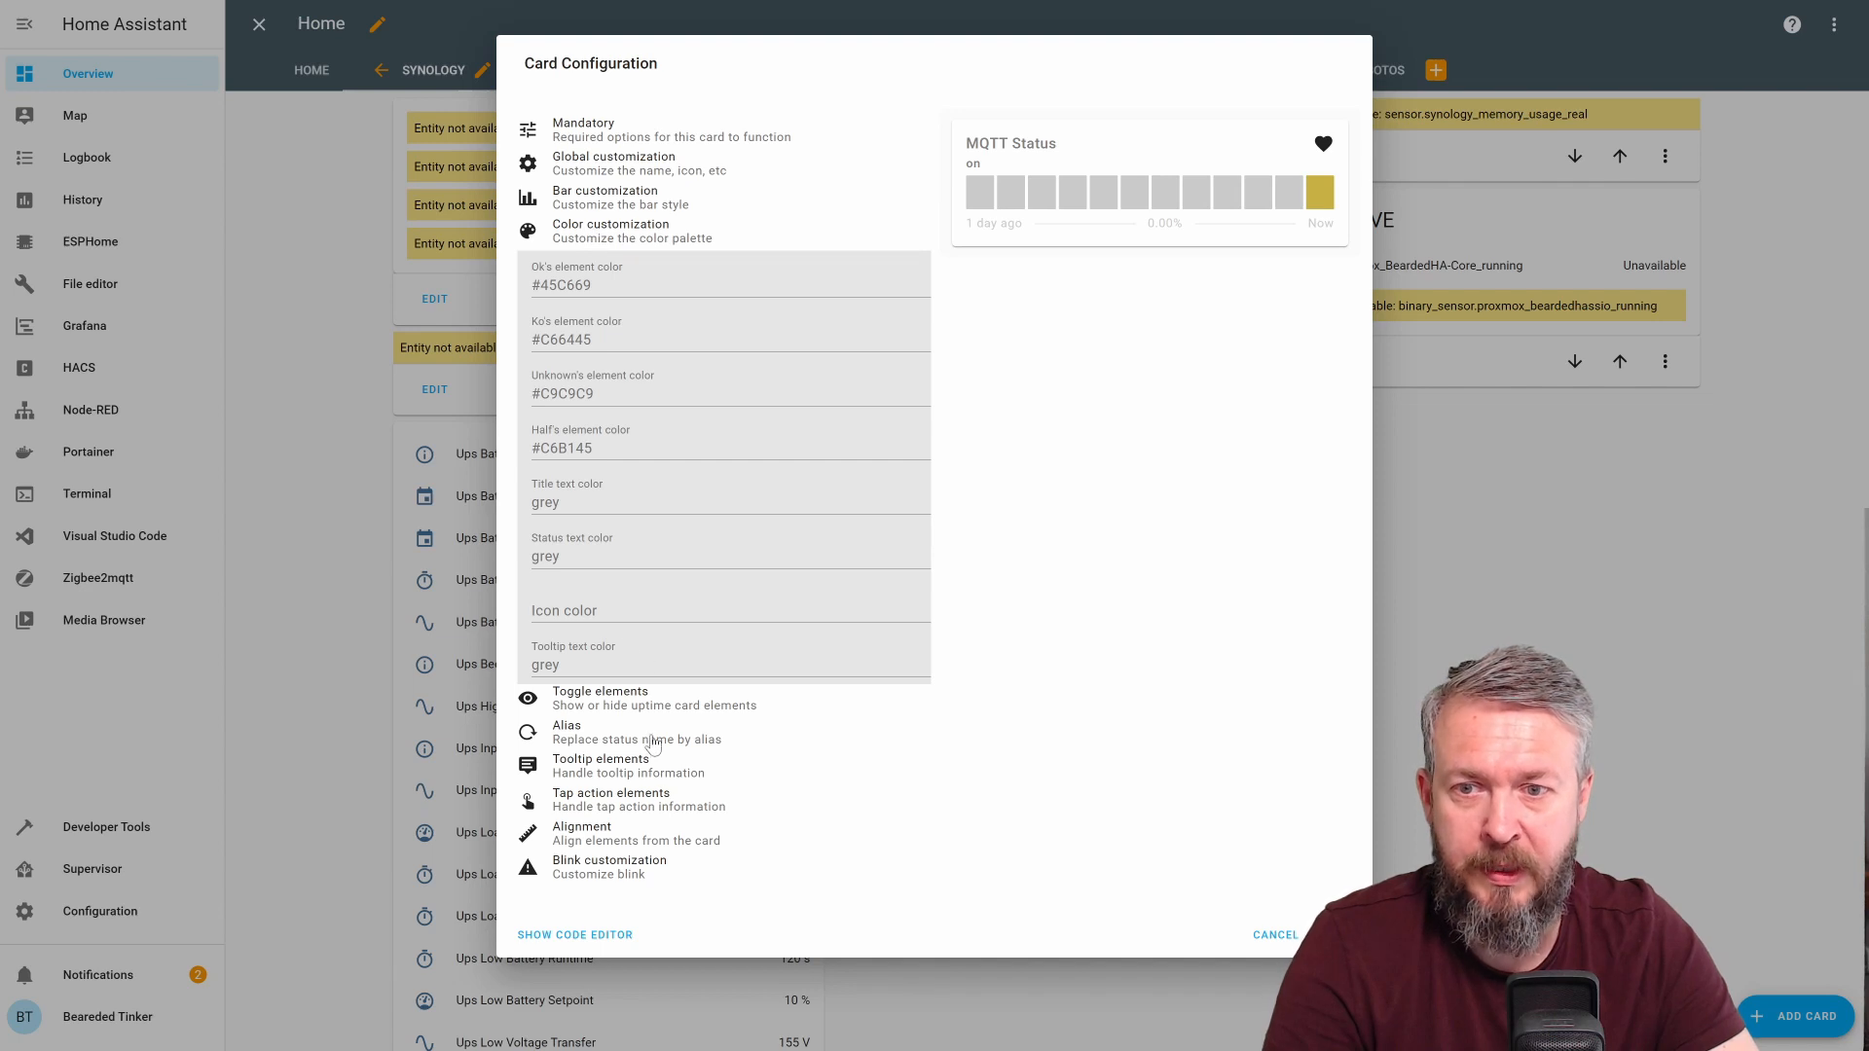
click(599, 699)
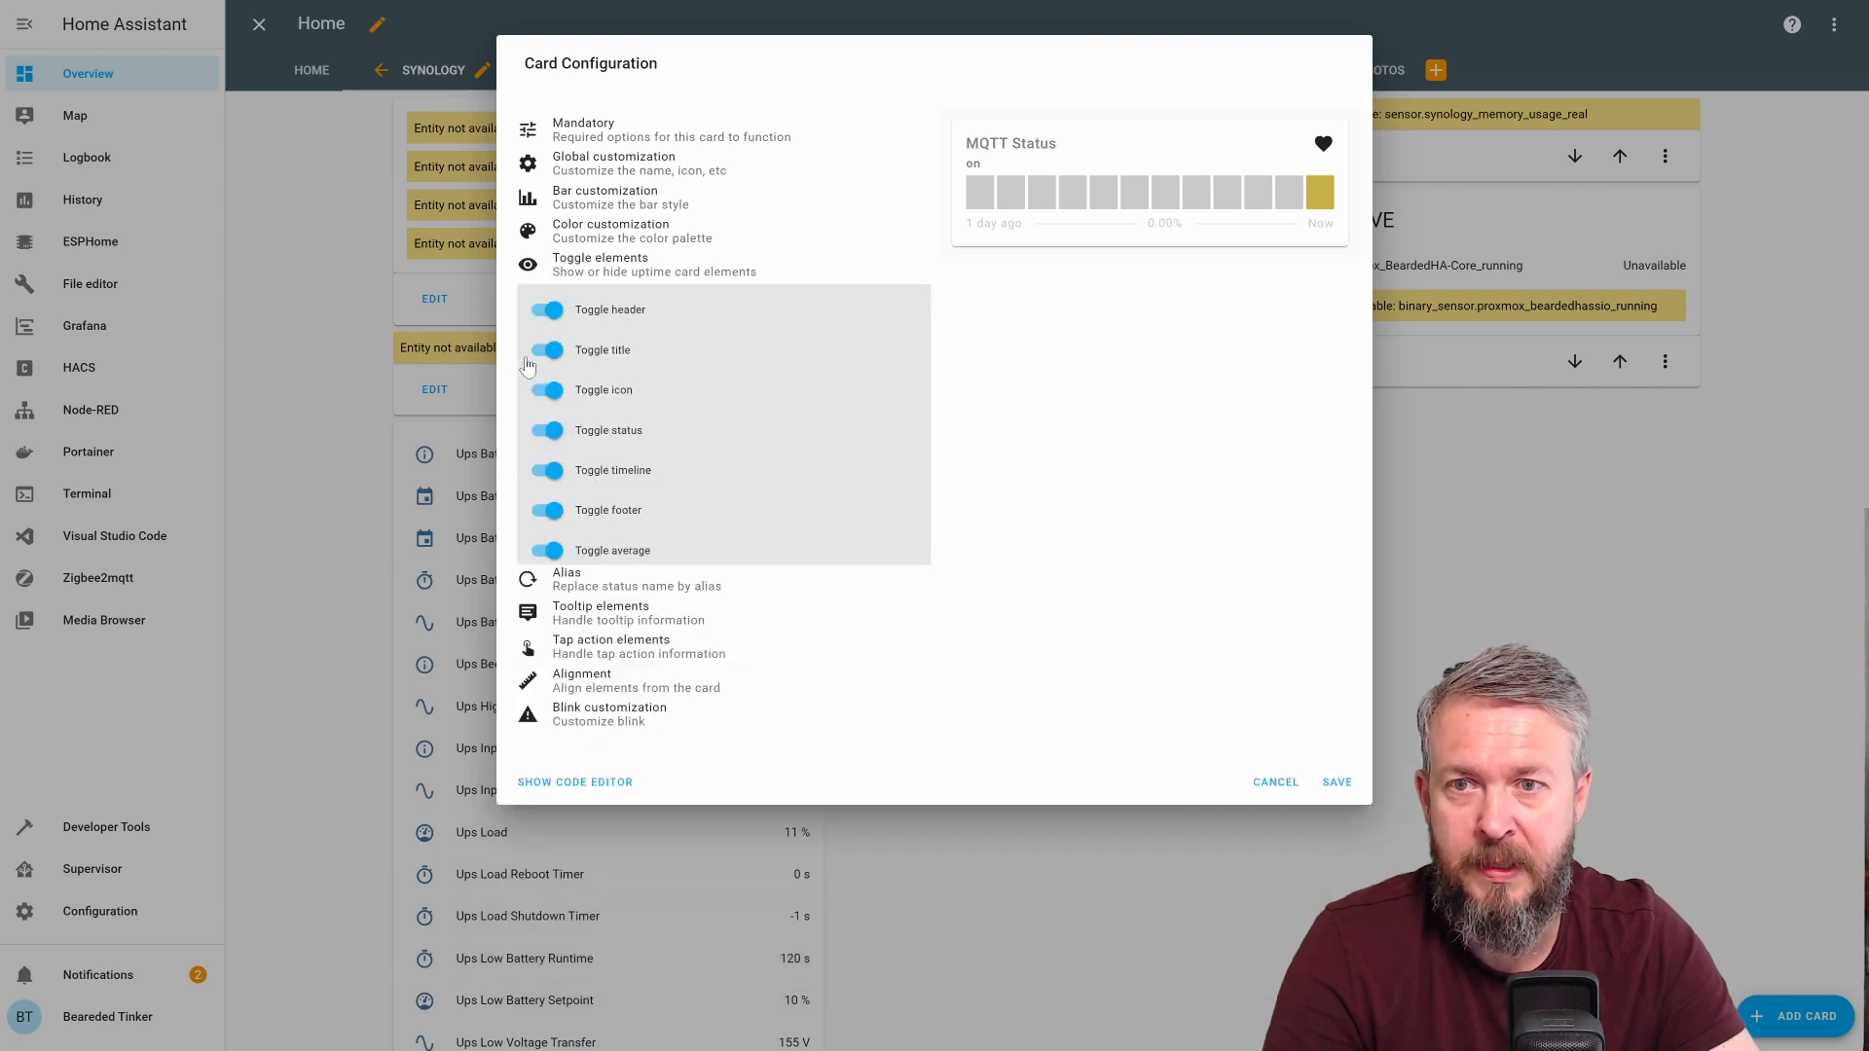
click(547, 389)
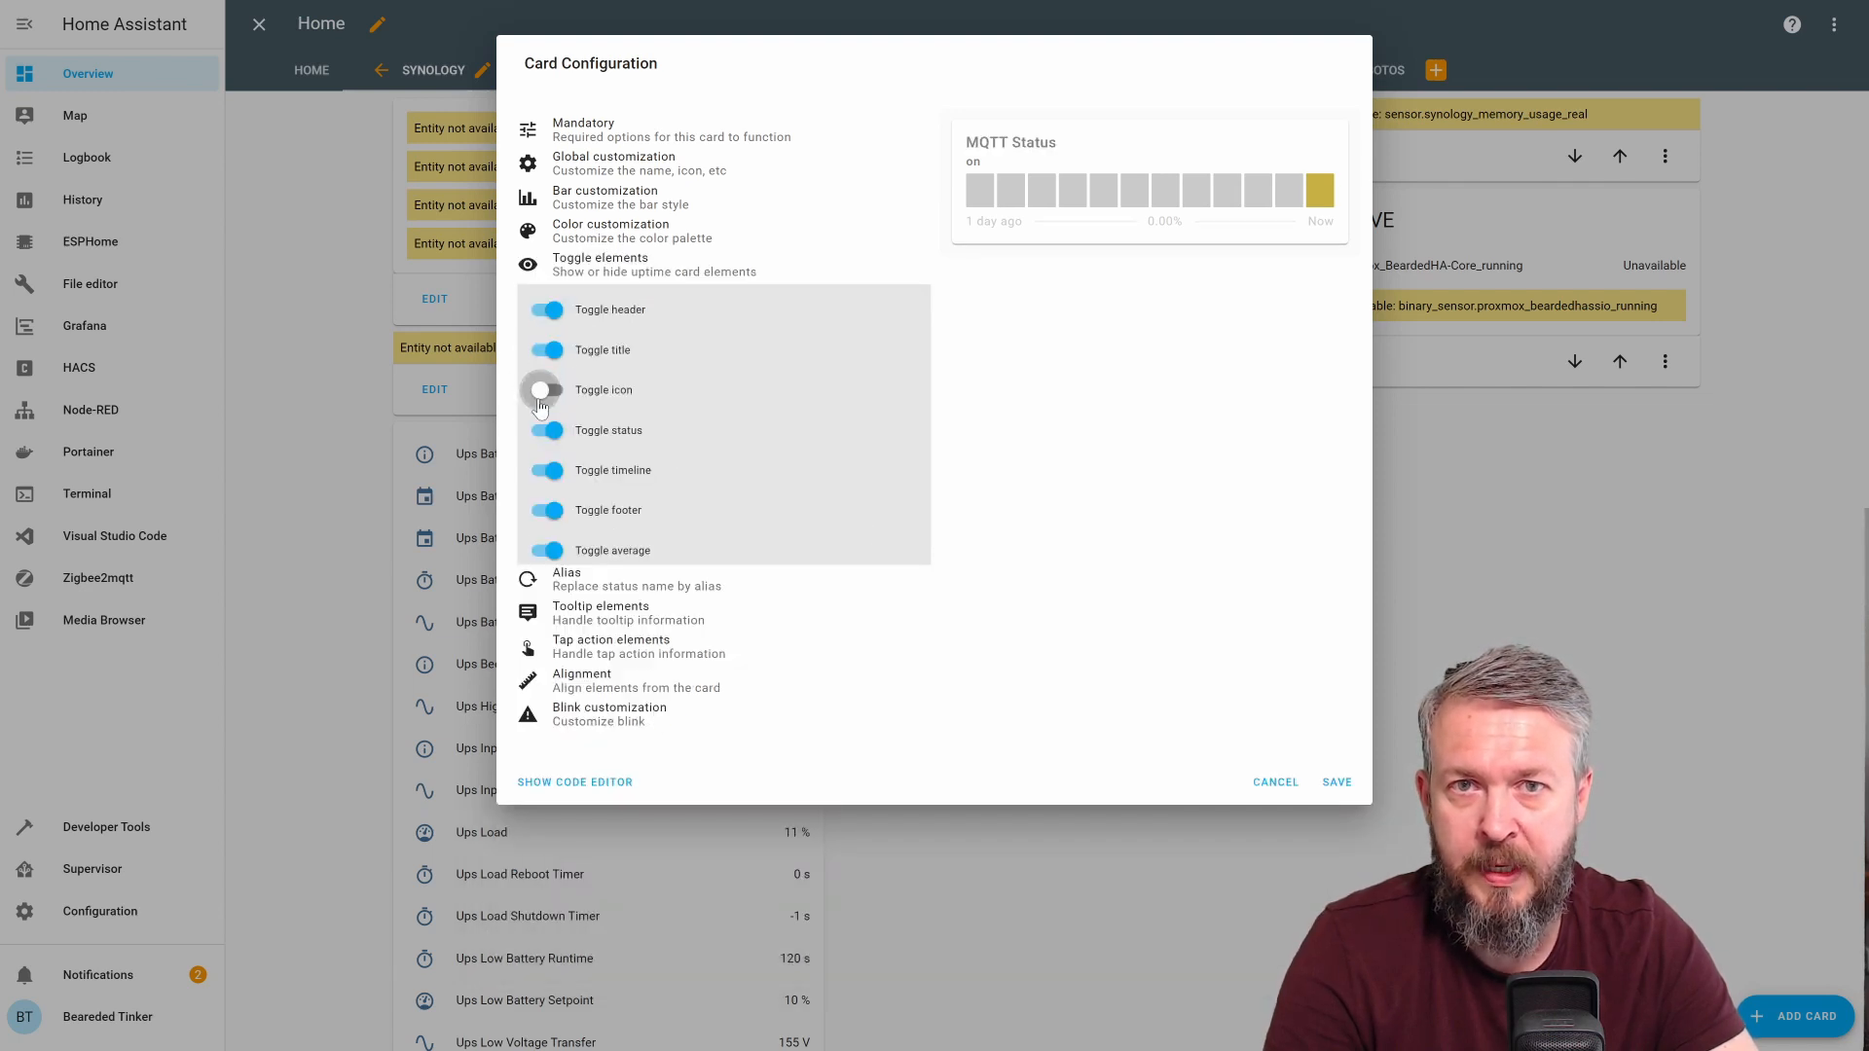
click(545, 390)
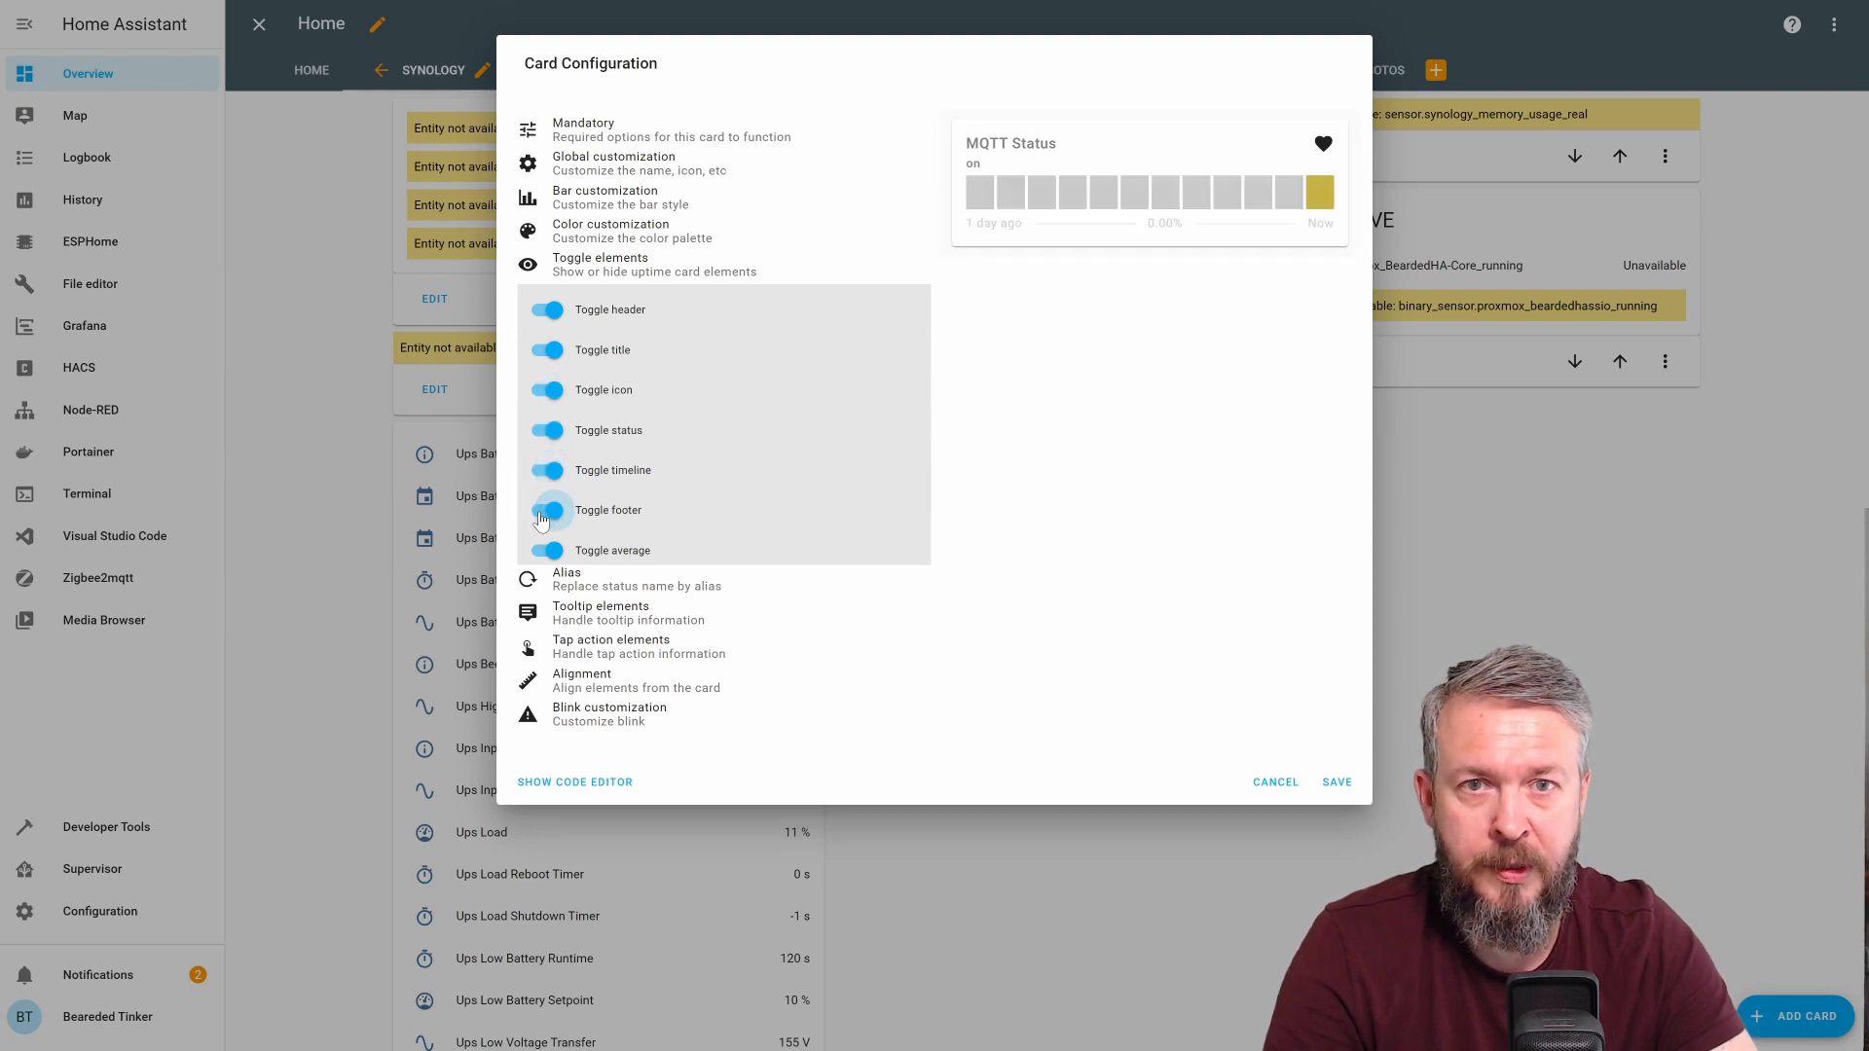
mouse_move(545, 549)
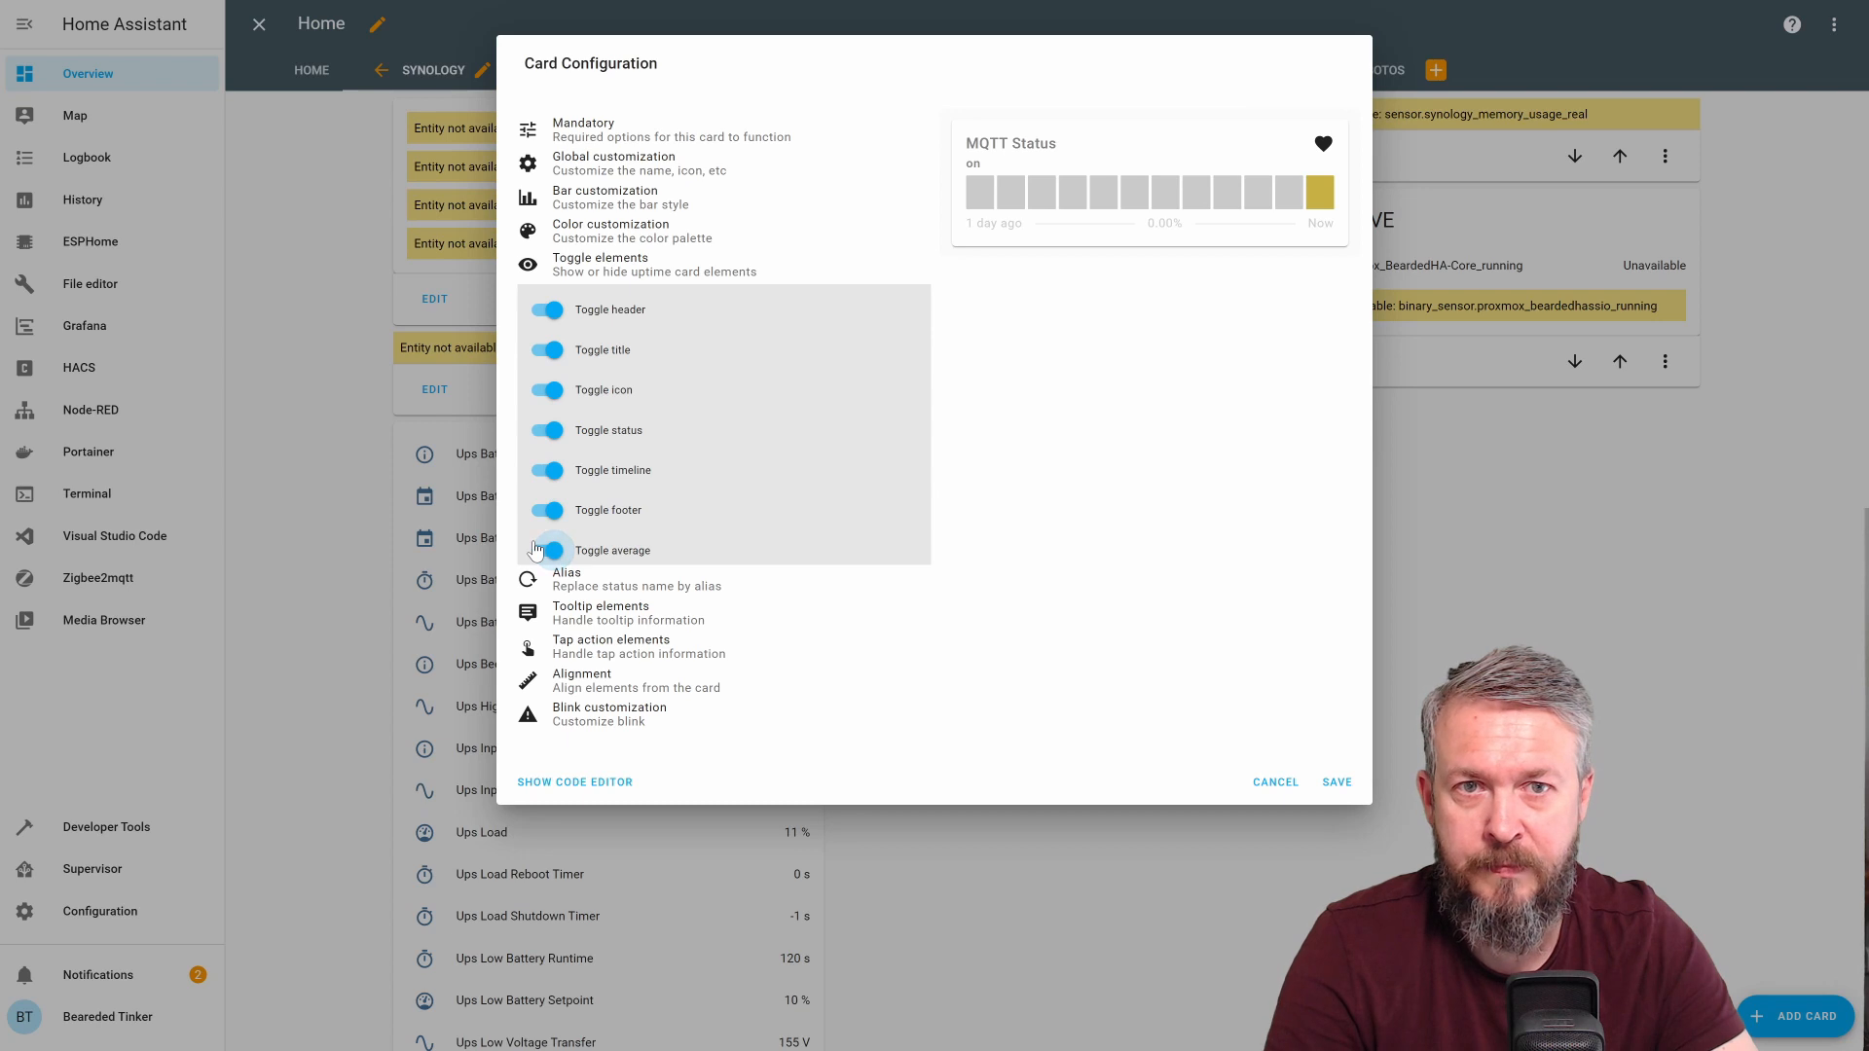
mouse_move(641, 662)
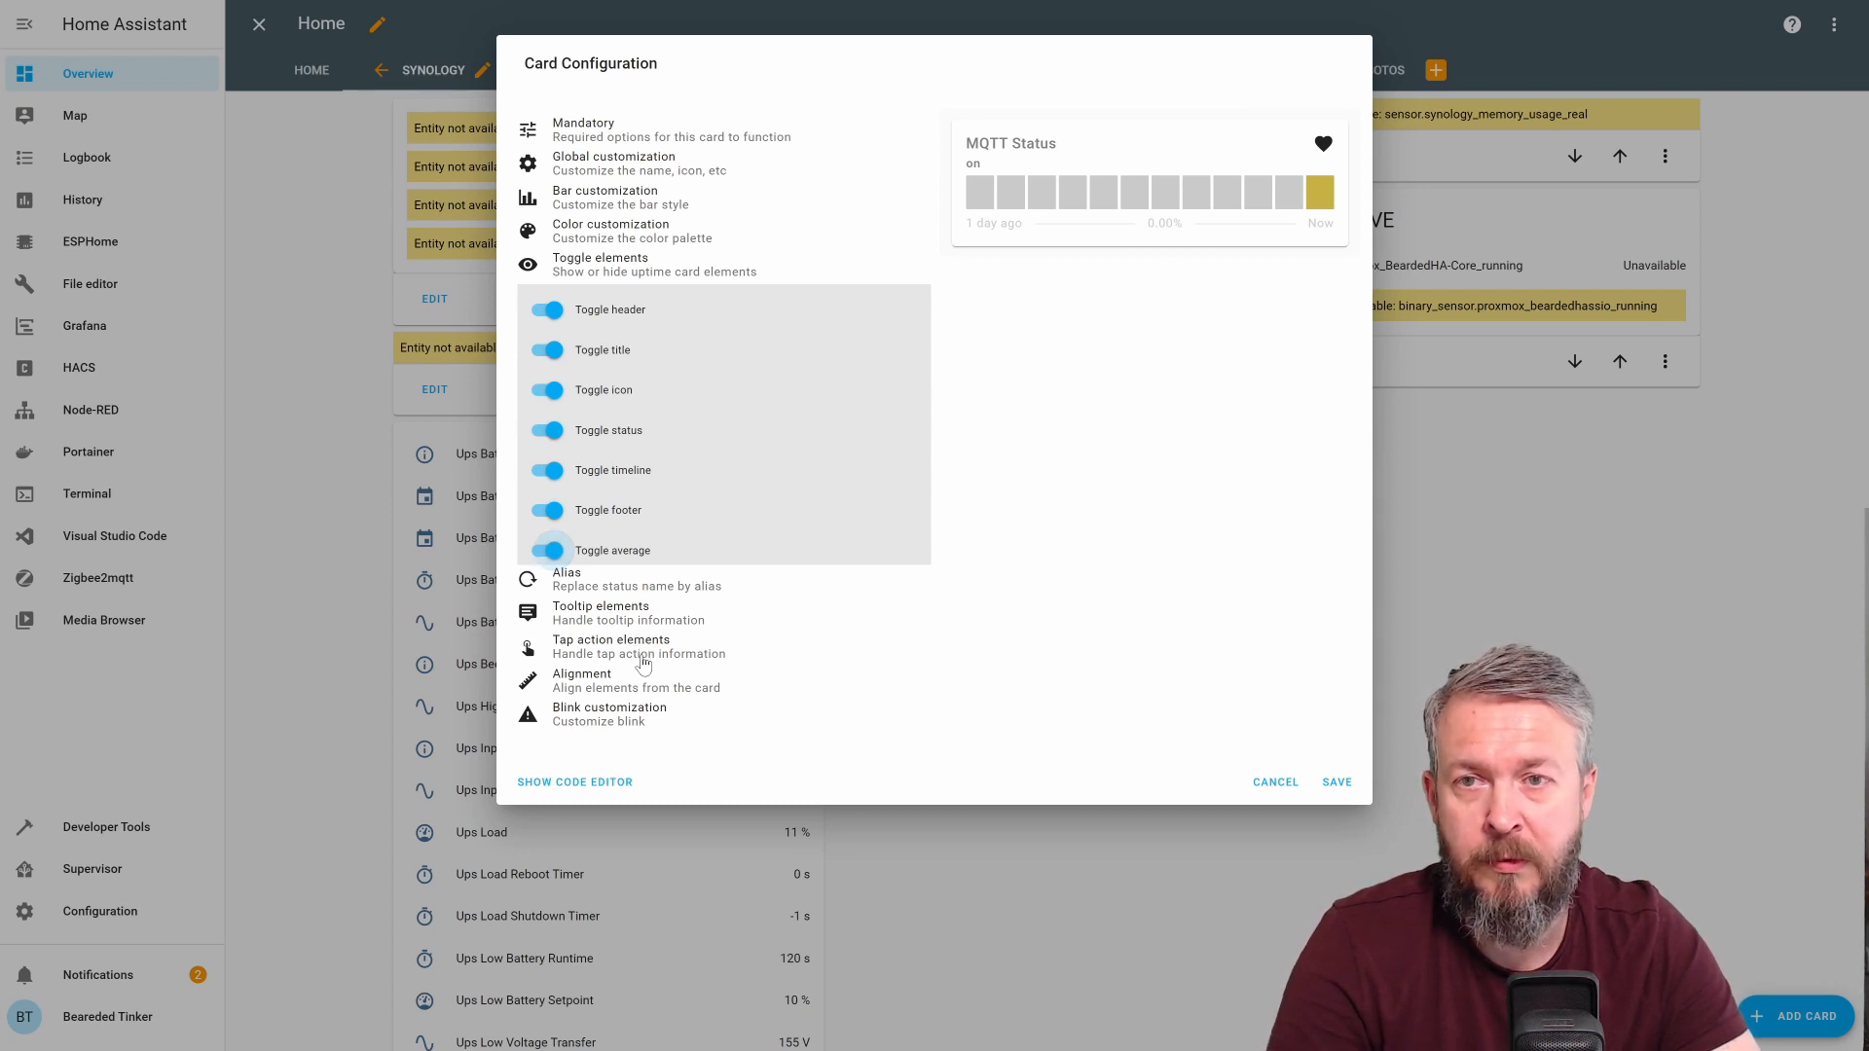
mouse_move(1150, 297)
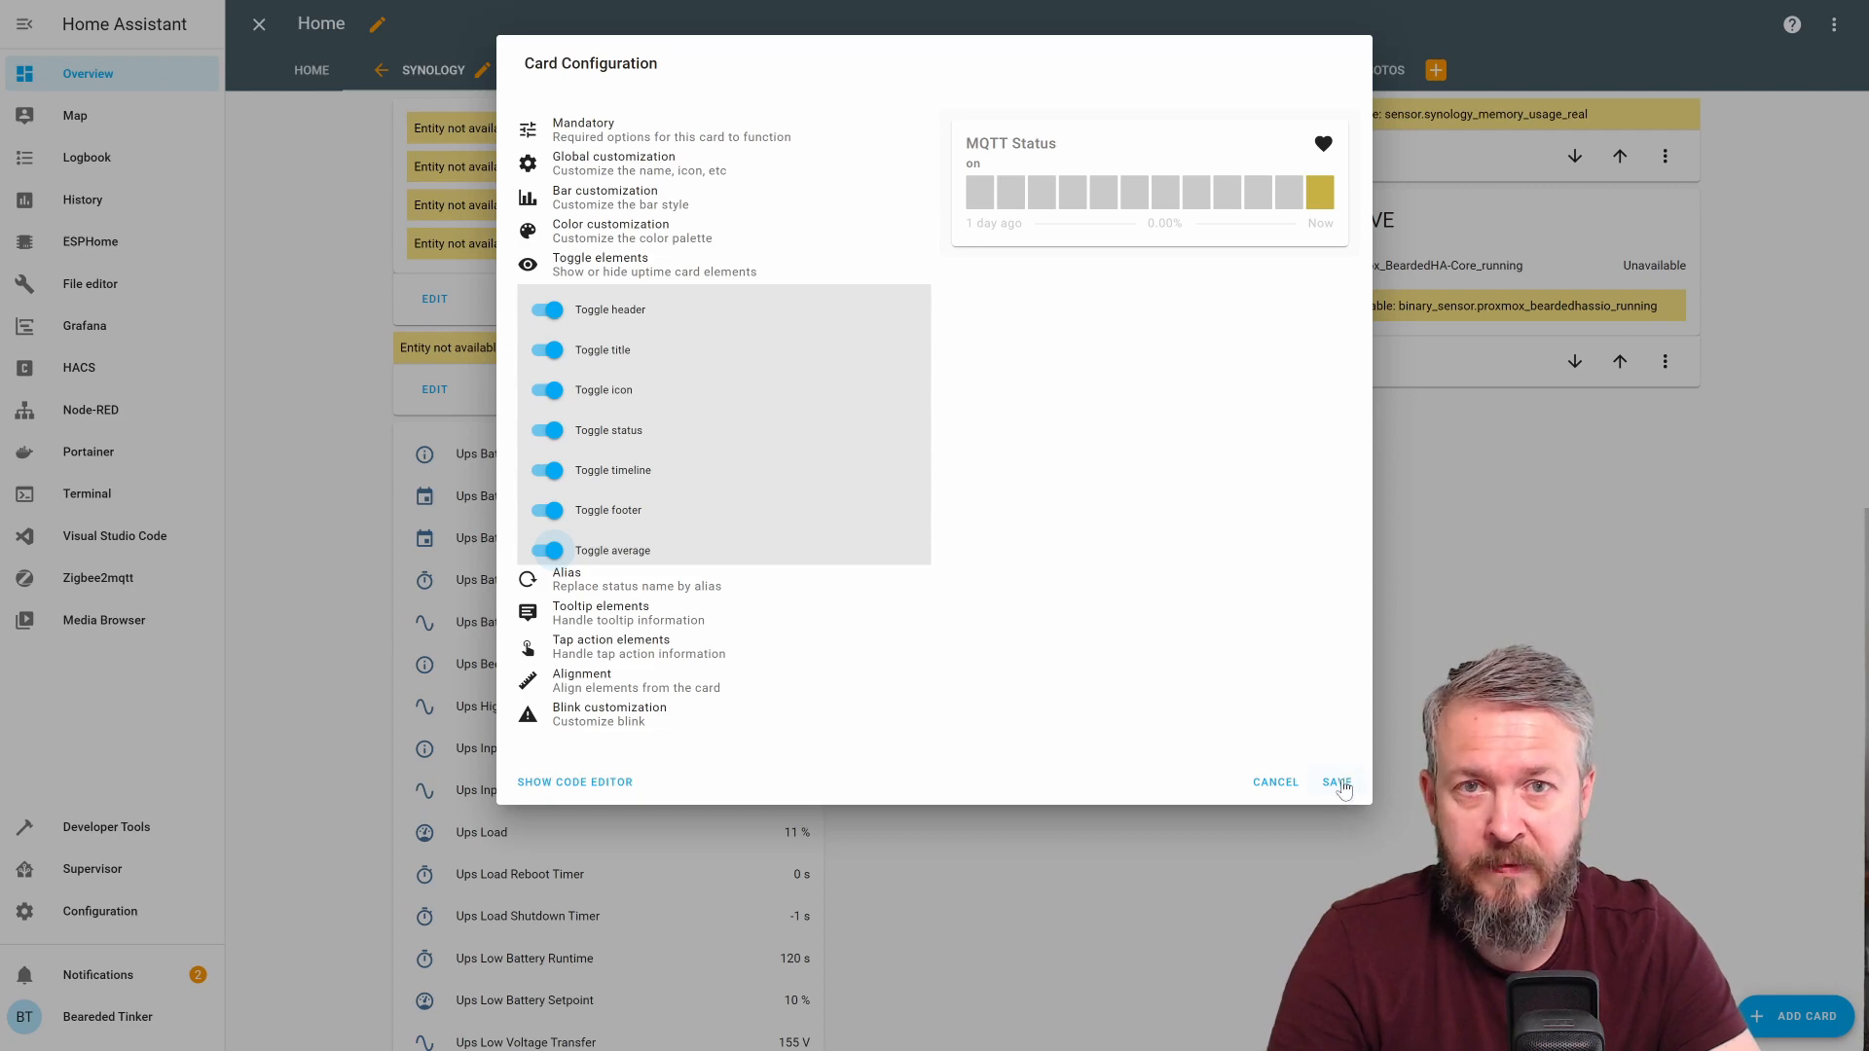
click(1336, 782)
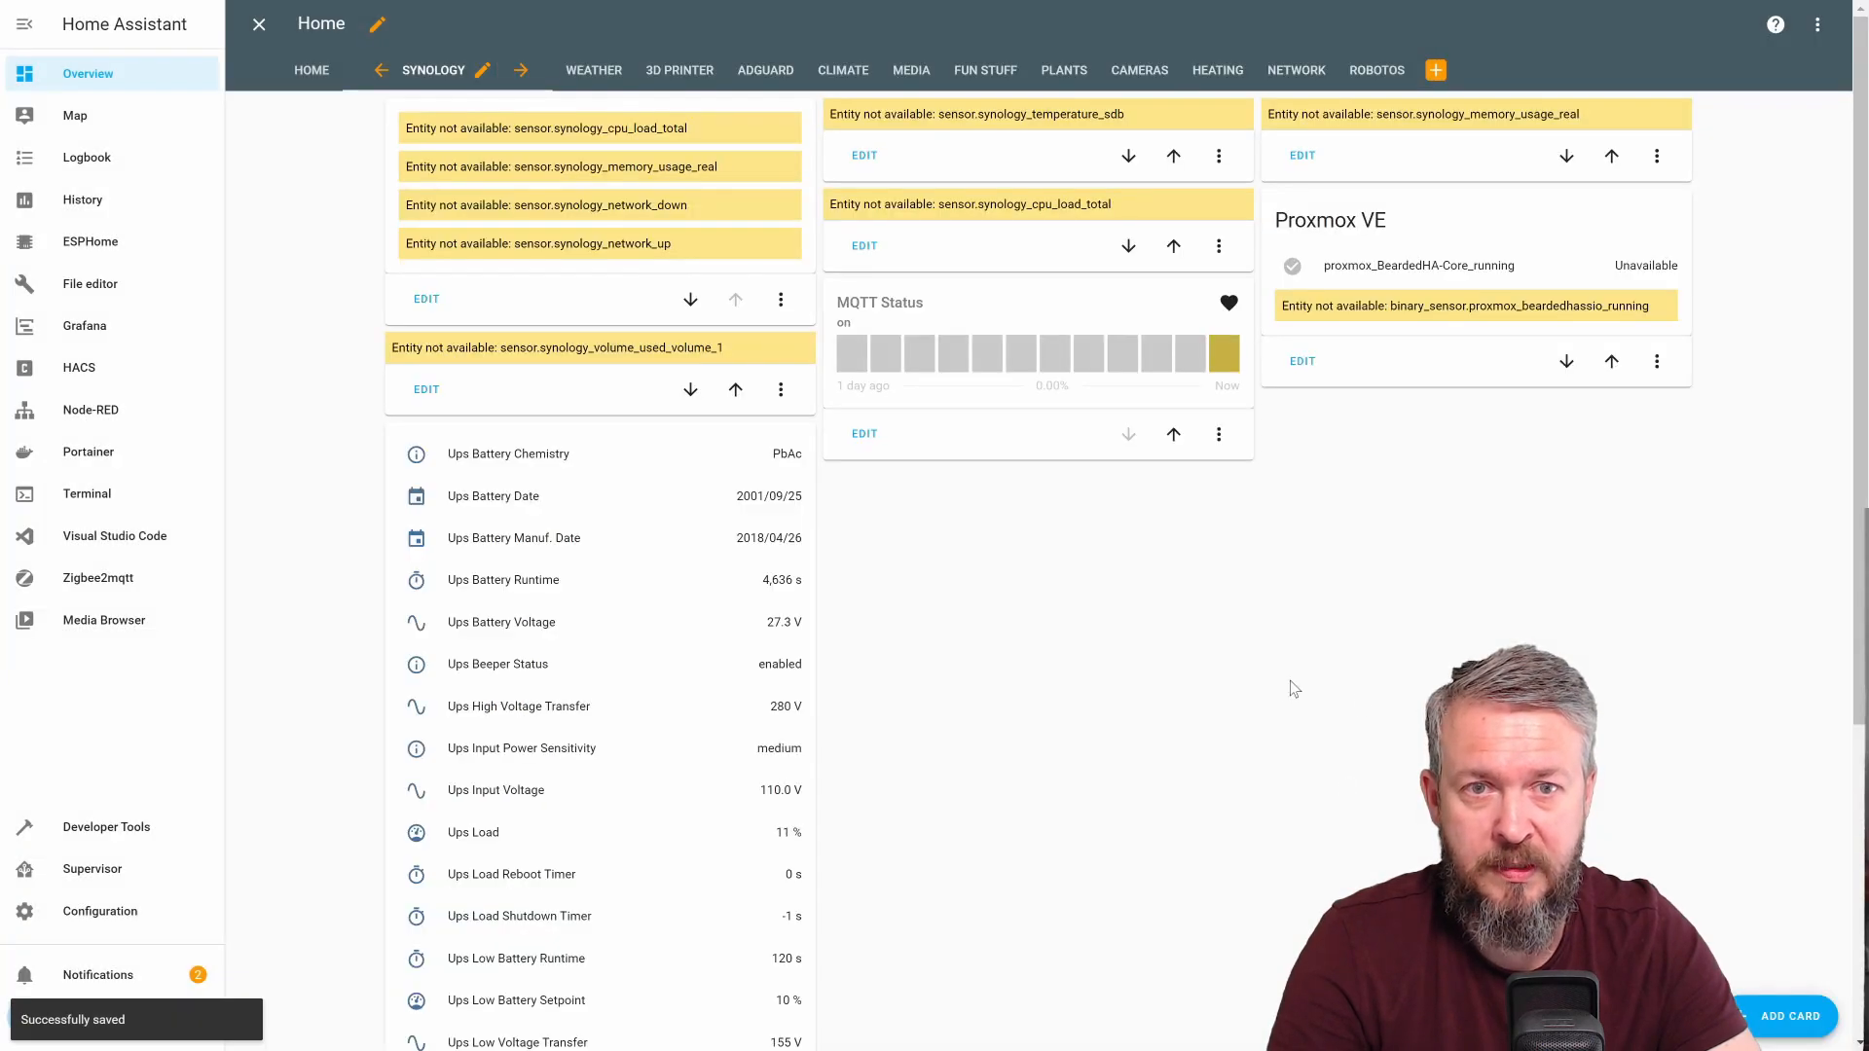
Add a second Custom: Uptime Card tracking binary_sensor.router_2
click(1785, 1016)
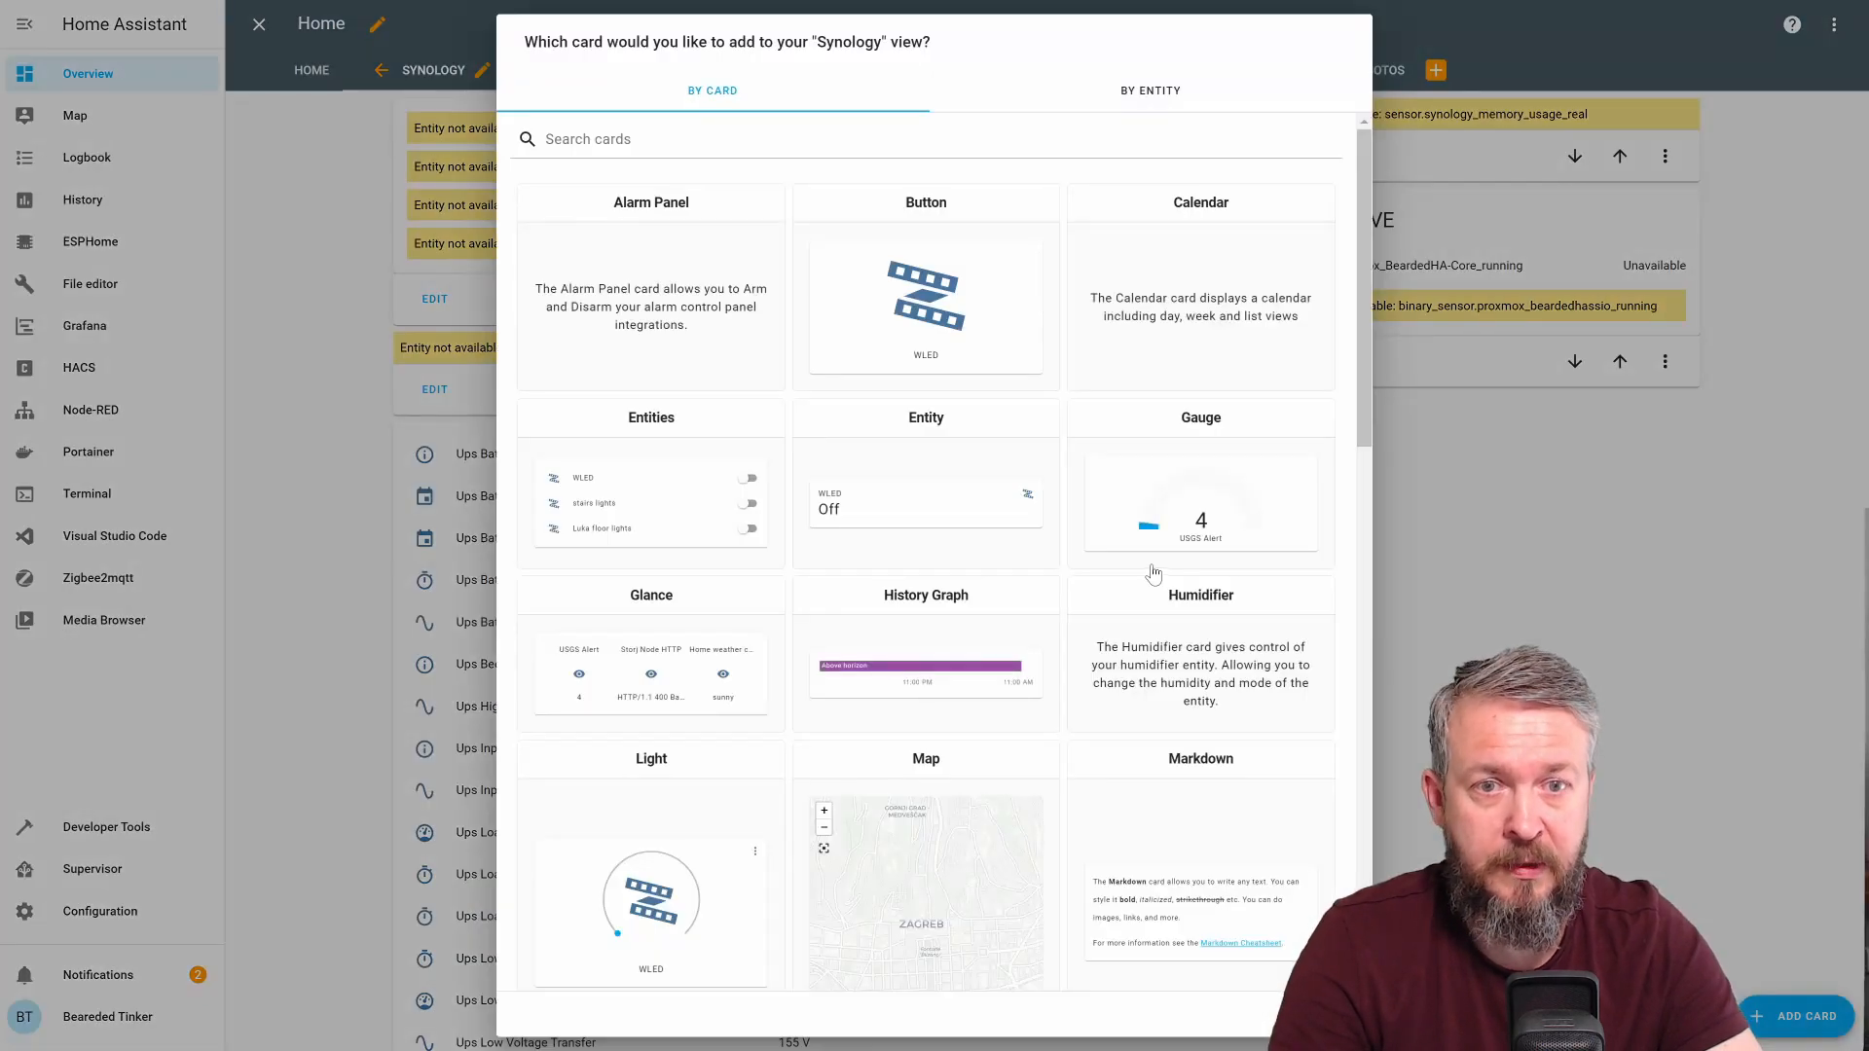
scroll(down, 3)
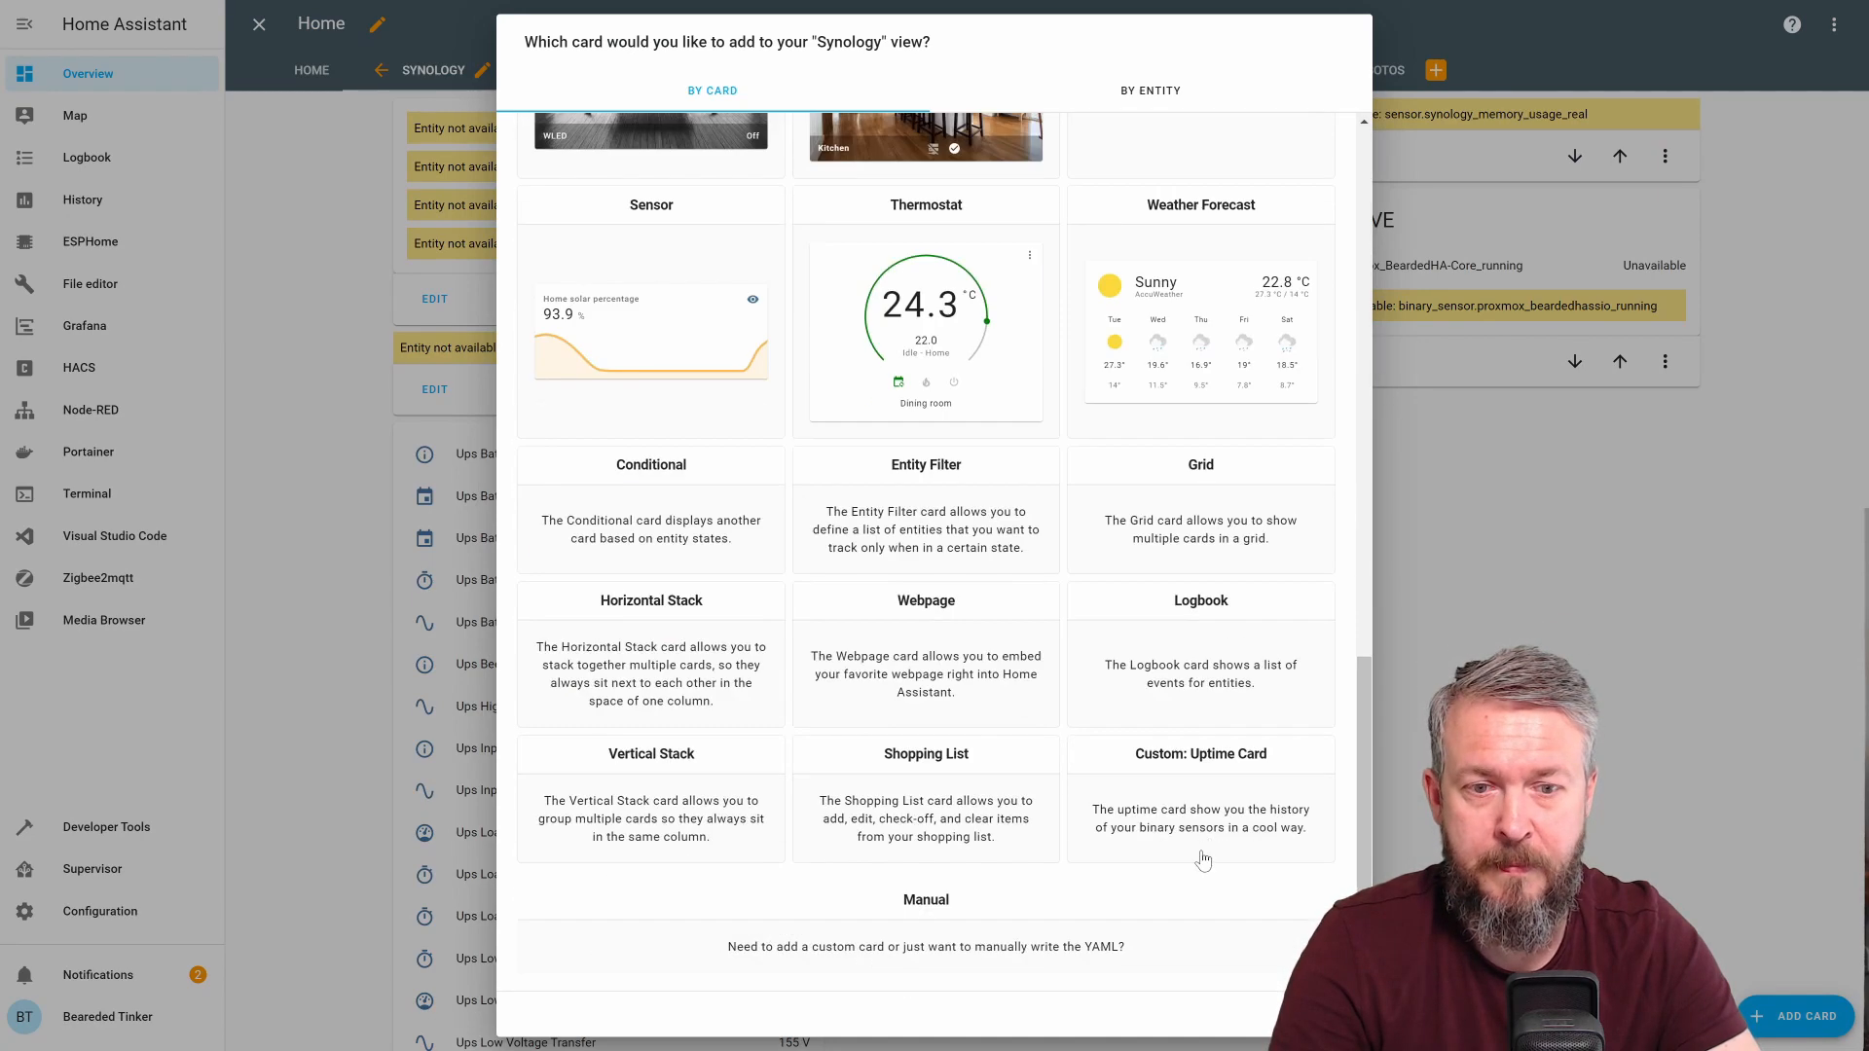
click(1201, 809)
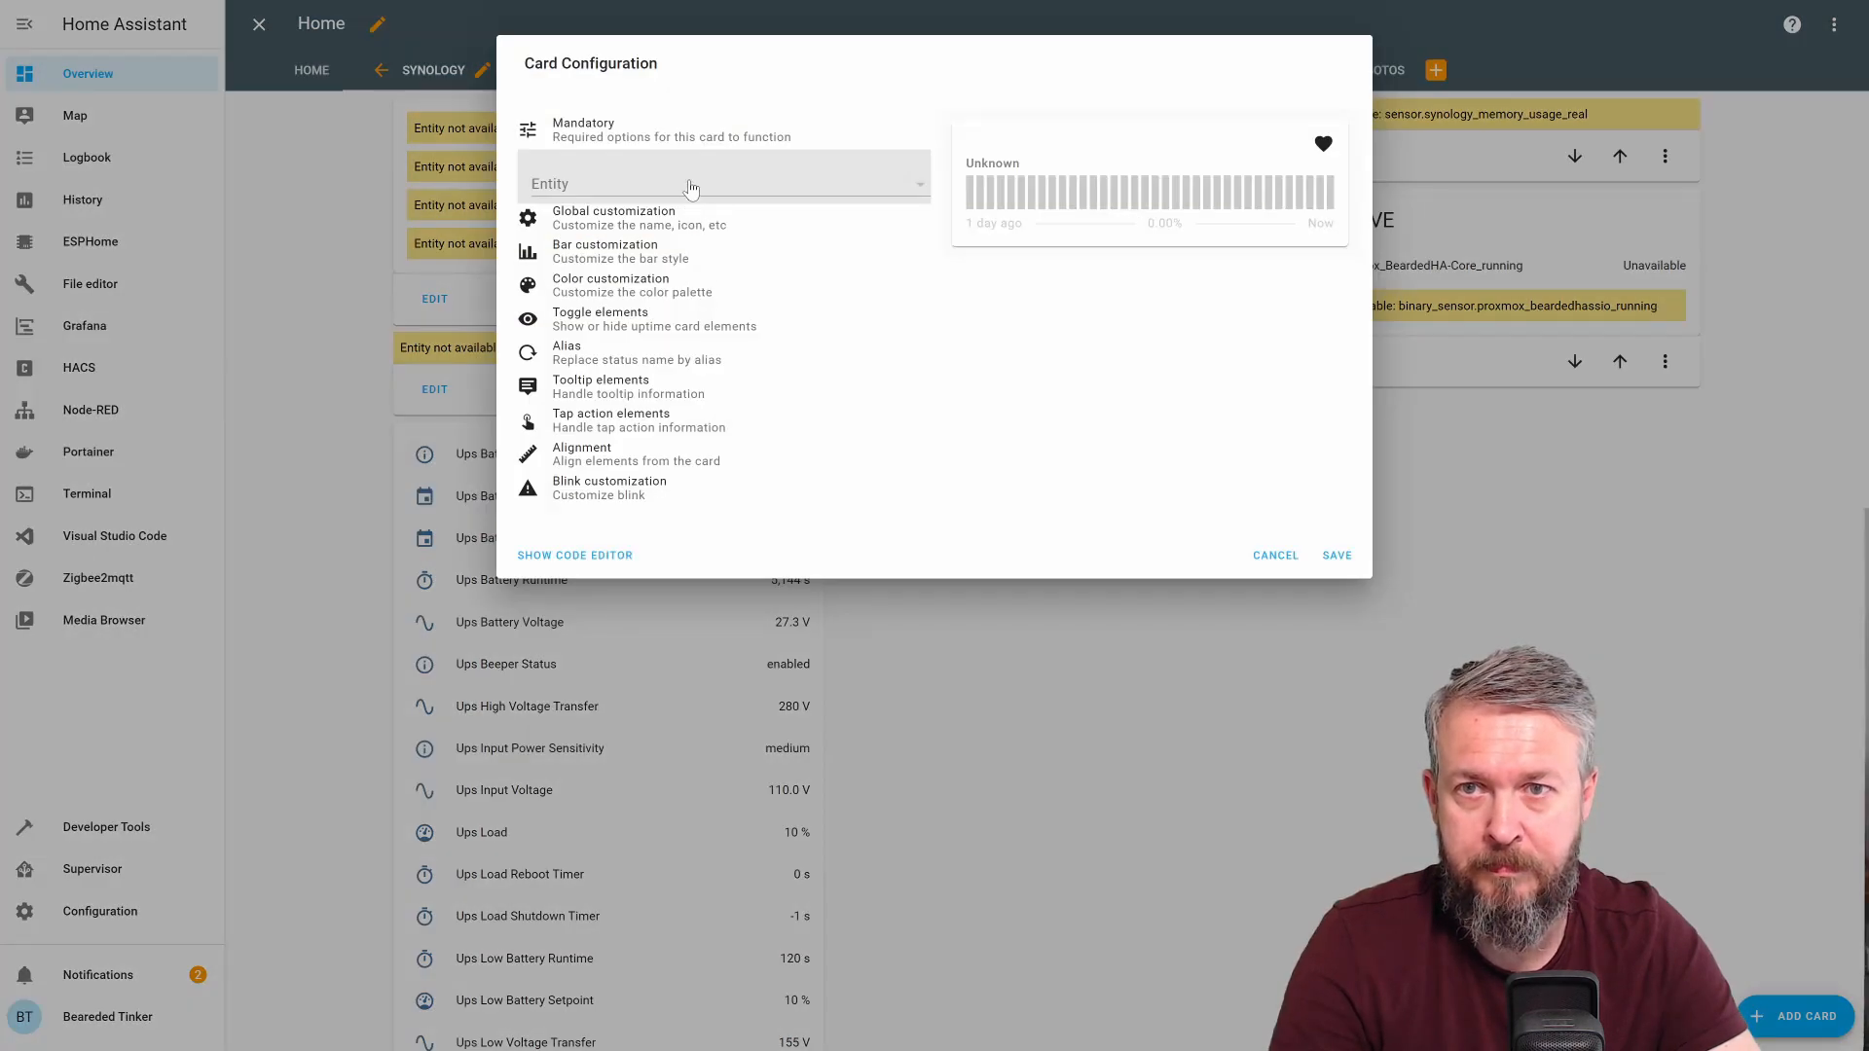
click(714, 183)
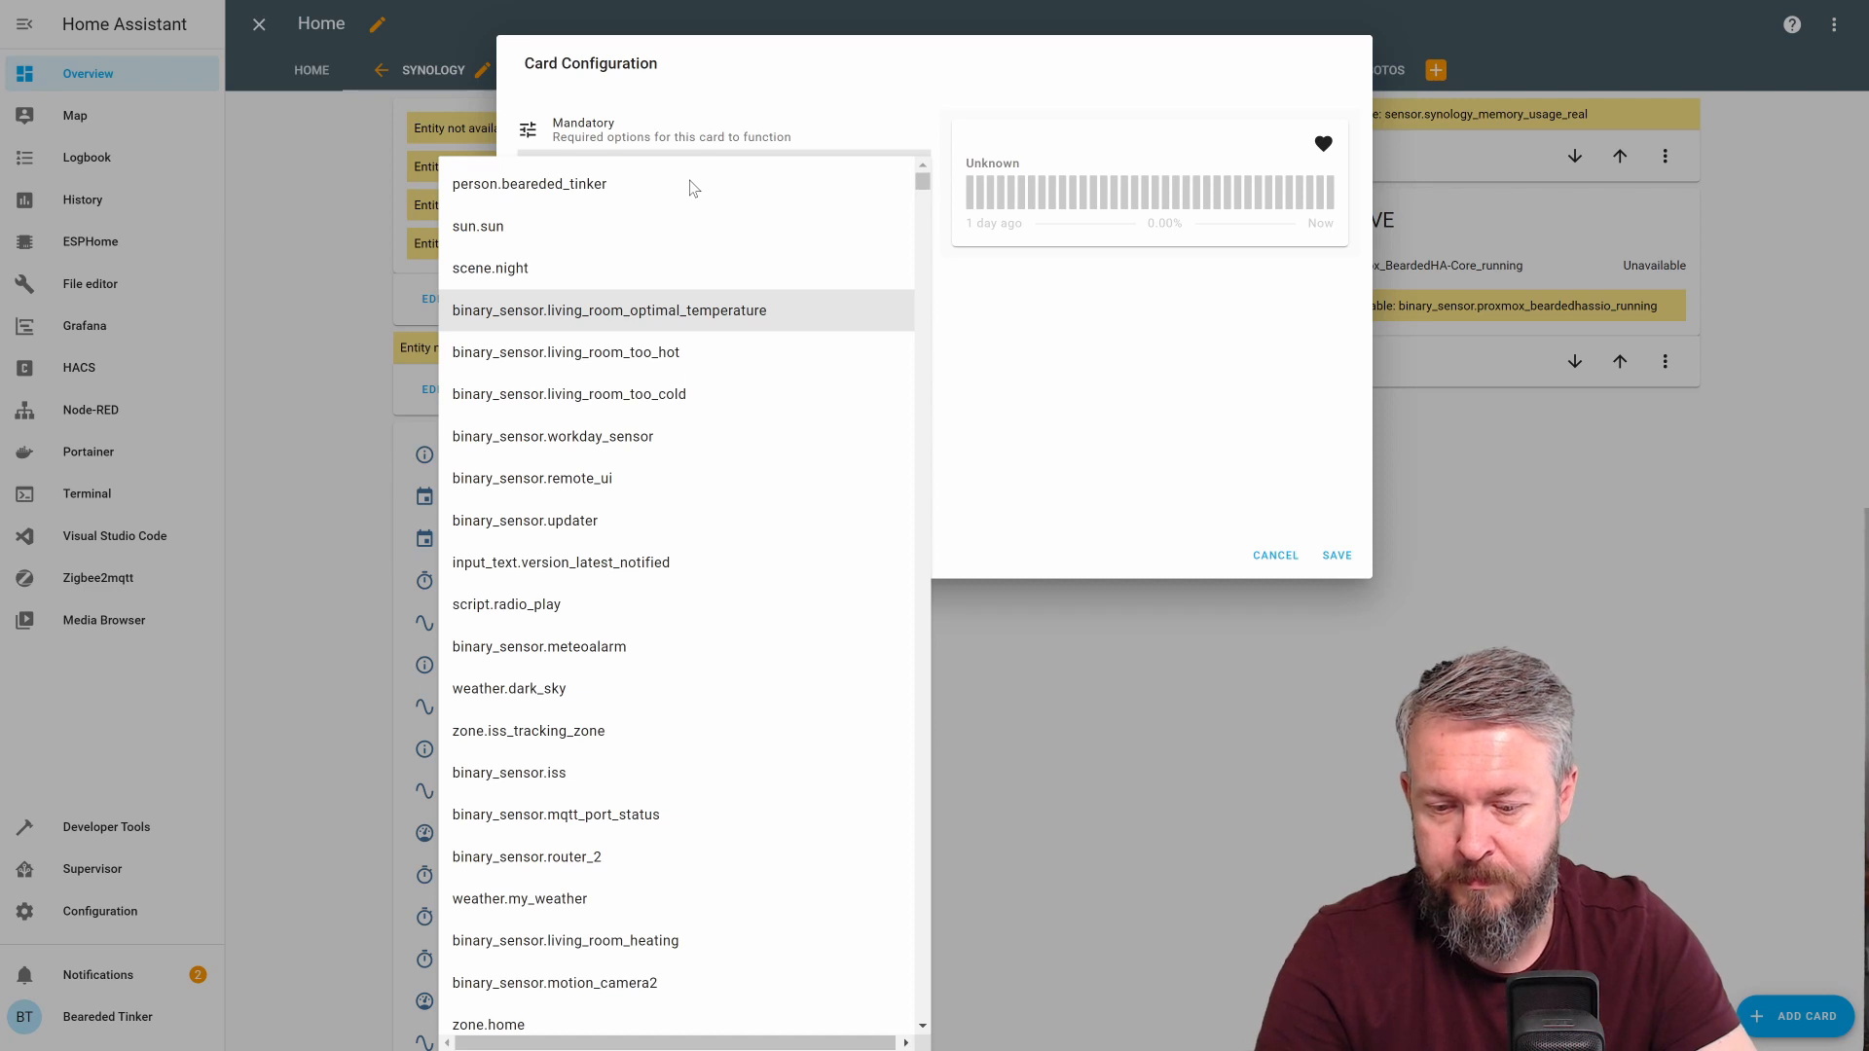
click(527, 857)
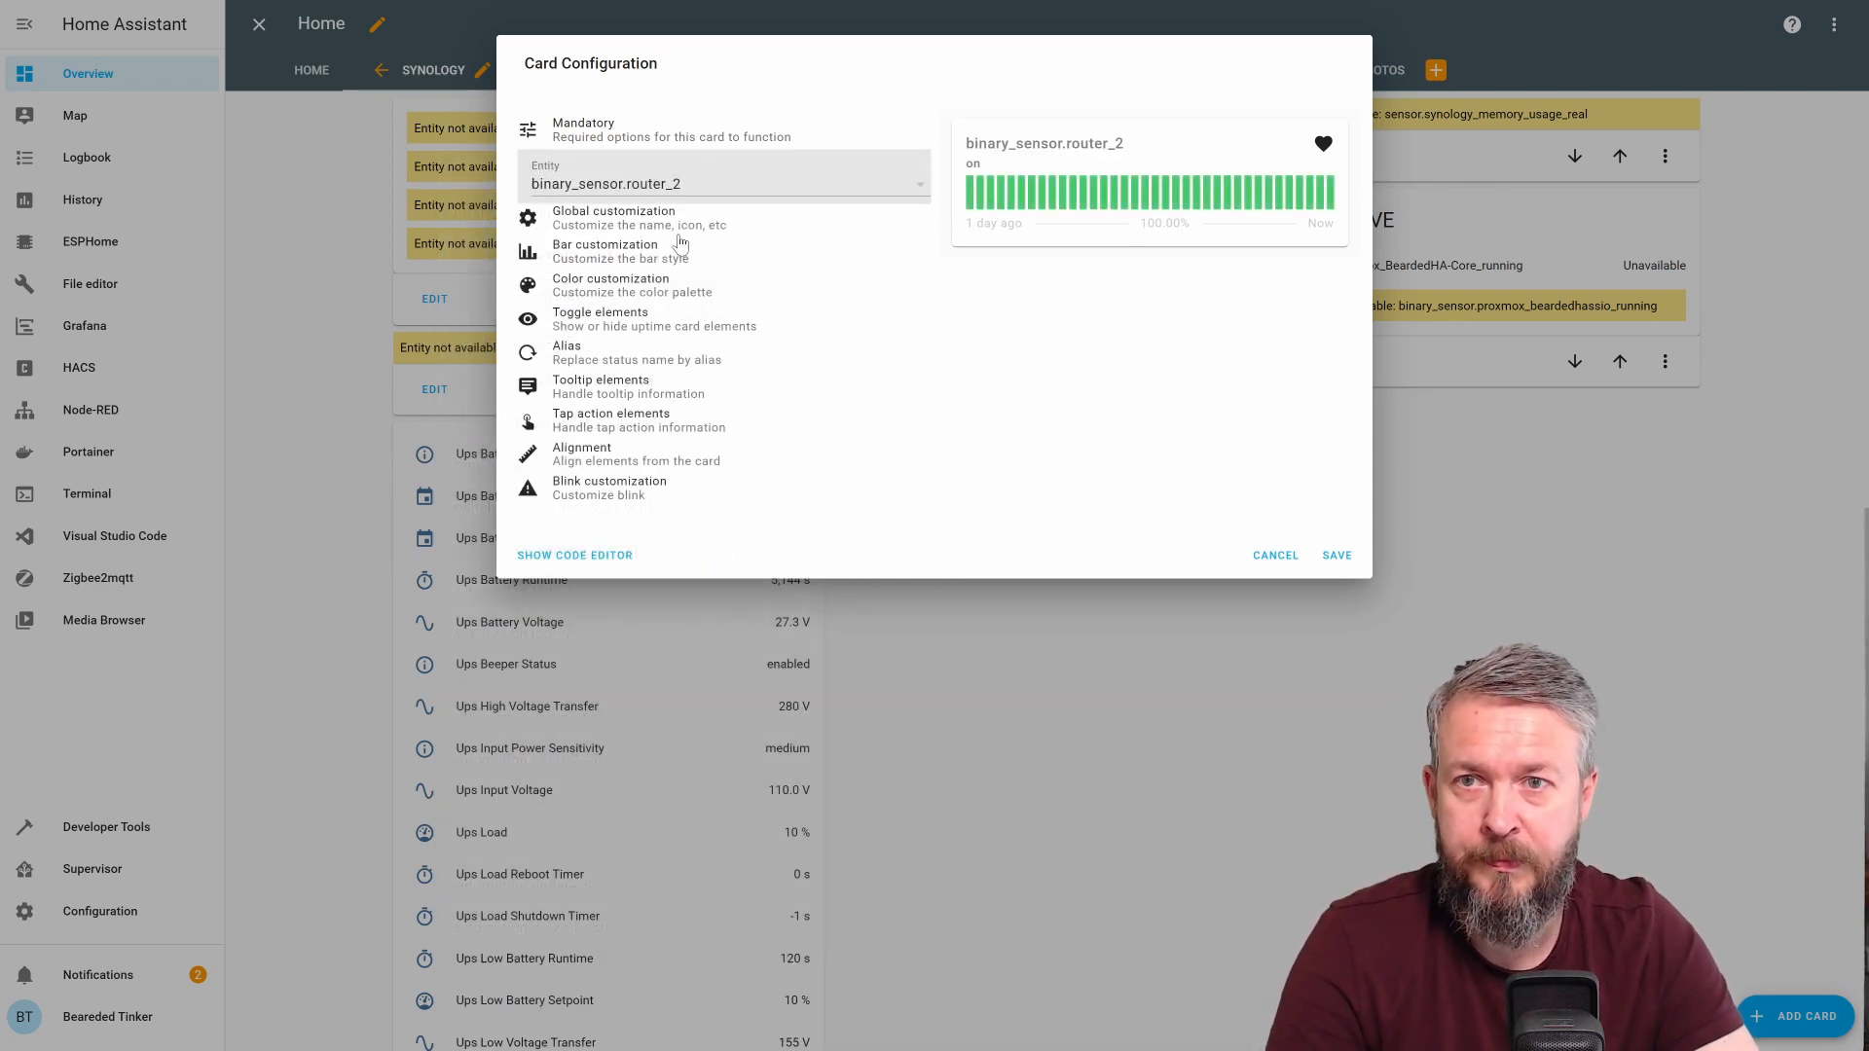
click(613, 216)
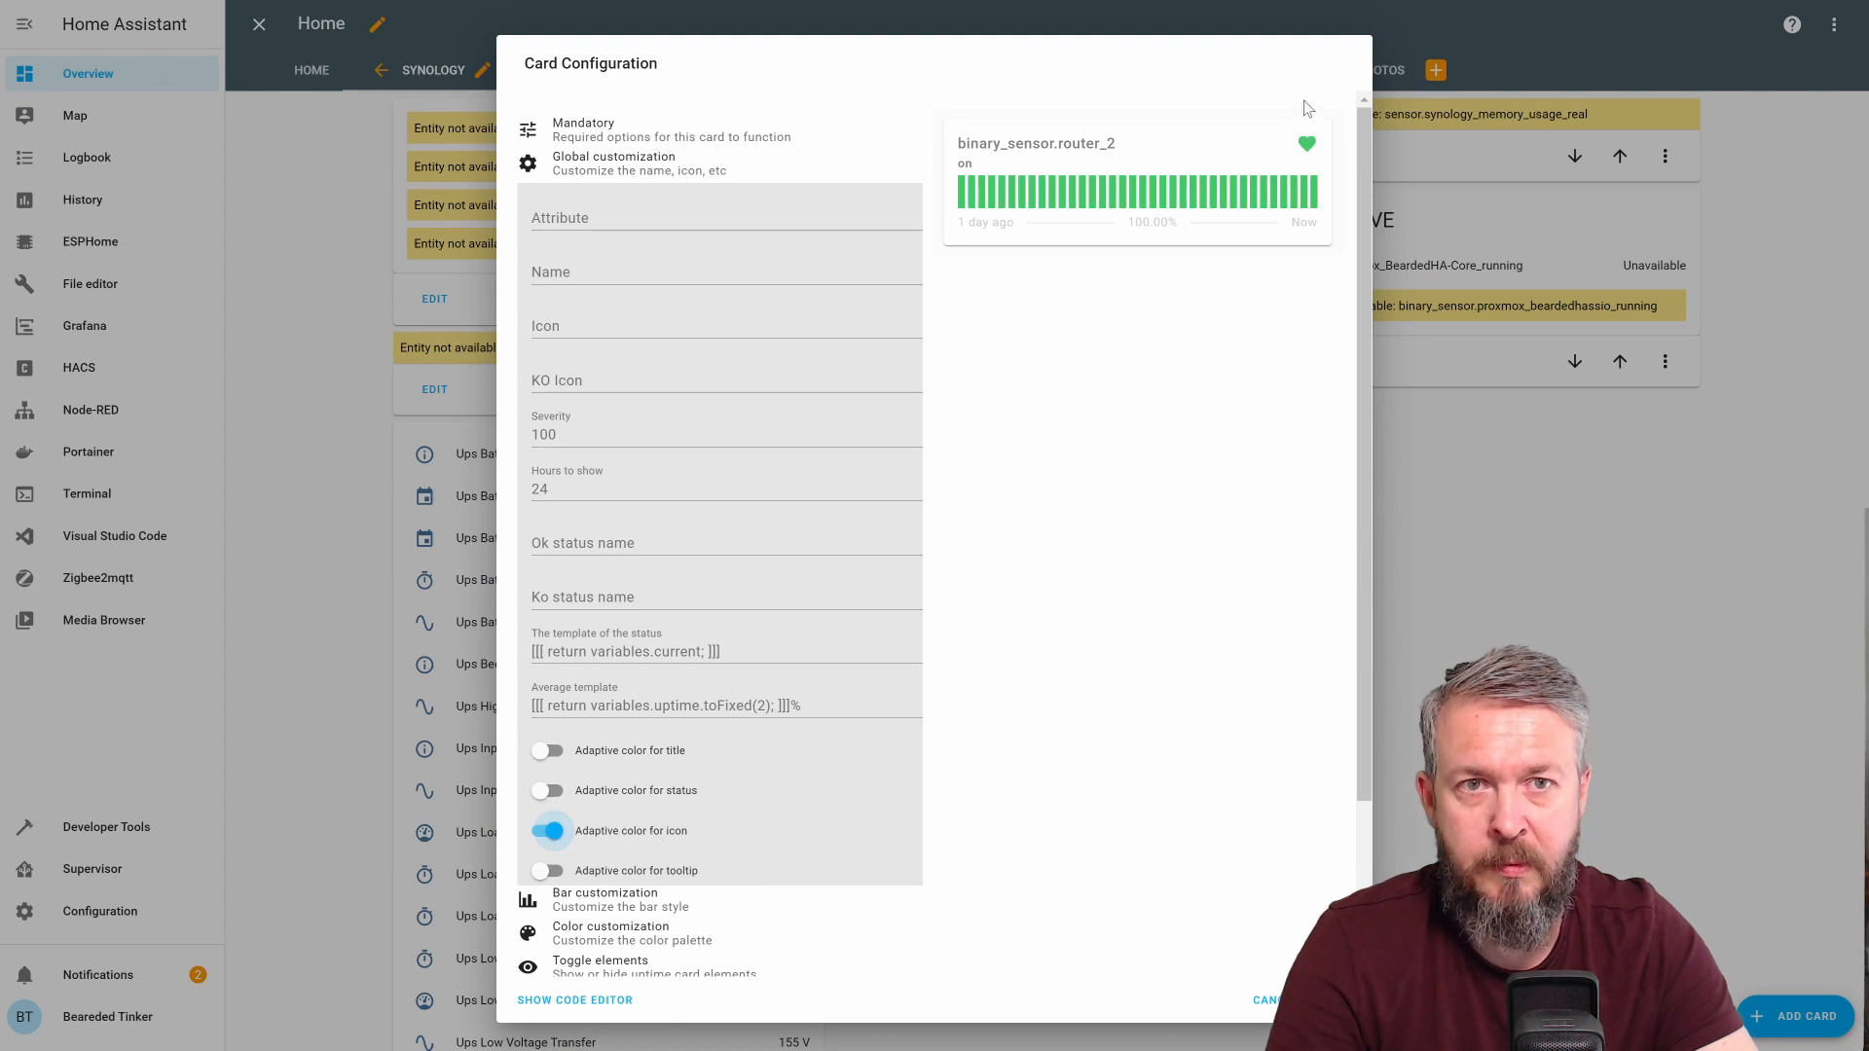
mouse_move(1261, 200)
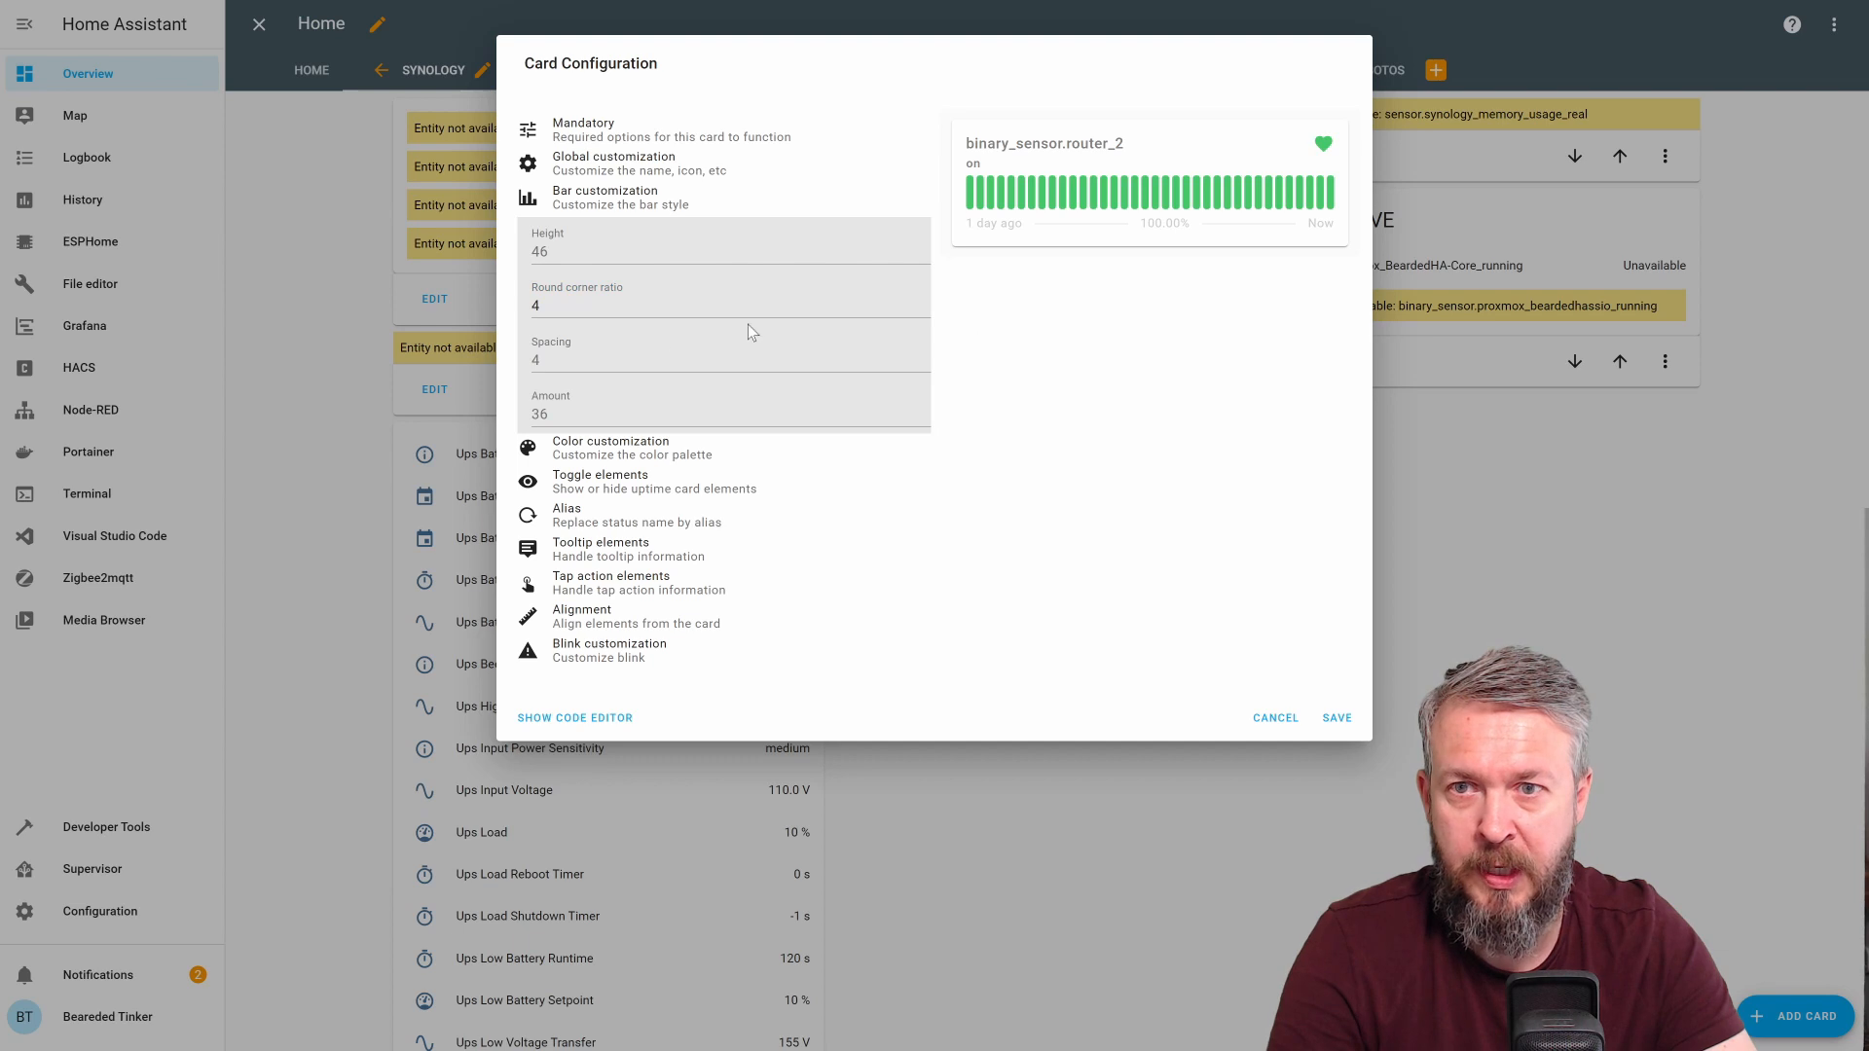
Set bar height 10, twelve bars and 48 hours to show
click(595, 251)
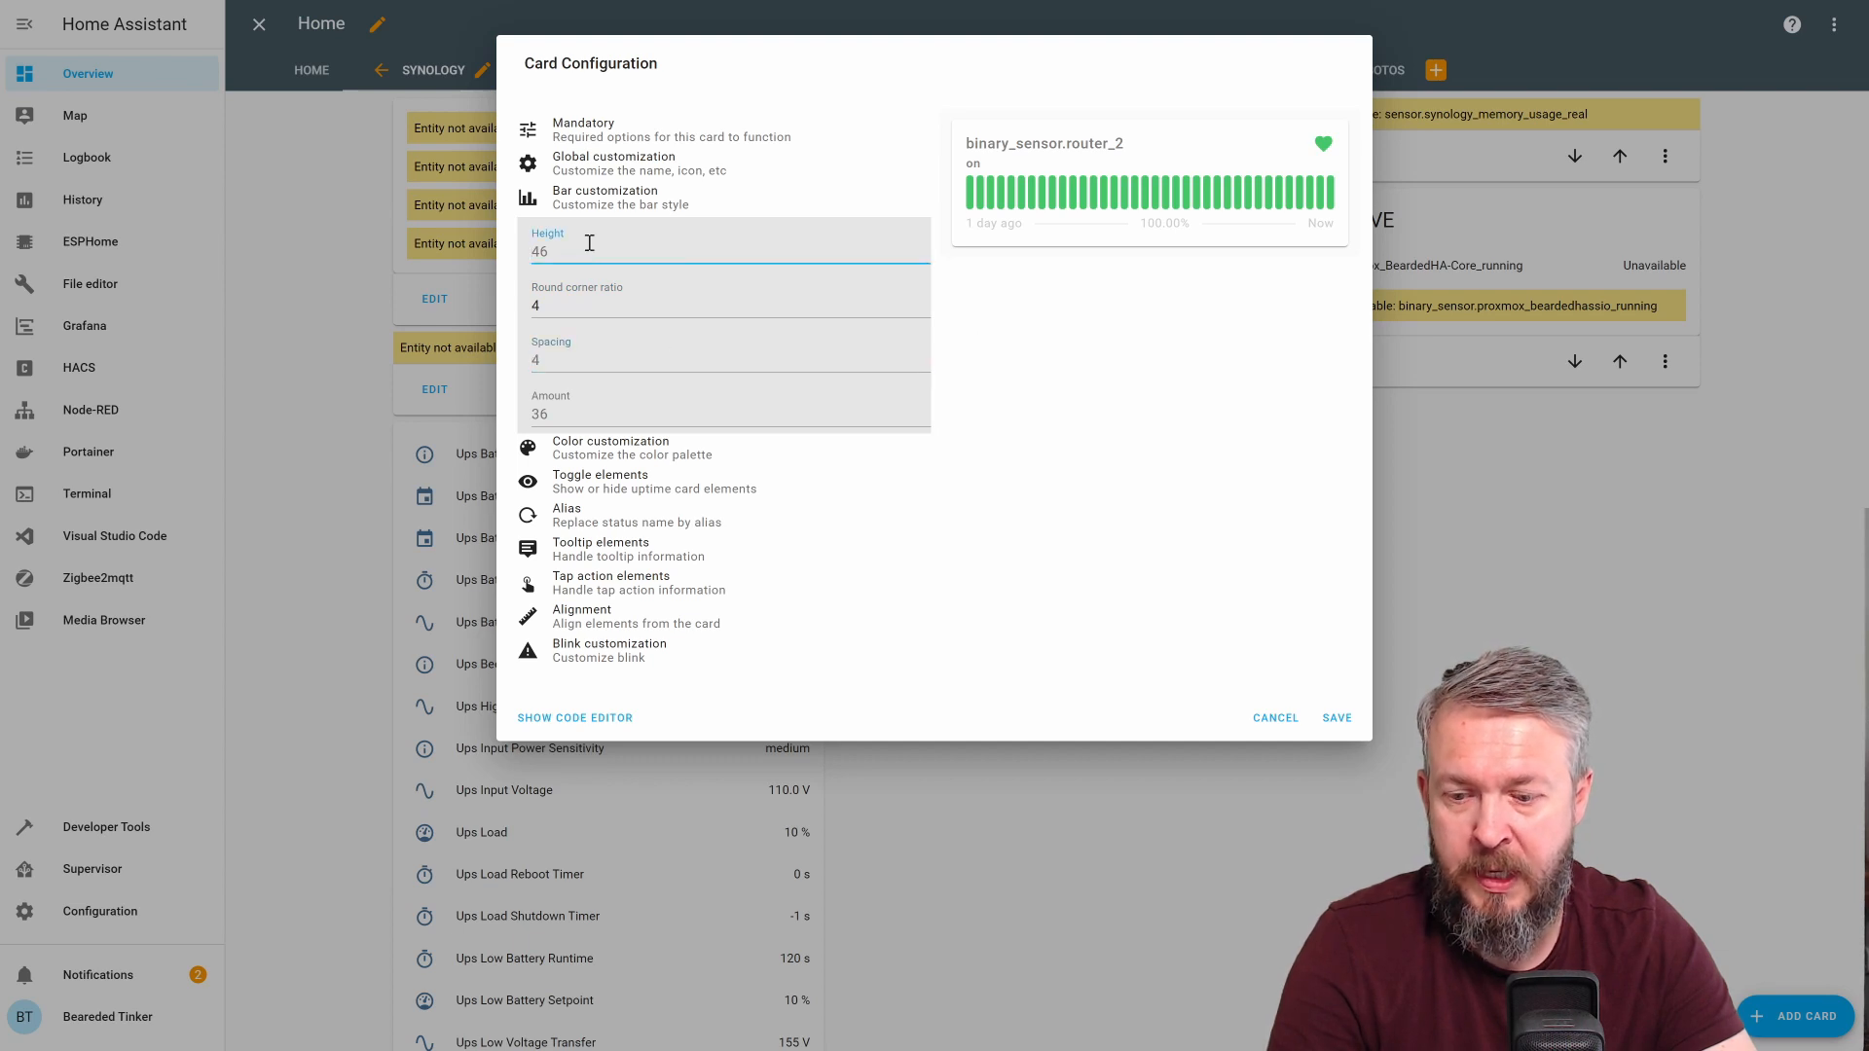
text(12)
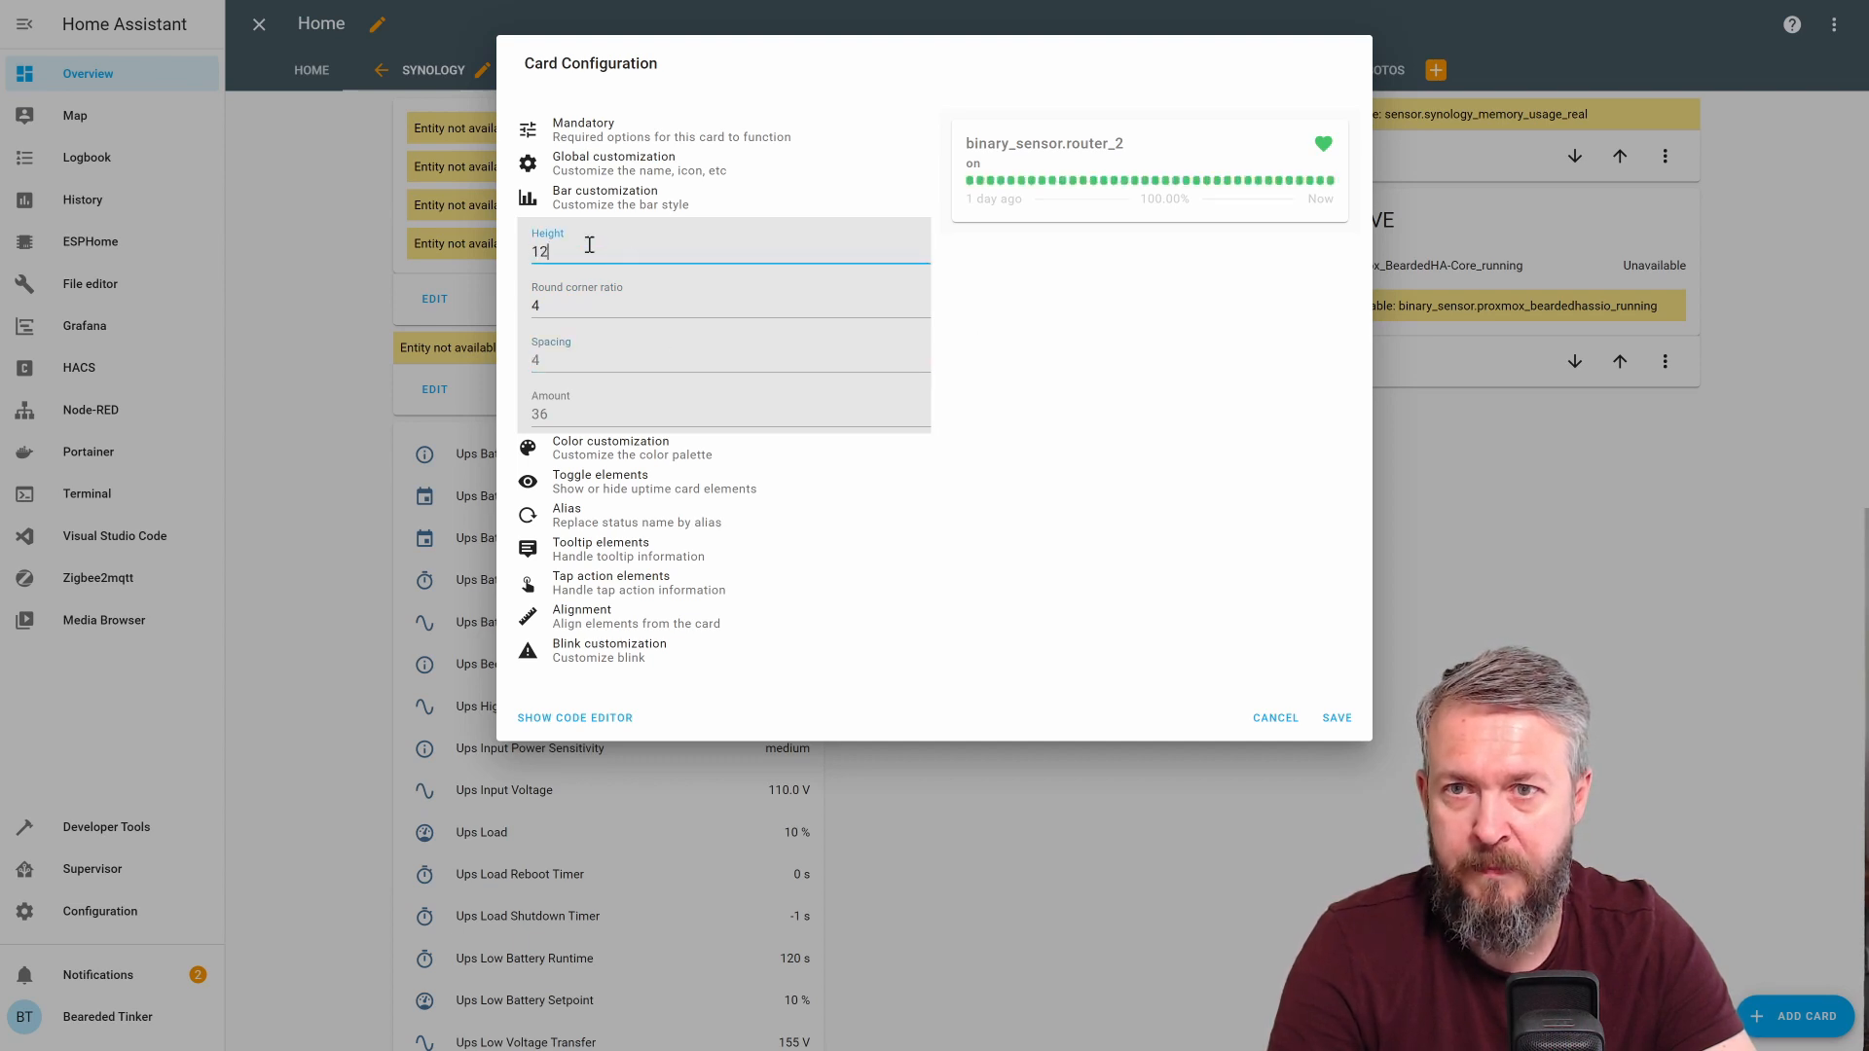
text(10)
click(724, 351)
text(34)
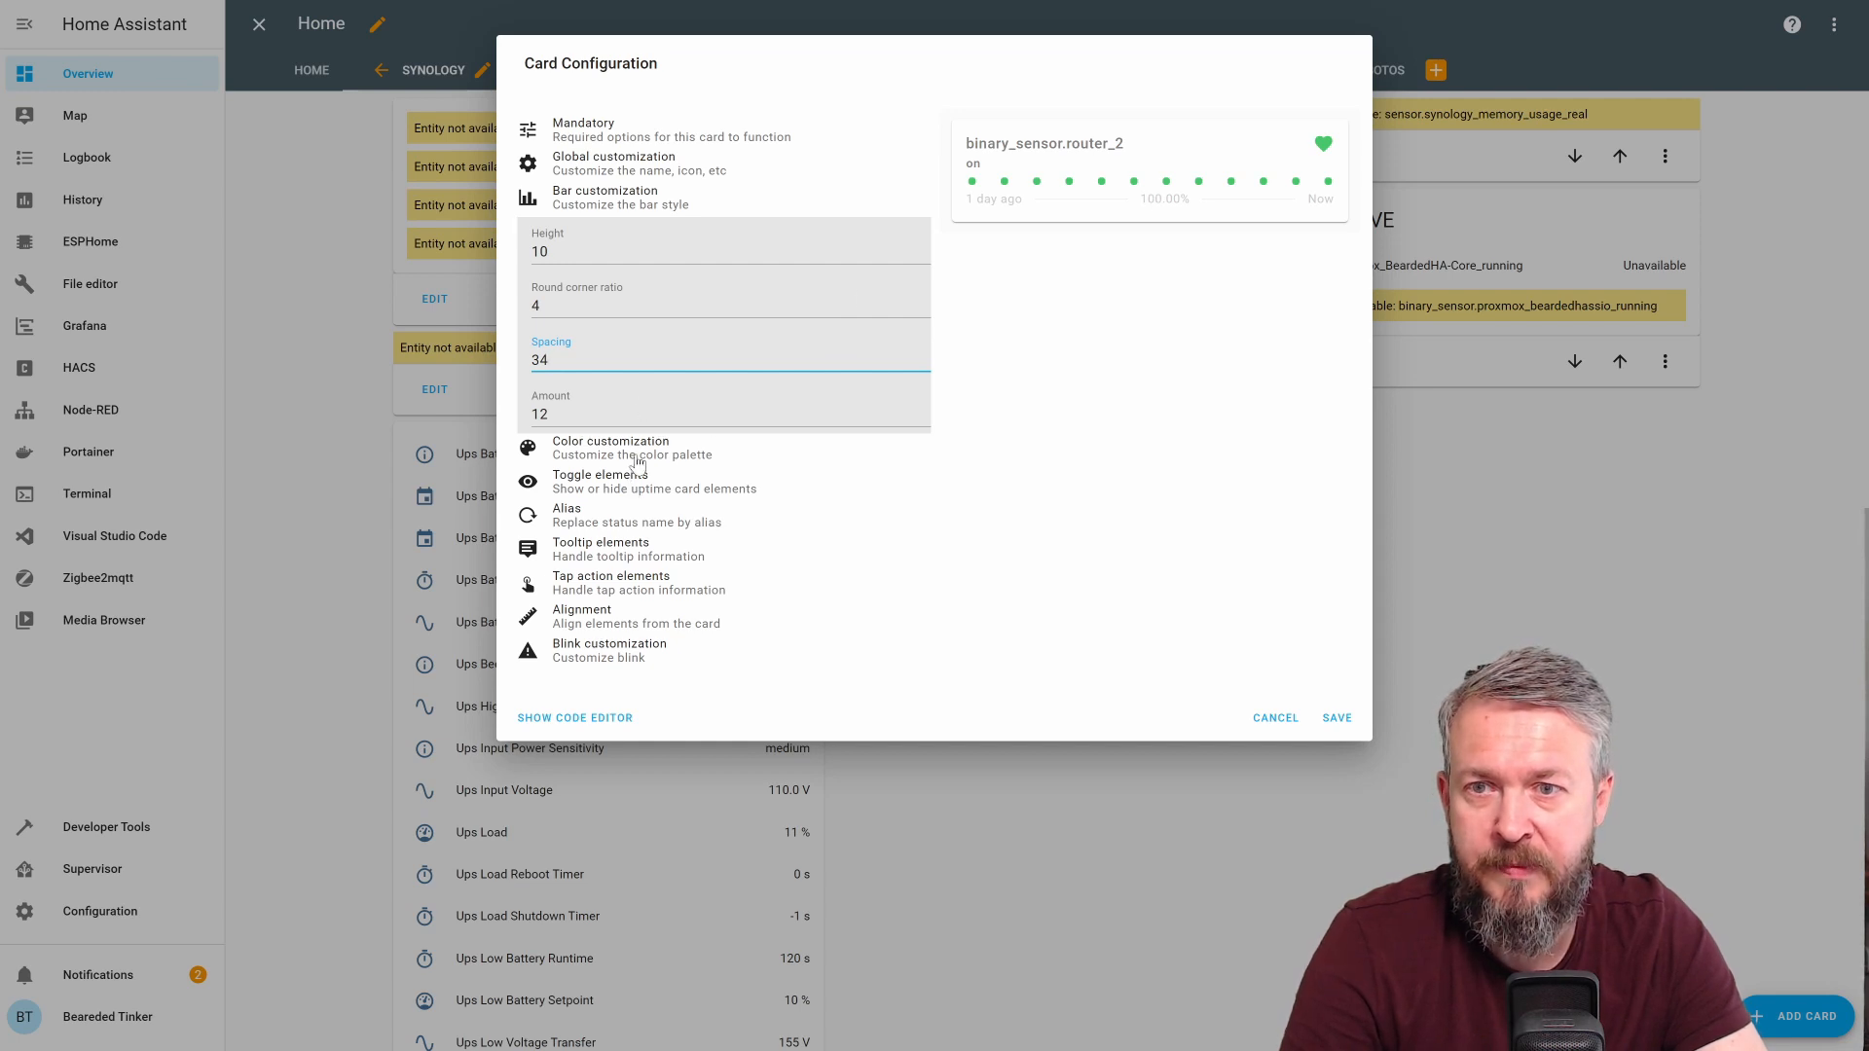
click(614, 163)
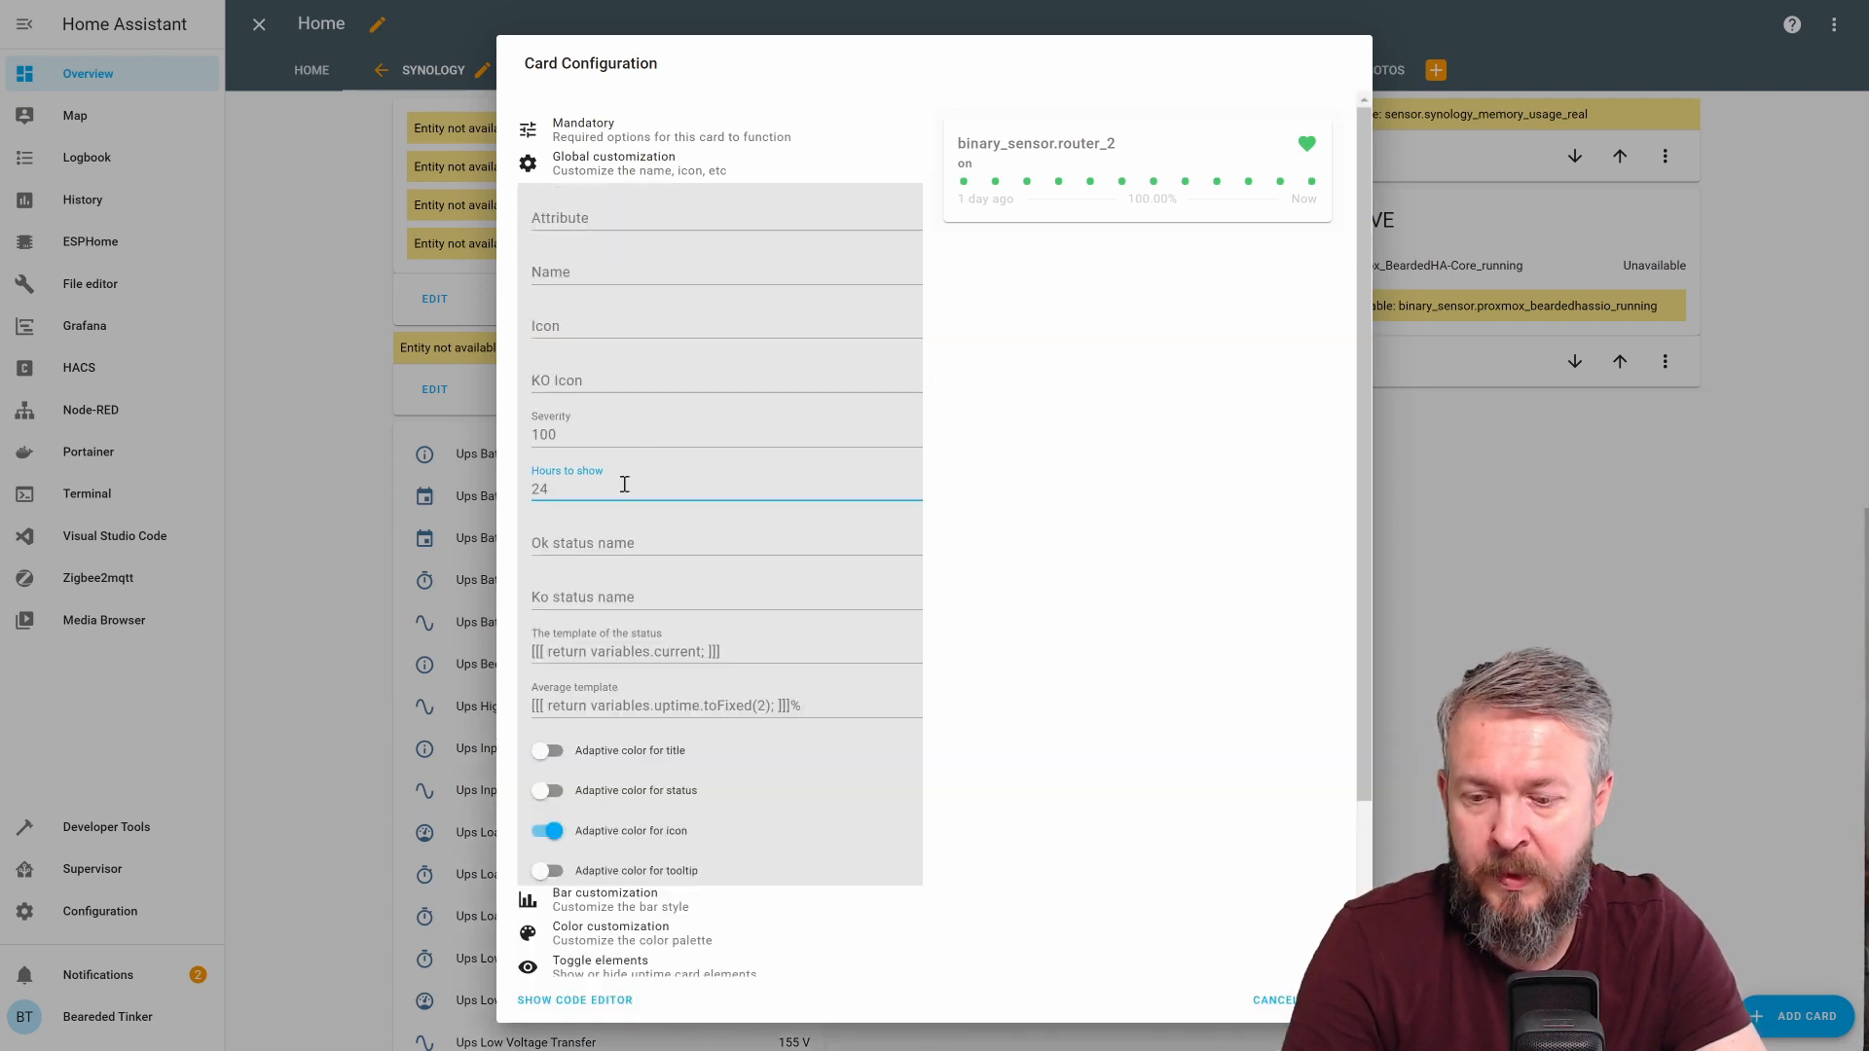
text(48)
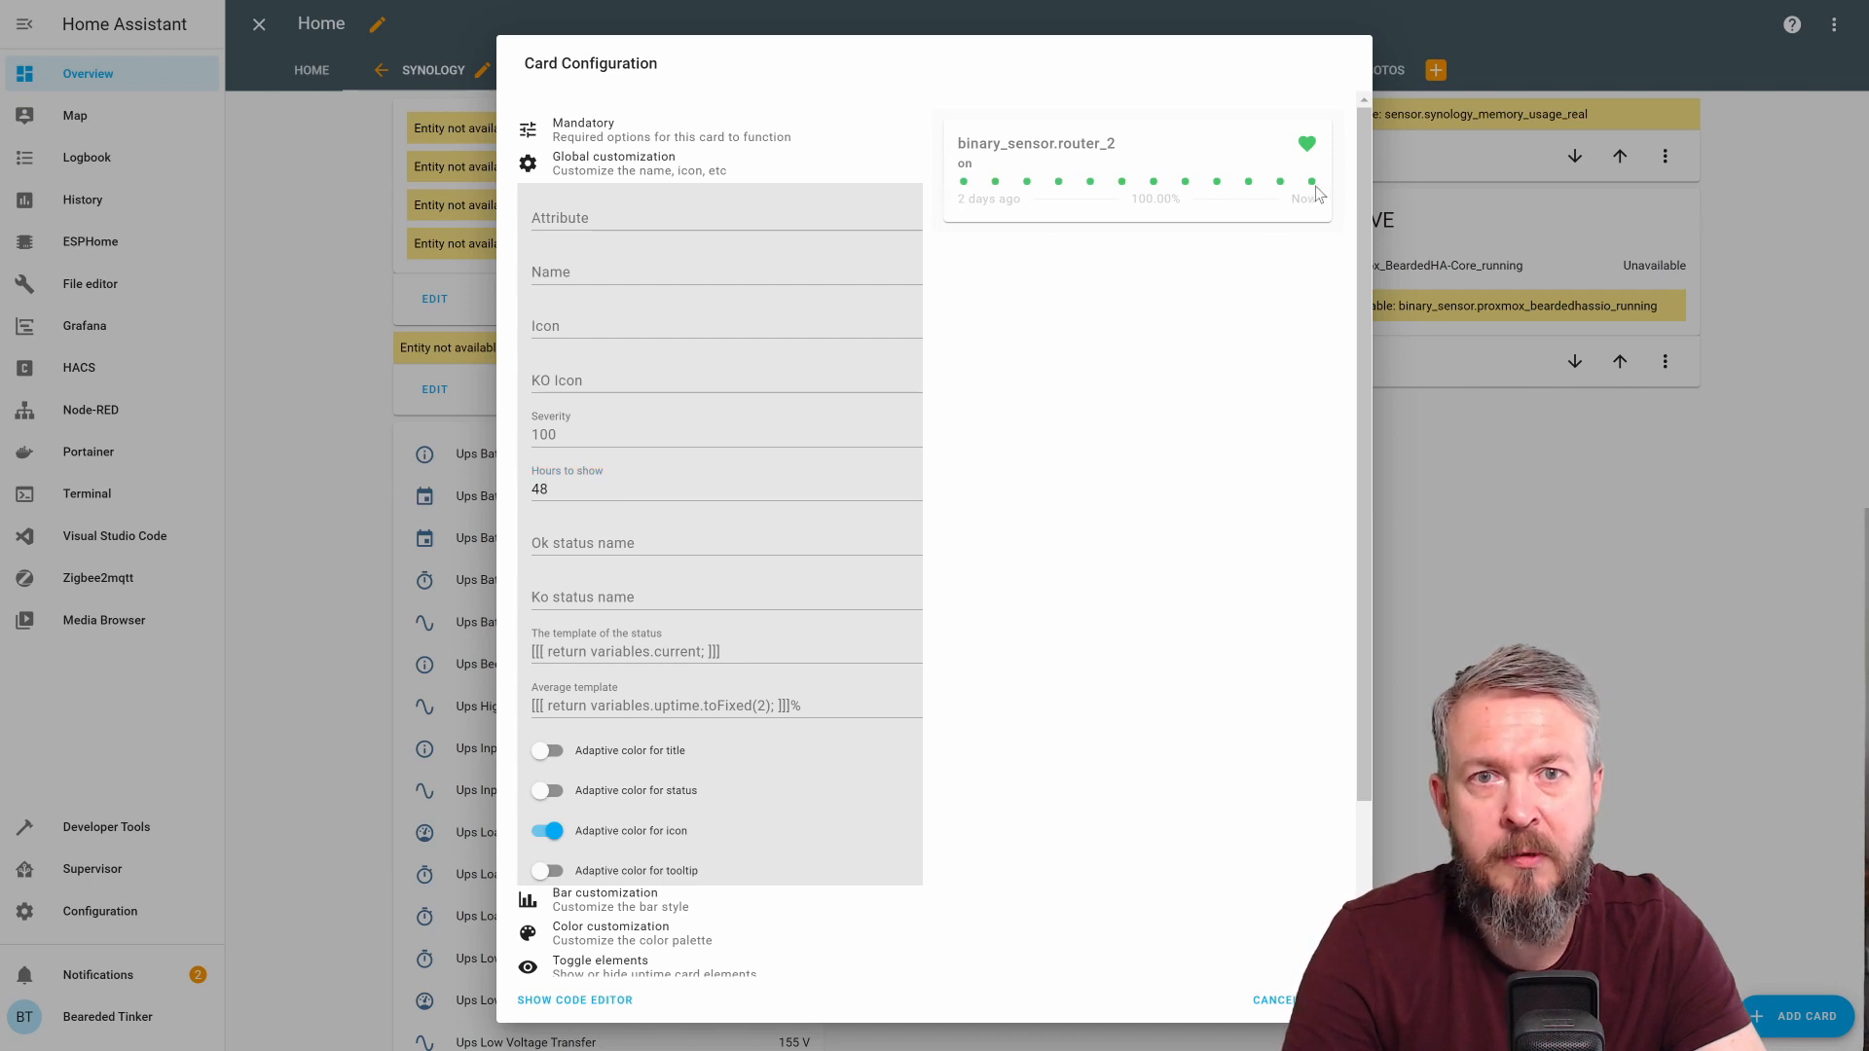
mouse_move(1252, 185)
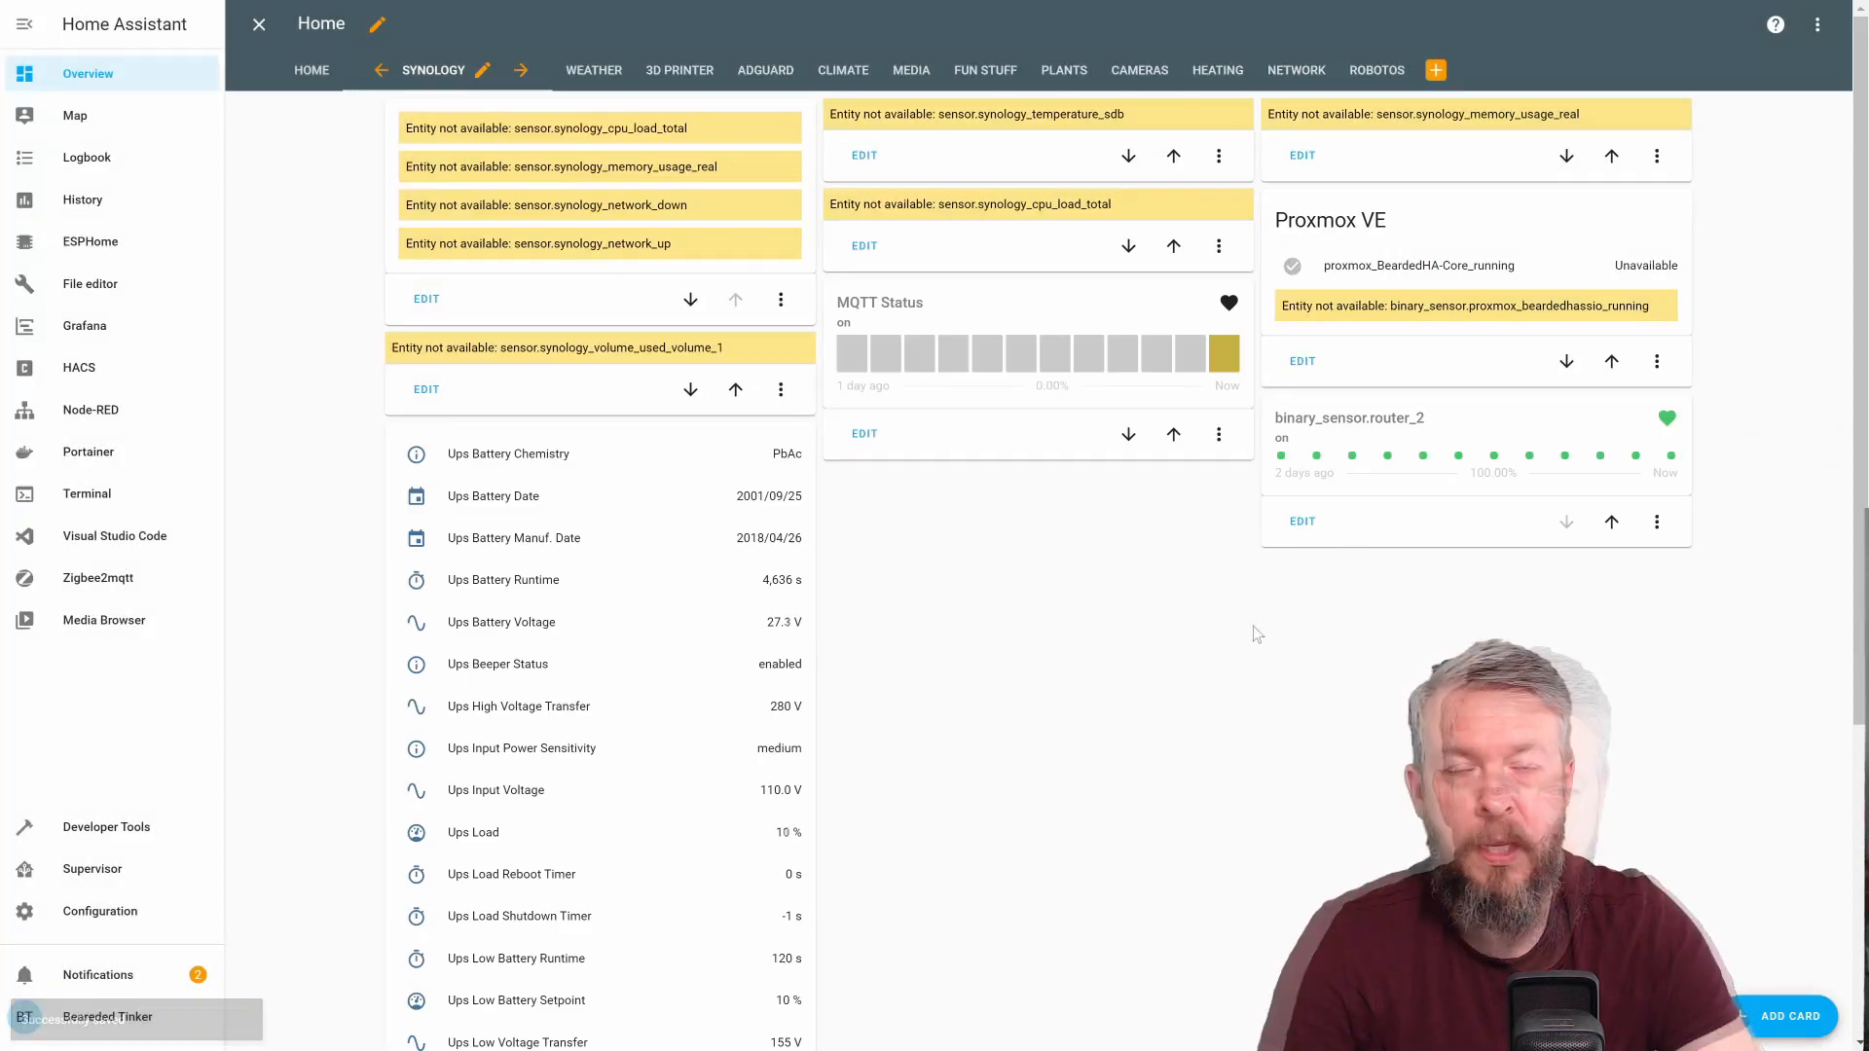
mouse_move(1810, 1040)
text(s)
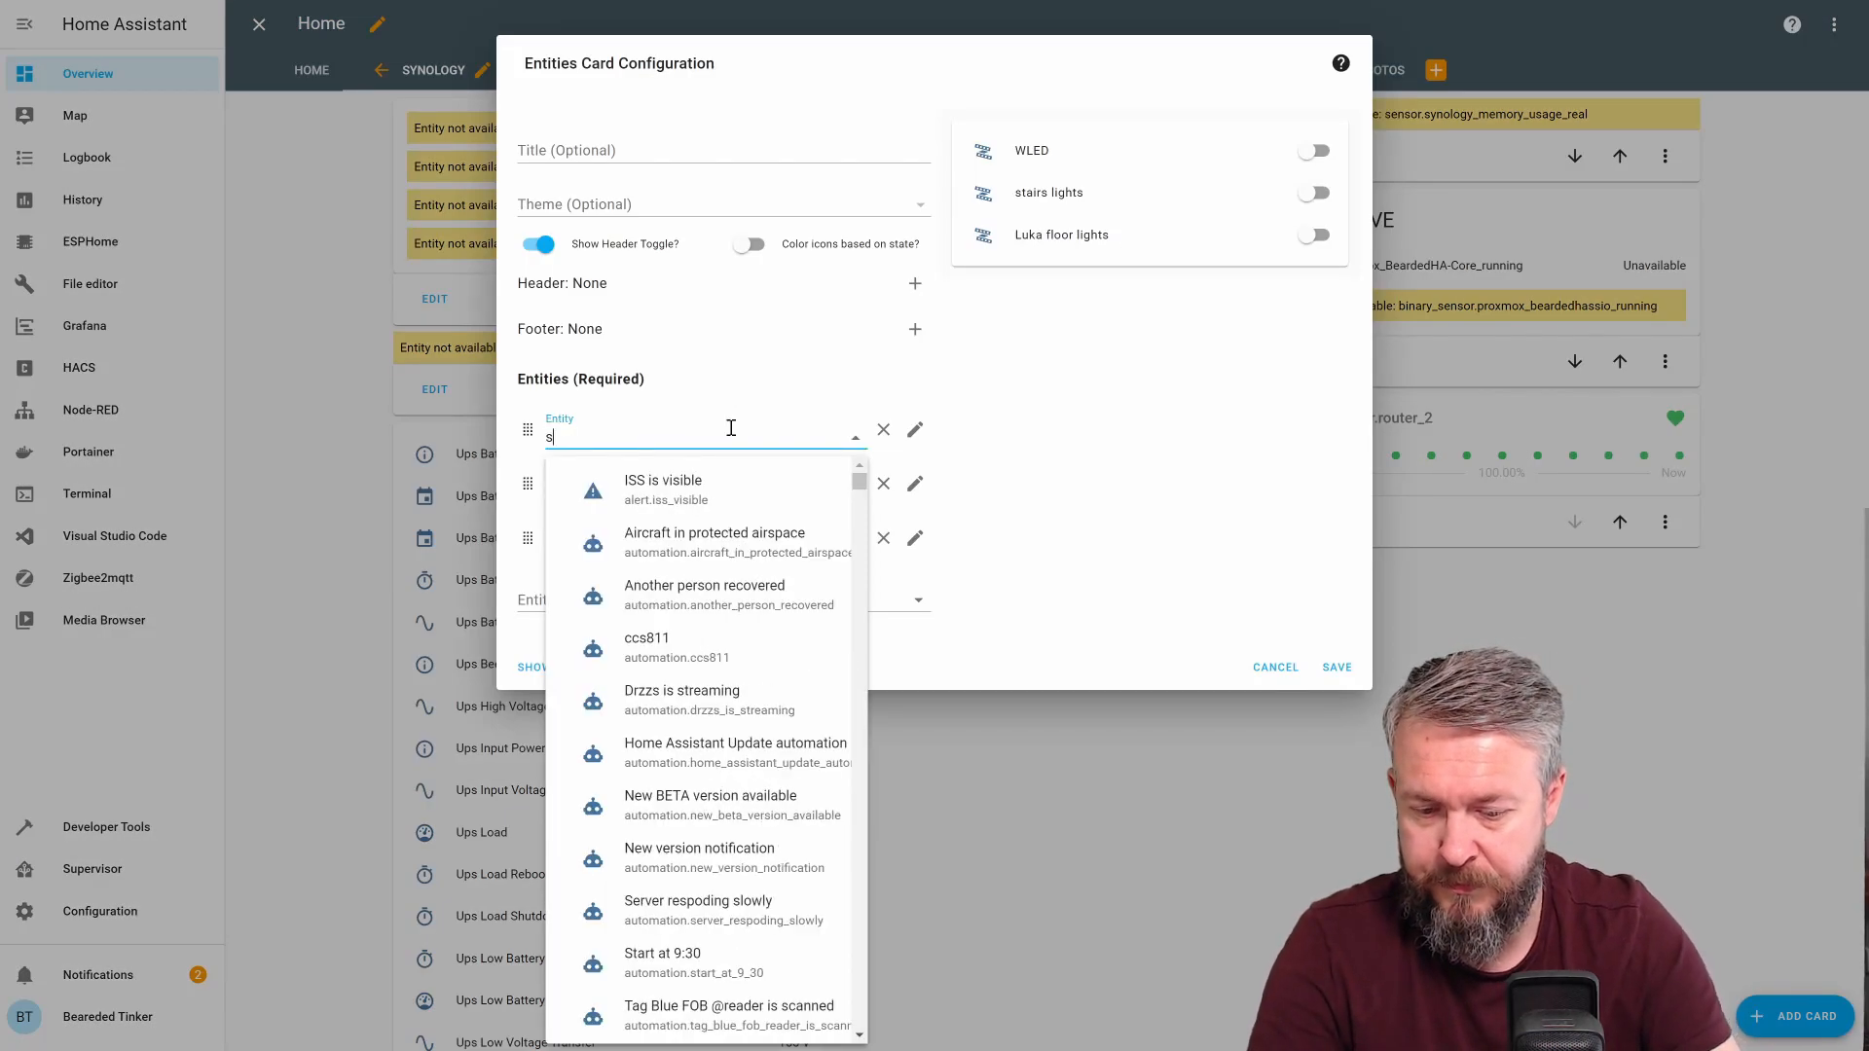
Keep the Storj Node HTTP status entity and remove the light entities from the card
text(tor)
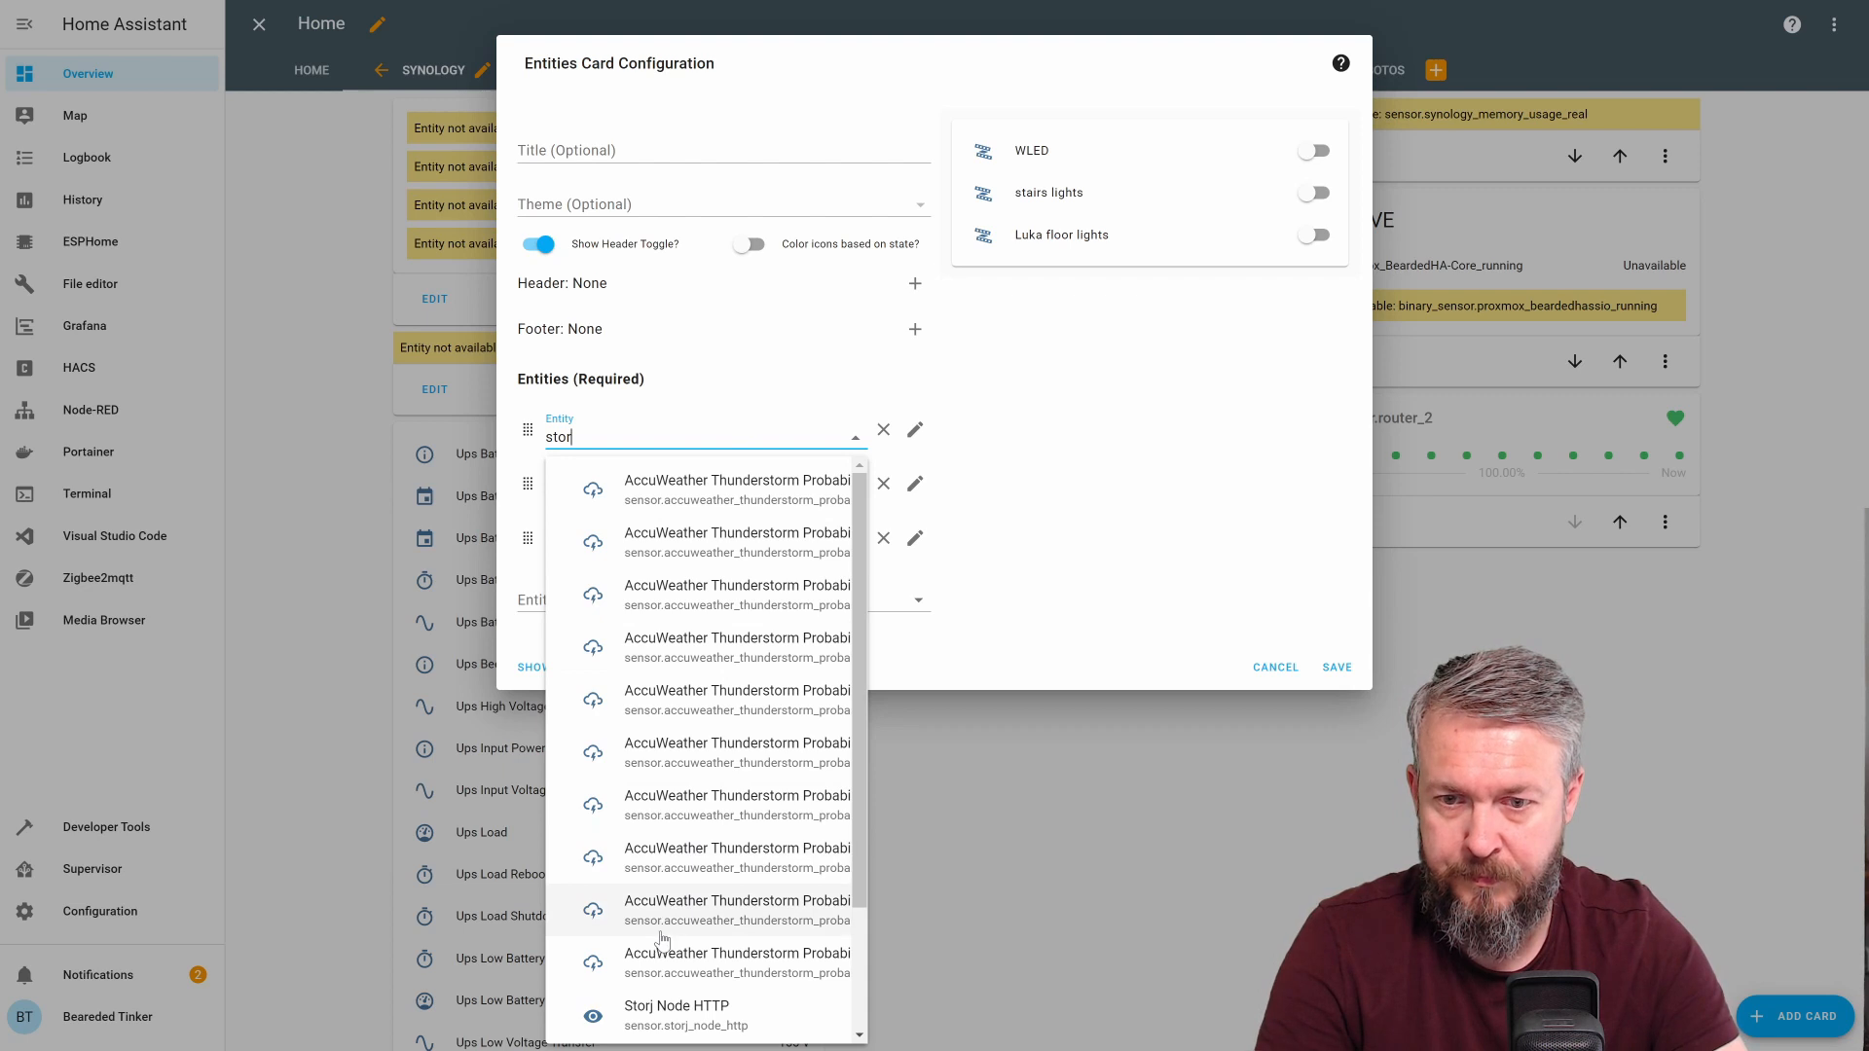
click(675, 1014)
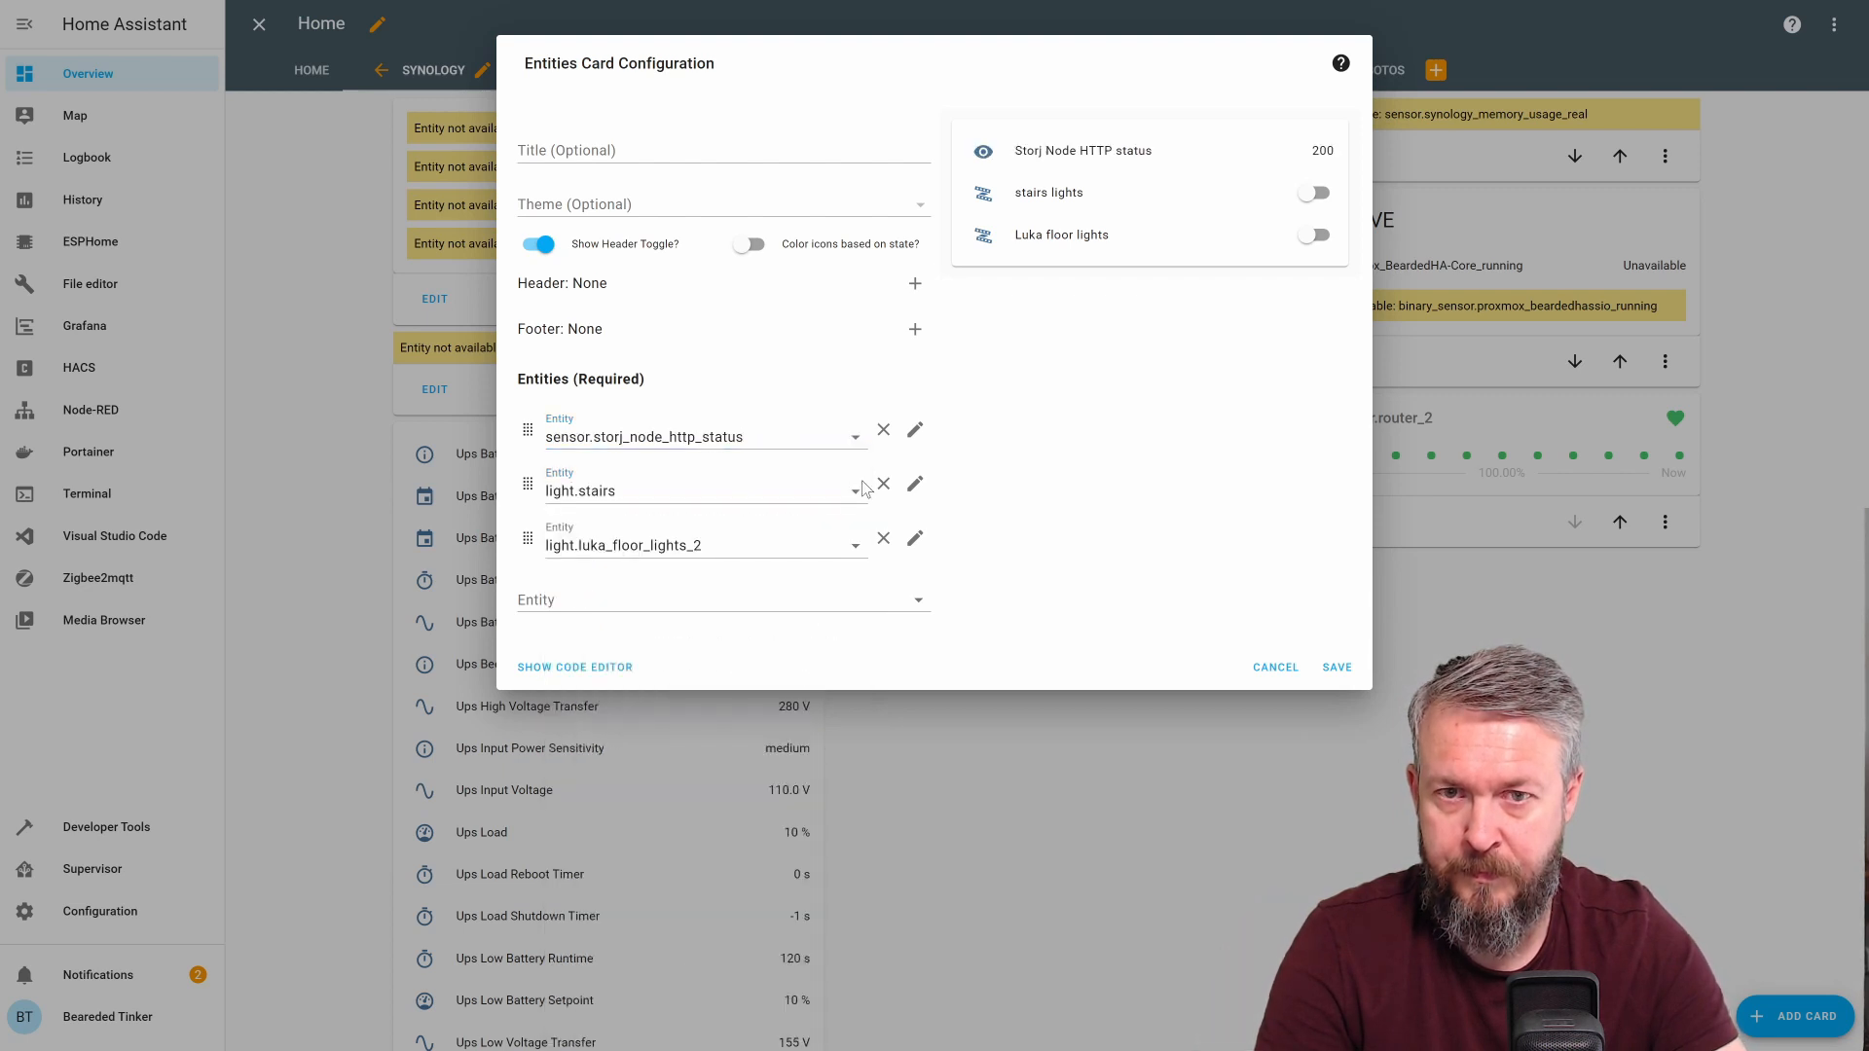
click(884, 485)
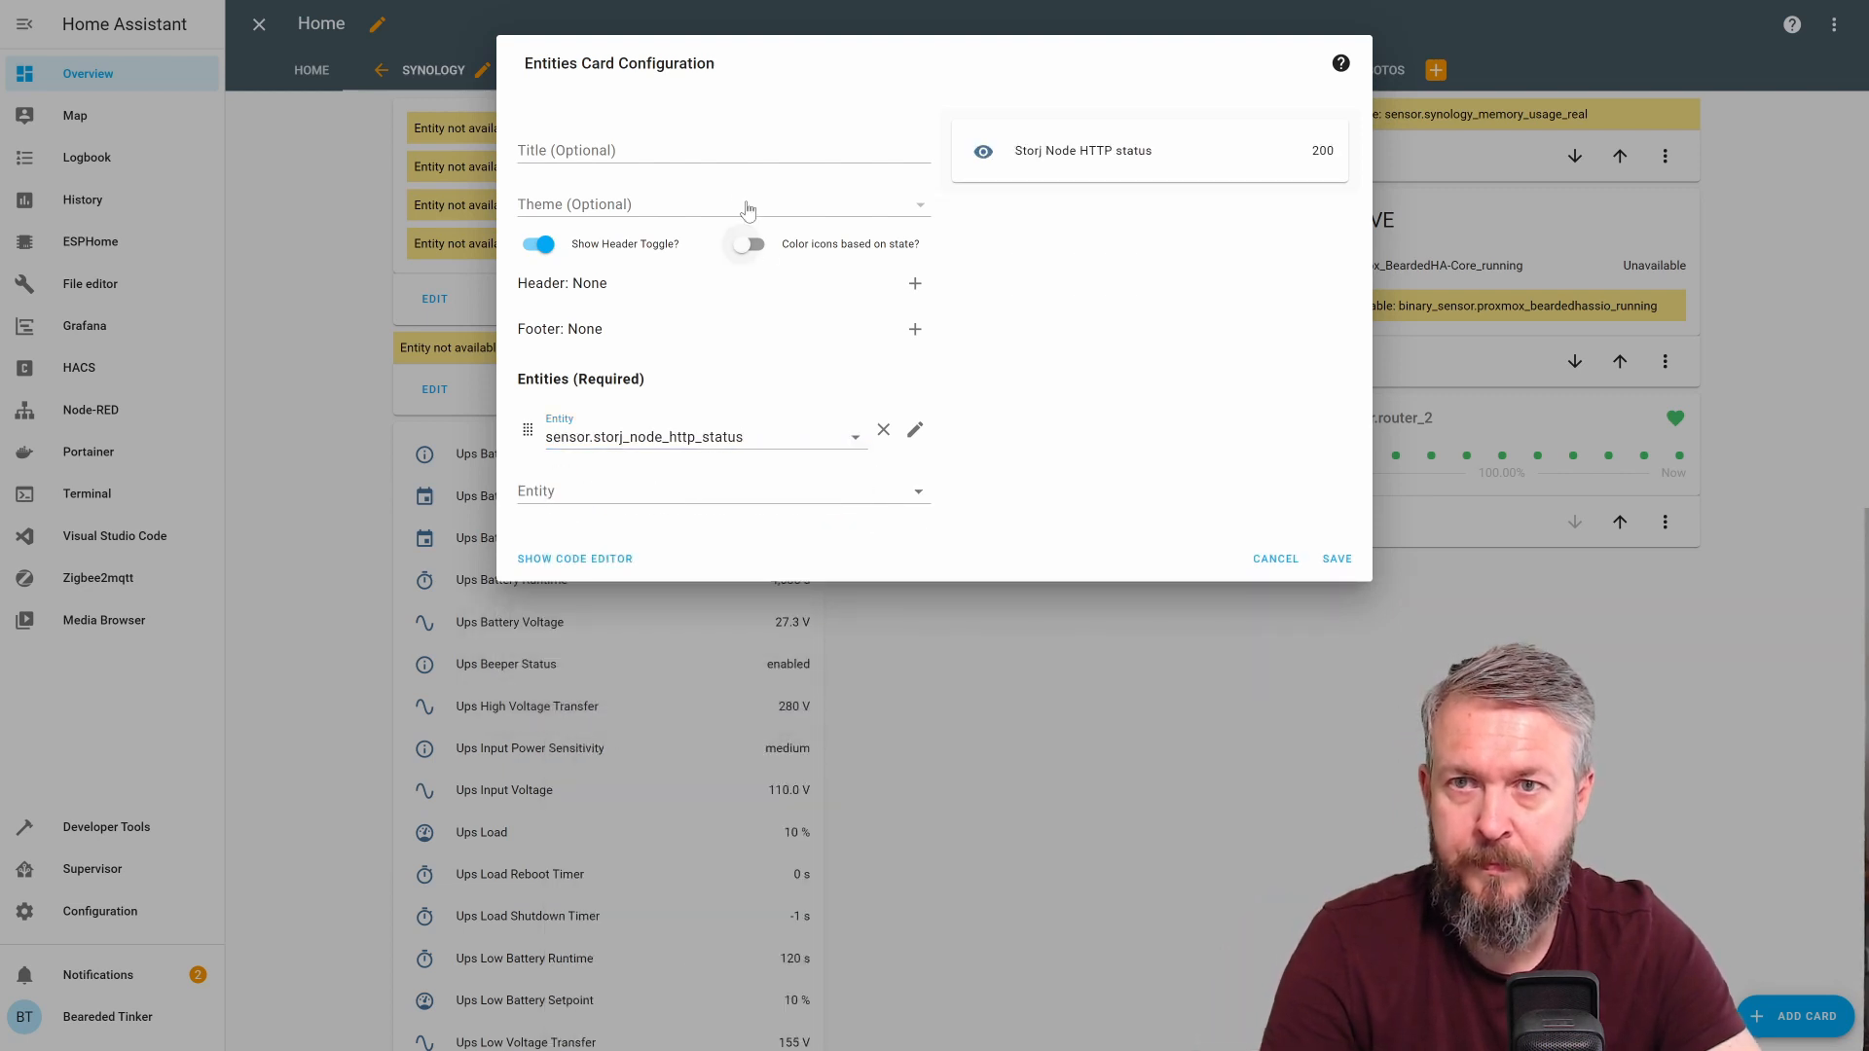
Title the card Storage Node status and save it
text(Stor)
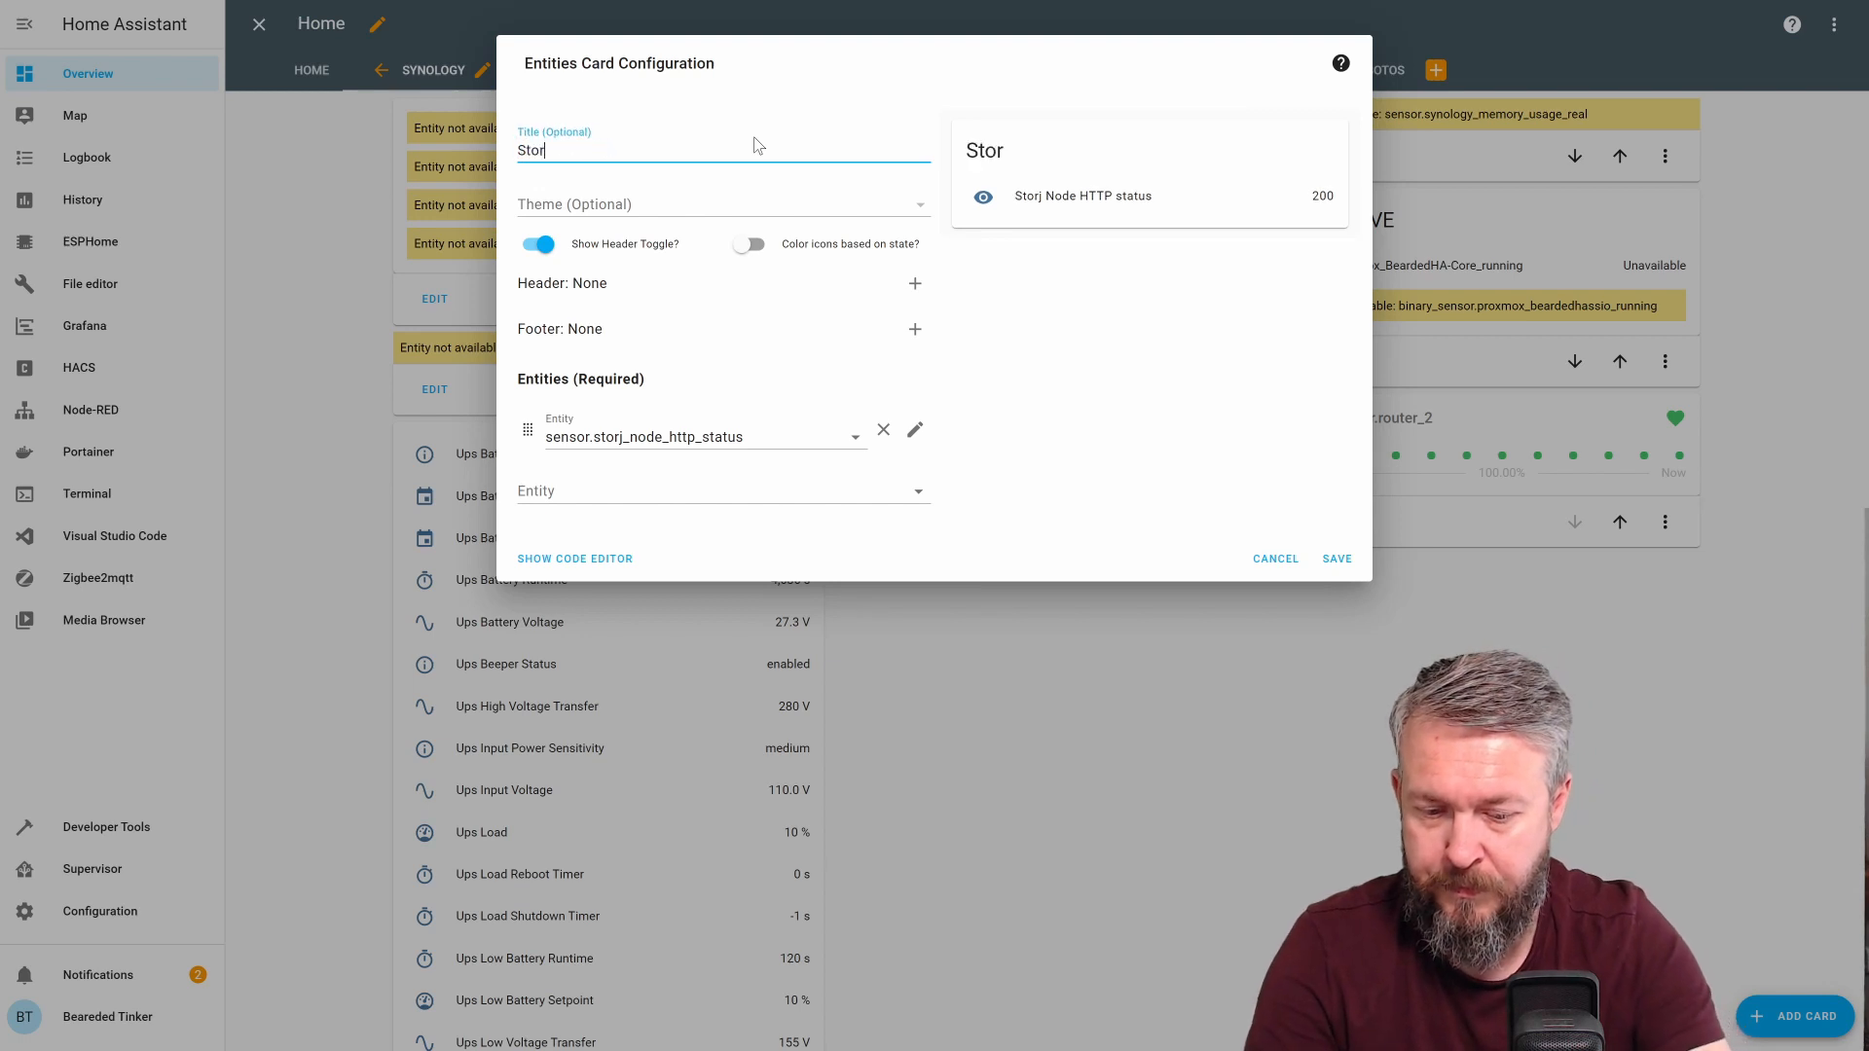
text(age)
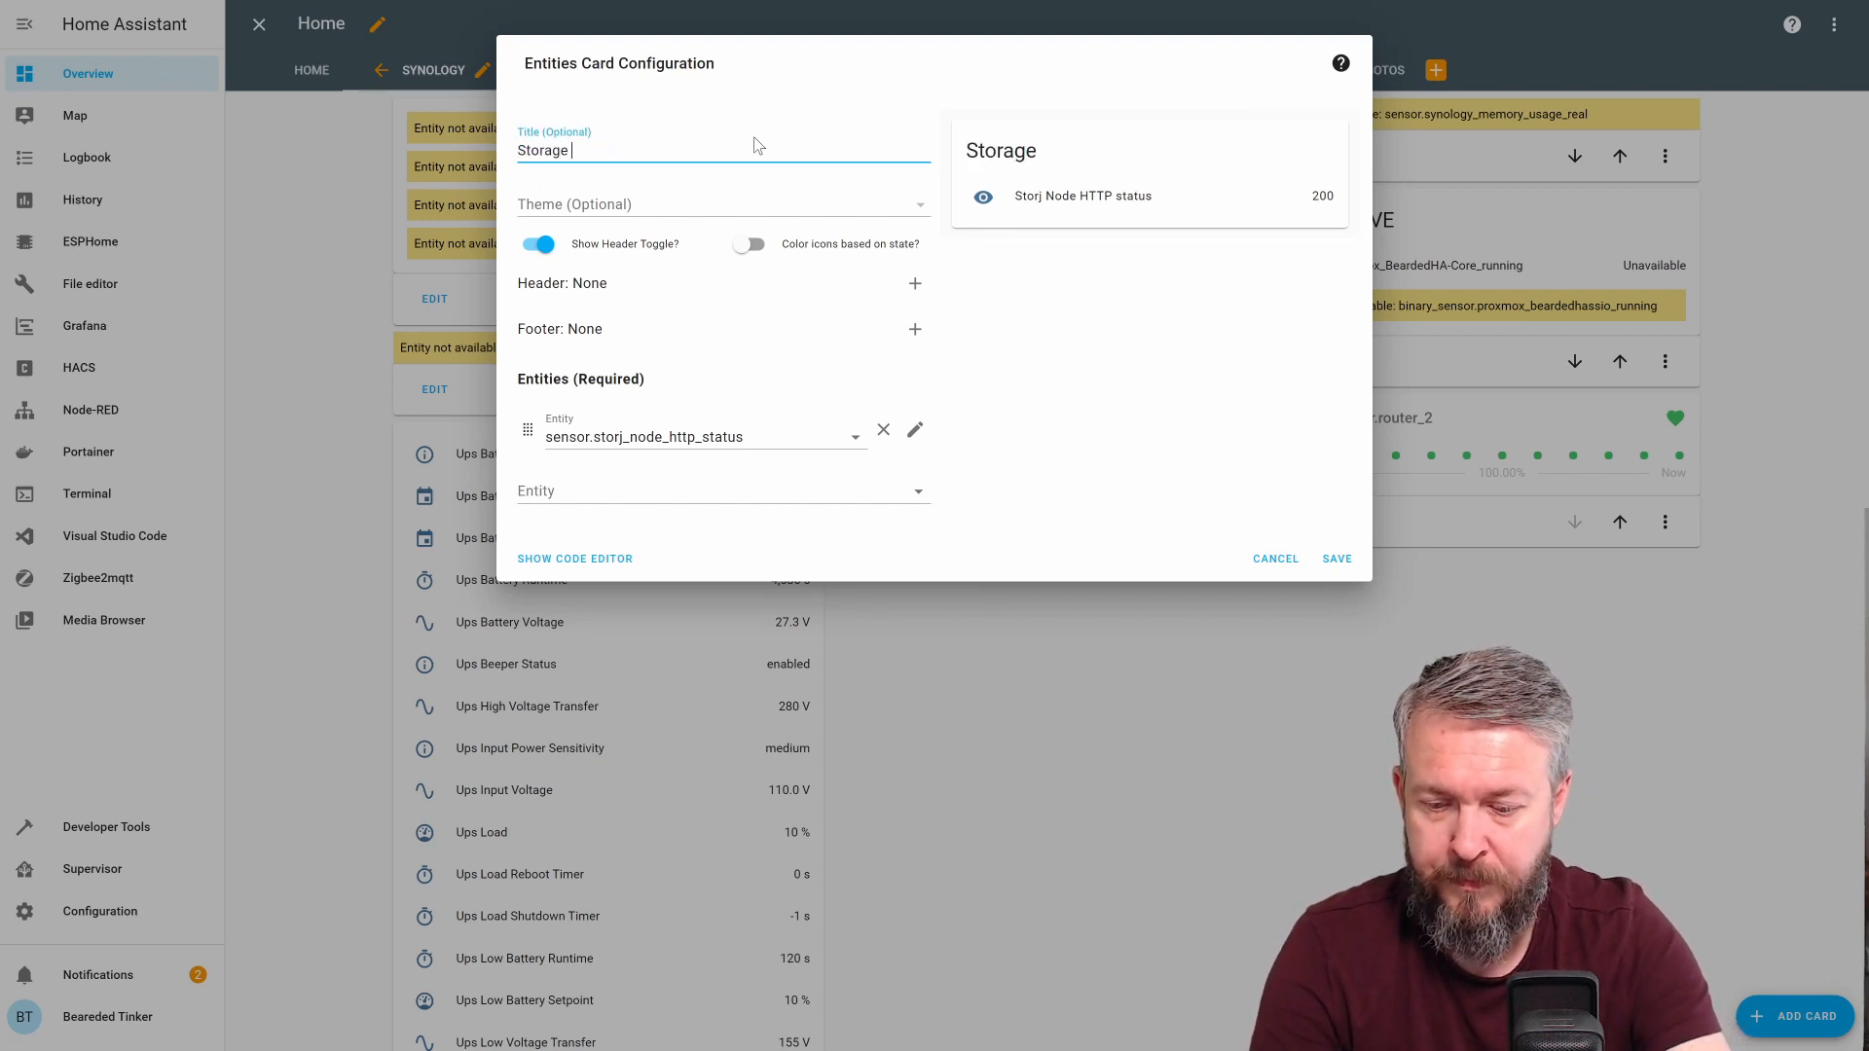
text(Node status)
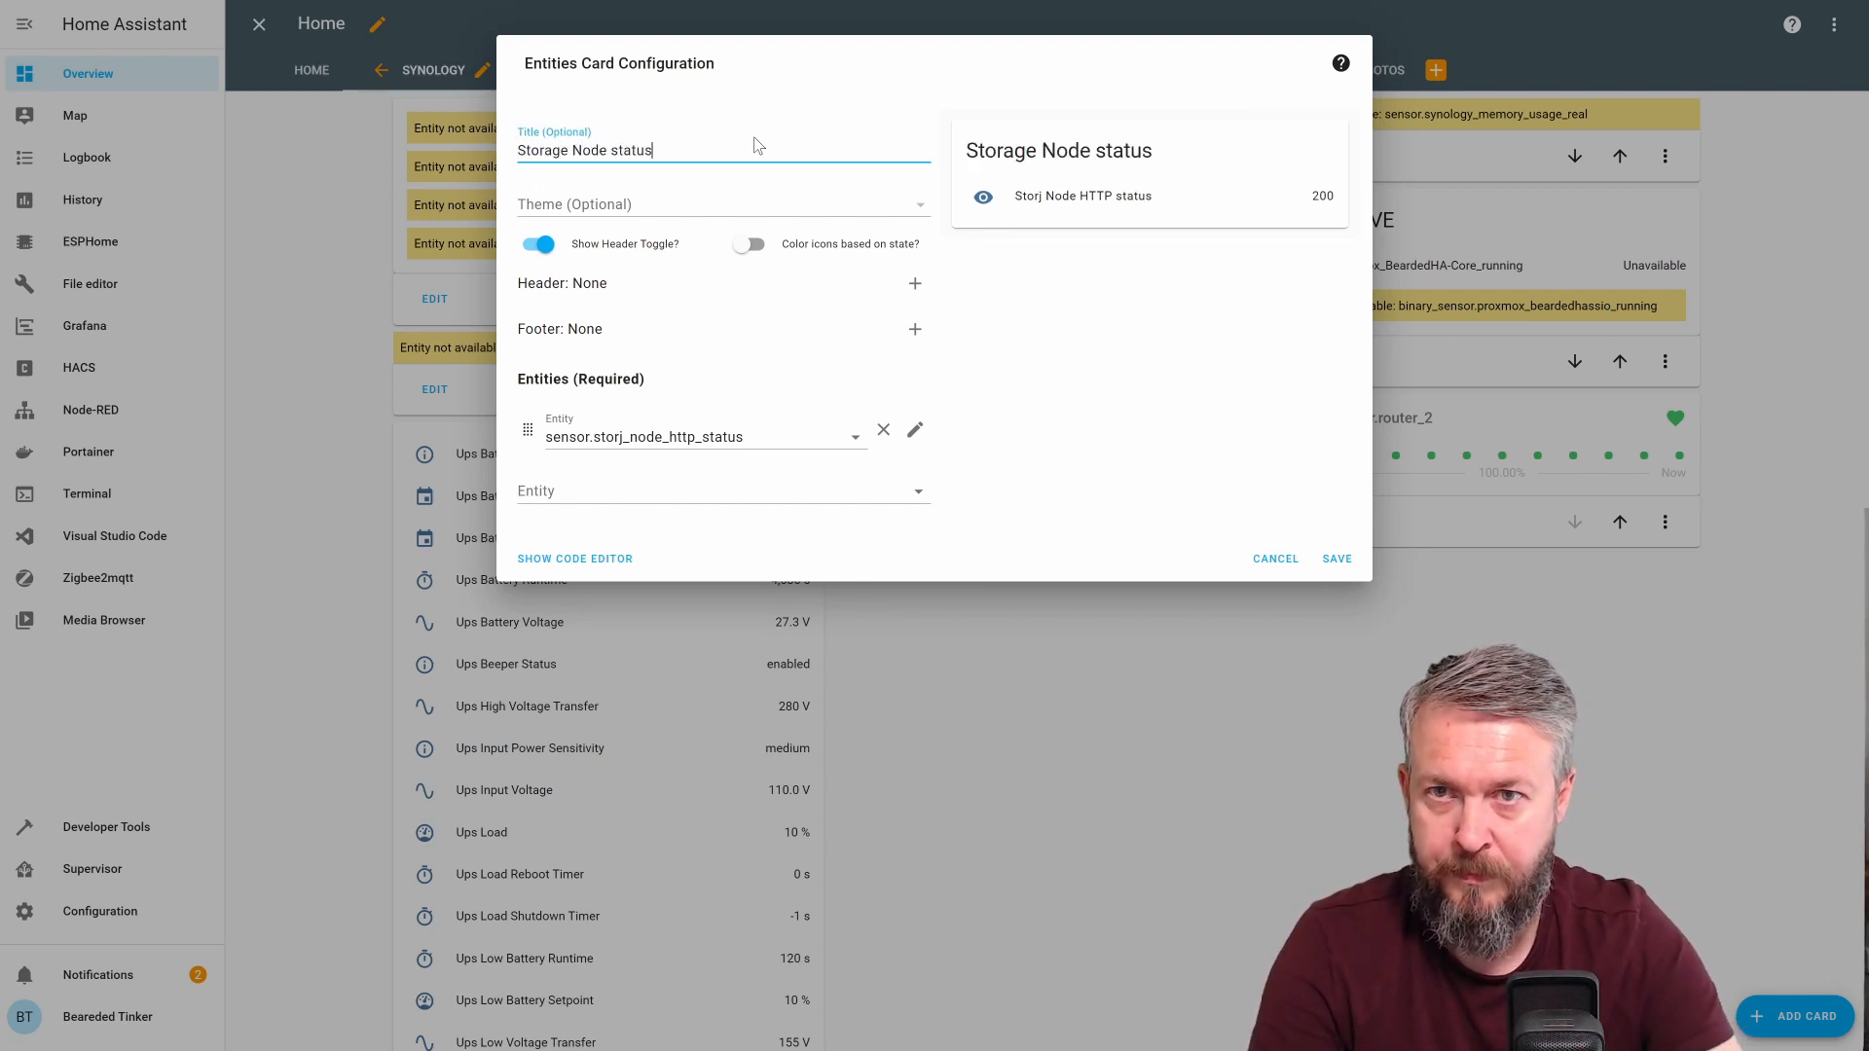
click(1336, 559)
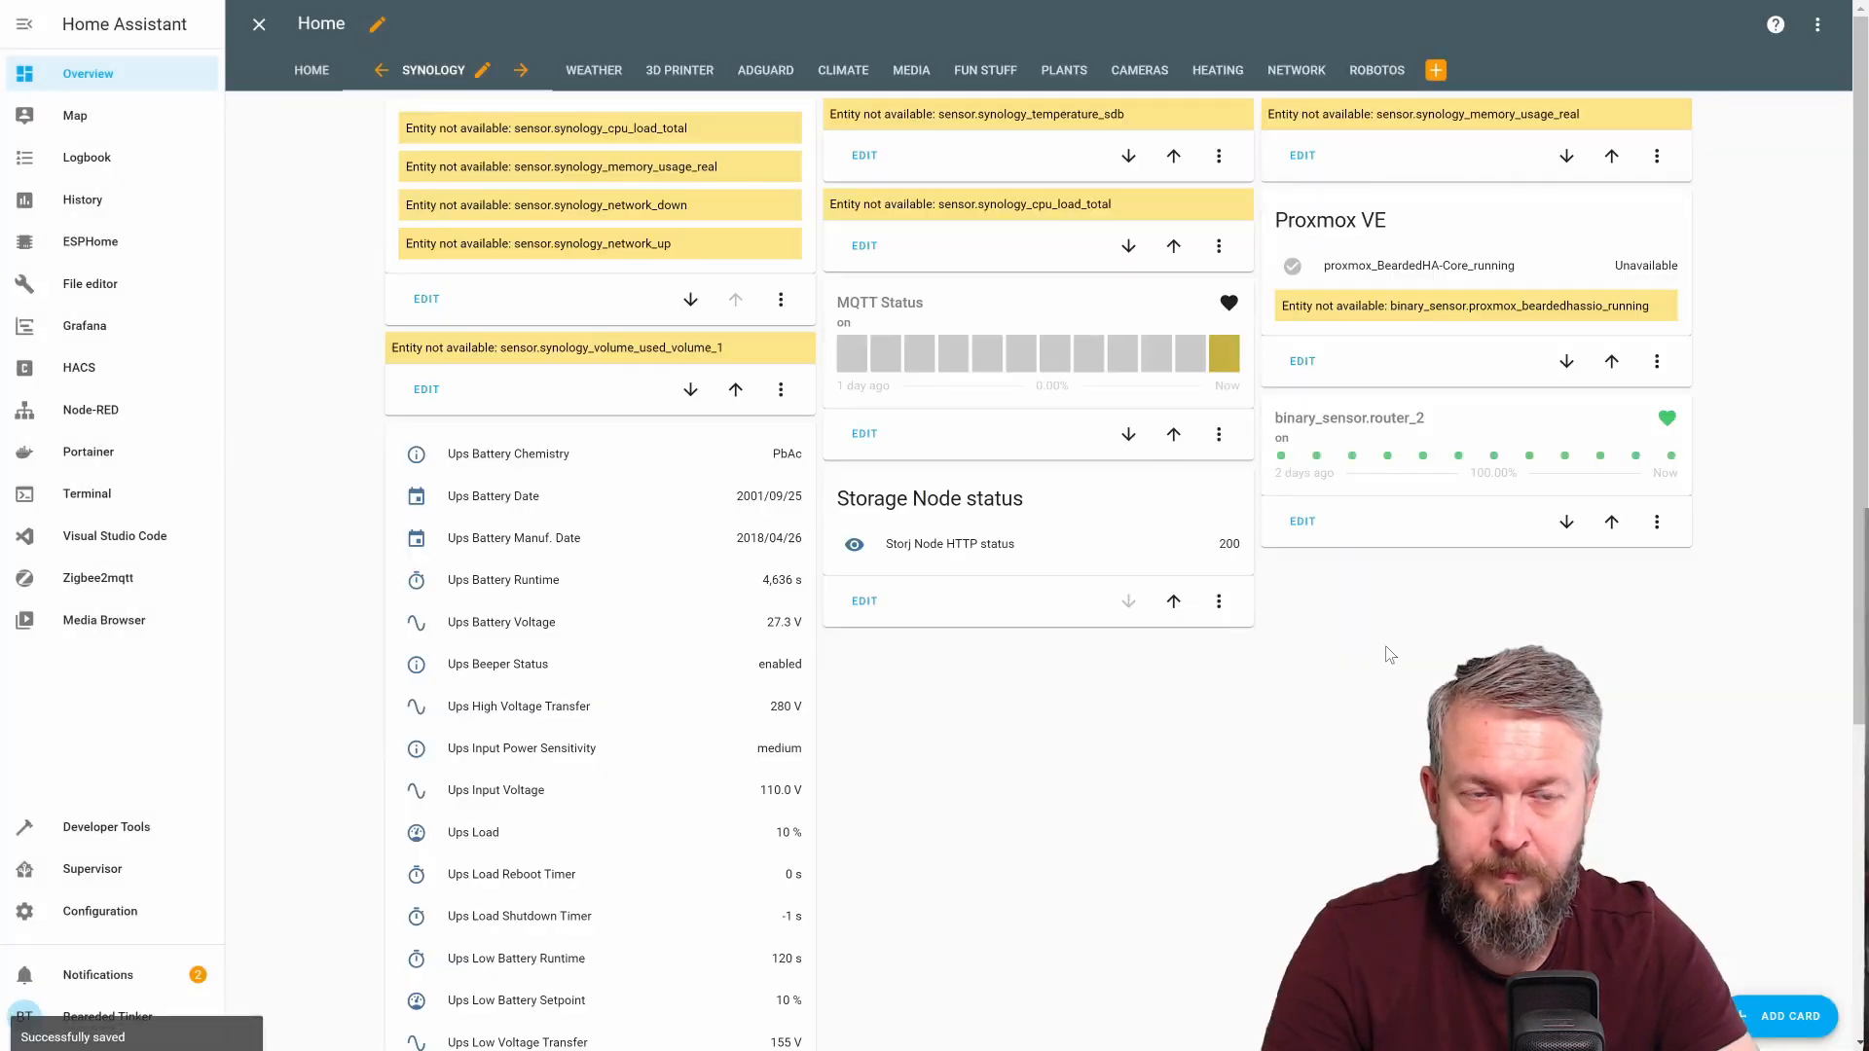
Finish editing the Home dashboard with Done
click(259, 24)
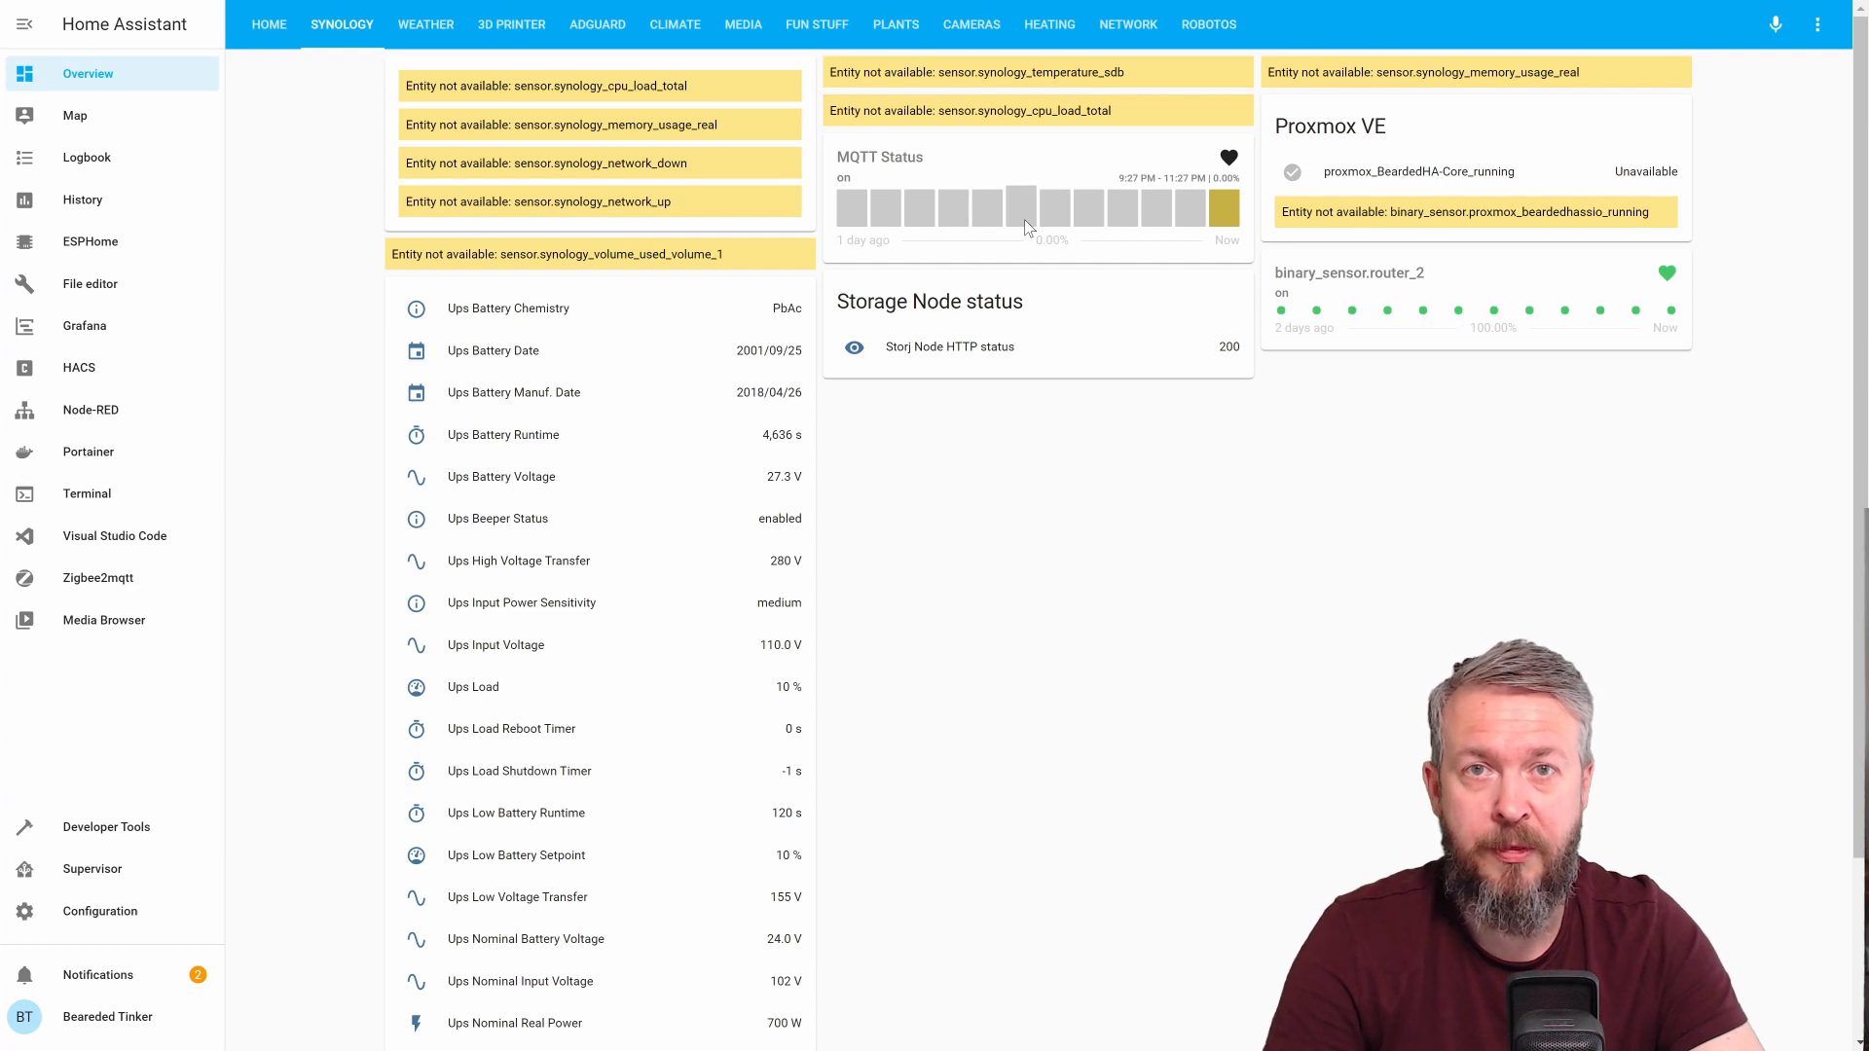
mouse_move(903, 185)
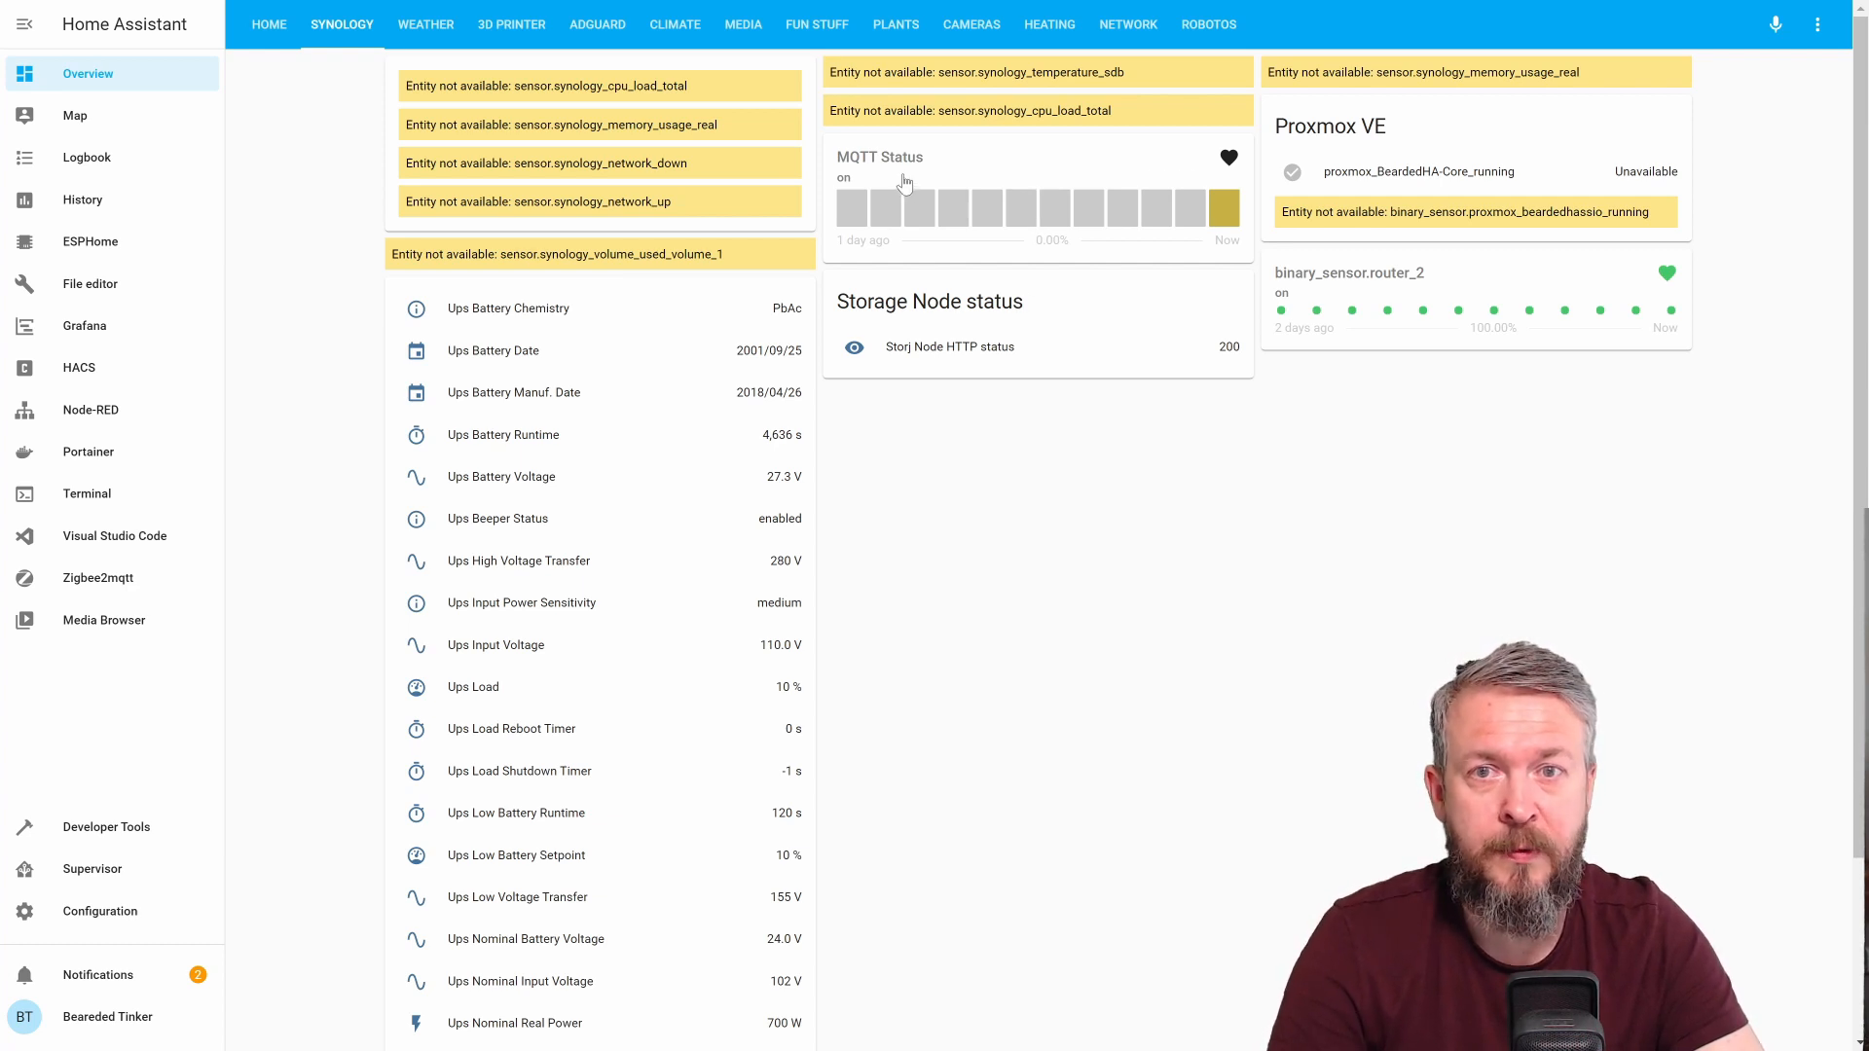
mouse_move(1392, 296)
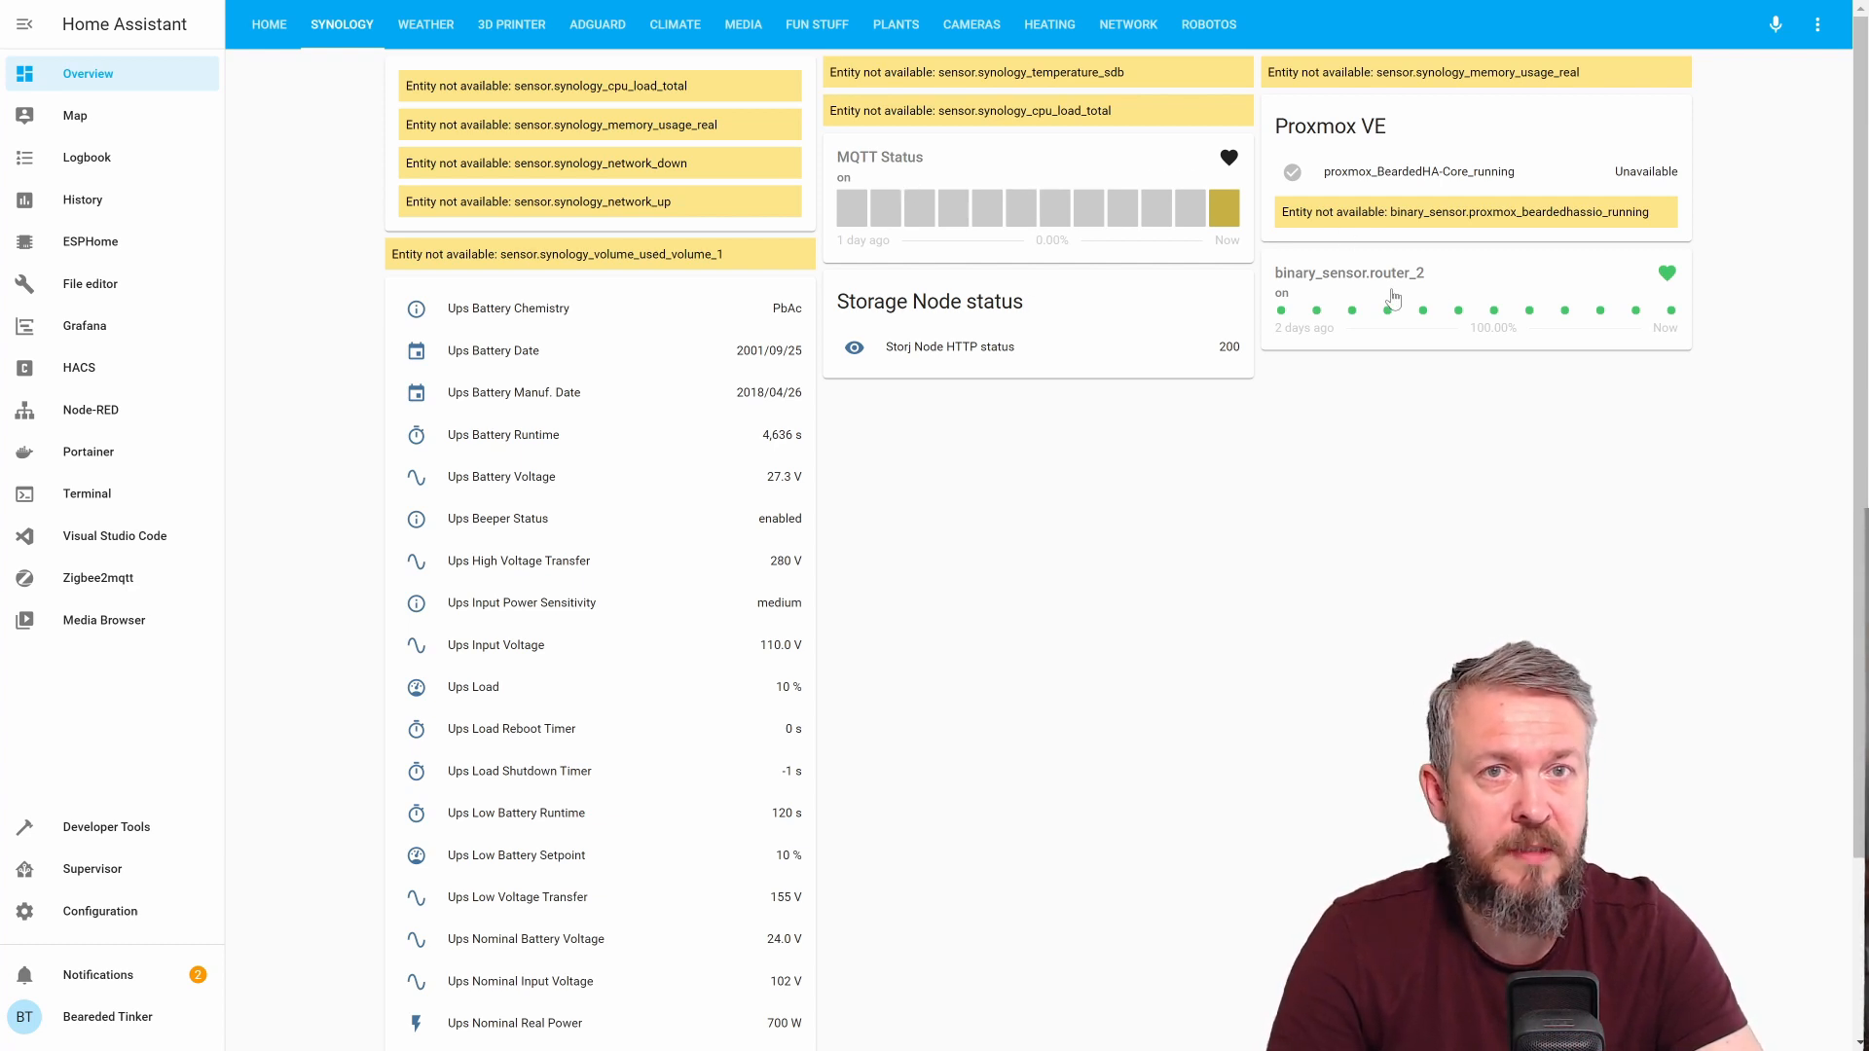
mouse_move(1033, 337)
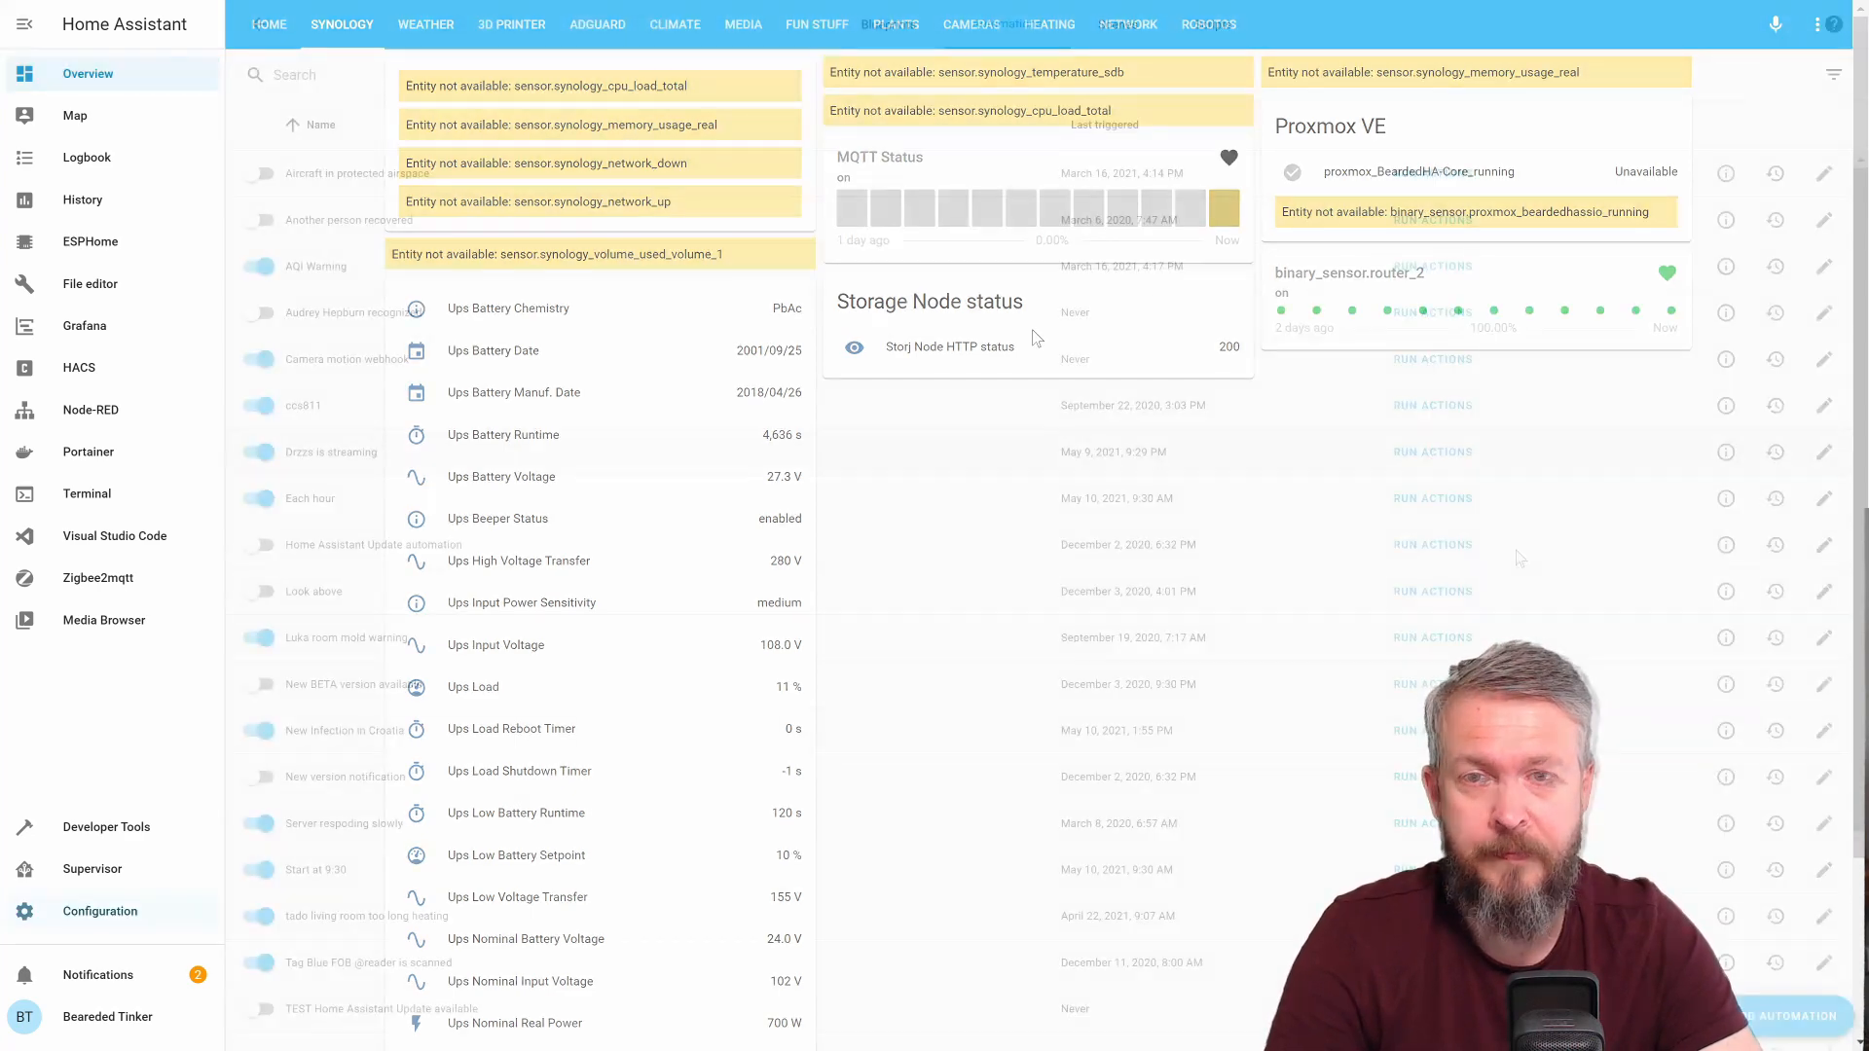
Create an empty automation named Storj failed
click(1787, 1016)
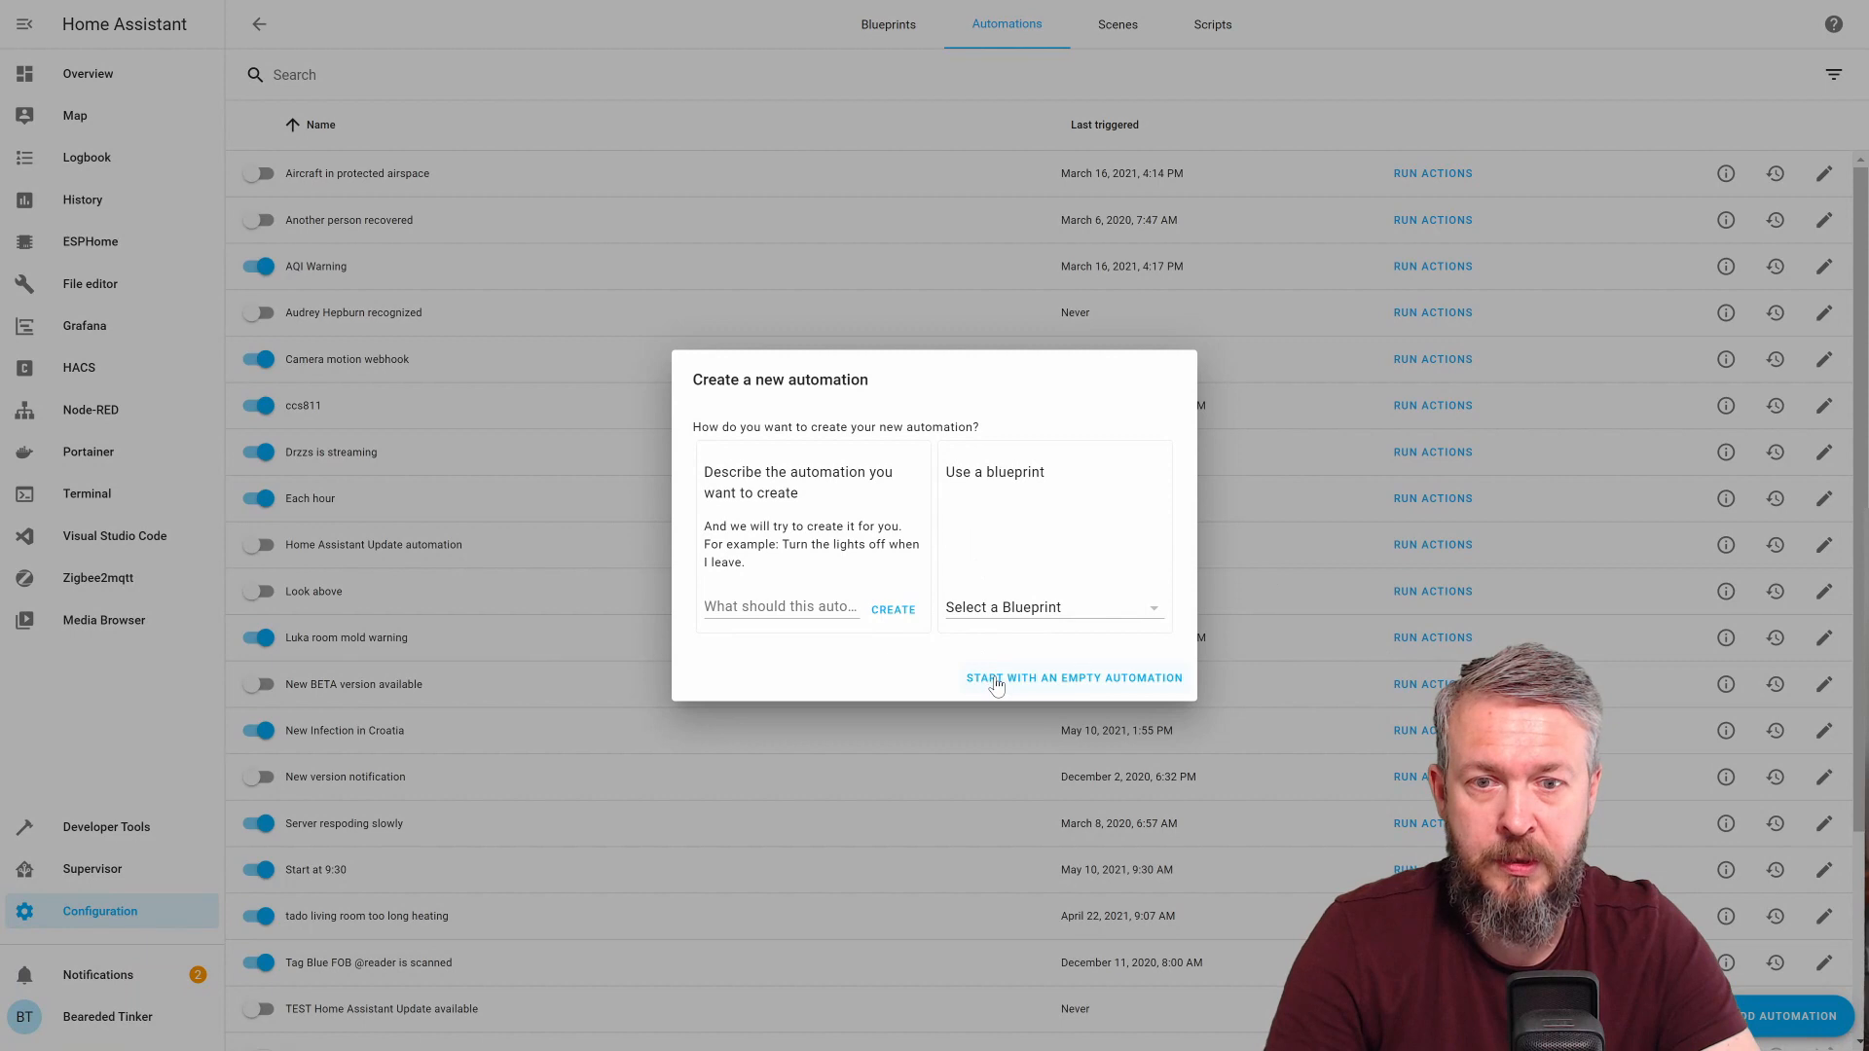
click(1071, 677)
text(S)
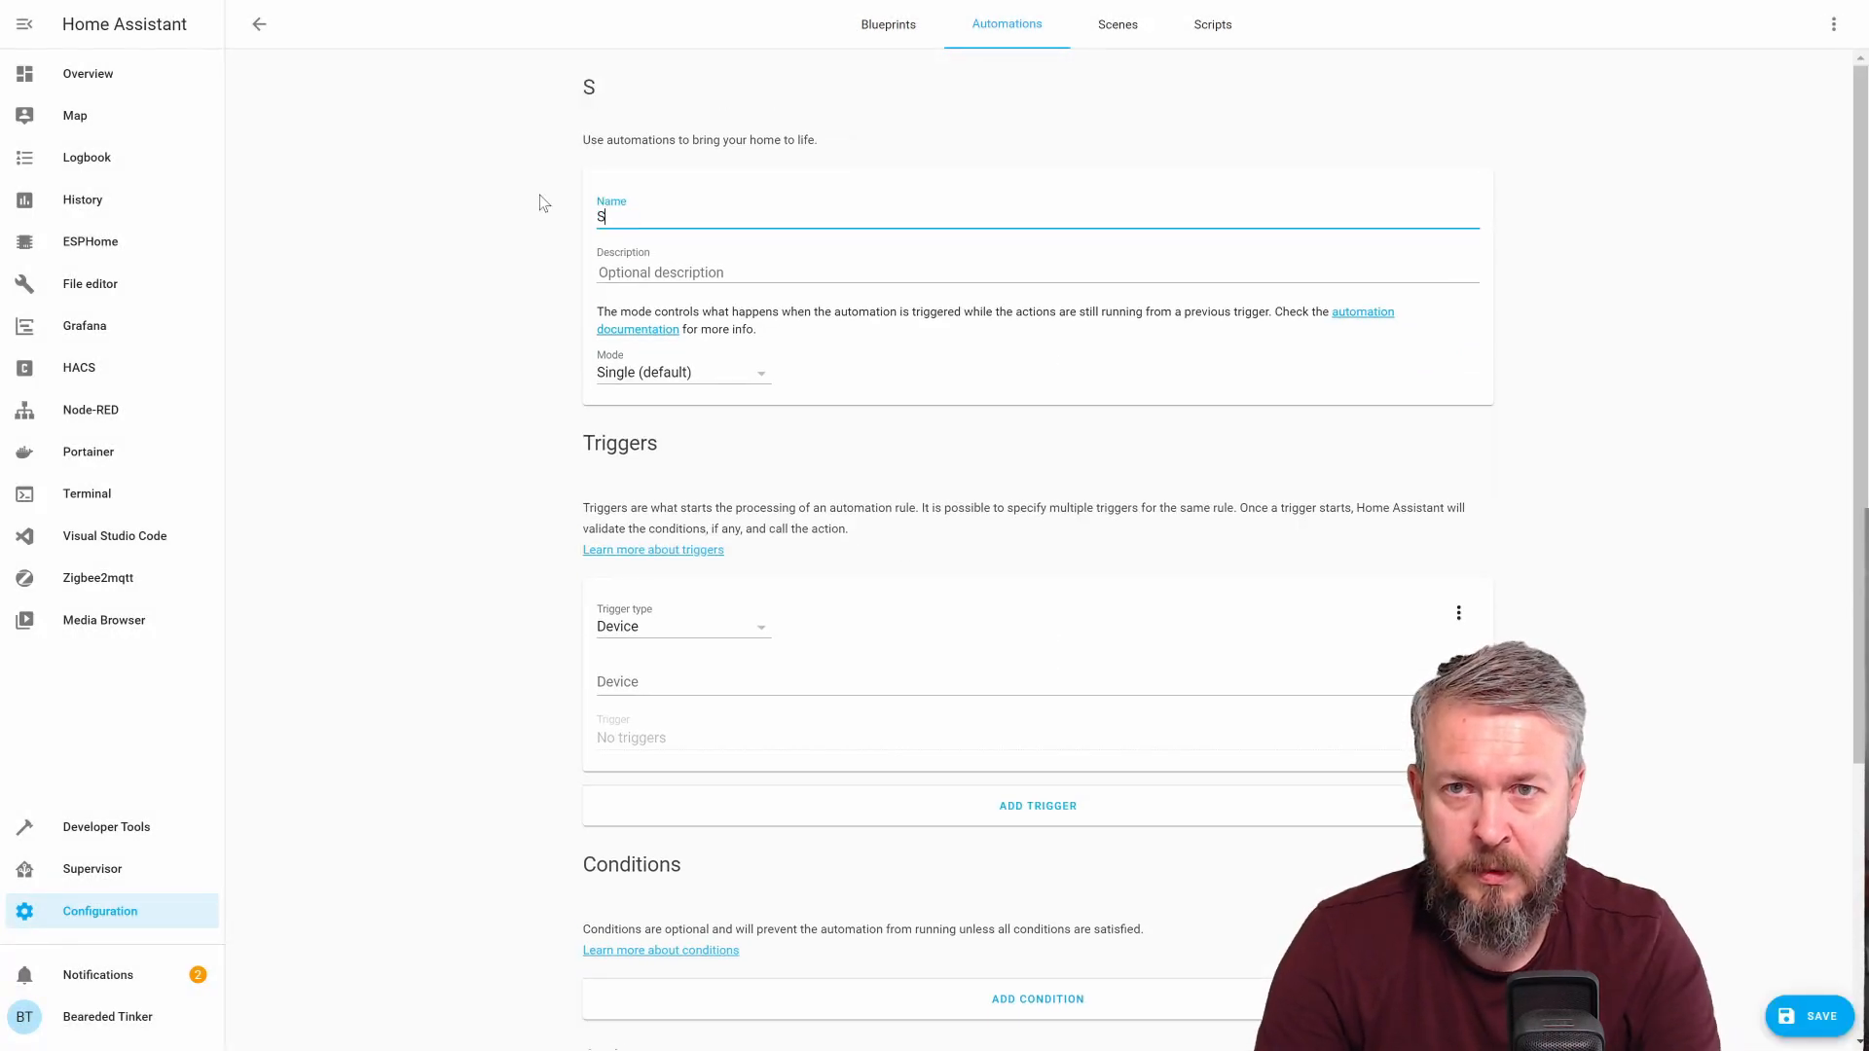
text(torj fail)
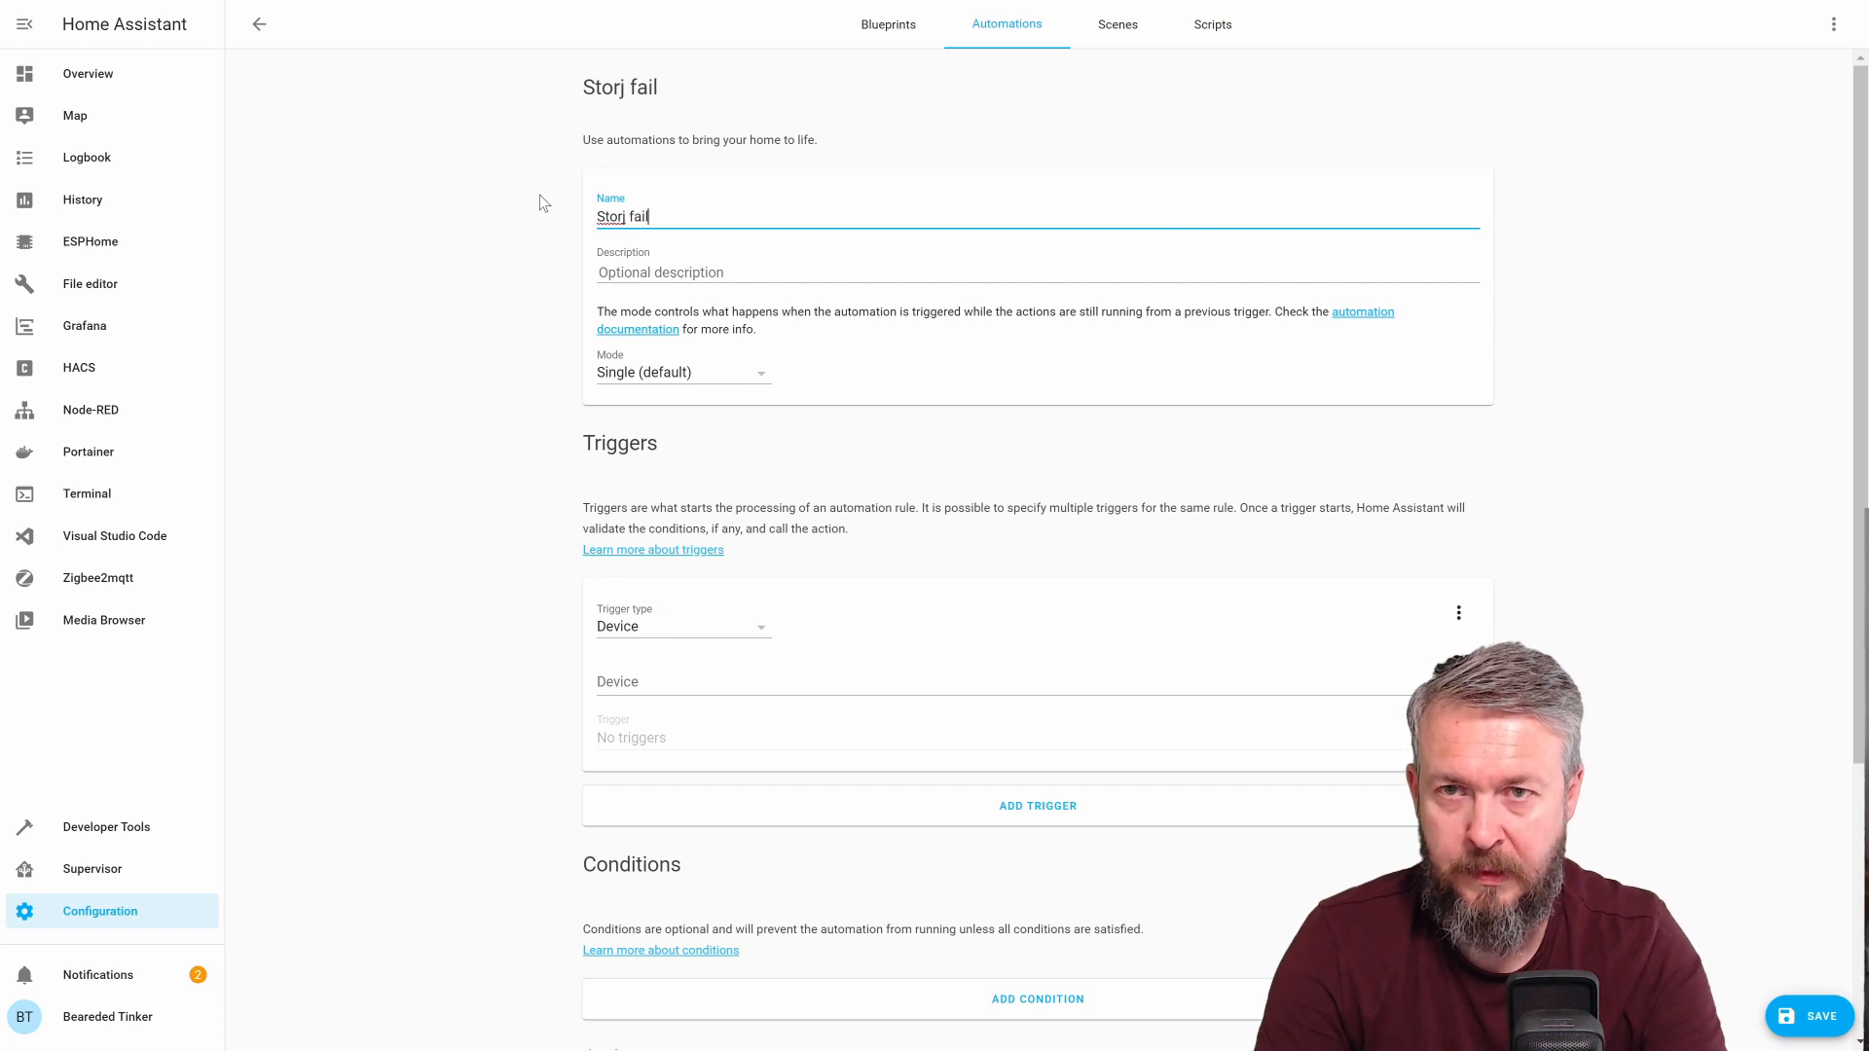
text(ed)
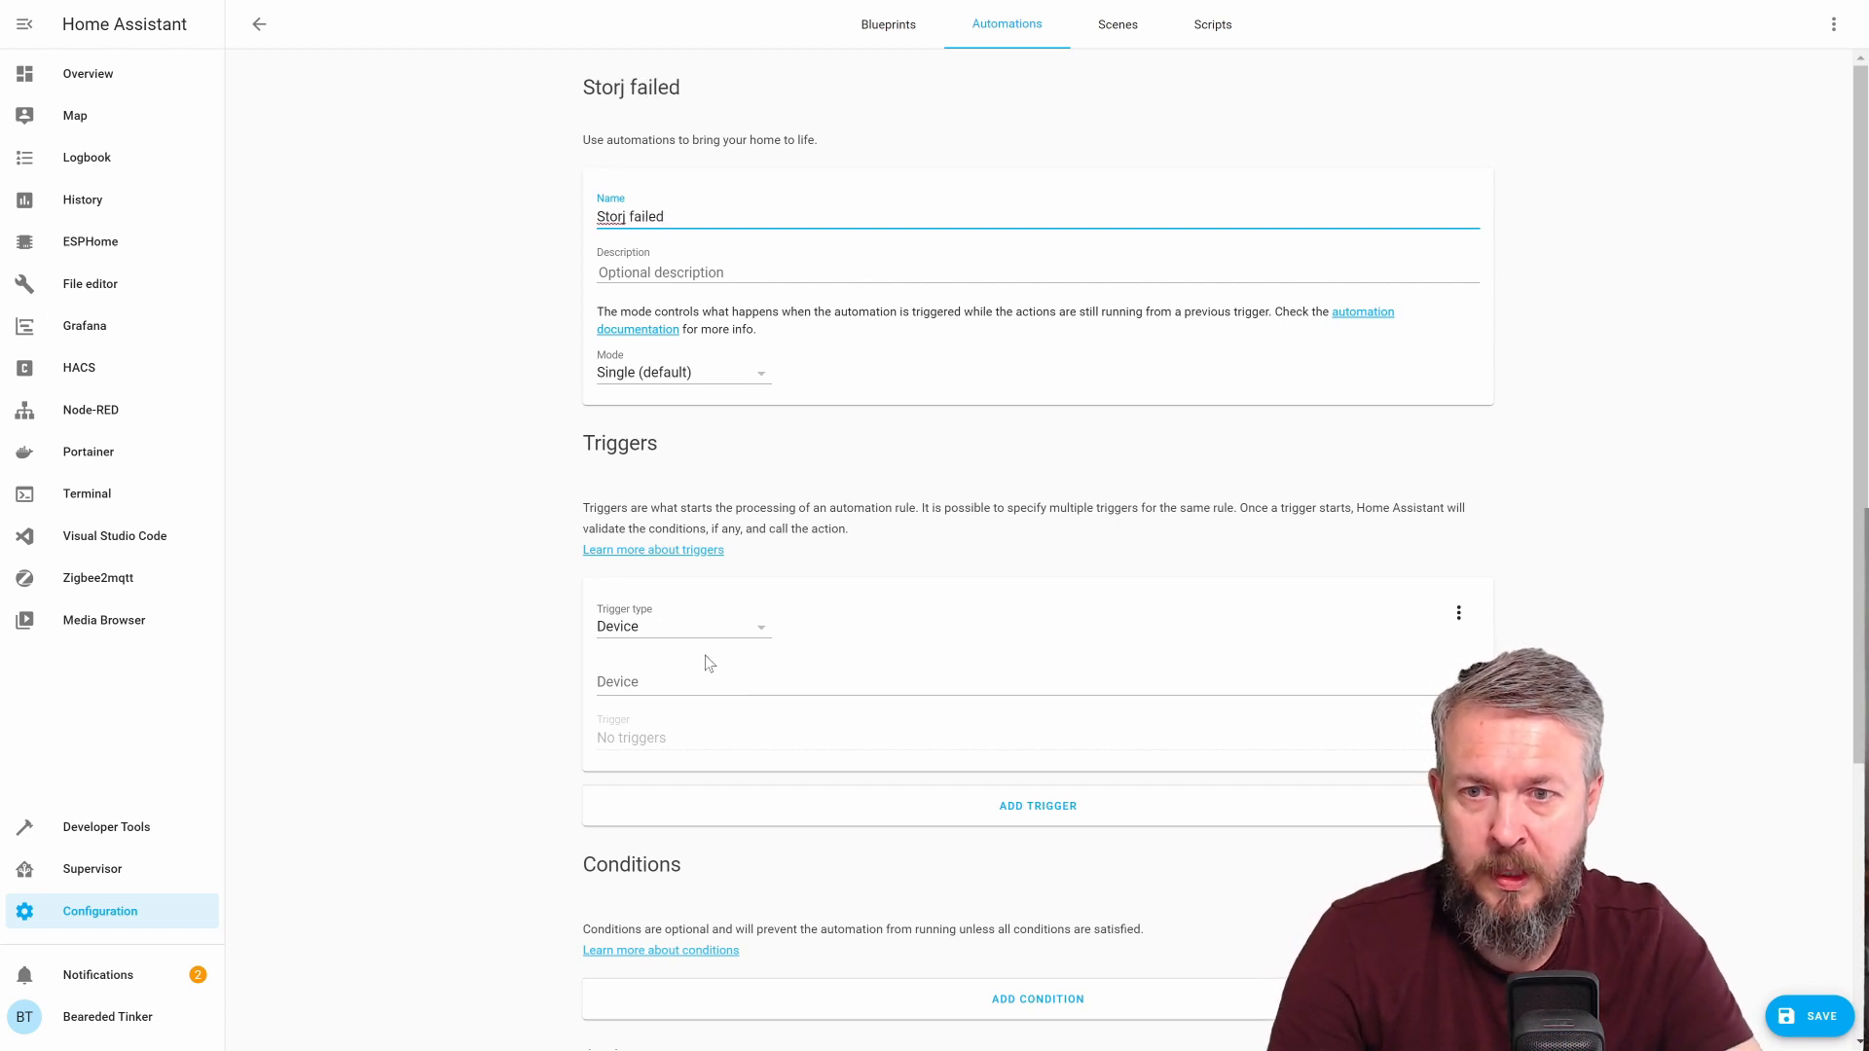
Add a State trigger on sensor.storj_node_http_status changing from 200
click(681, 625)
text(st)
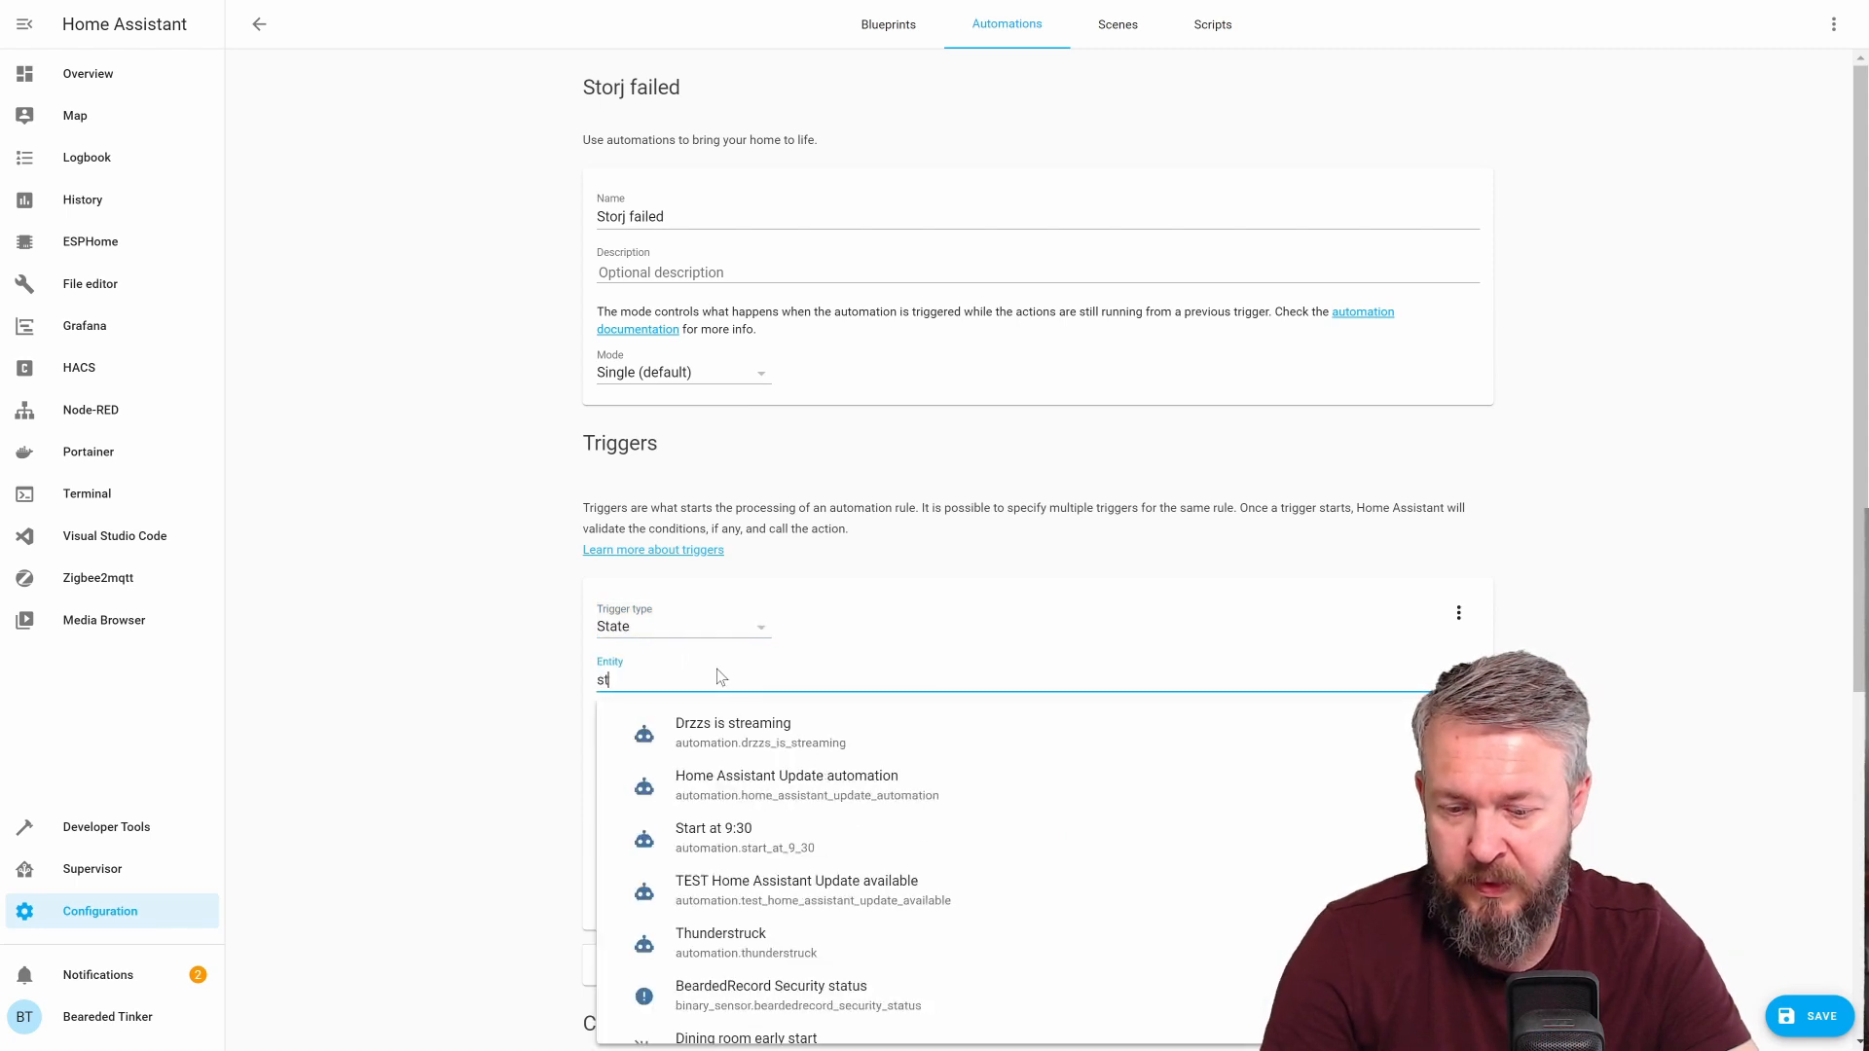
text(or.storj_node_http_status)
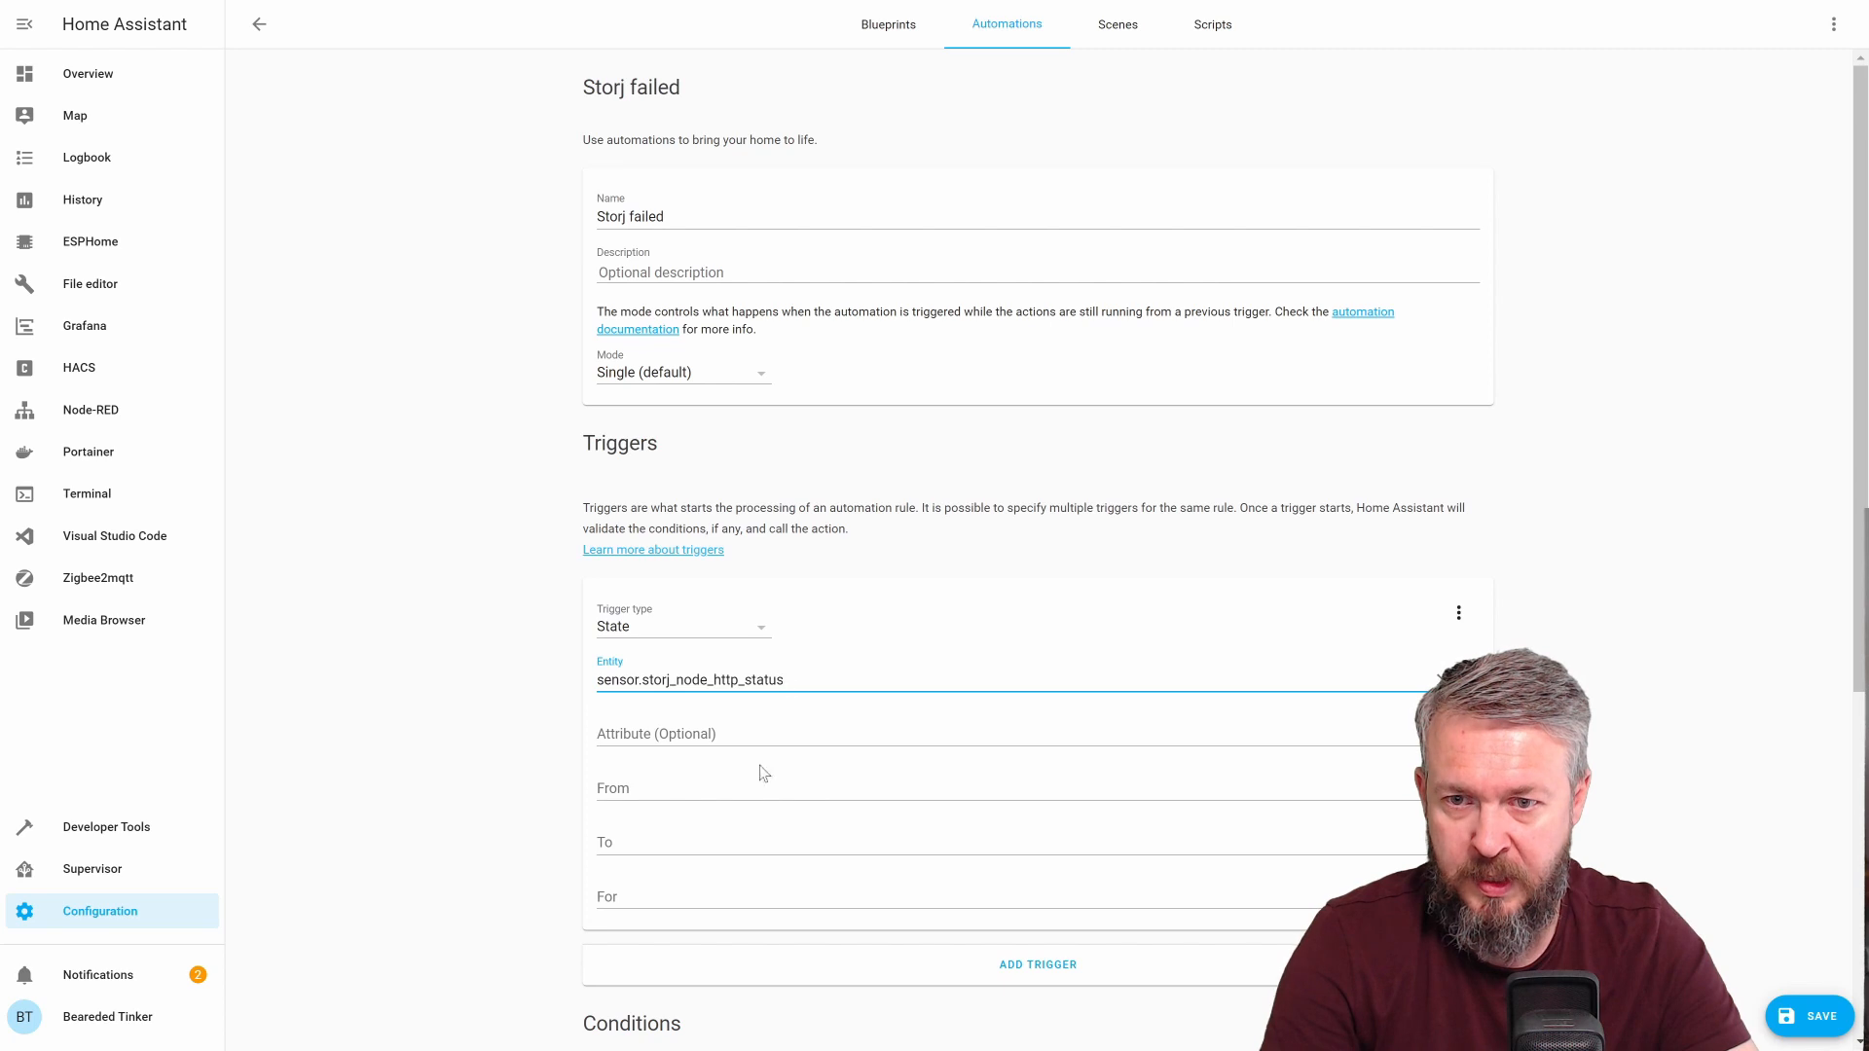
text(20)
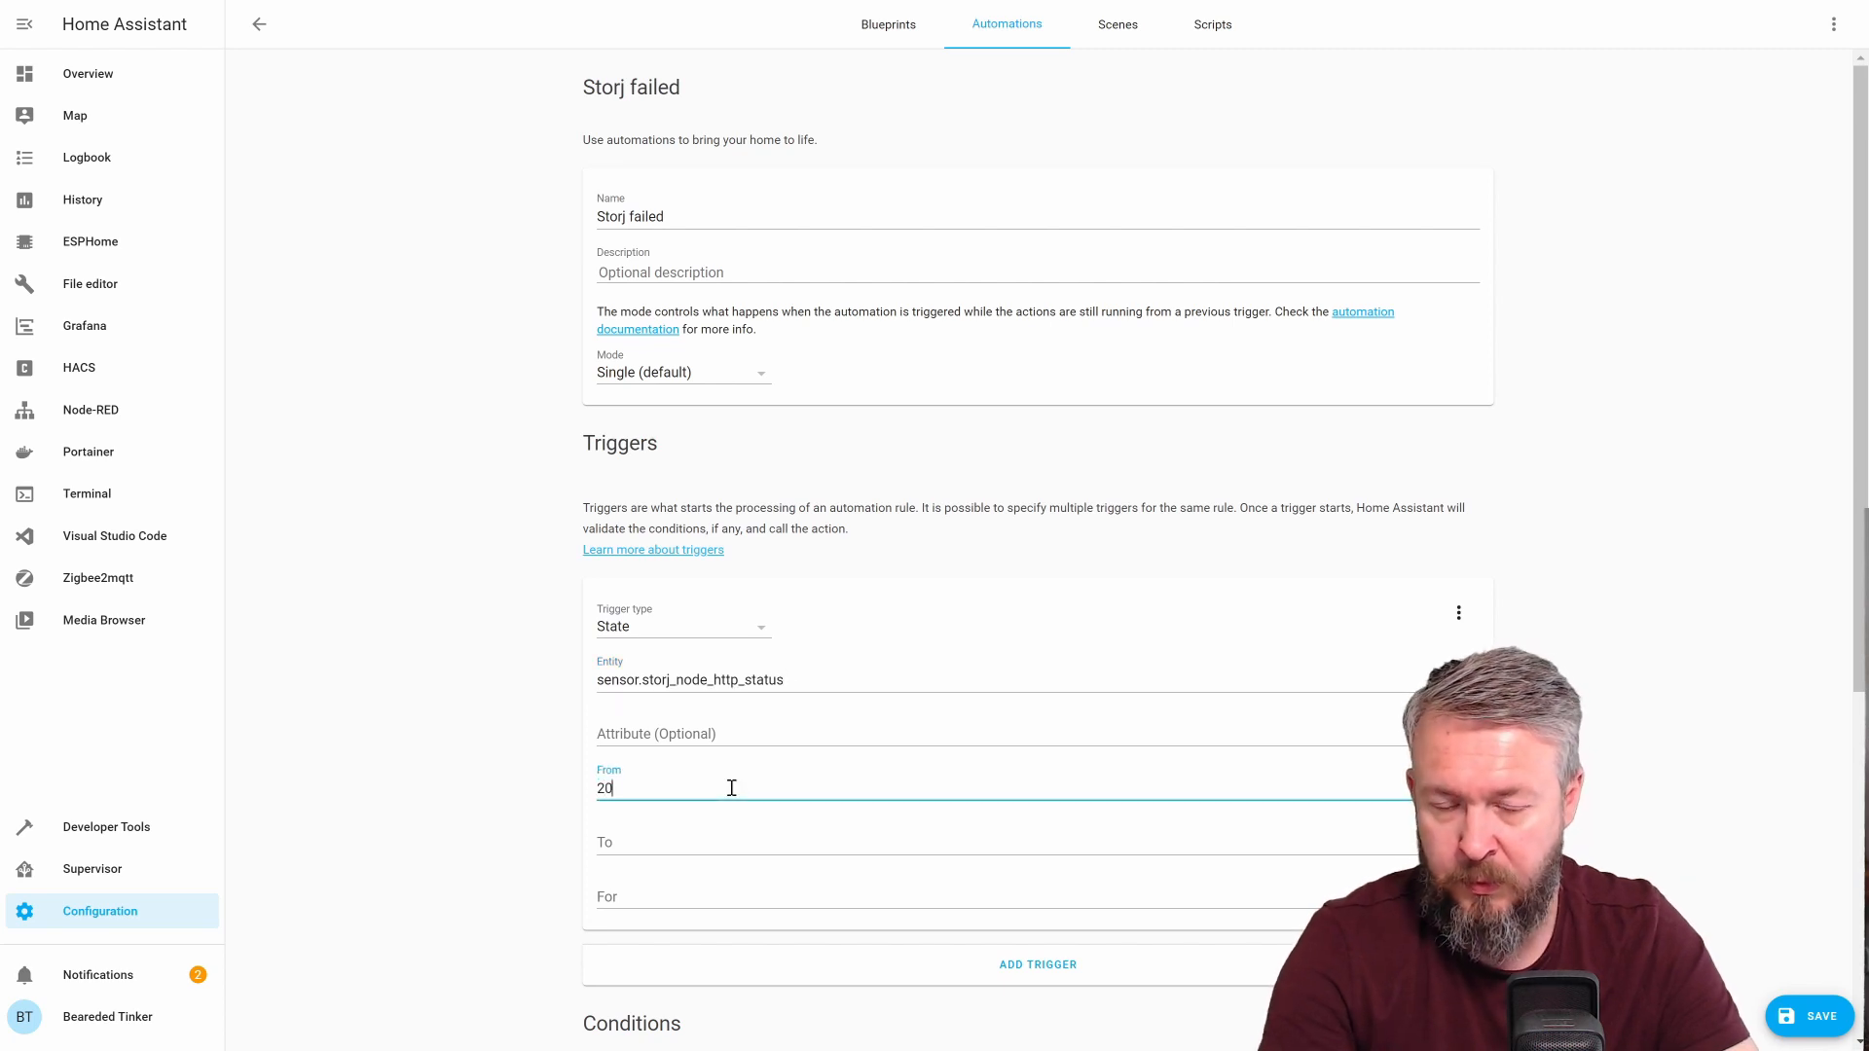
text(0)
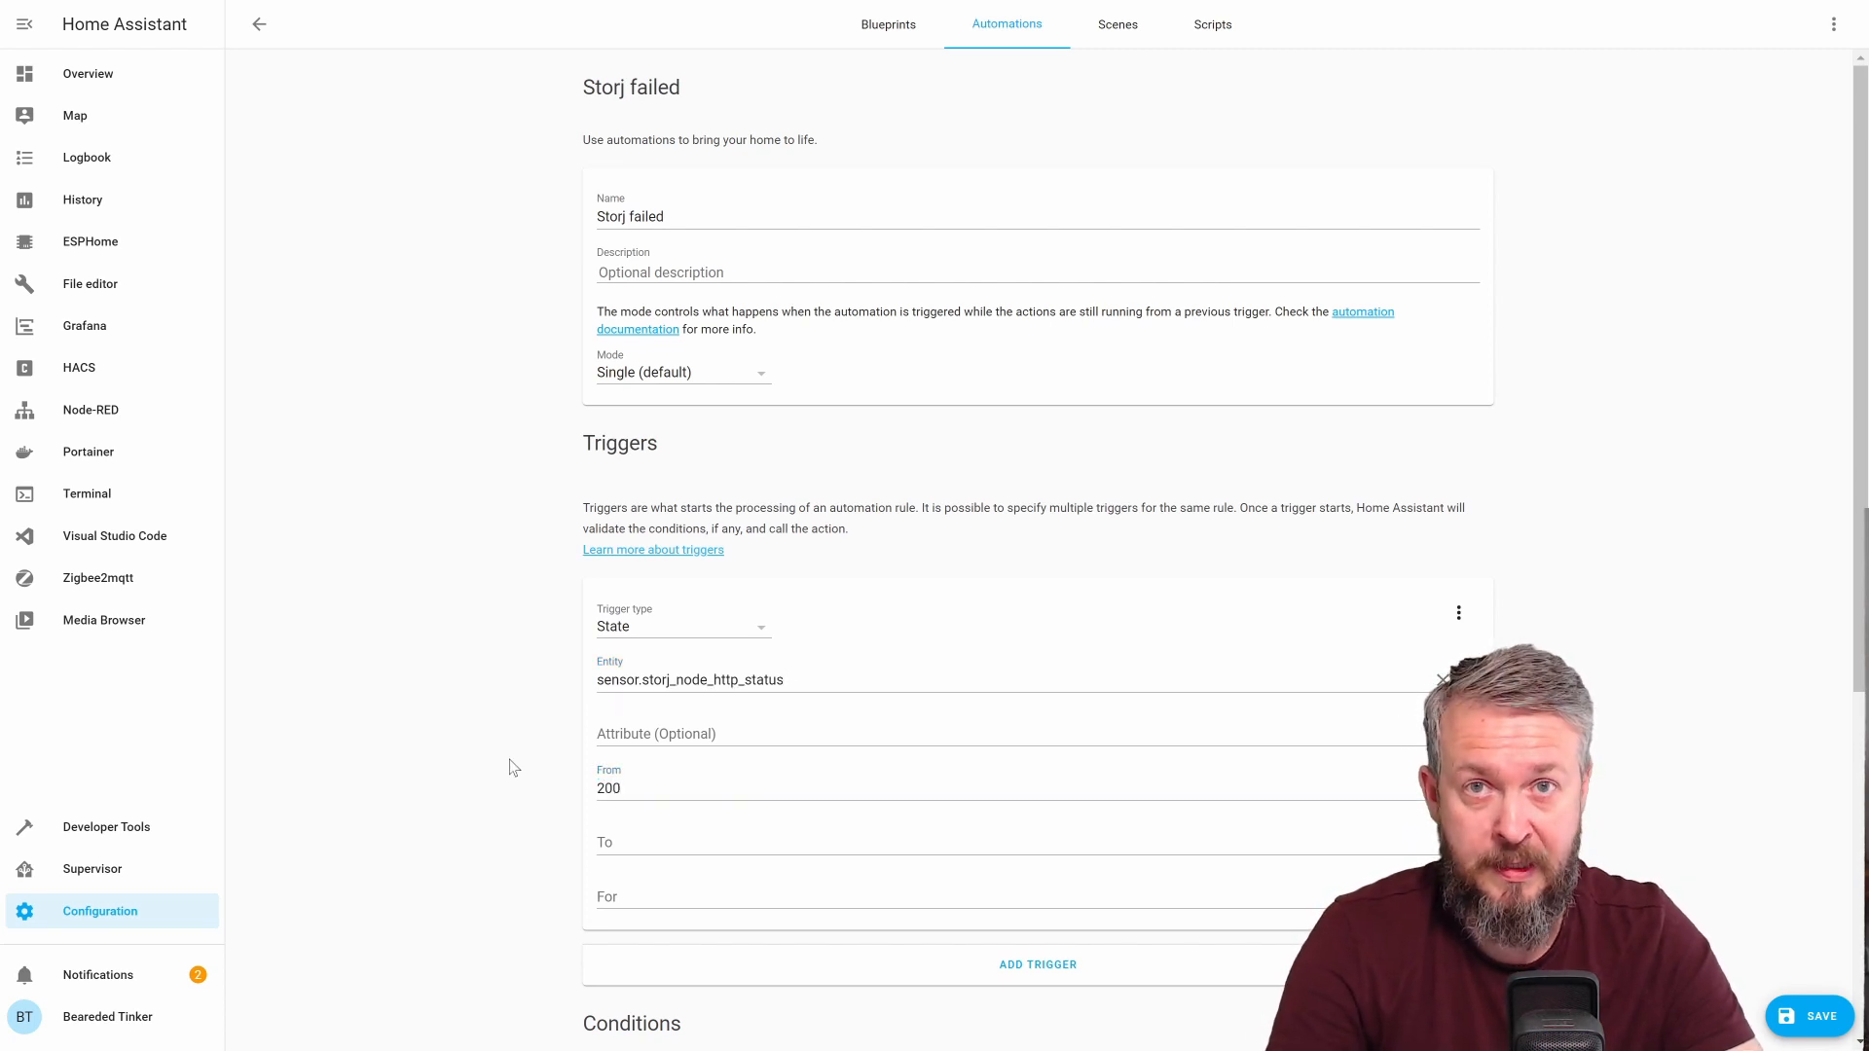
scroll(down, 3)
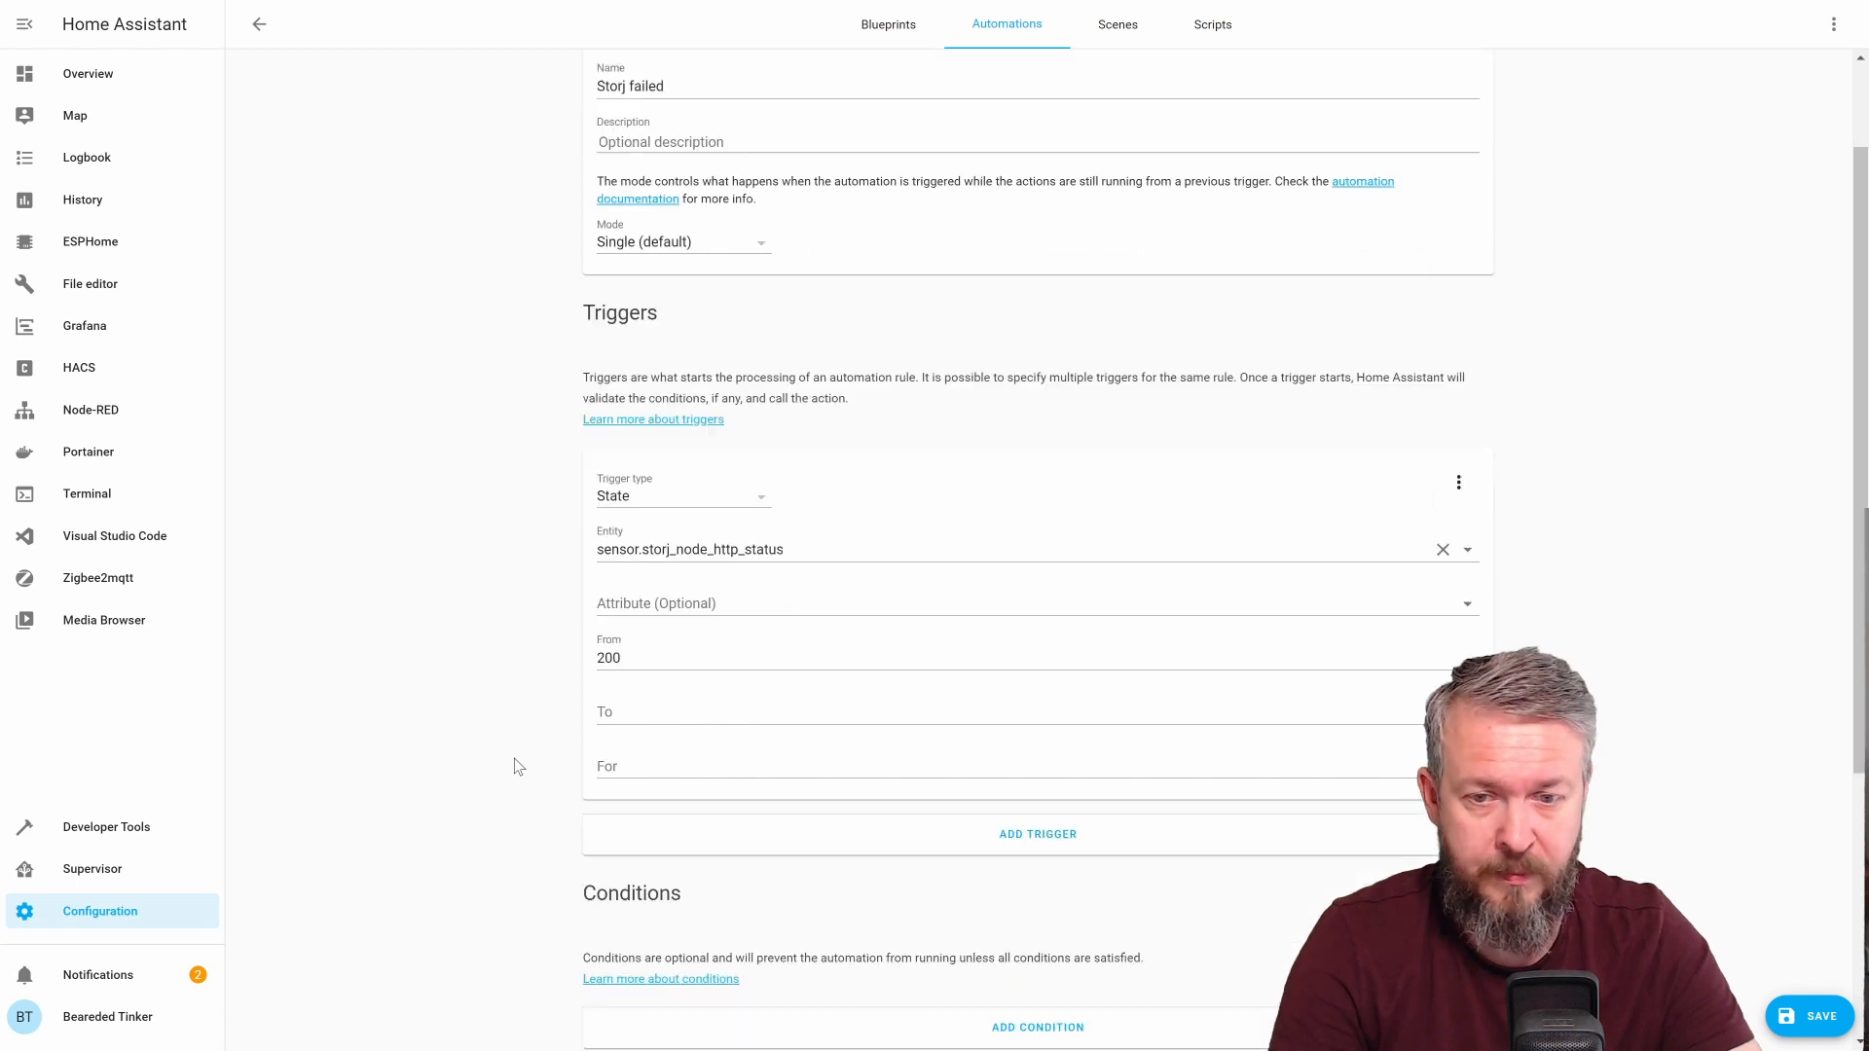
scroll(down, 3)
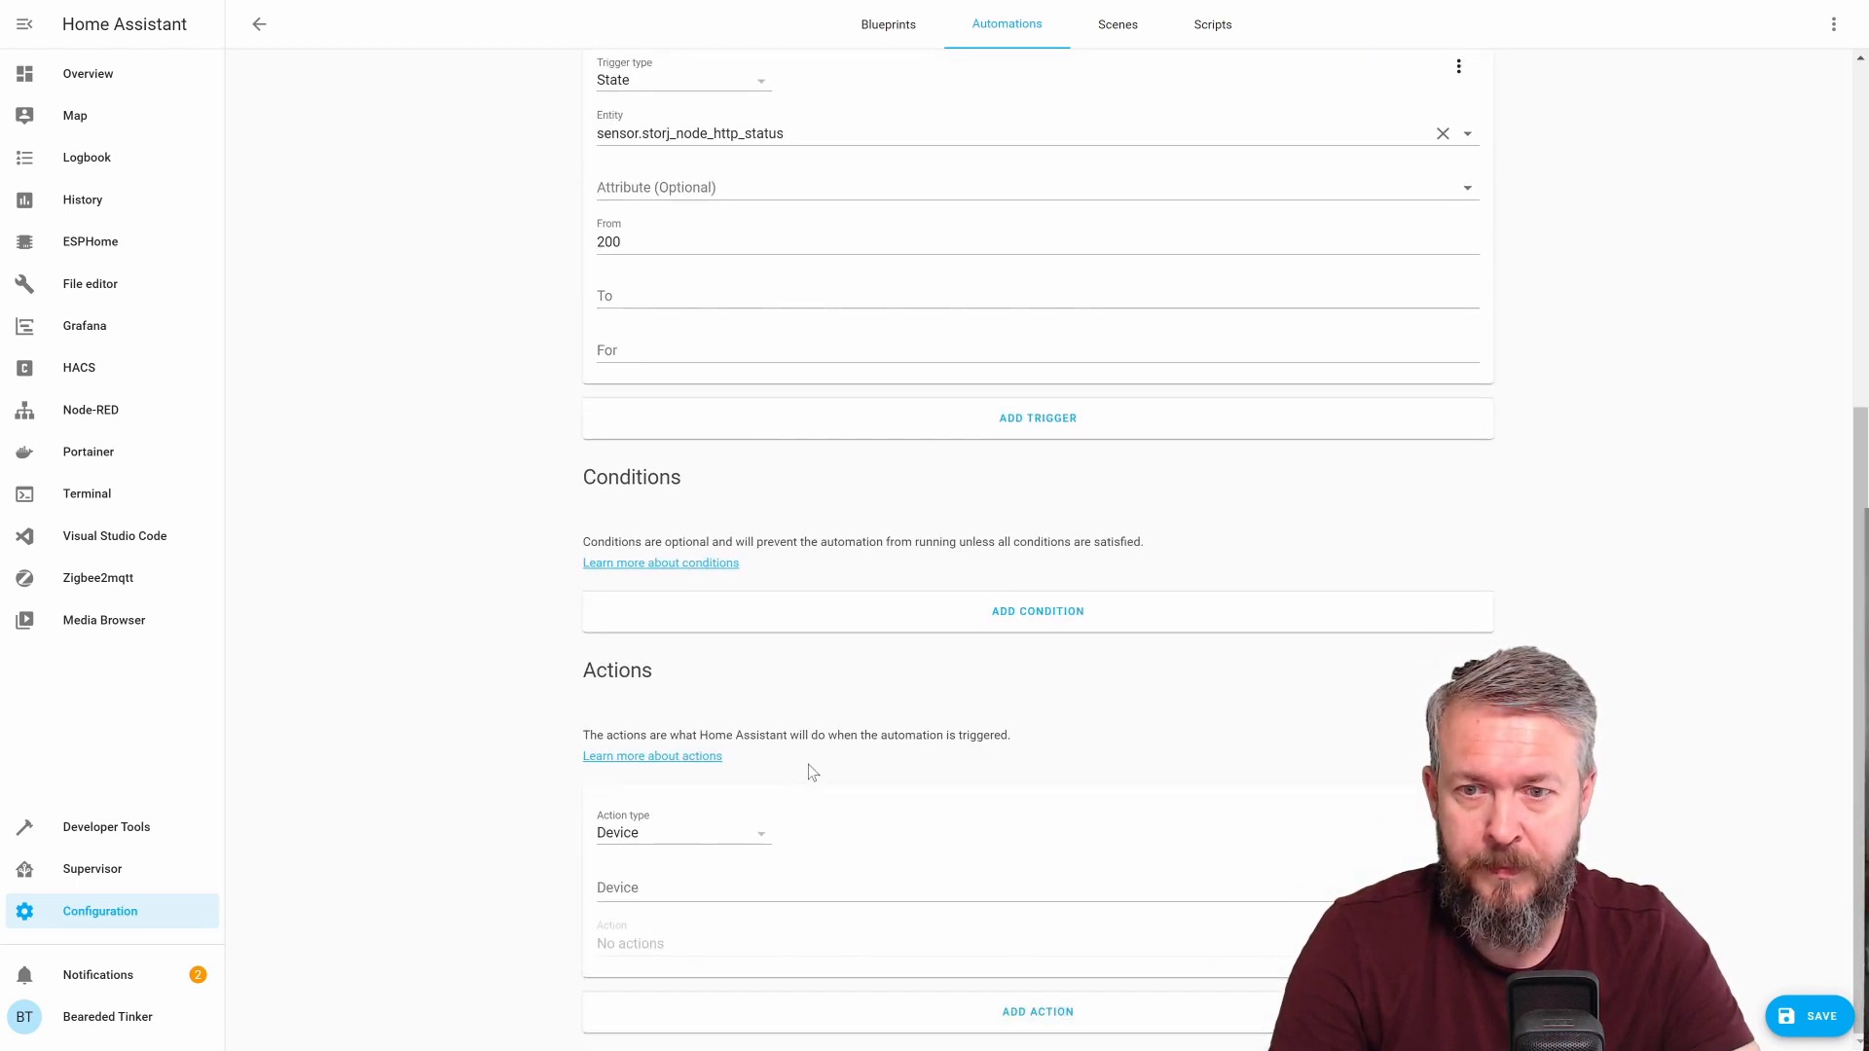
Make the action call the notify.persistent_notification service
click(681, 831)
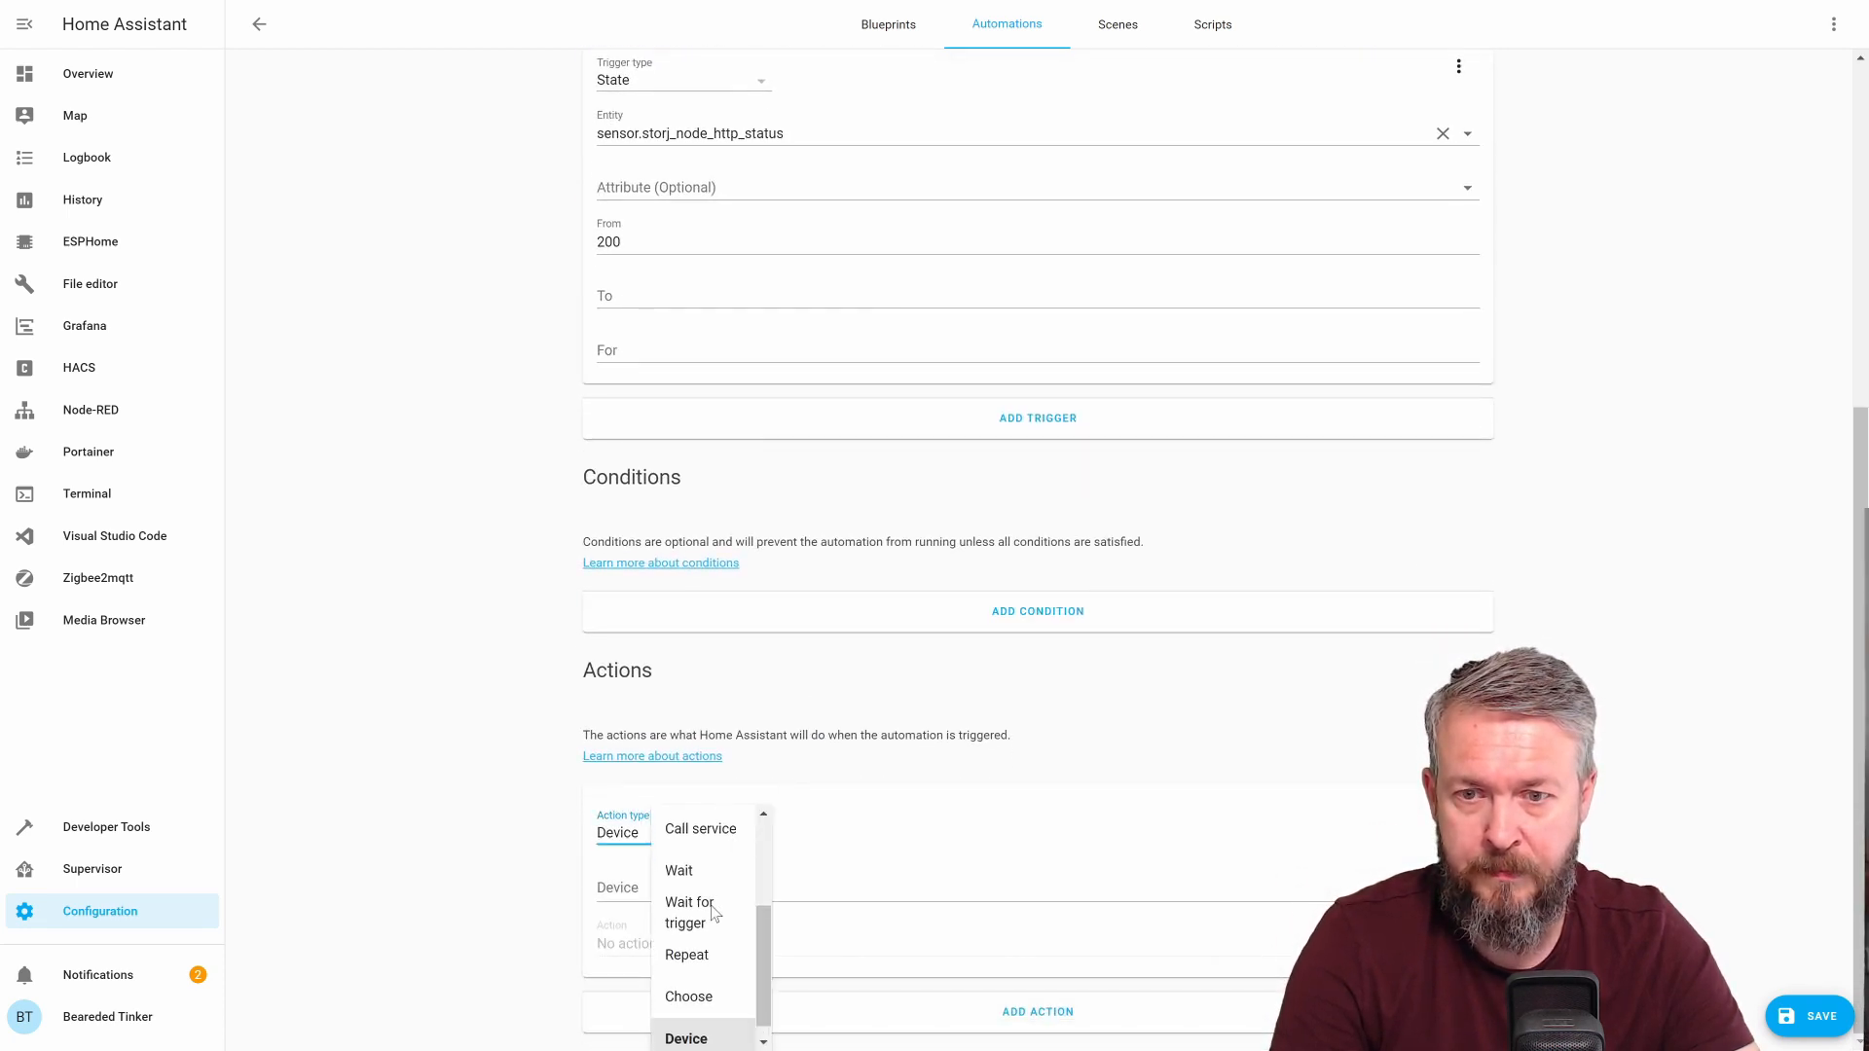
click(699, 829)
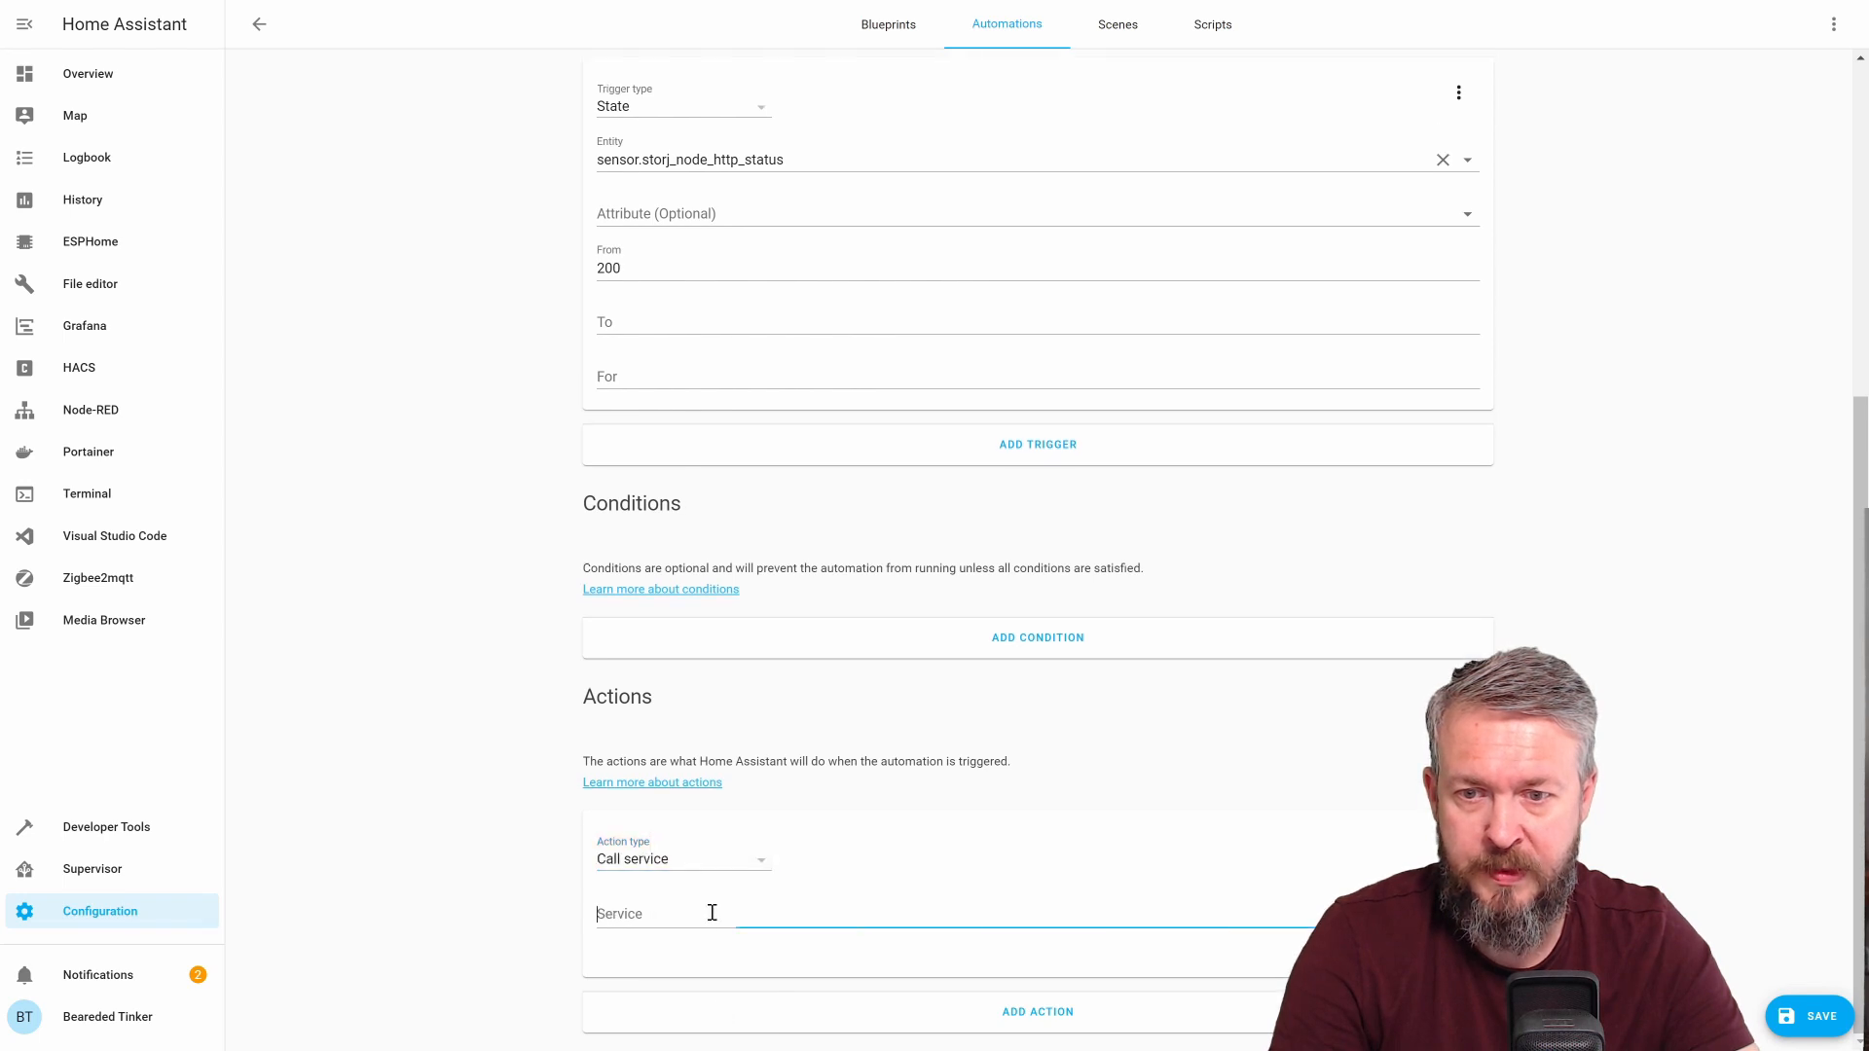
text(no)
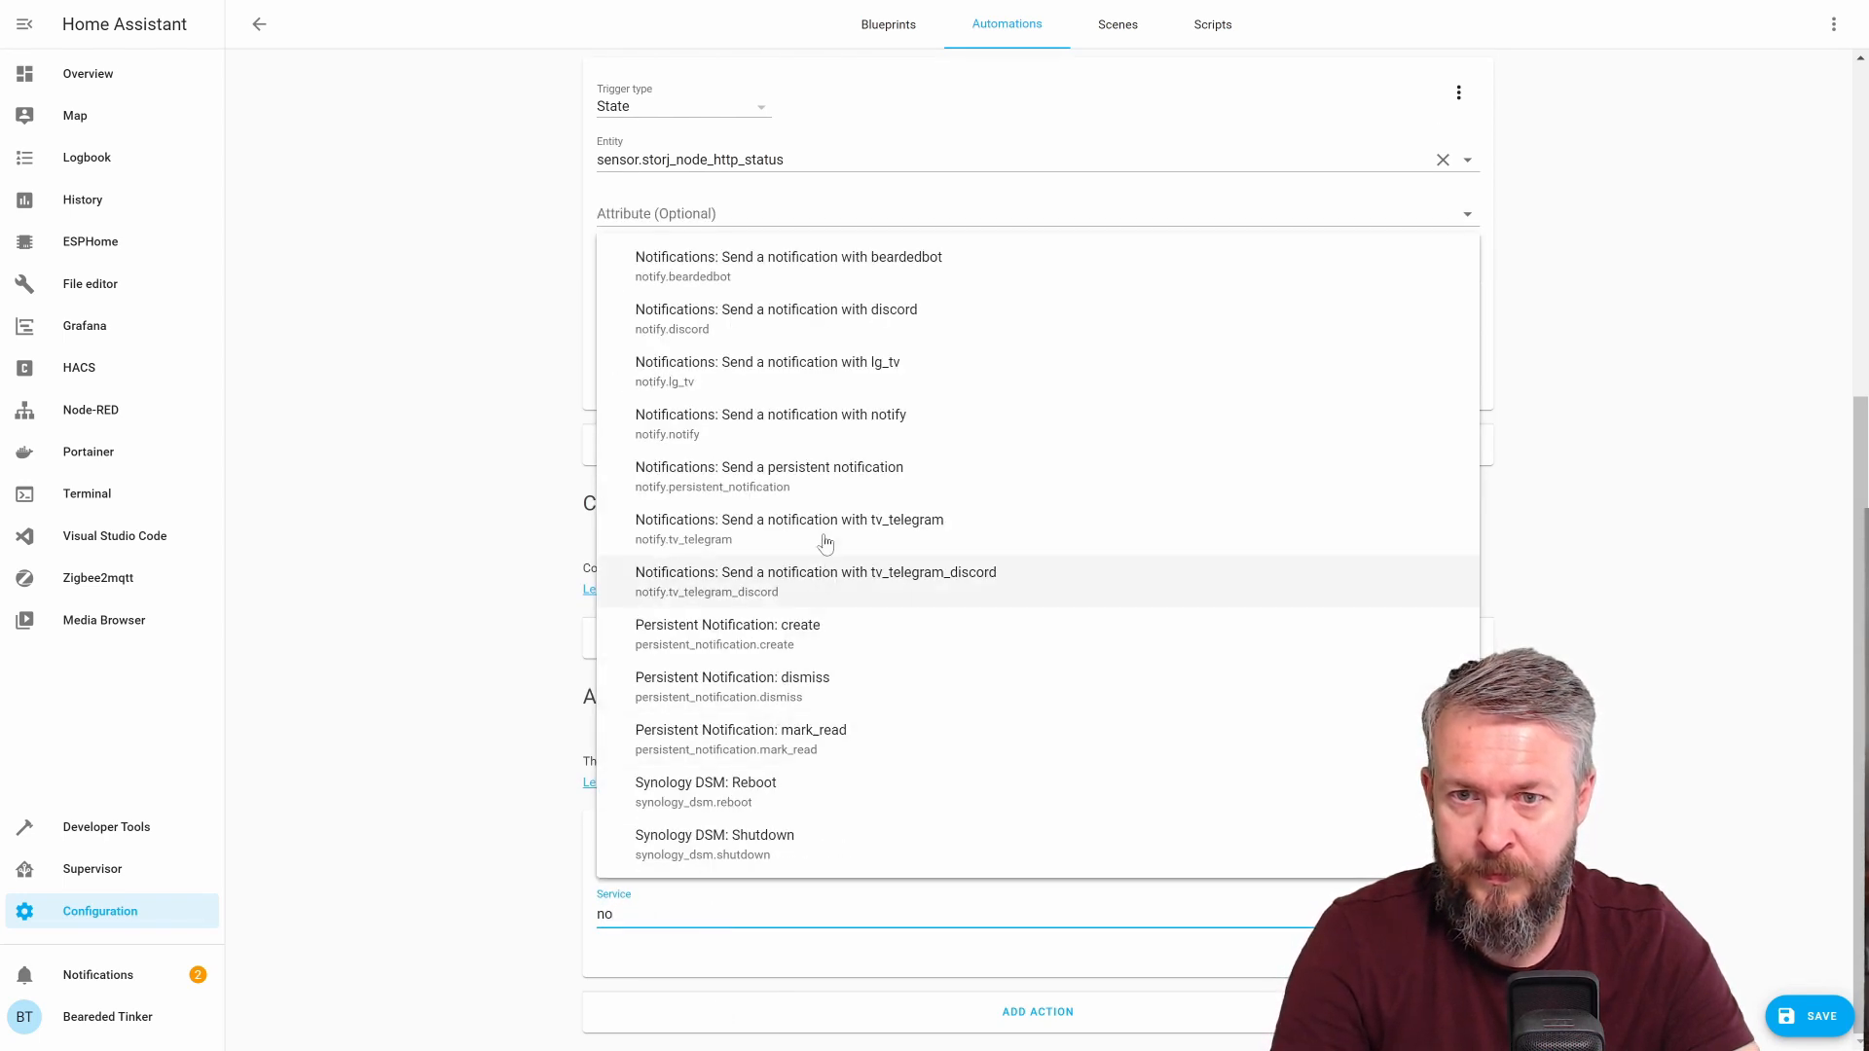
mouse_move(936, 475)
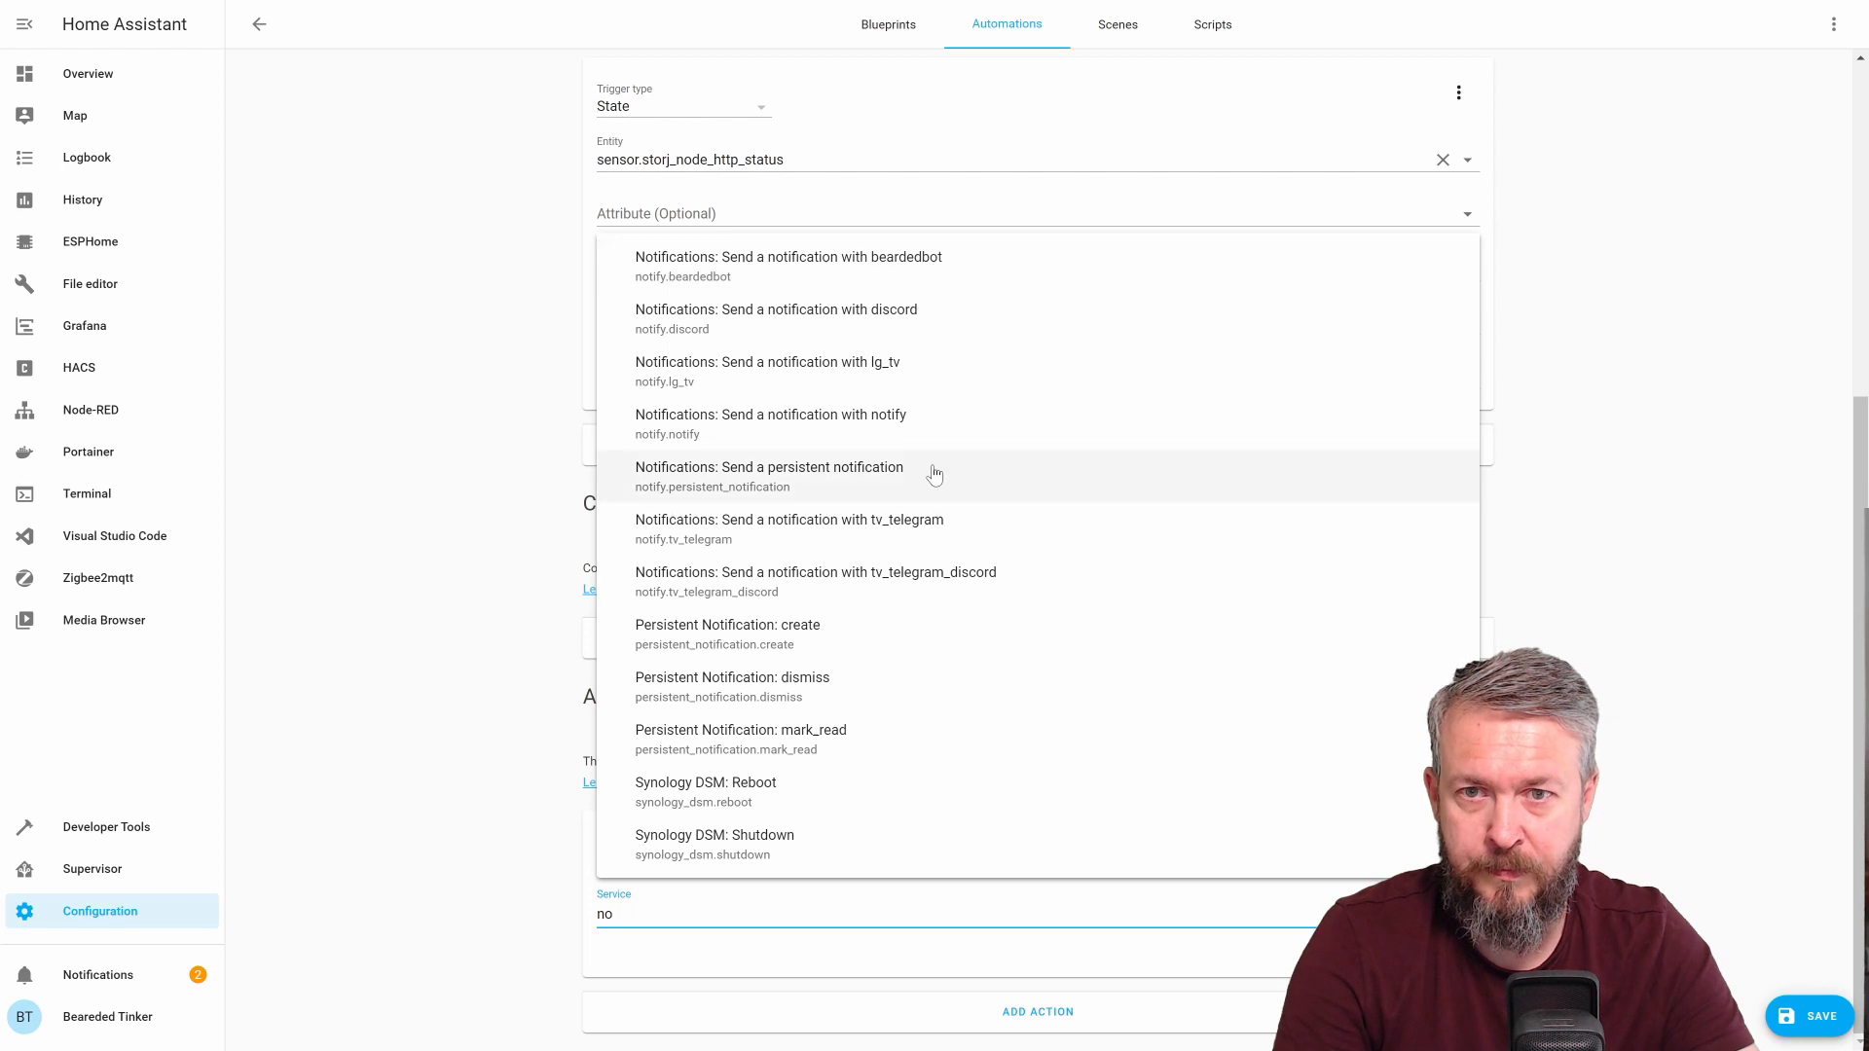
click(769, 467)
text(message: Proble)
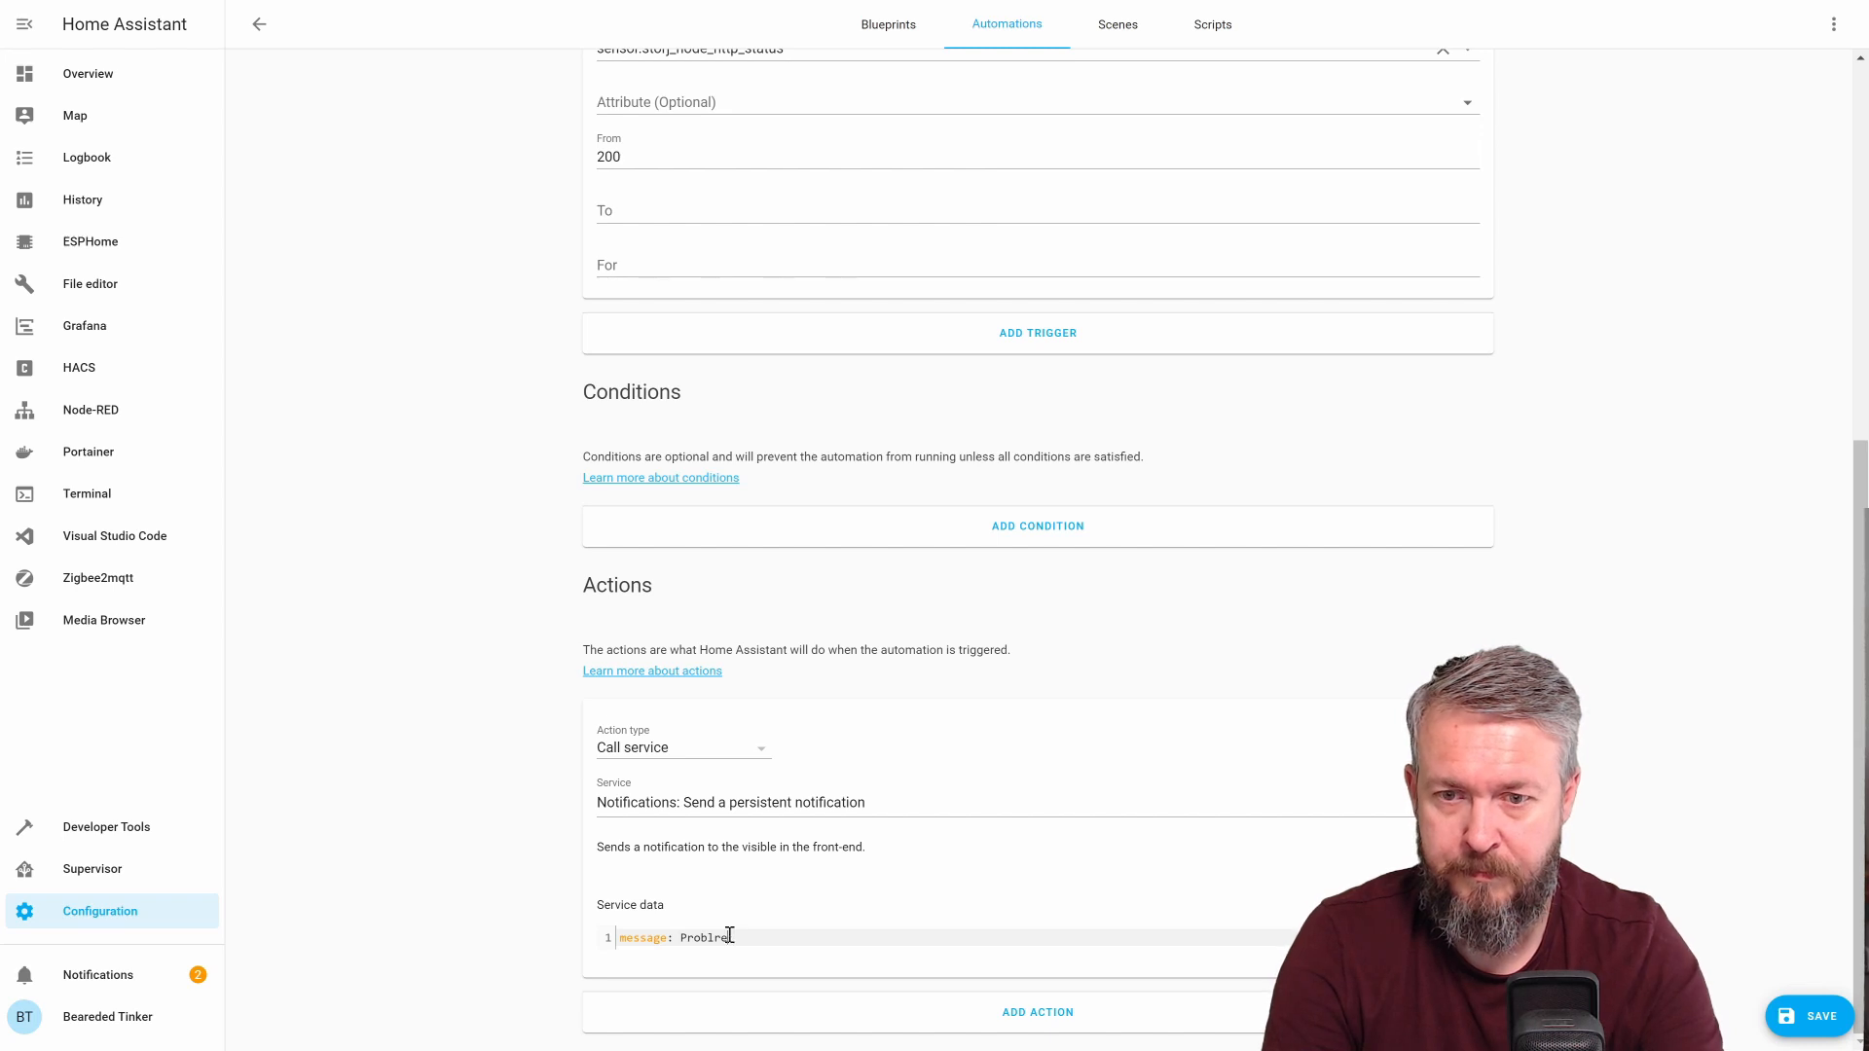
Enter message: Problem with Storagenode - check ASAP! and save the automation
text(with Storagenode - check A)
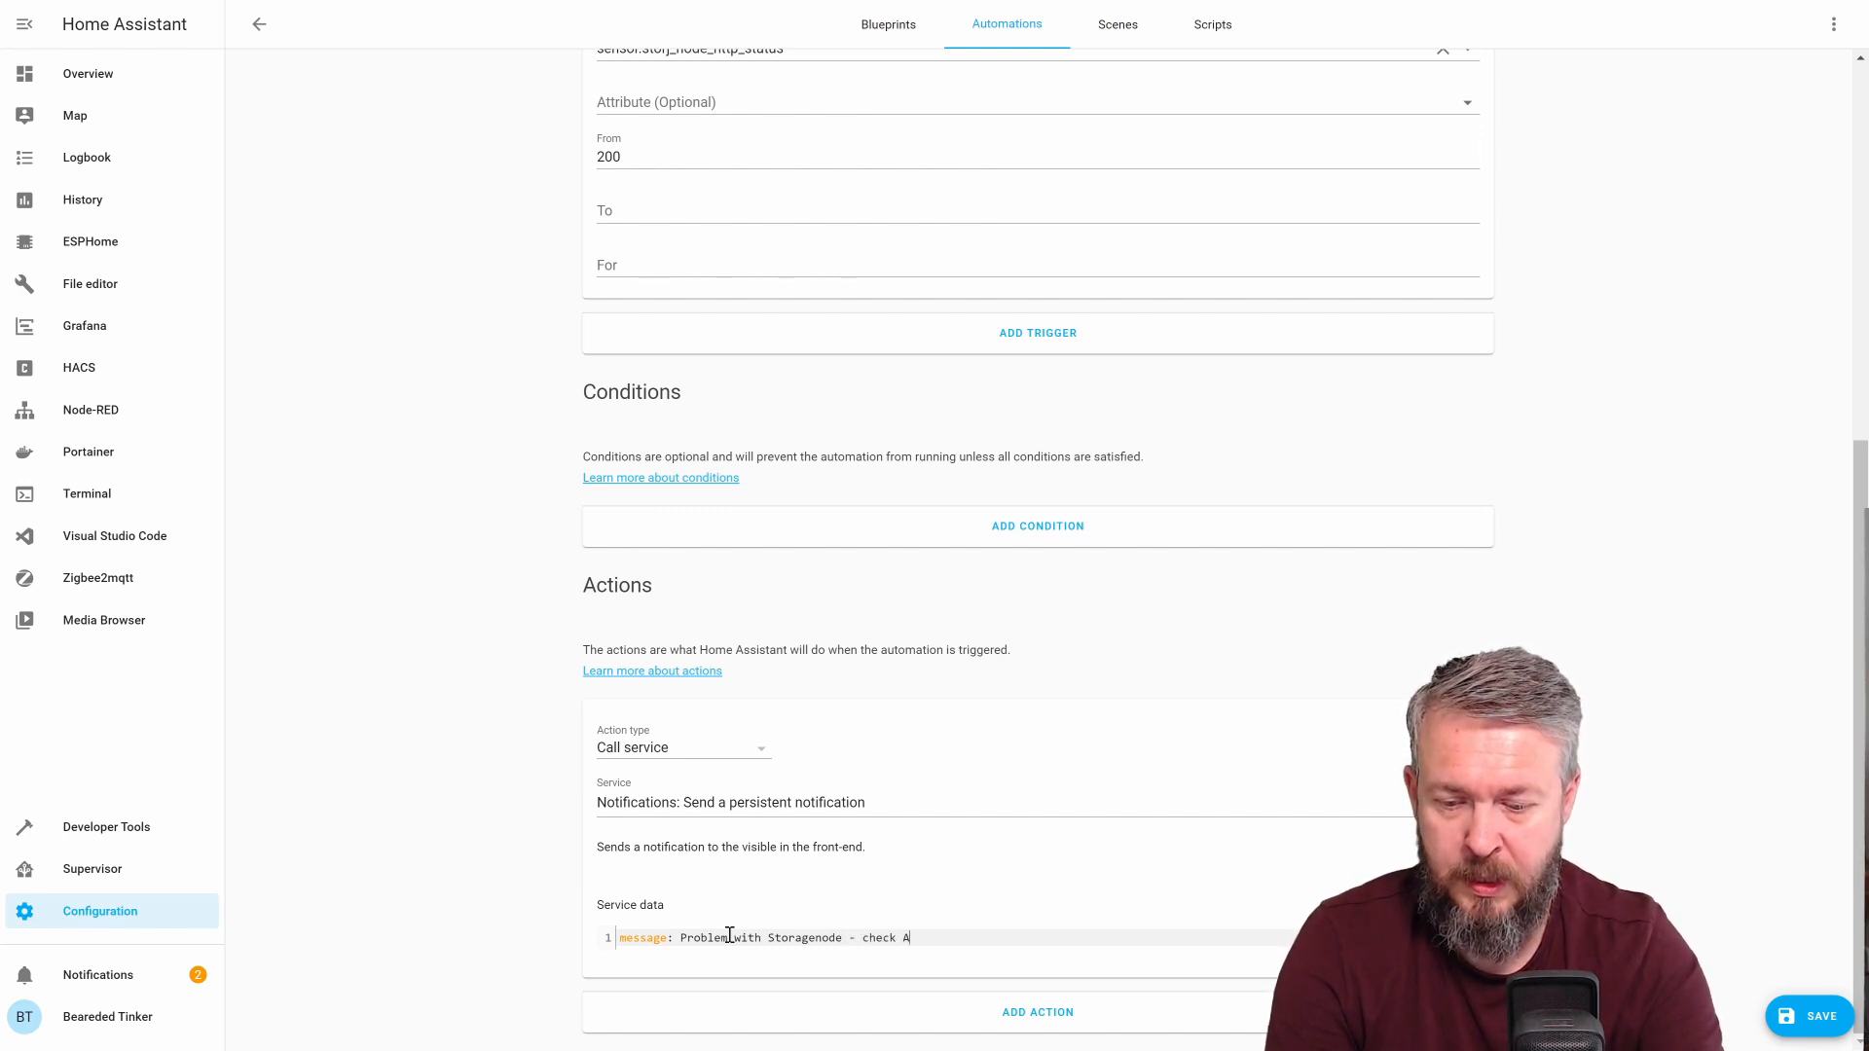
text(SAP!)
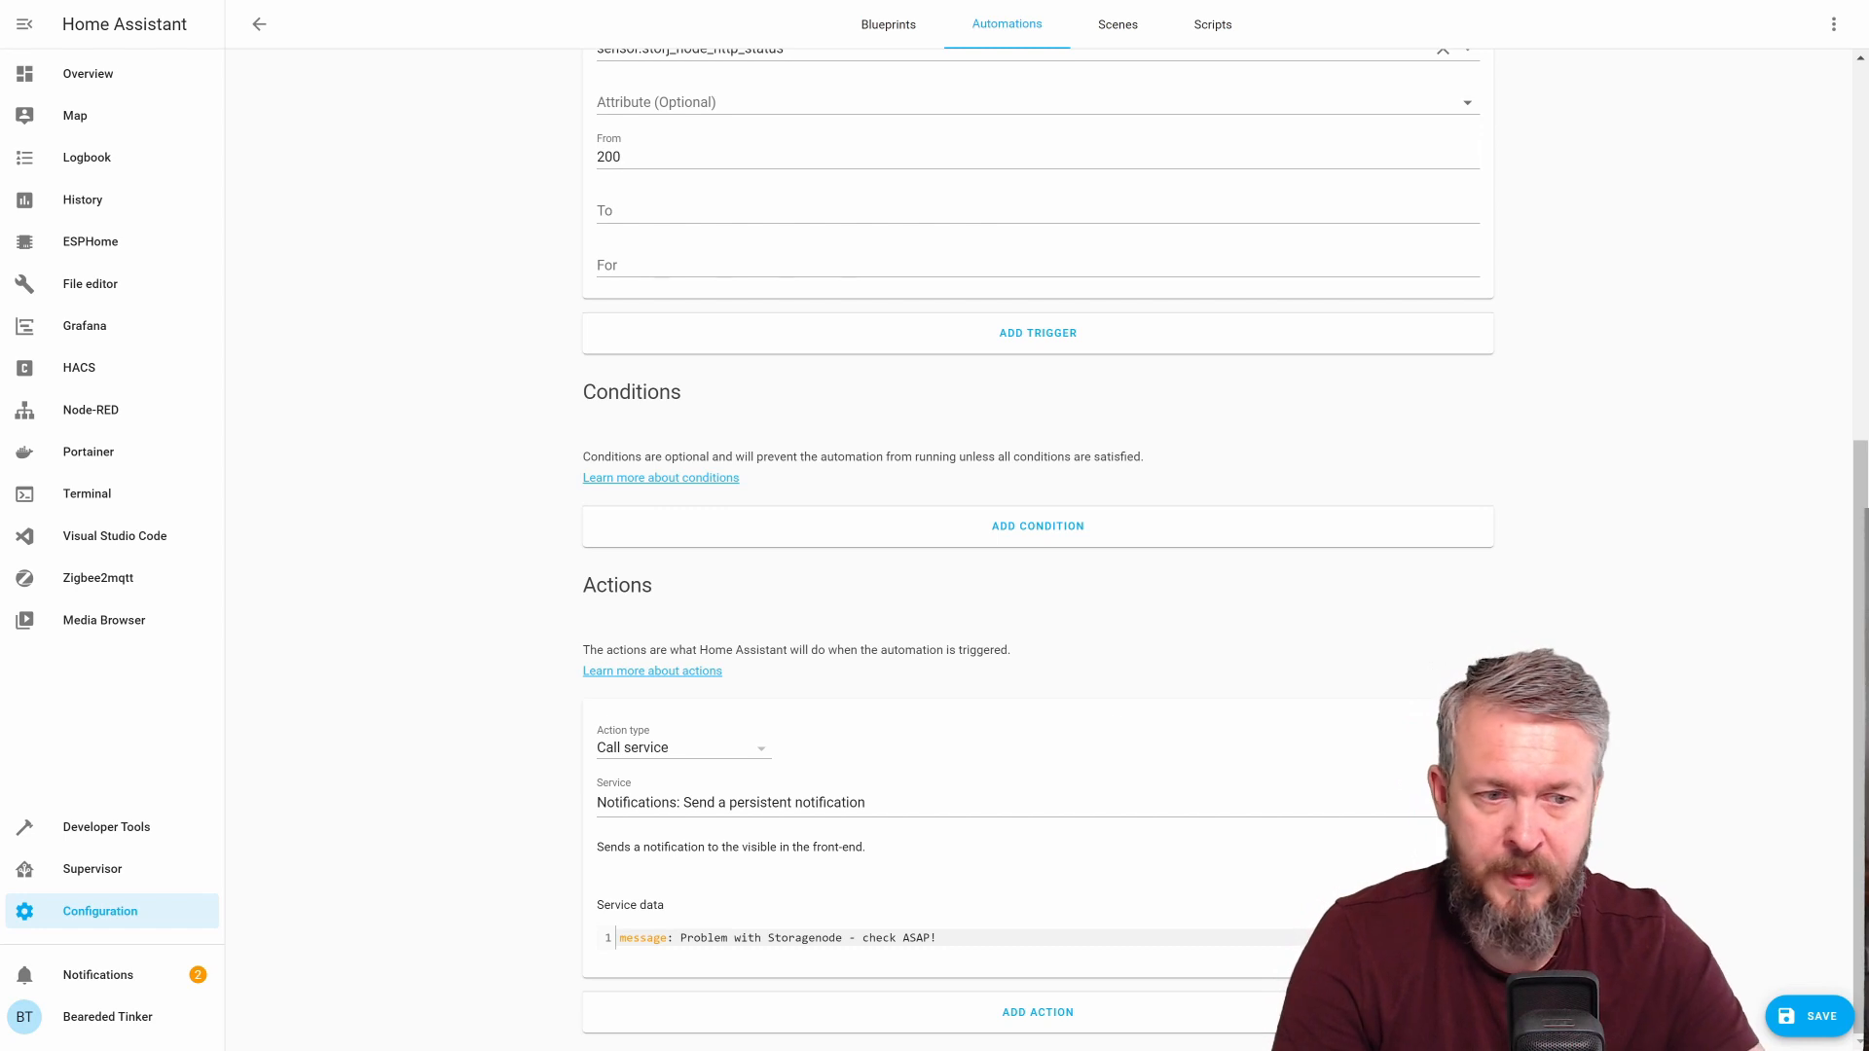
mouse_move(1676, 904)
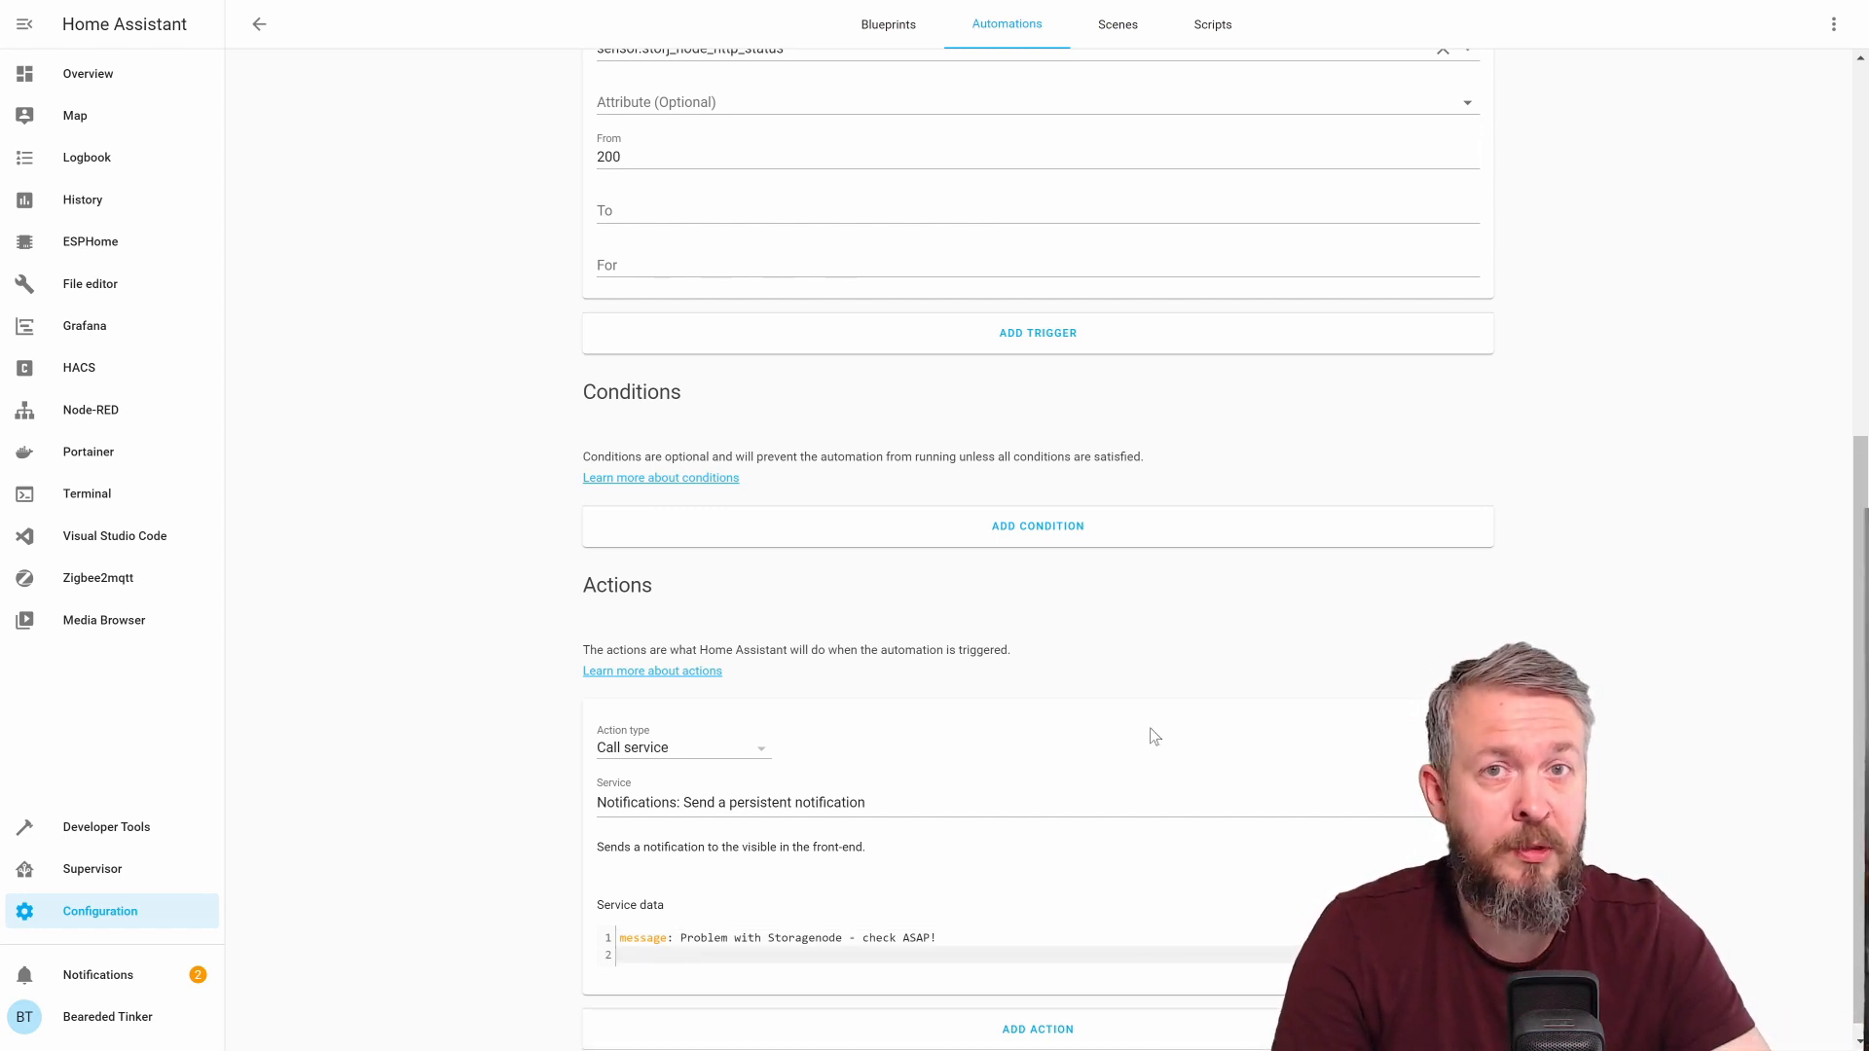
mouse_move(654, 123)
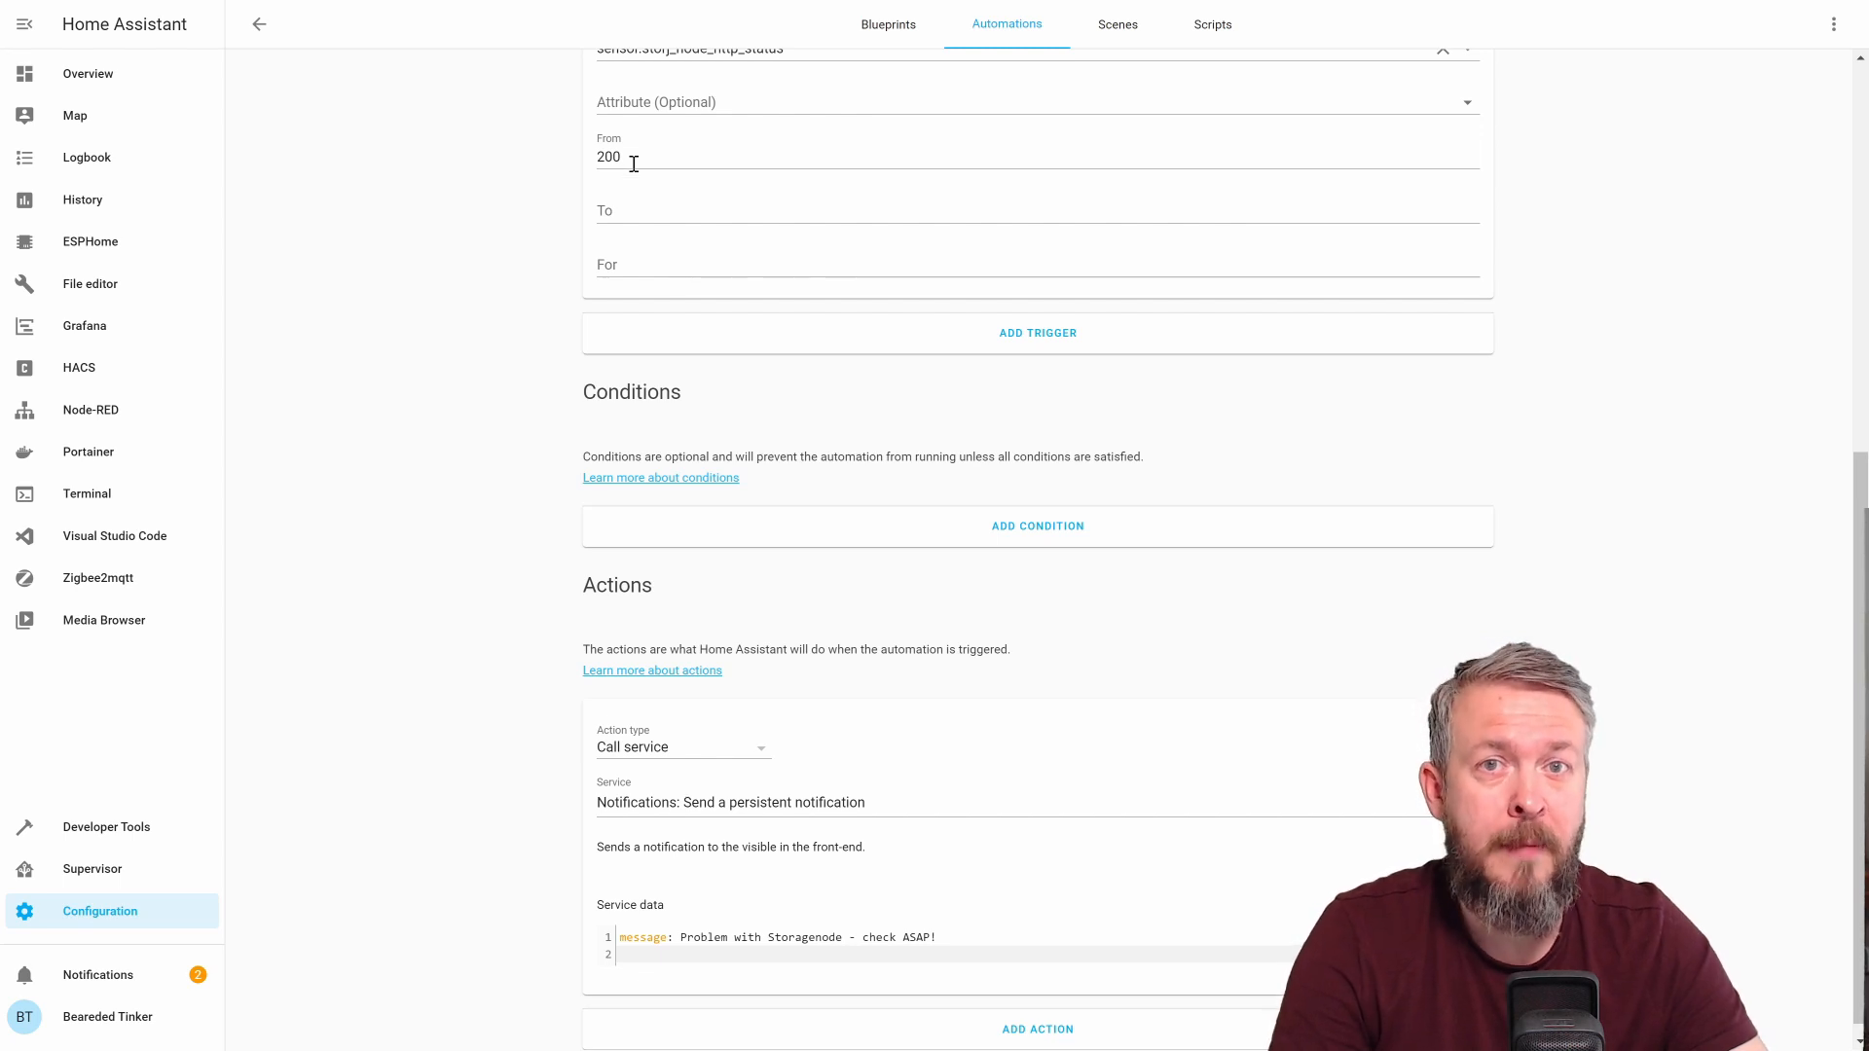
click(259, 23)
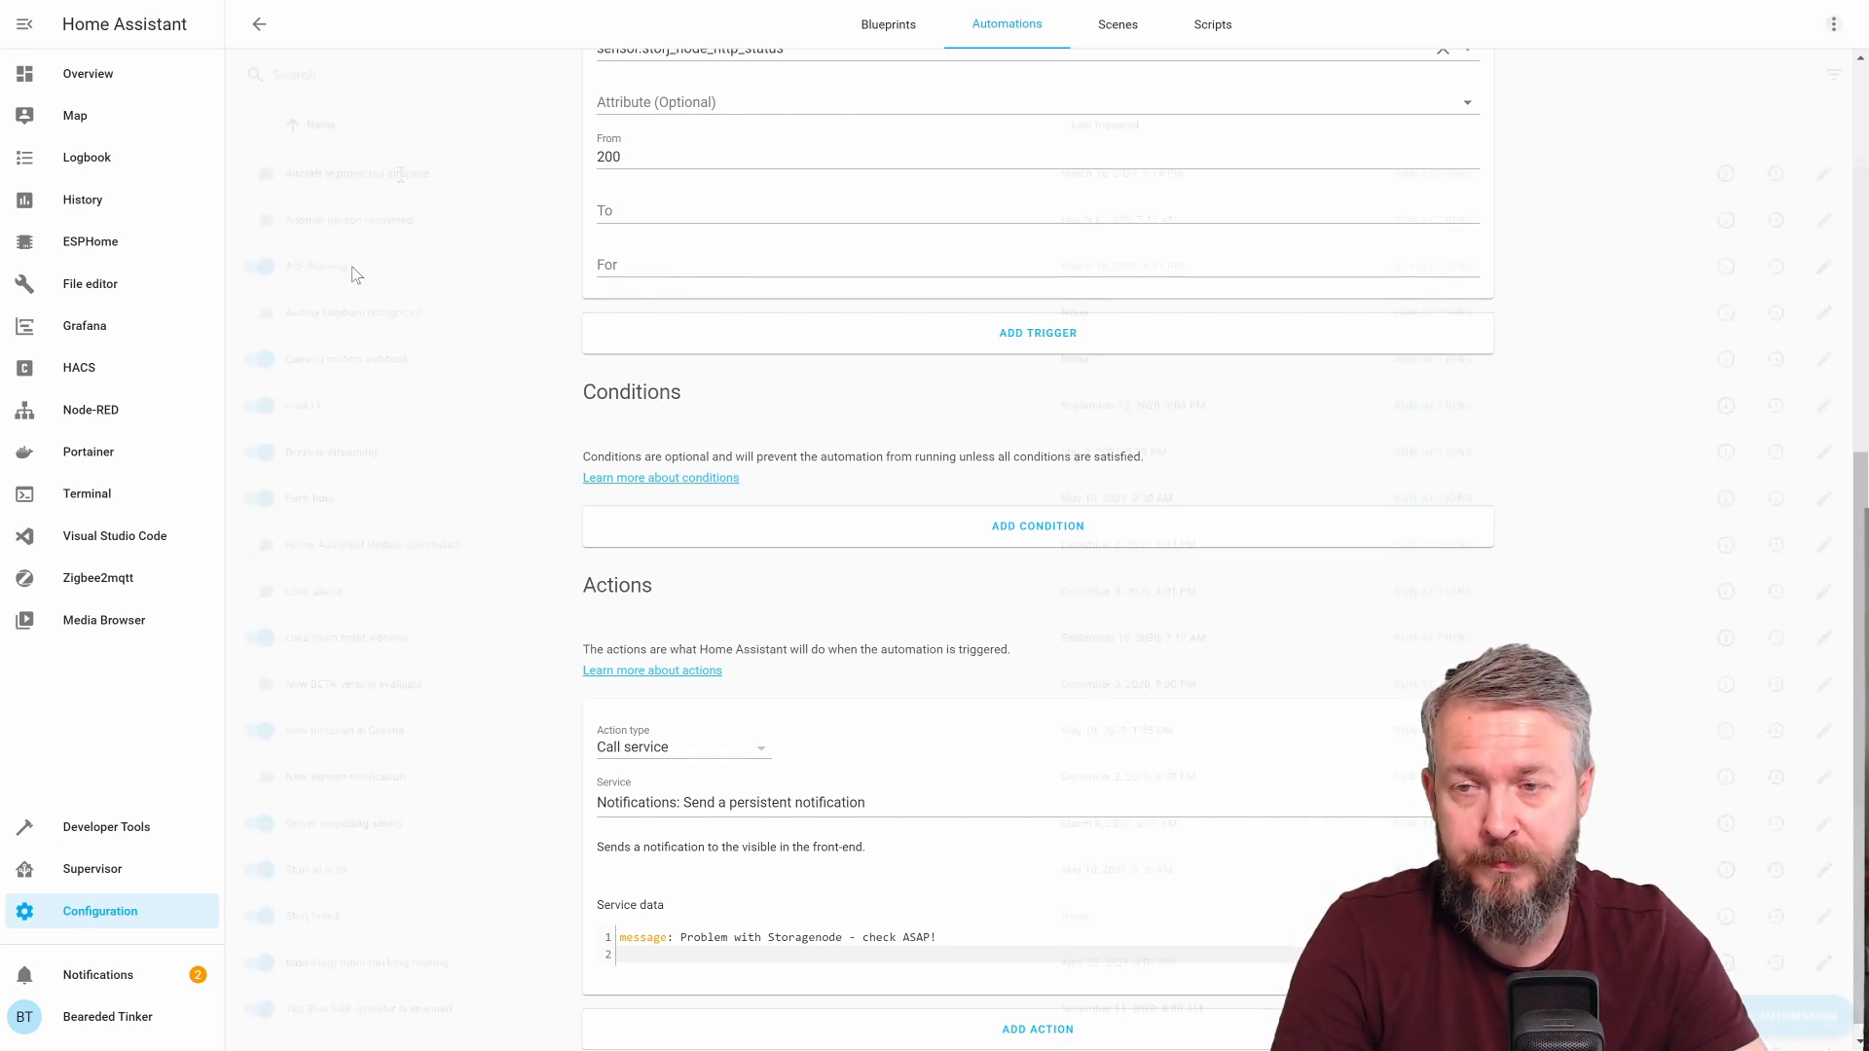
Create an empty automation named MQTT port failure
click(259, 23)
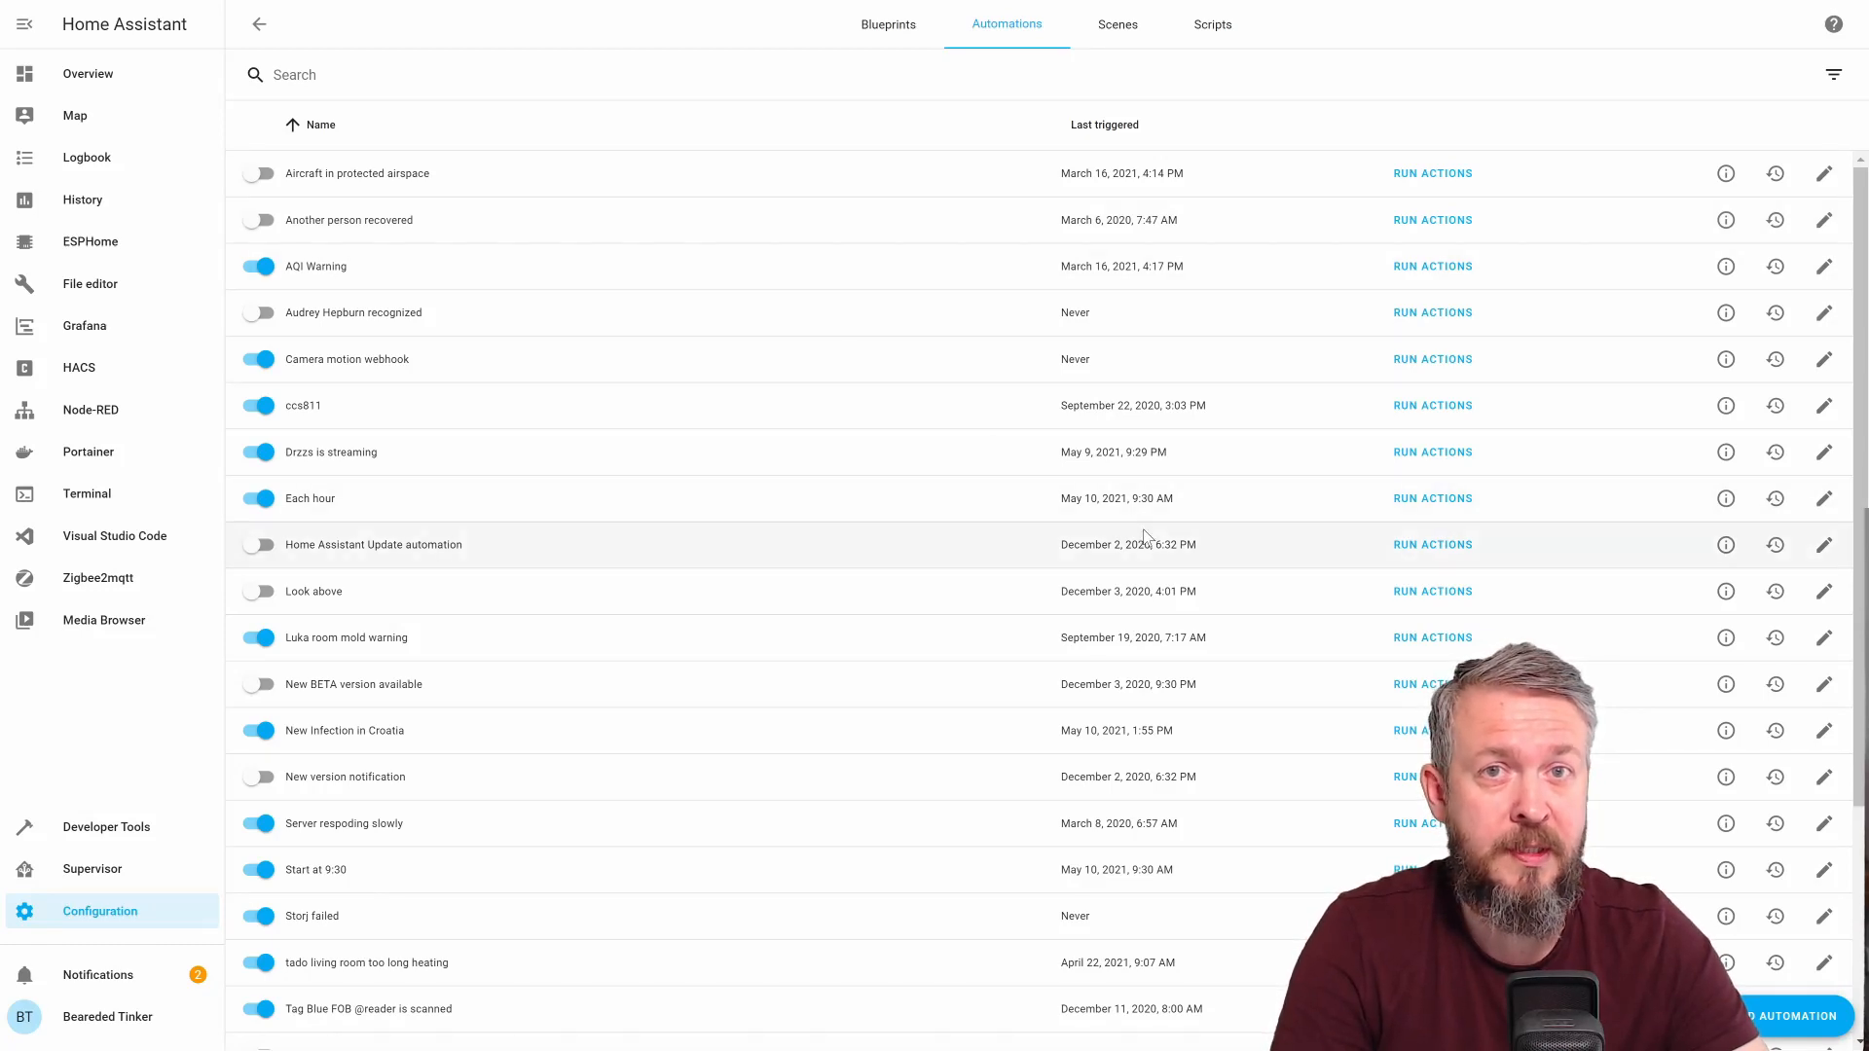
click(1793, 1016)
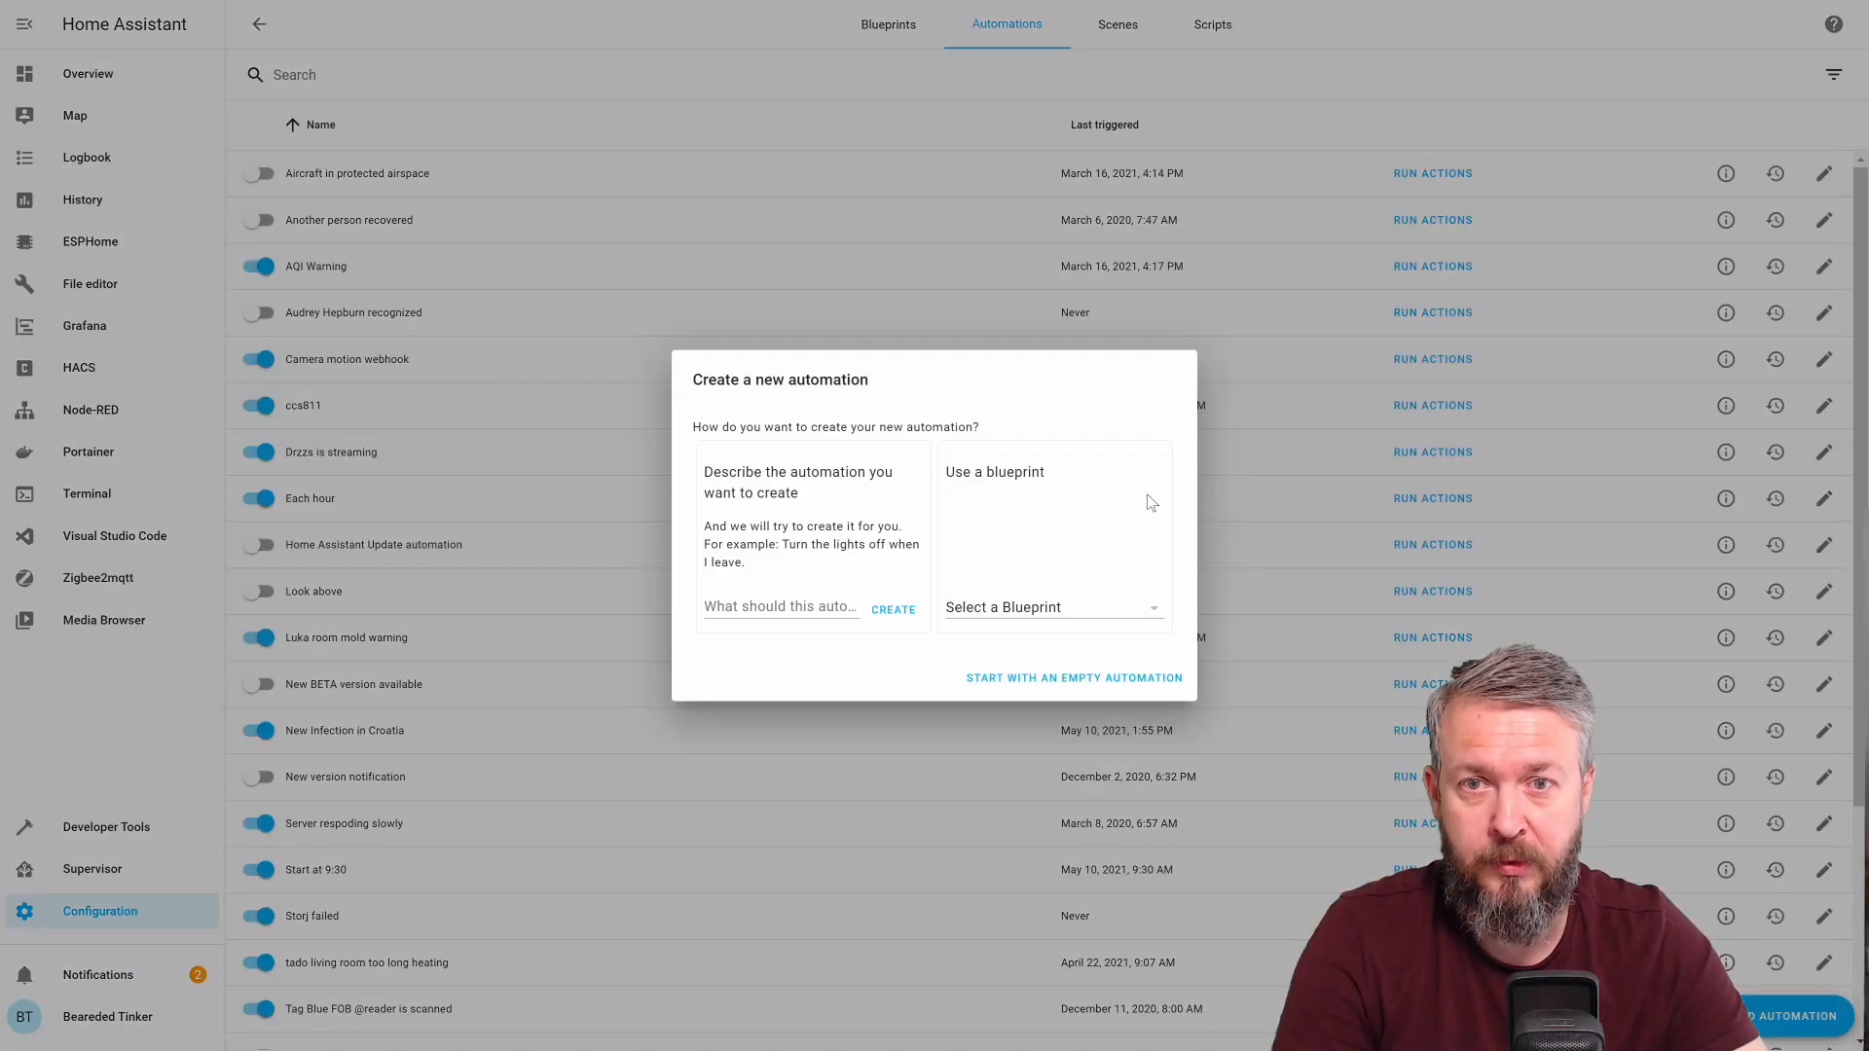
click(1071, 678)
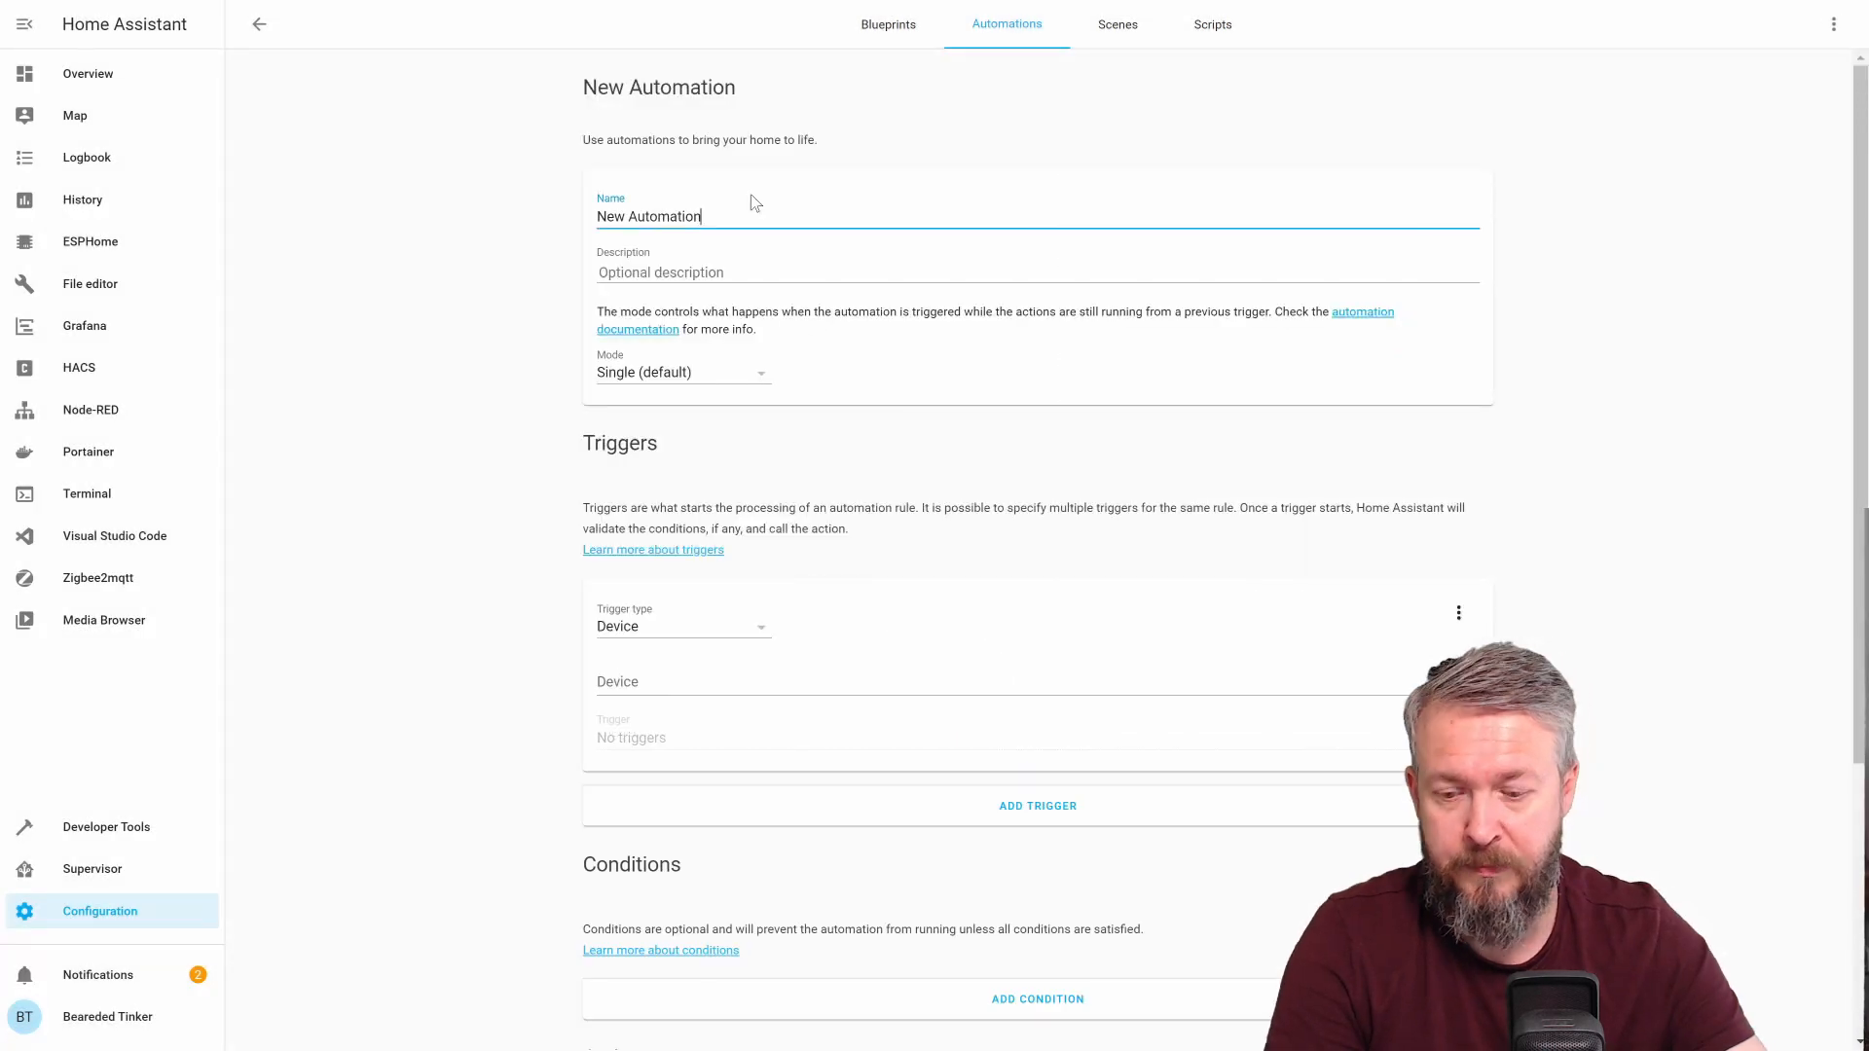
text(MQTT)
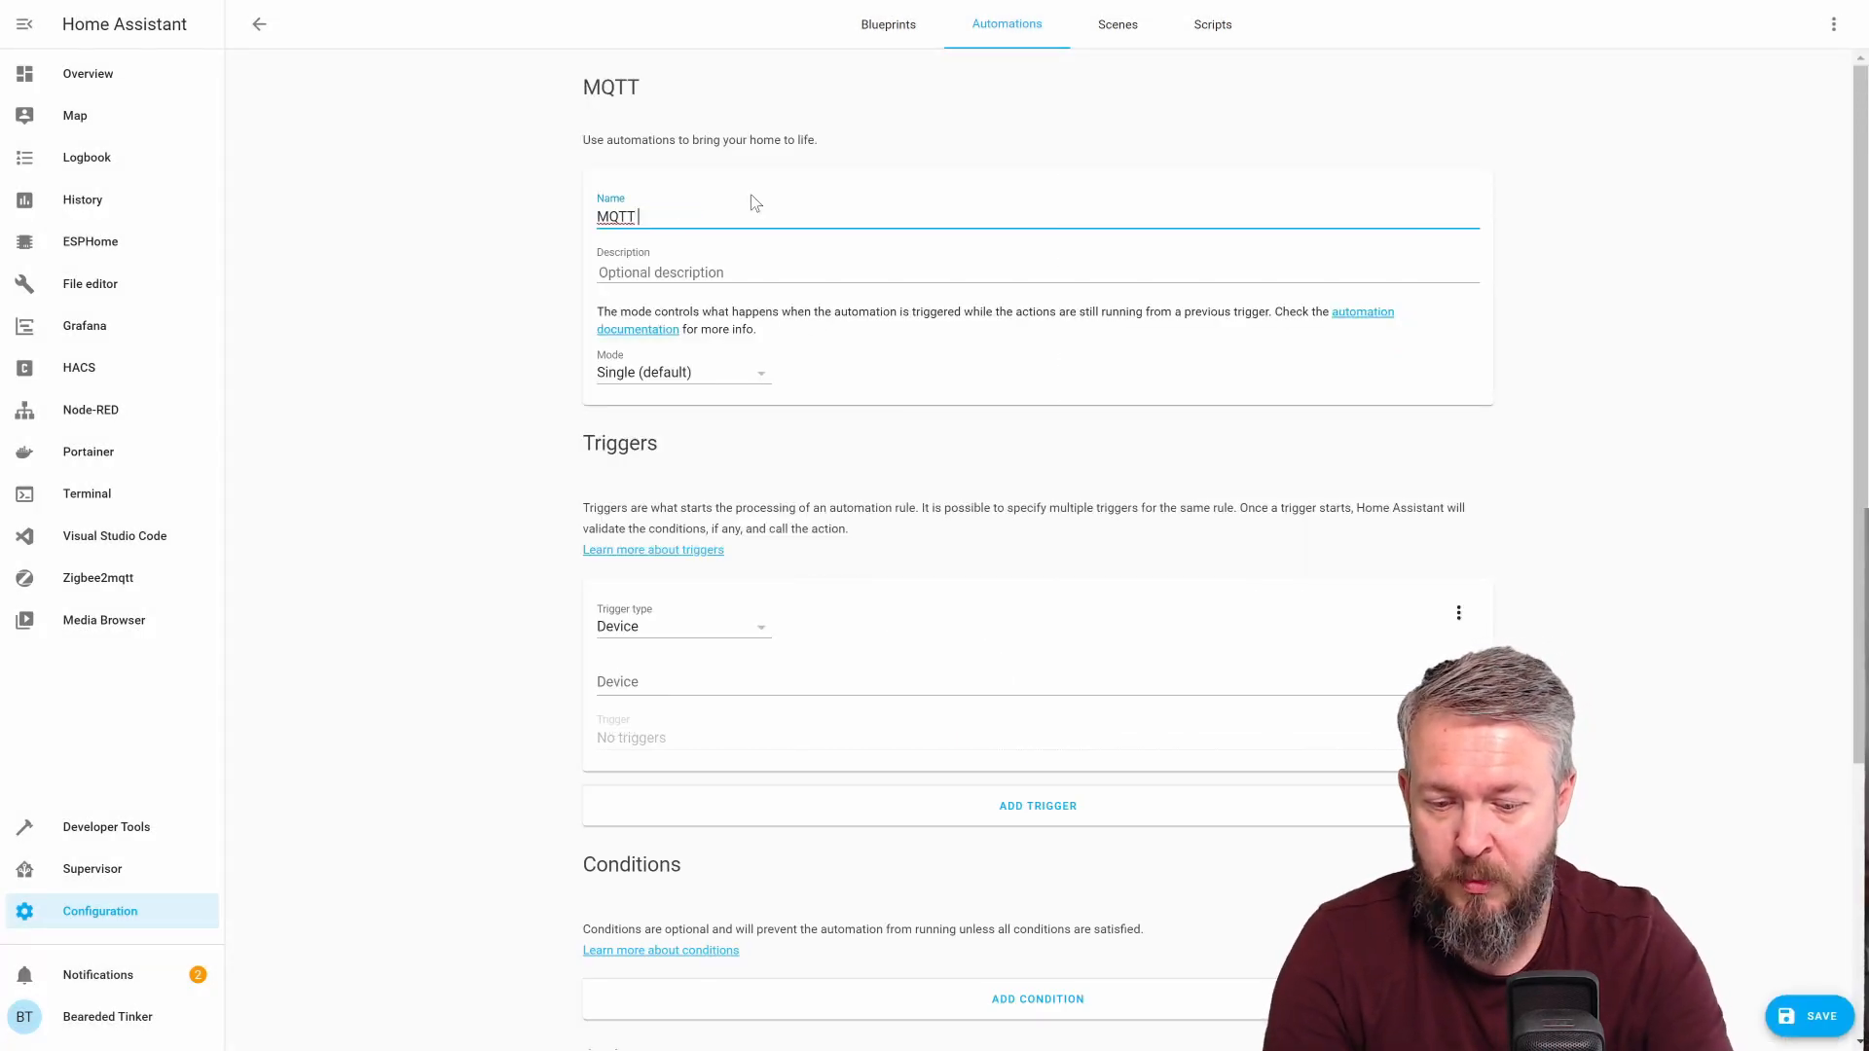
text(port failure)
text(m)
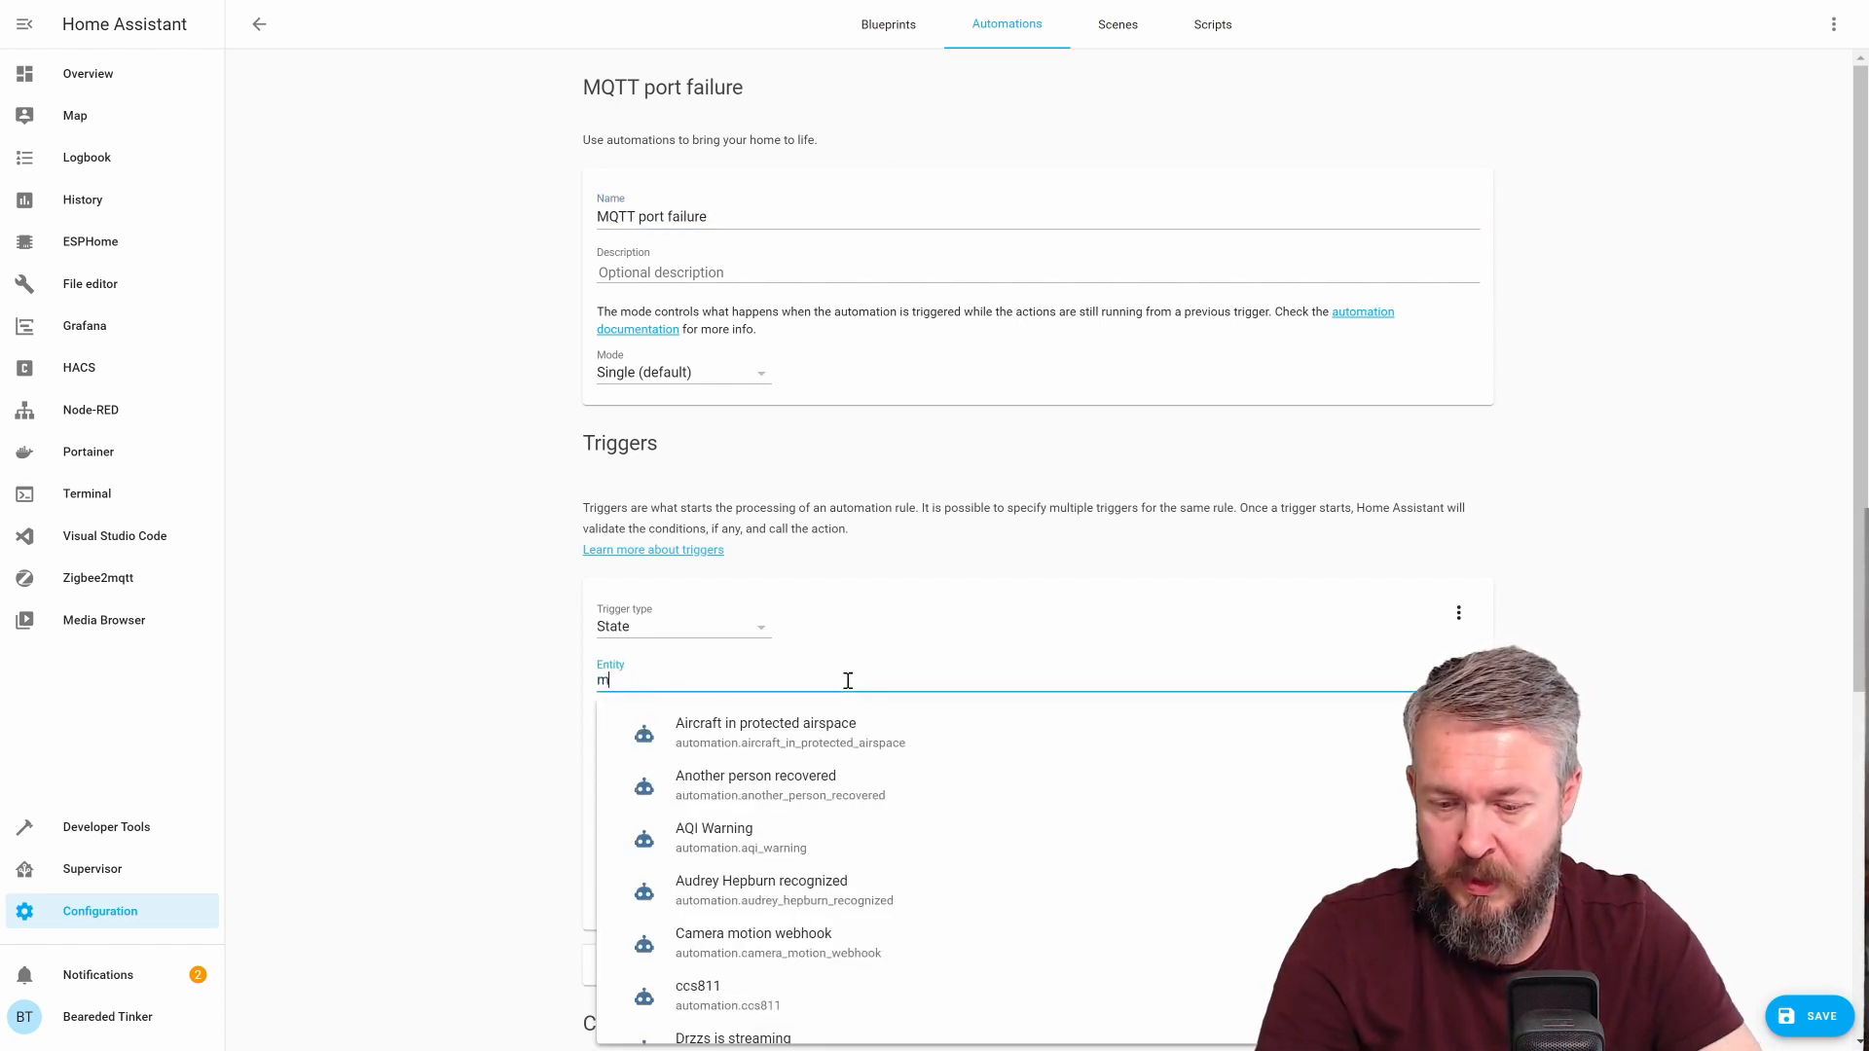
Add a State trigger on binary_sensor.mqtt_port_status changing from on
text(binary_sensor.mqtt_port_status)
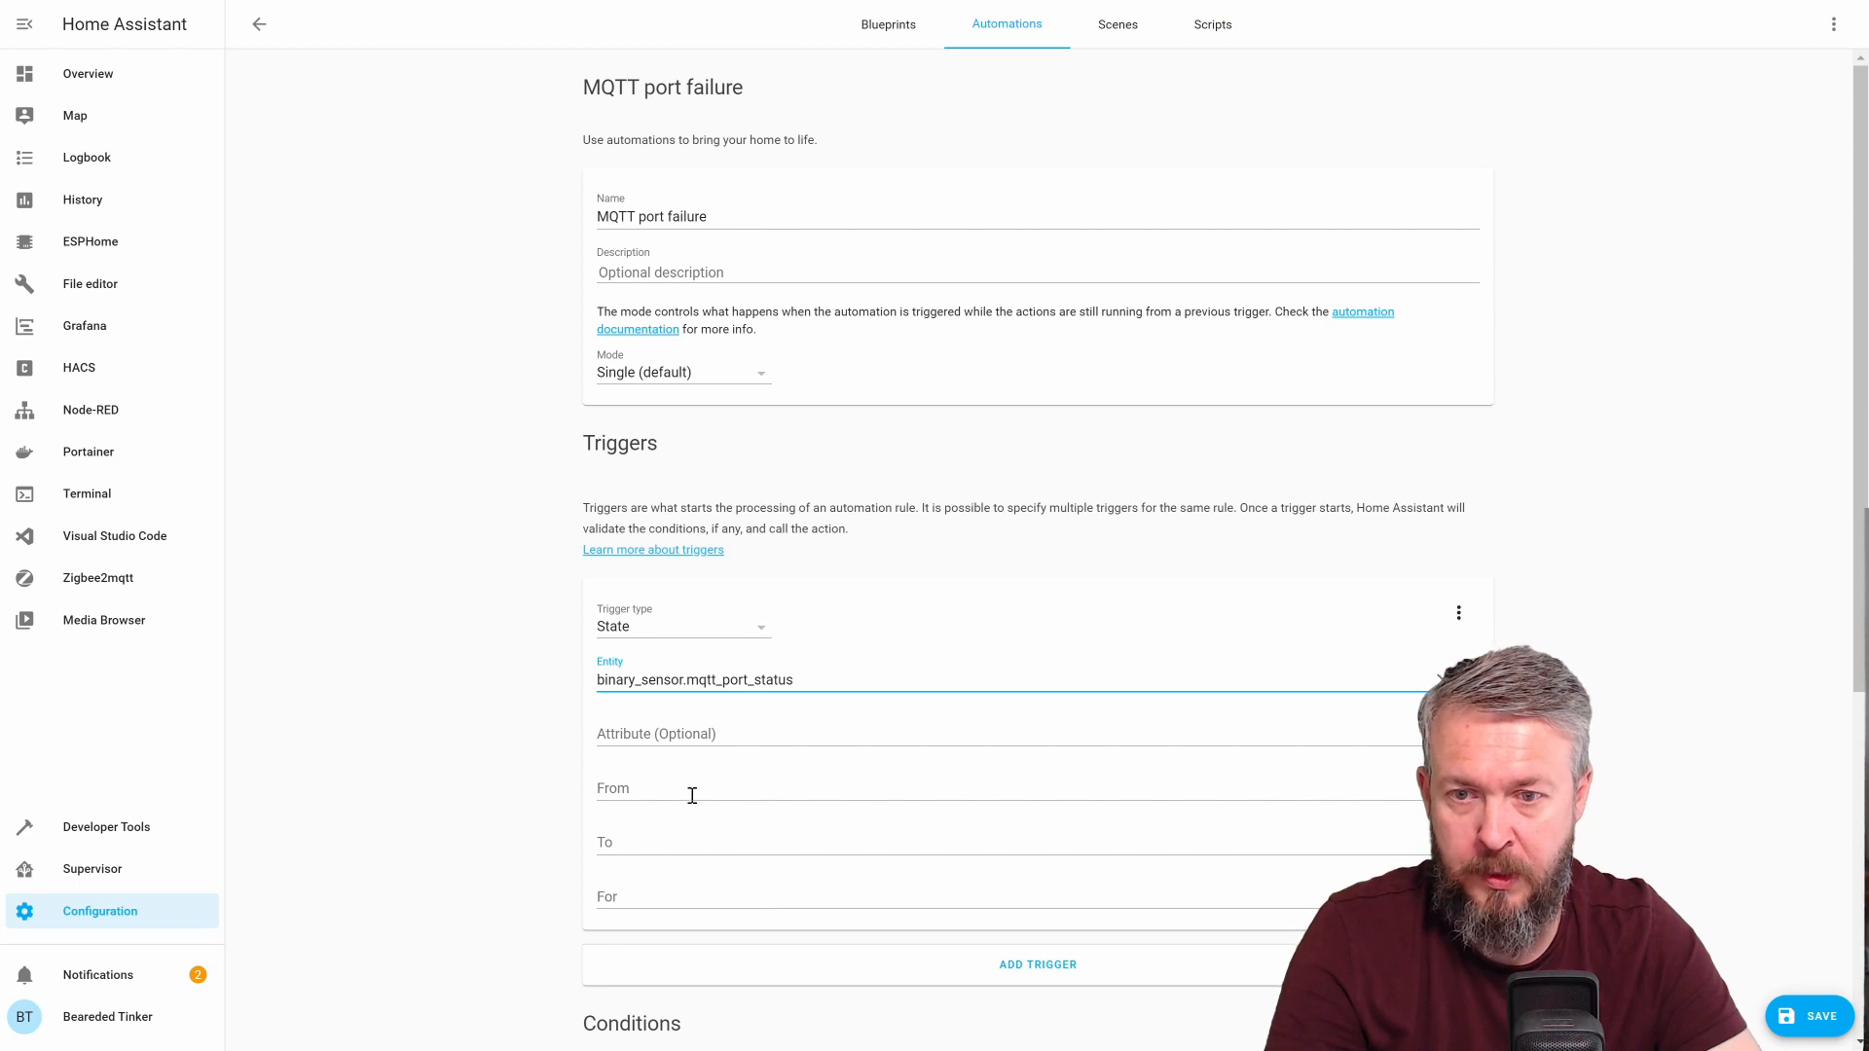
text(on)
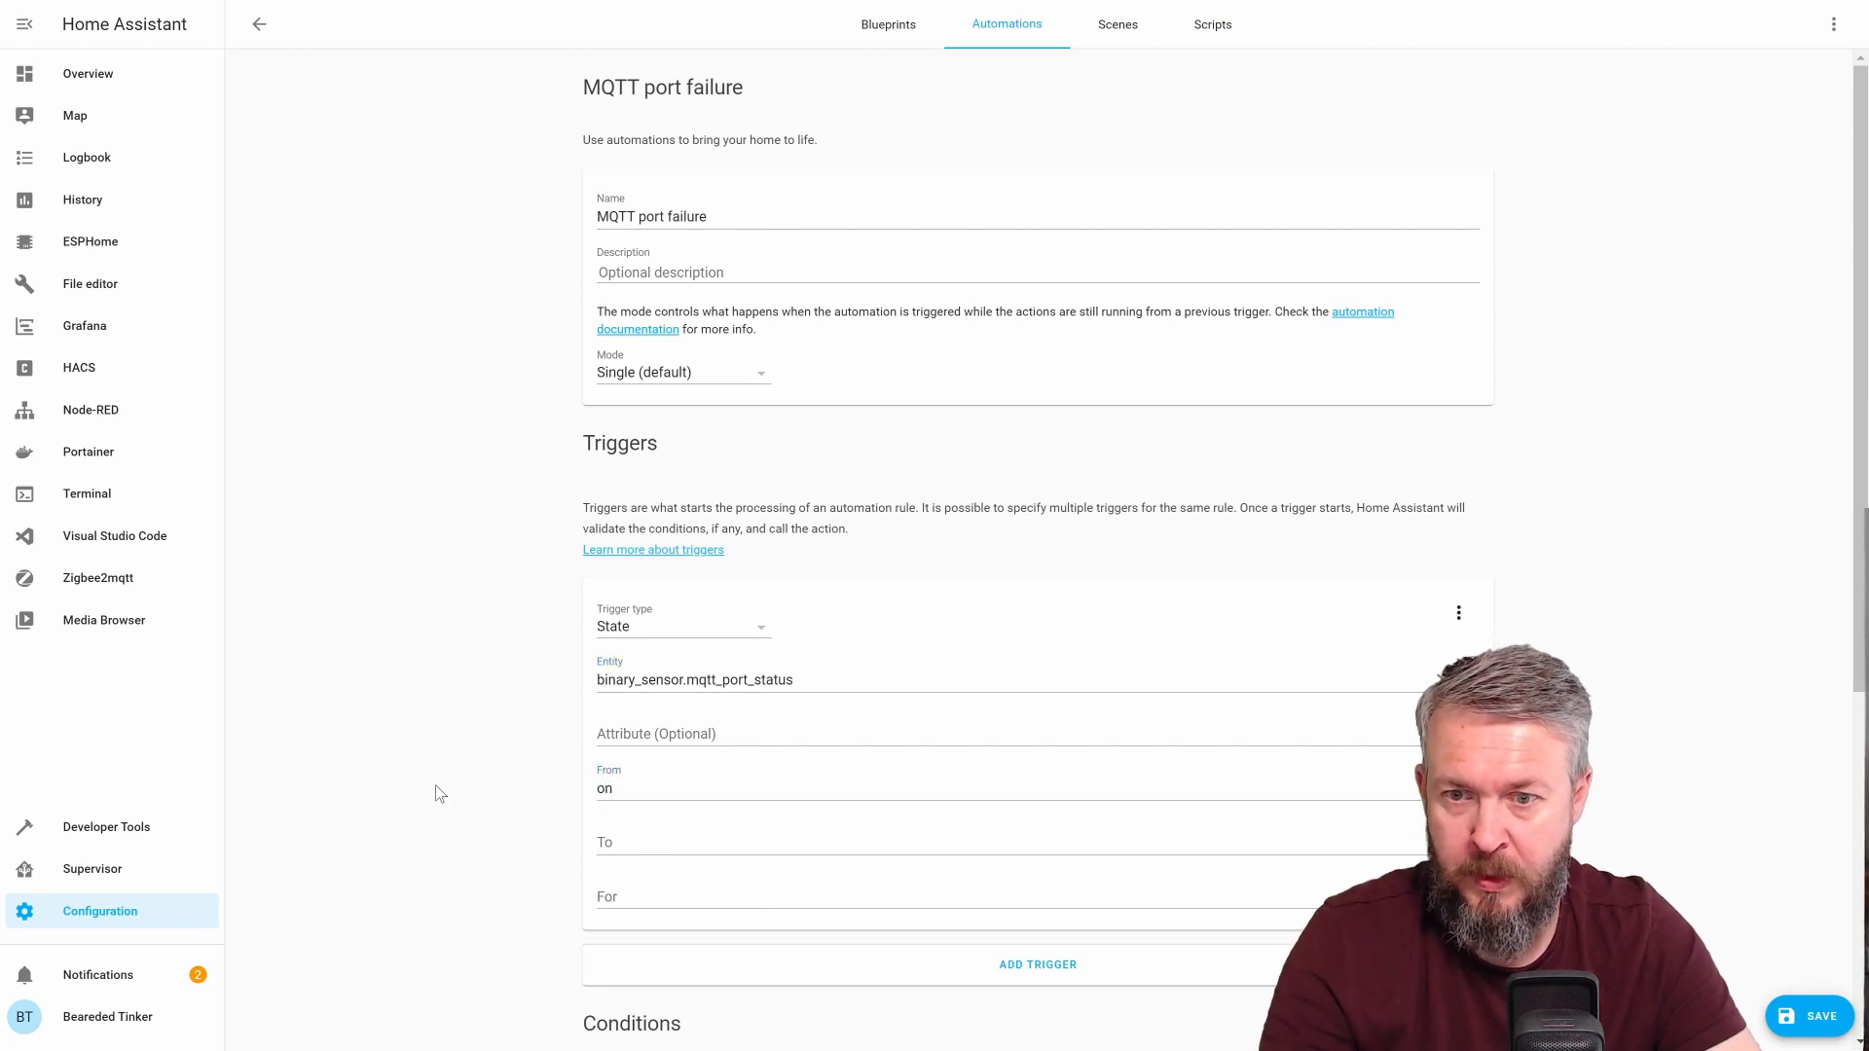
scroll(down, 3)
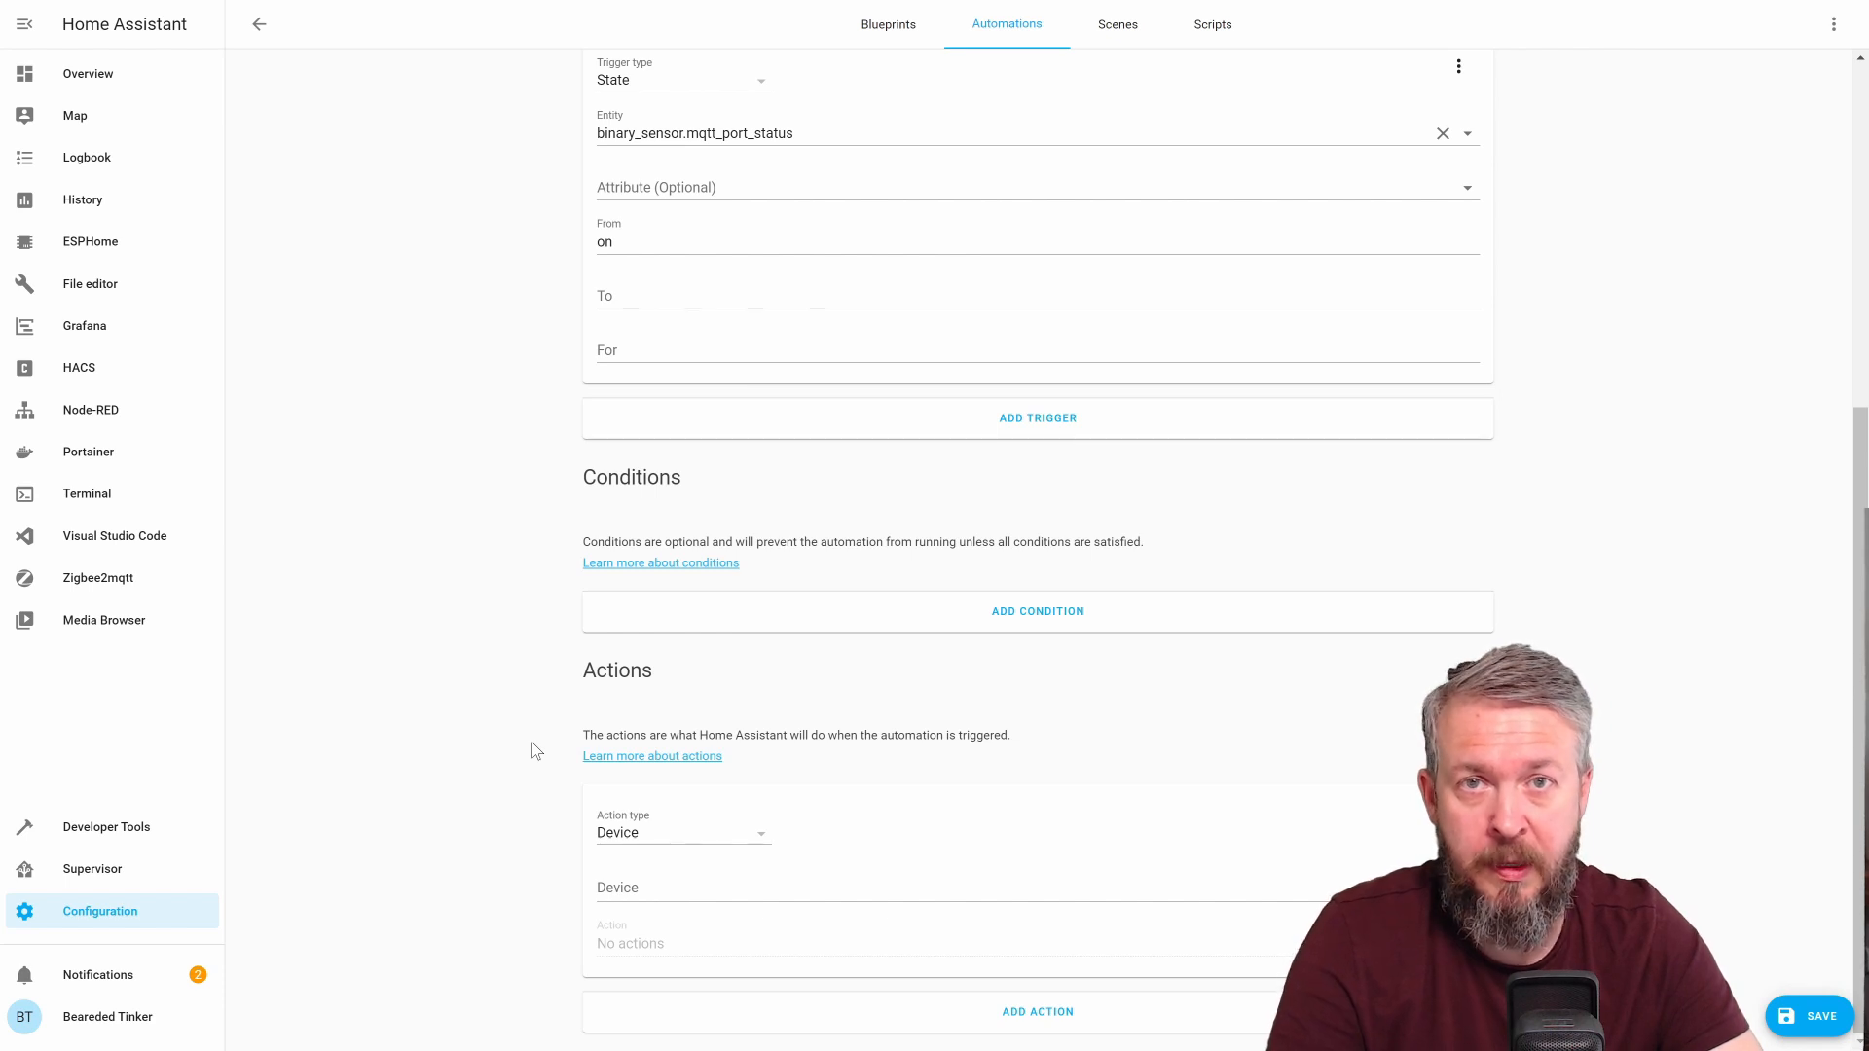
Make the action call the notify.persistent_notification service
click(680, 832)
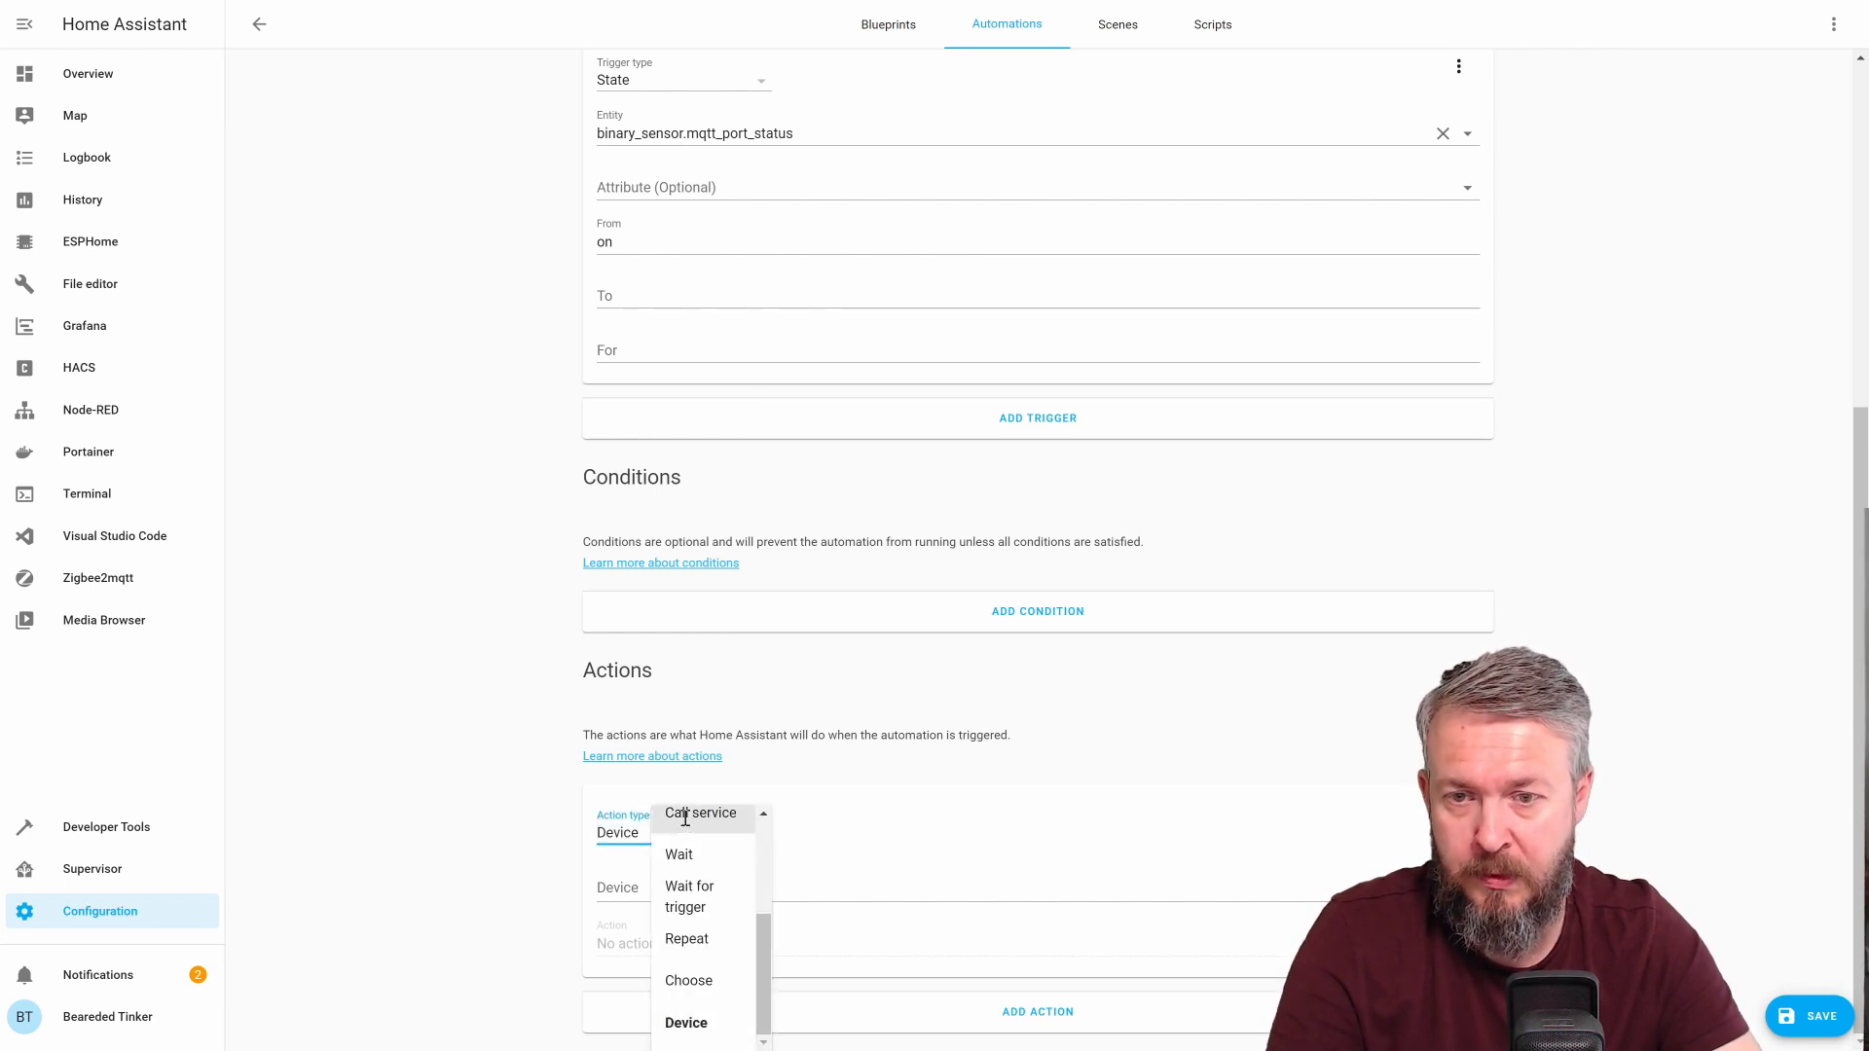
click(699, 814)
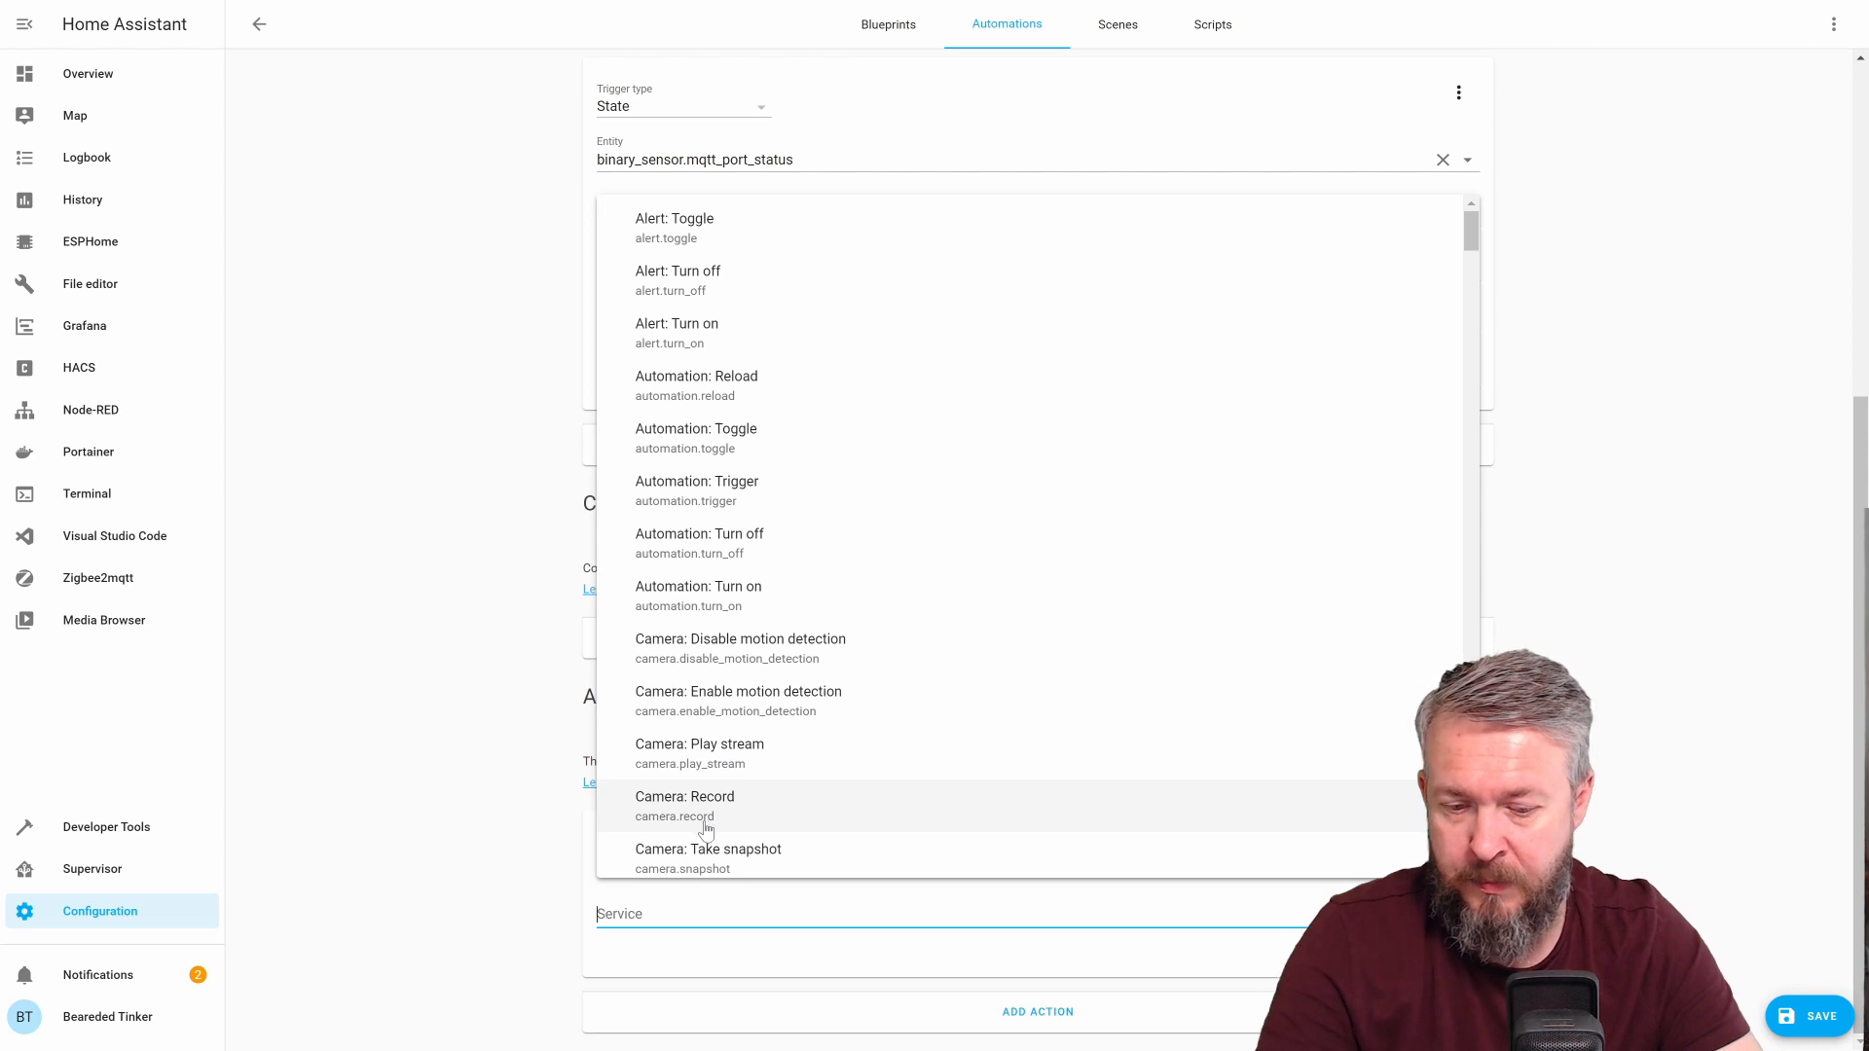
text(per)
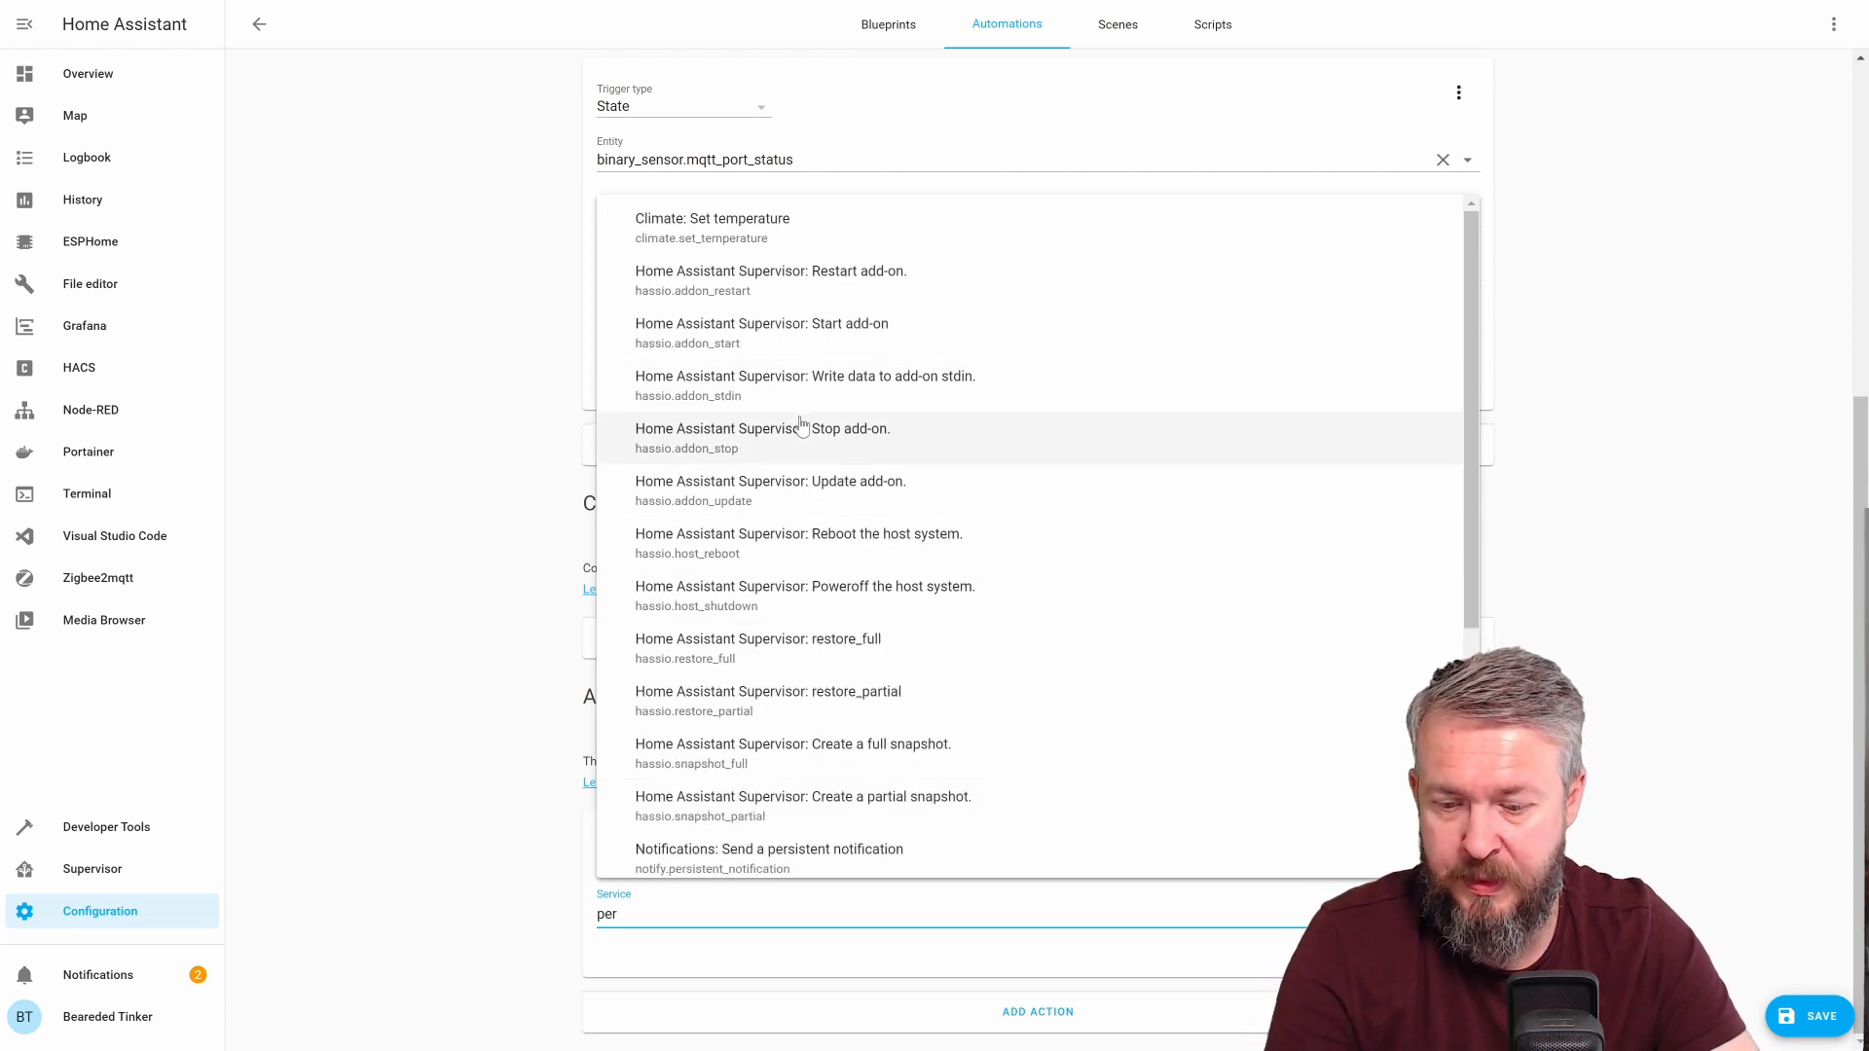
text(s)
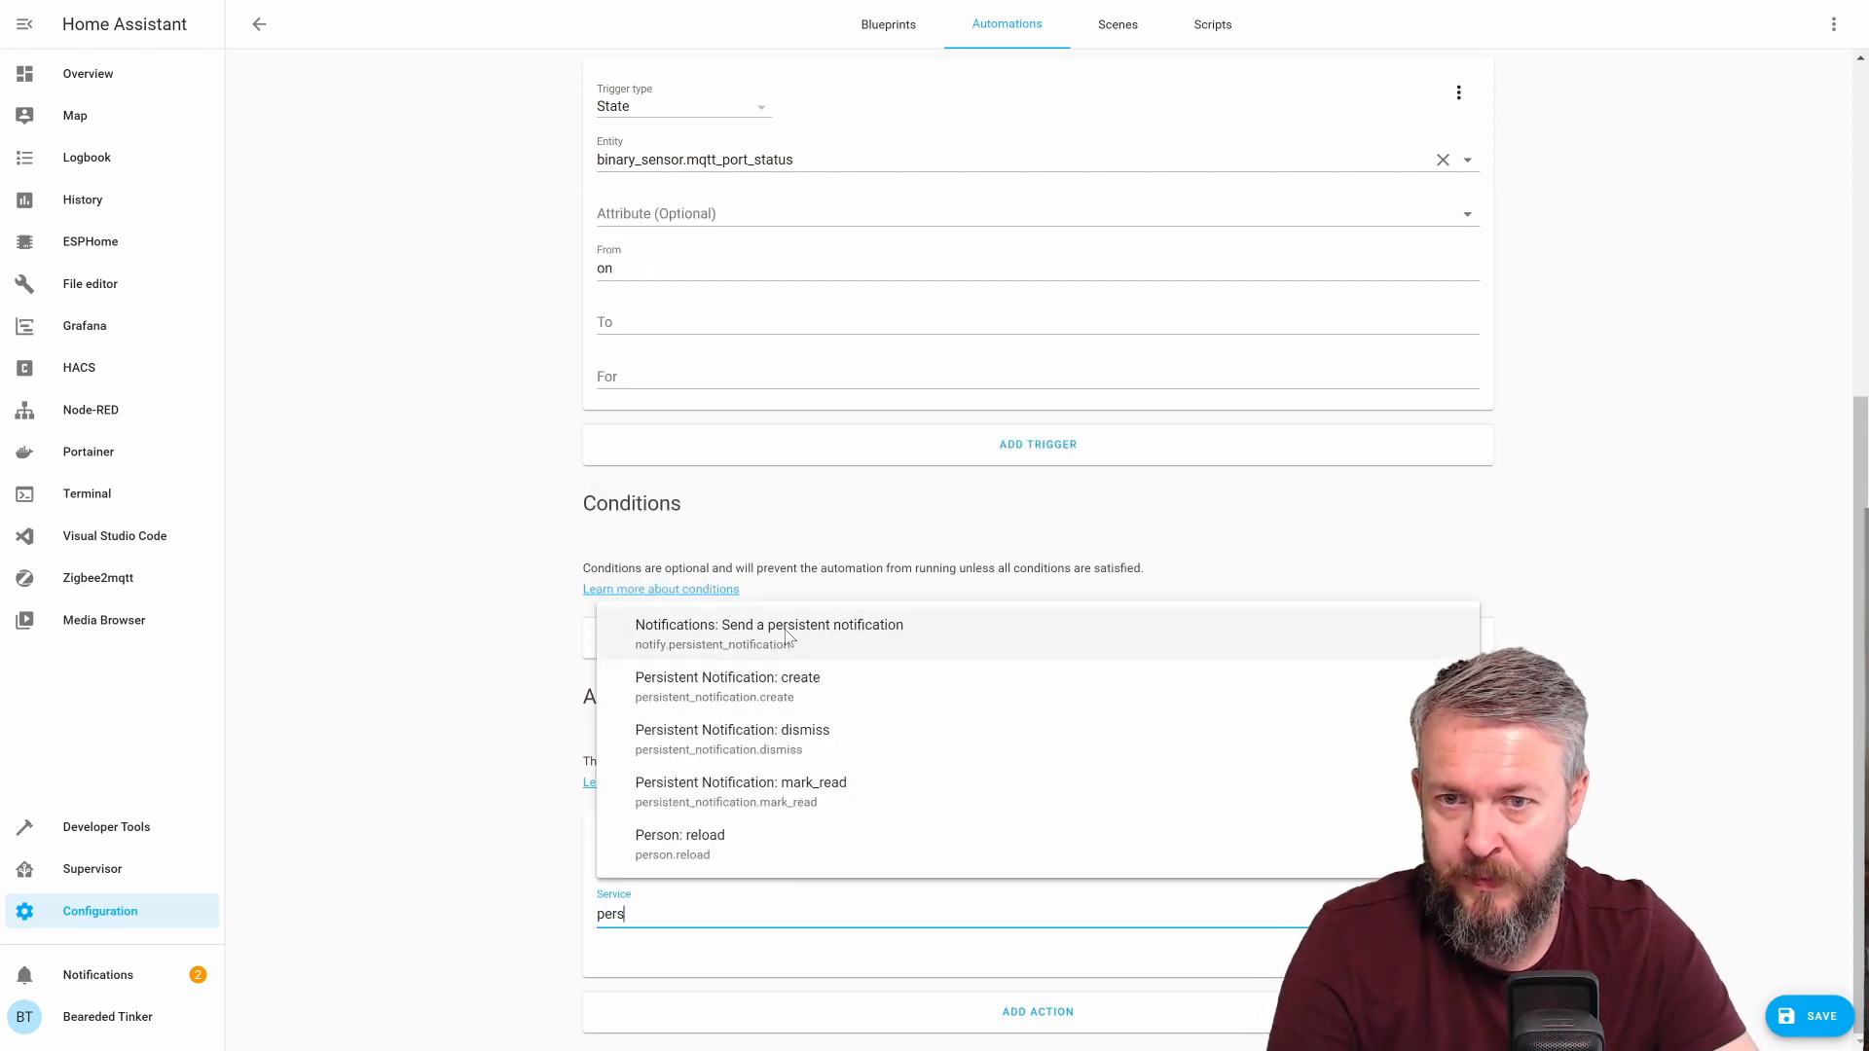
click(769, 625)
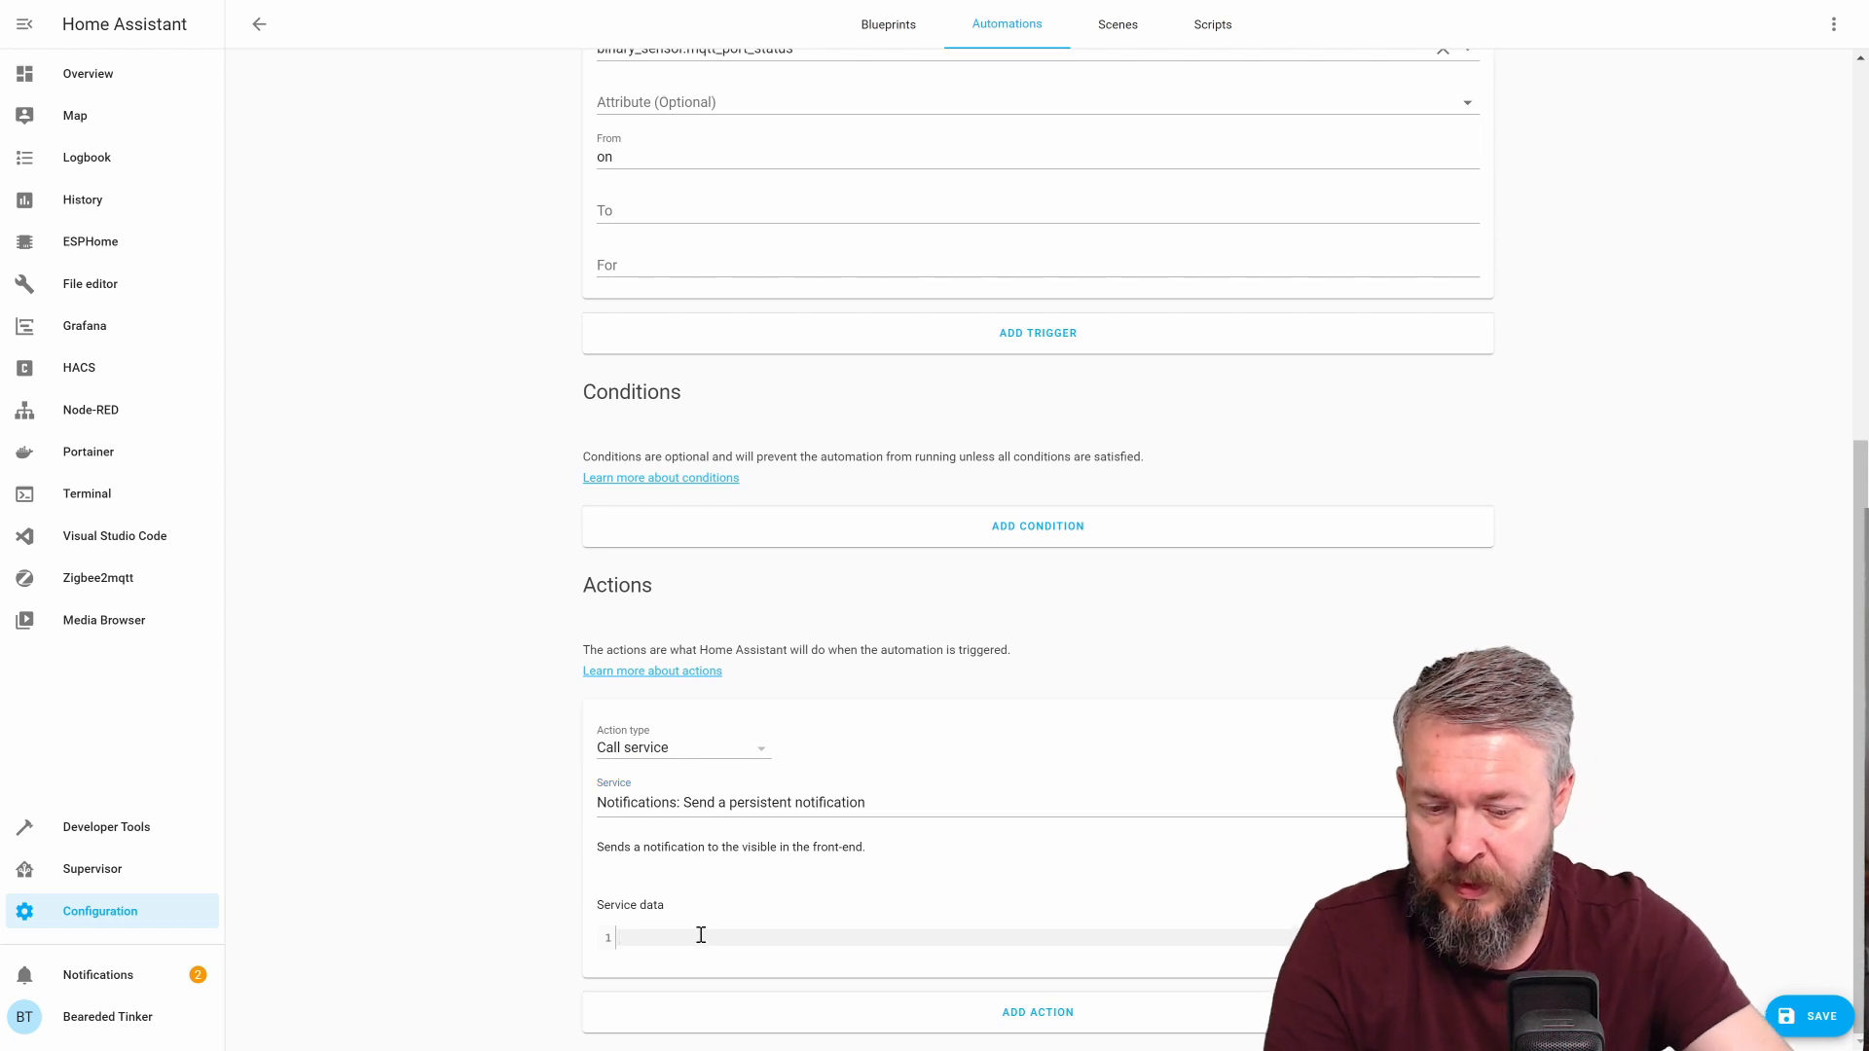
Enter message: MQTT not available! as service data and go to Notifications
text(mess)
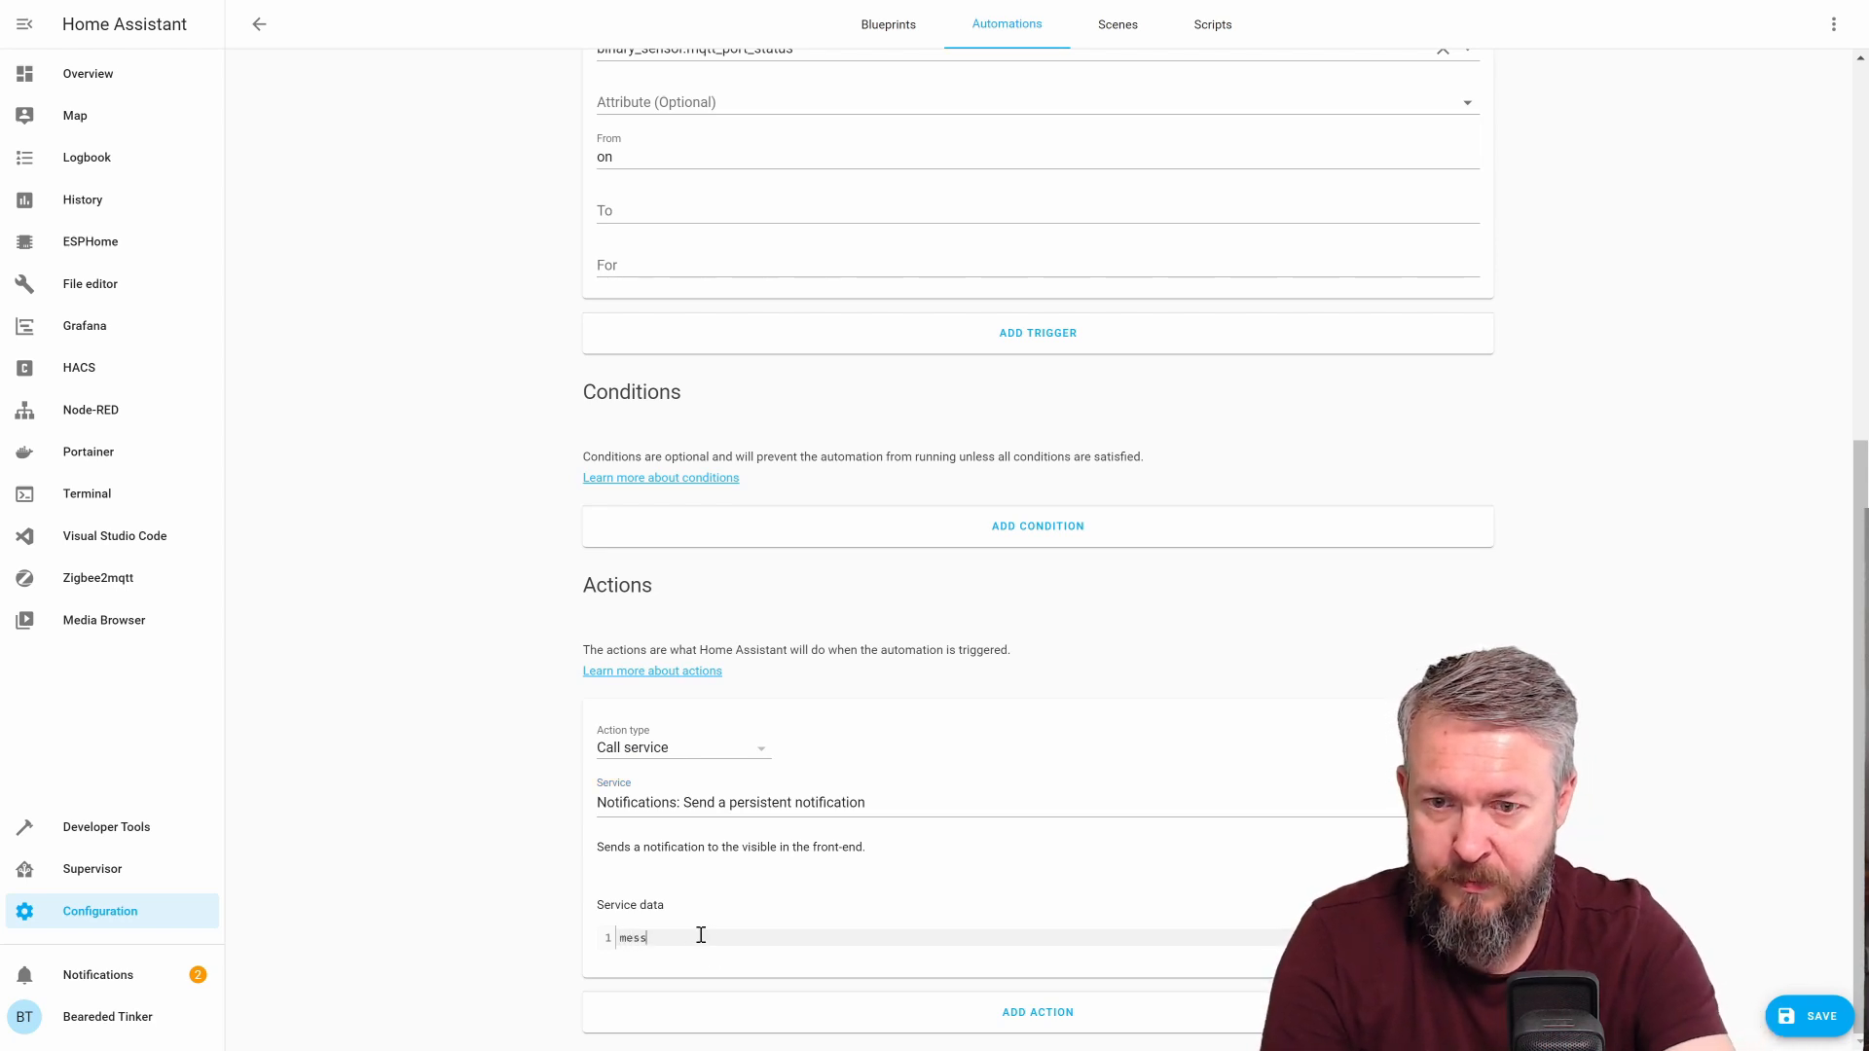
text(age:)
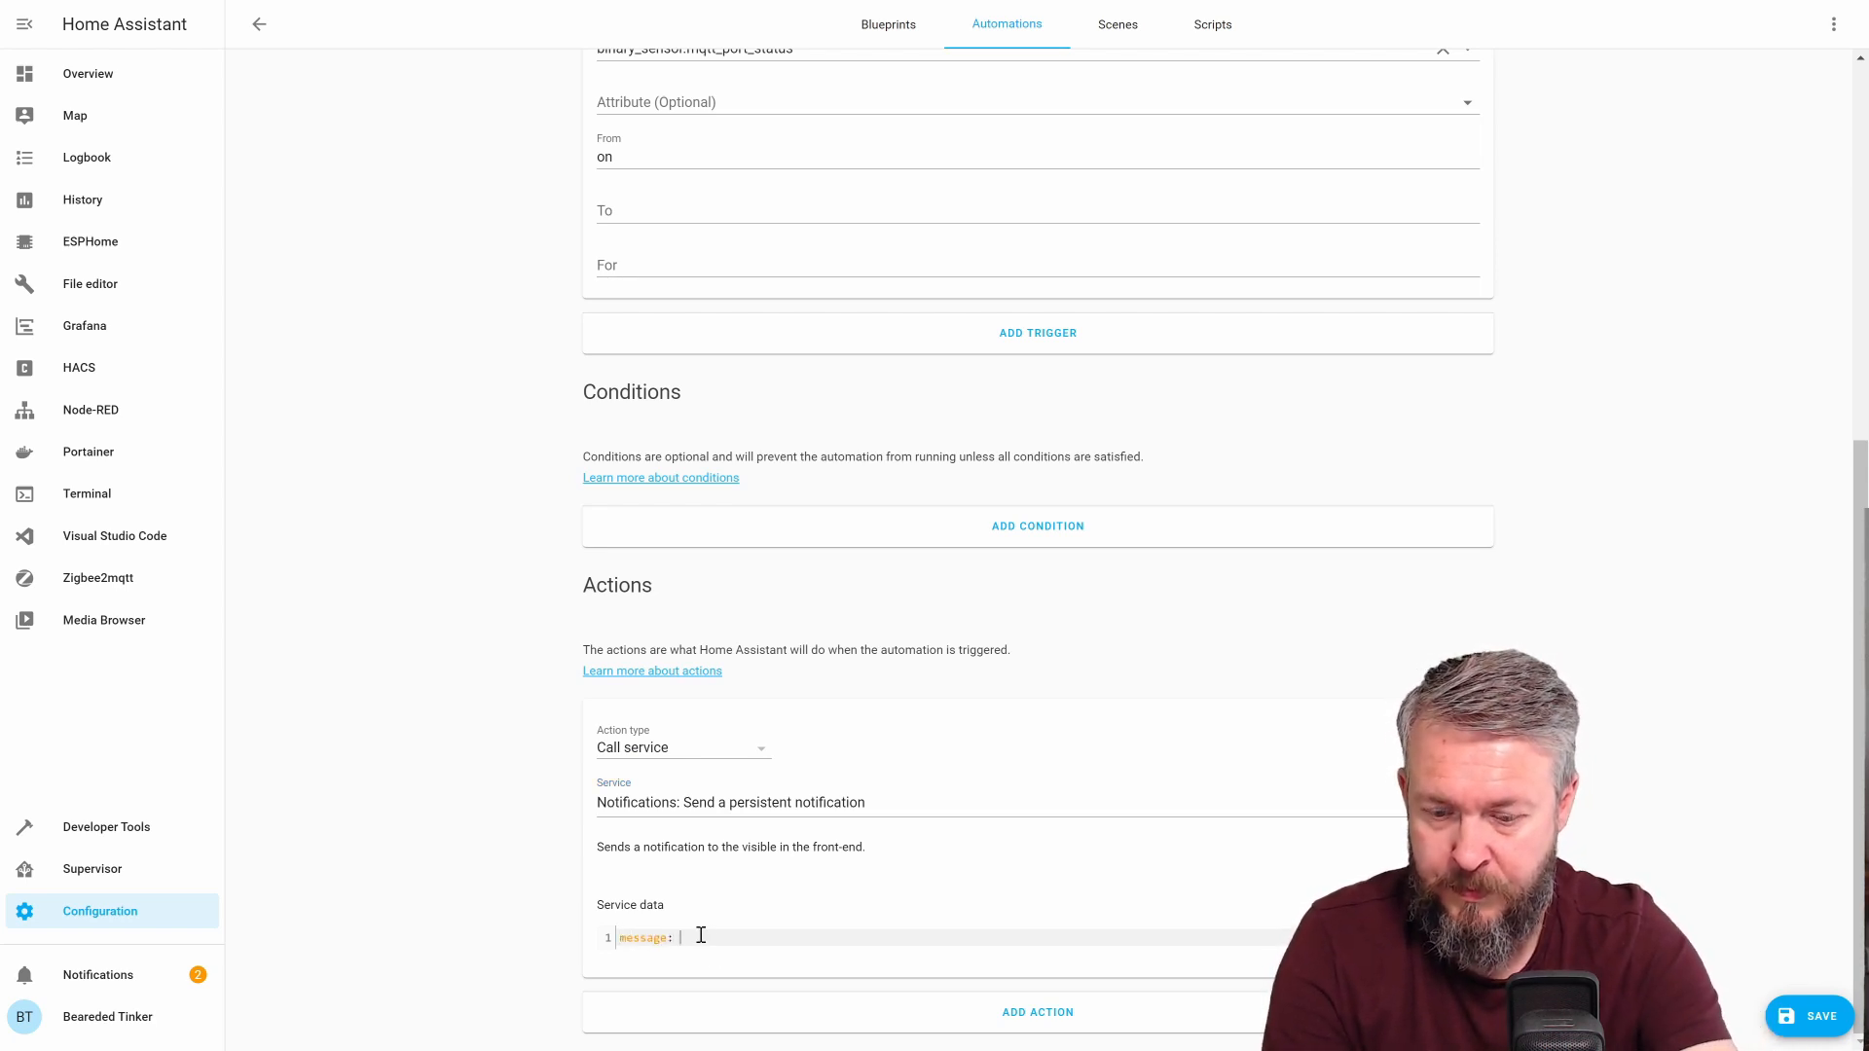
text(MQTT)
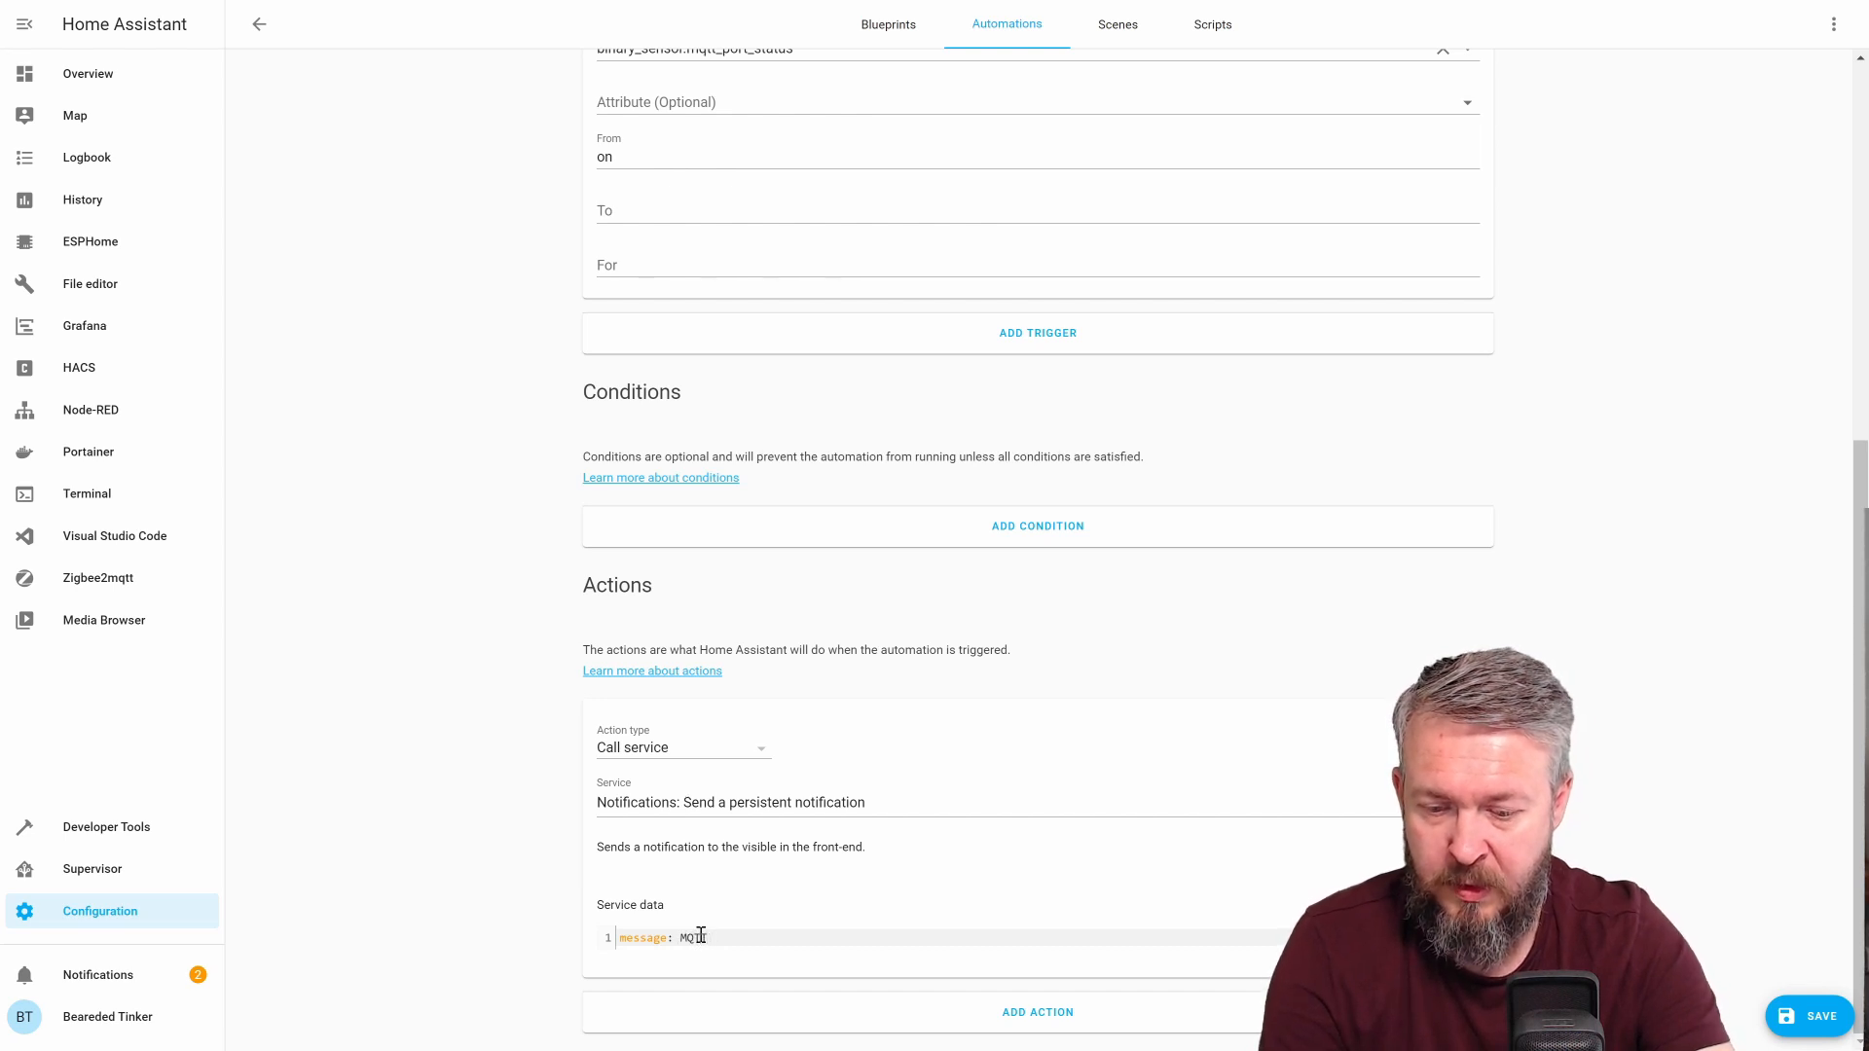
text(not avai)
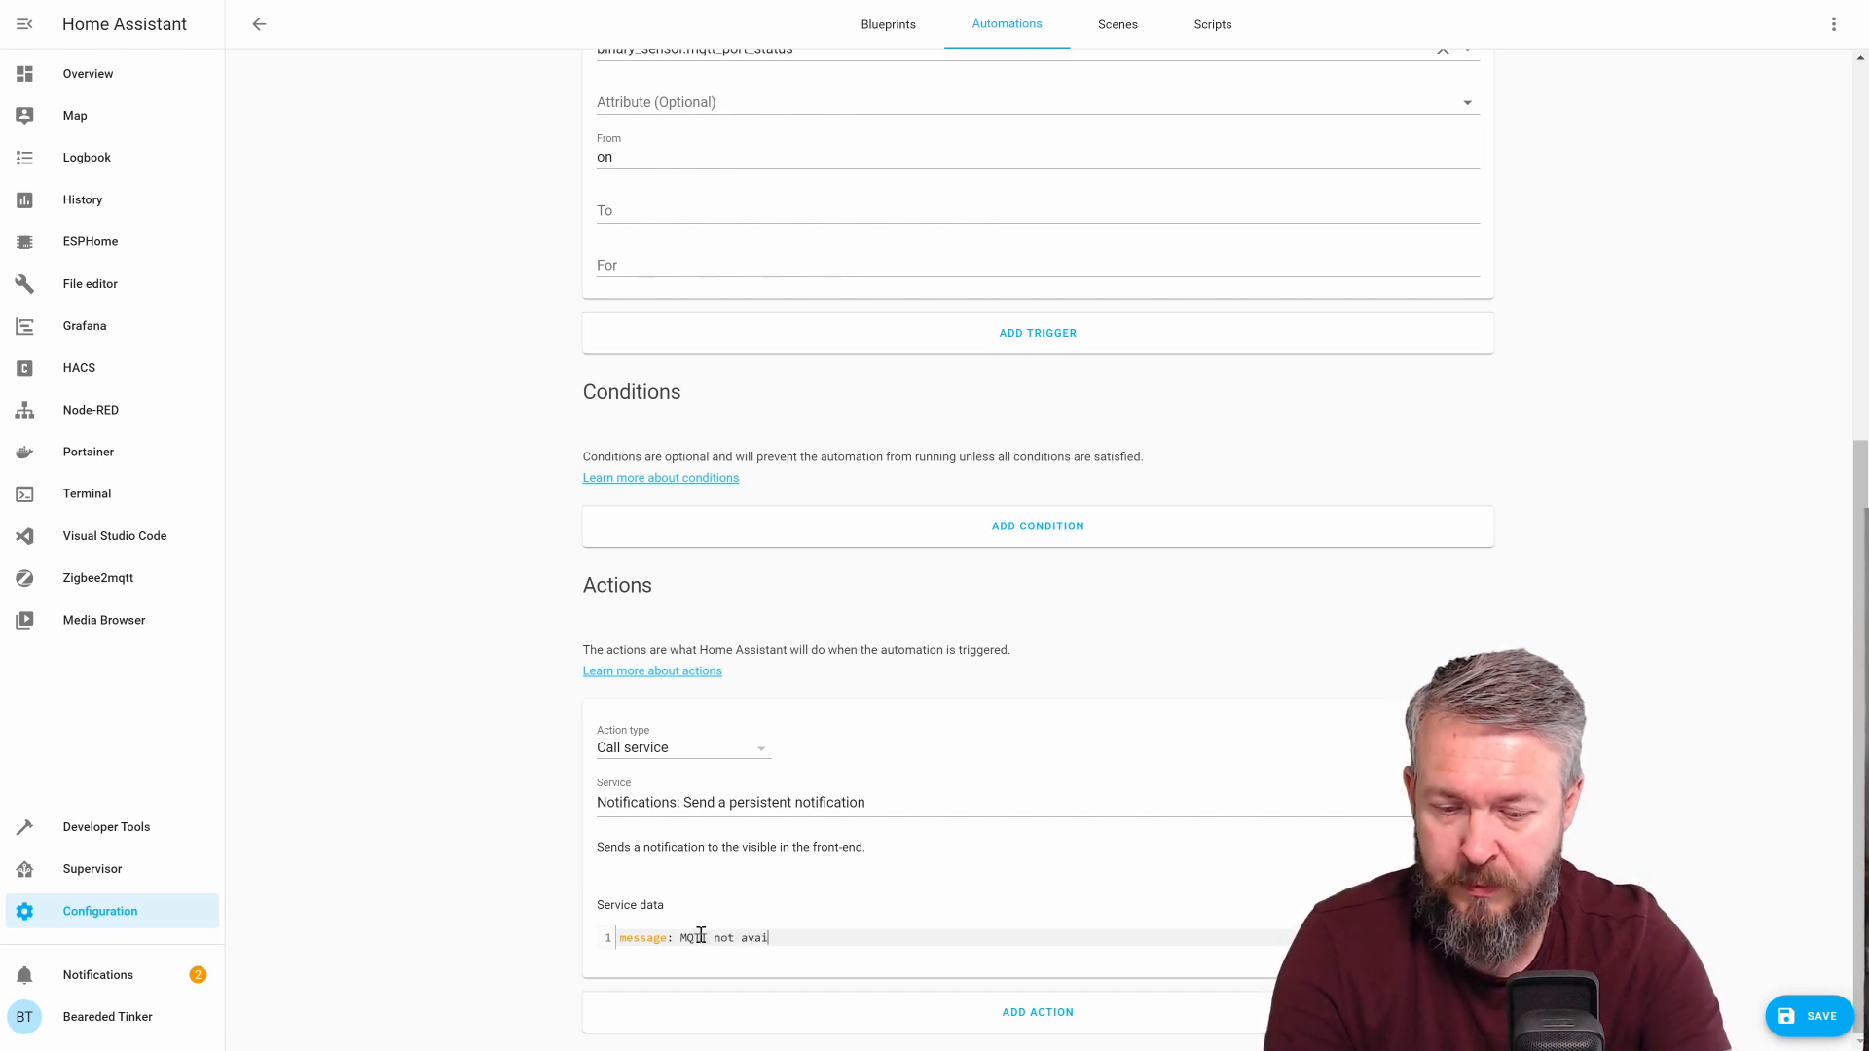
text(lable!)
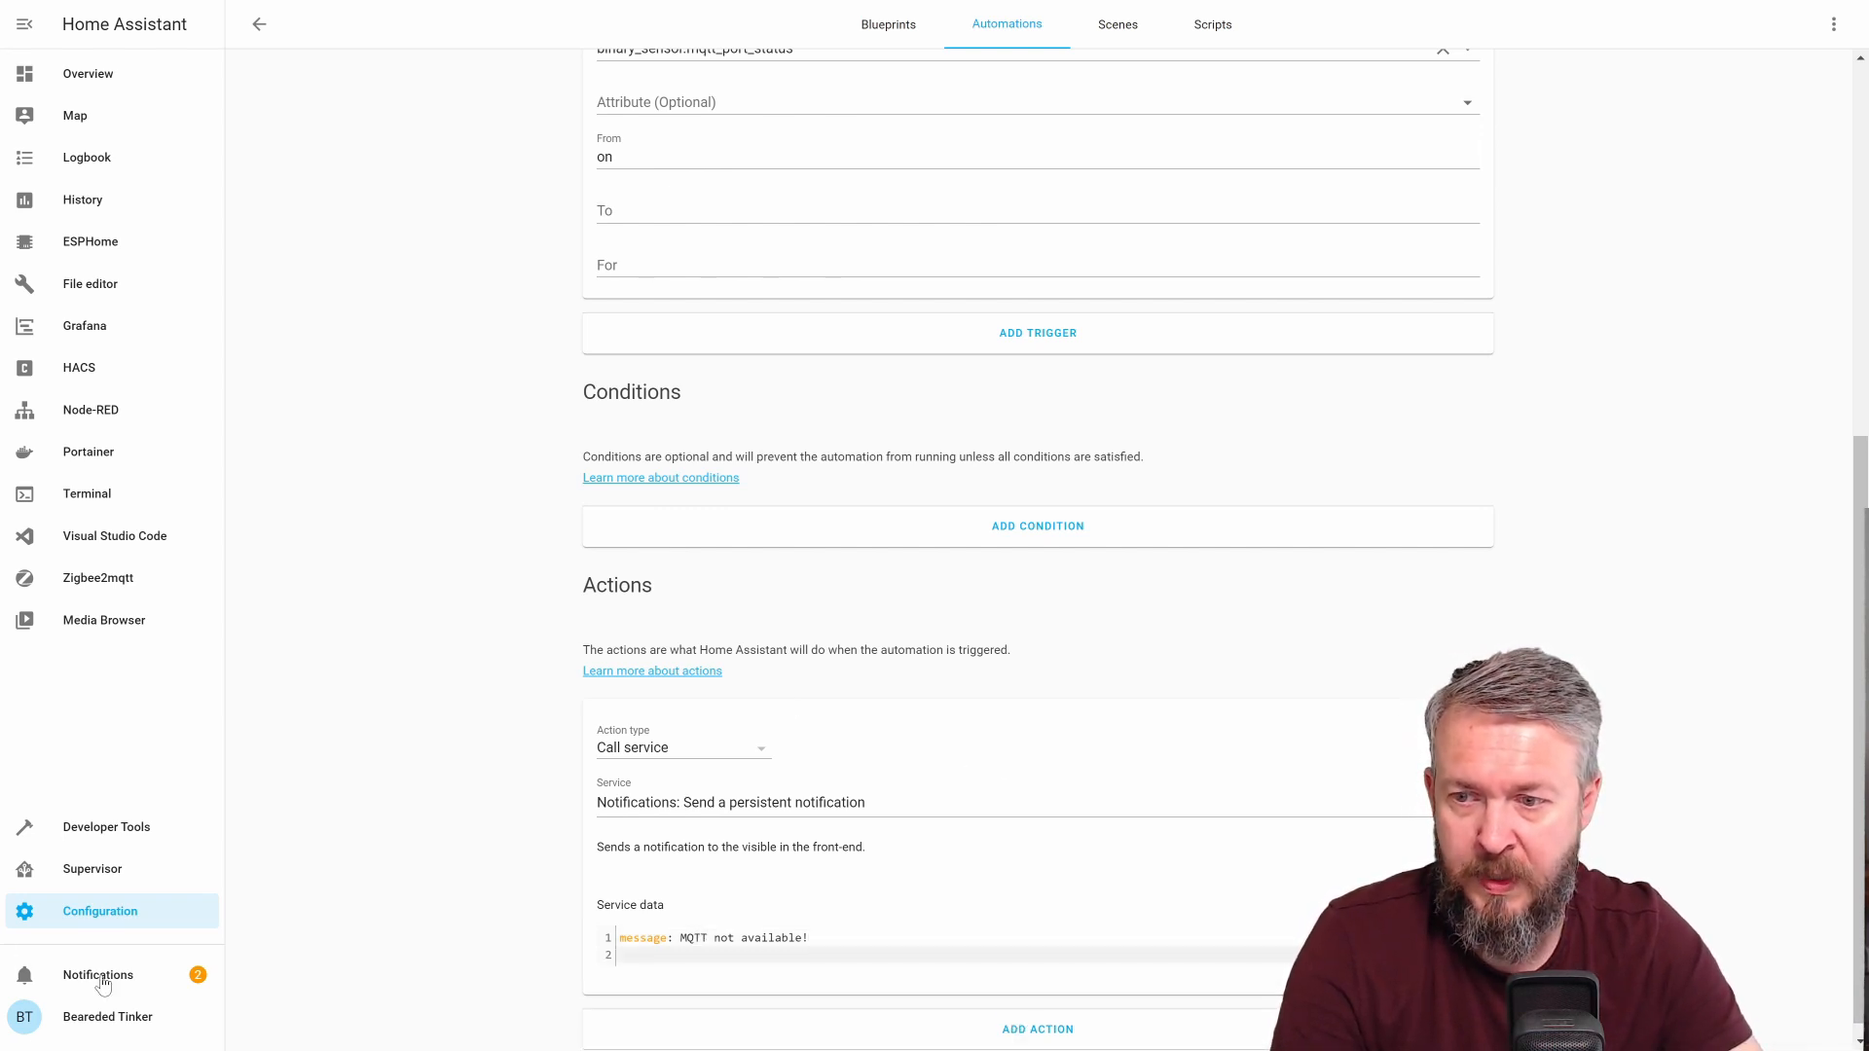
click(98, 976)
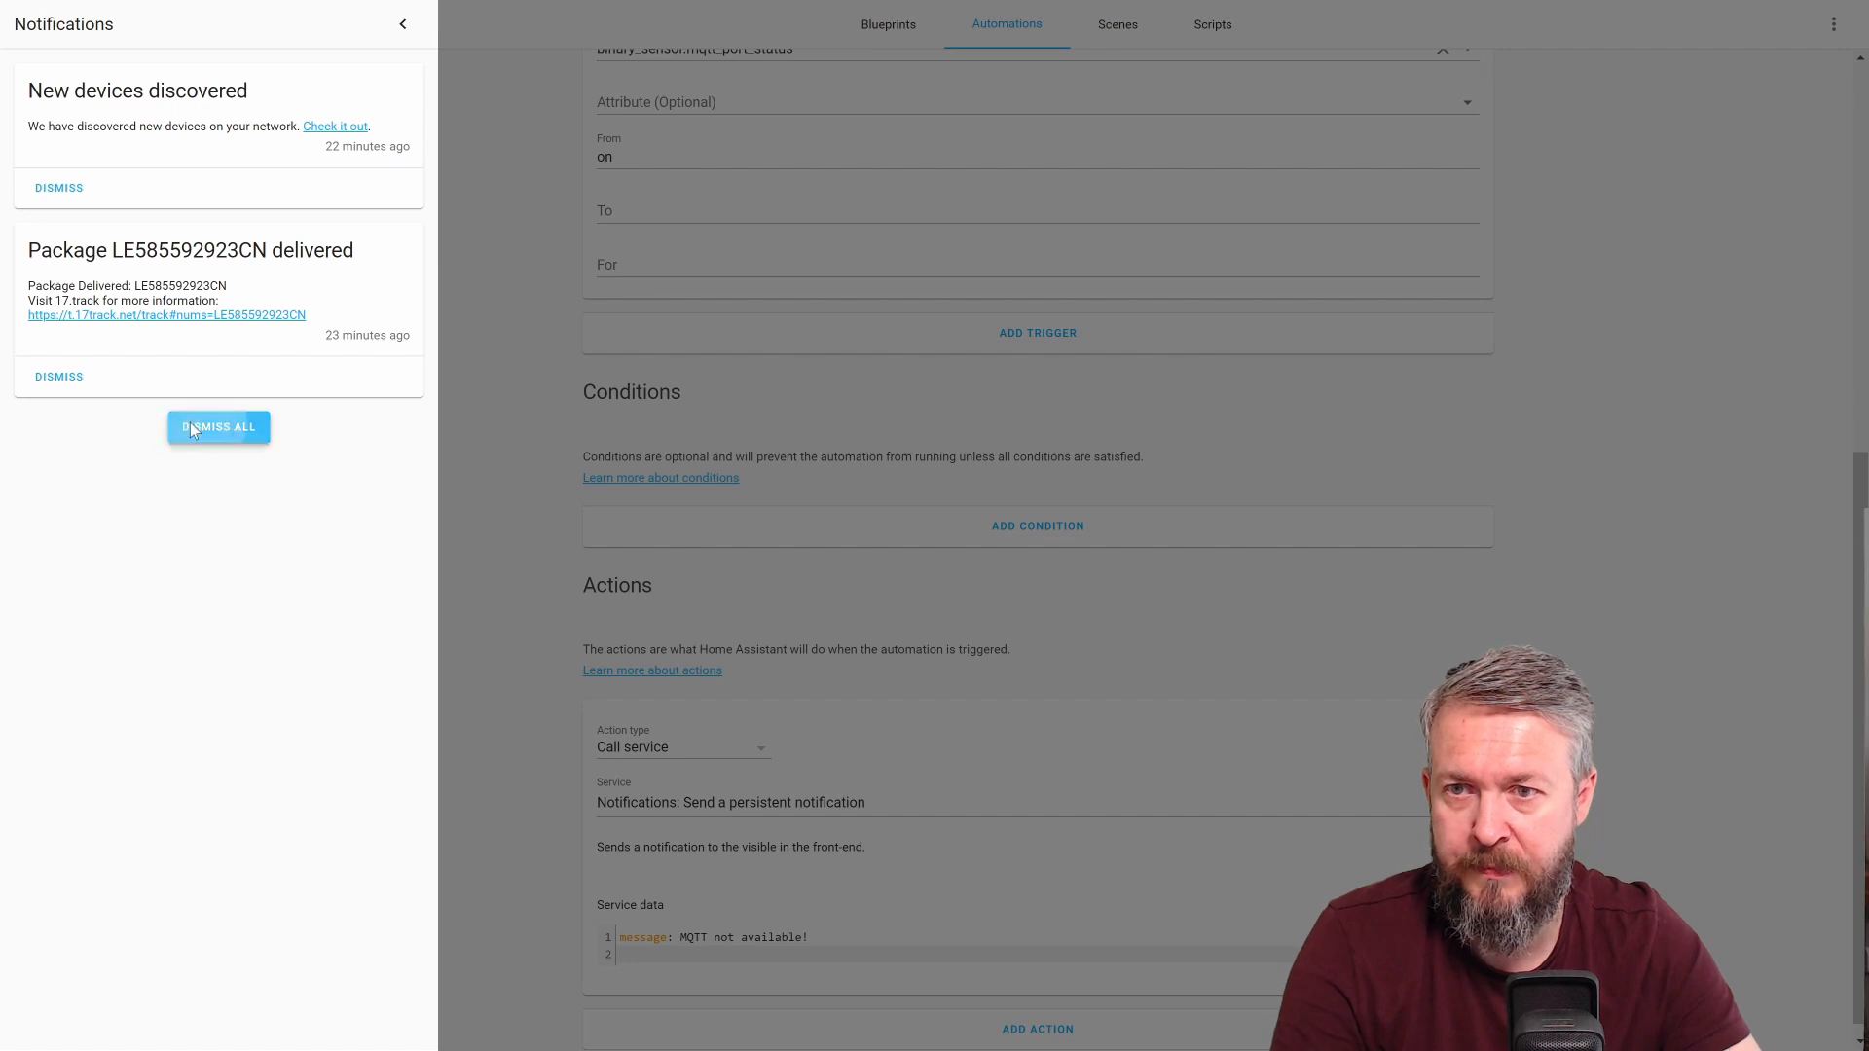
Dismiss all existing notifications in the drawer
click(218, 426)
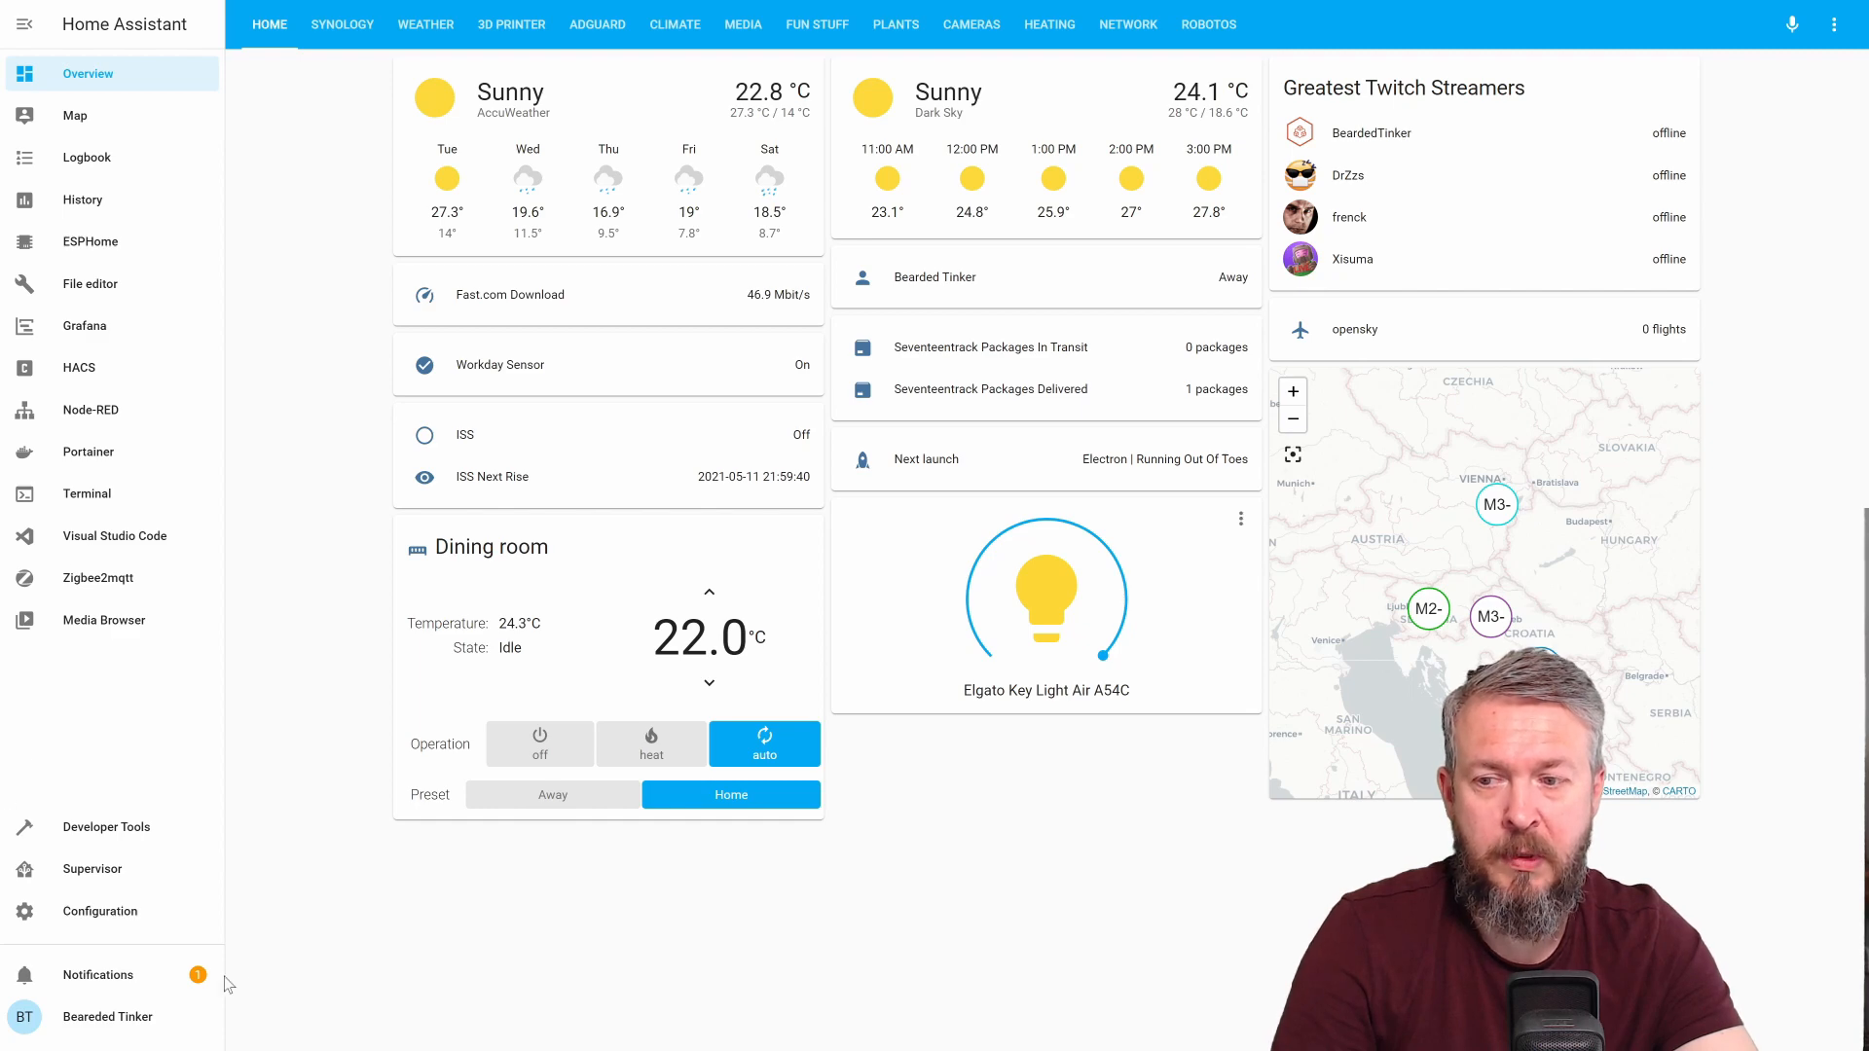
View the 'MQTT not available!' notification, then check the Synology view's MQTT Status card reads off
click(98, 973)
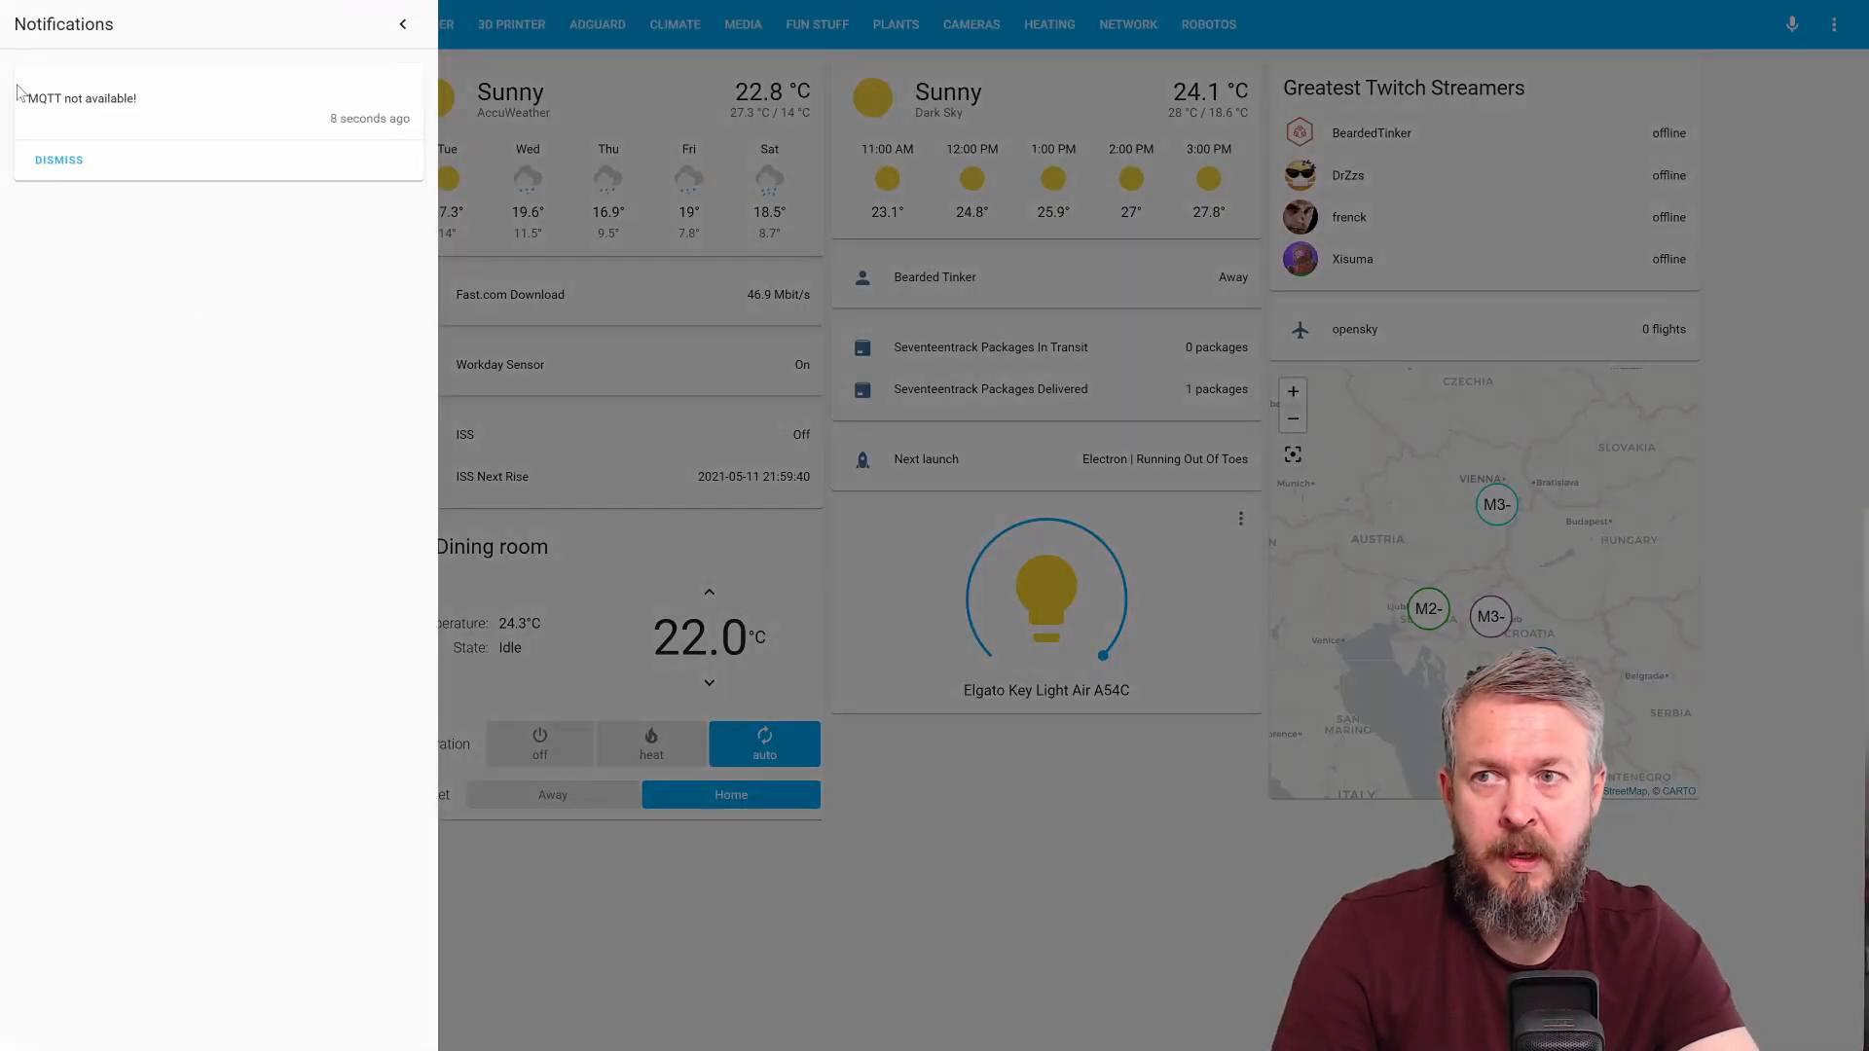
click(403, 23)
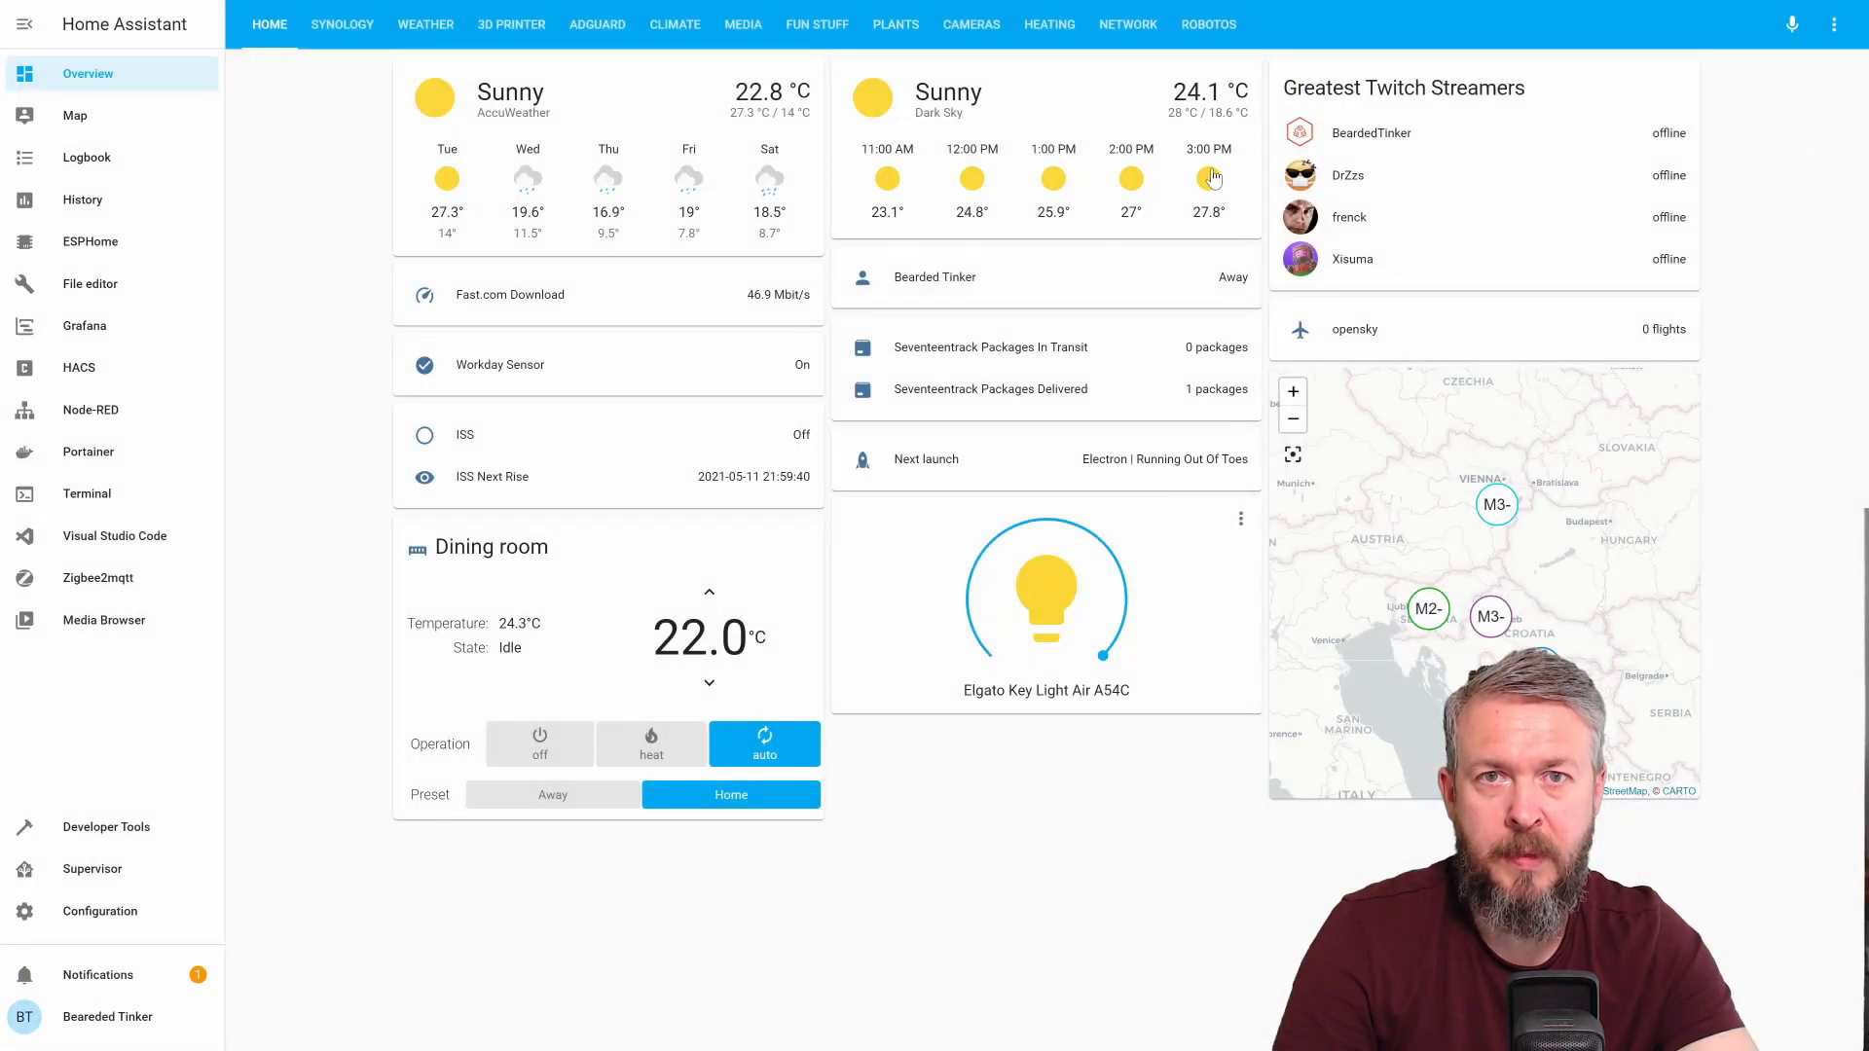
click(343, 23)
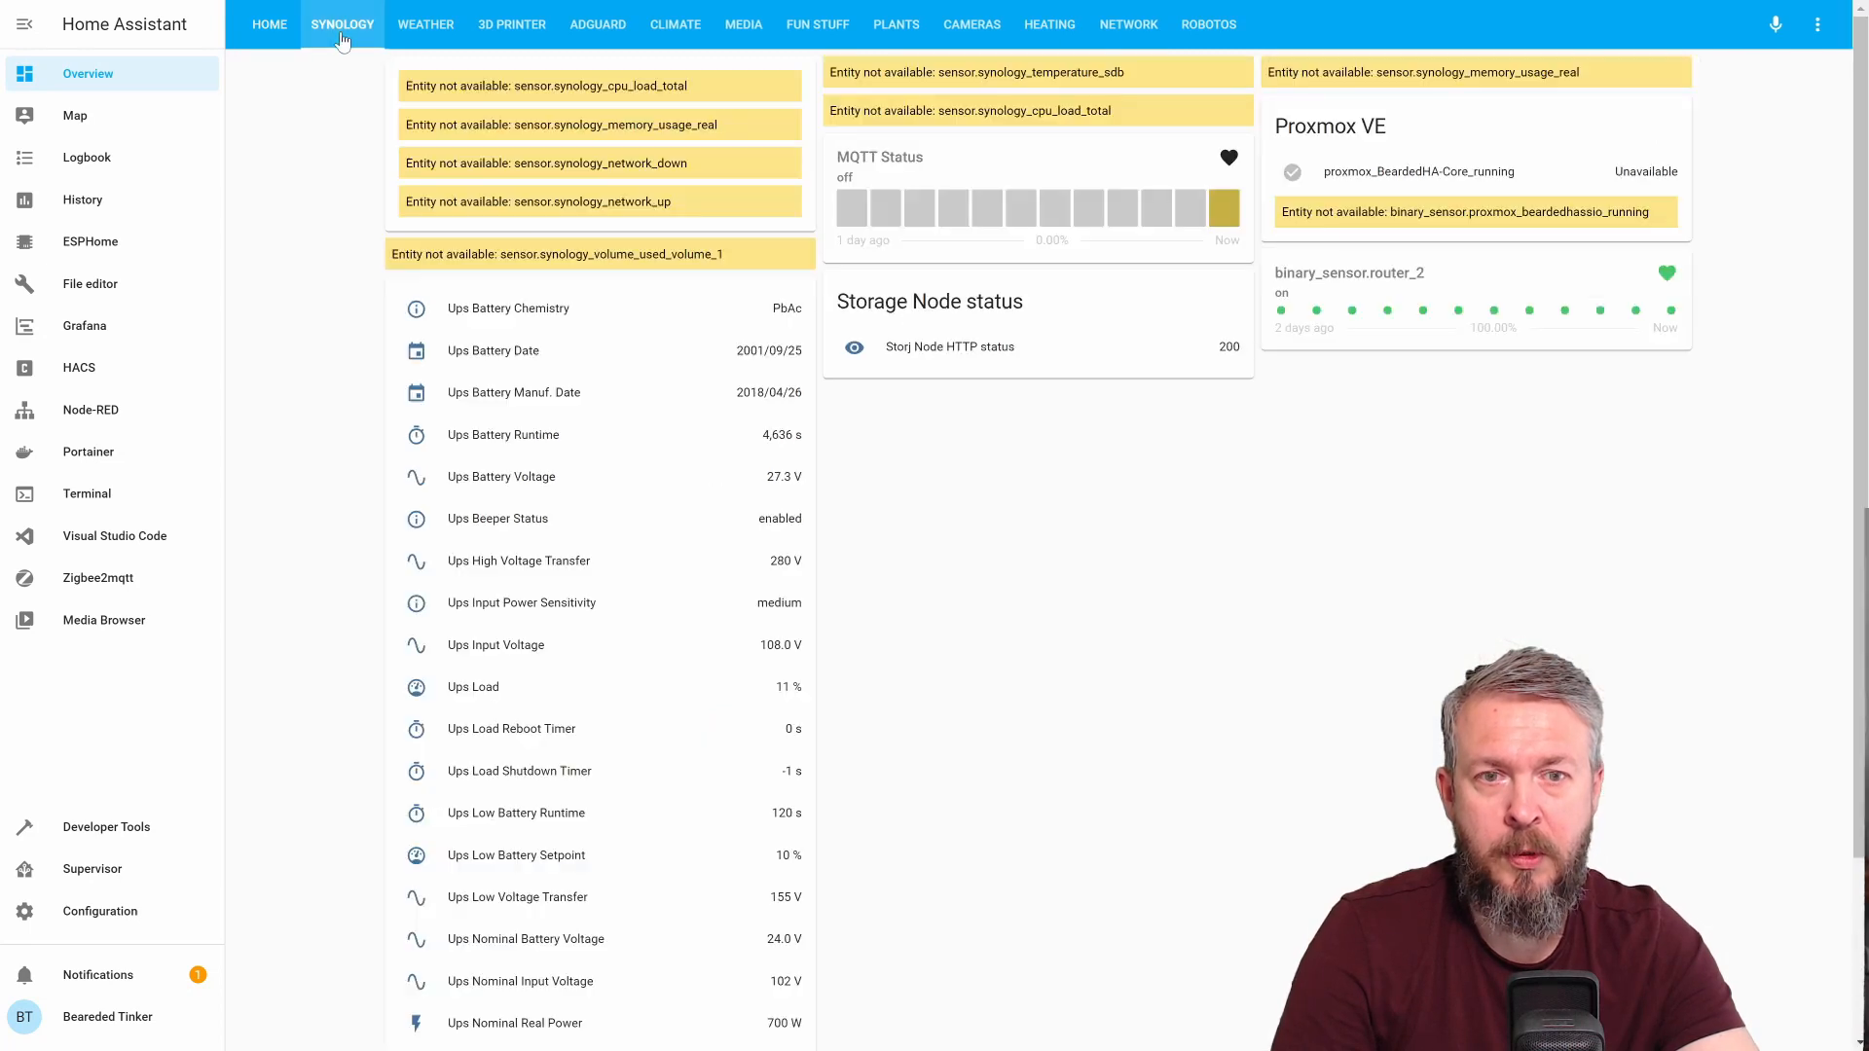
mouse_move(1187, 142)
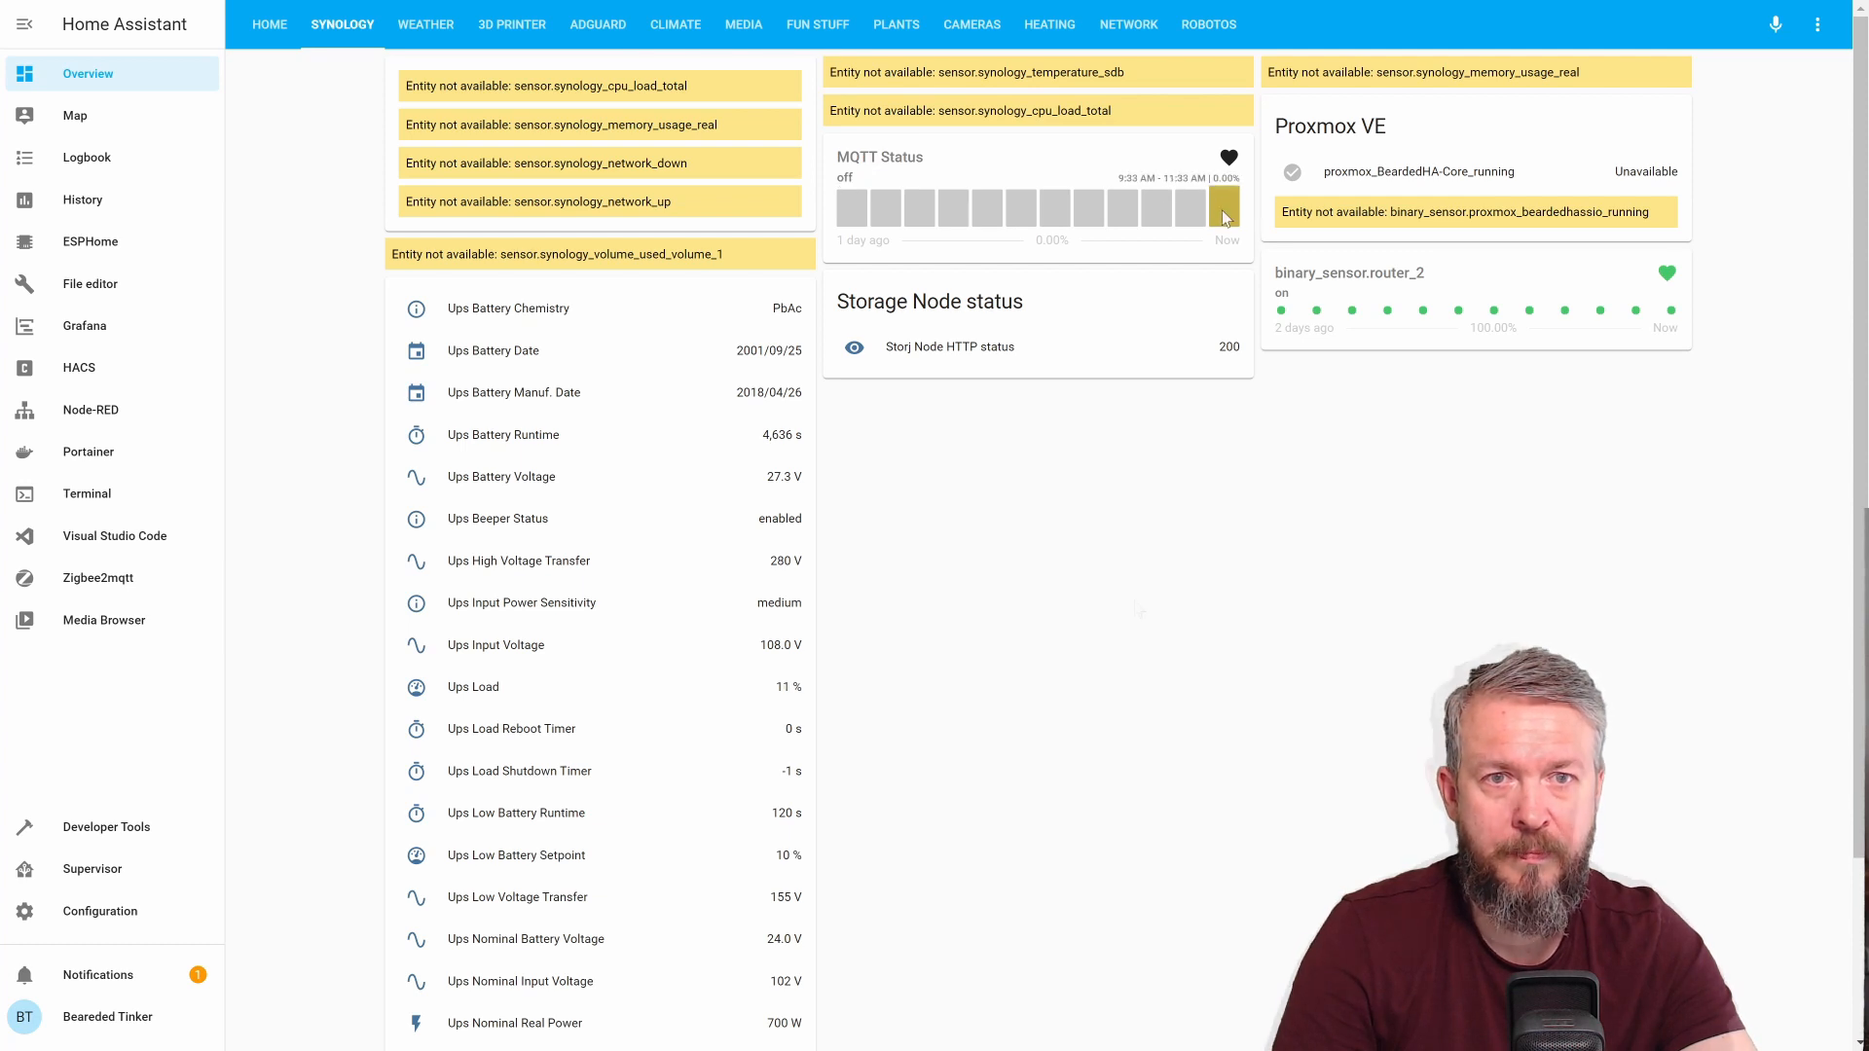
mouse_move(1135, 608)
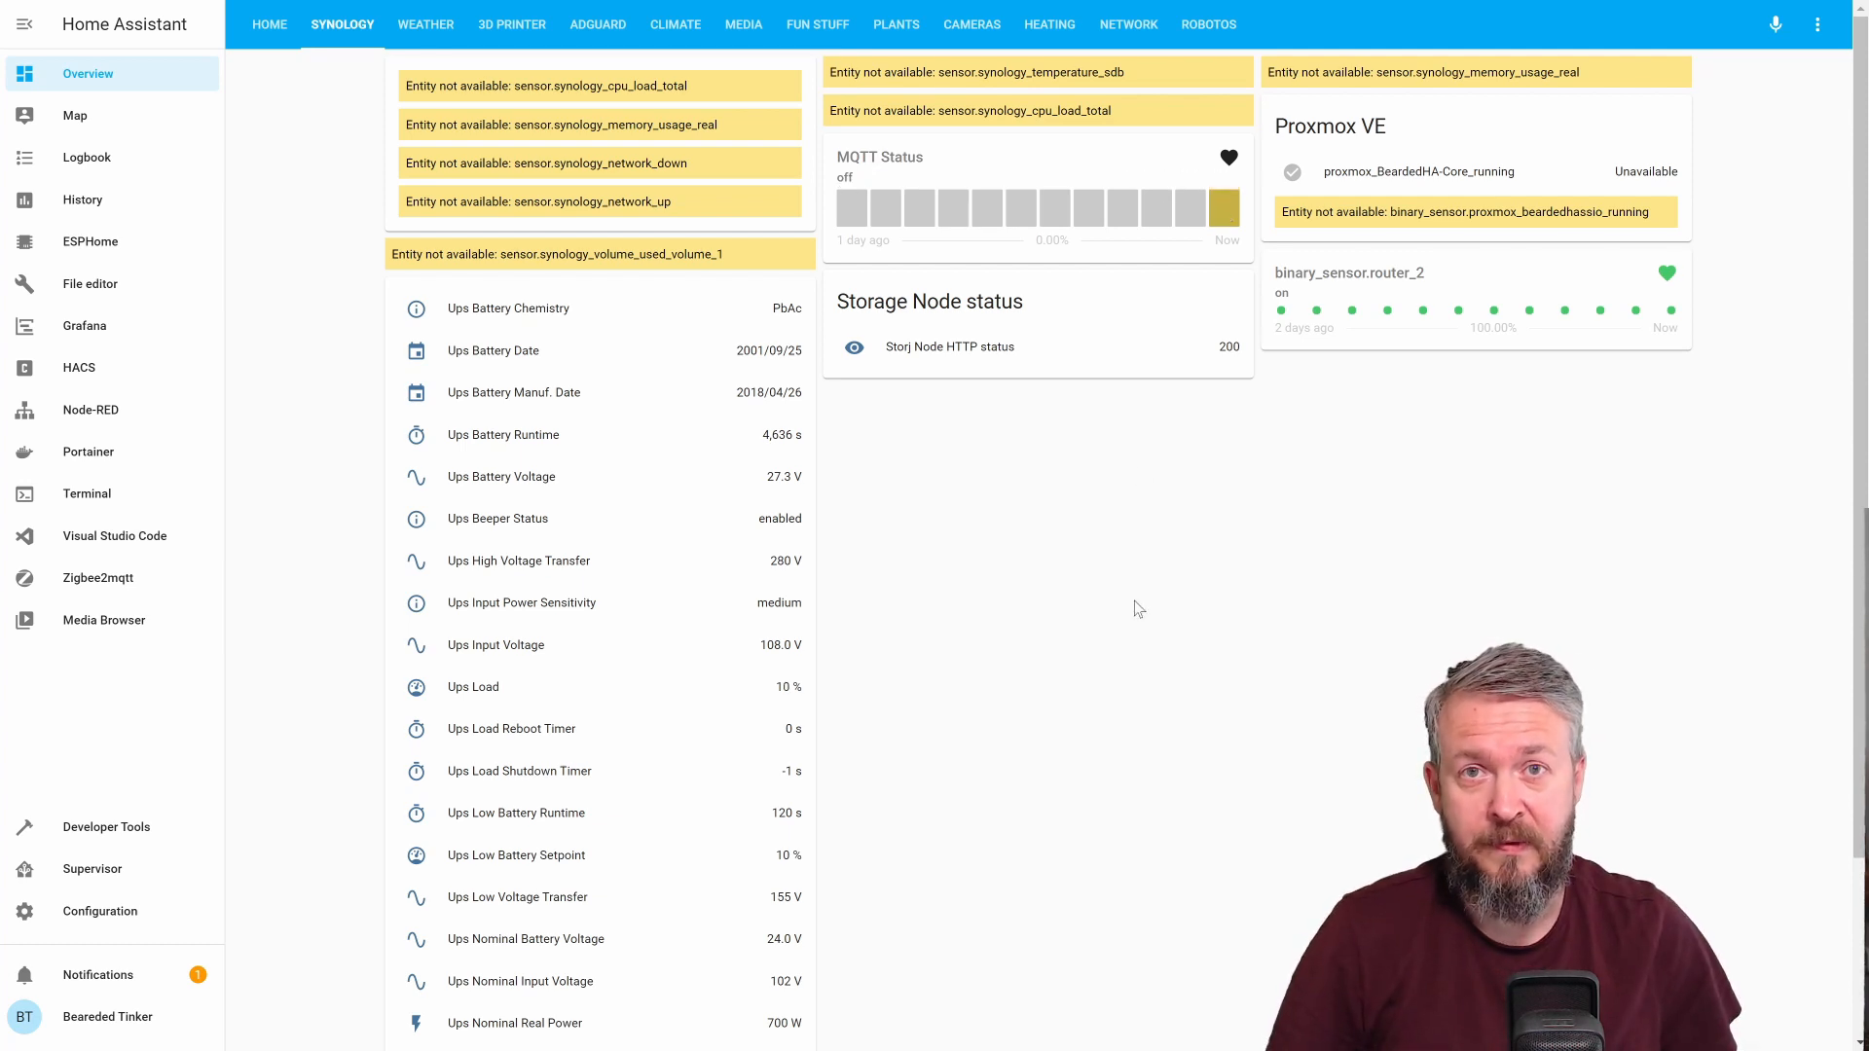